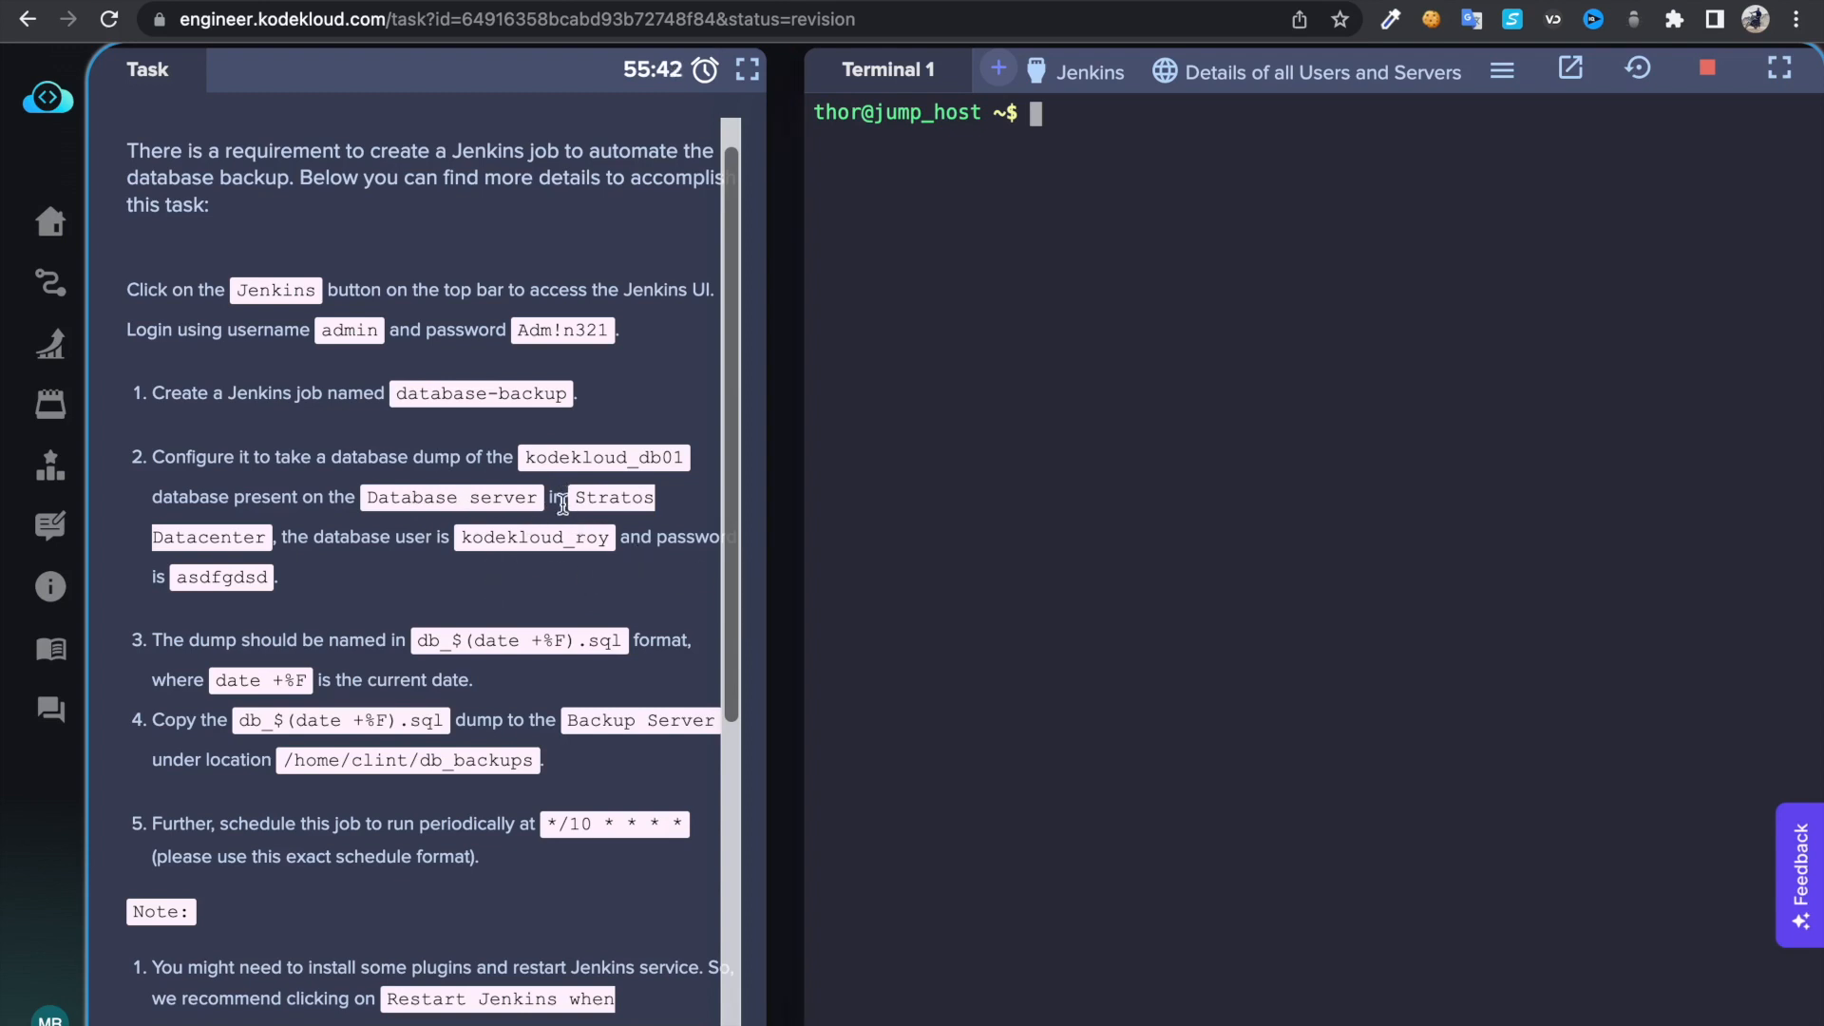
pyautogui.moveTo(538, 593)
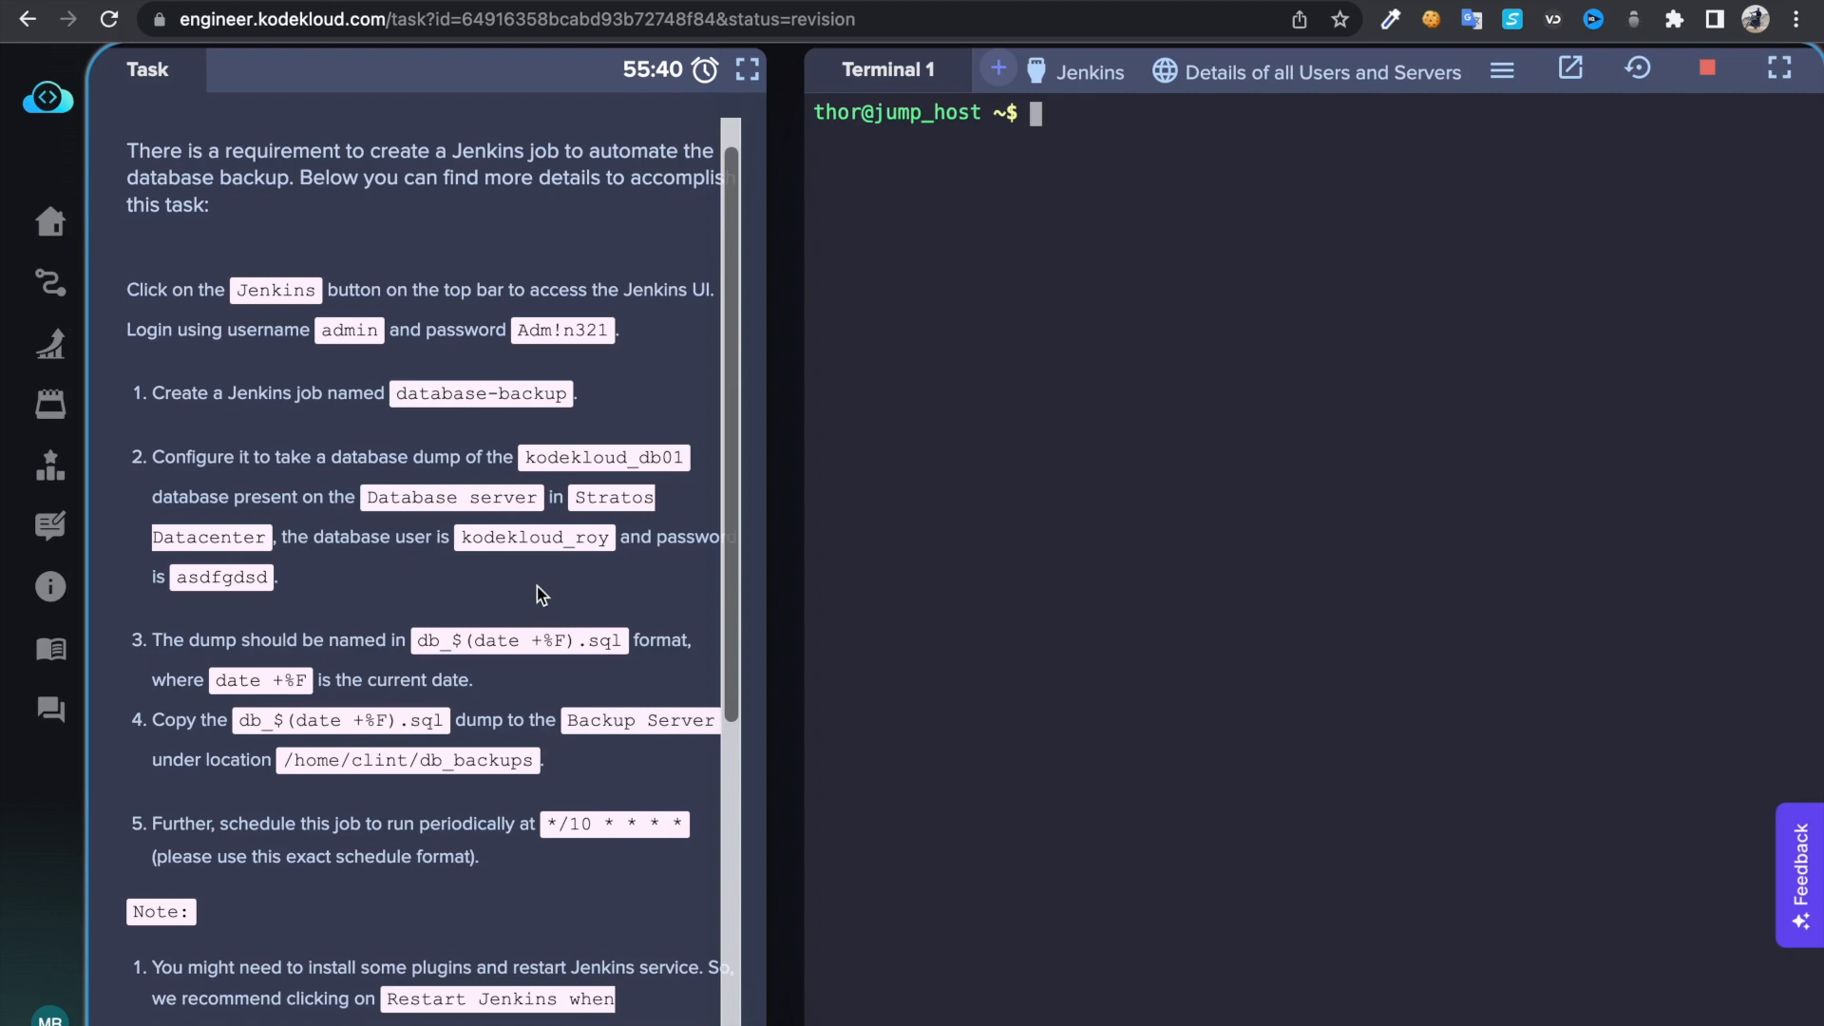
pyautogui.moveTo(672, 729)
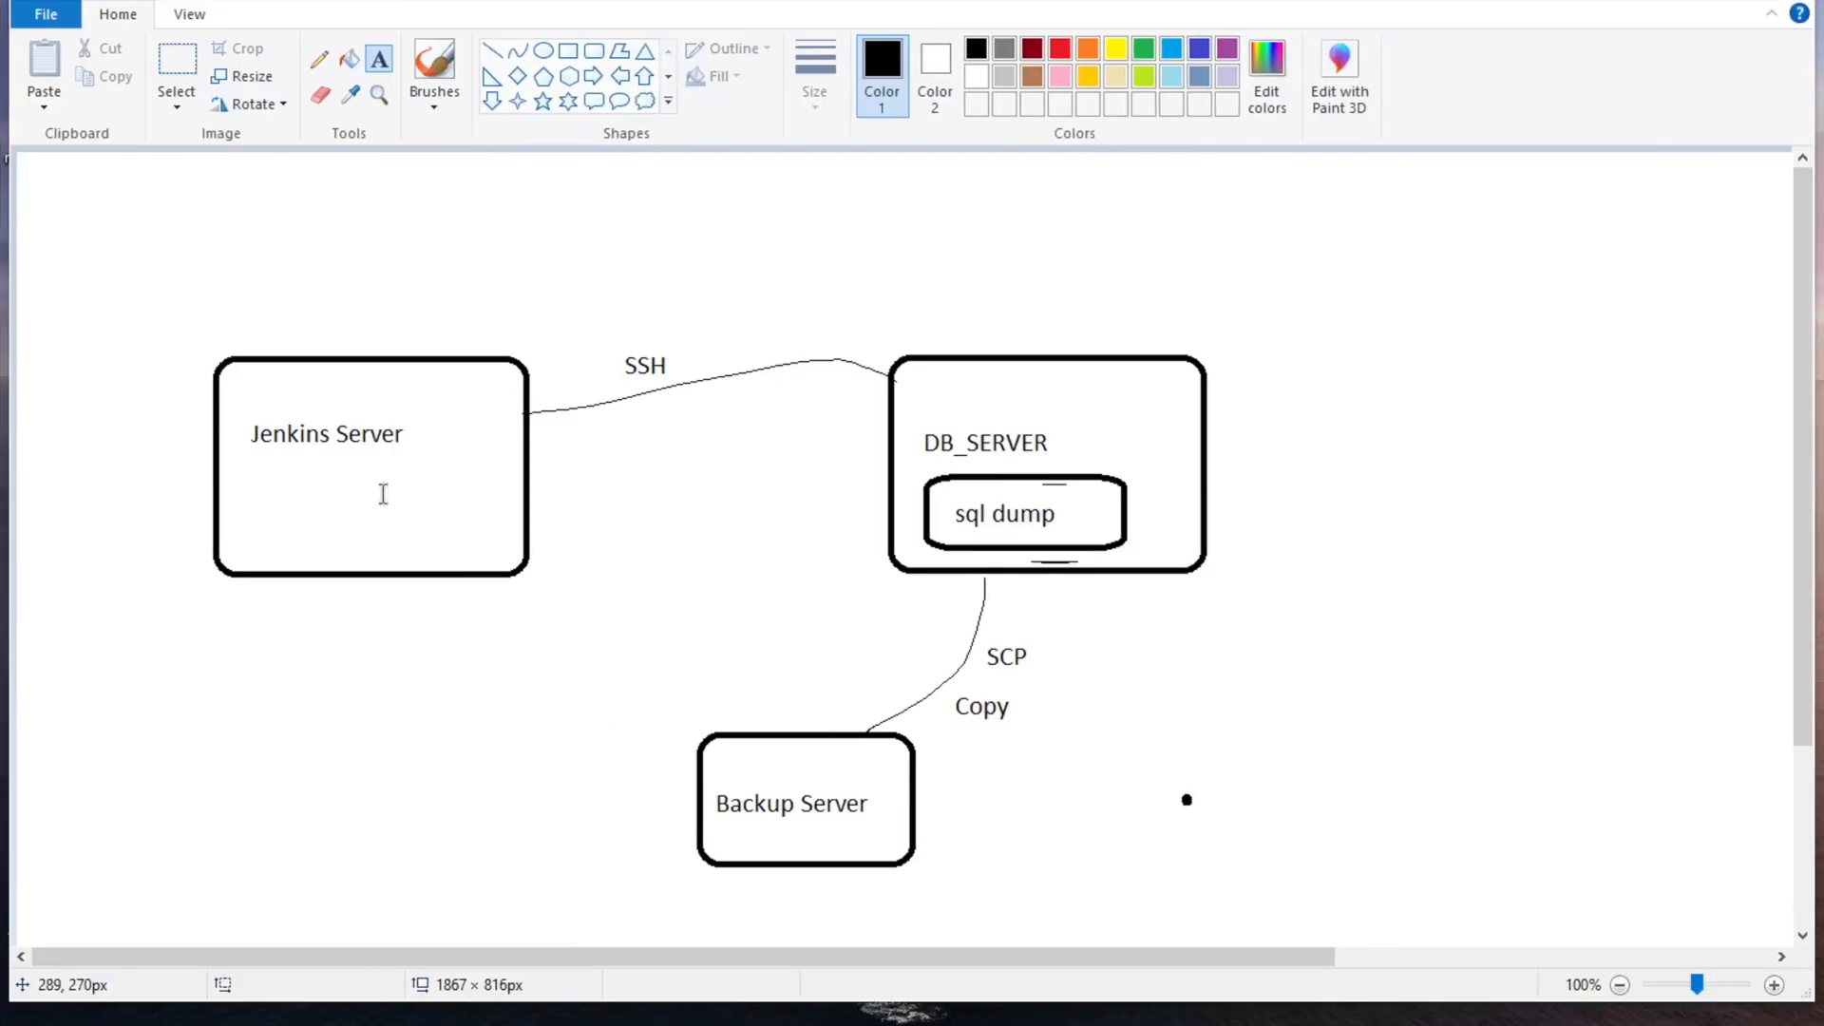
pyautogui.moveTo(297, 443)
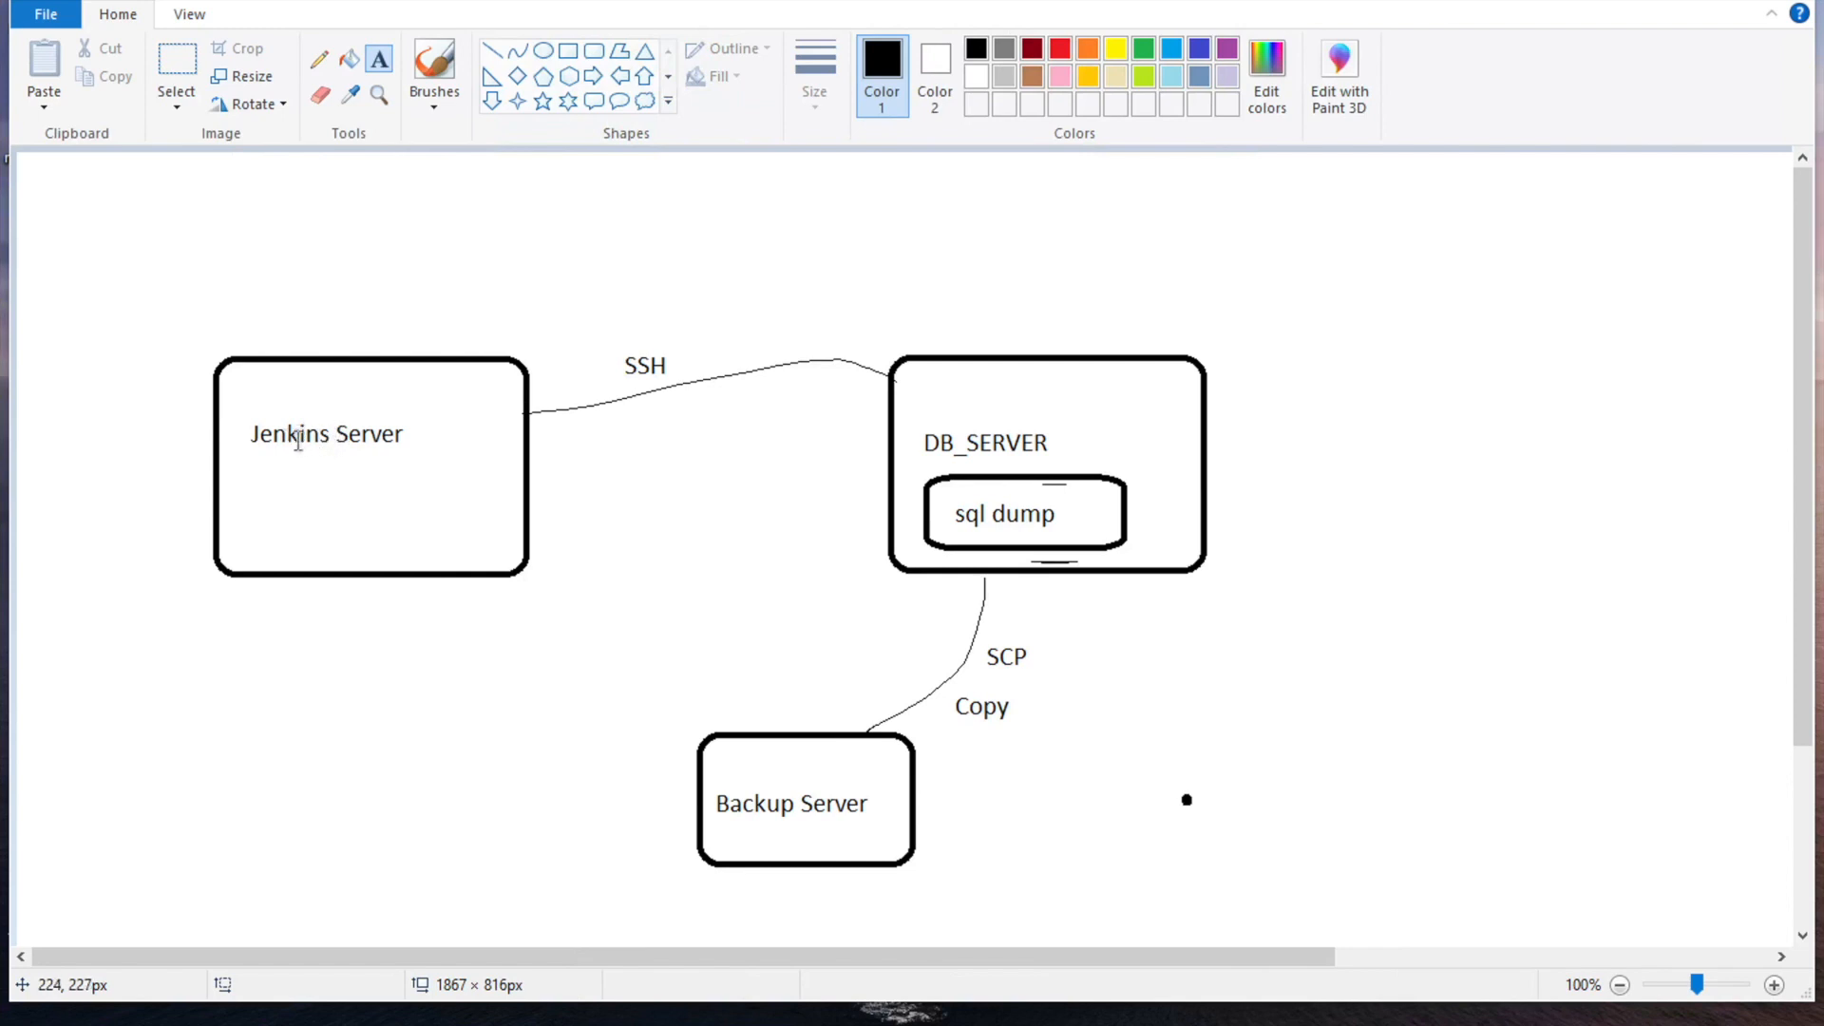
pyautogui.moveTo(383, 467)
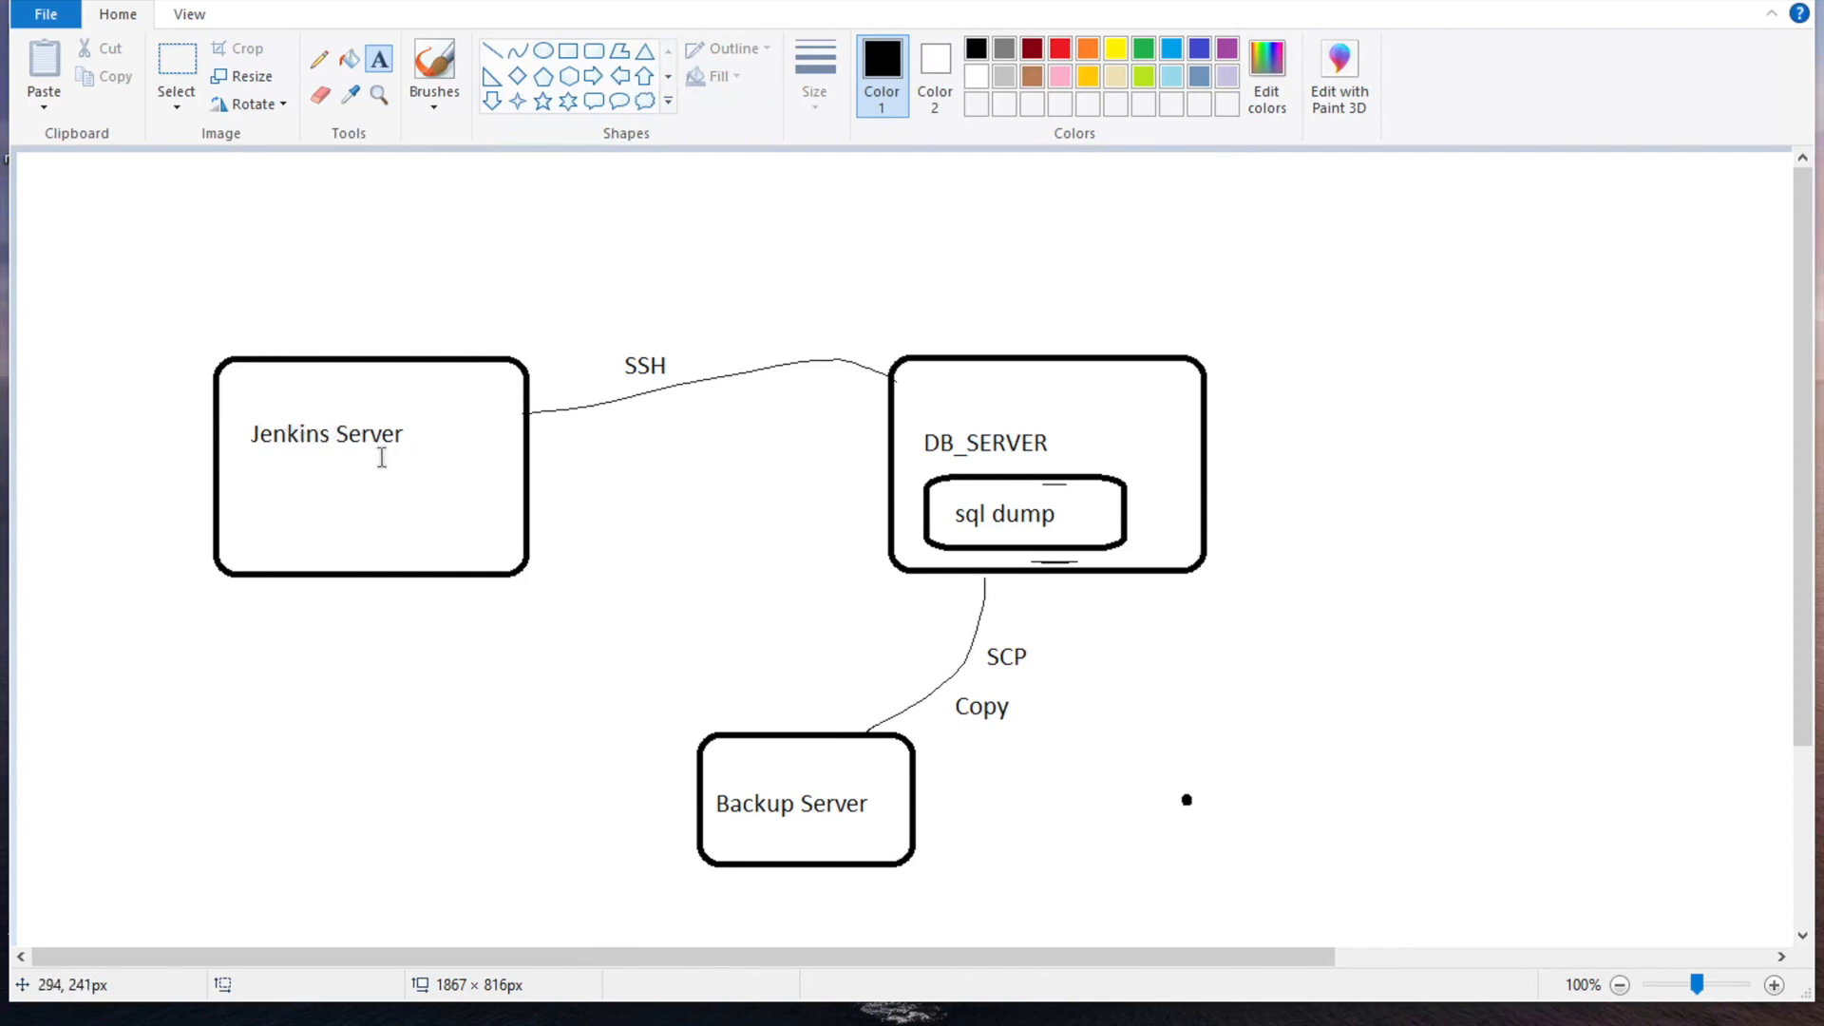
pyautogui.moveTo(1003, 439)
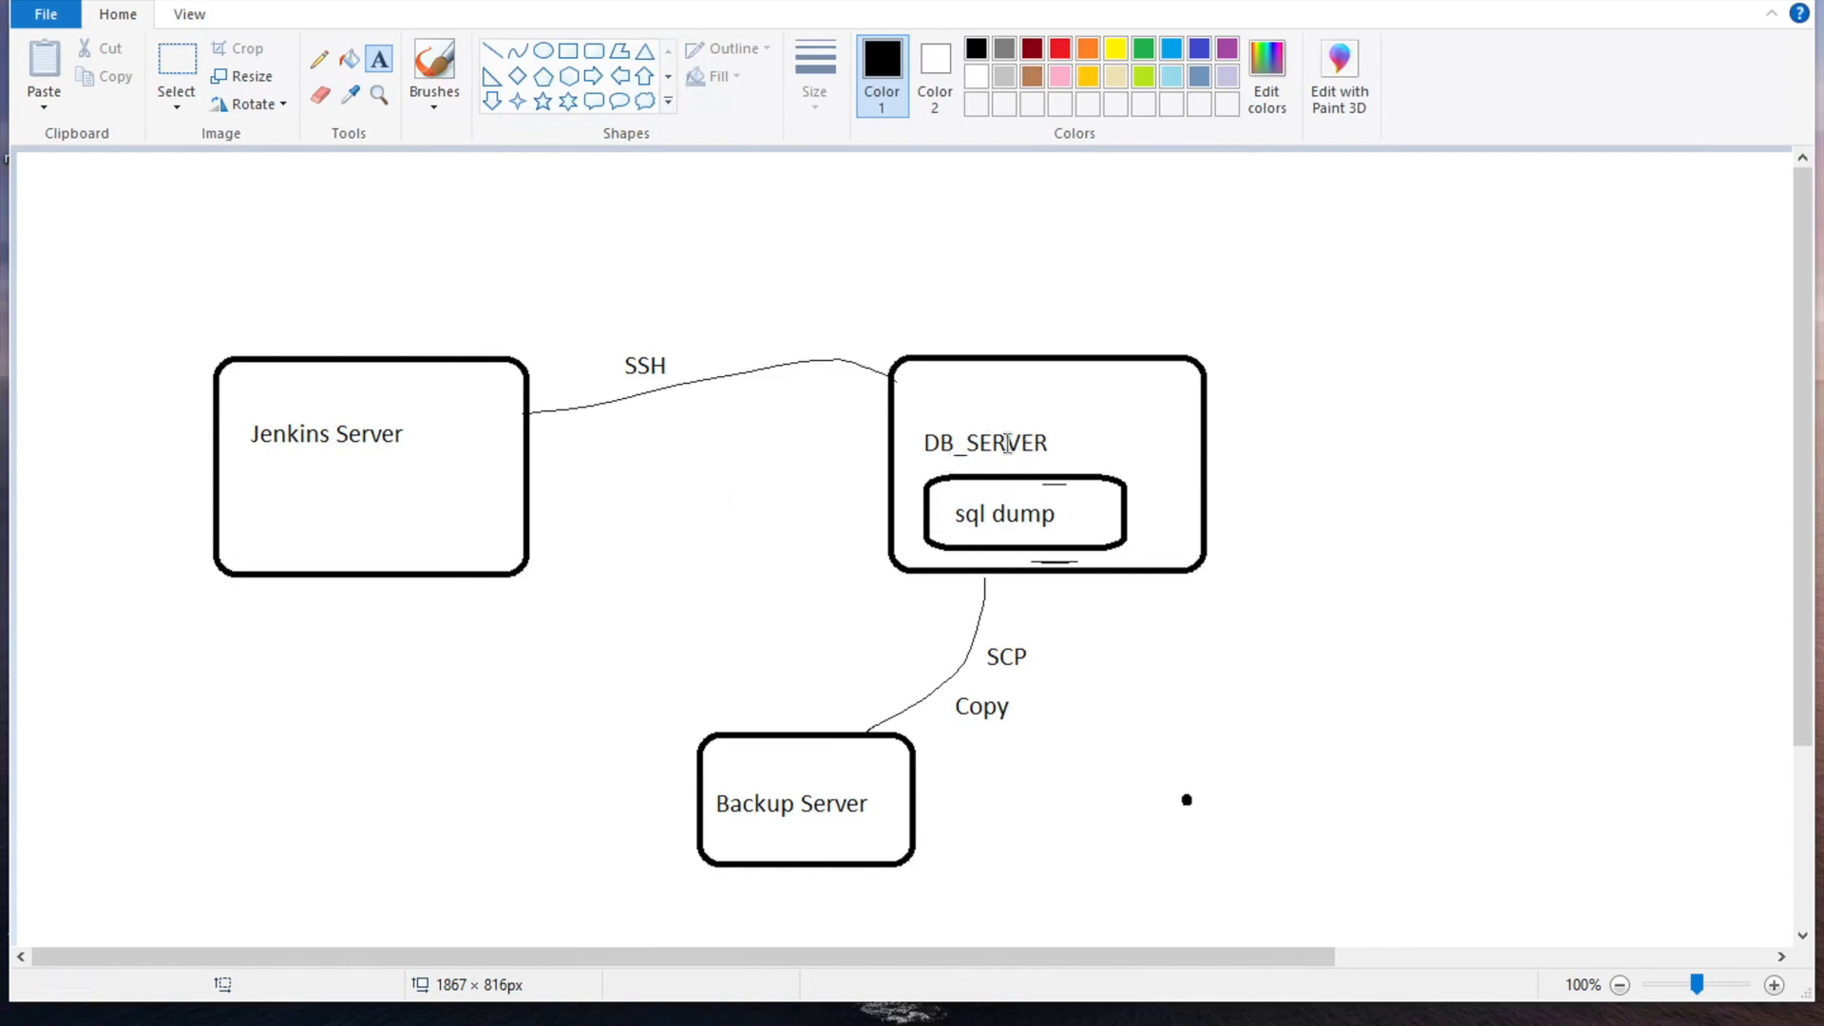
pyautogui.moveTo(1027, 589)
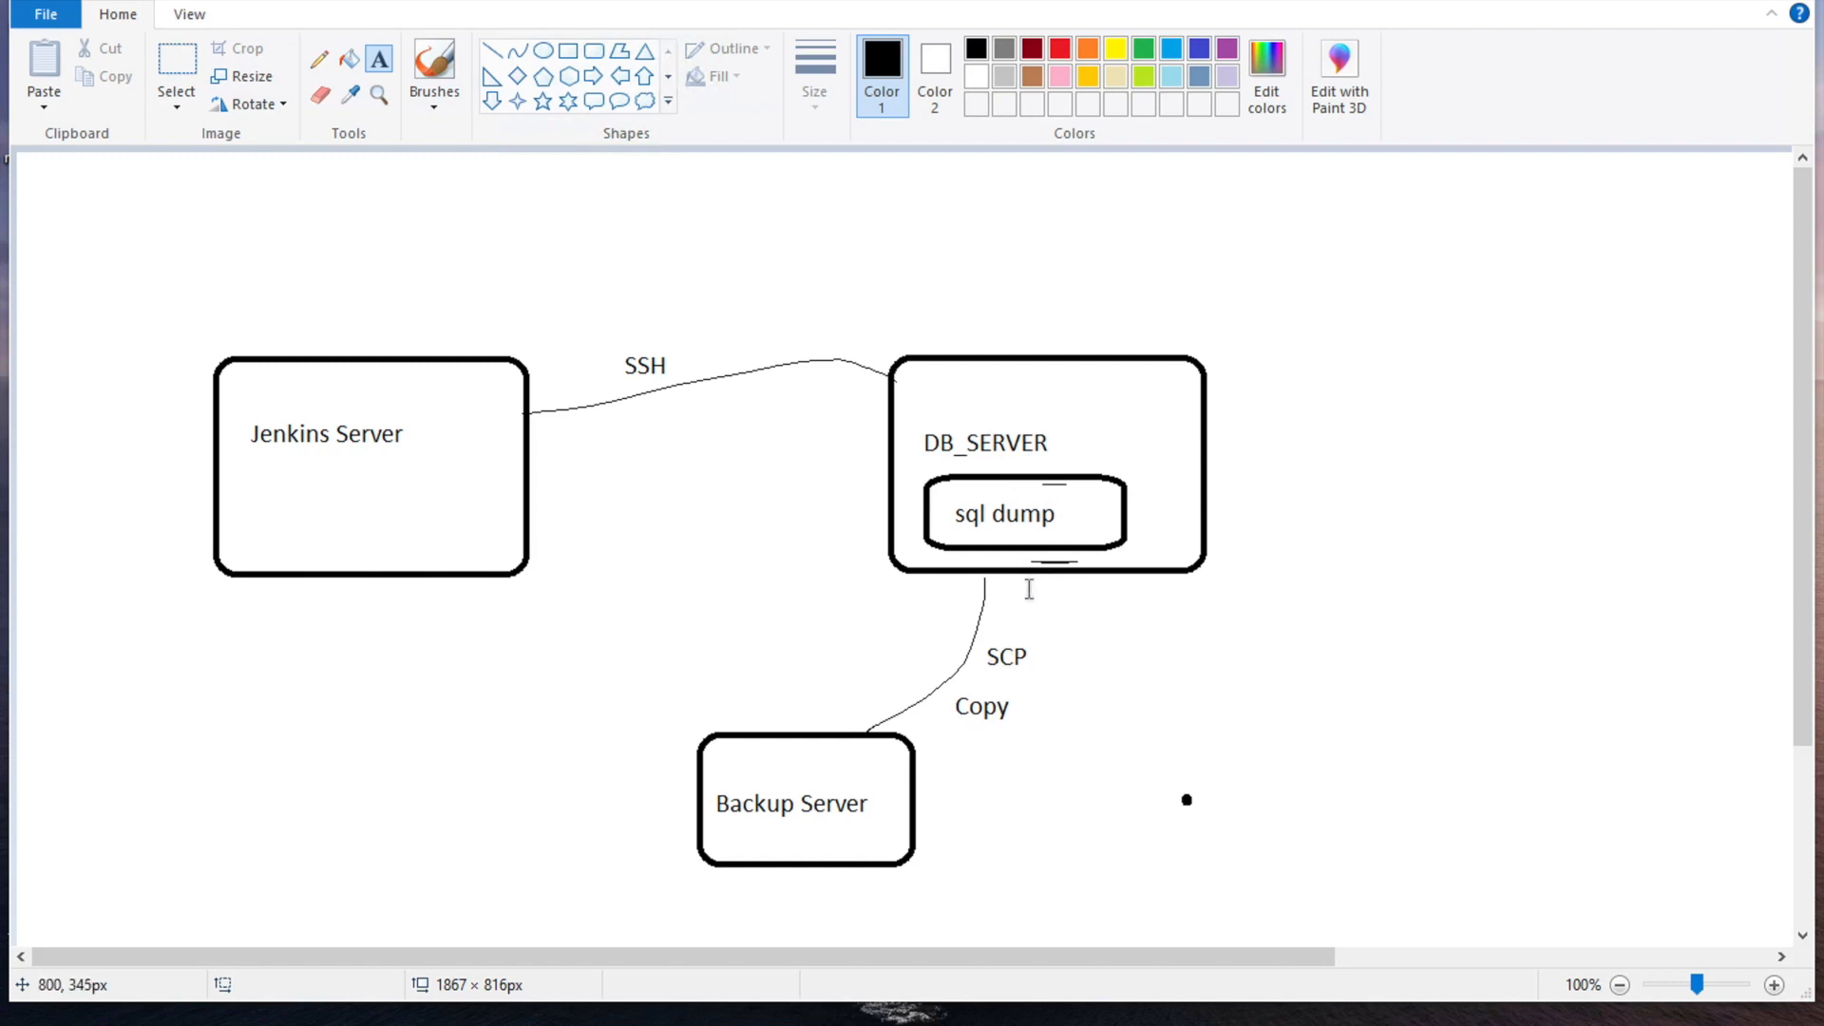
pyautogui.moveTo(1001, 481)
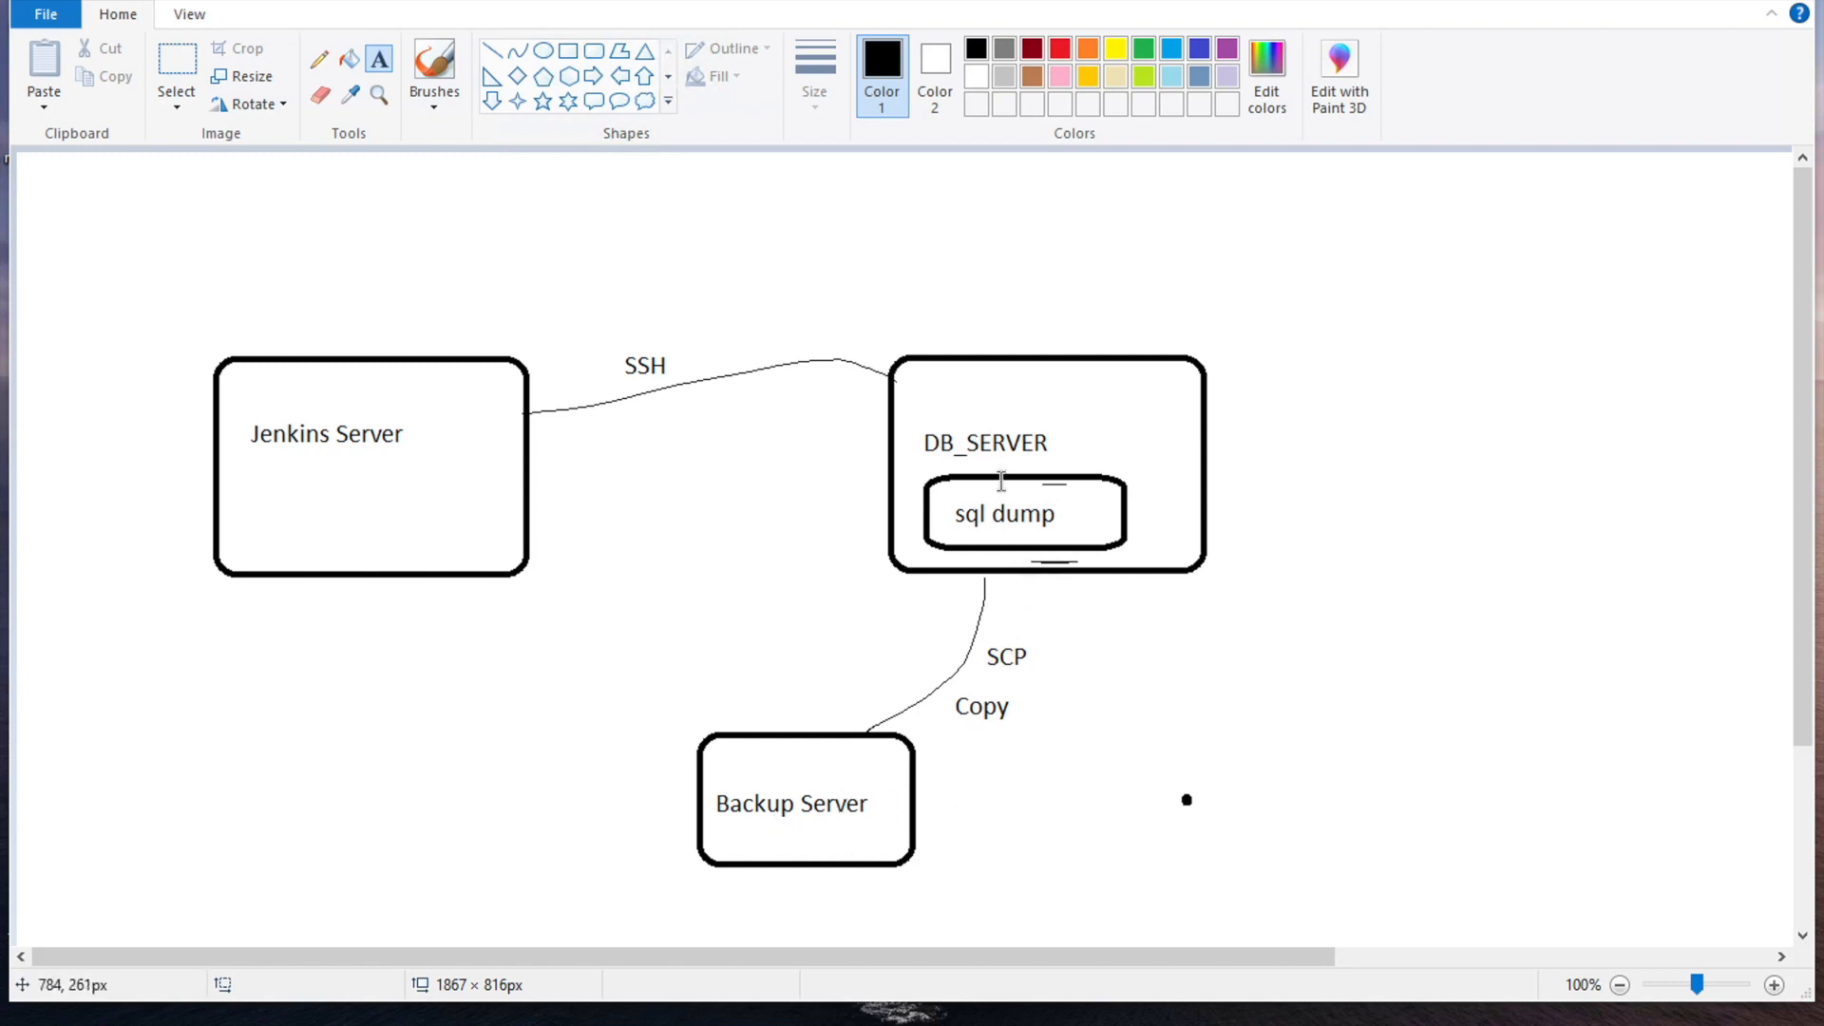
pyautogui.moveTo(1054, 534)
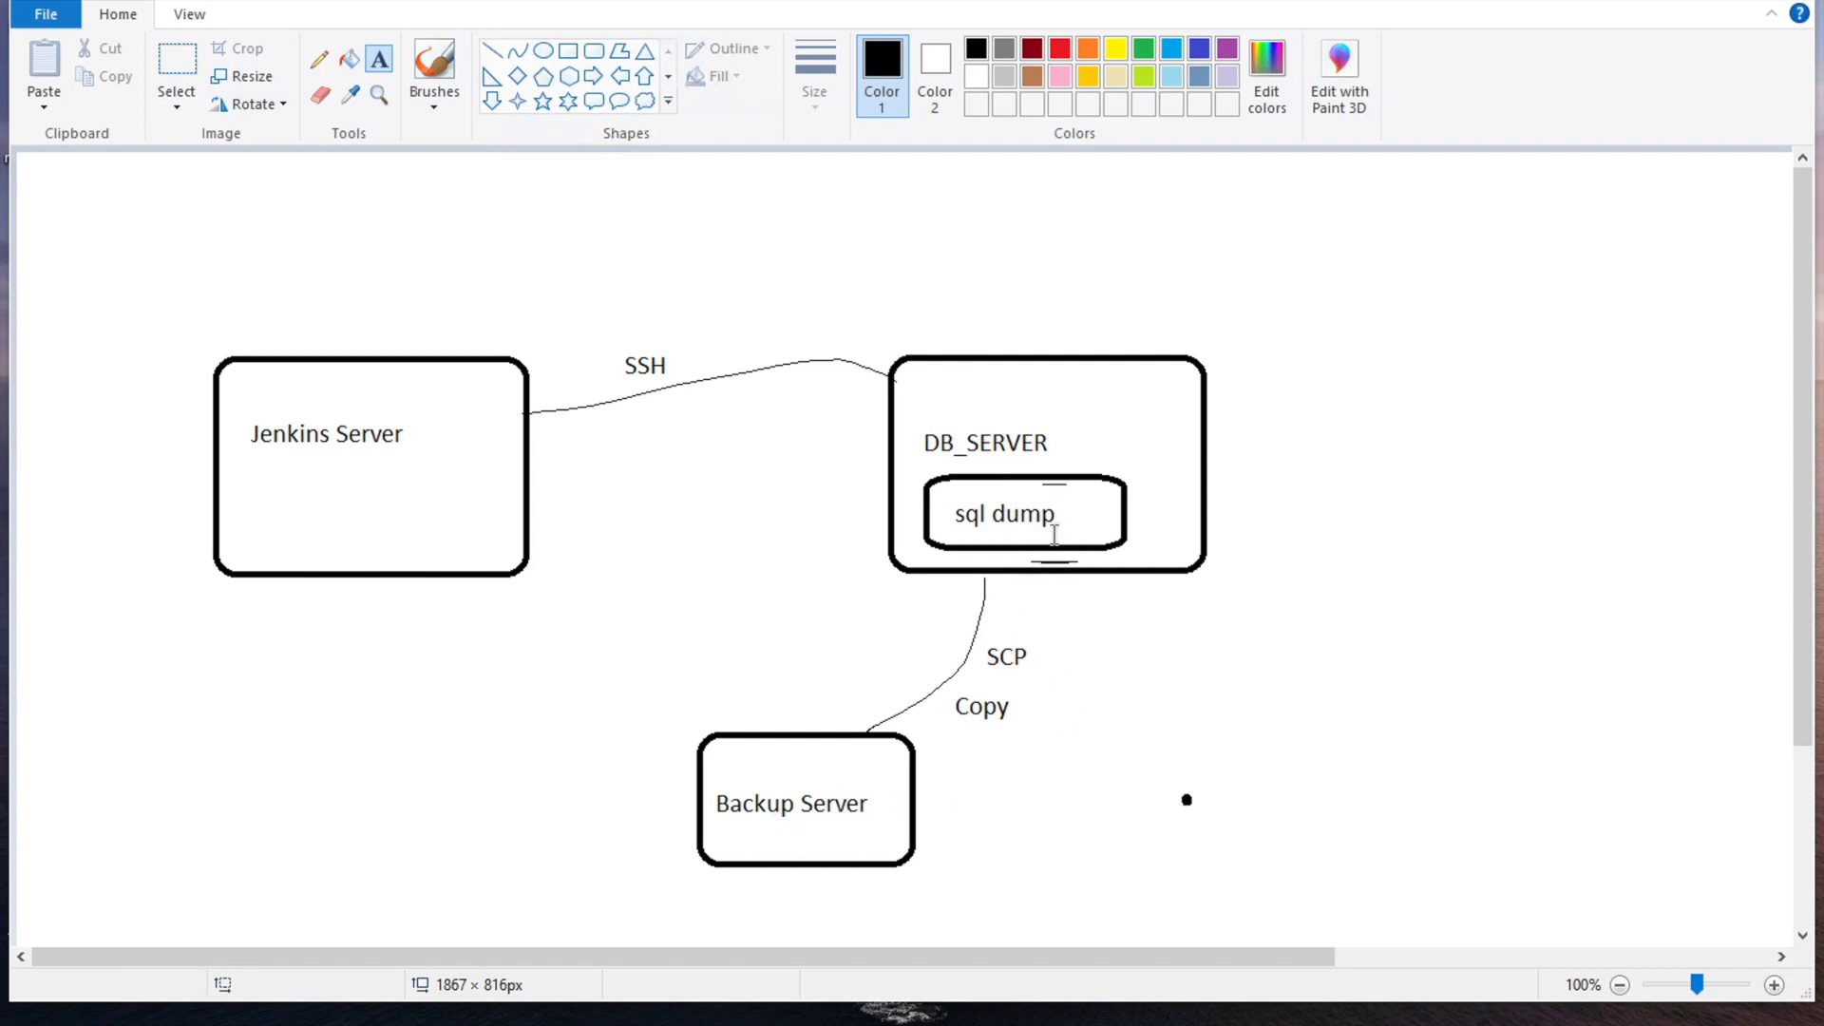
pyautogui.moveTo(1060, 517)
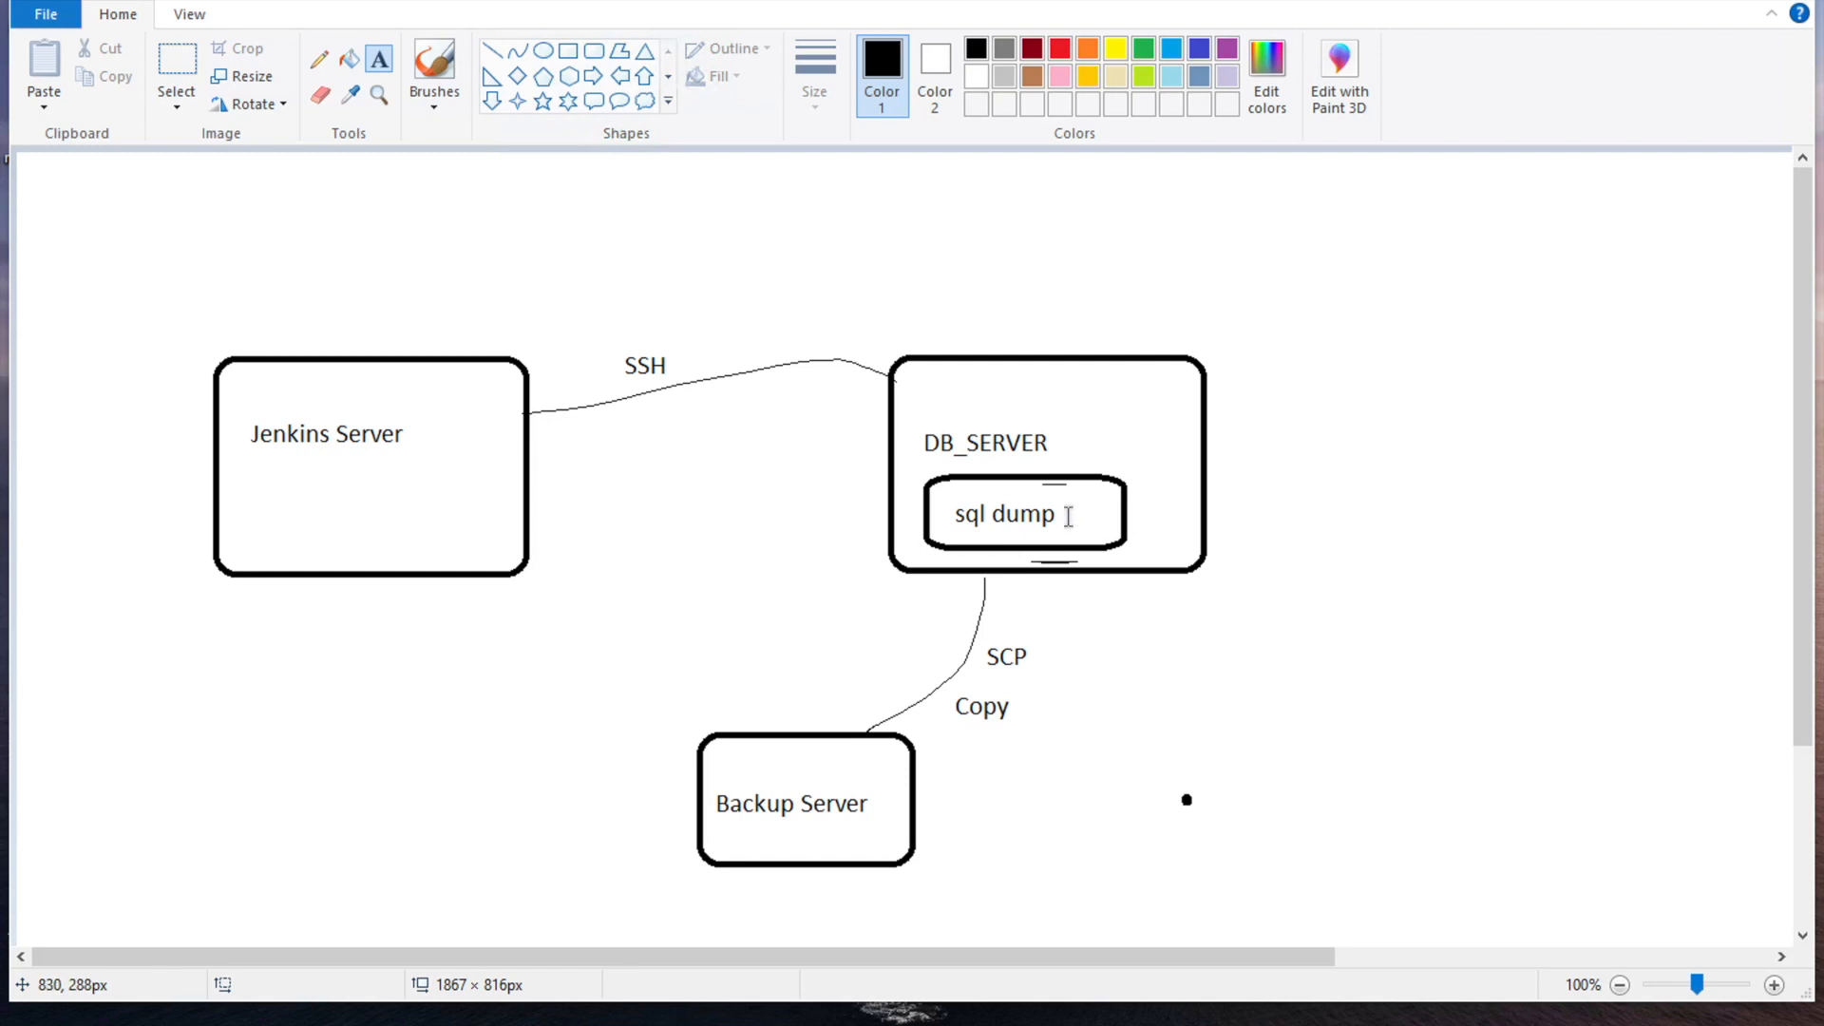
pyautogui.moveTo(1181, 837)
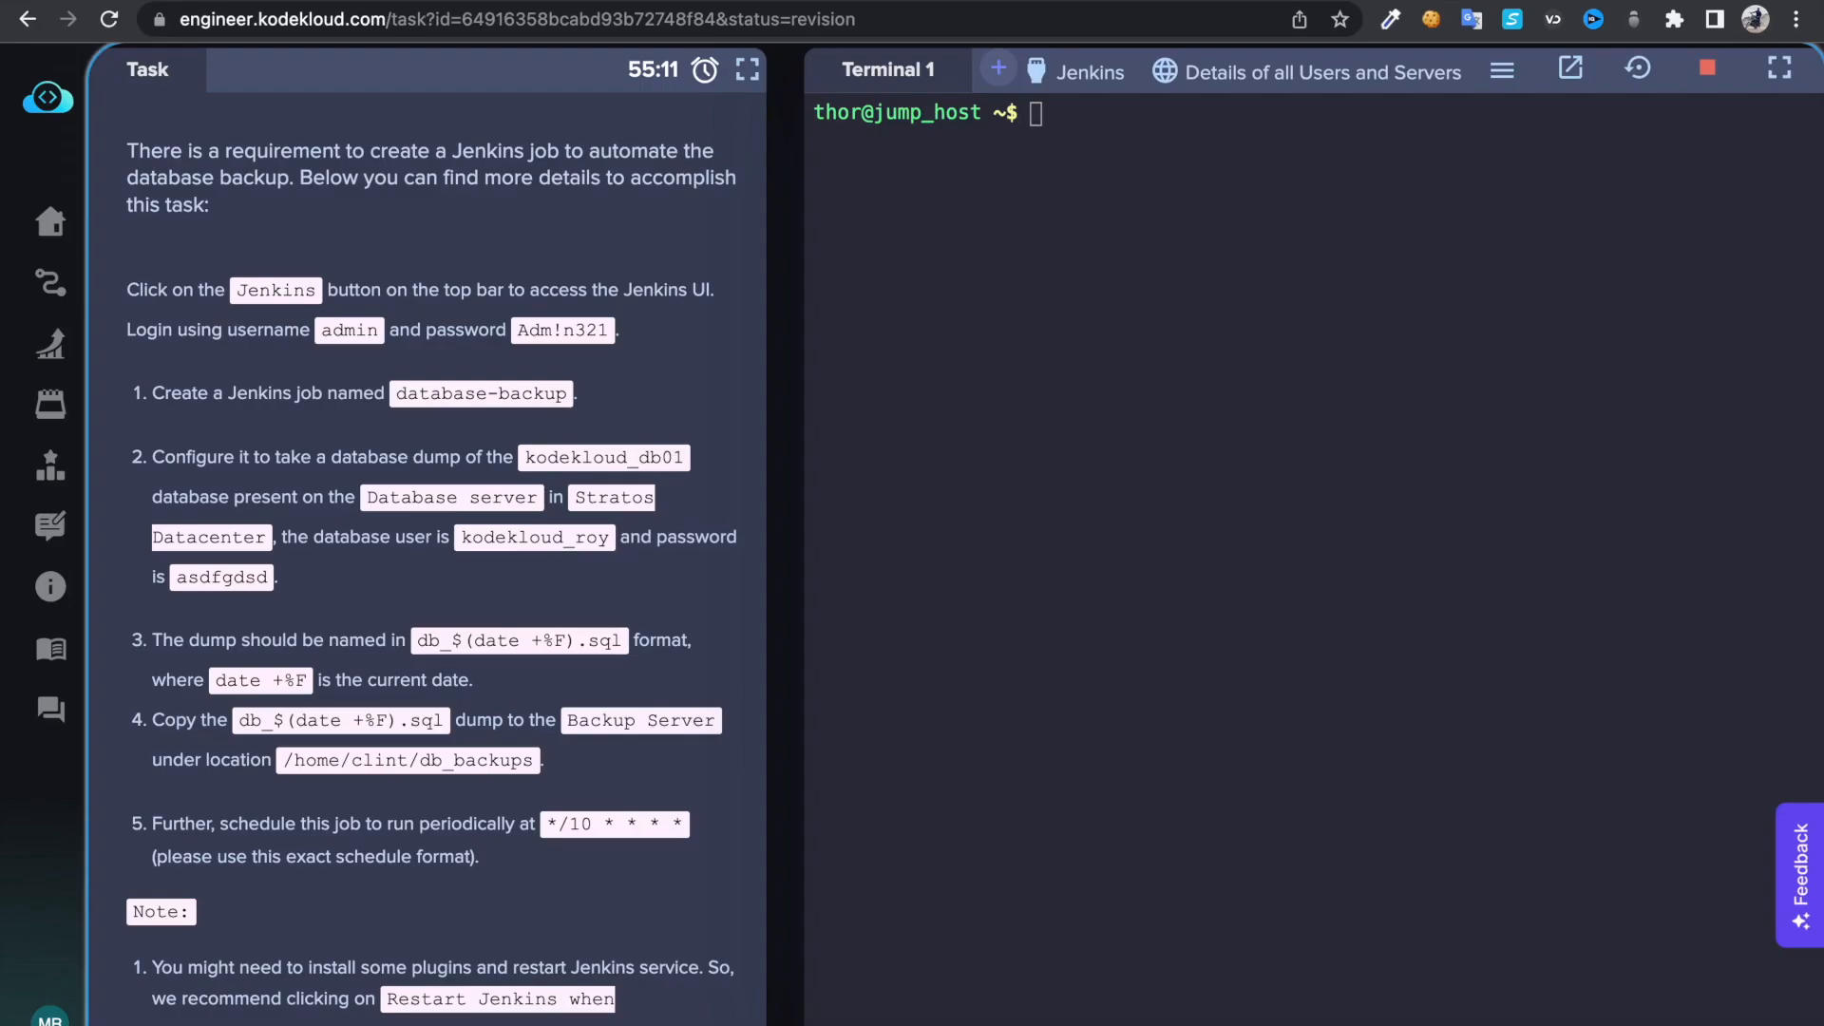
# - Sign in to Jenkins as admin using the password copied from the task page
pyautogui.doubleClick(562, 330)
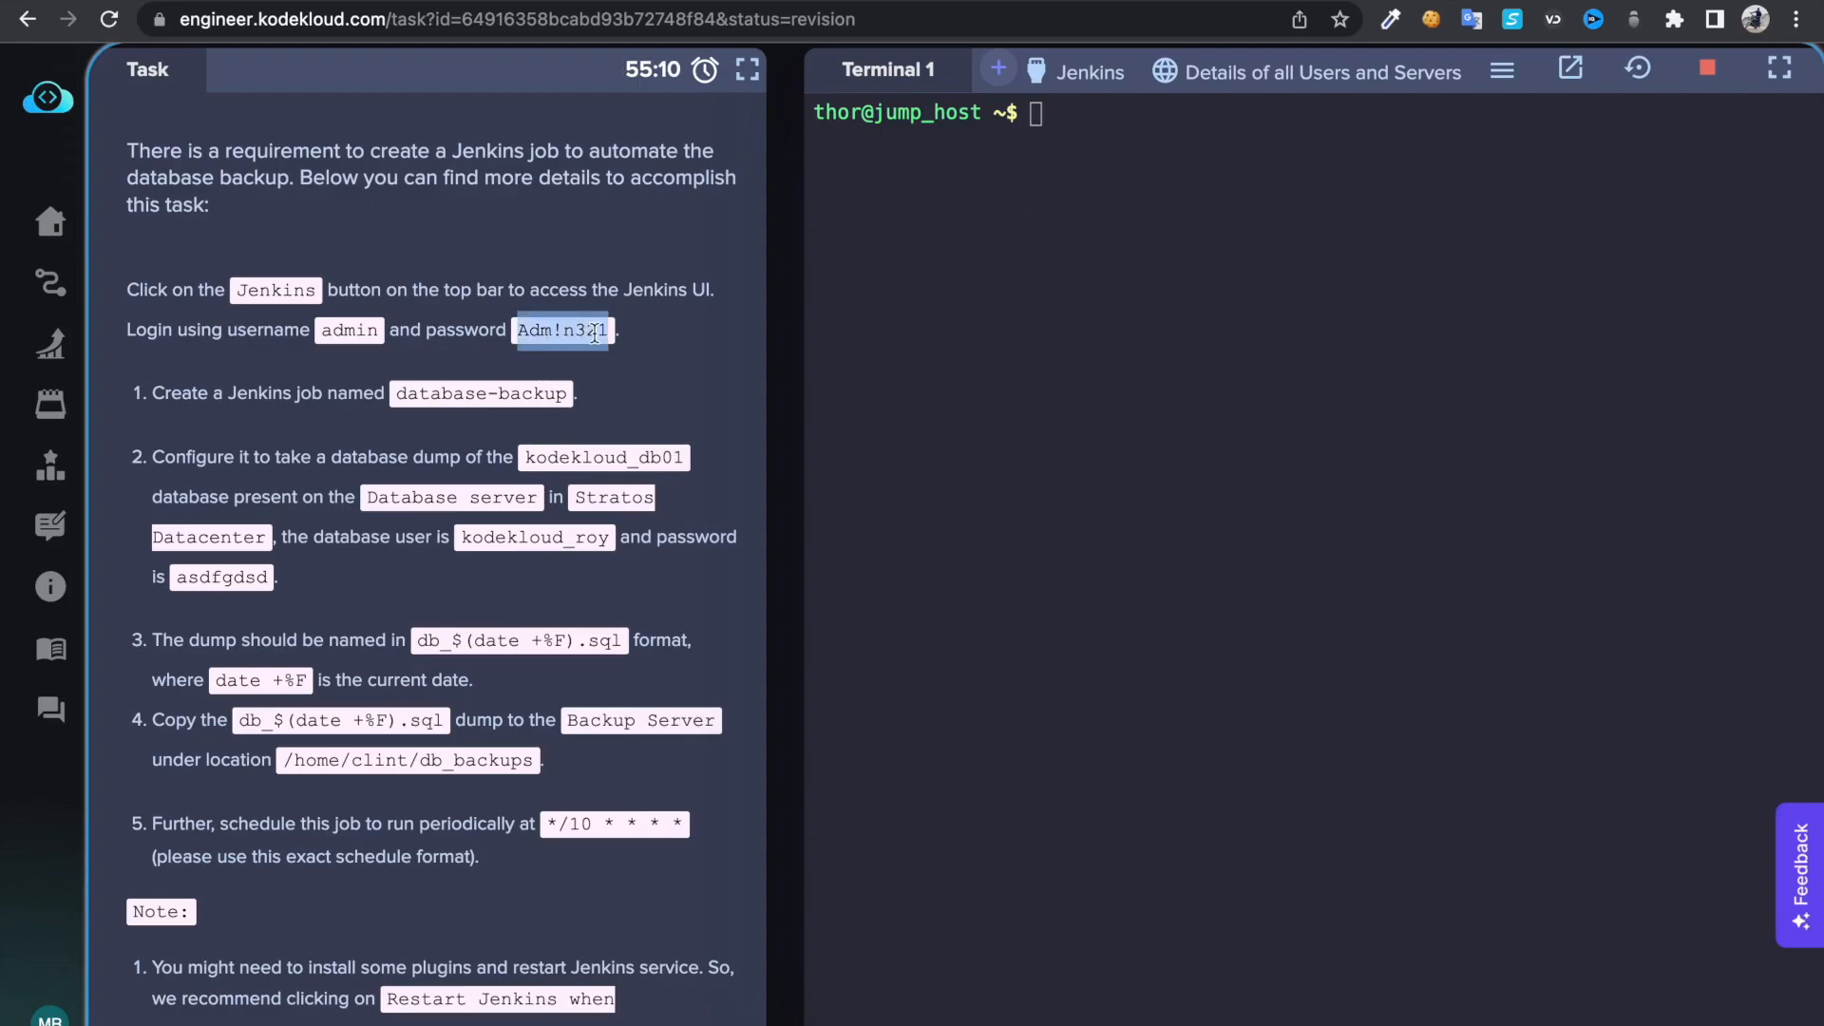
pyautogui.click(1089, 72)
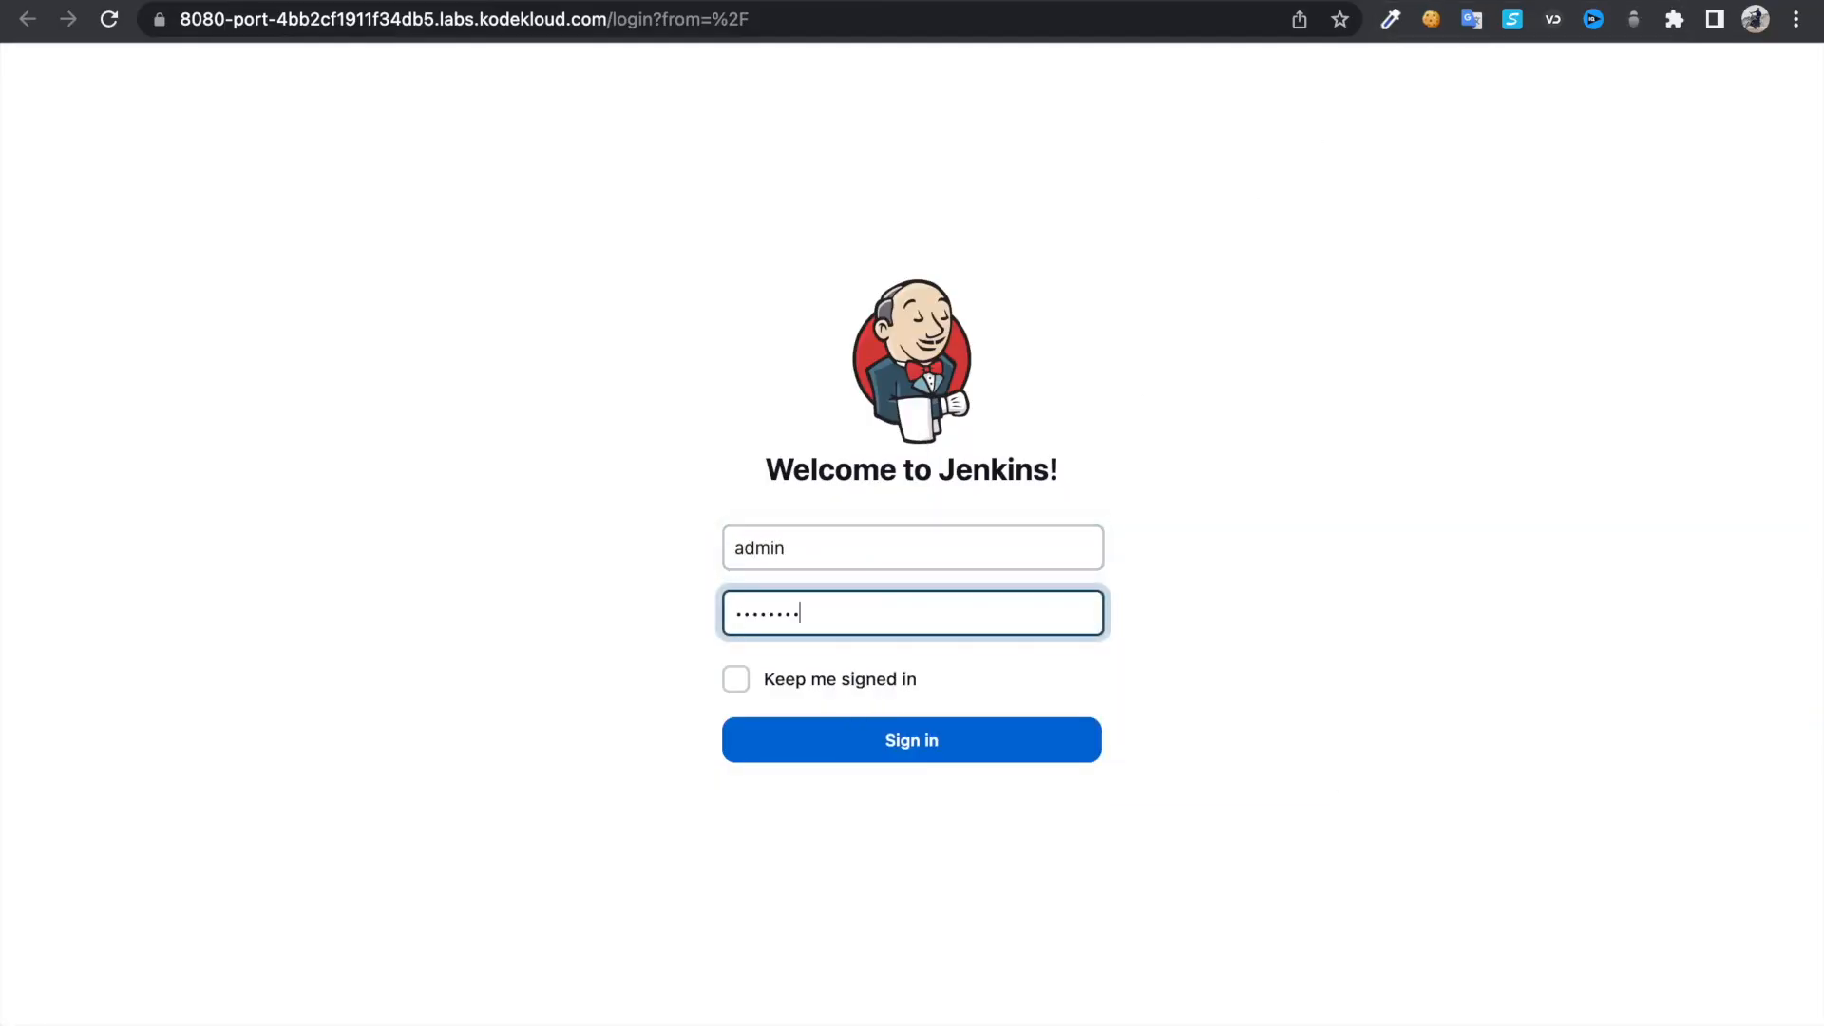
pyautogui.click(910, 739)
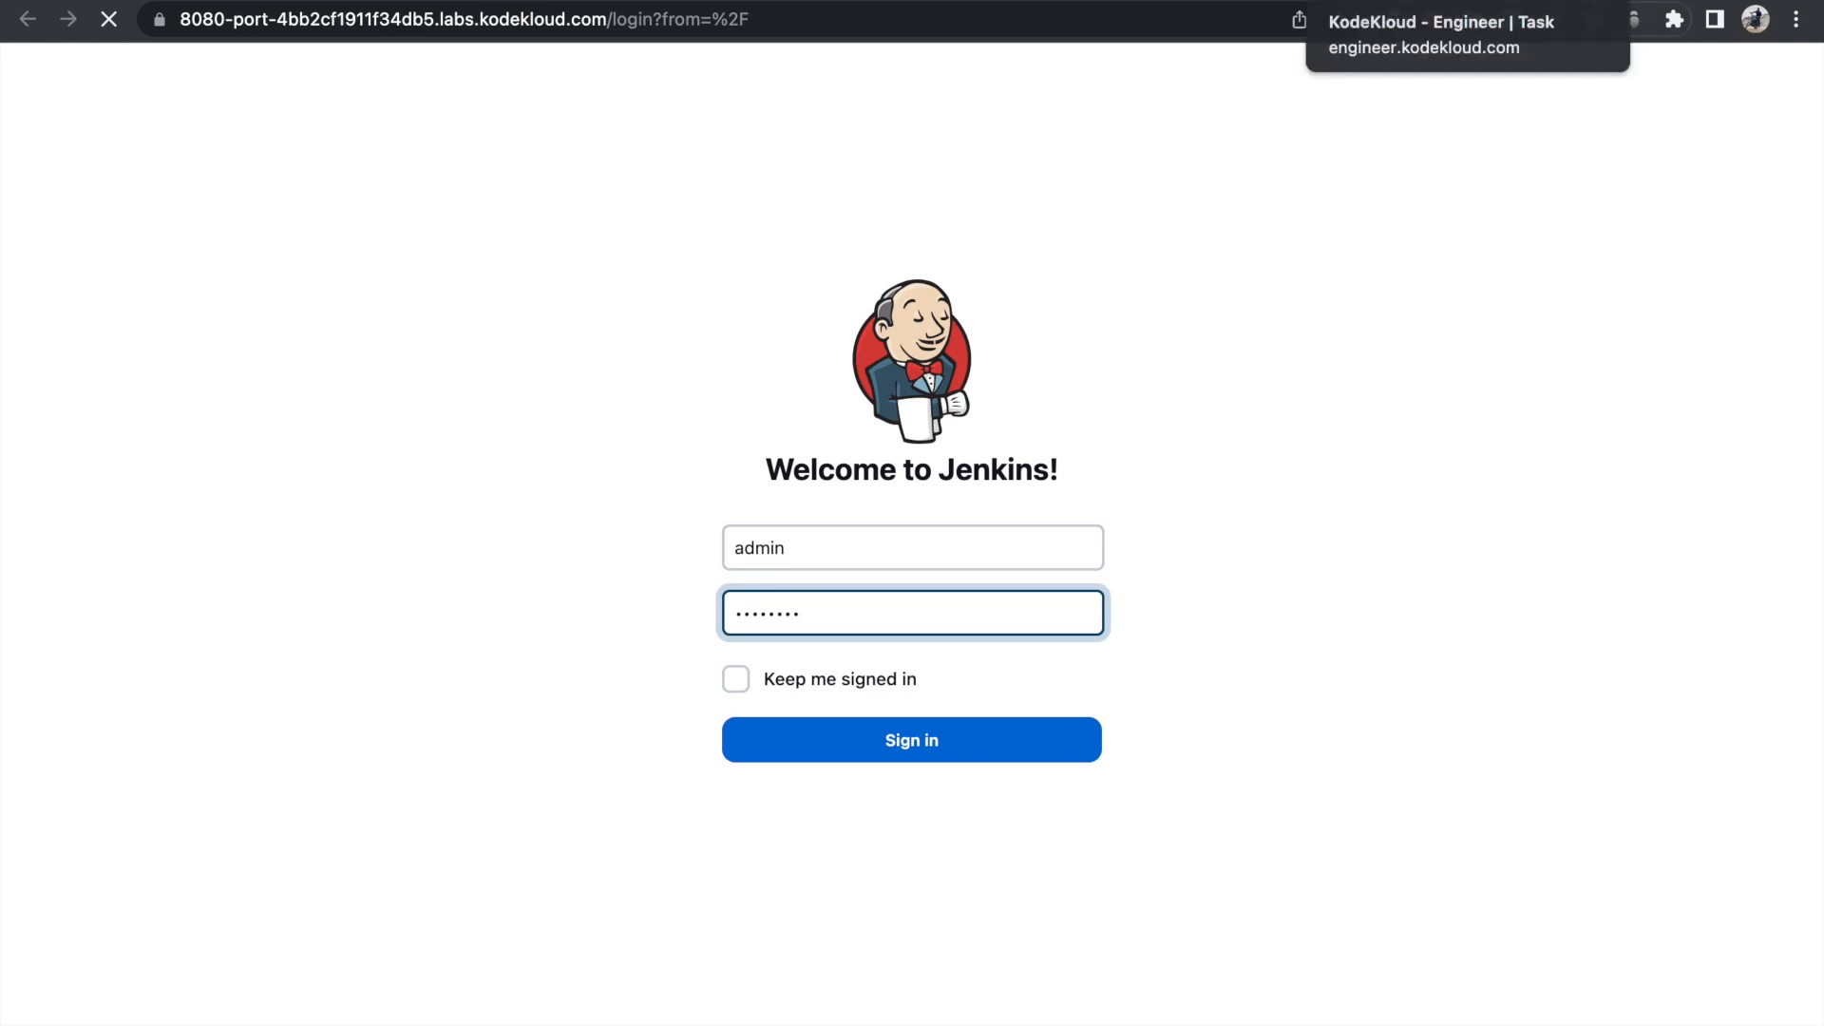
pyautogui.click(910, 739)
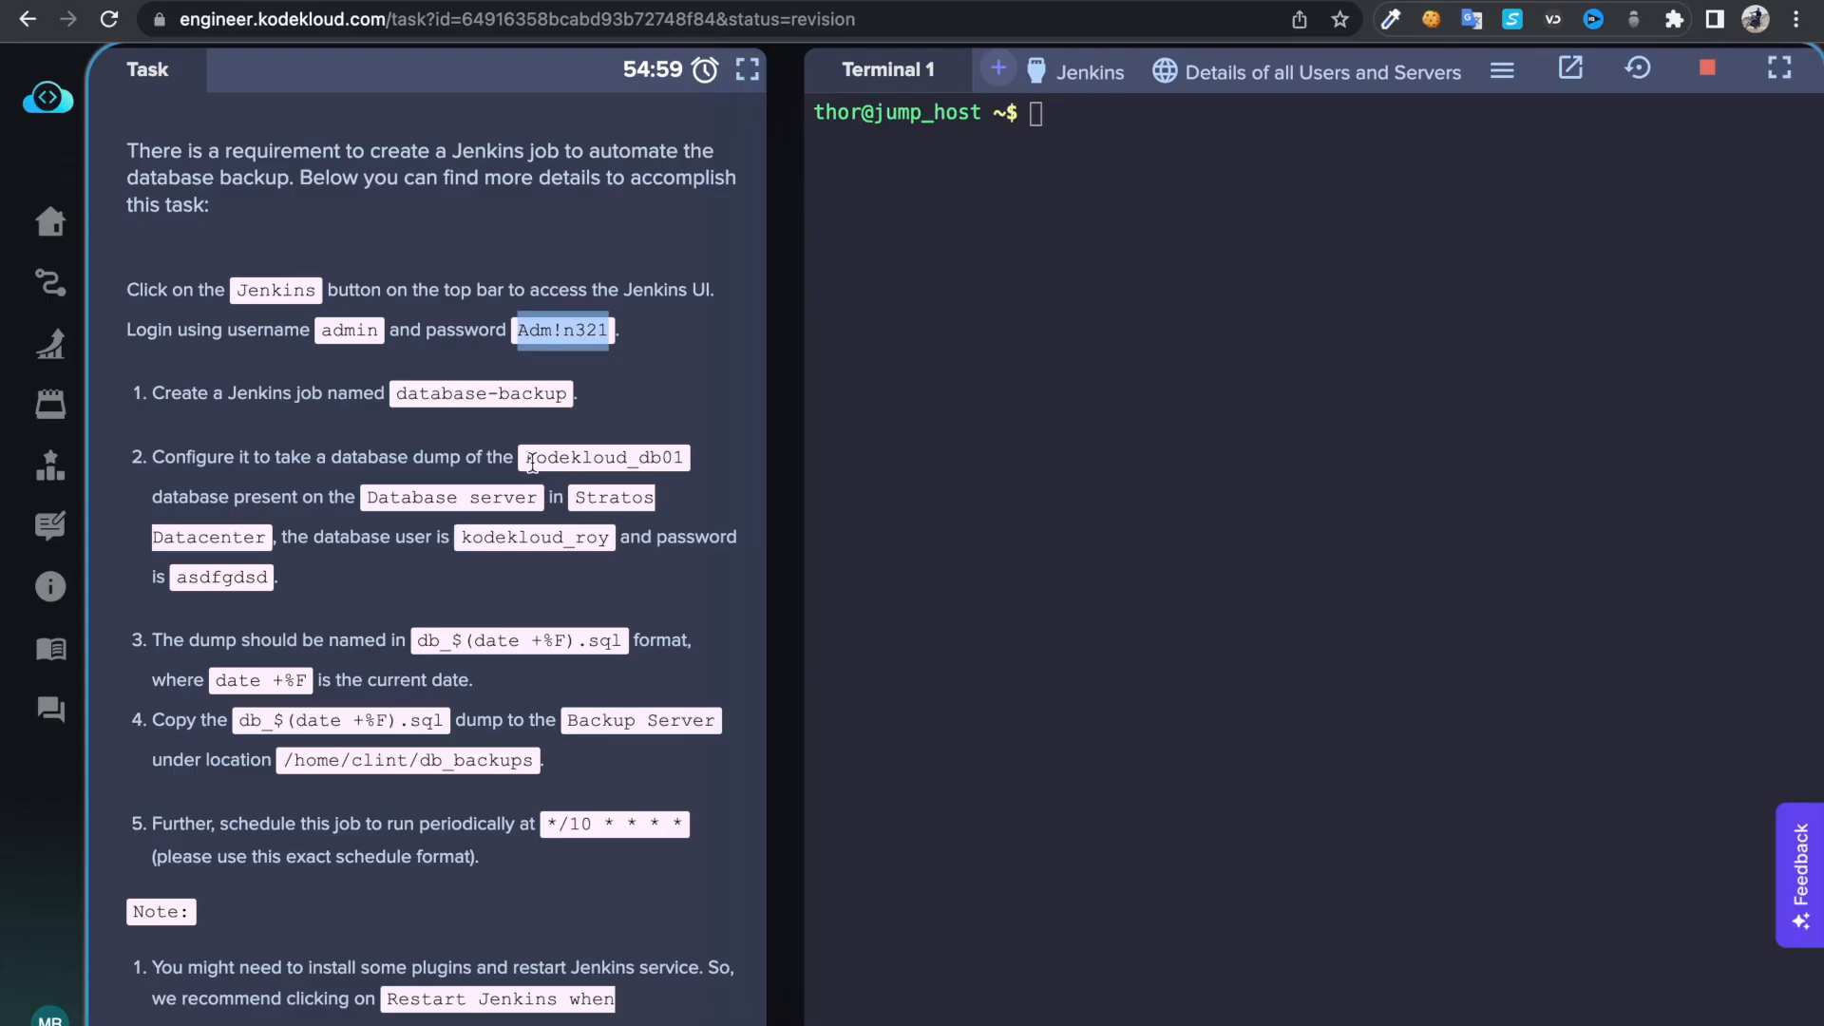
pyautogui.moveTo(538, 525)
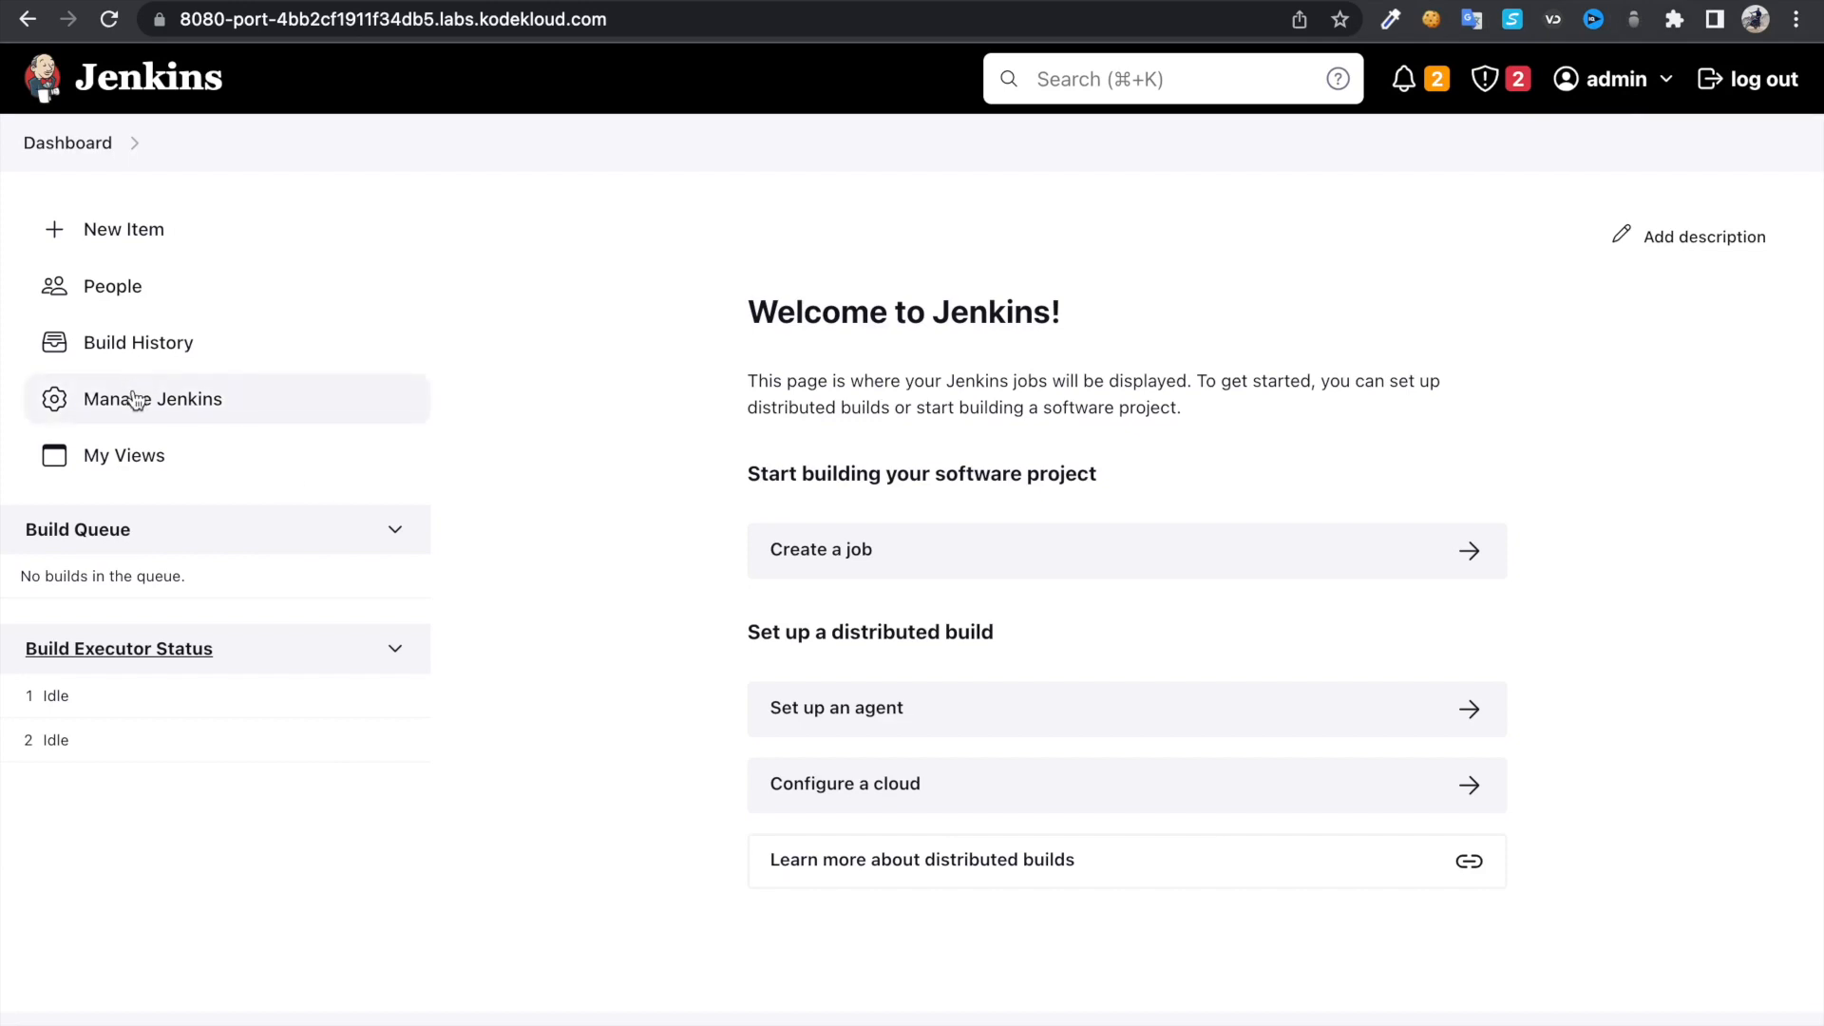
# - Search the Available plugins list for 'ssh' via Manage Jenkins > Plugins
pyautogui.click(152, 397)
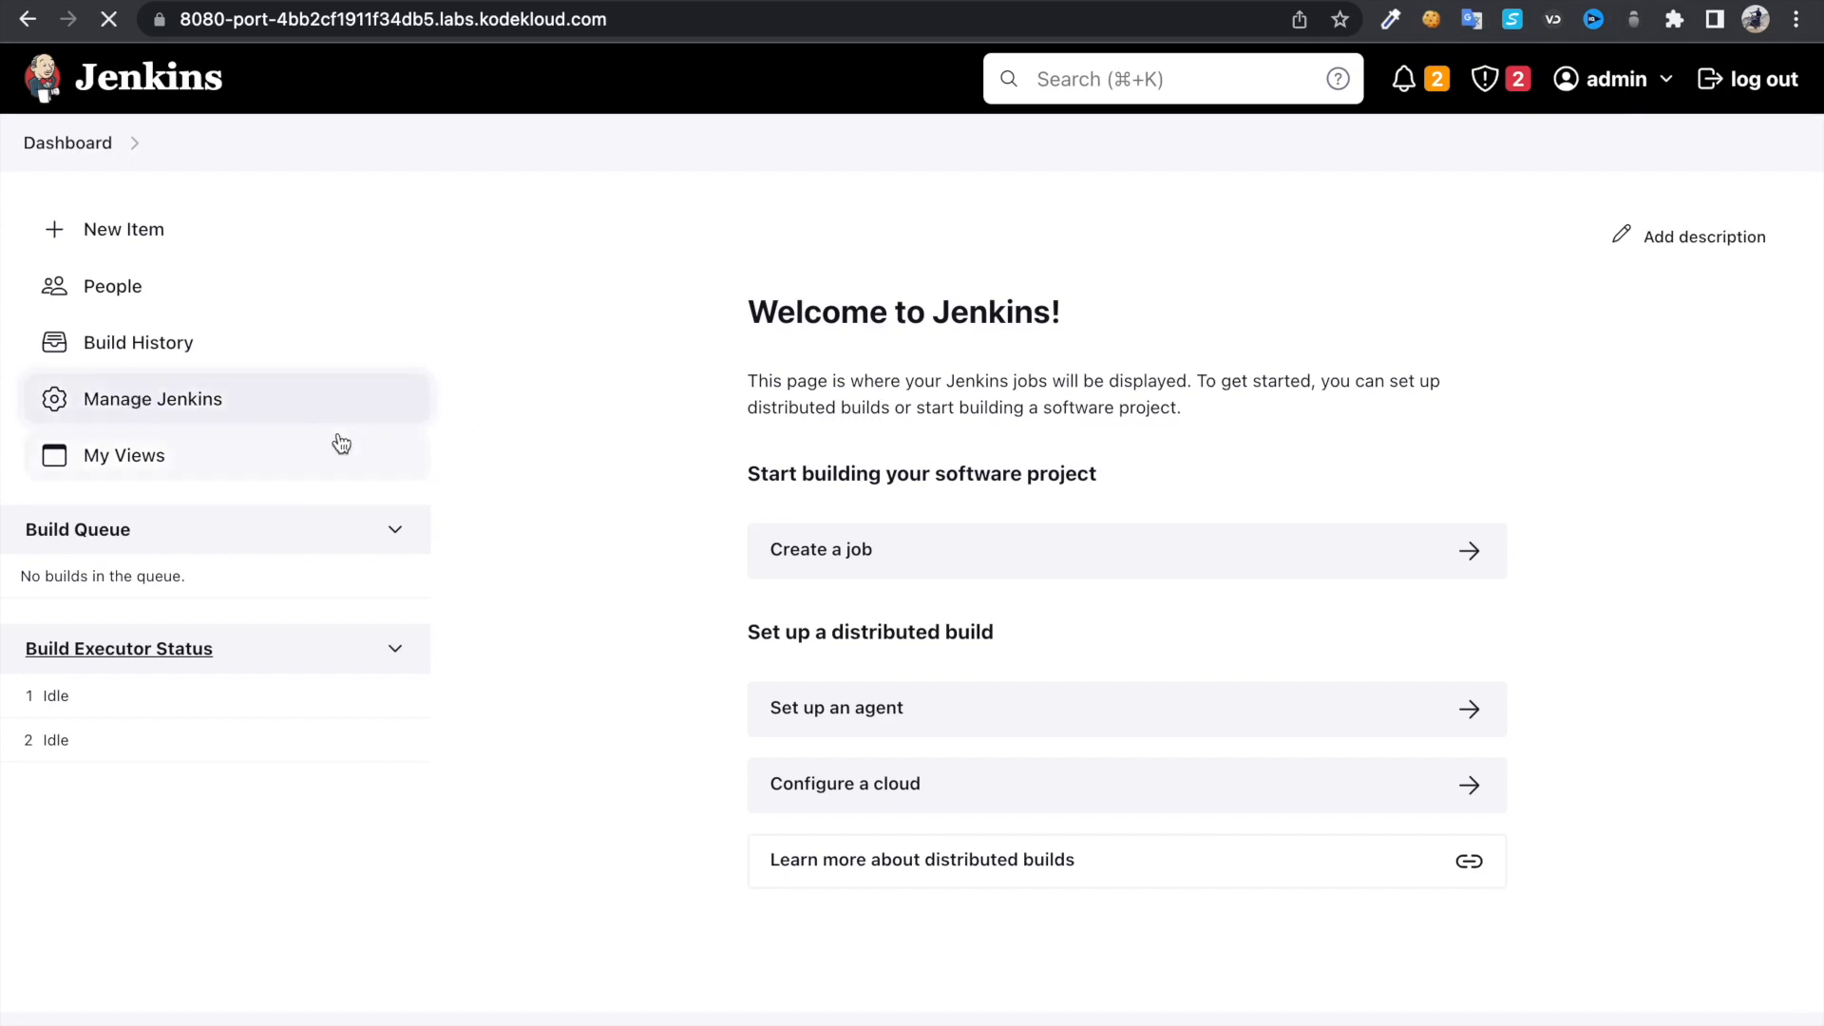
pyautogui.moveTo(1404, 595)
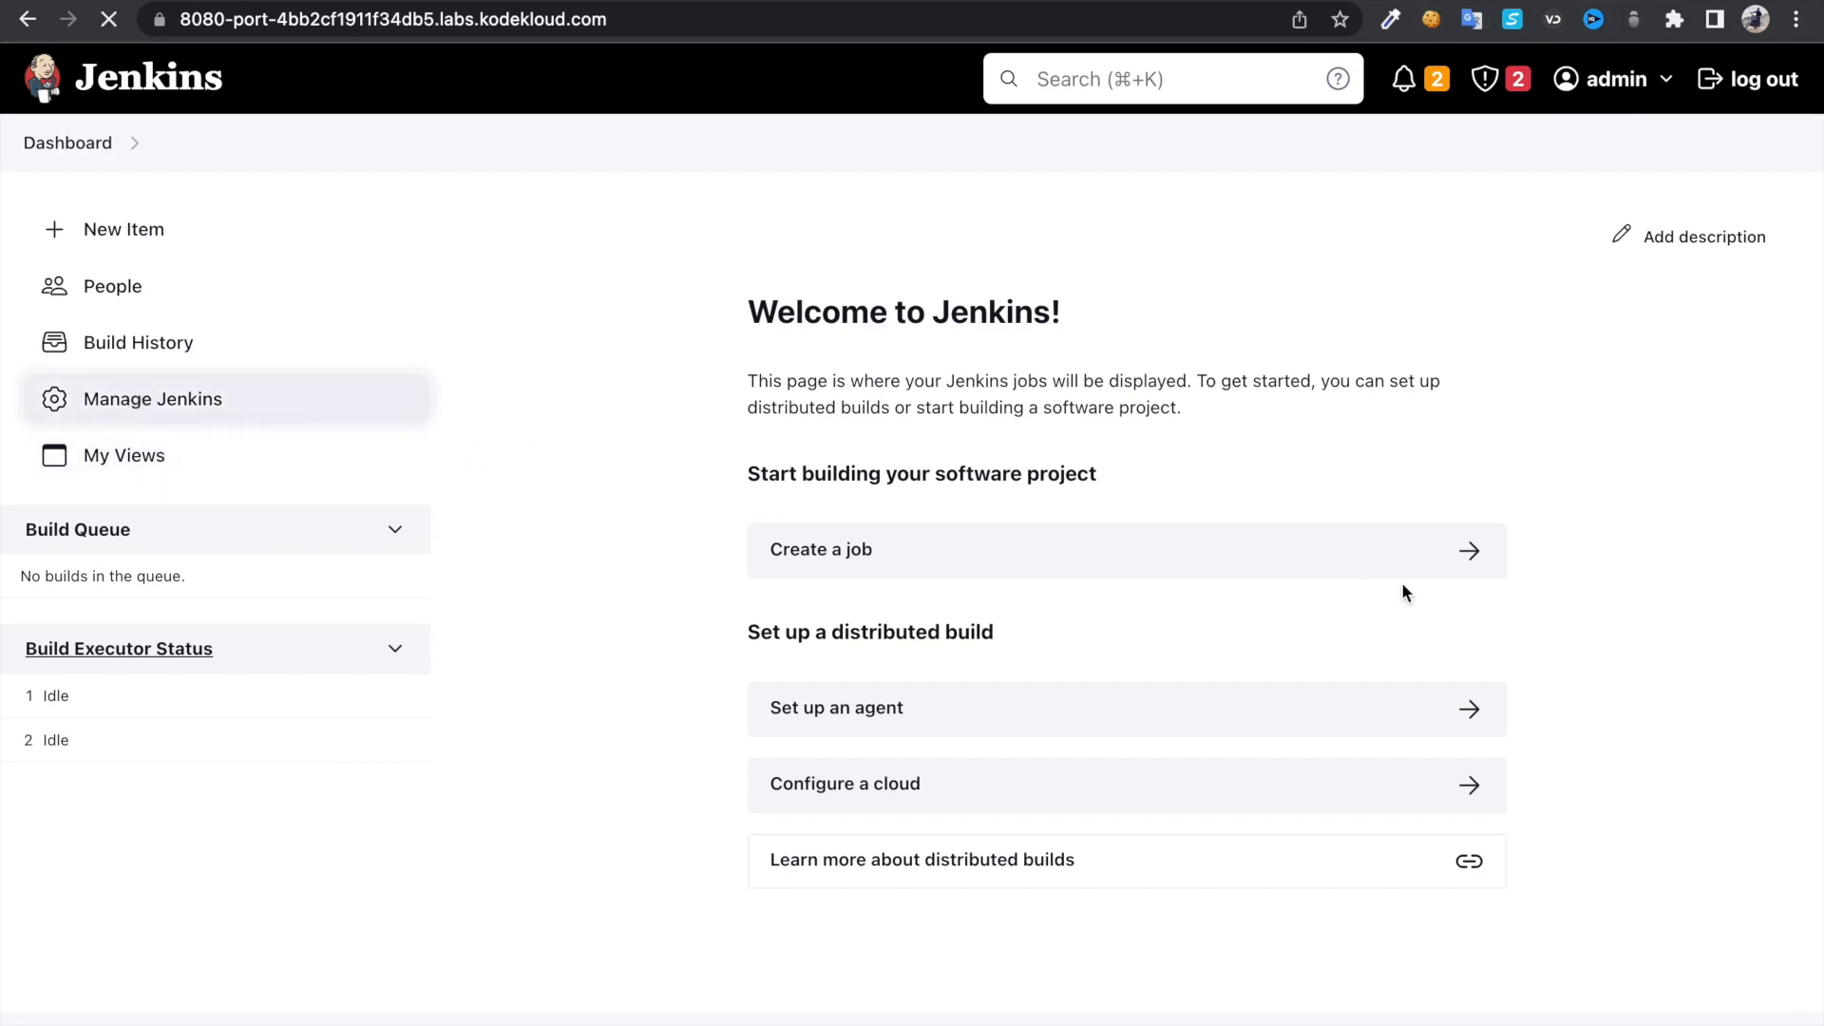
pyautogui.moveTo(1594, 509)
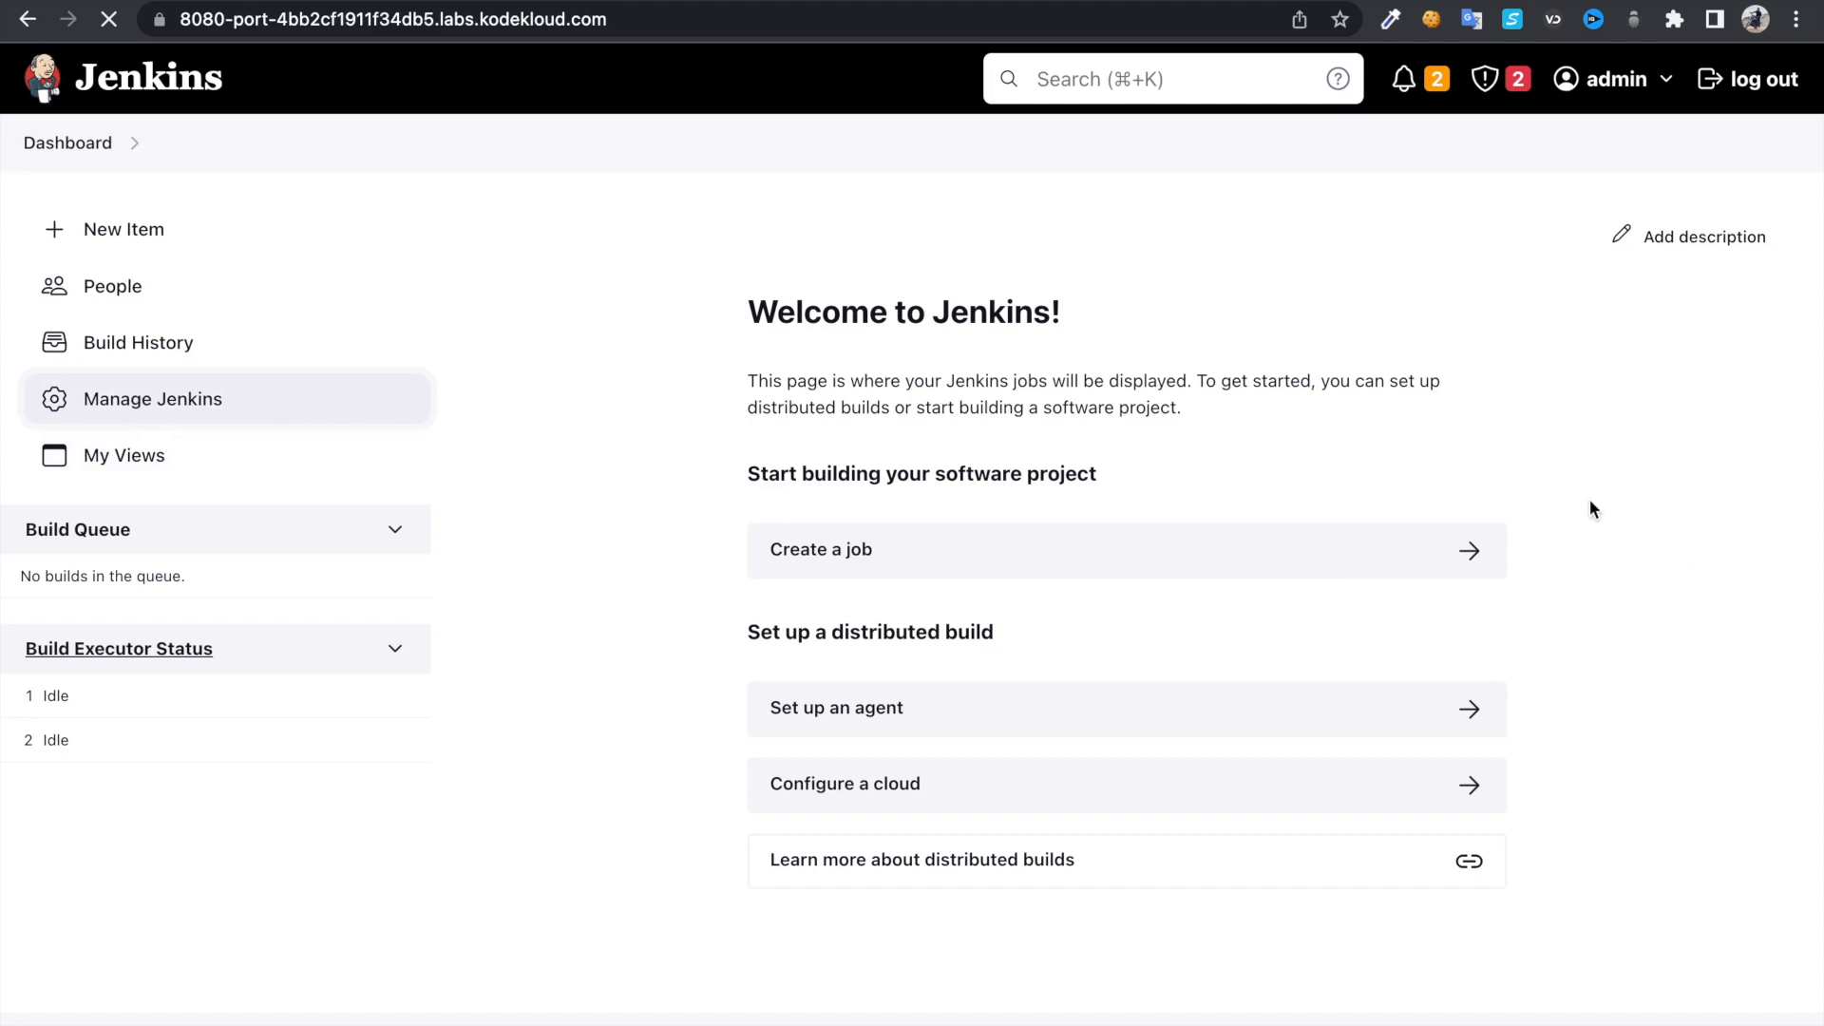
pyautogui.click(152, 397)
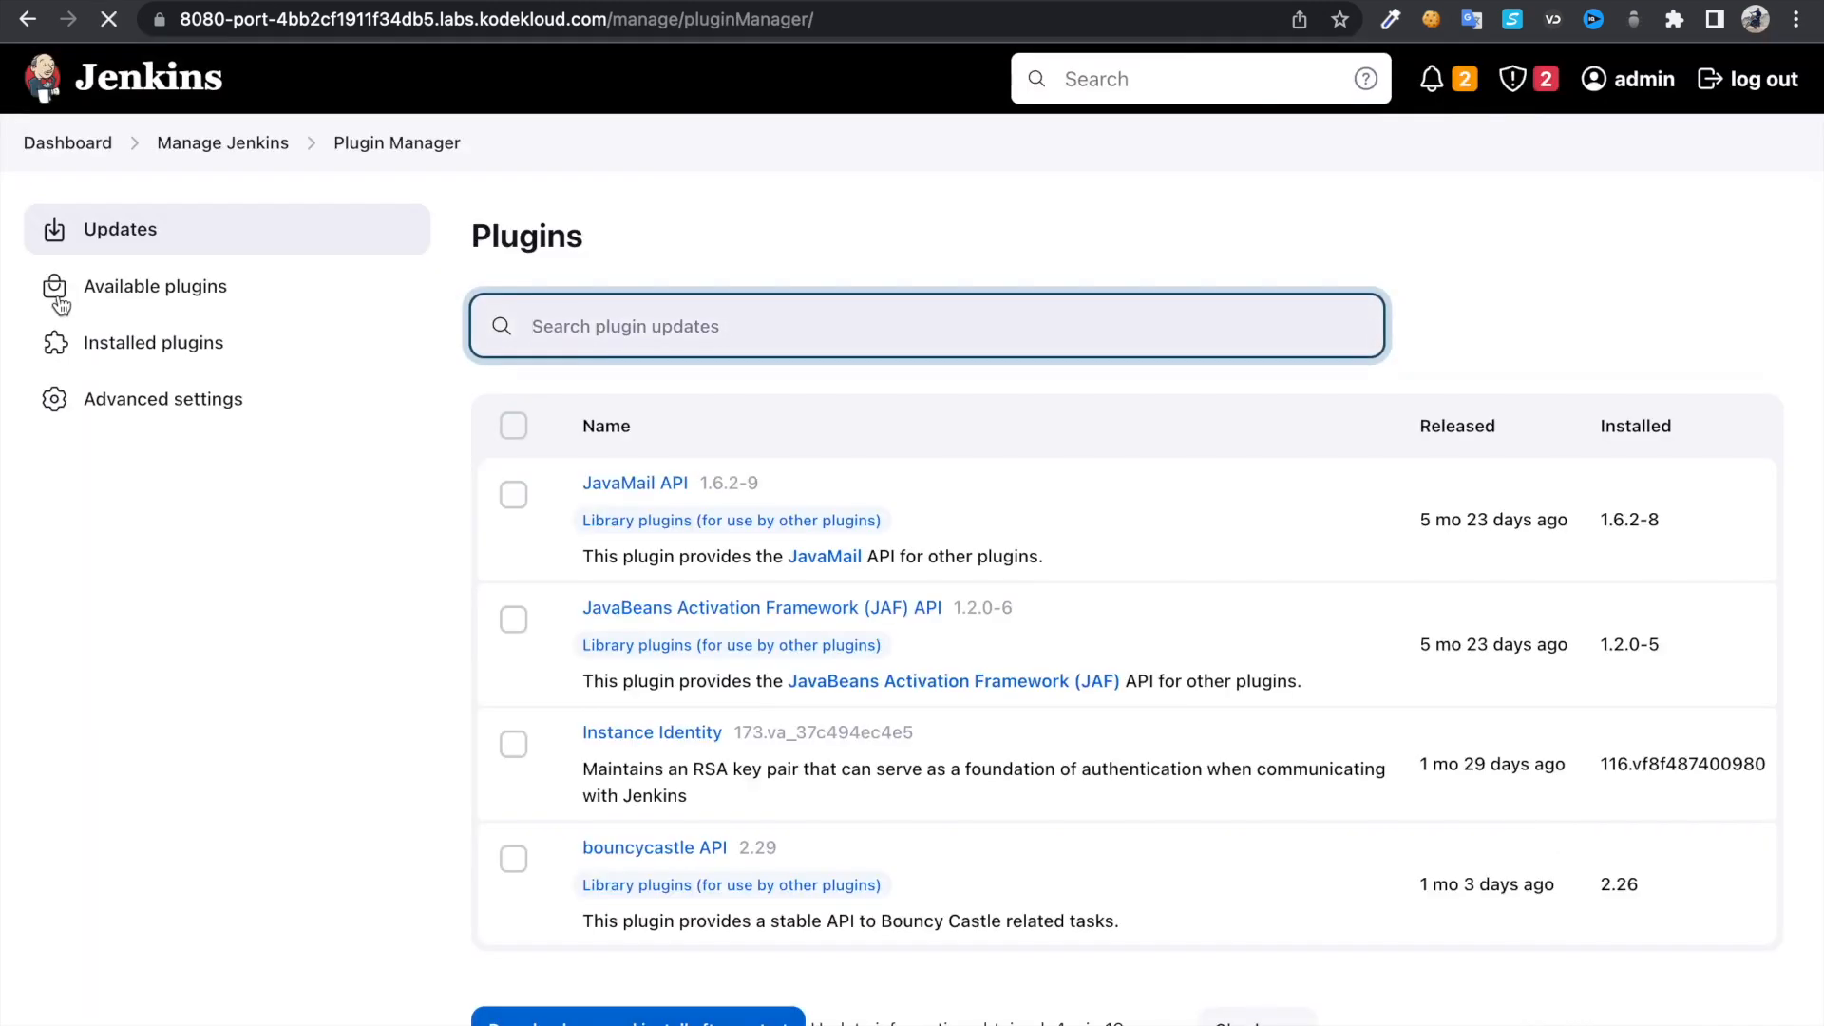
pyautogui.click(153, 287)
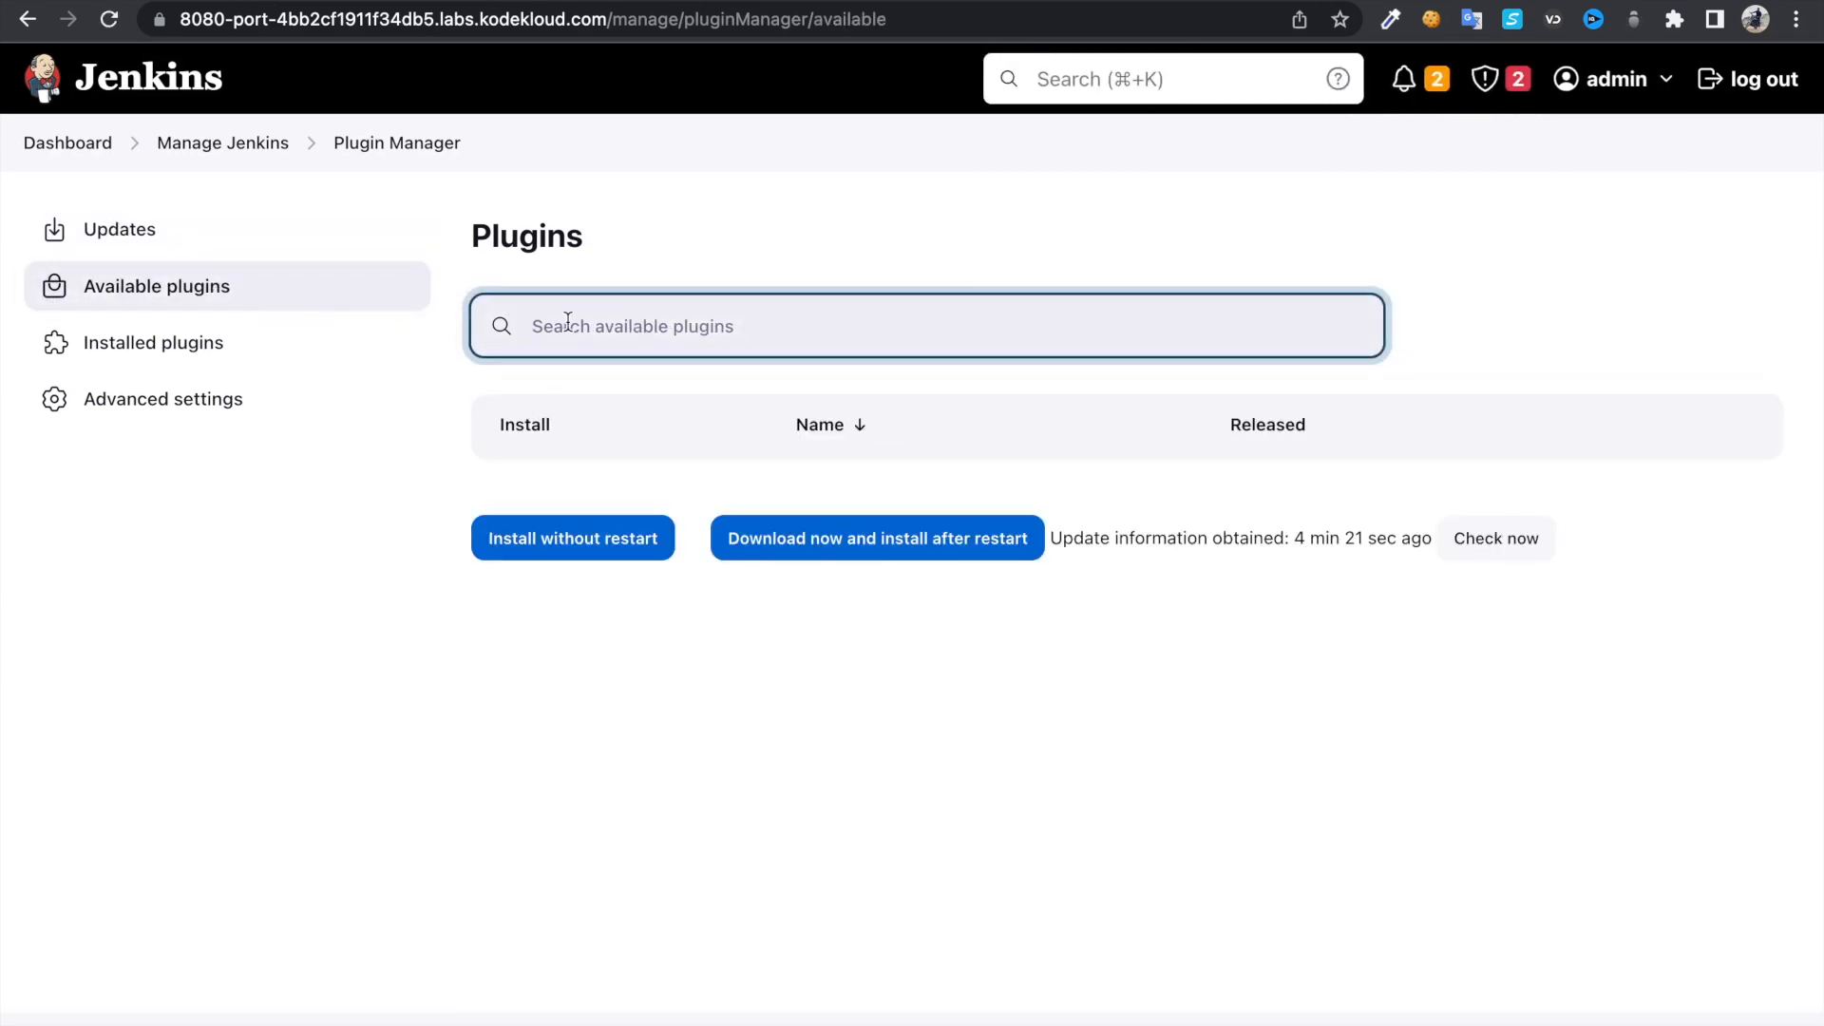
pyautogui.write('ssh')
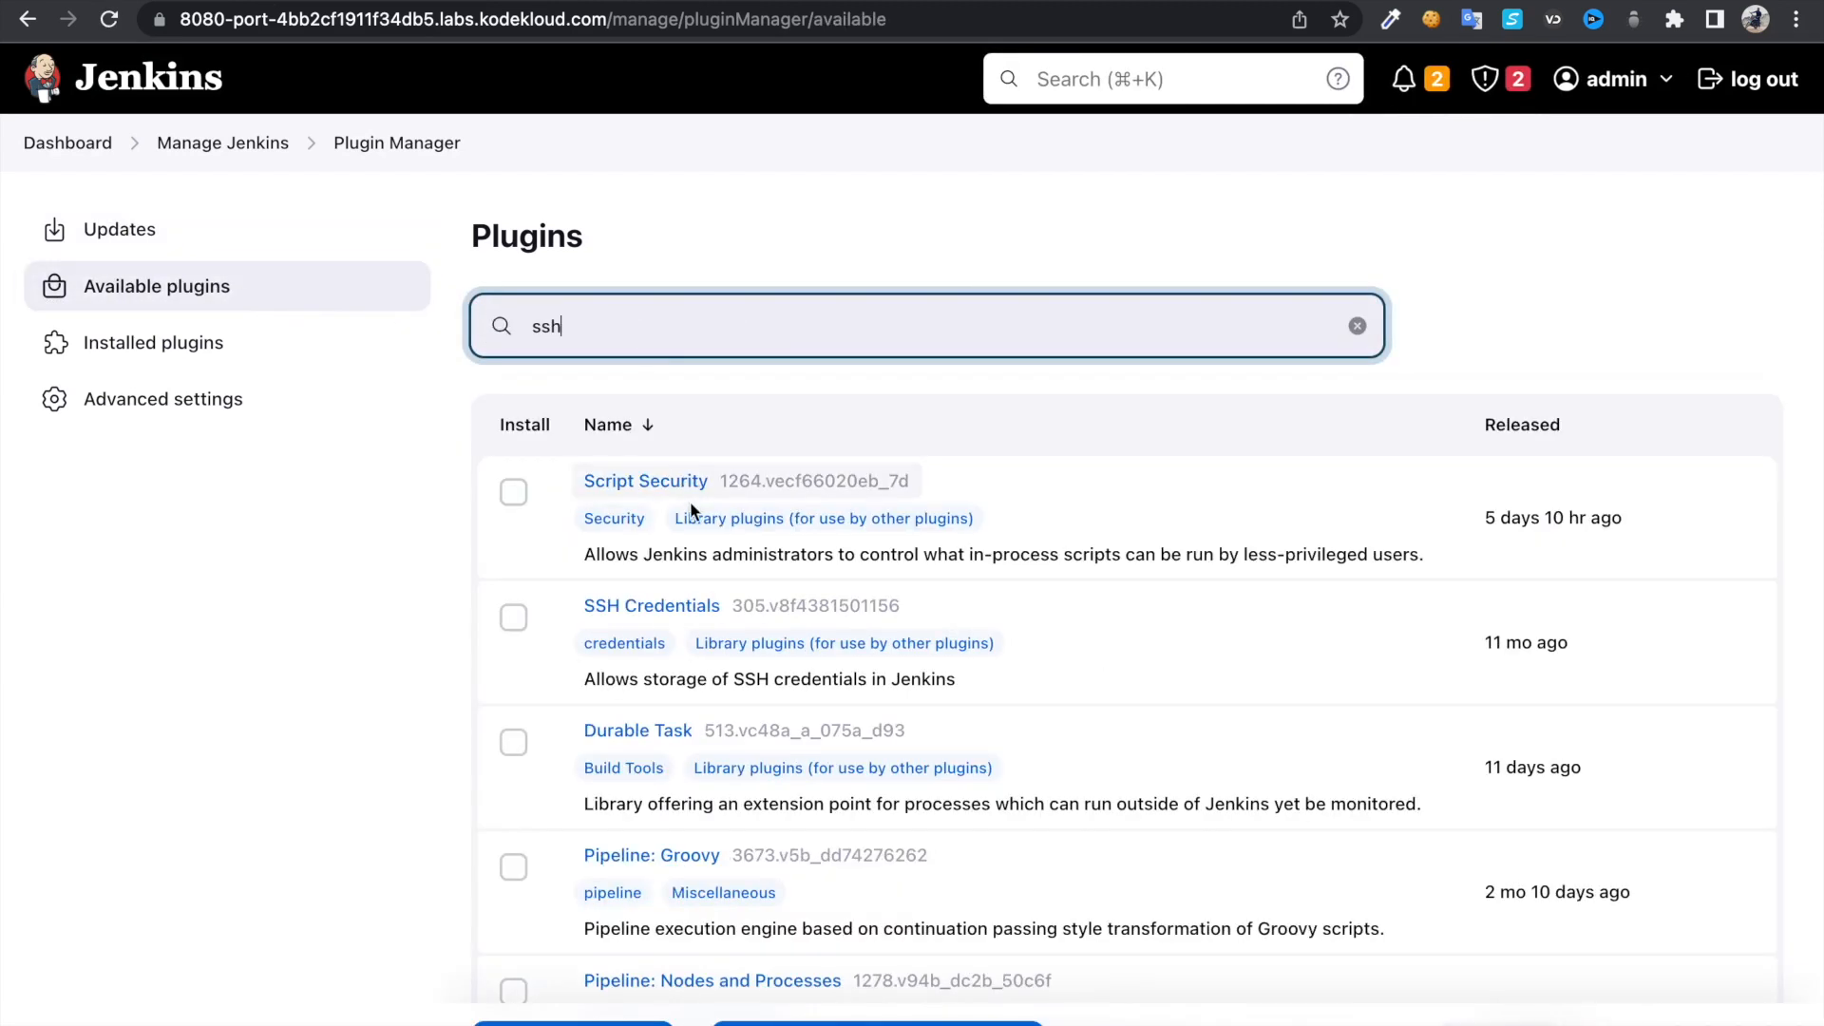
# - Install the SSH, SSH Credentials and SSH Build Agents plugins with a restart afterwards
pyautogui.scroll(-3)
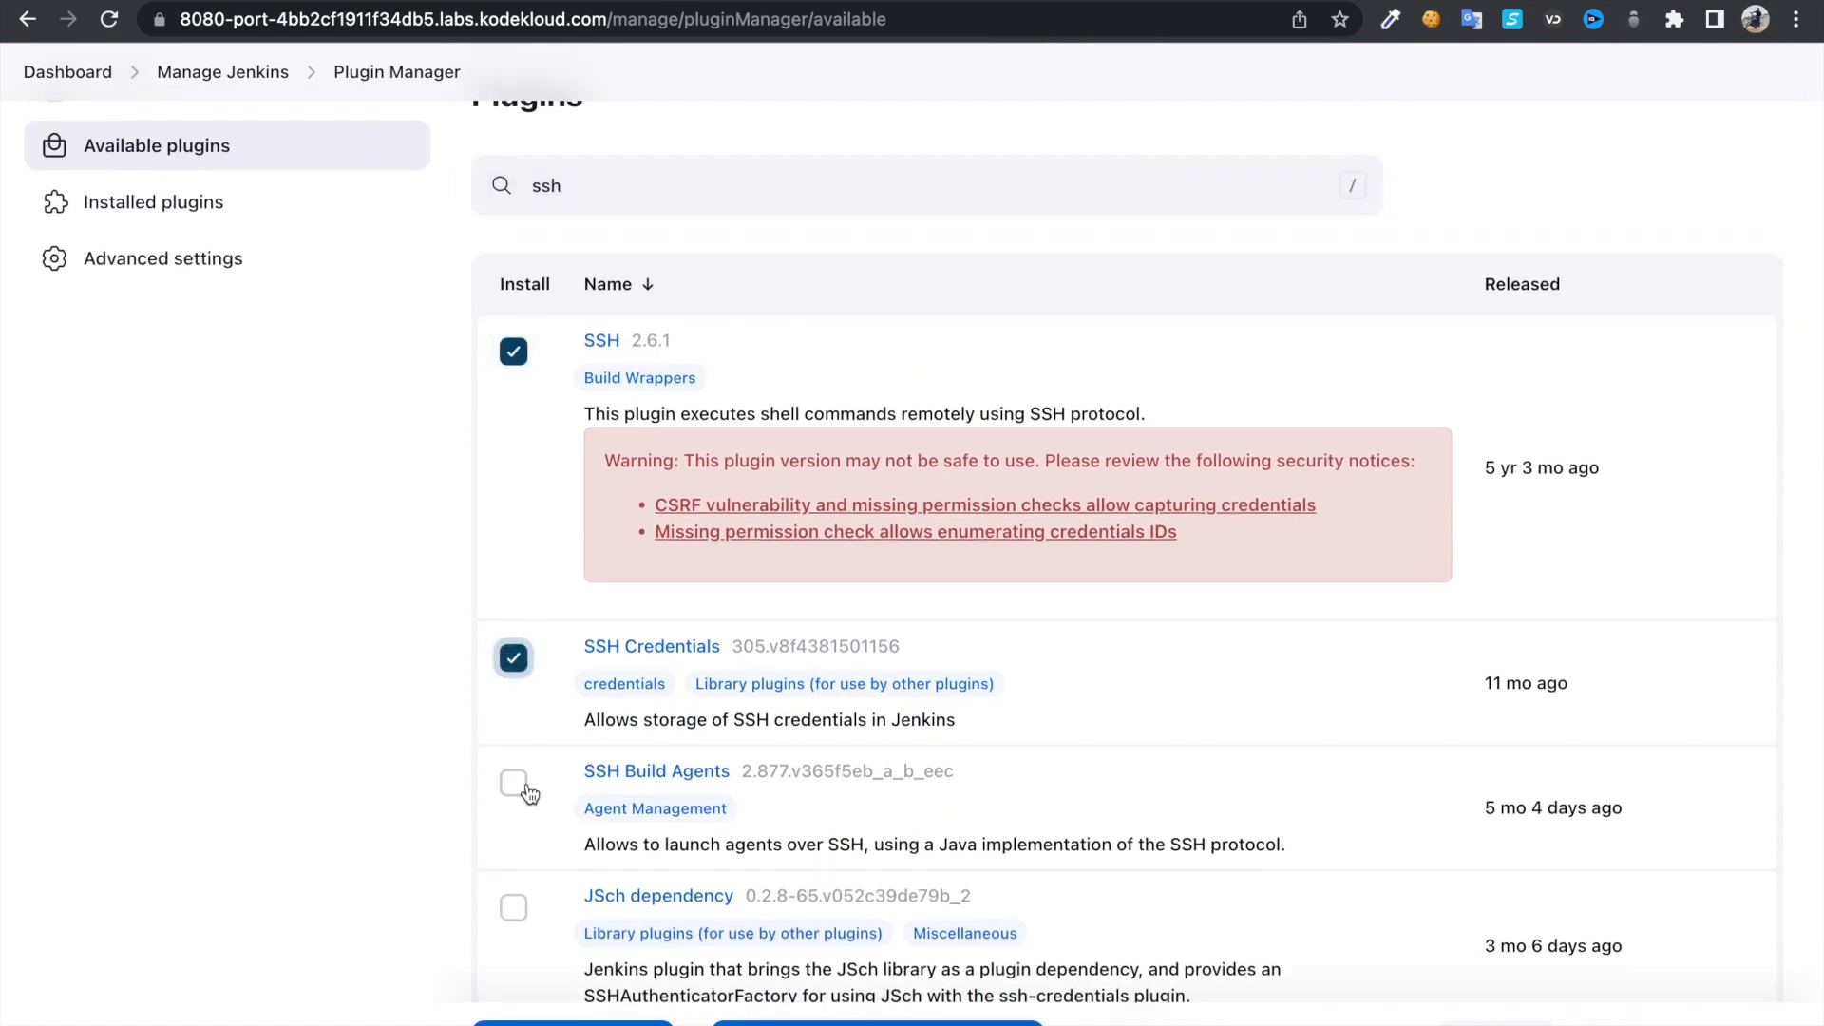
pyautogui.click(513, 780)
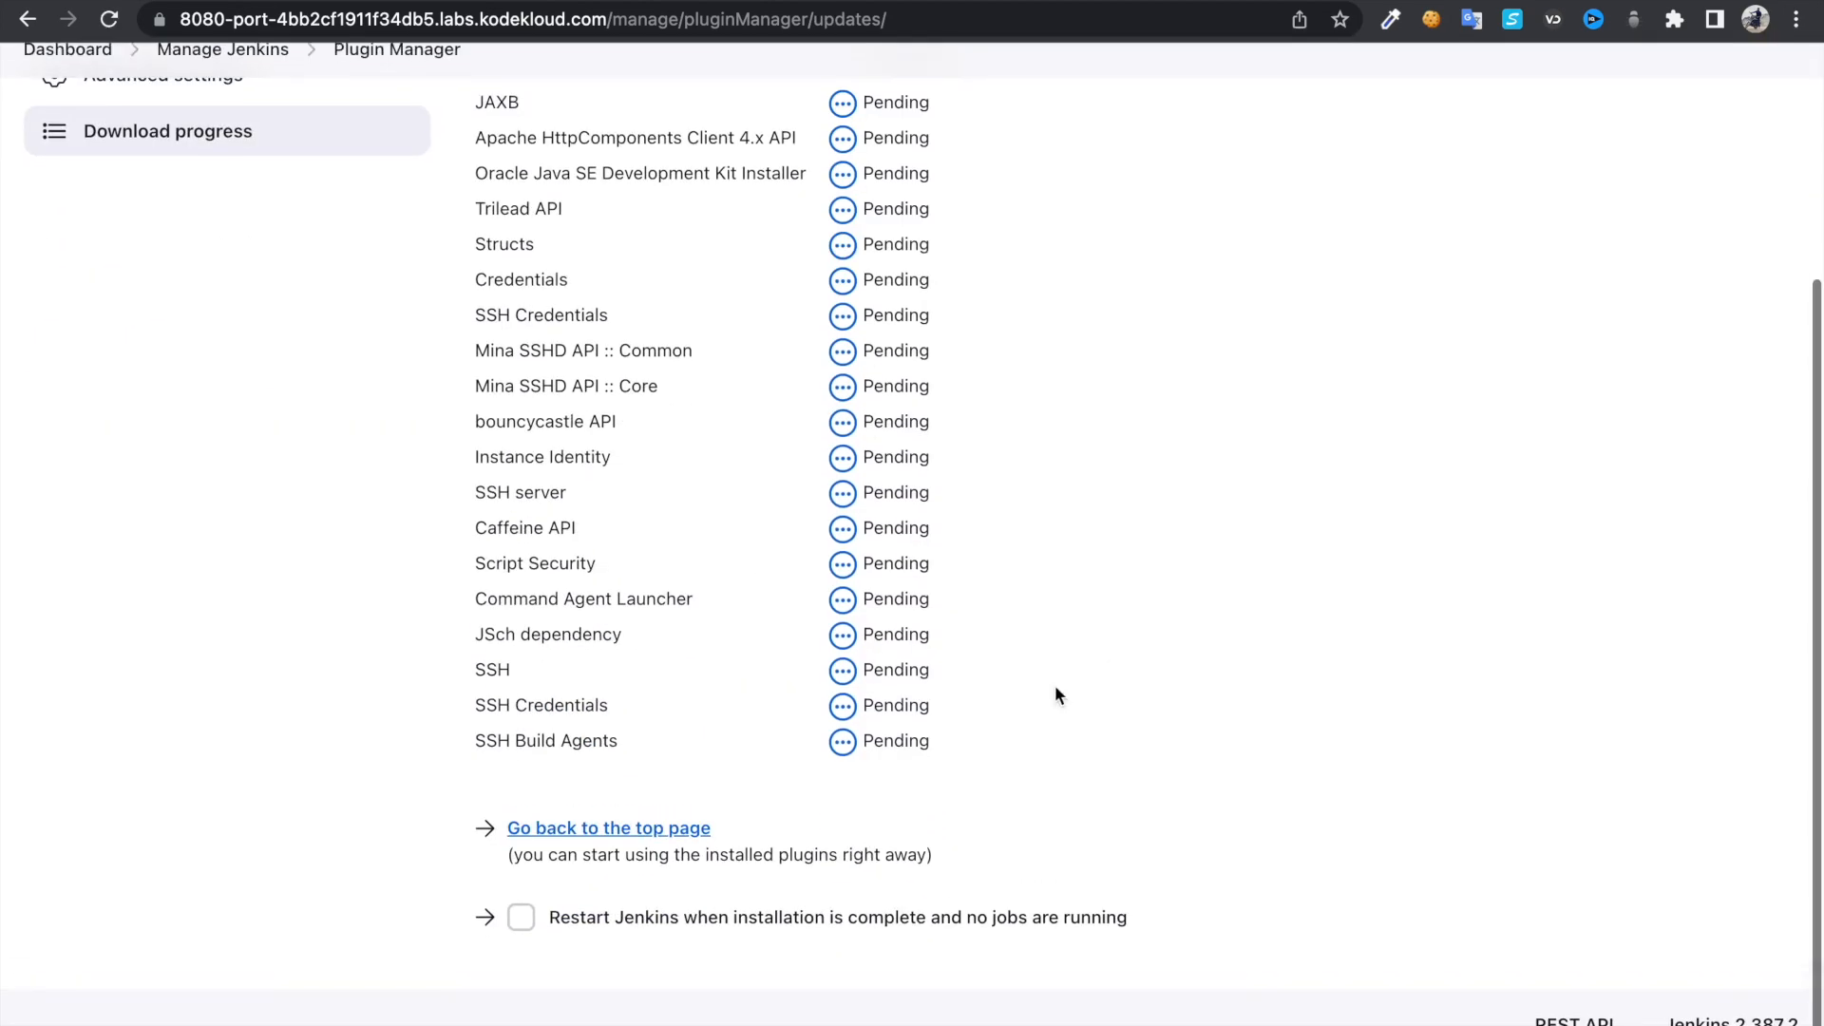
pyautogui.click(520, 915)
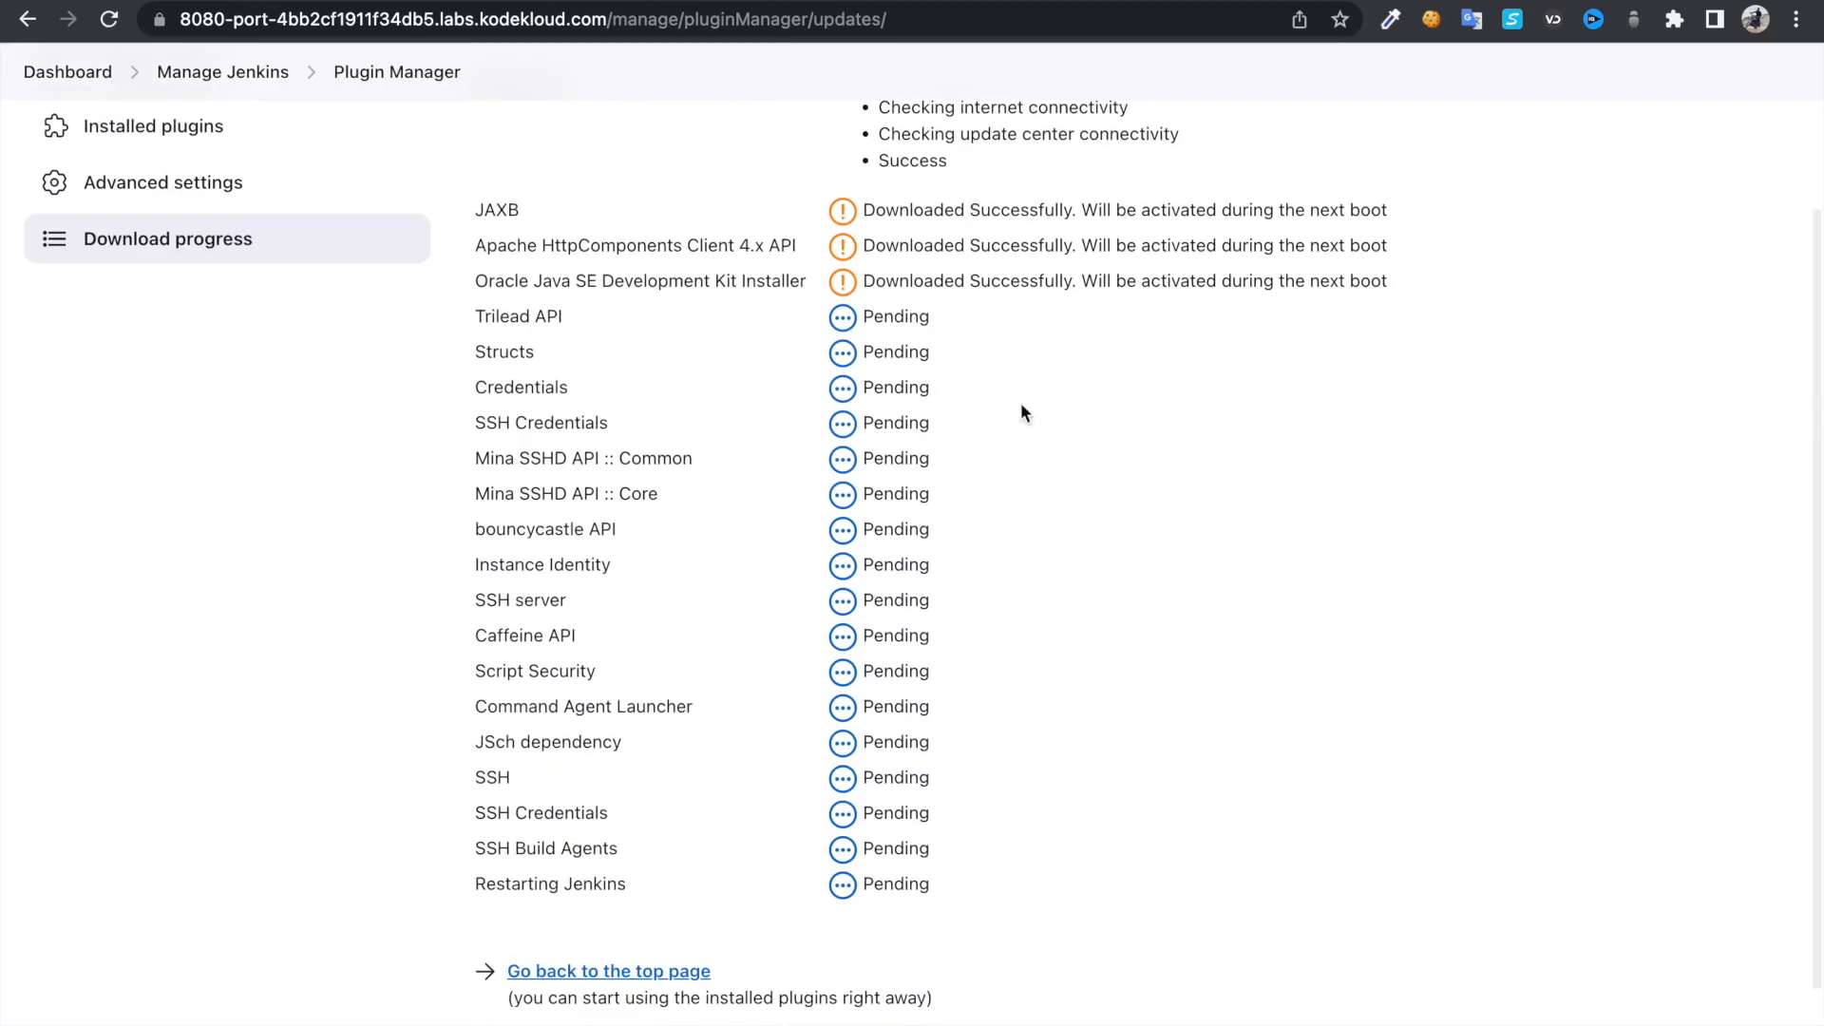
pyautogui.moveTo(1569, 72)
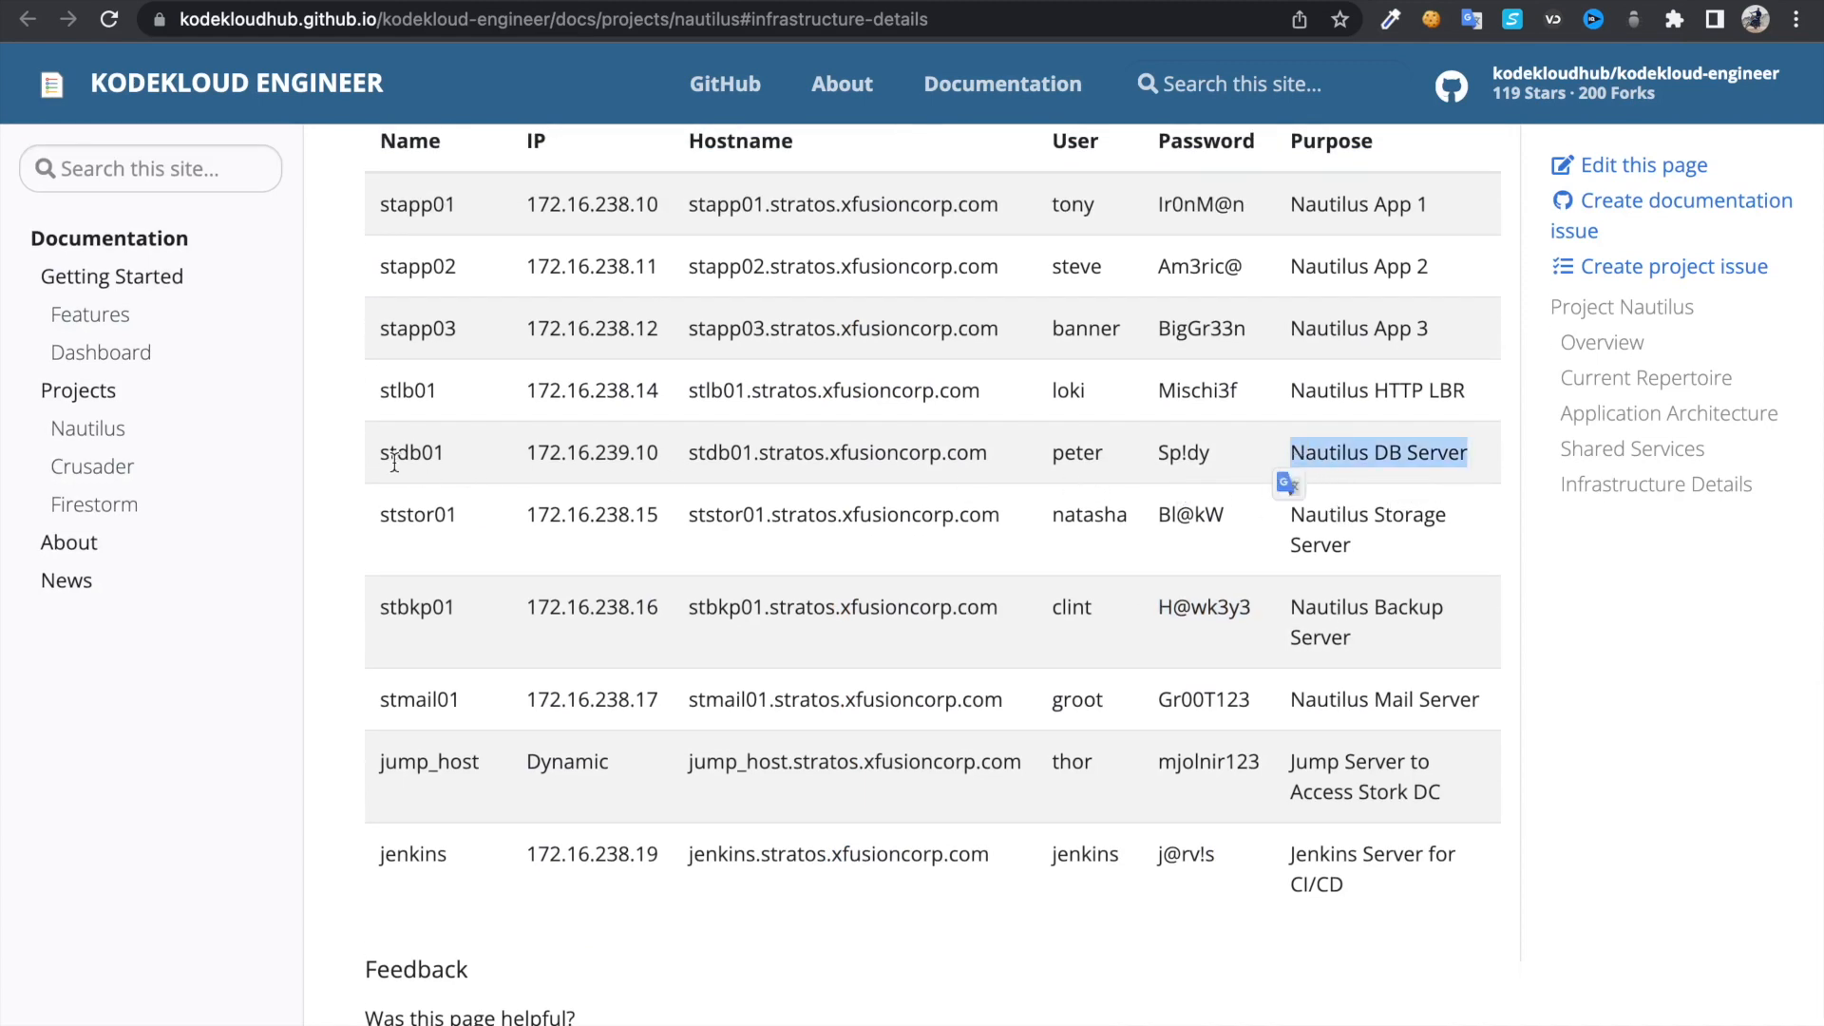
# - Copy the database server name stdb01 and its password from the infrastructure table
pyautogui.doubleClick(410, 452)
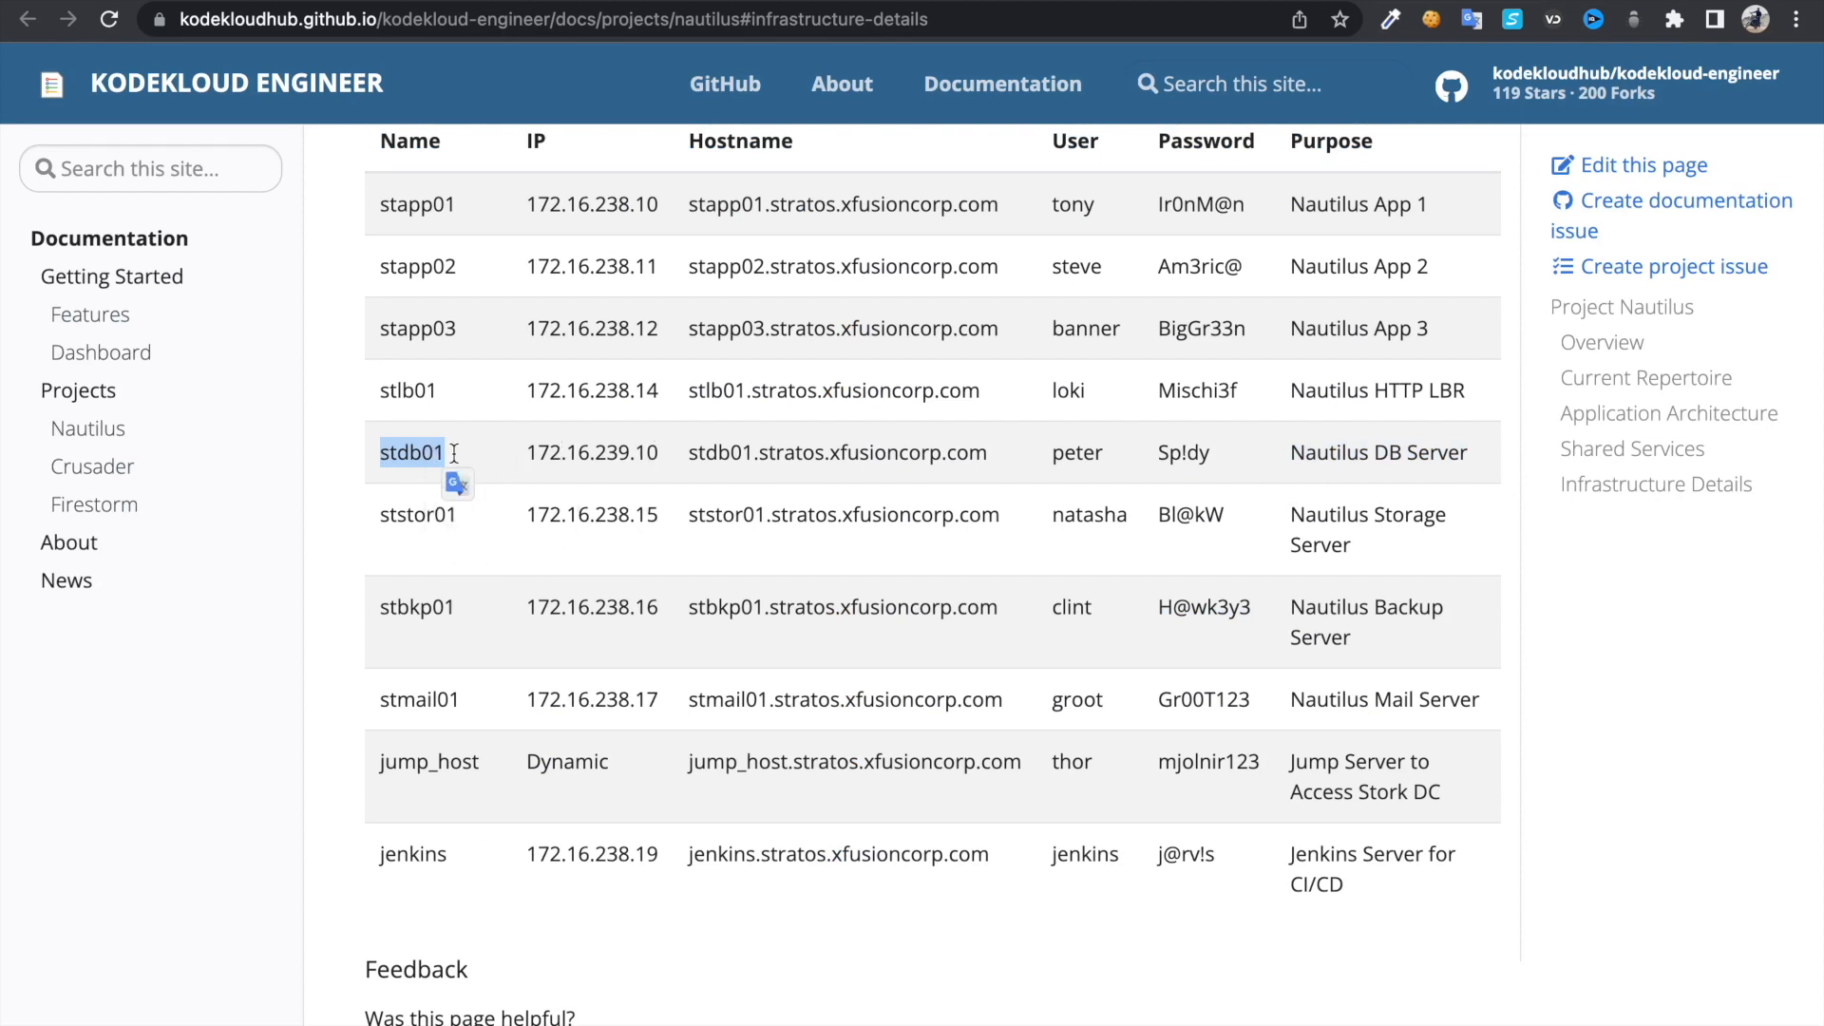
pyautogui.moveTo(1075, 488)
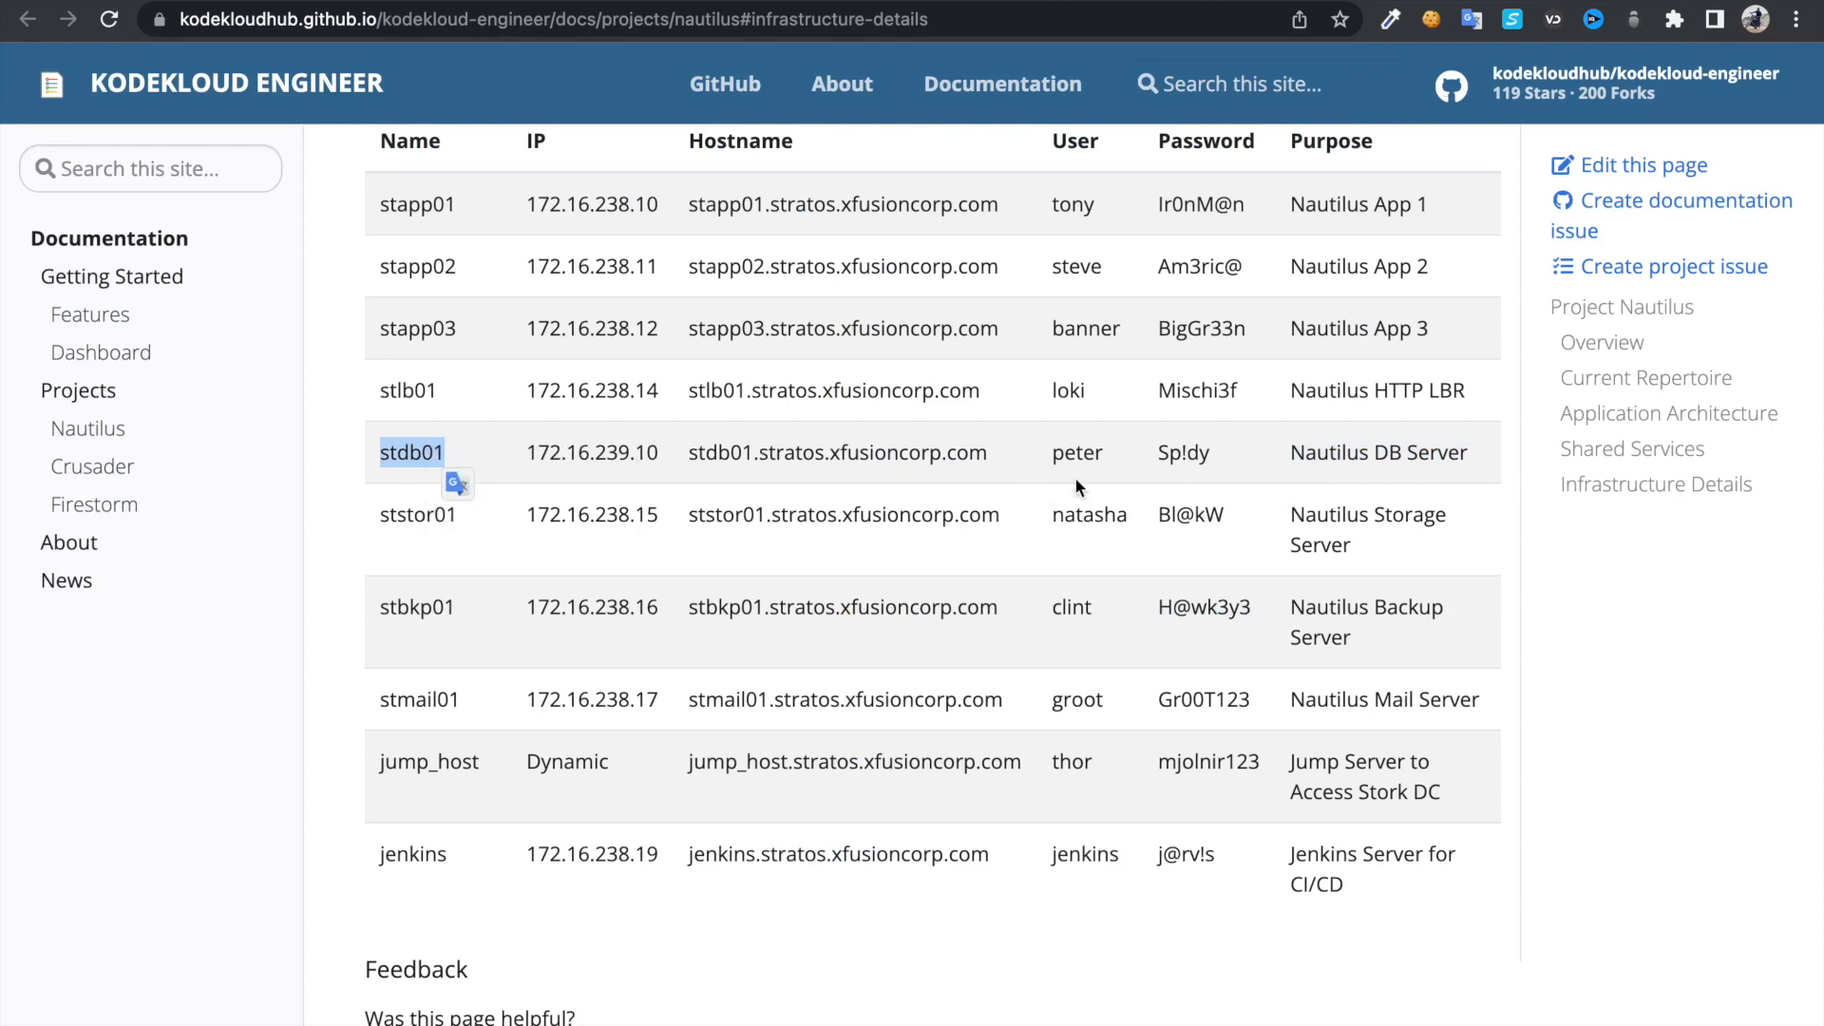
pyautogui.doubleClick(1181, 452)
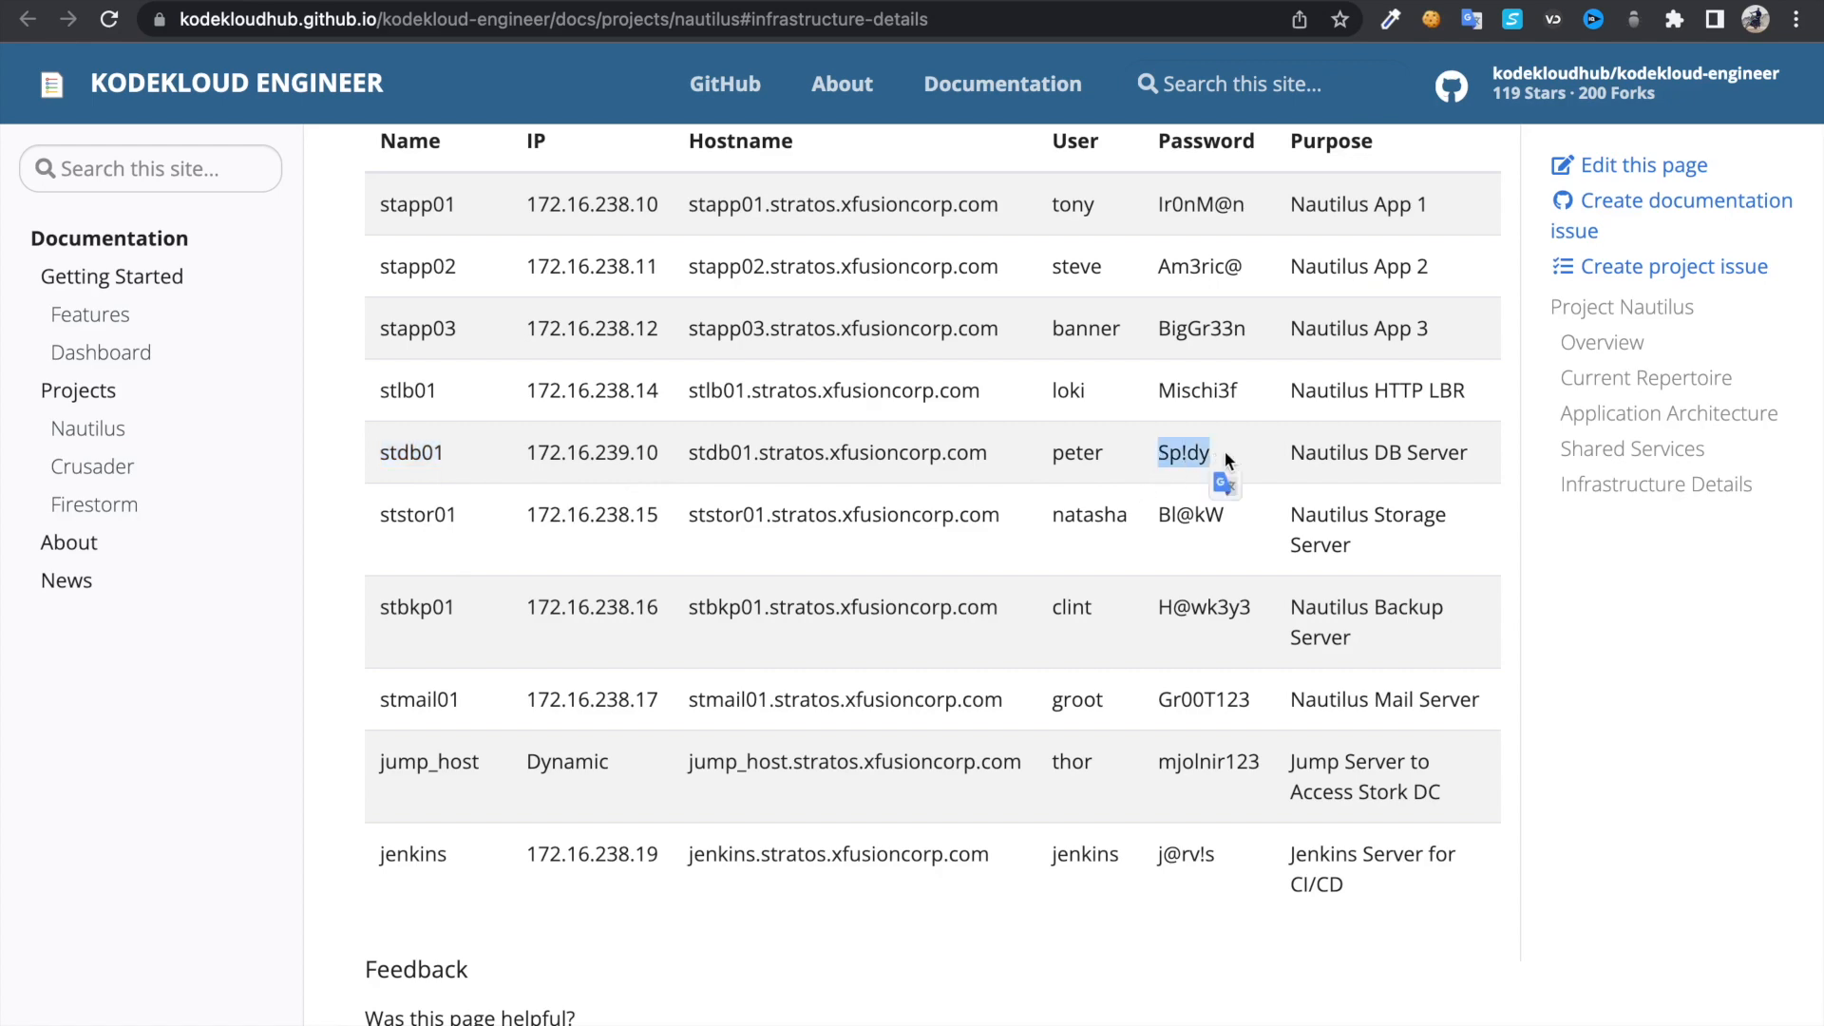
pyautogui.moveTo(1510, 55)
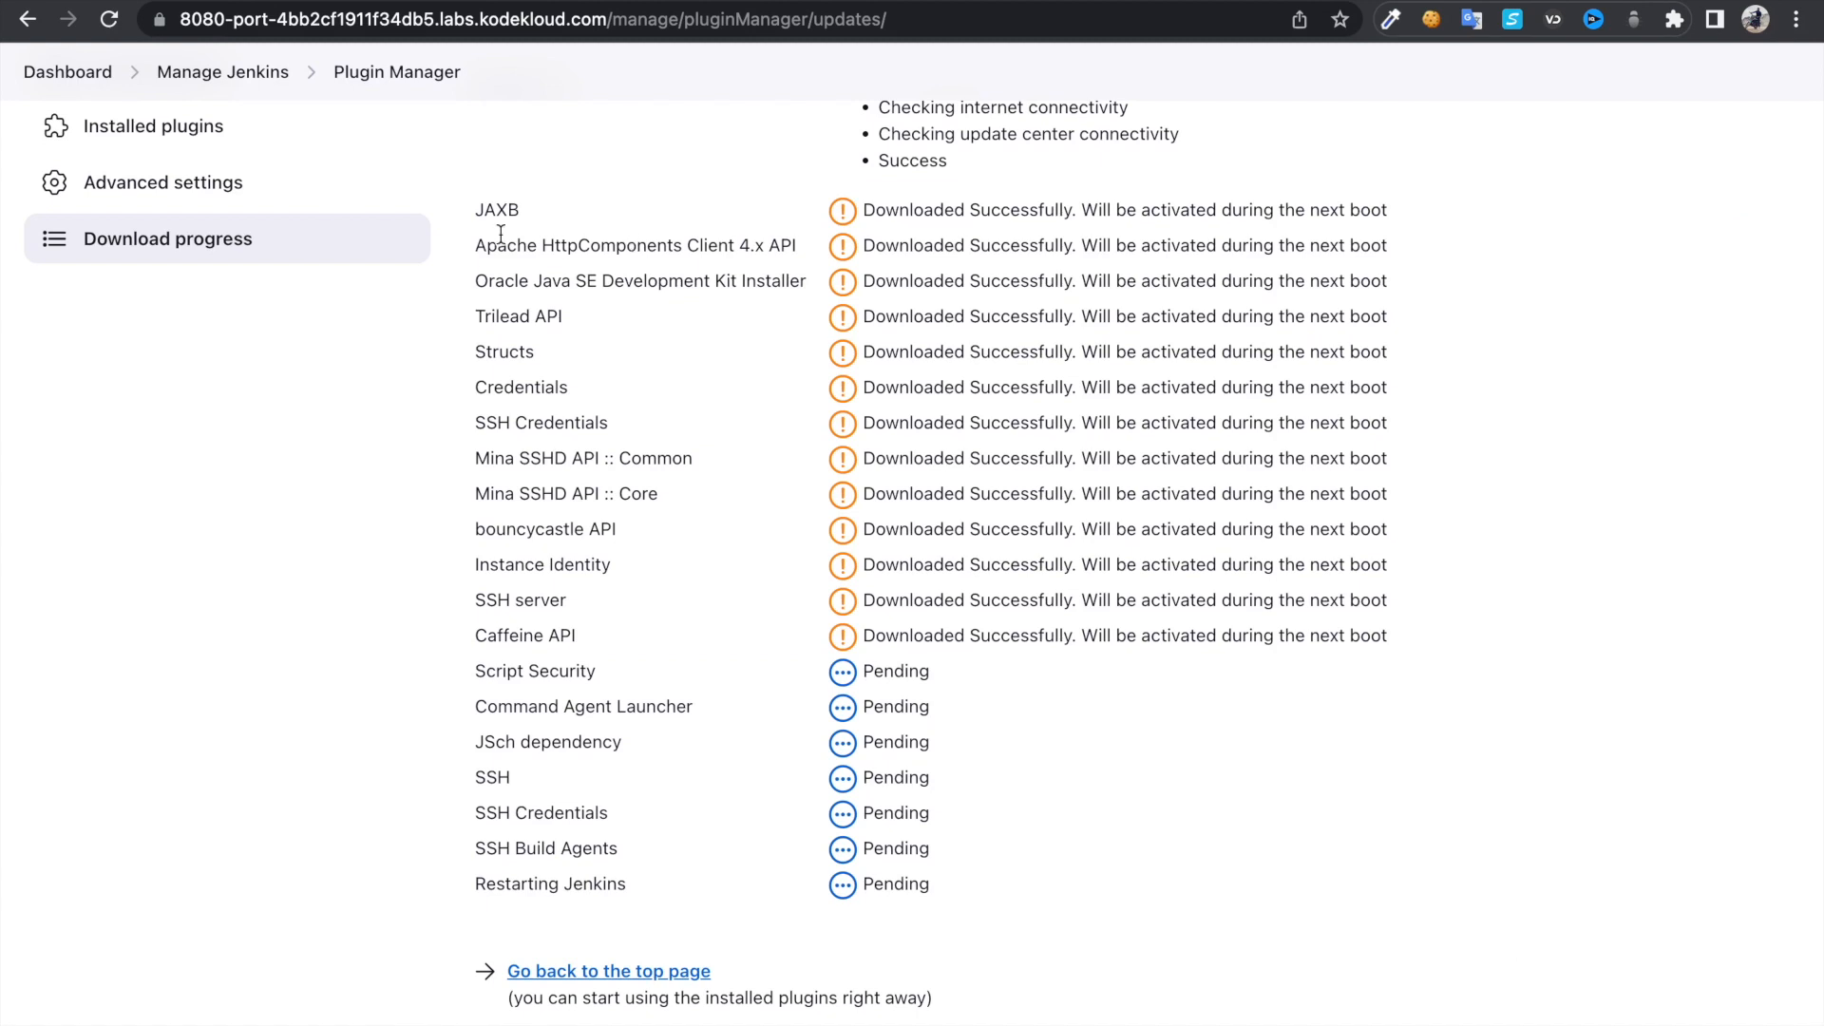
# - Reload the plugin progress page until Jenkins finishes restarting
pyautogui.click(110, 19)
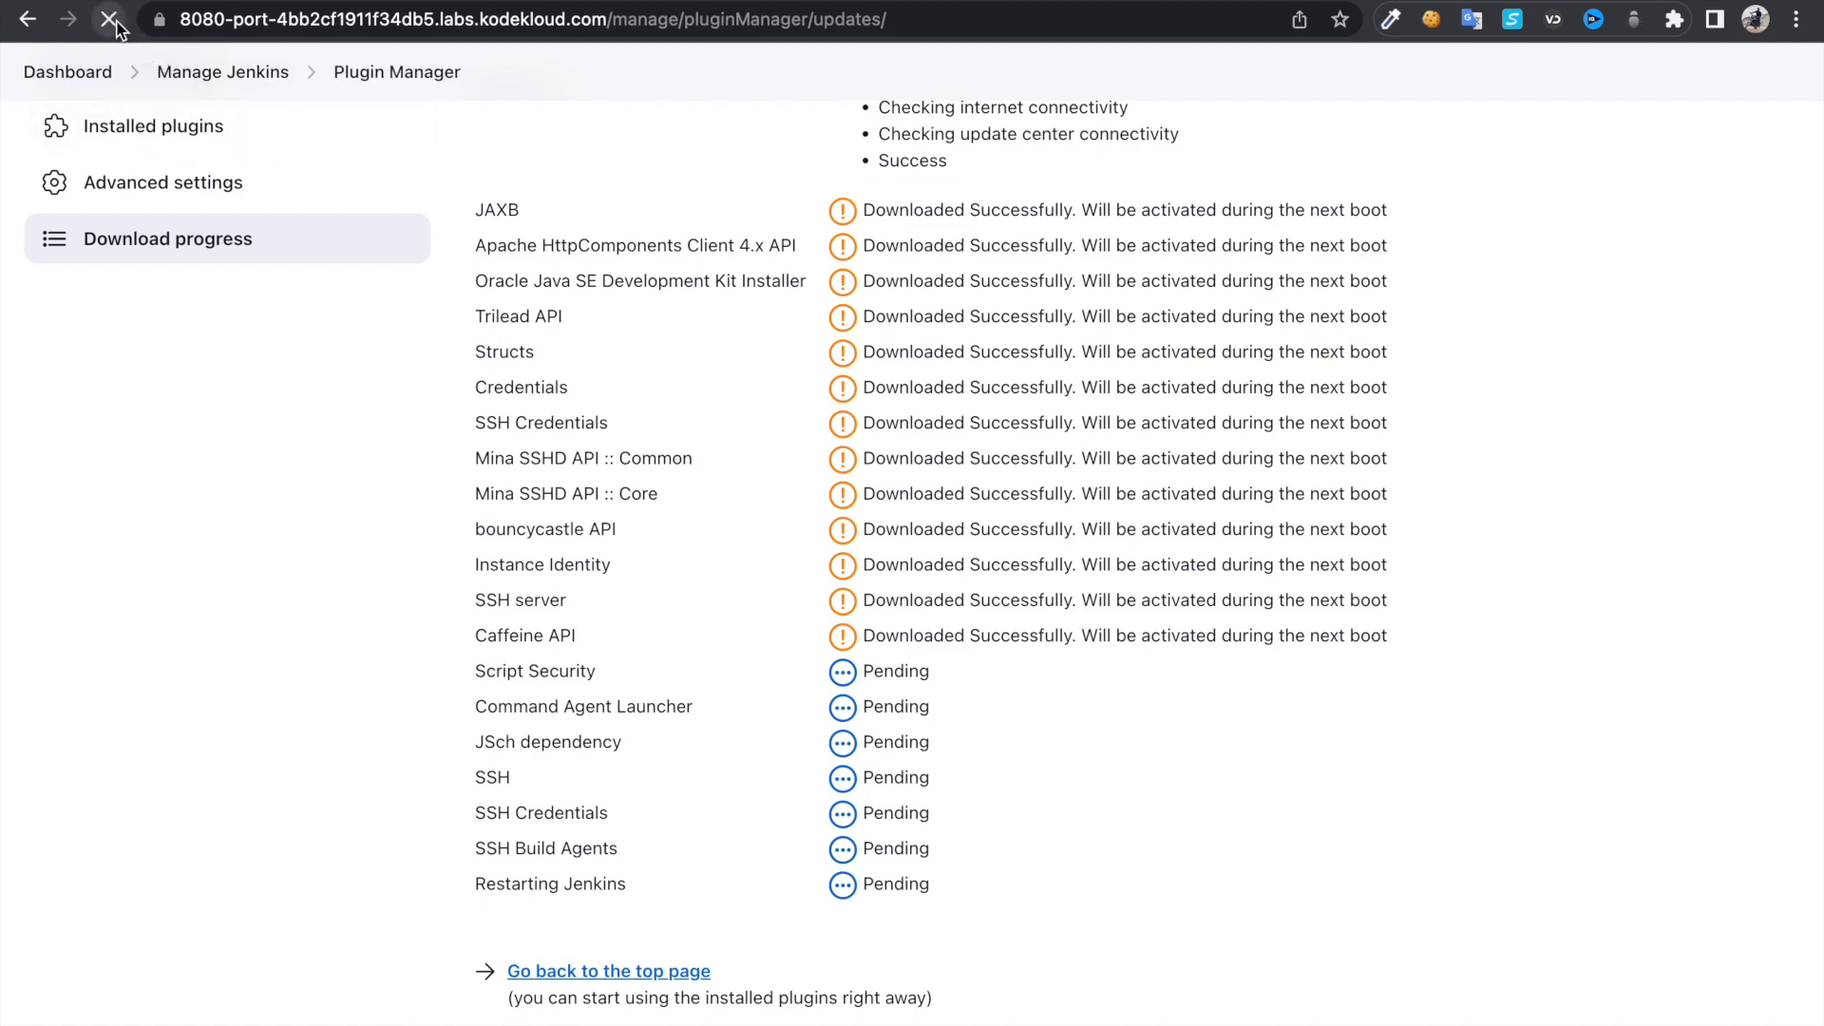
pyautogui.click(110, 19)
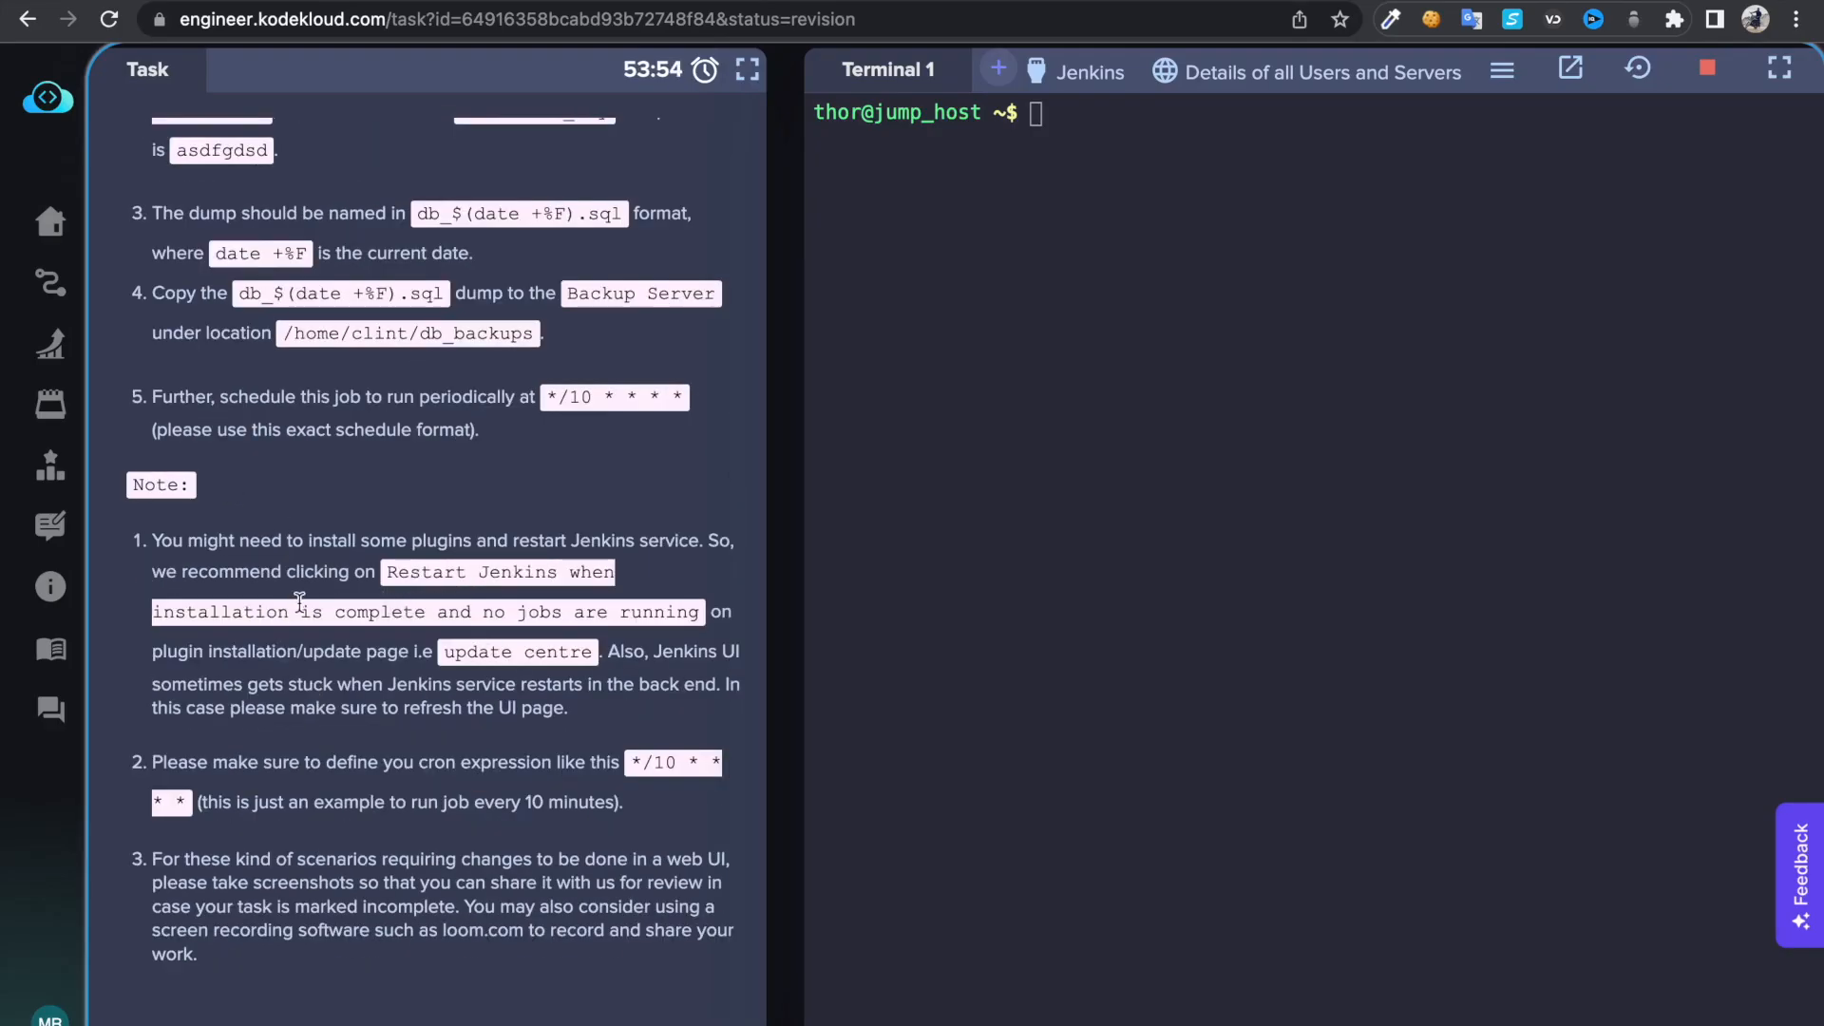
pyautogui.moveTo(361, 716)
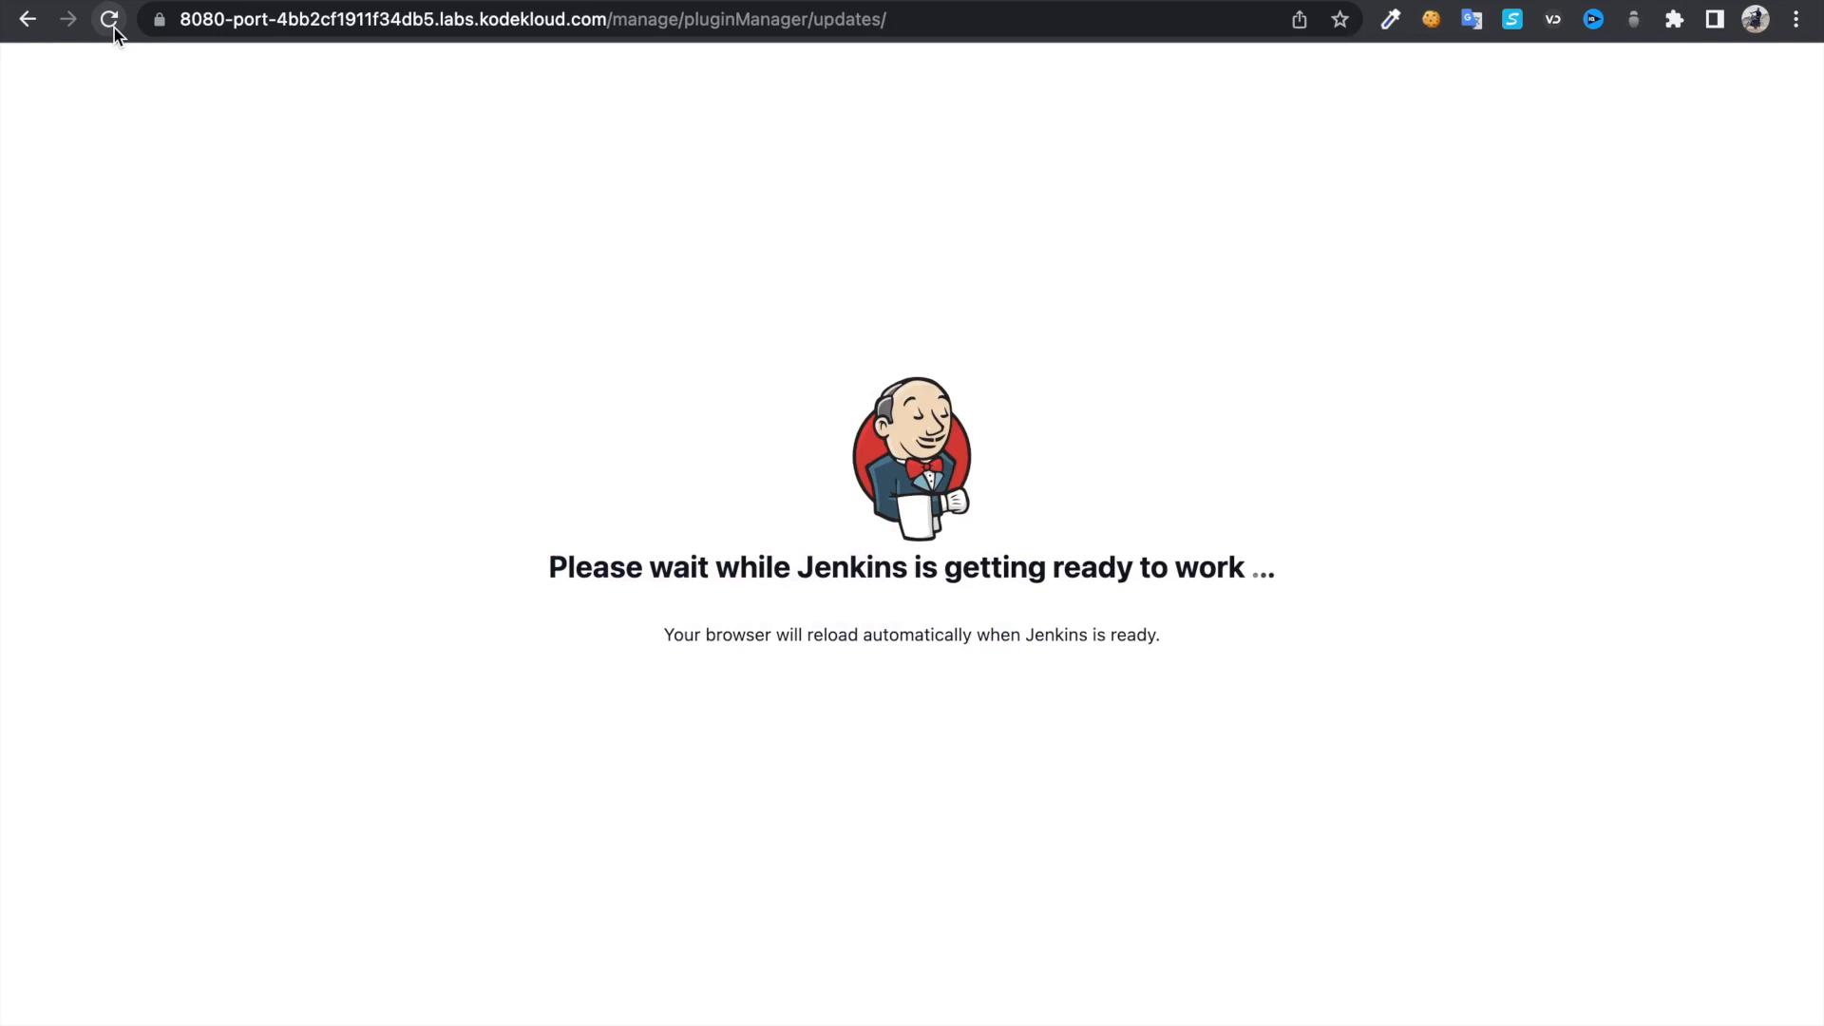
pyautogui.click(110, 19)
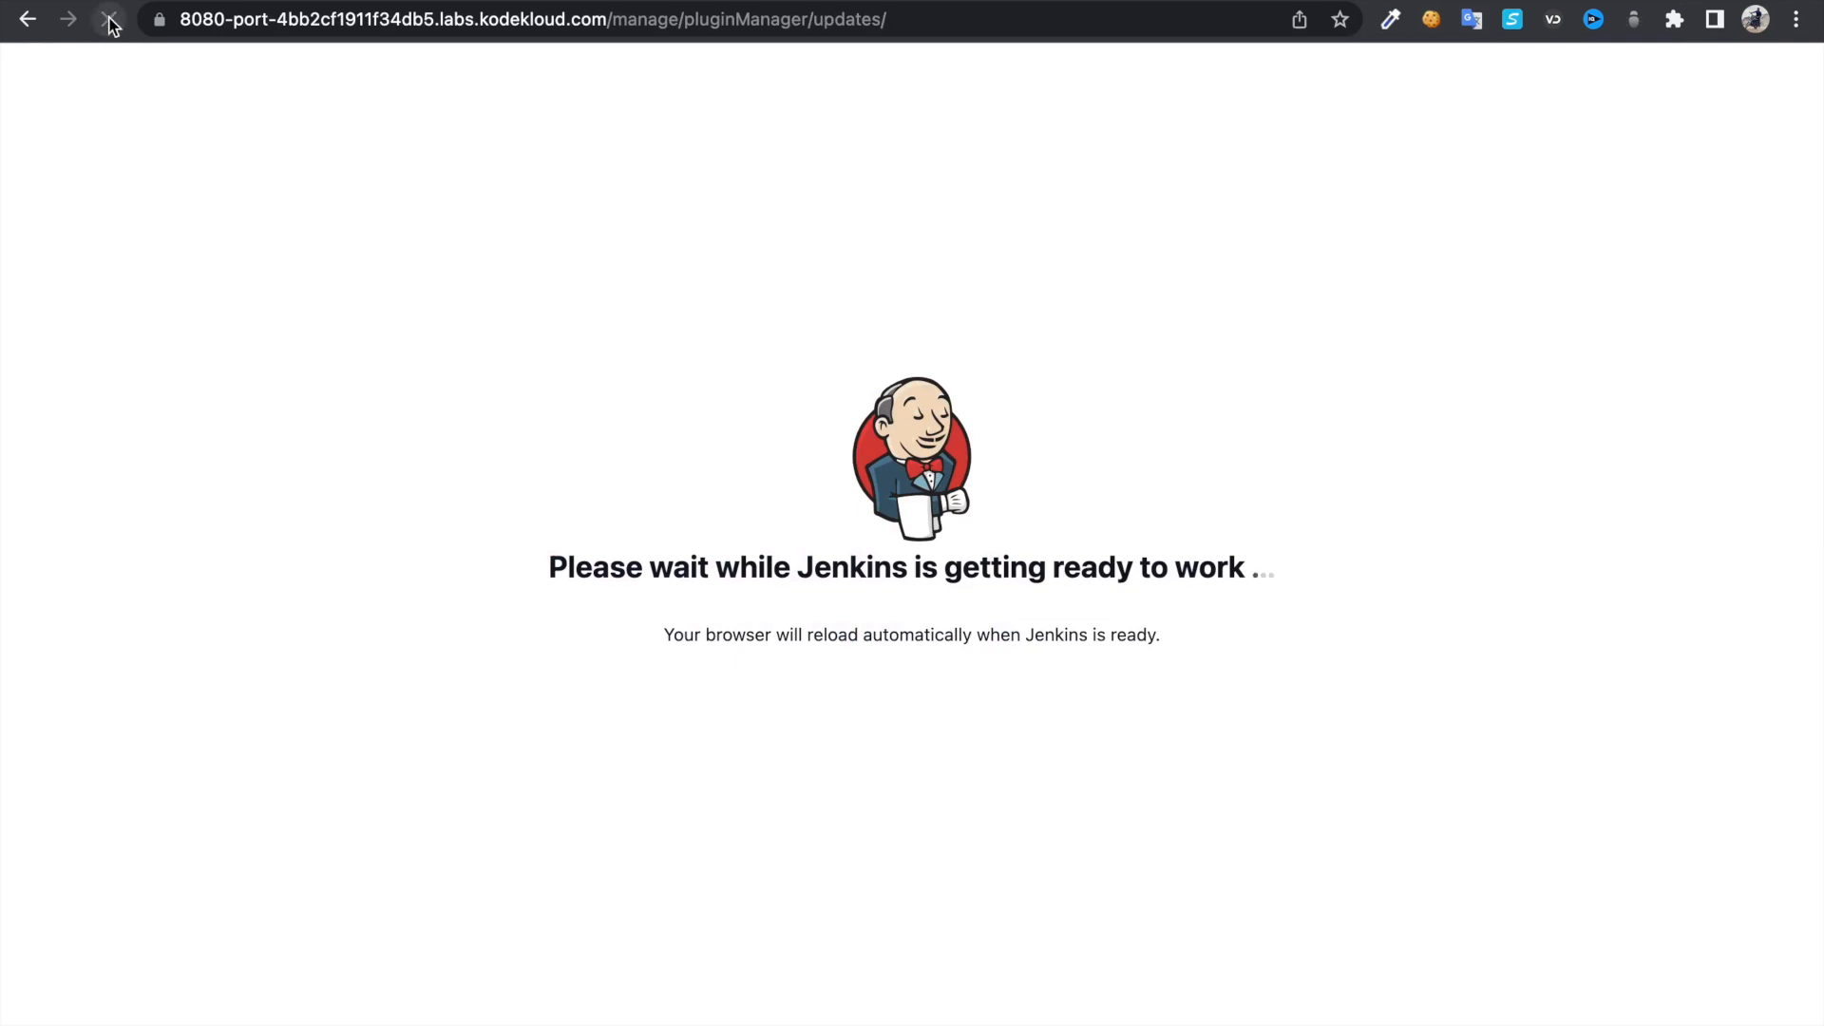
pyautogui.click(110, 19)
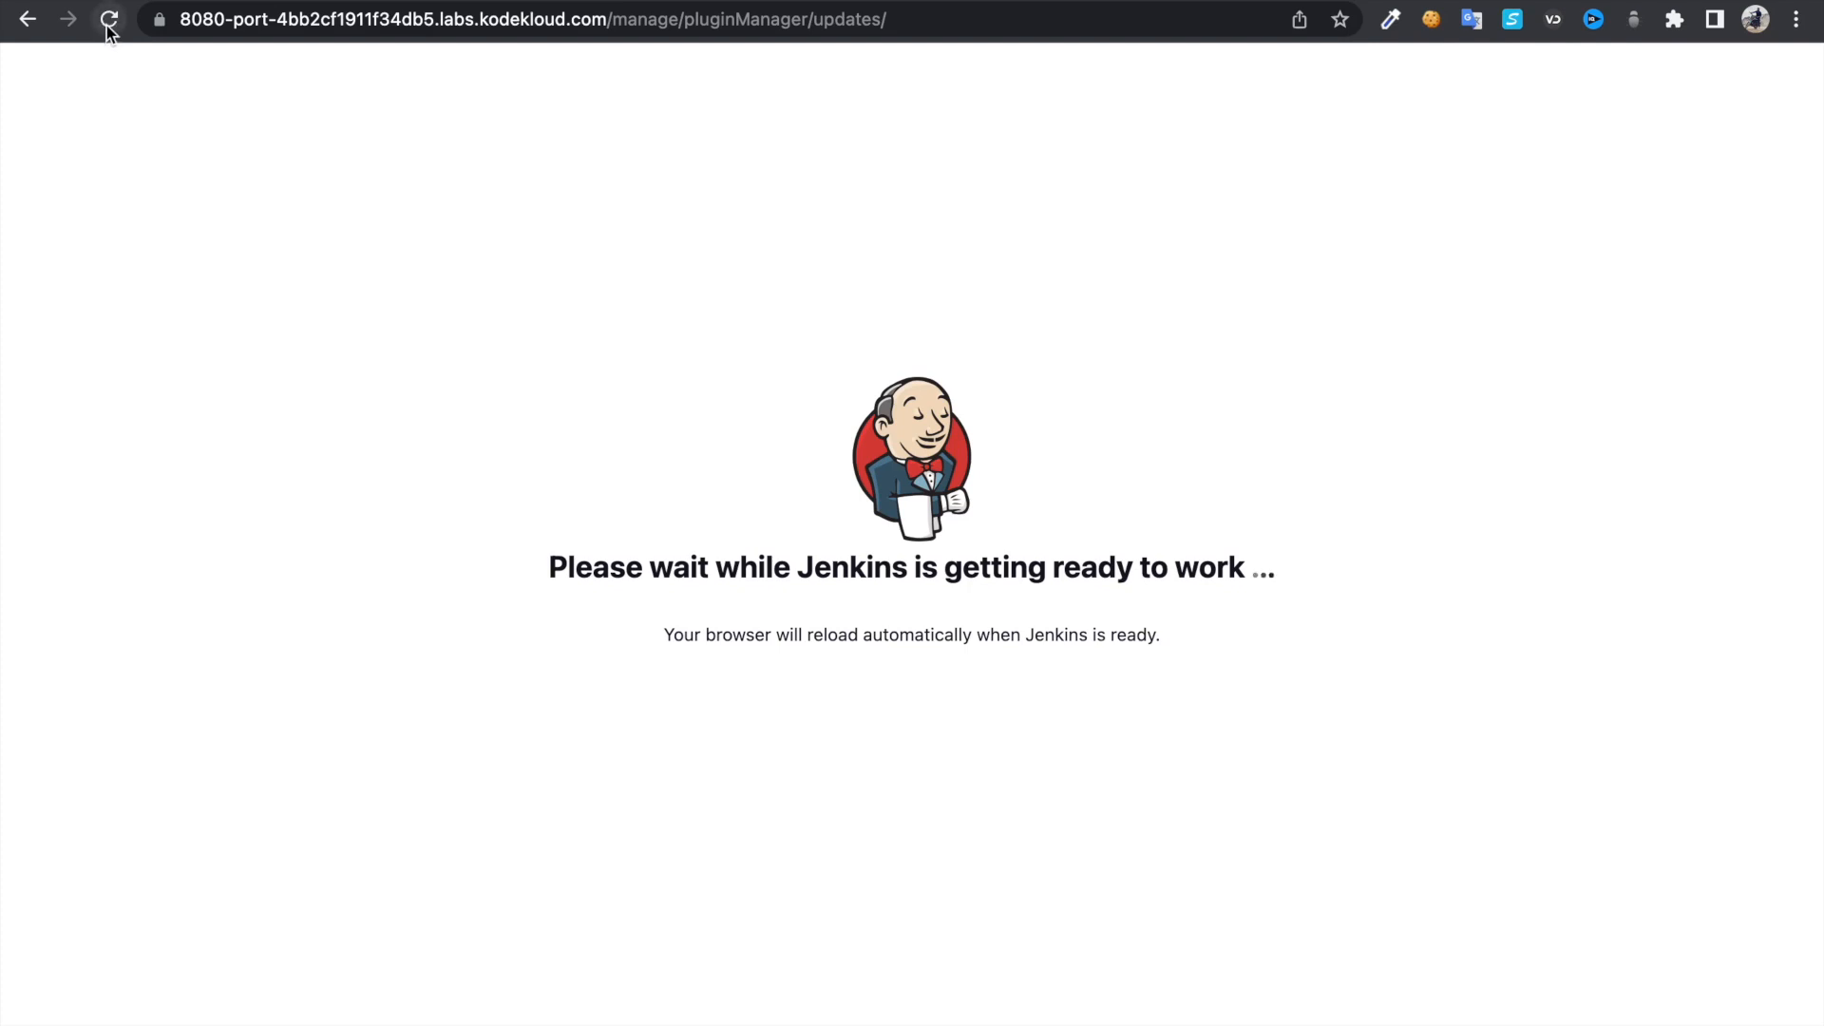
pyautogui.click(110, 19)
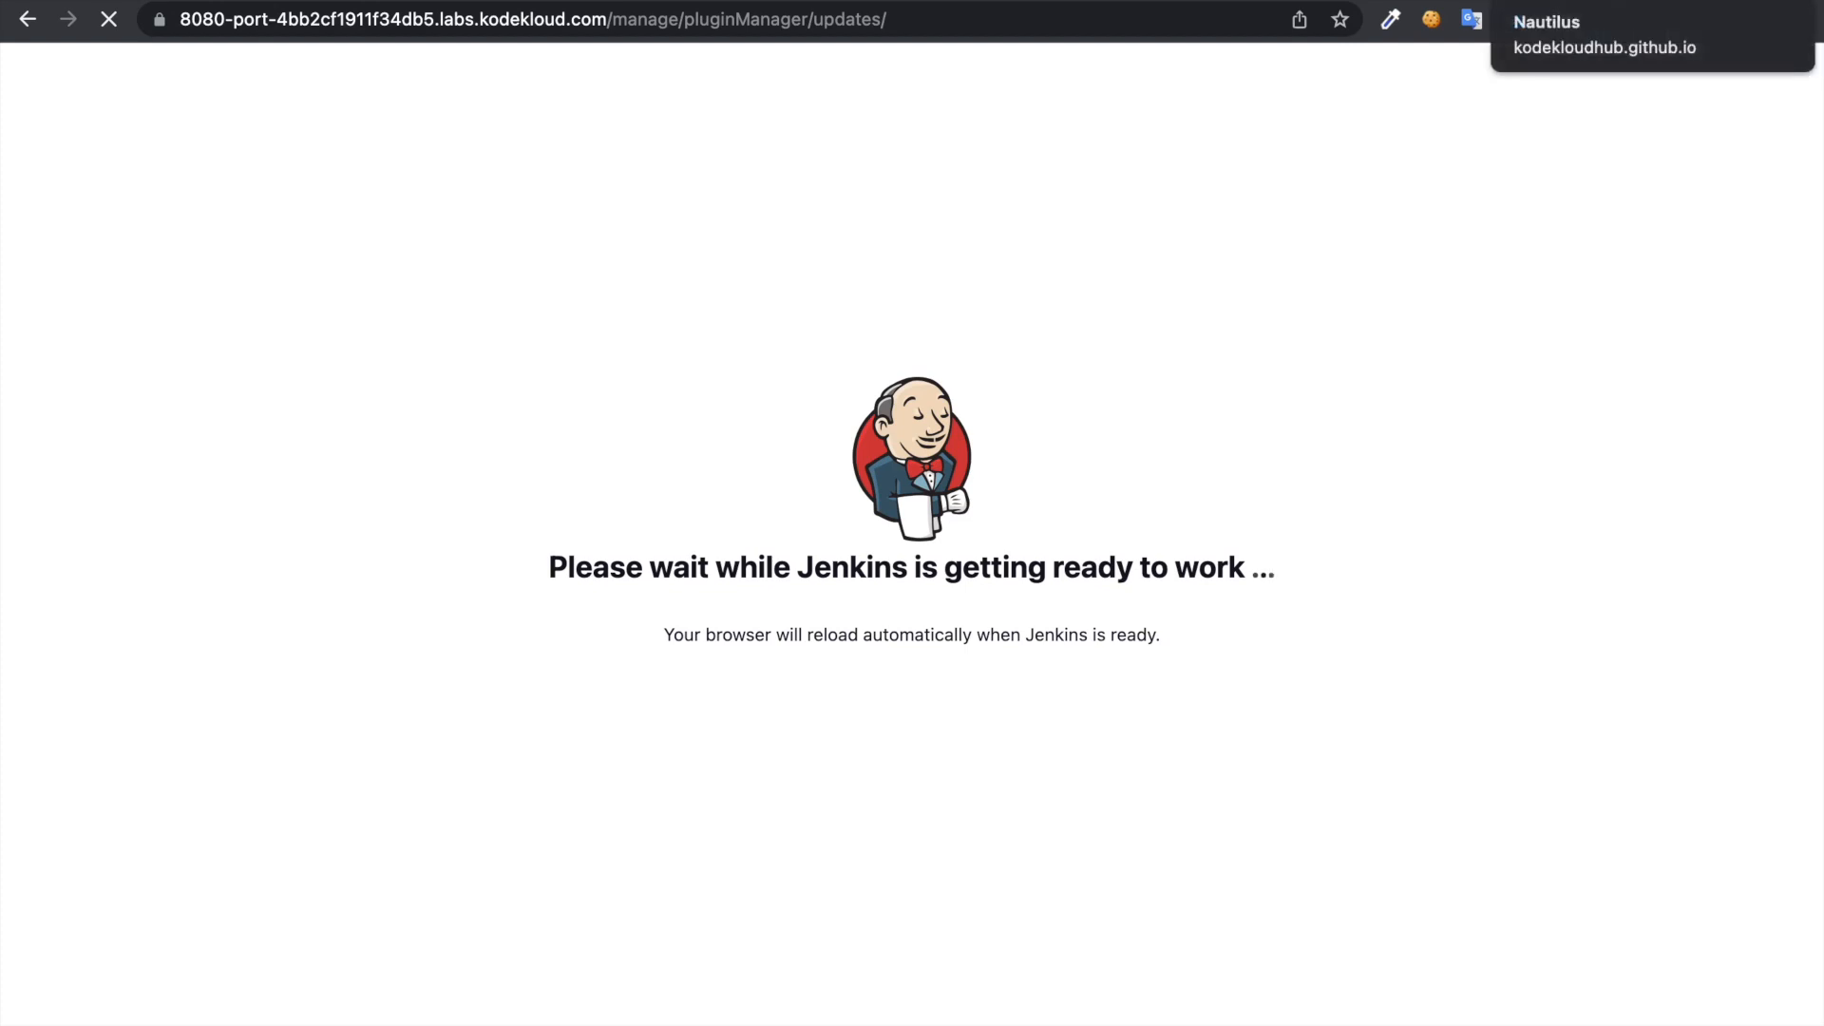
pyautogui.moveTo(1065, 521)
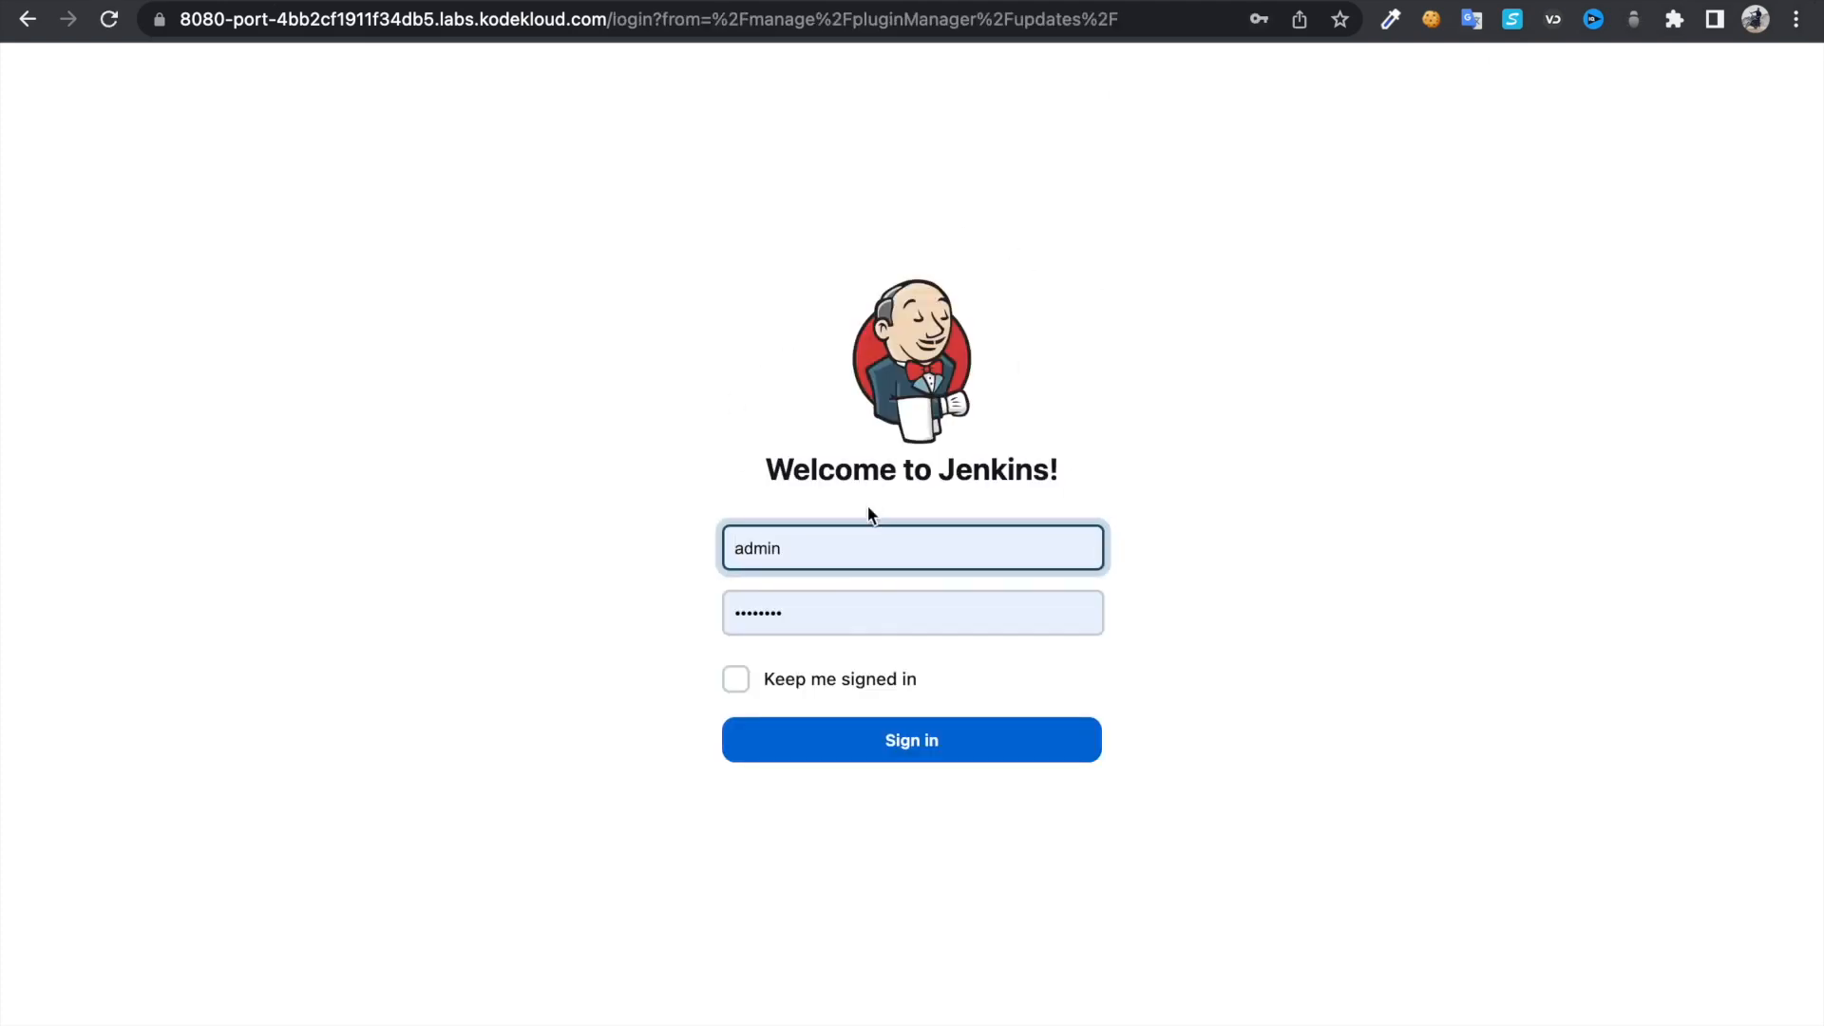
# - Sign back in to Jenkins with the admin credentials
pyautogui.click(910, 739)
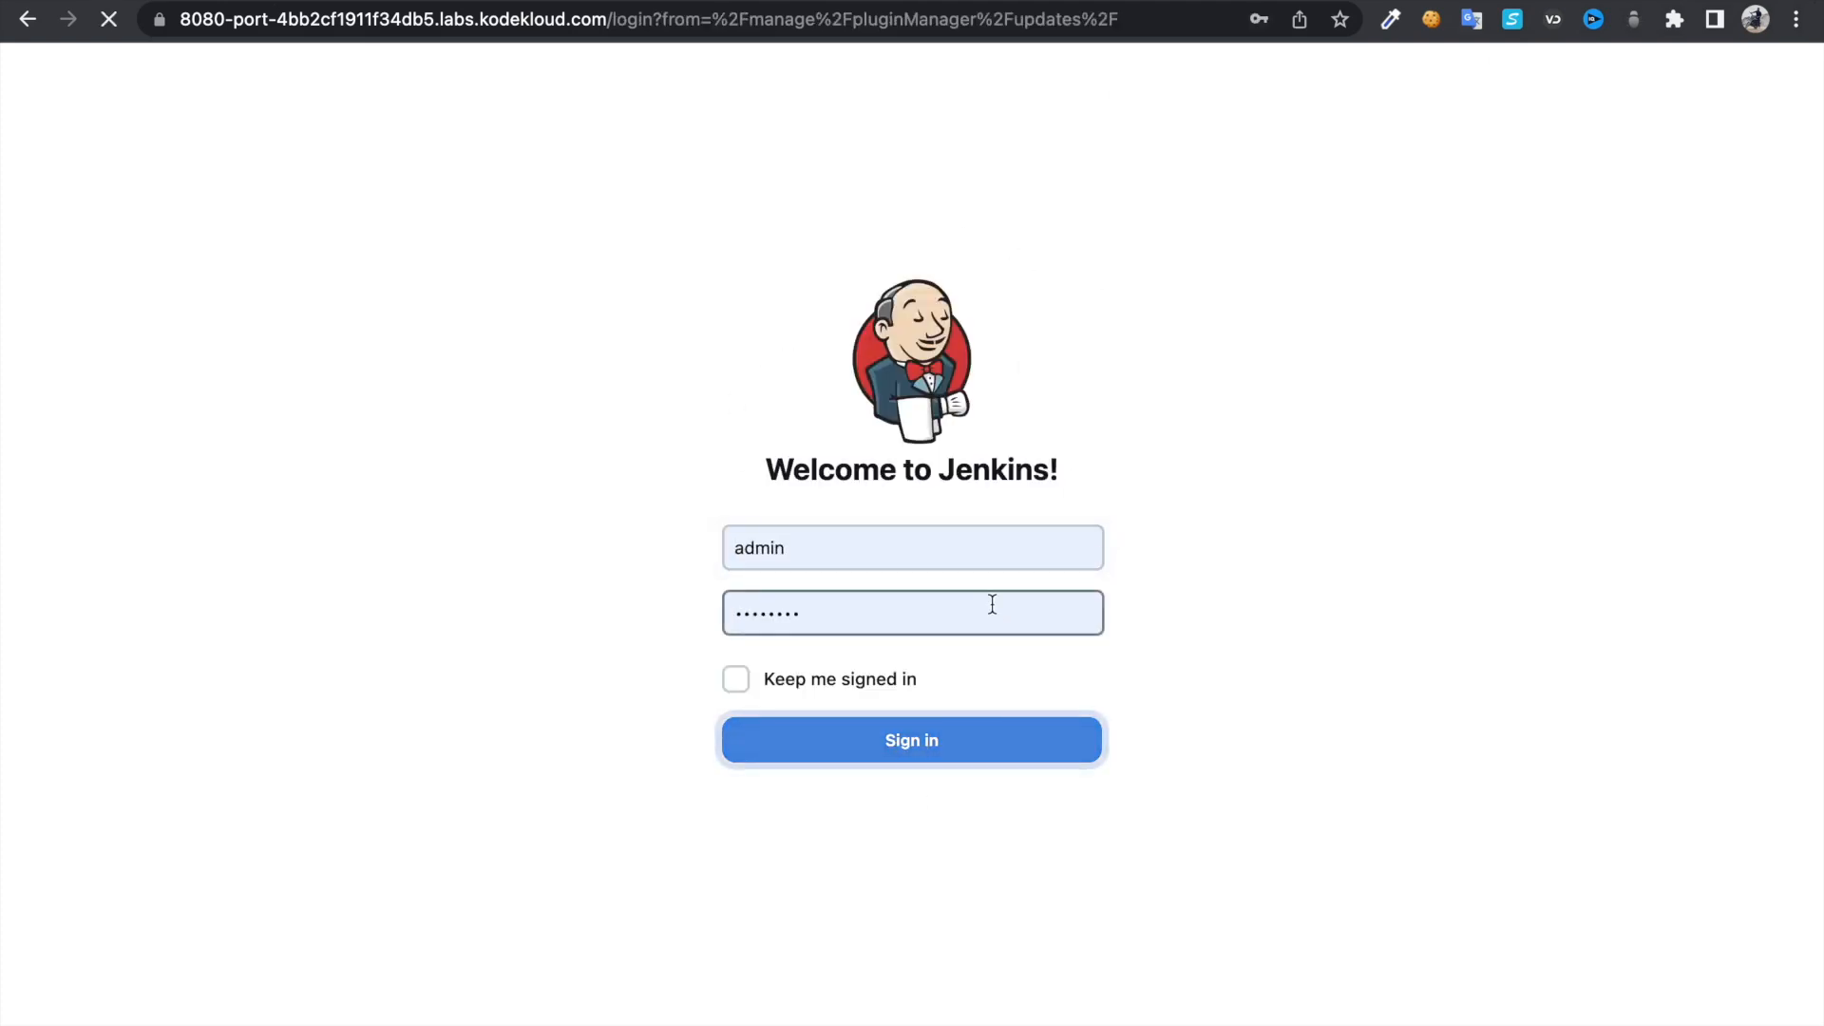
pyautogui.click(910, 738)
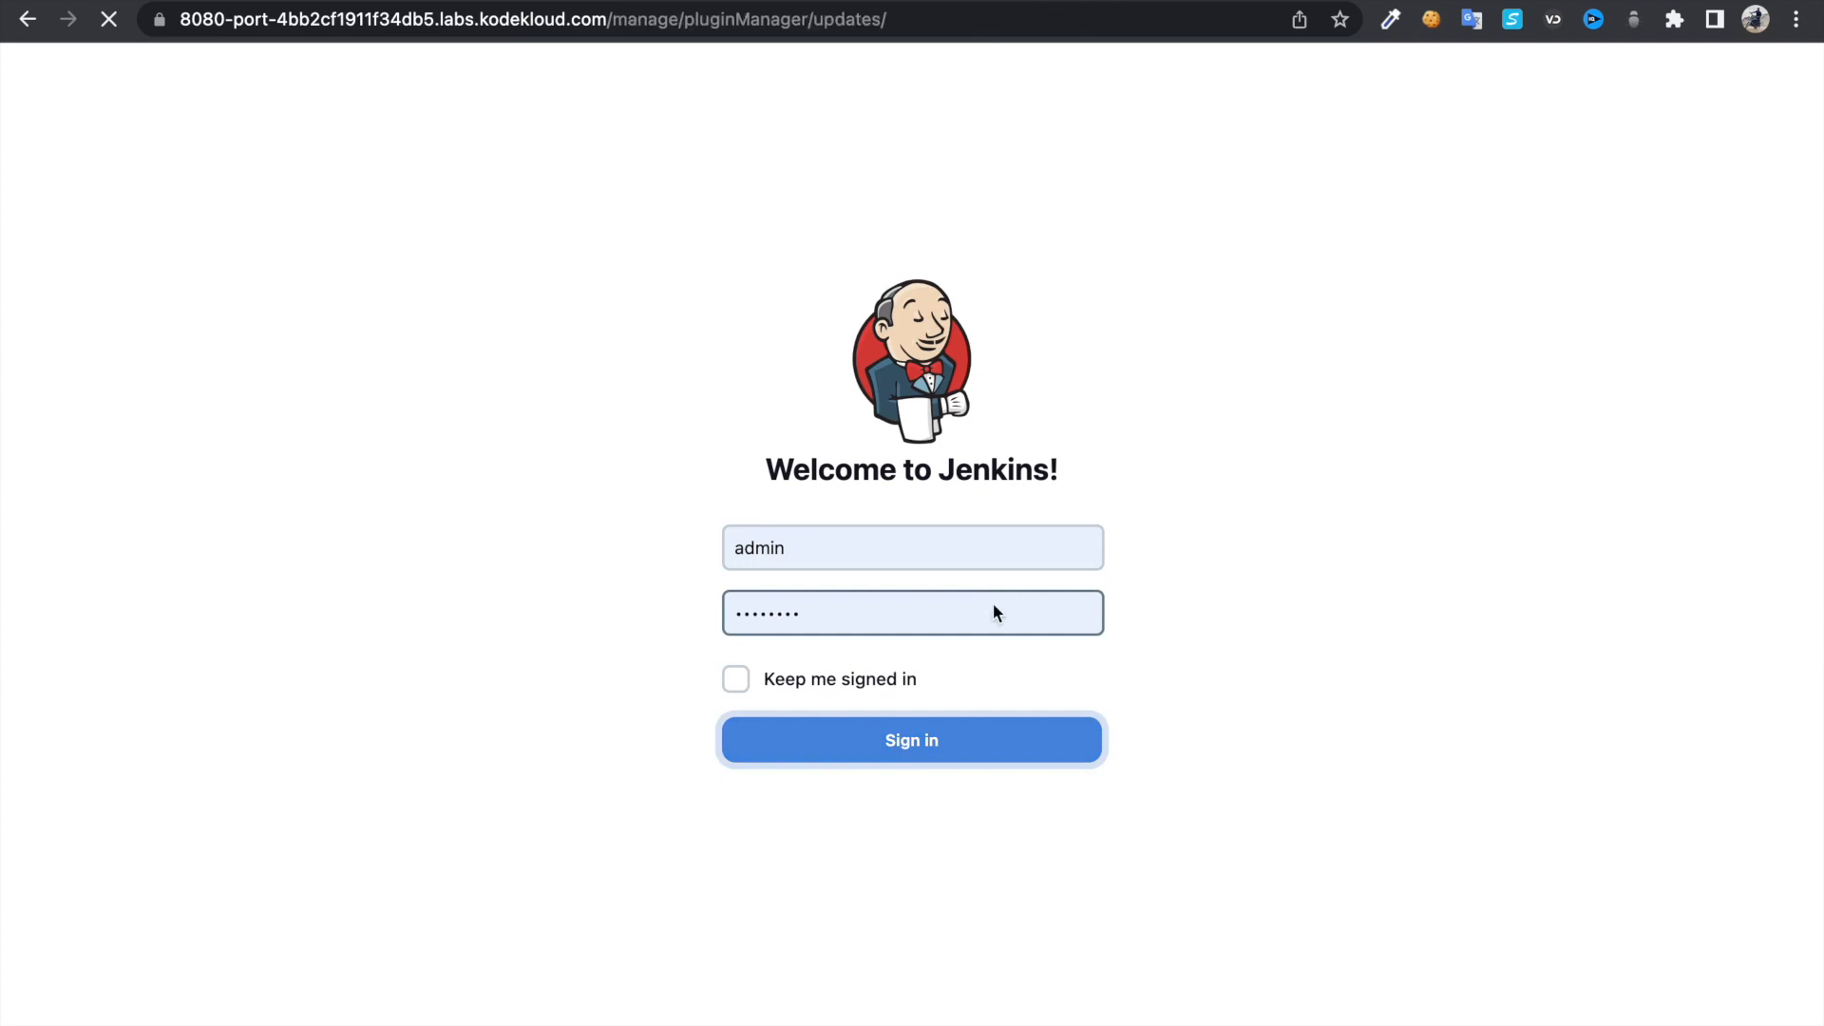
pyautogui.moveTo(1194, 596)
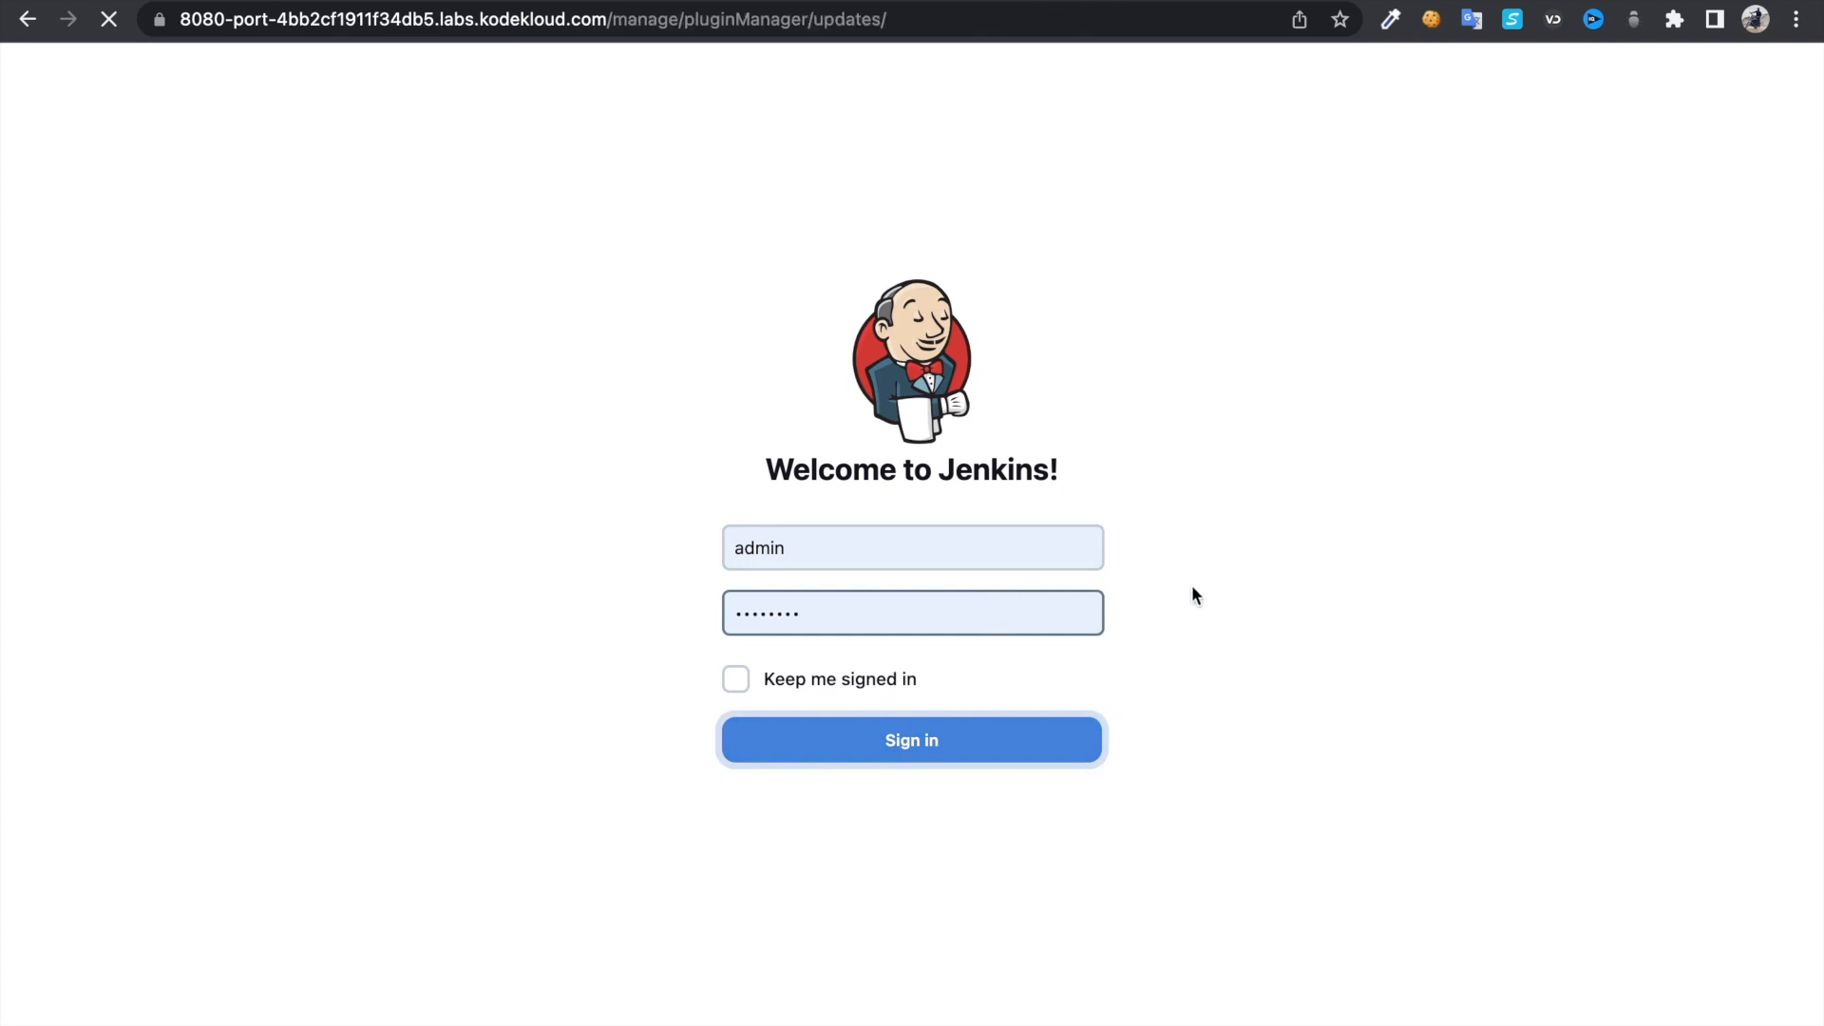
pyautogui.click(910, 738)
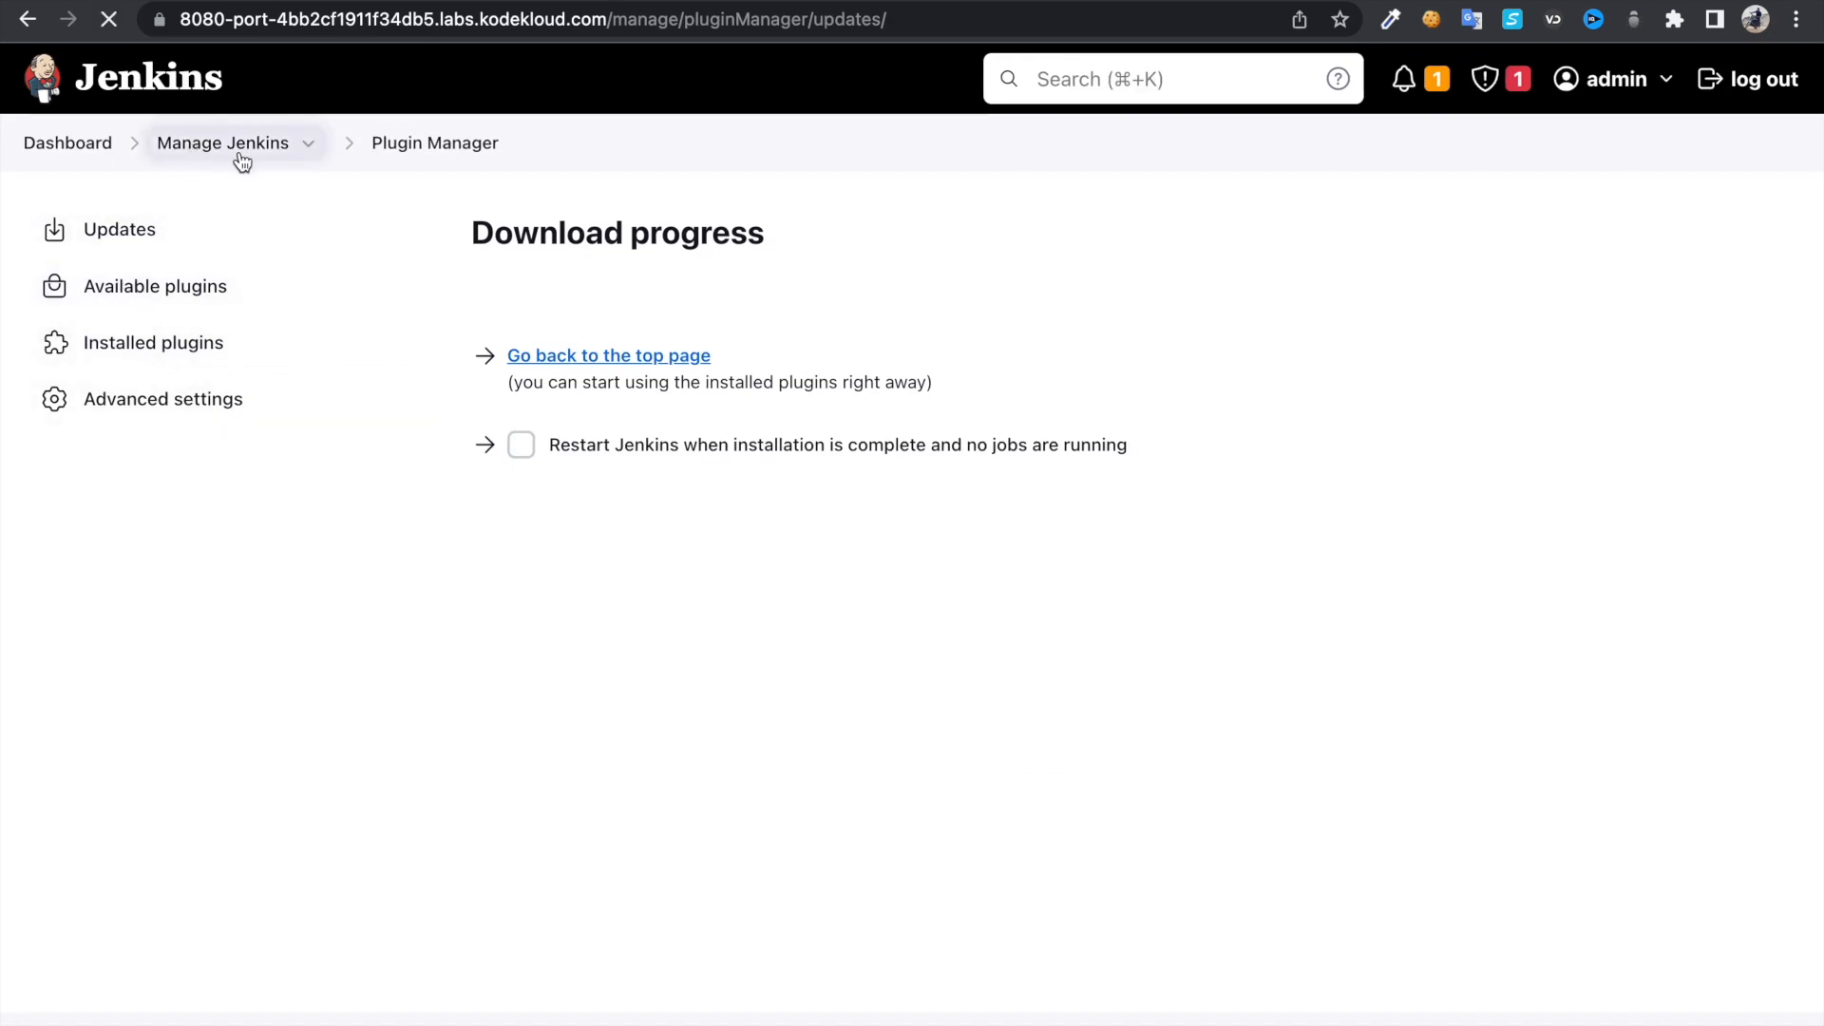
pyautogui.moveTo(314, 81)
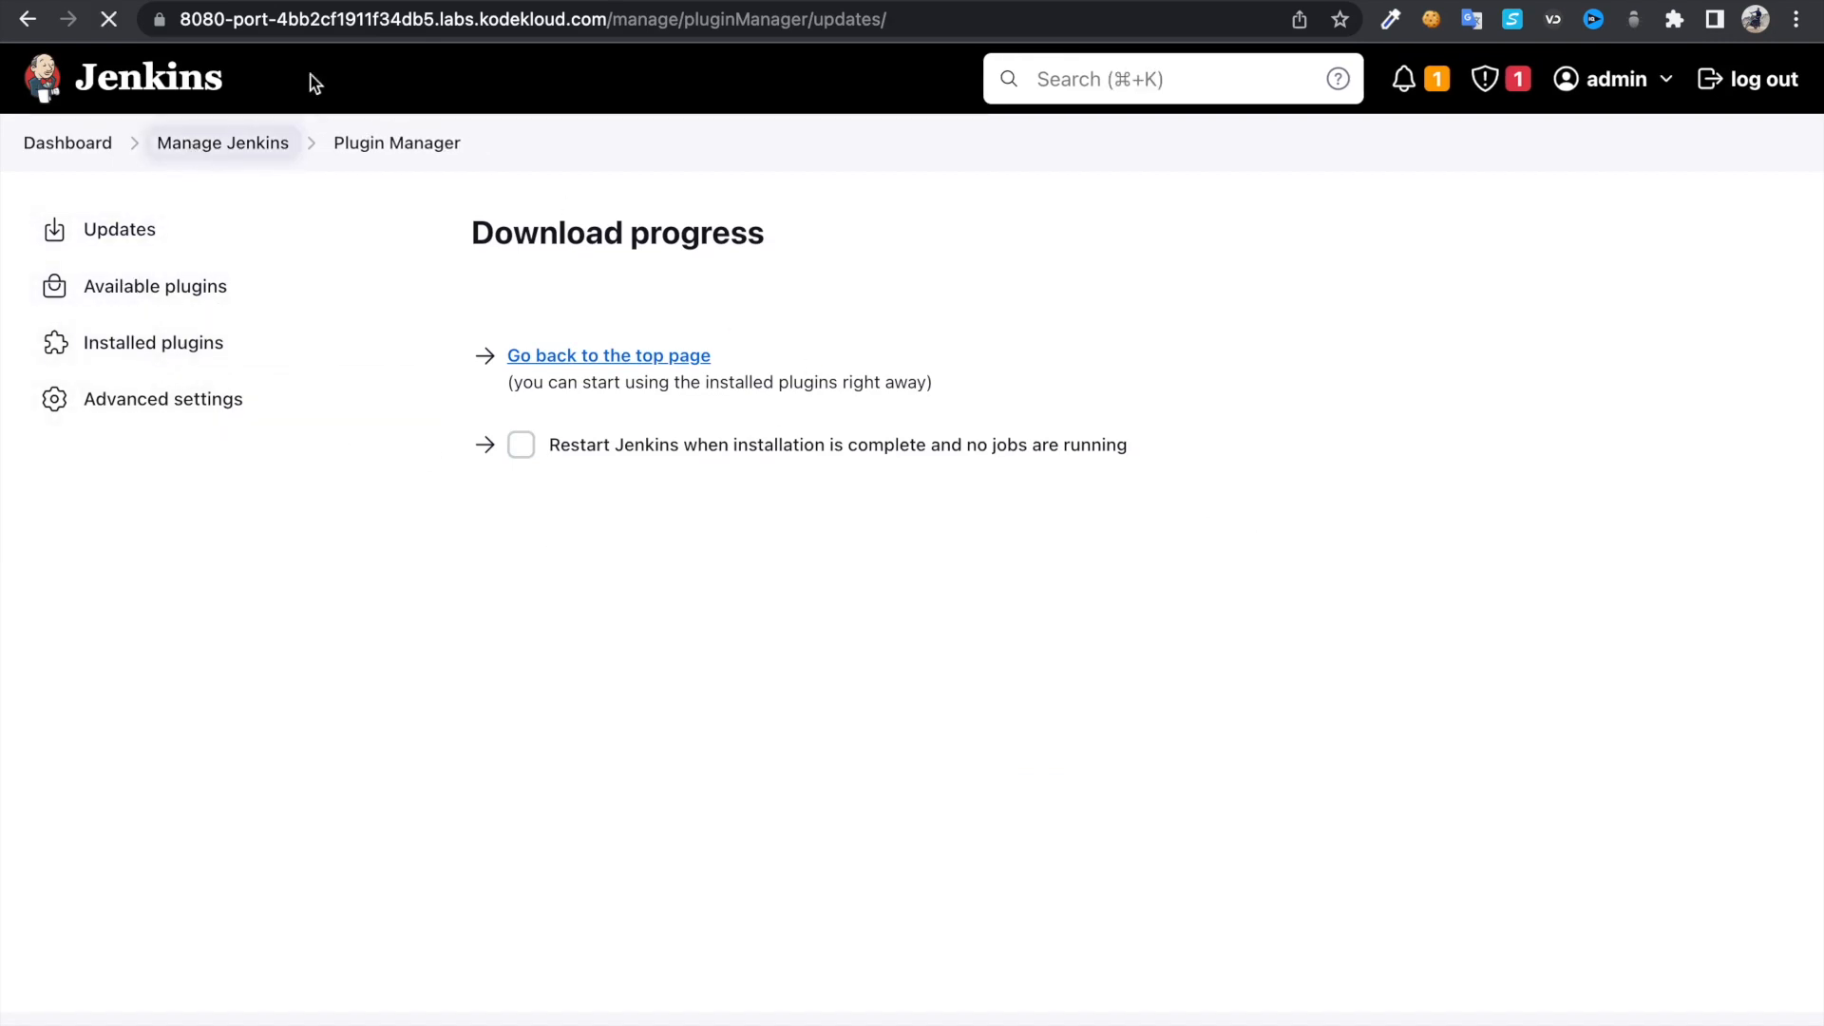
pyautogui.moveTo(264, 165)
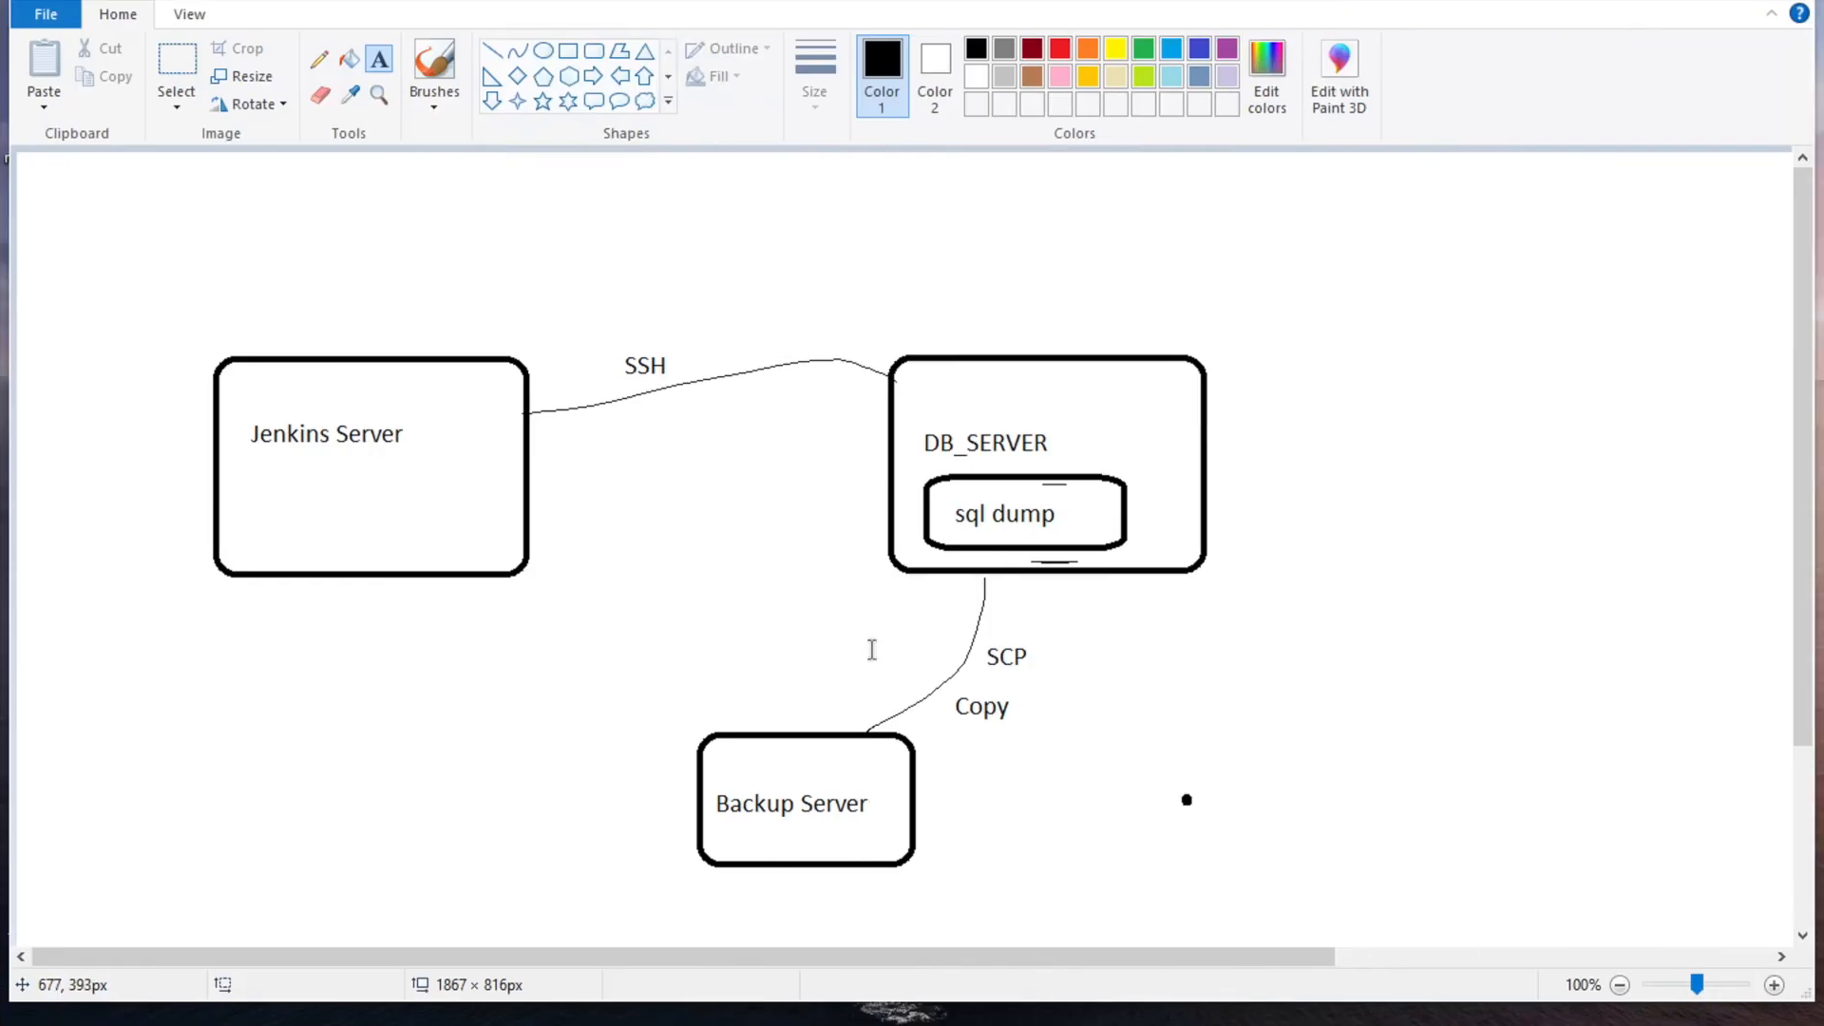
pyautogui.moveTo(625, 396)
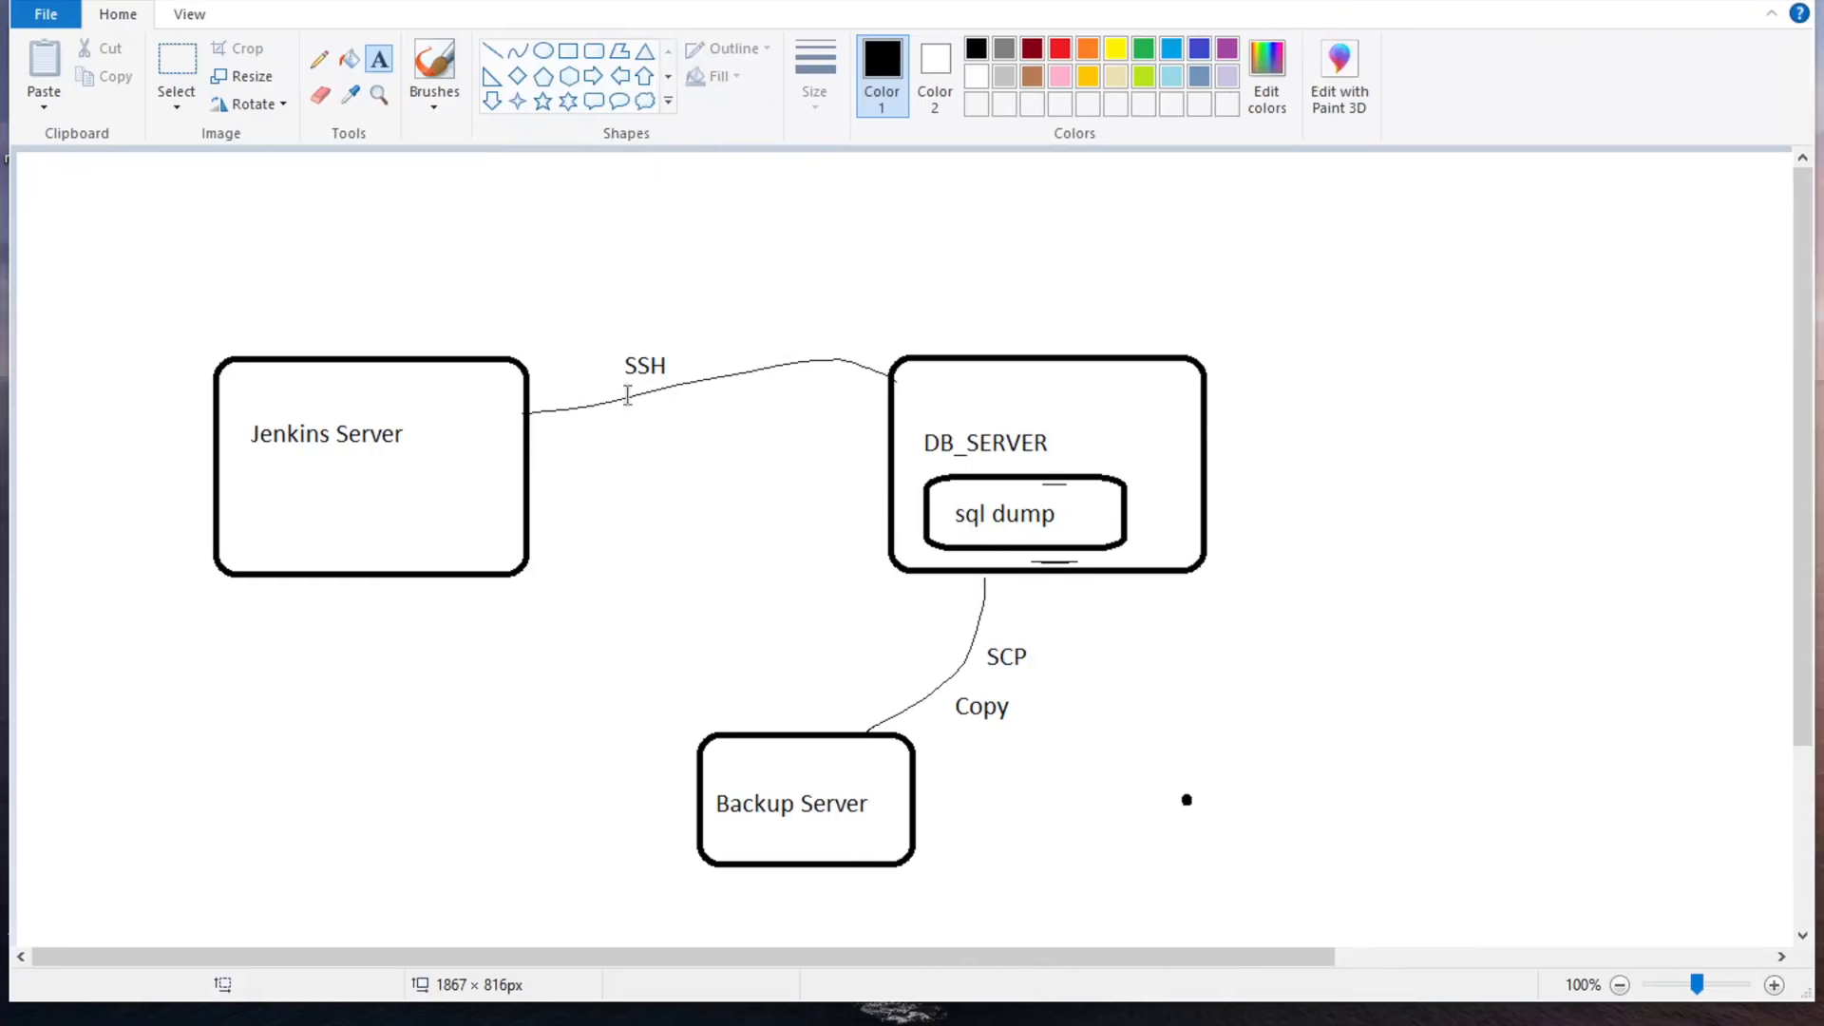
pyautogui.moveTo(988, 477)
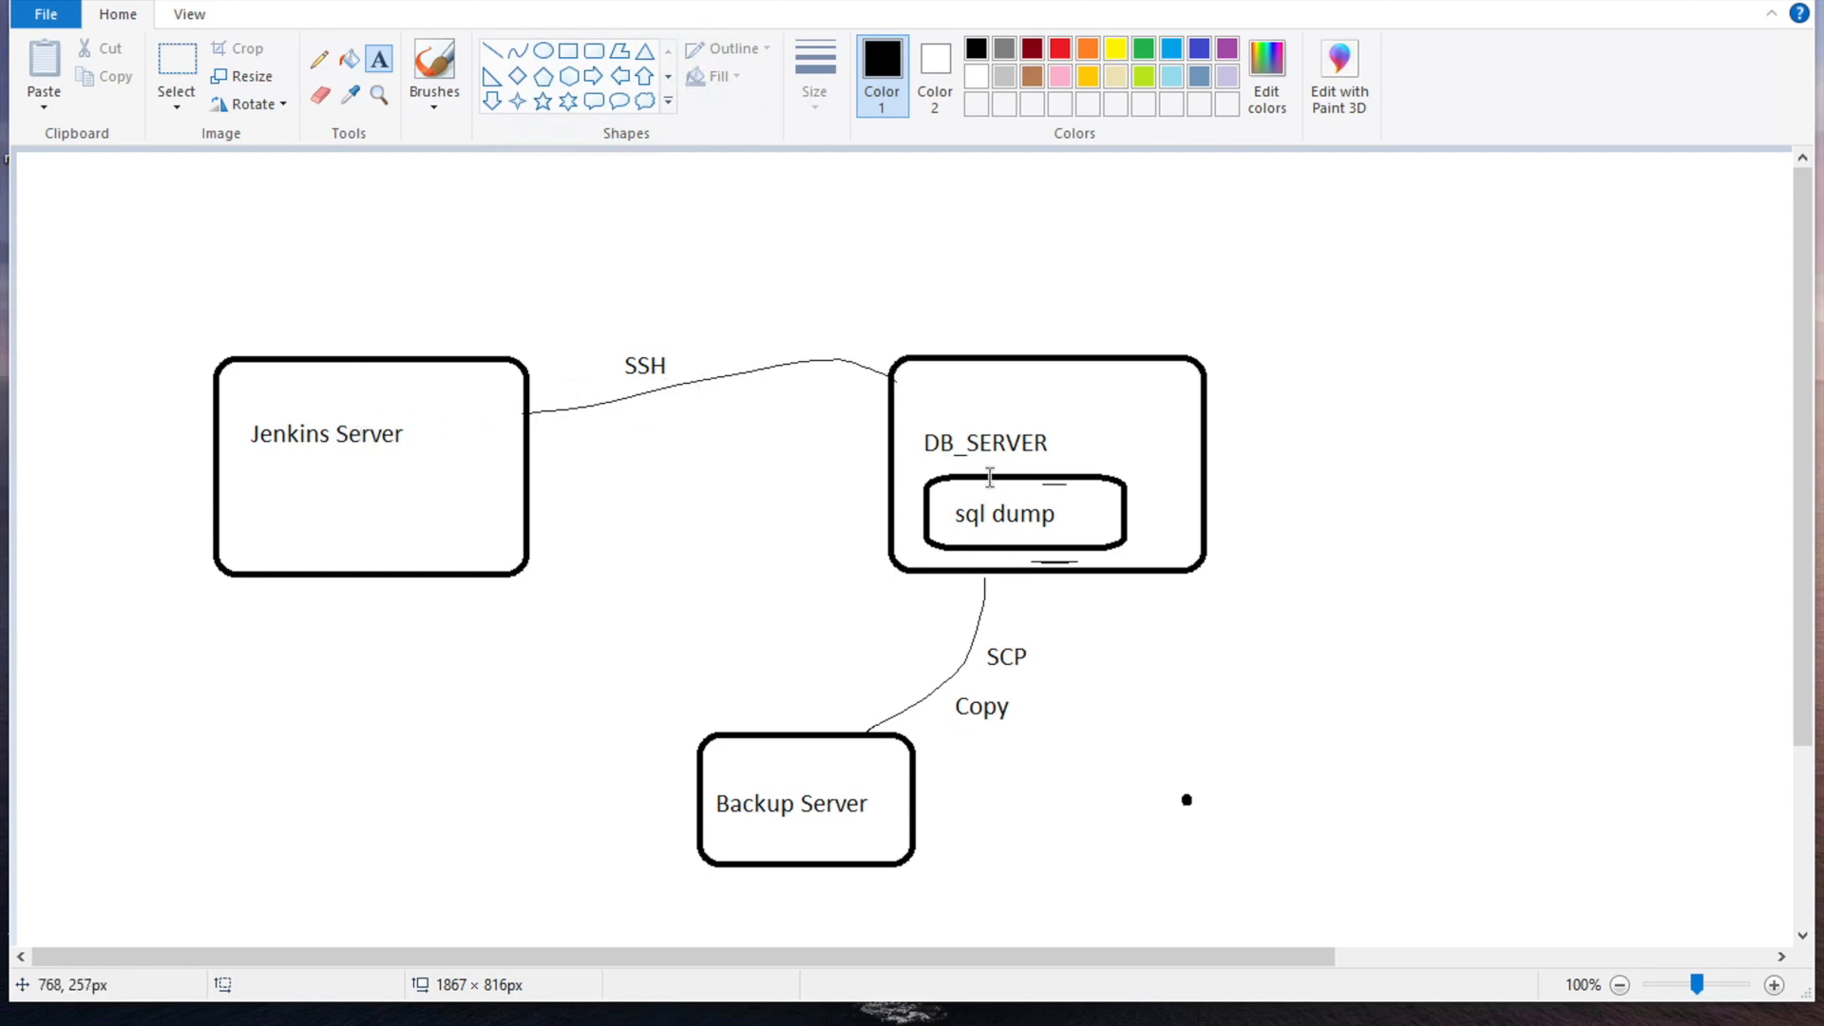
pyautogui.moveTo(1009, 459)
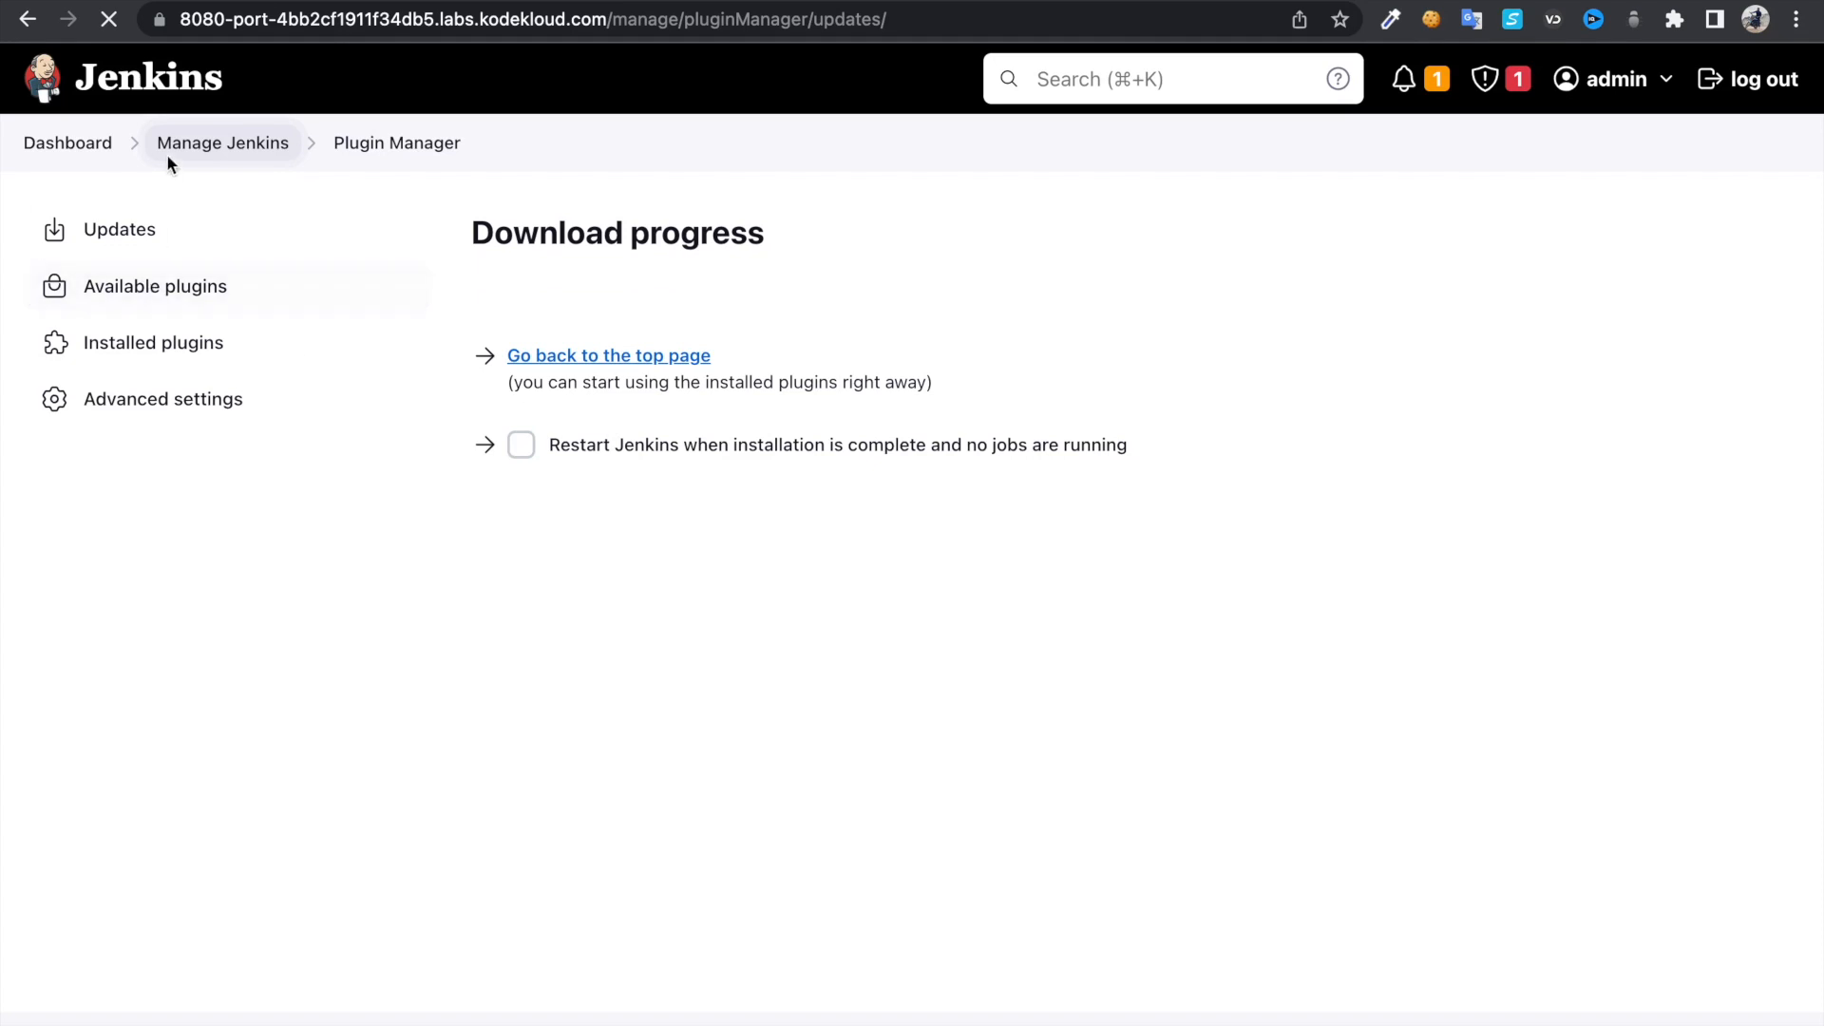
pyautogui.moveTo(595, 303)
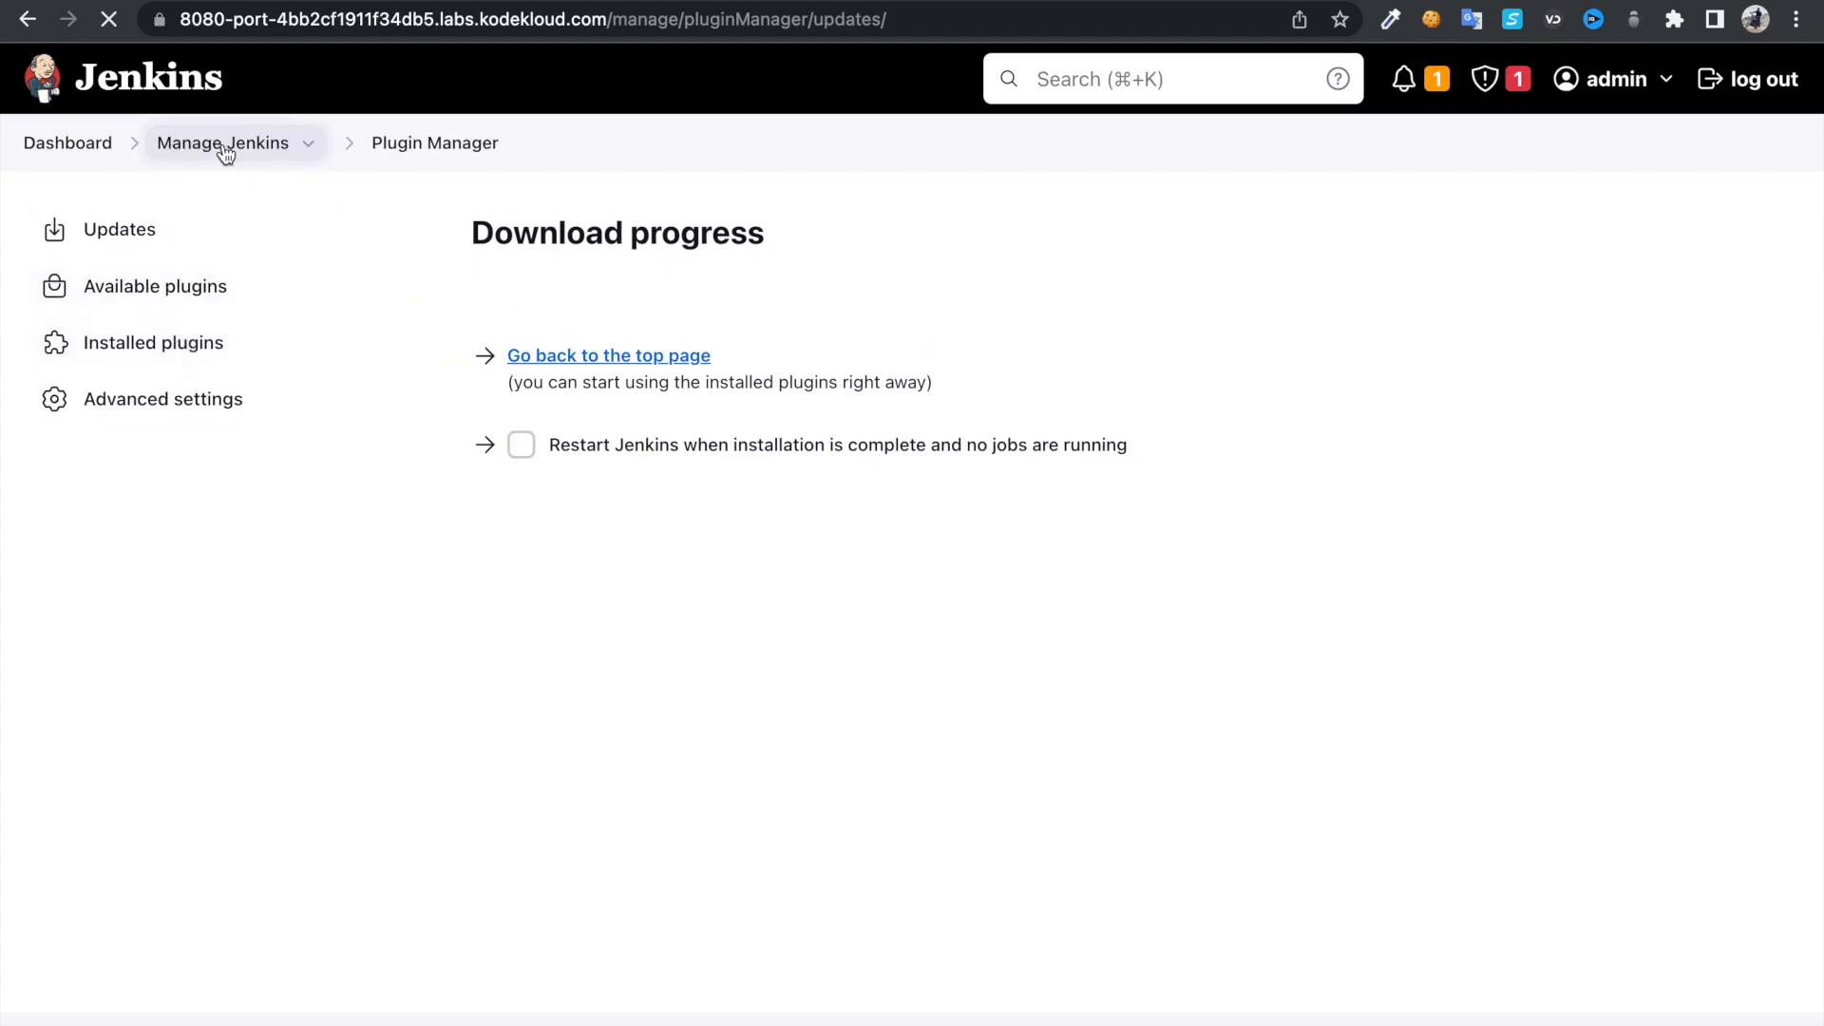
pyautogui.moveTo(1269, 226)
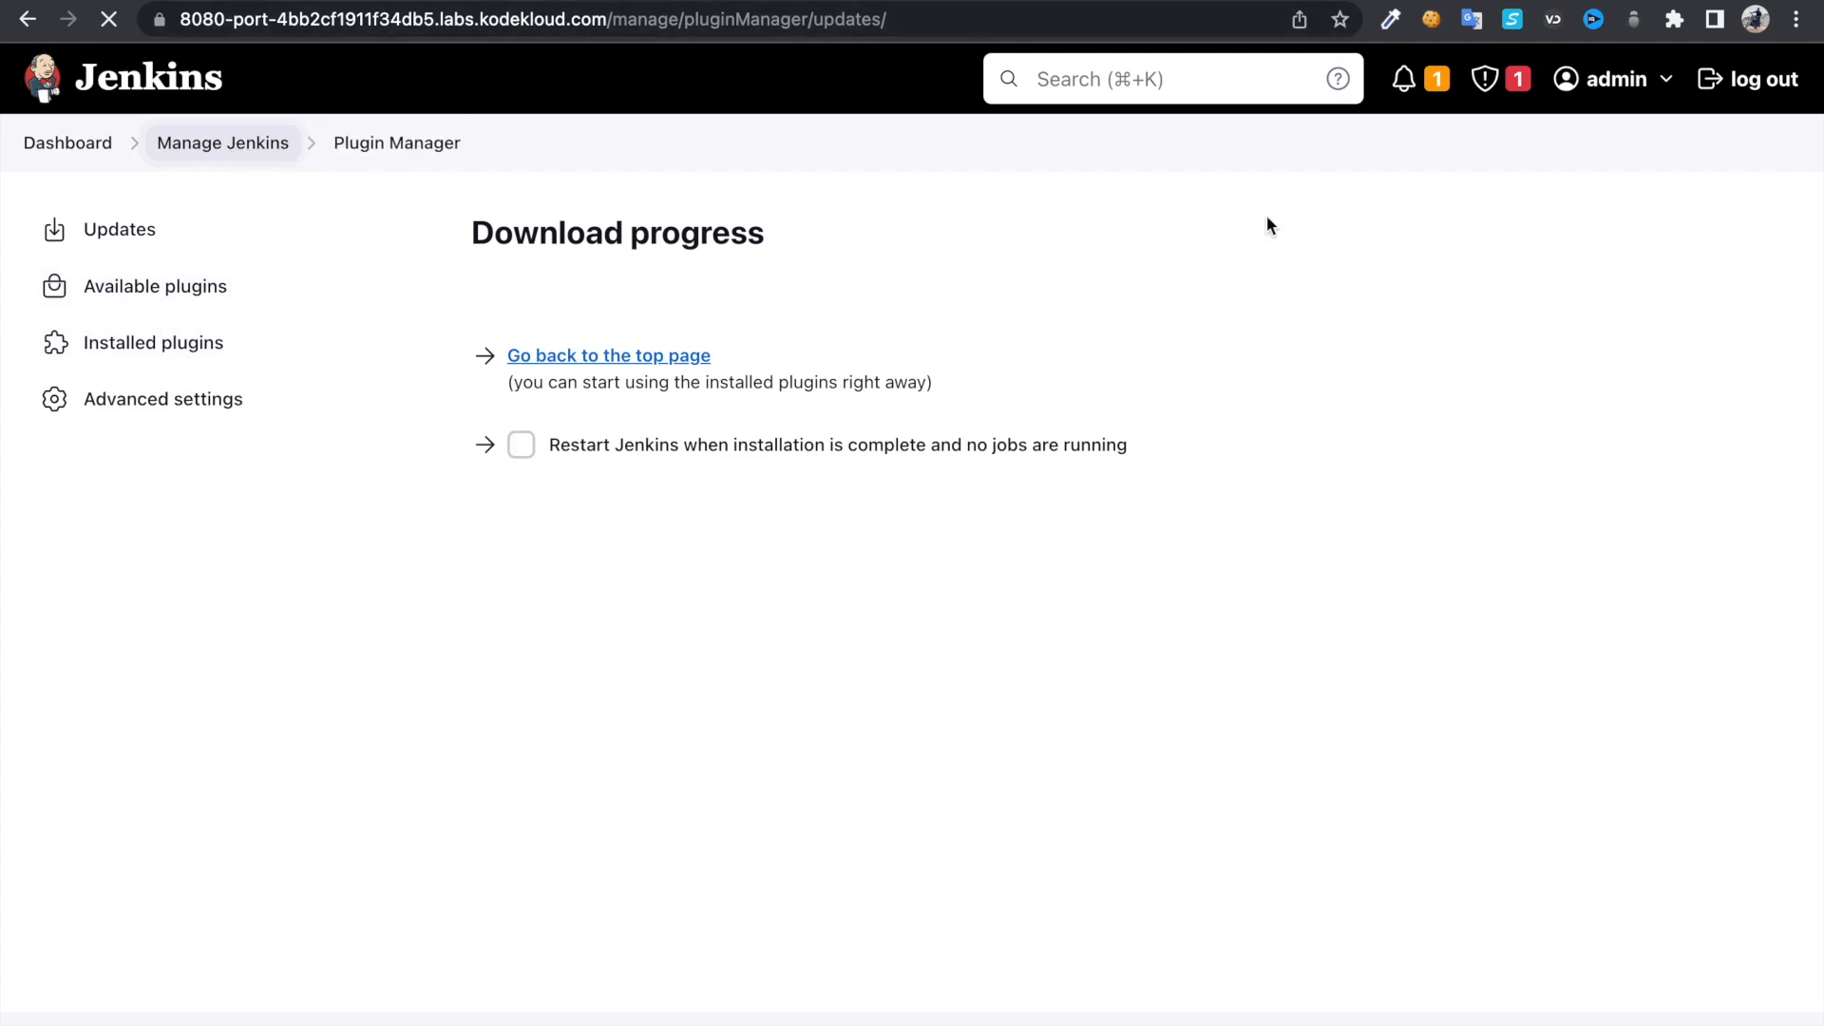
pyautogui.moveTo(214, 224)
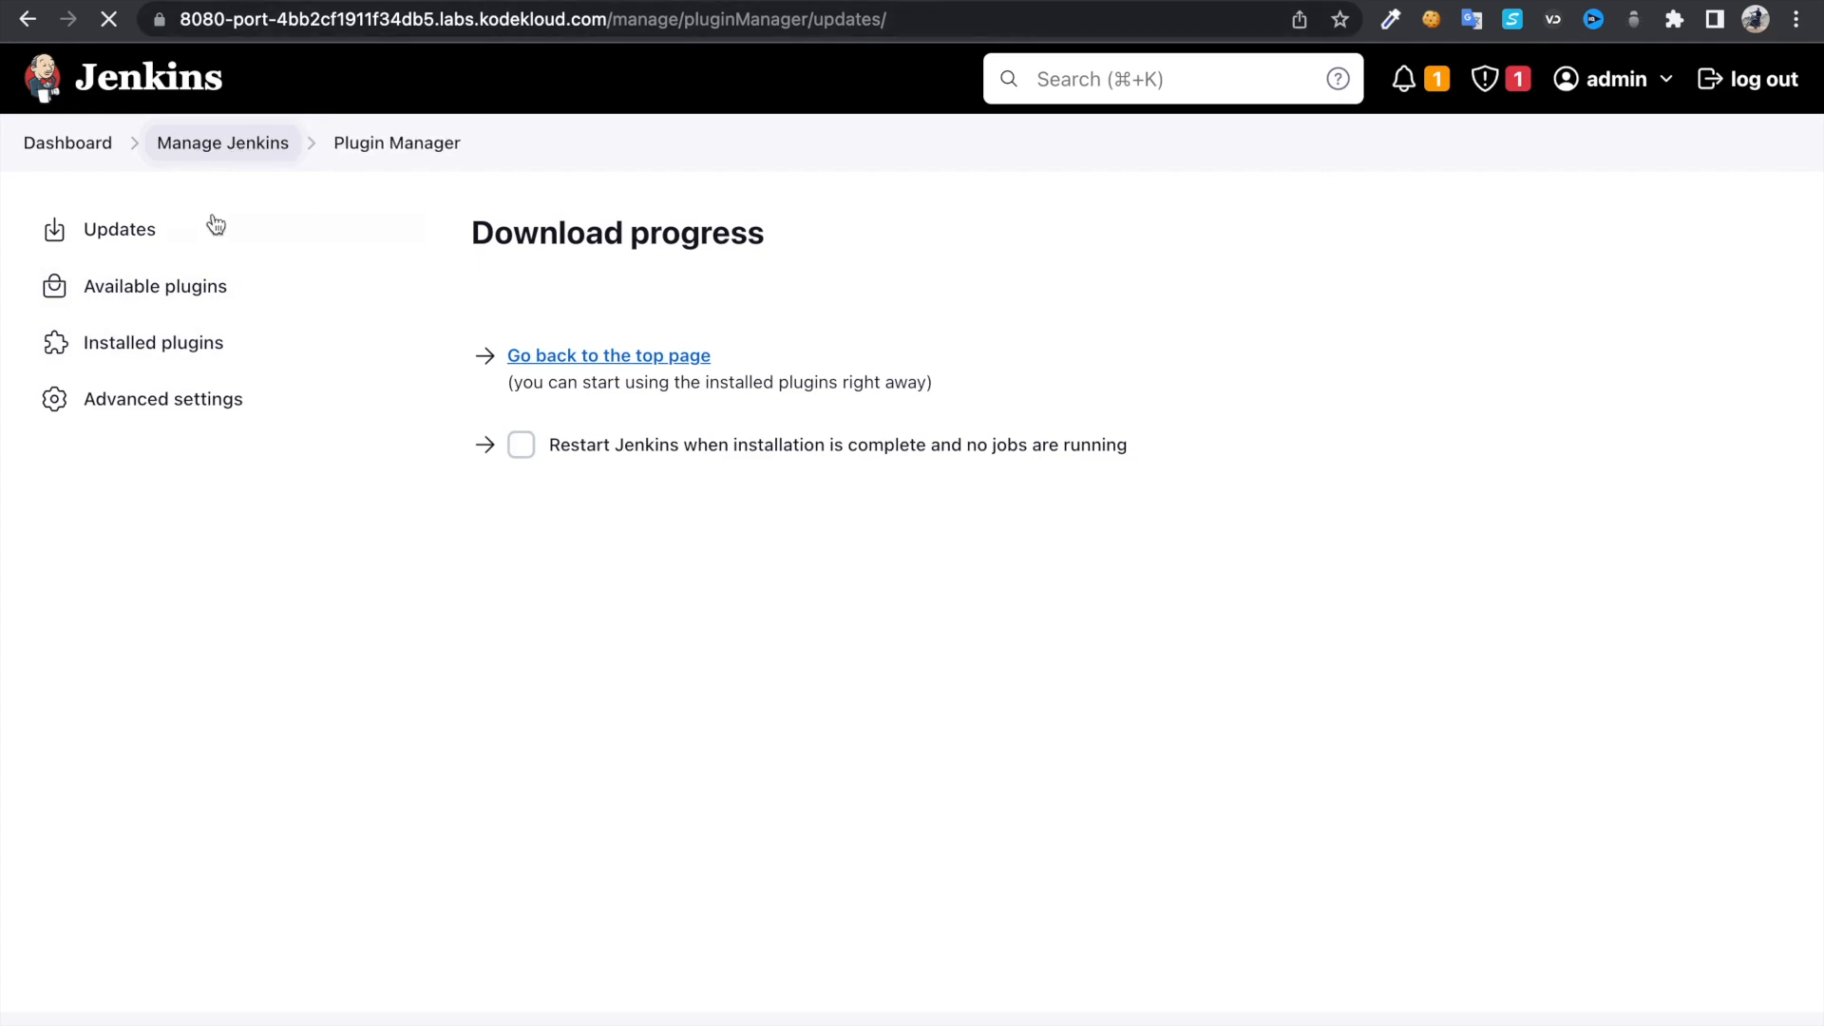
pyautogui.moveTo(68, 142)
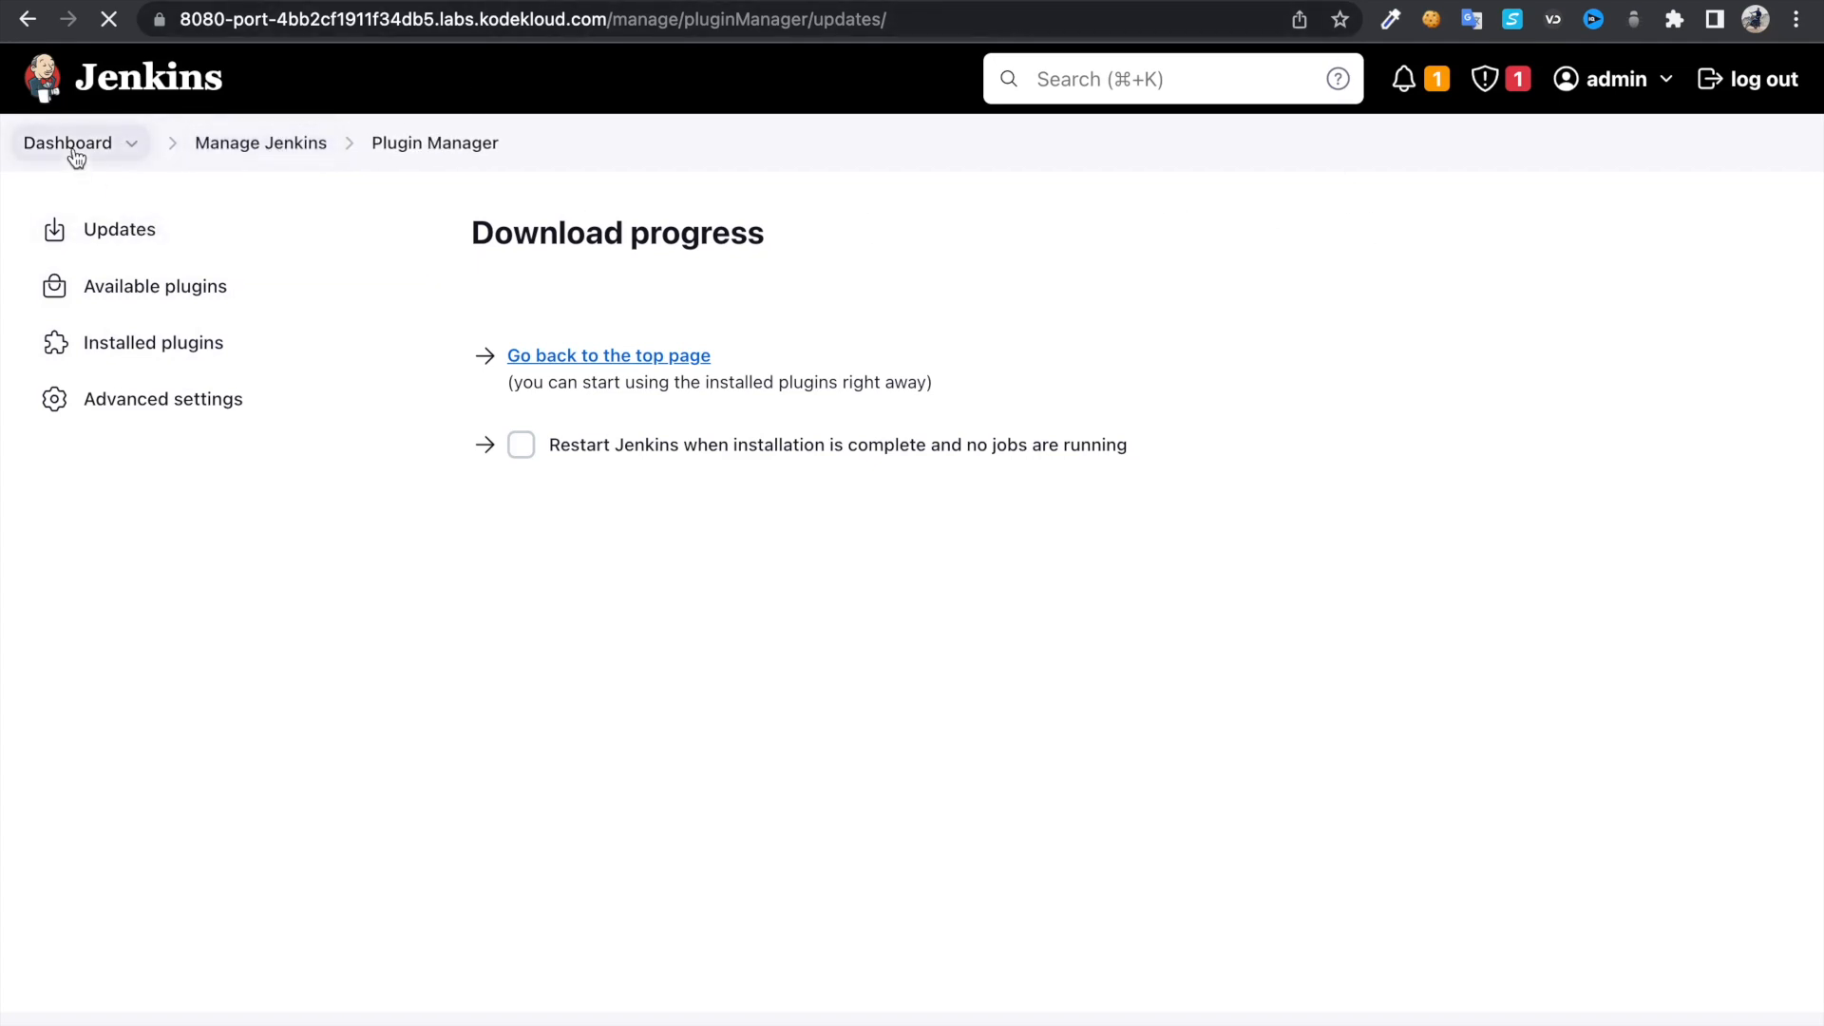
pyautogui.moveTo(471, 310)
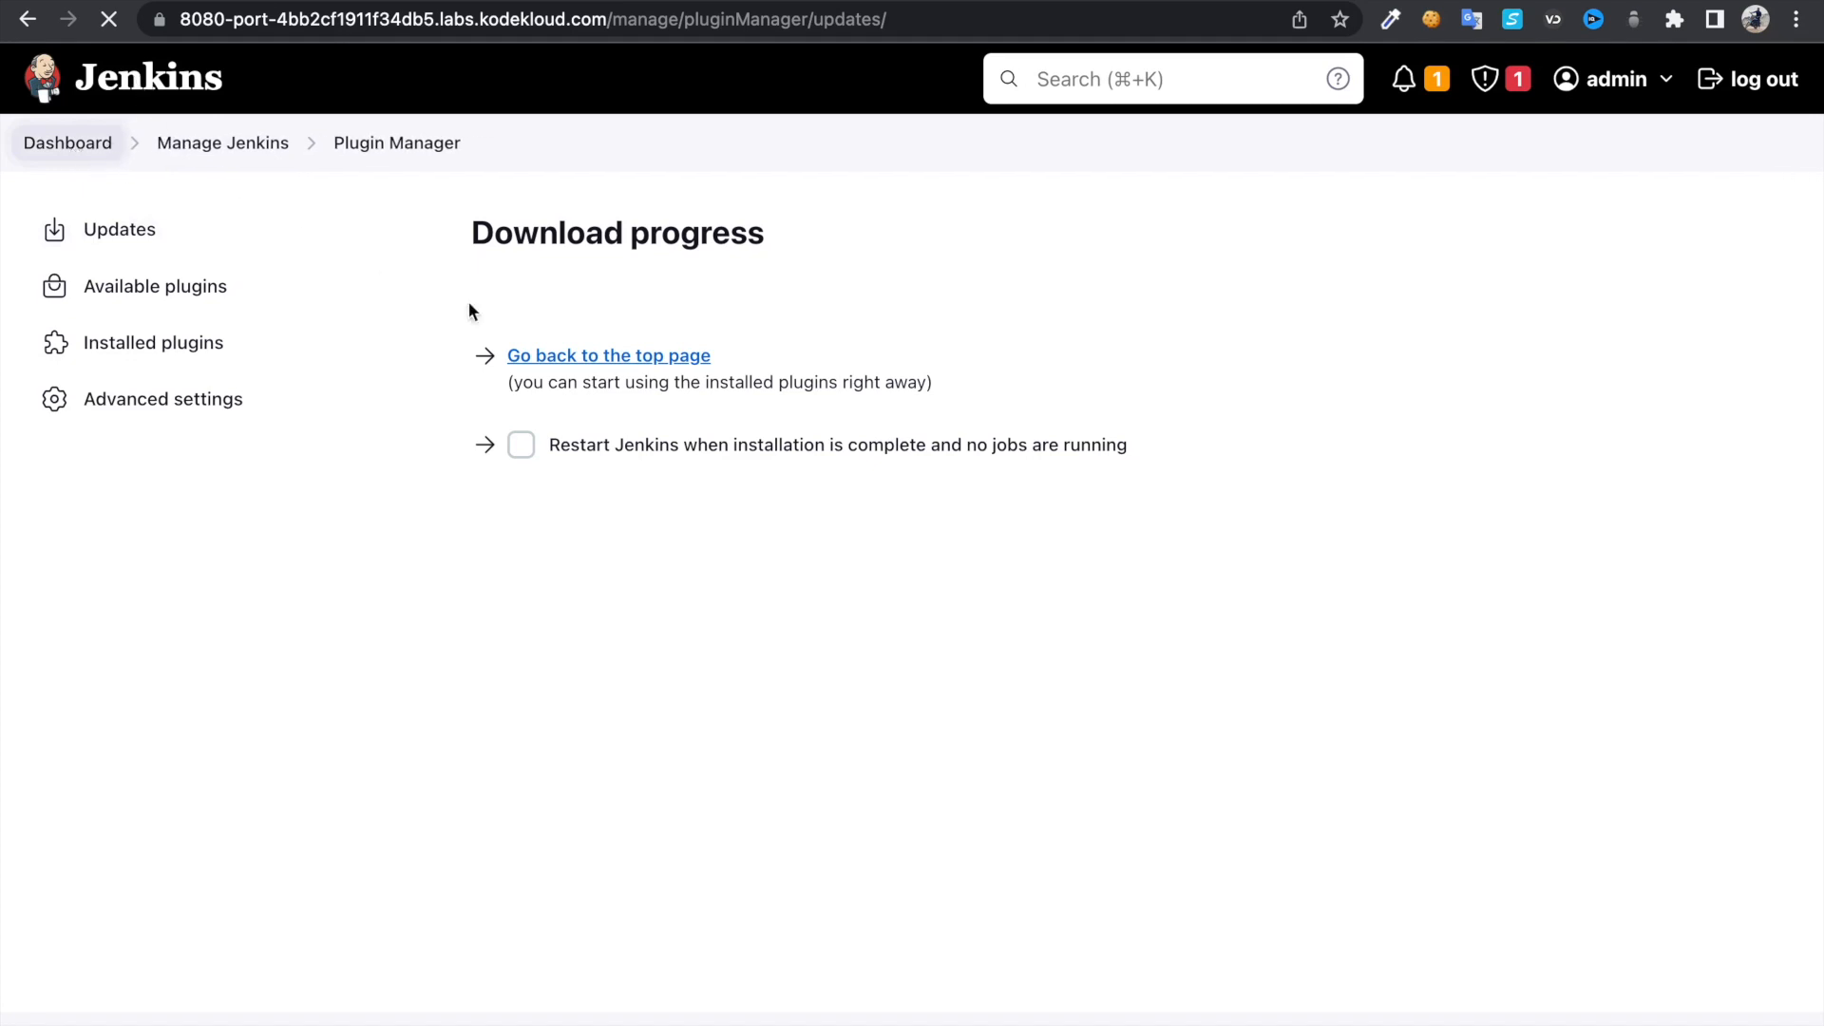
pyautogui.moveTo(164, 49)
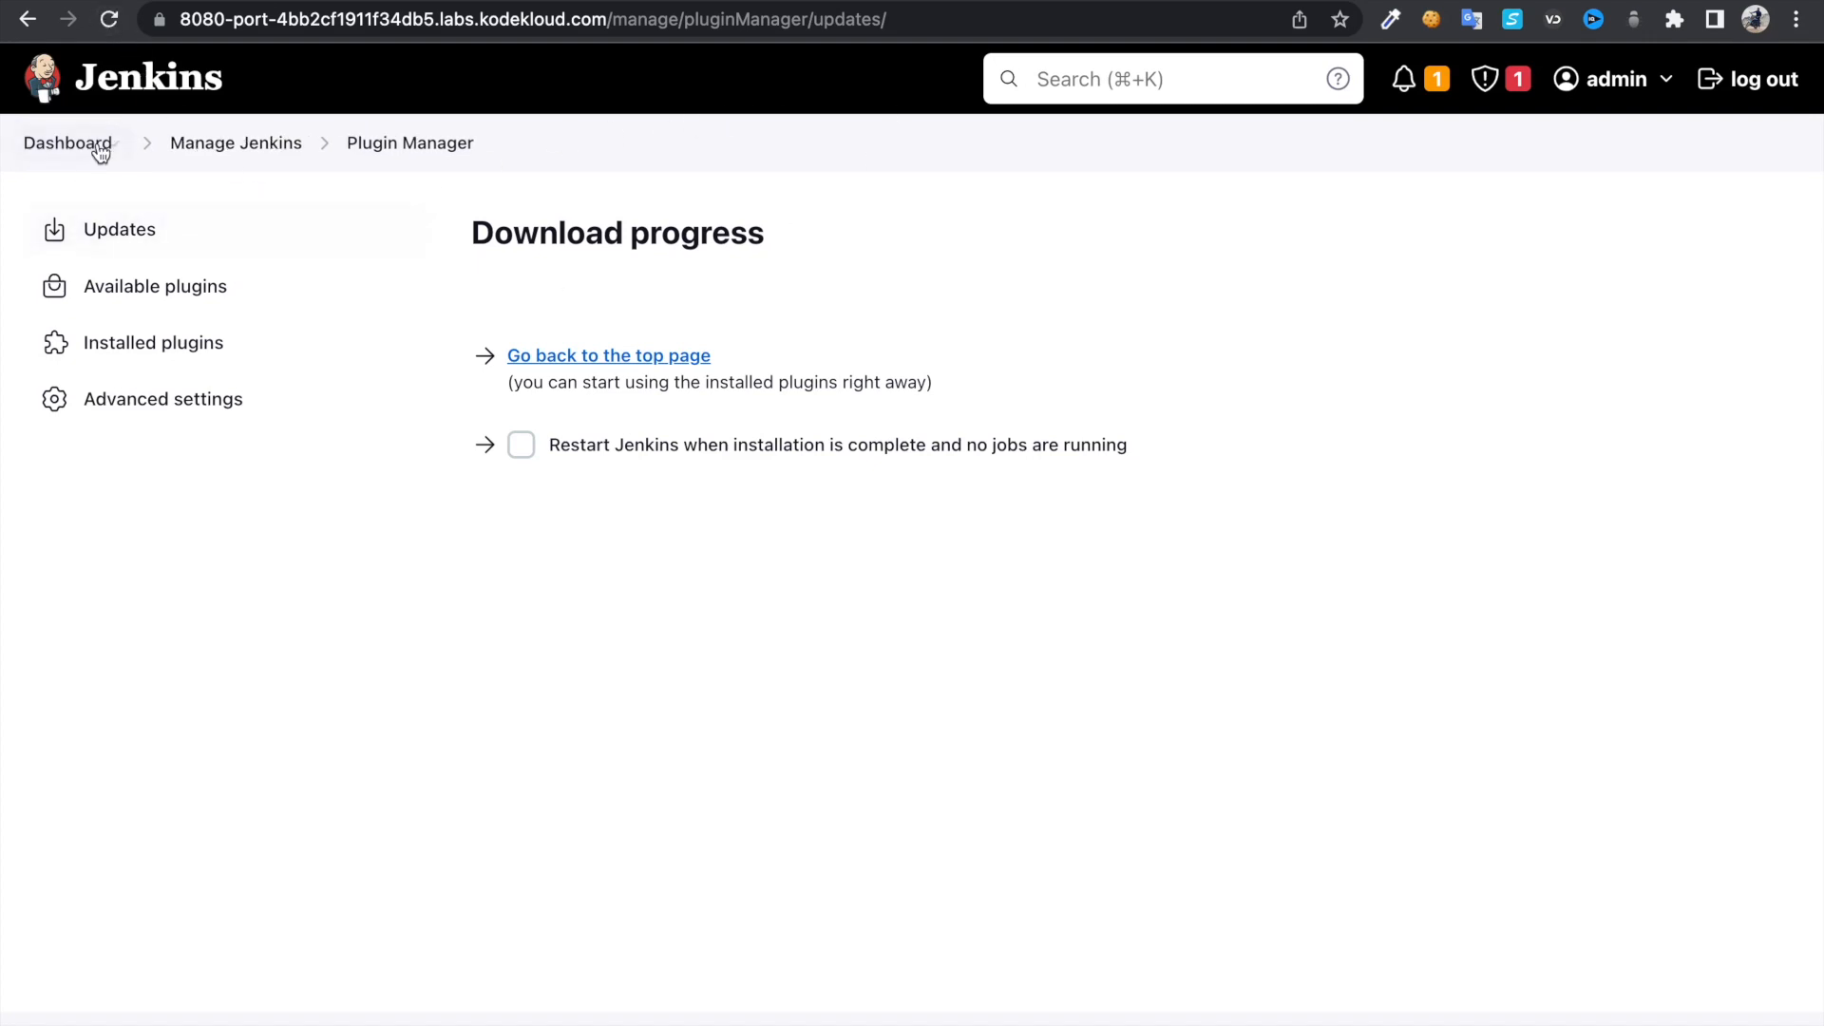
# - Return to the Jenkins home dashboard from the plugin progress page
pyautogui.click(69, 142)
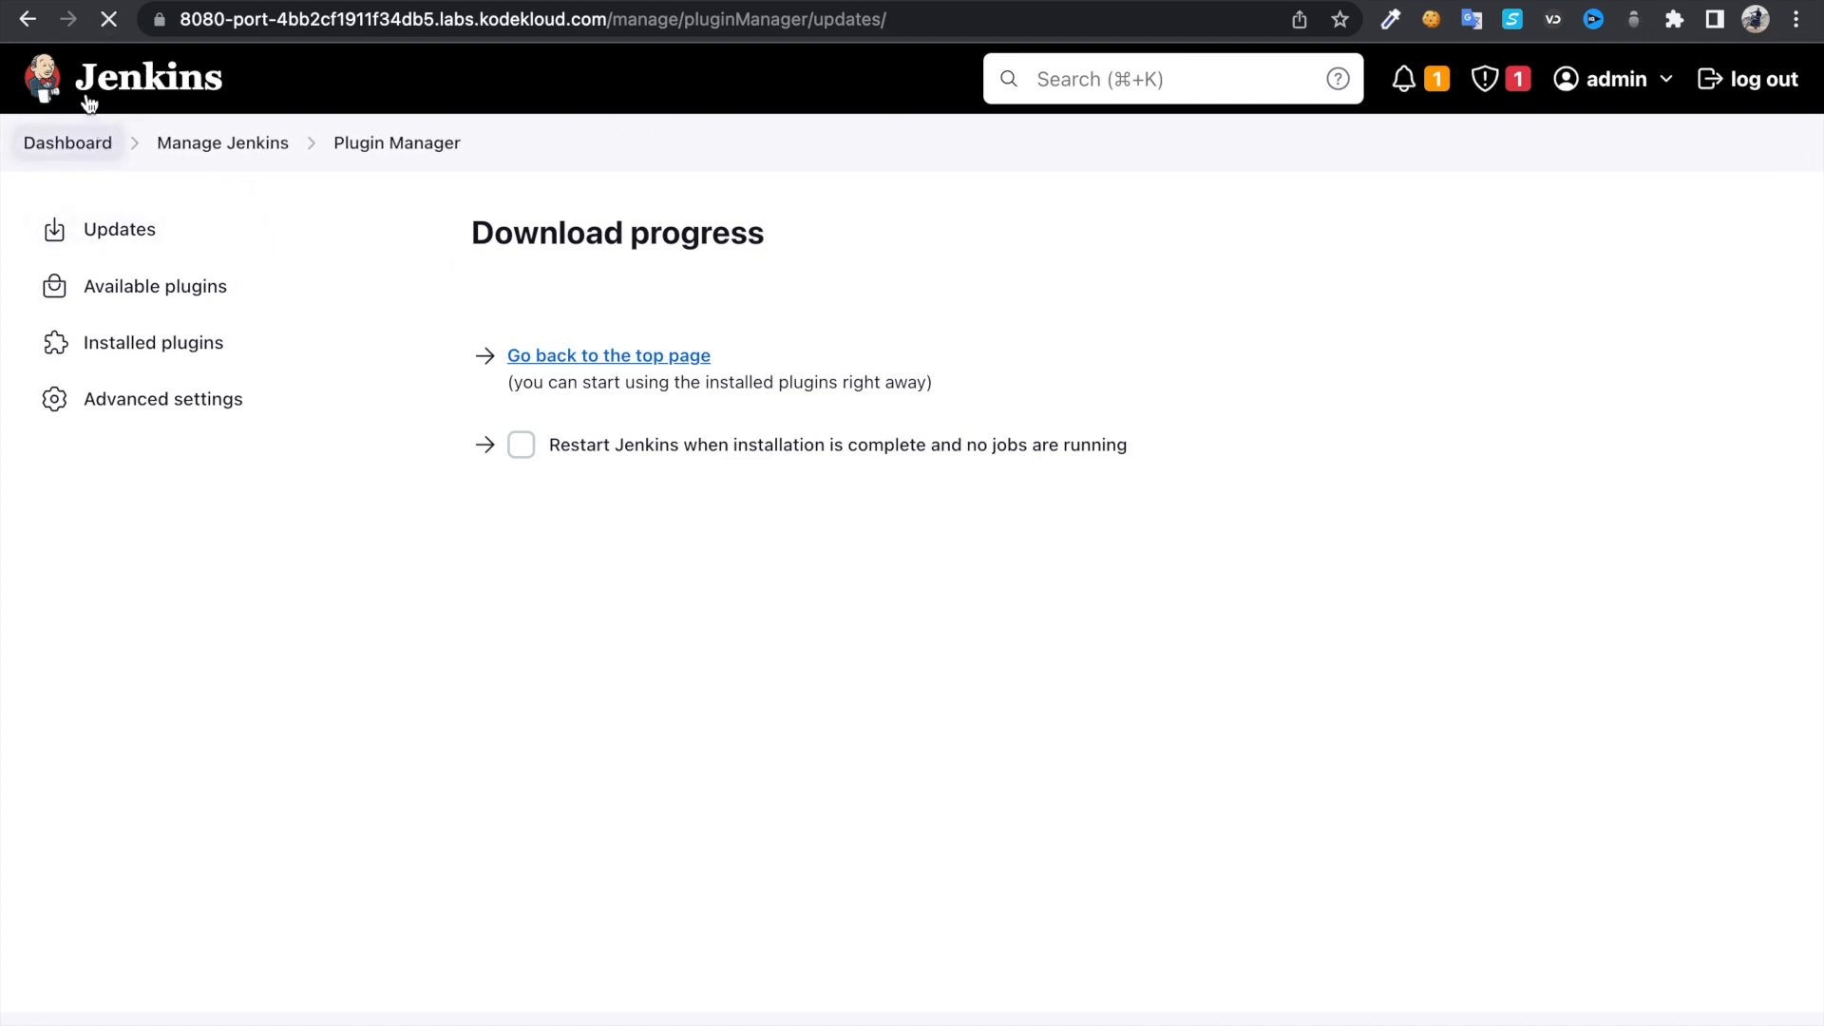
pyautogui.click(608, 356)
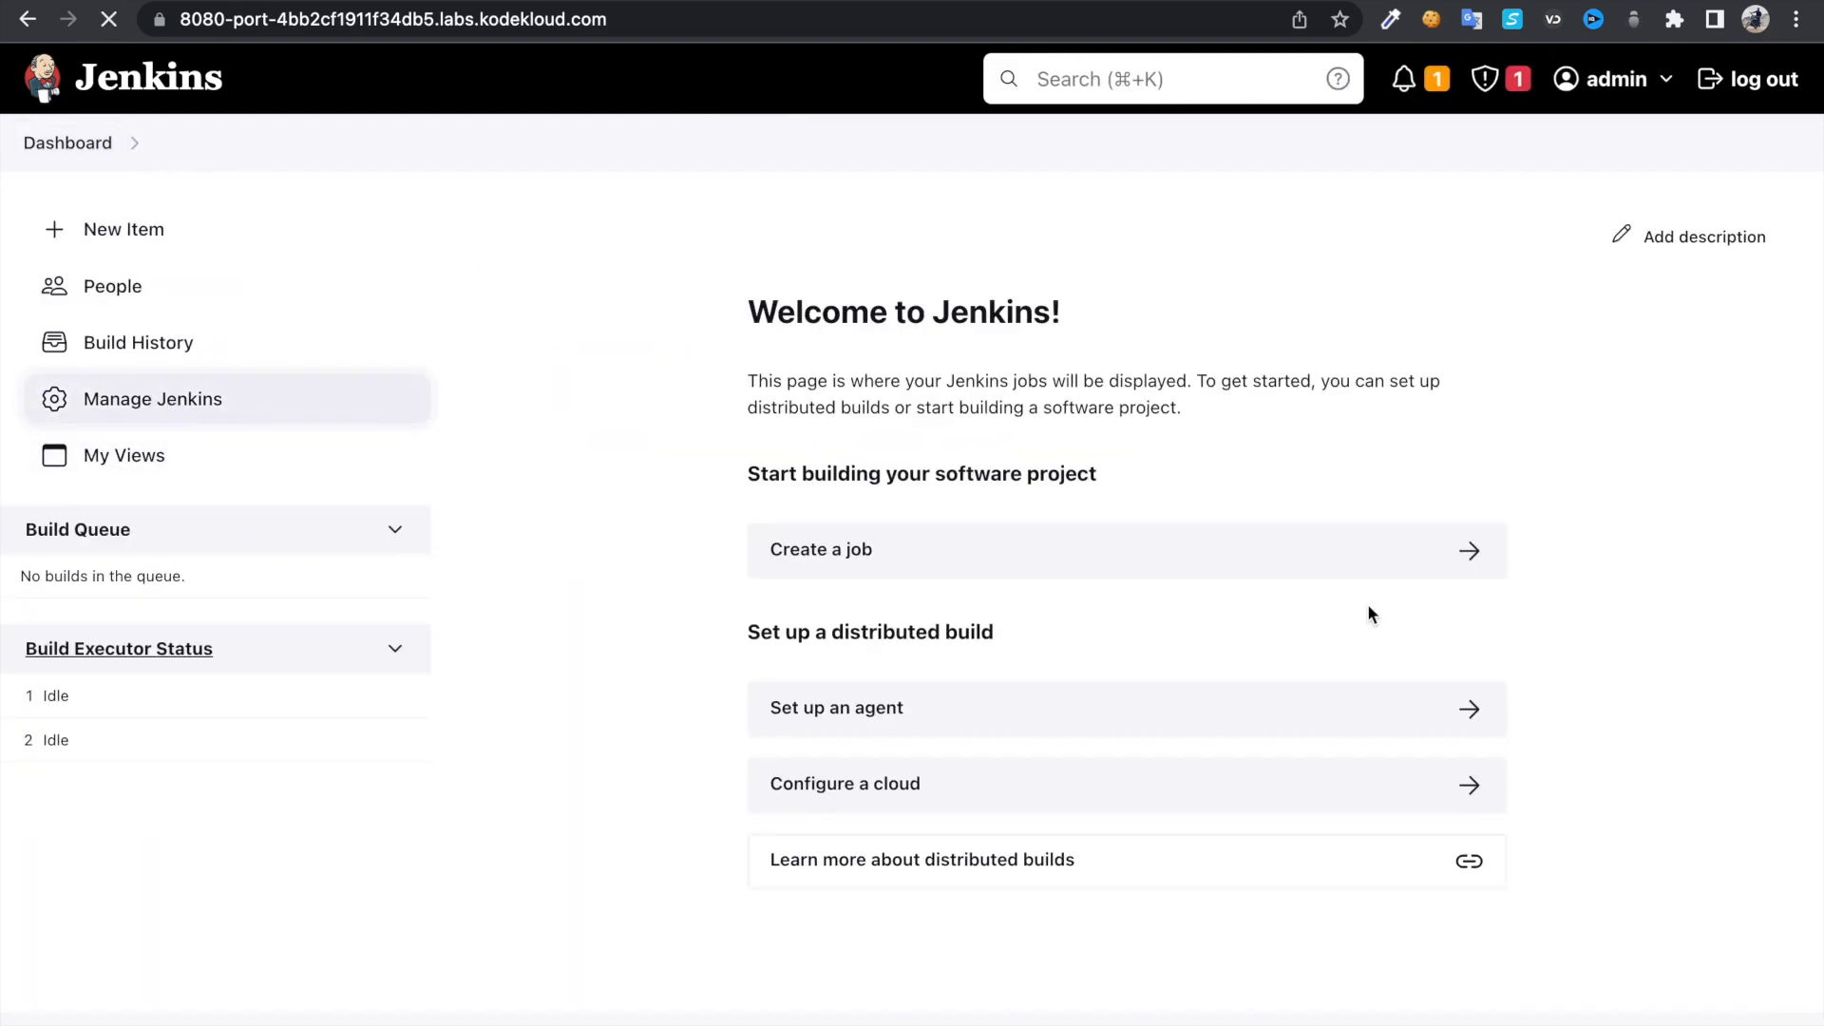
pyautogui.moveTo(166, 421)
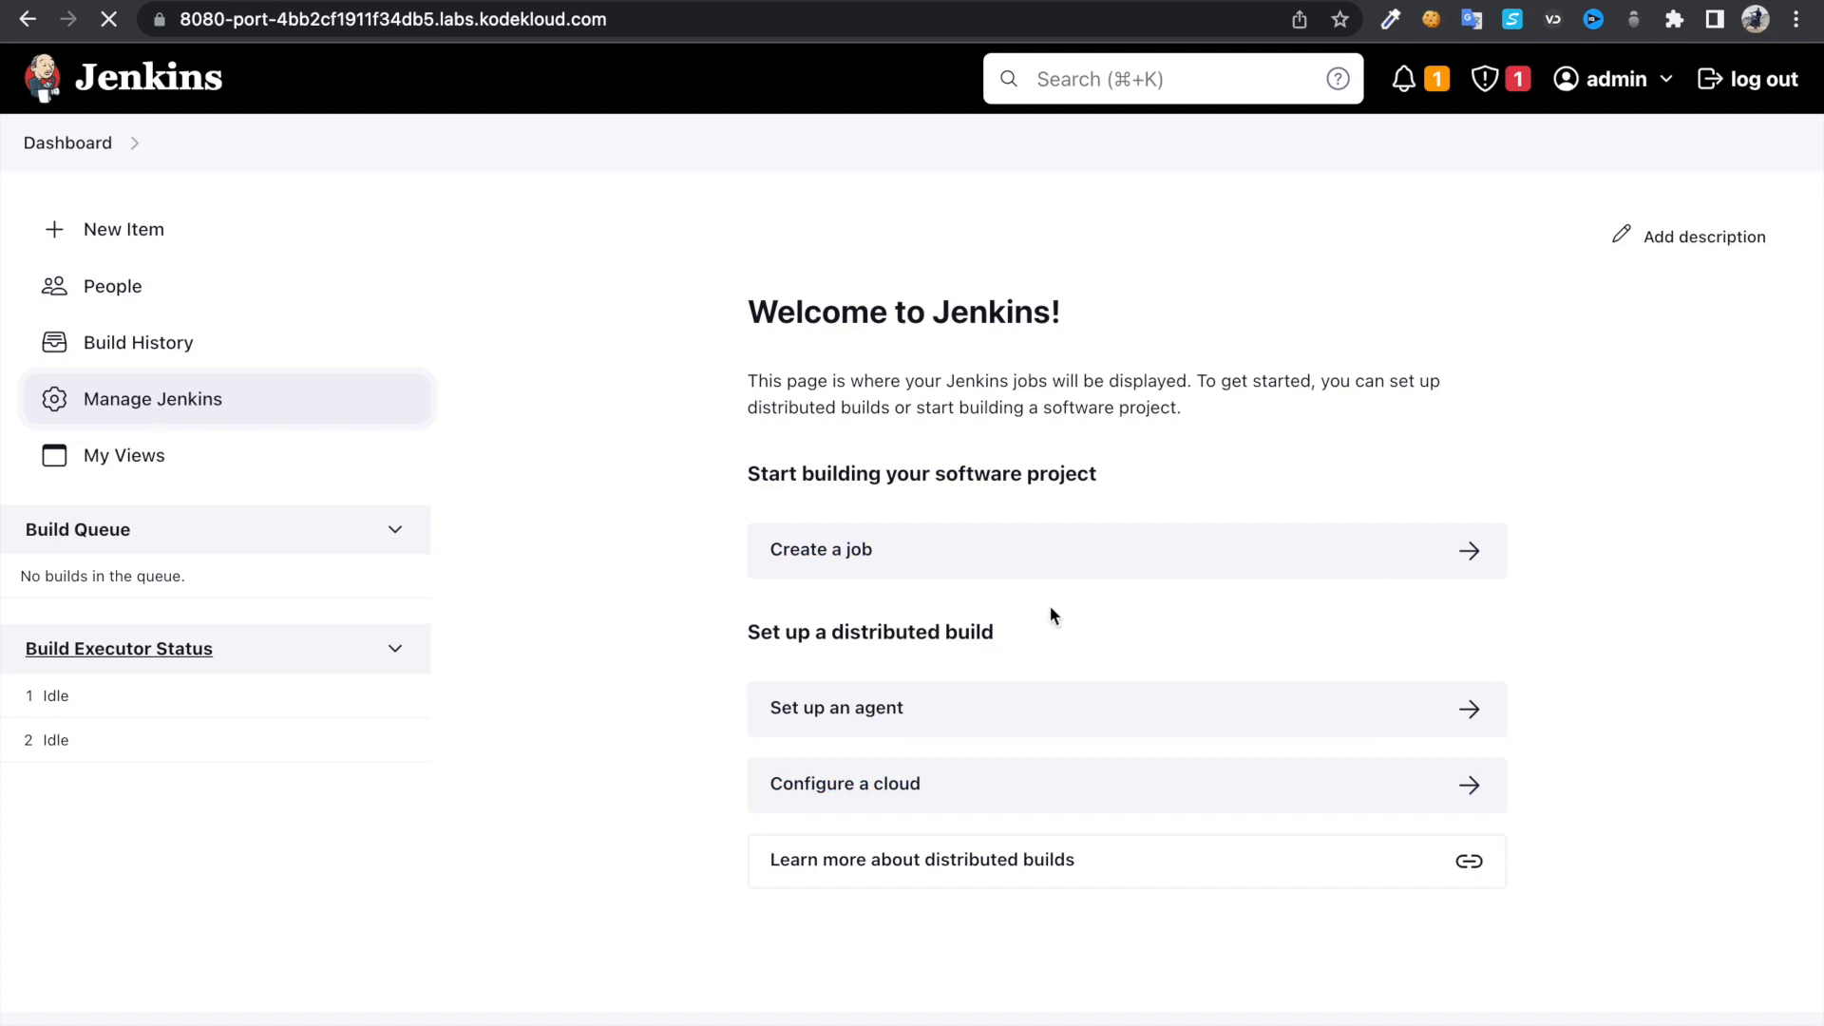
pyautogui.moveTo(696, 505)
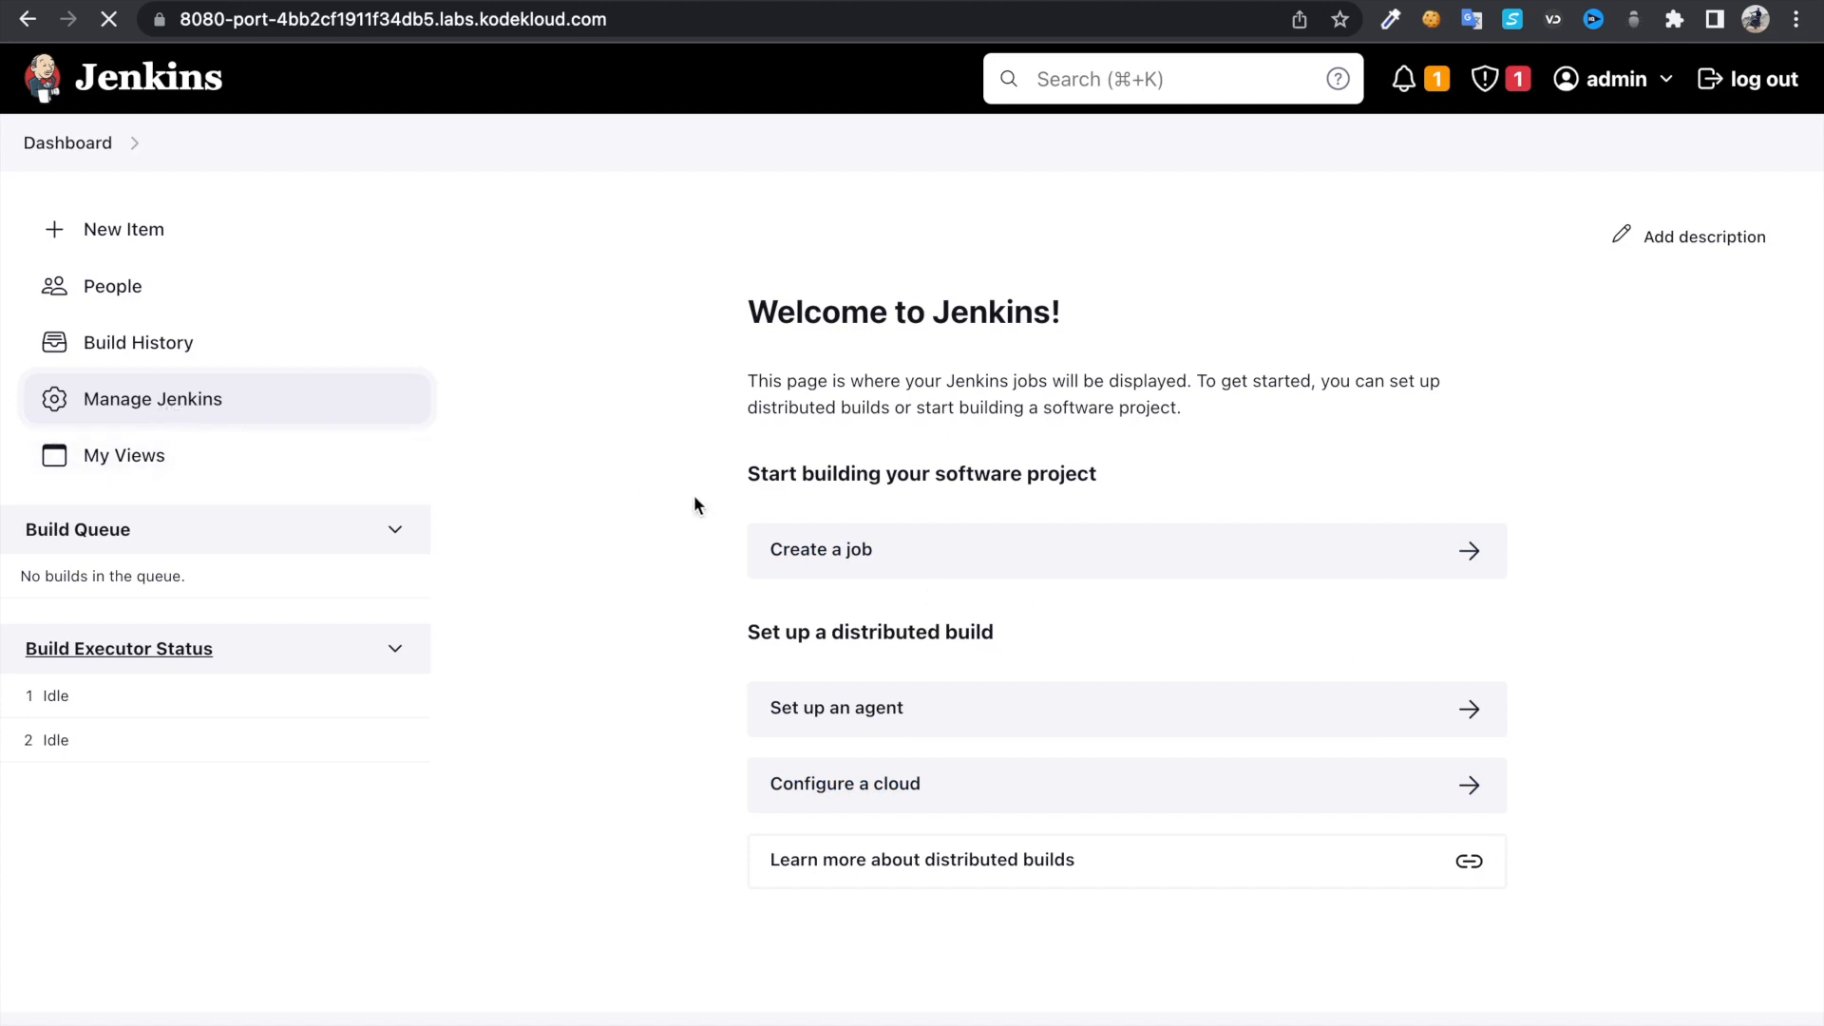
pyautogui.moveTo(148, 416)
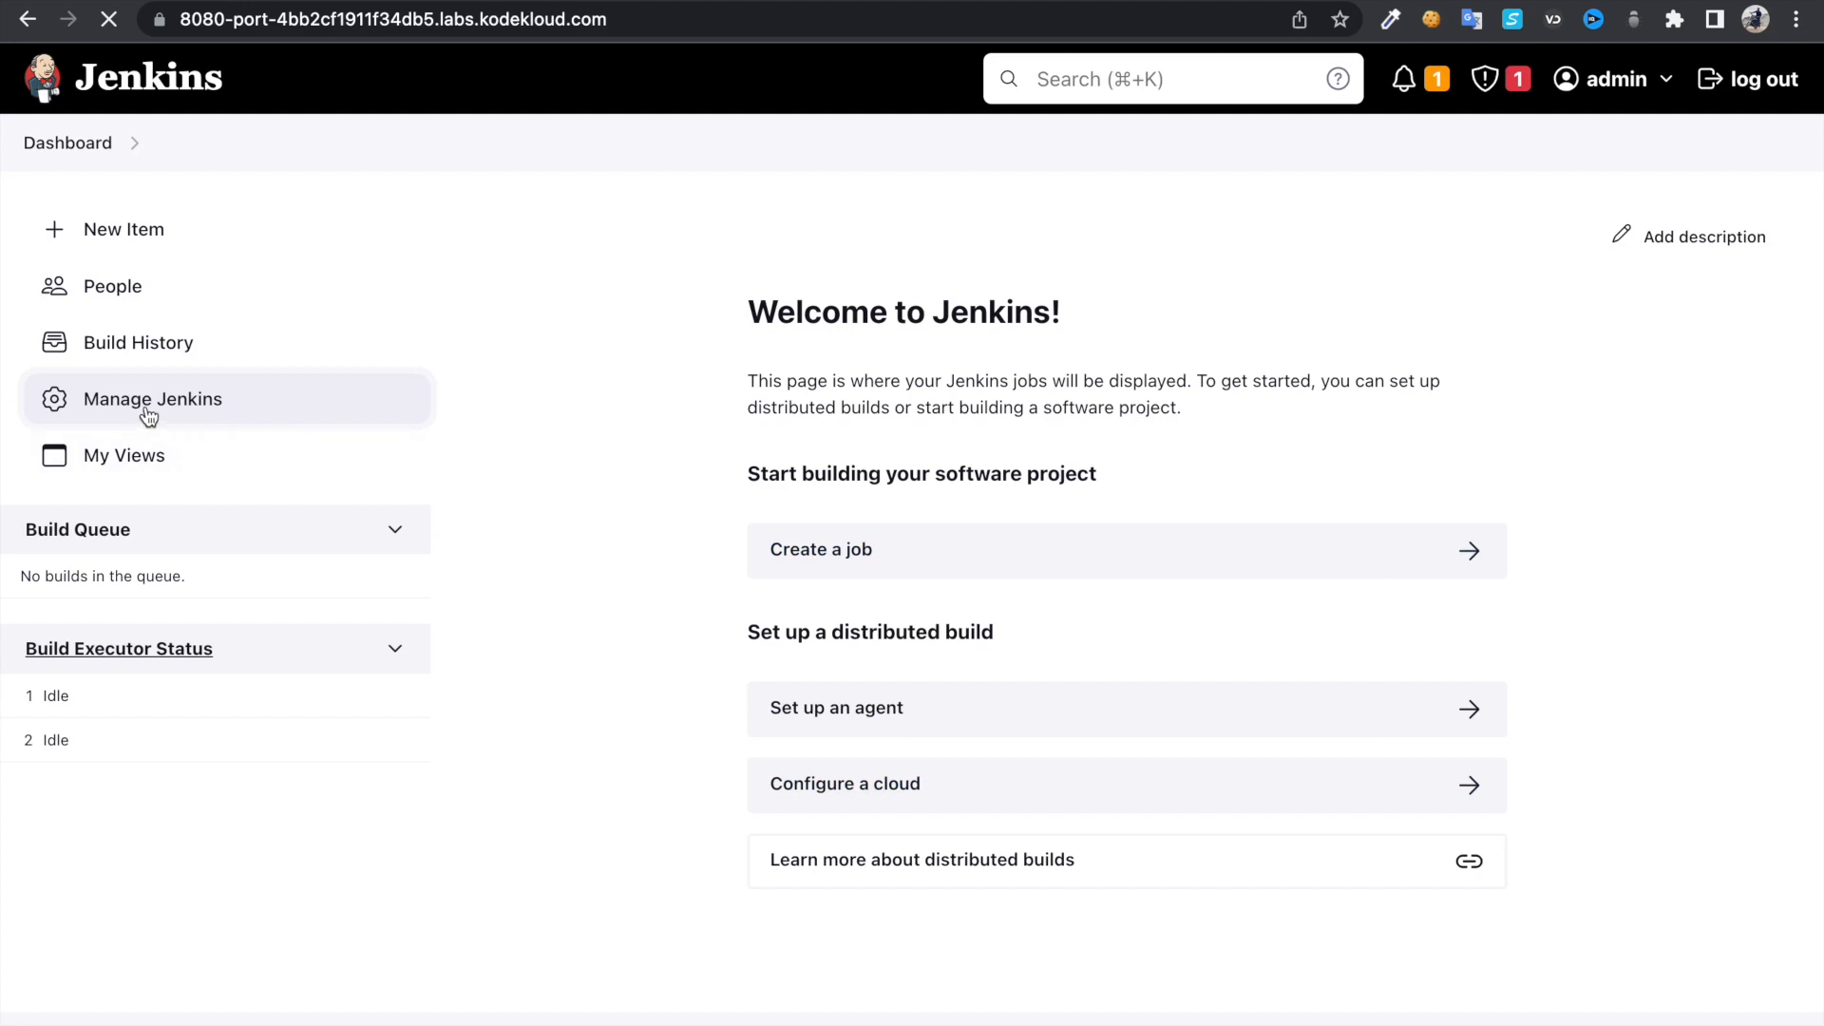
pyautogui.moveTo(1007, 880)
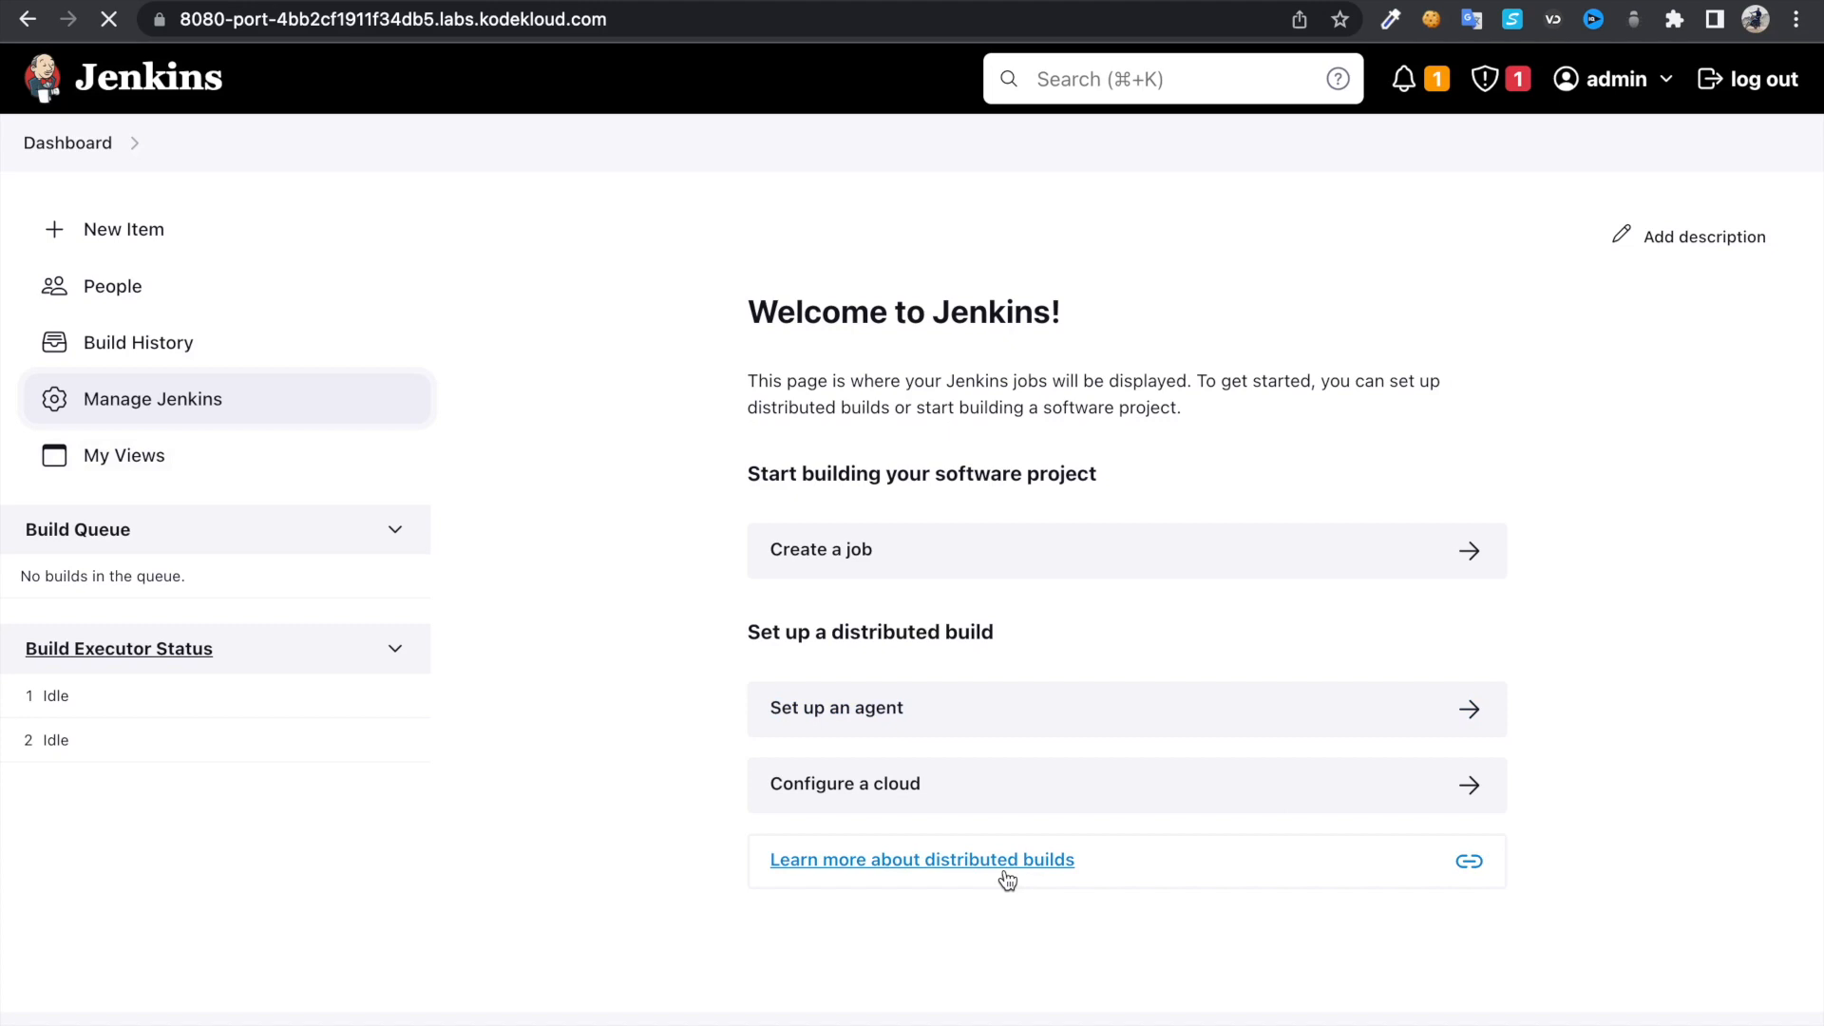
pyautogui.moveTo(195, 404)
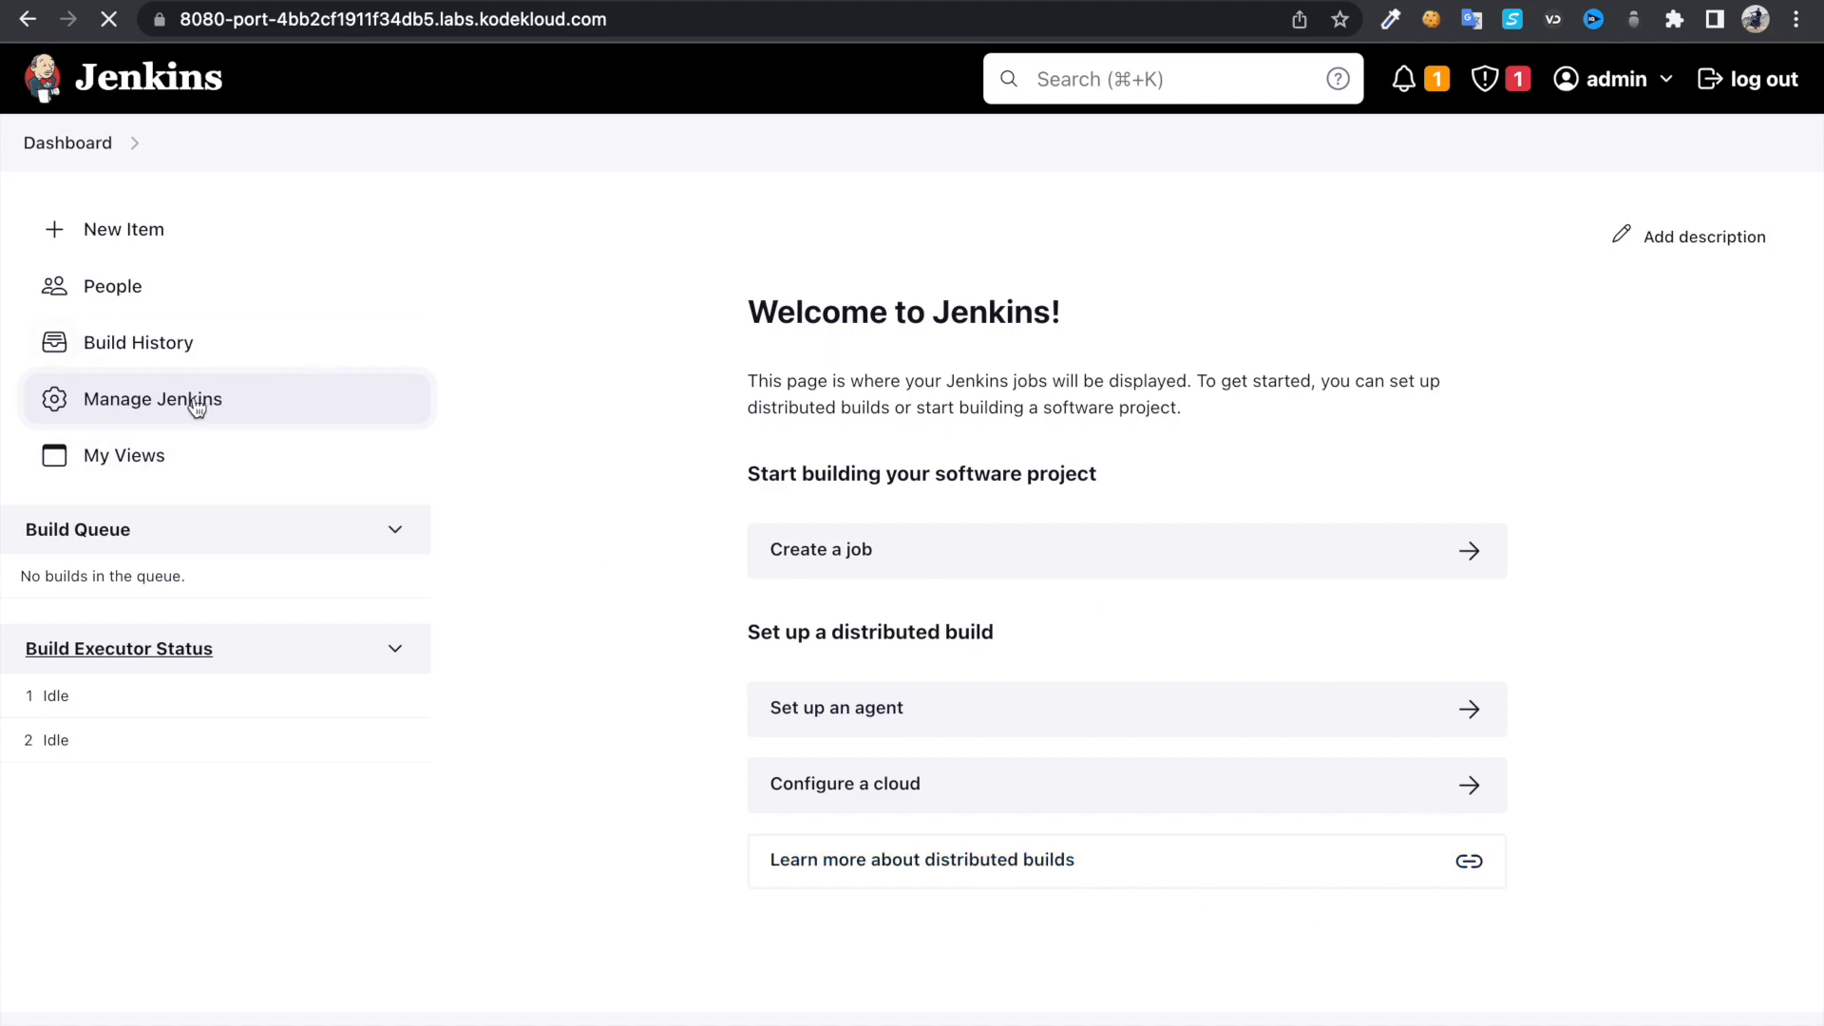
pyautogui.moveTo(1301, 23)
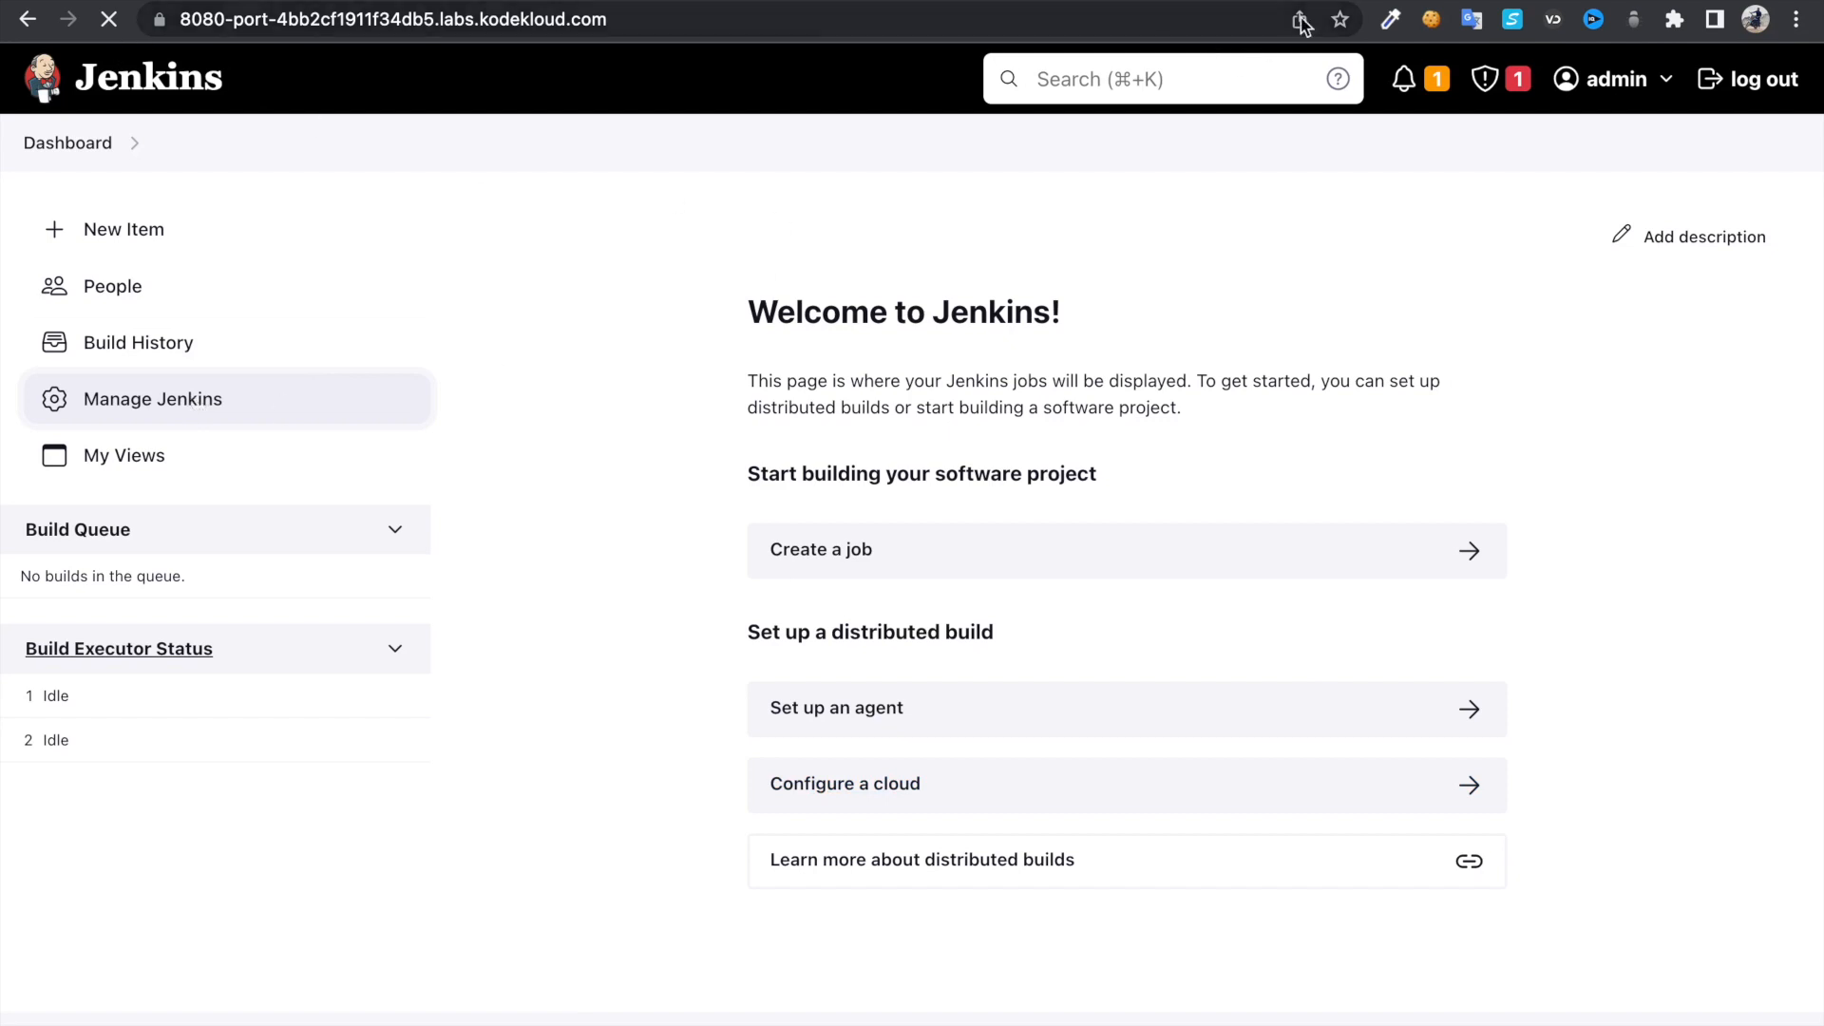
# - Navigate to the System credentials store under Manage Jenkins > Credentials
pyautogui.click(152, 397)
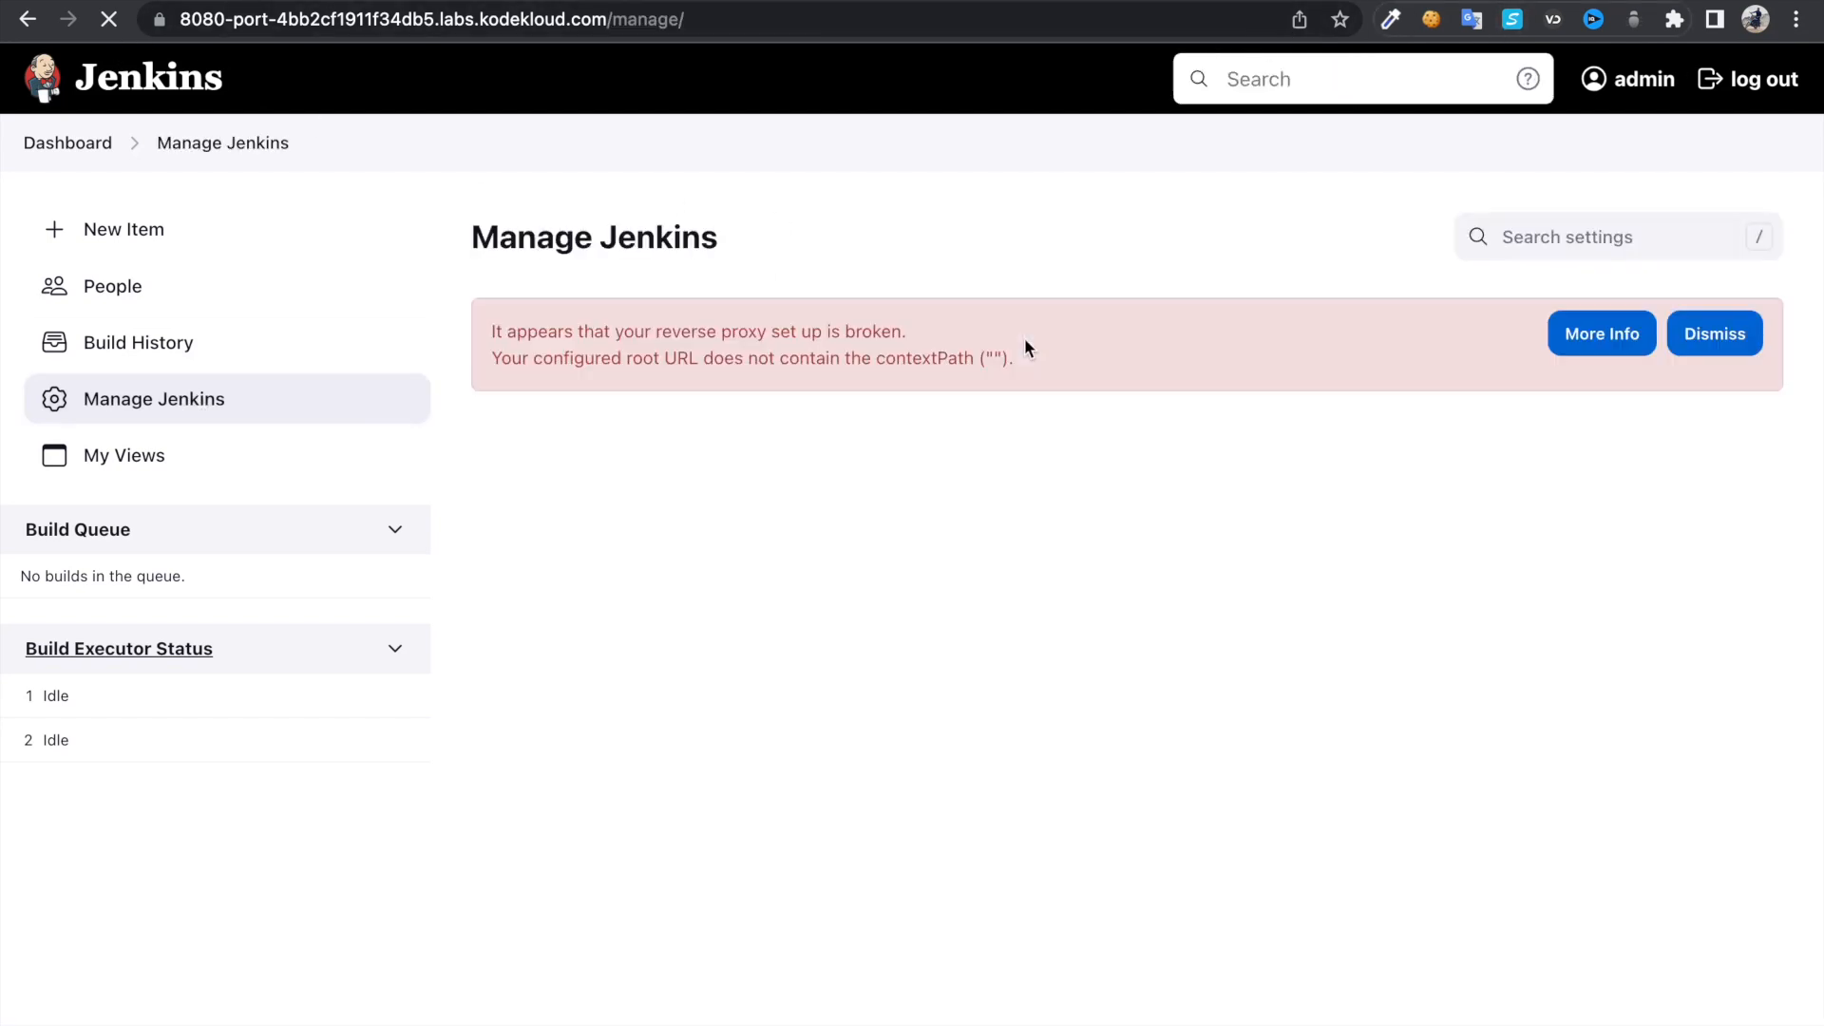
pyautogui.scroll(-3)
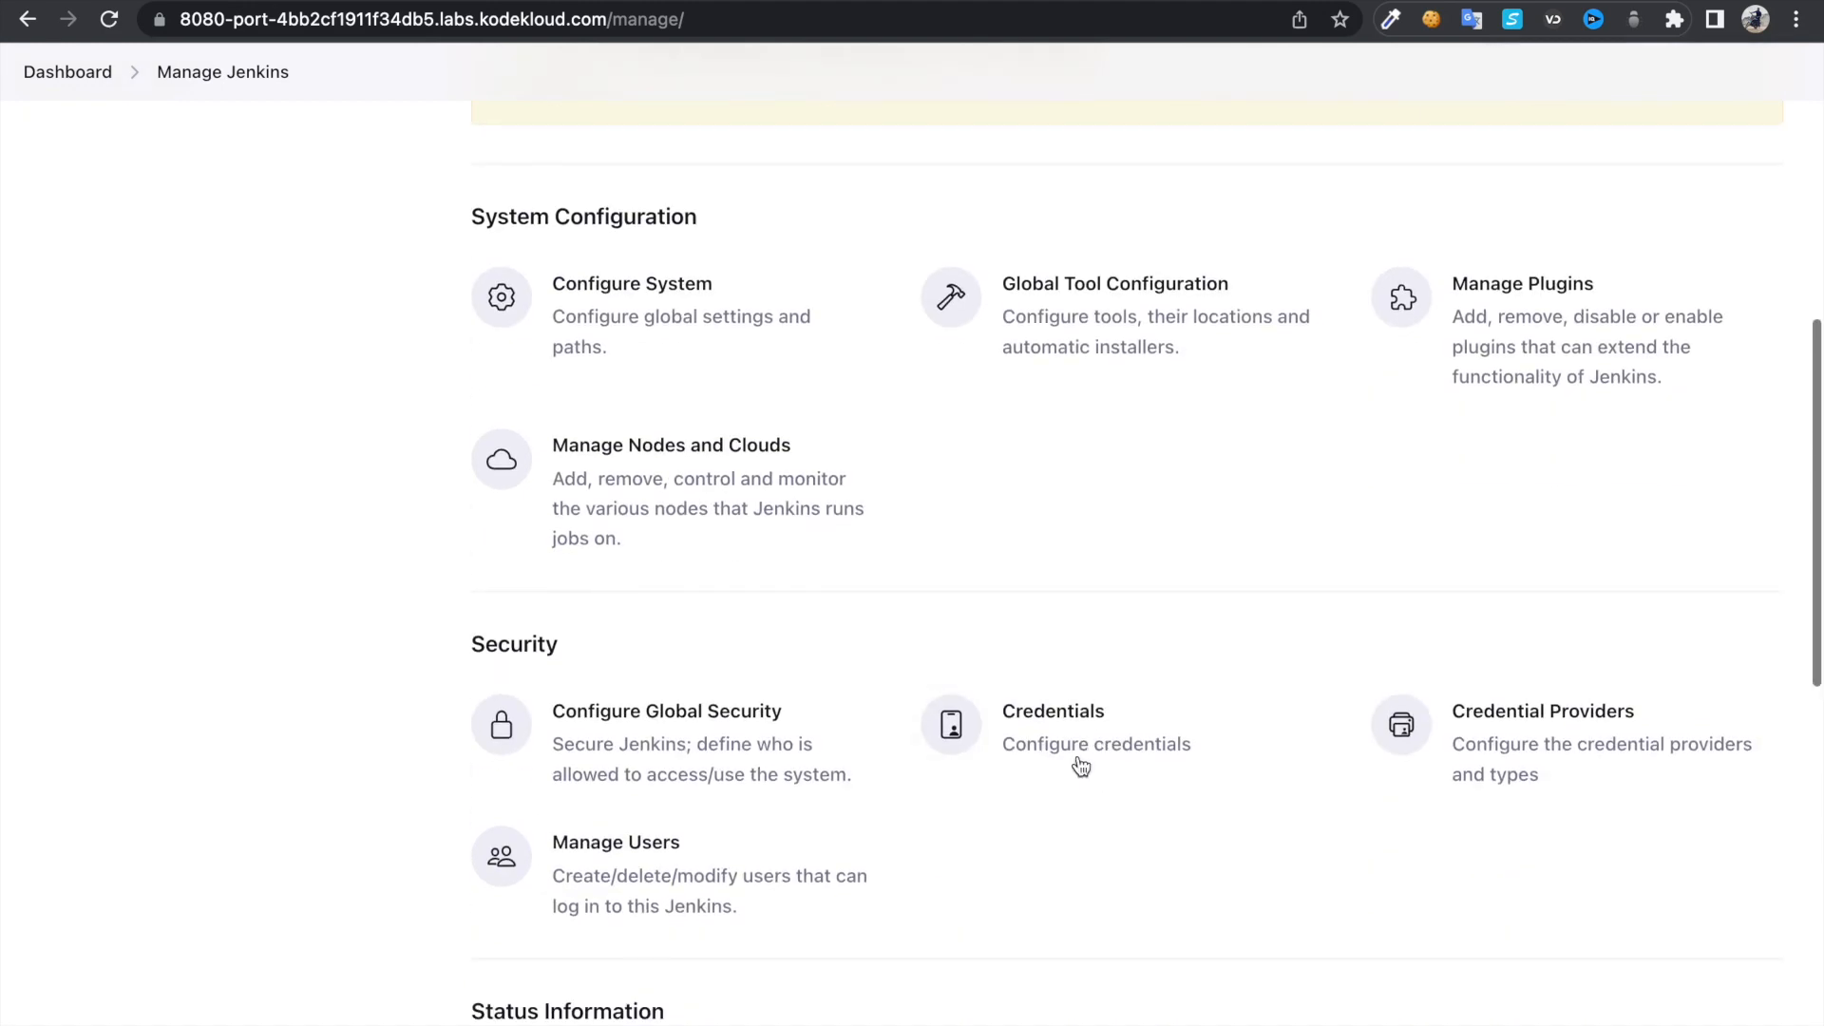
pyautogui.click(1051, 711)
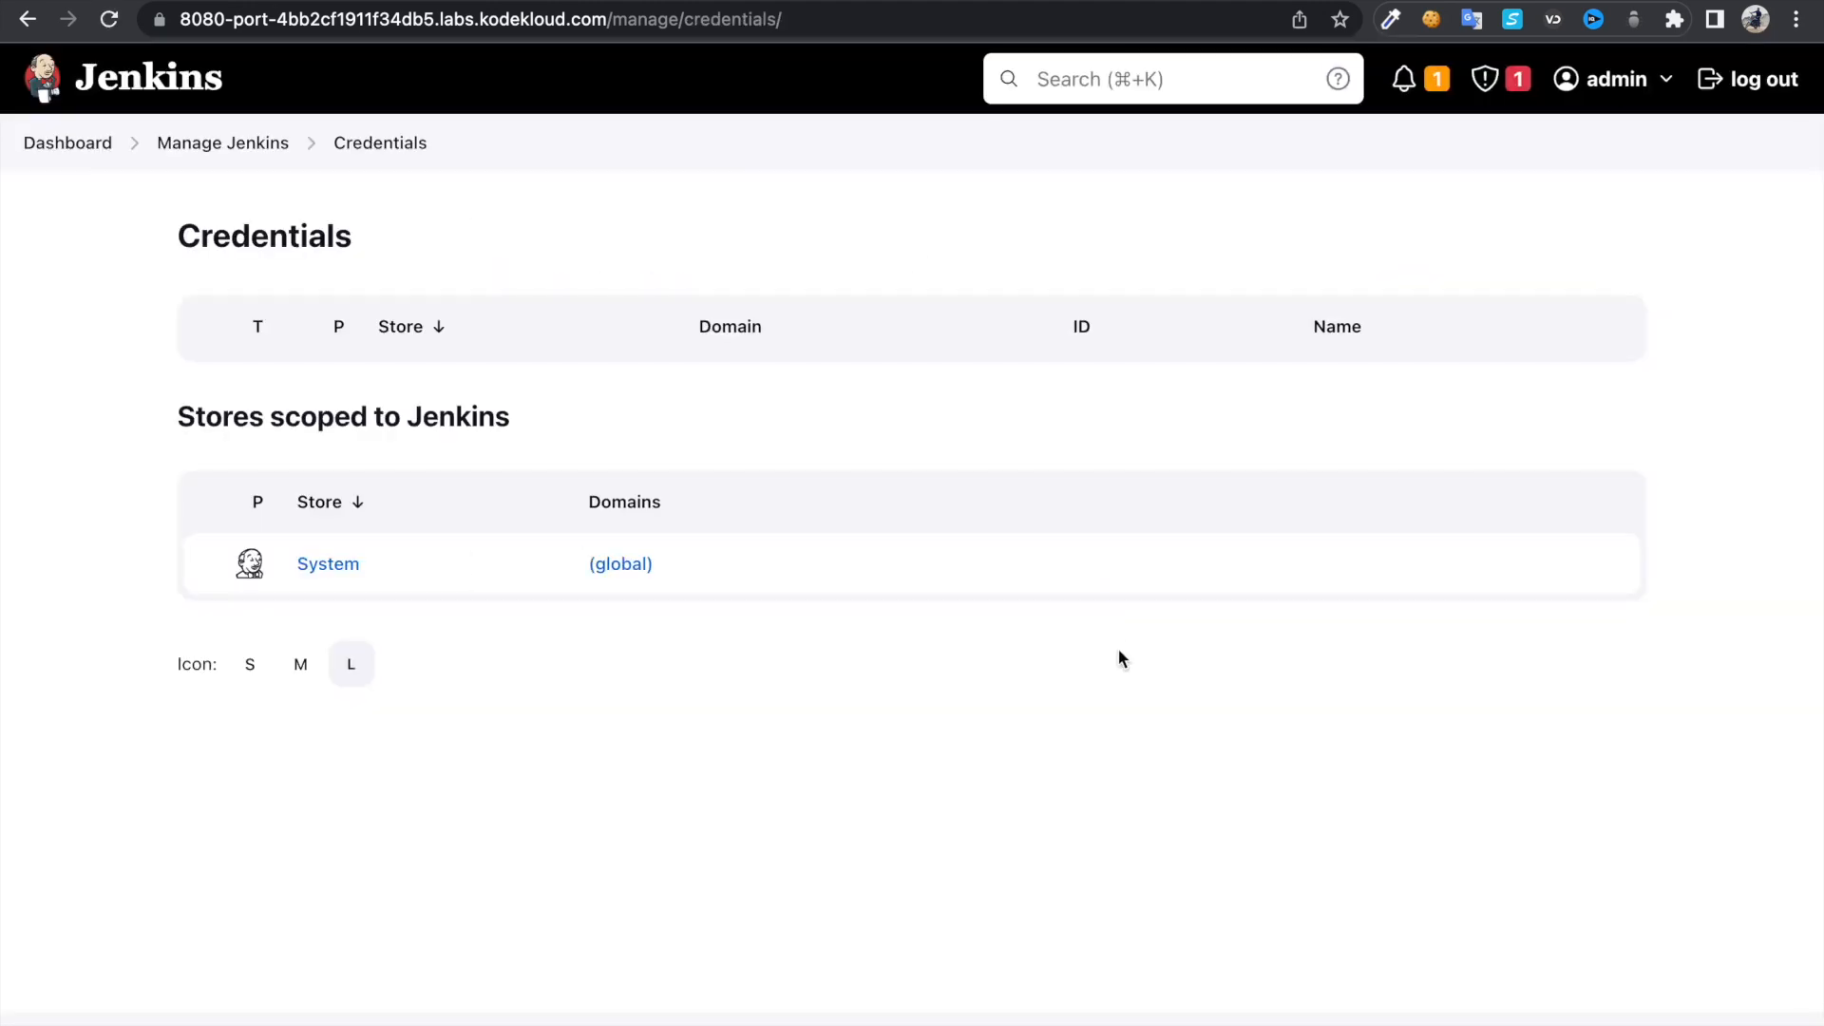
pyautogui.click(327, 565)
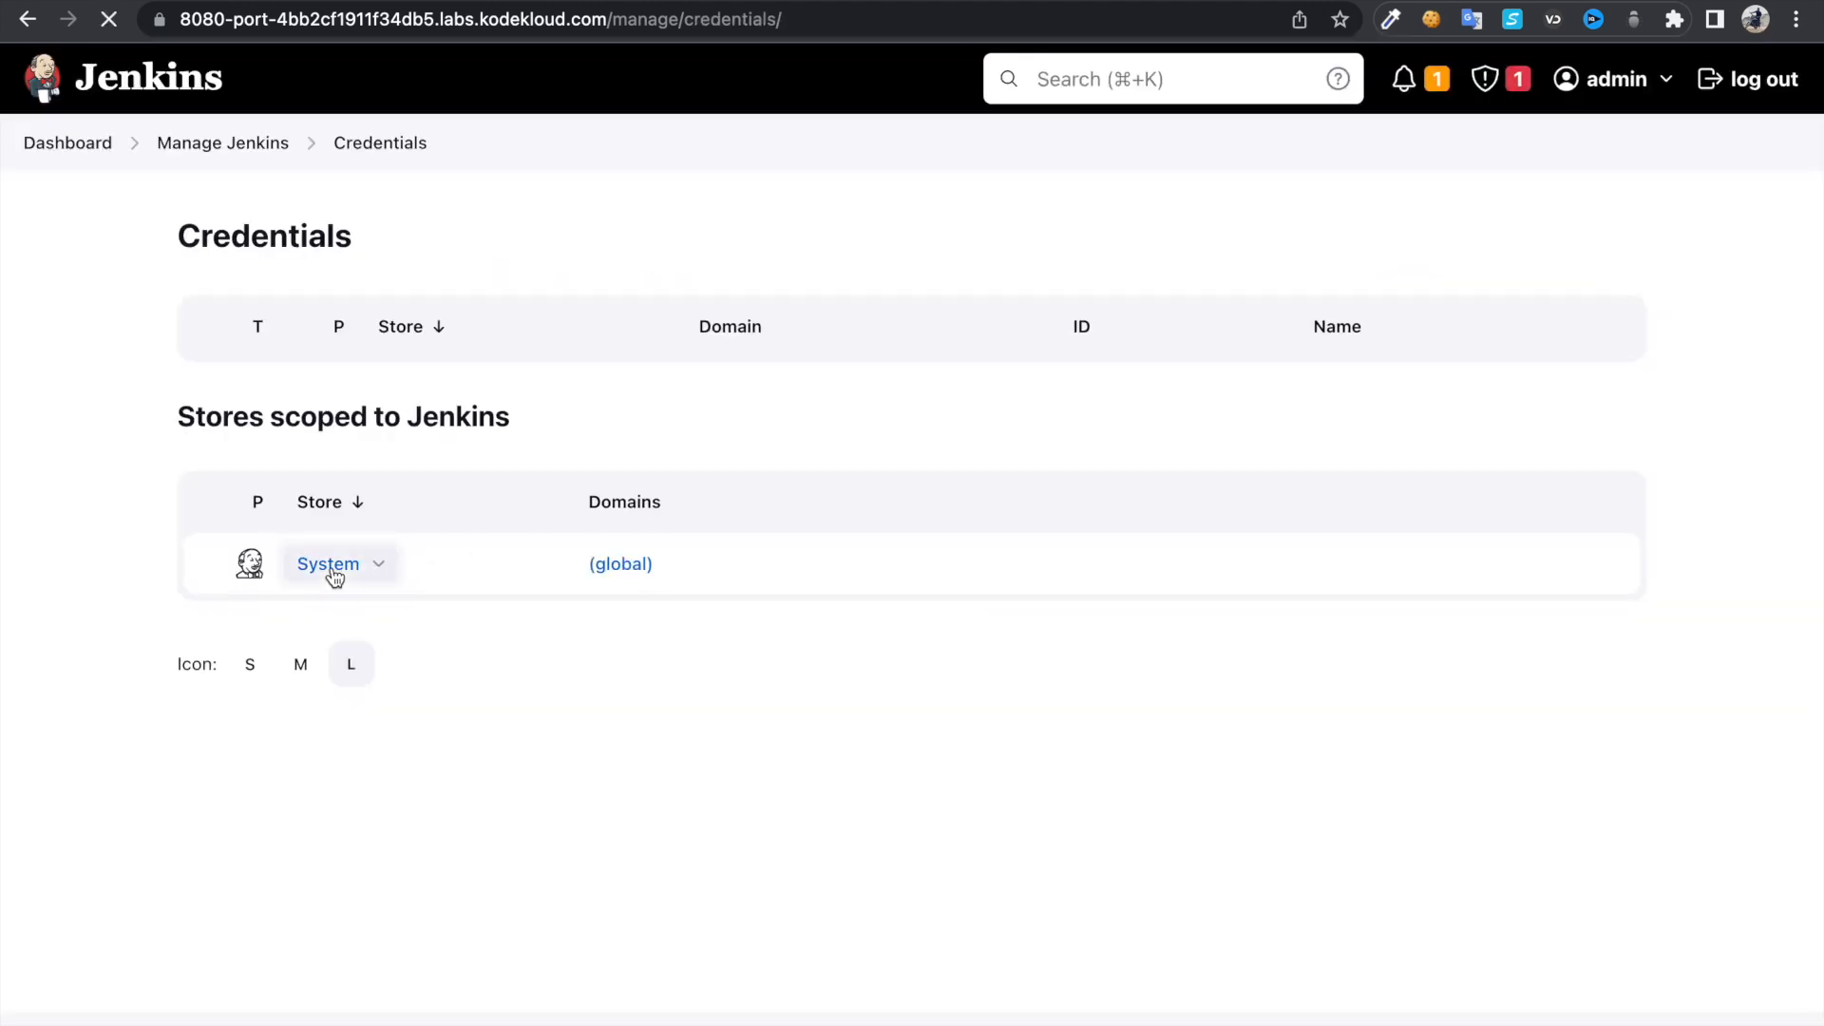
pyautogui.click(329, 565)
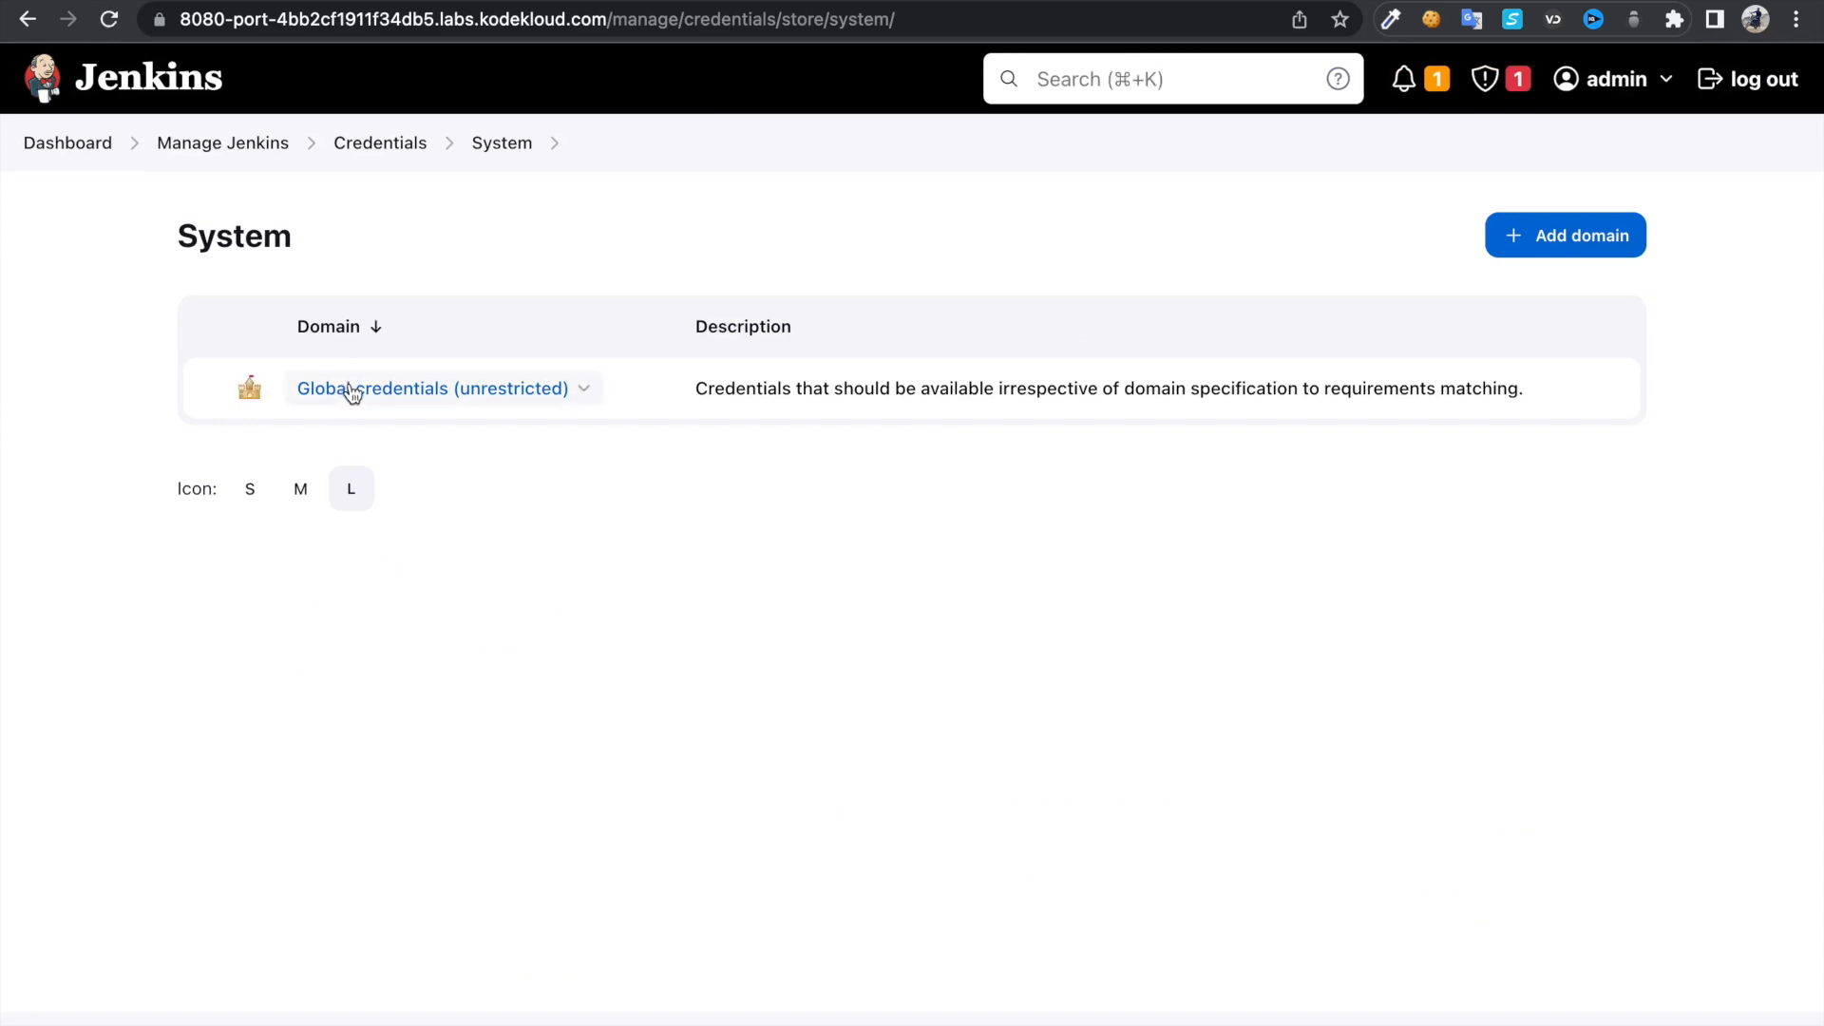
# - Start a new credential in the Global credentials (unrestricted) domain
pyautogui.click(431, 388)
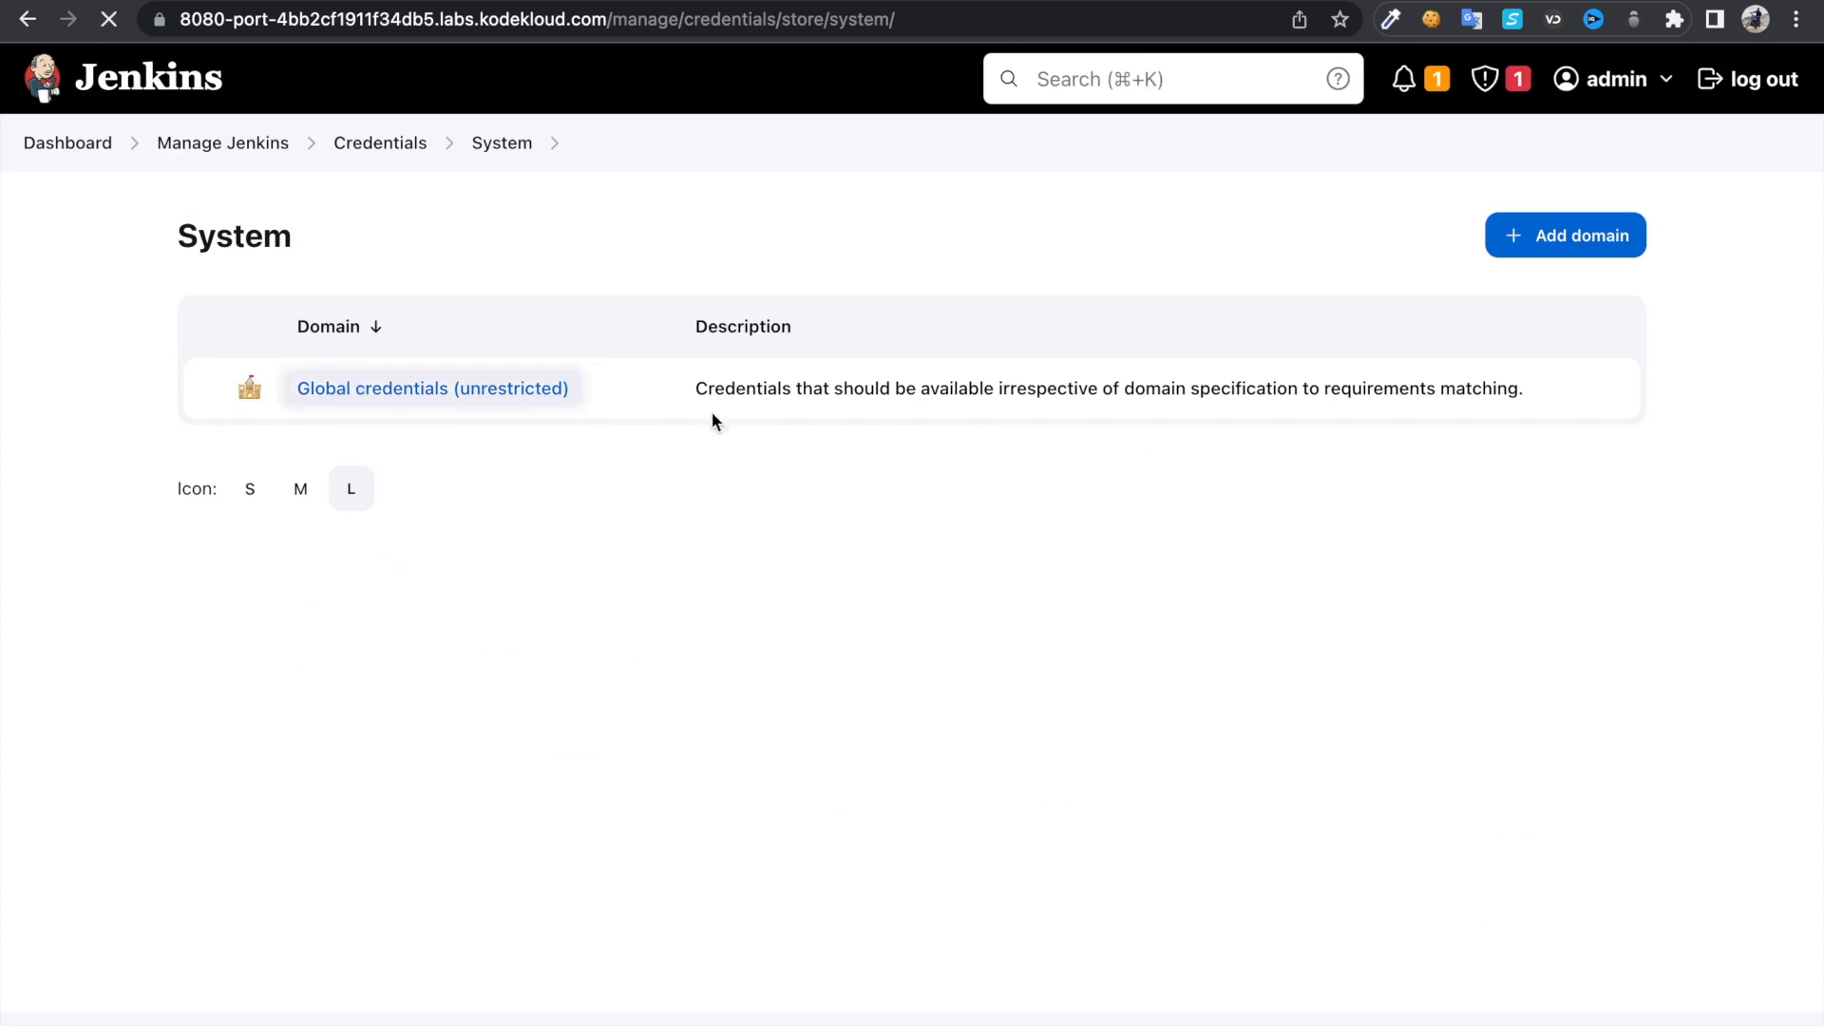
pyautogui.click(431, 388)
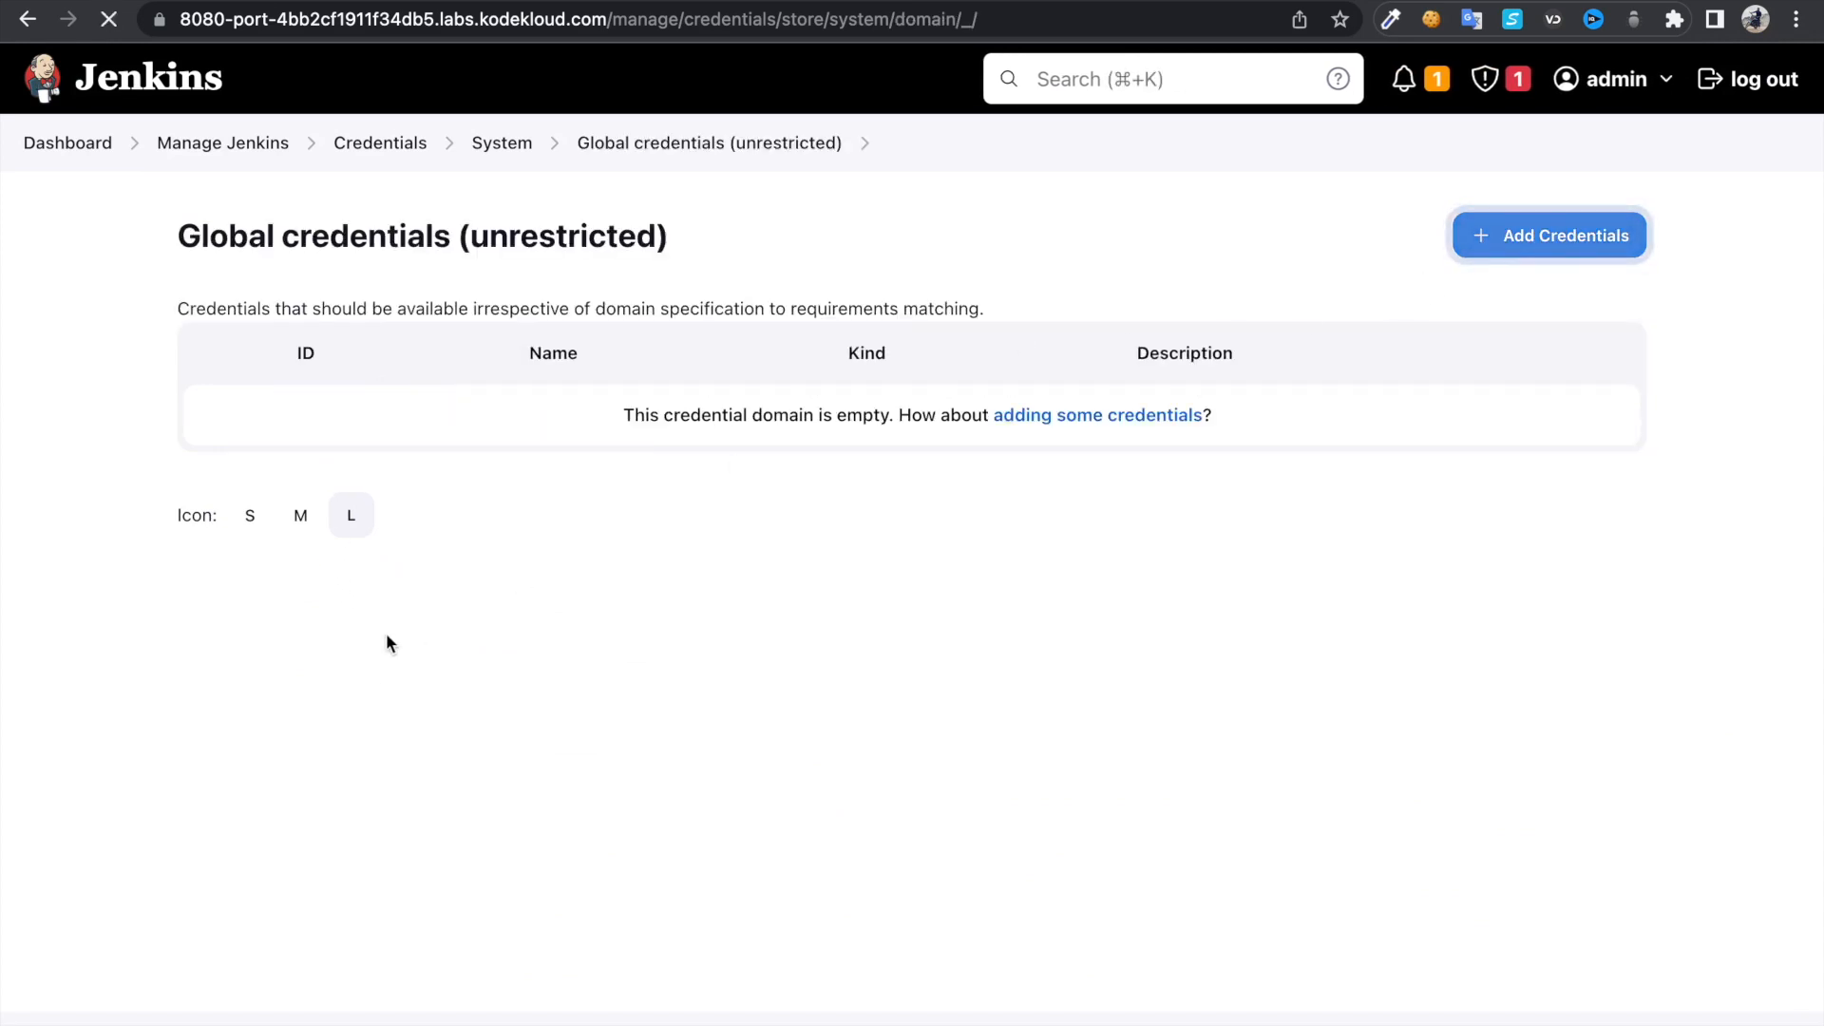
pyautogui.click(1548, 235)
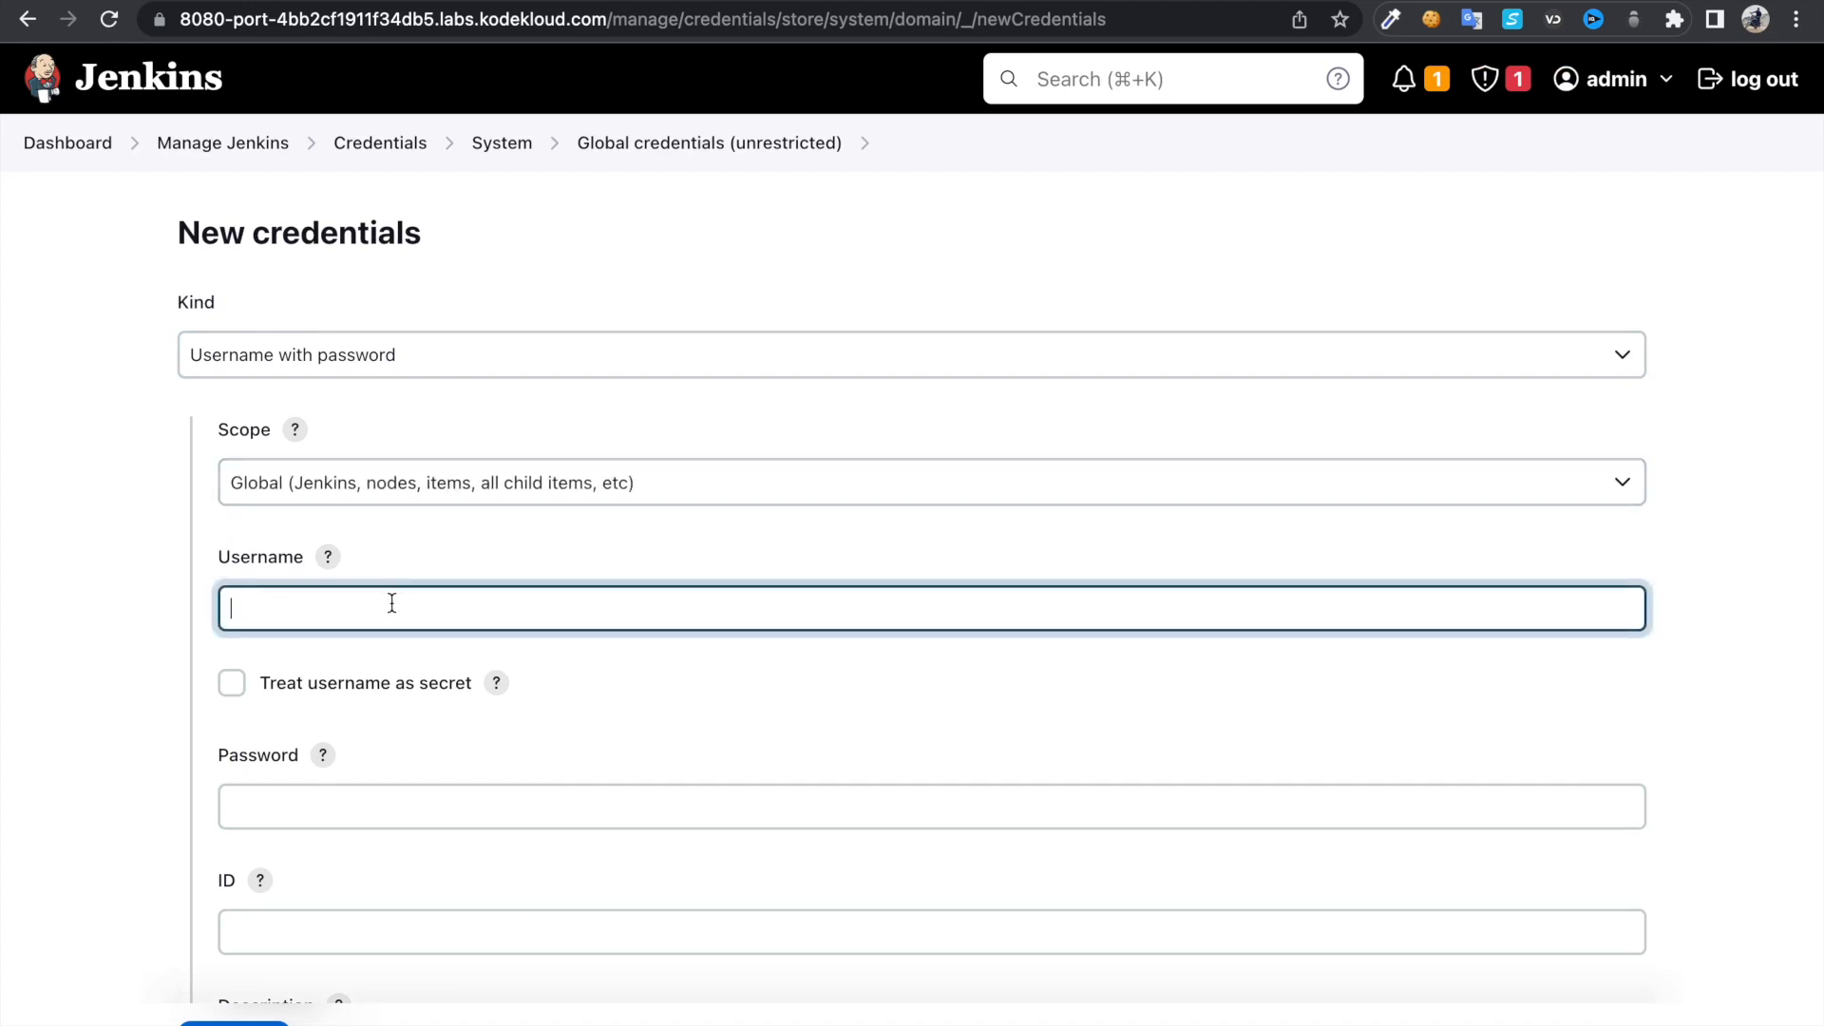
# - Create a Username with password credential for user peter with ID db_creds
pyautogui.write('peter')
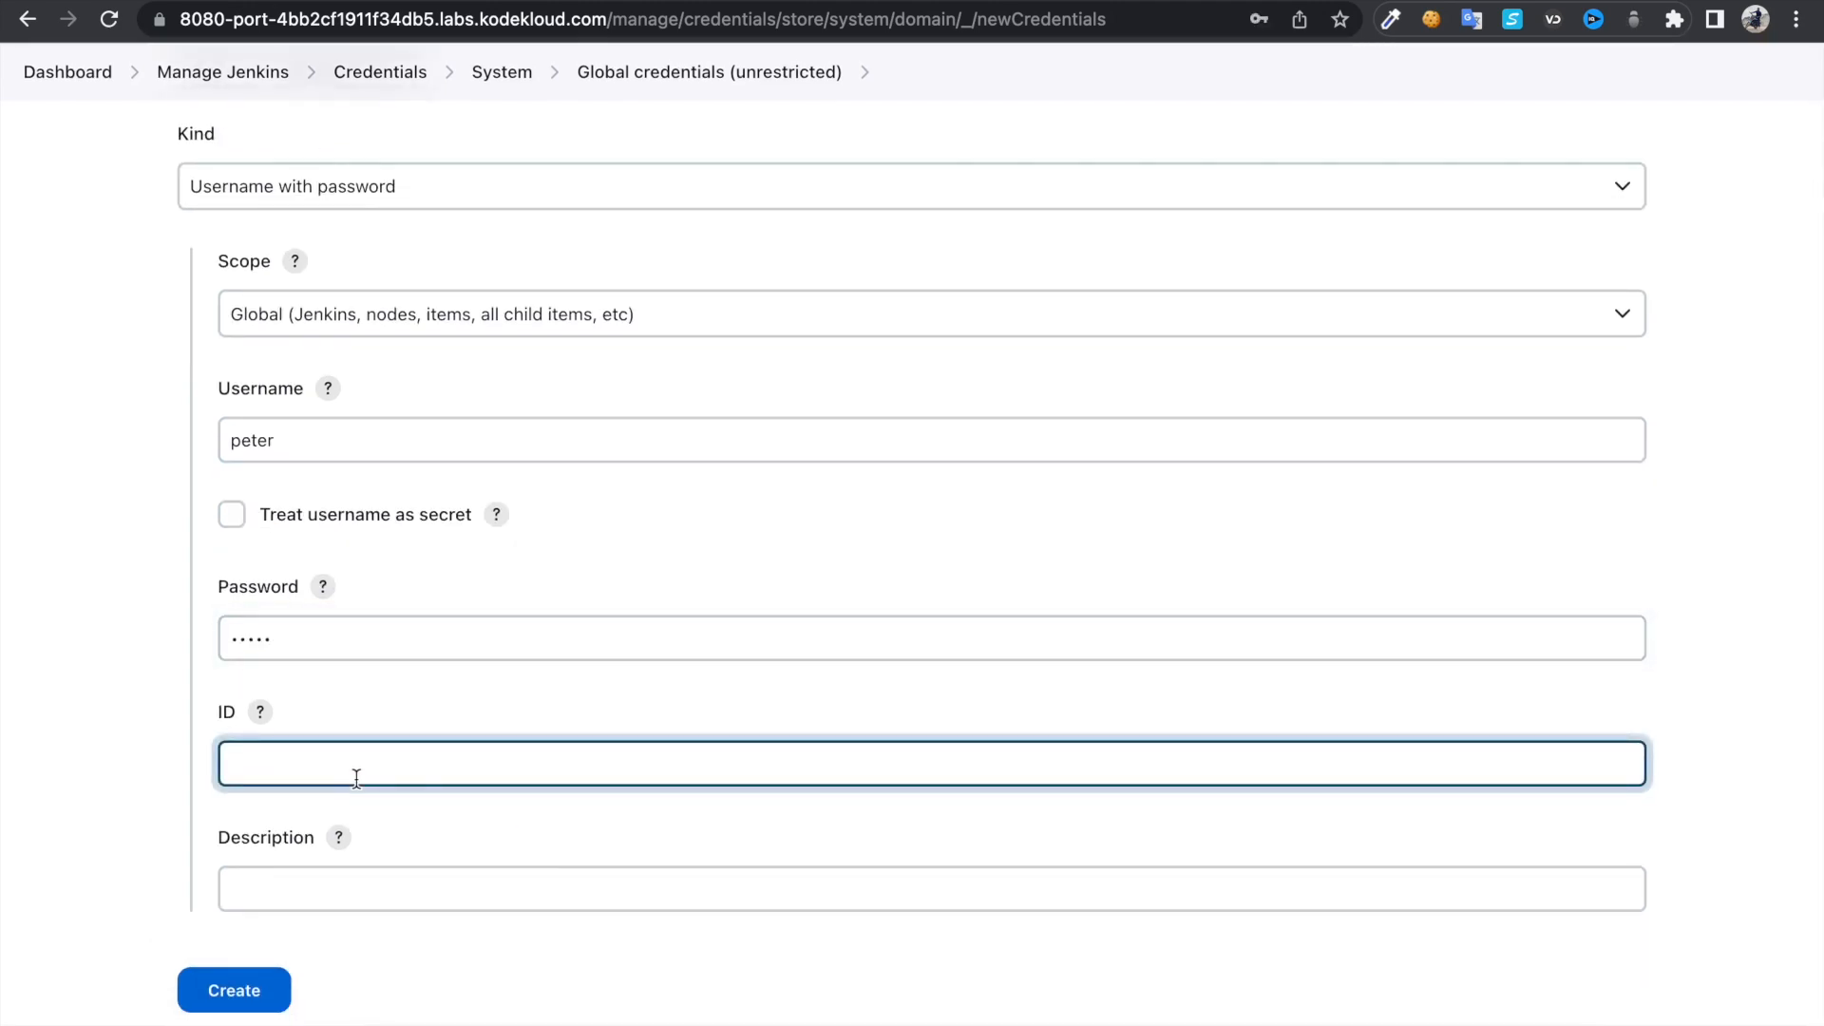
pyautogui.write('db_')
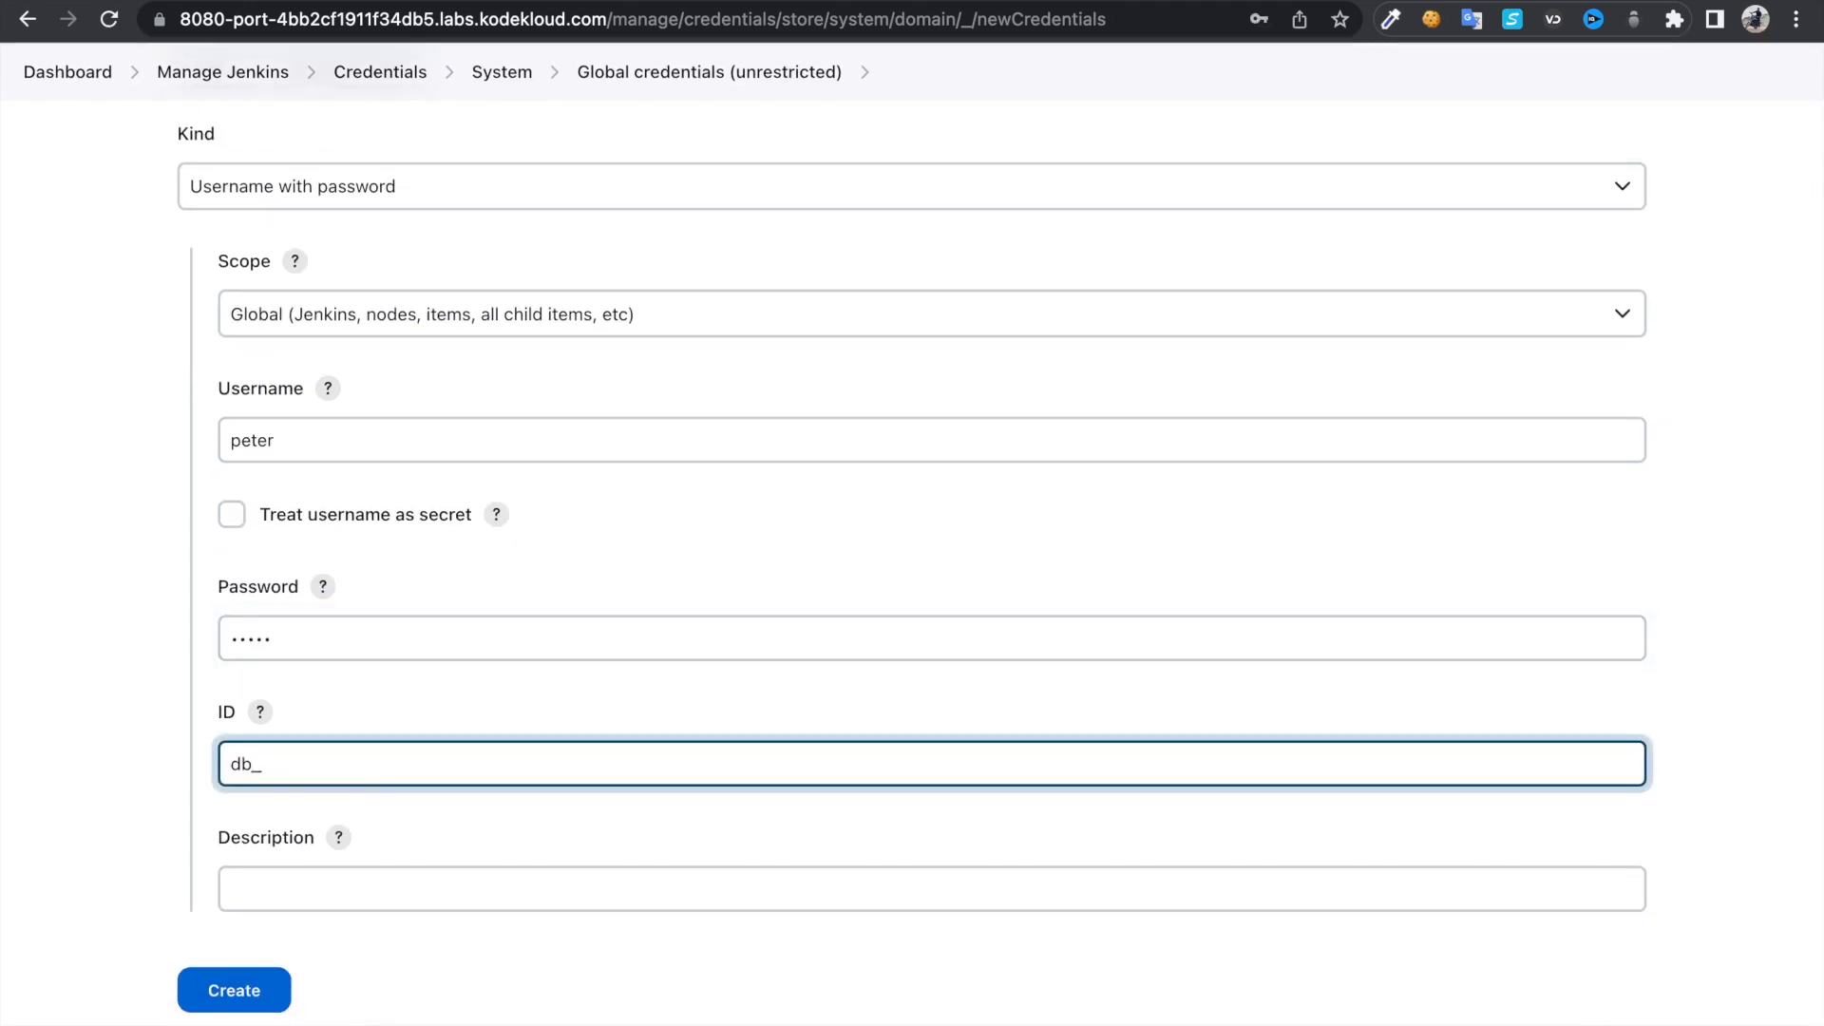
pyautogui.write('creds')
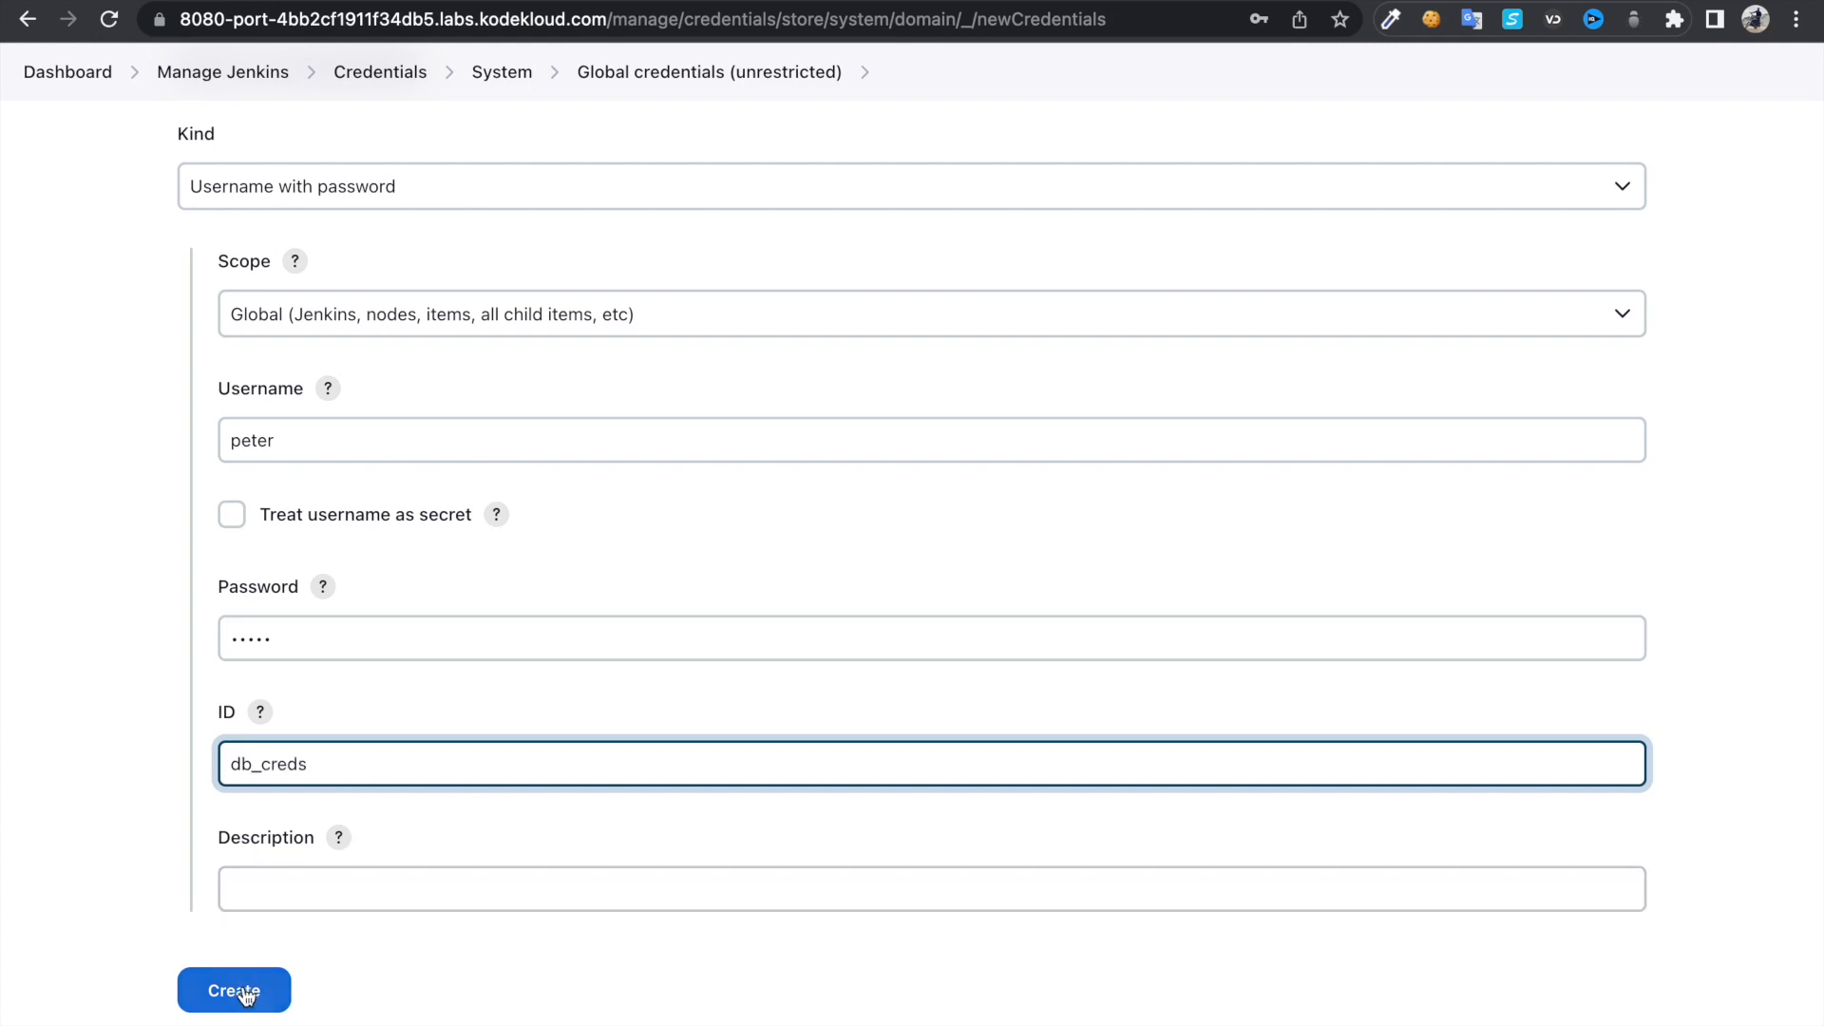
pyautogui.click(231, 989)
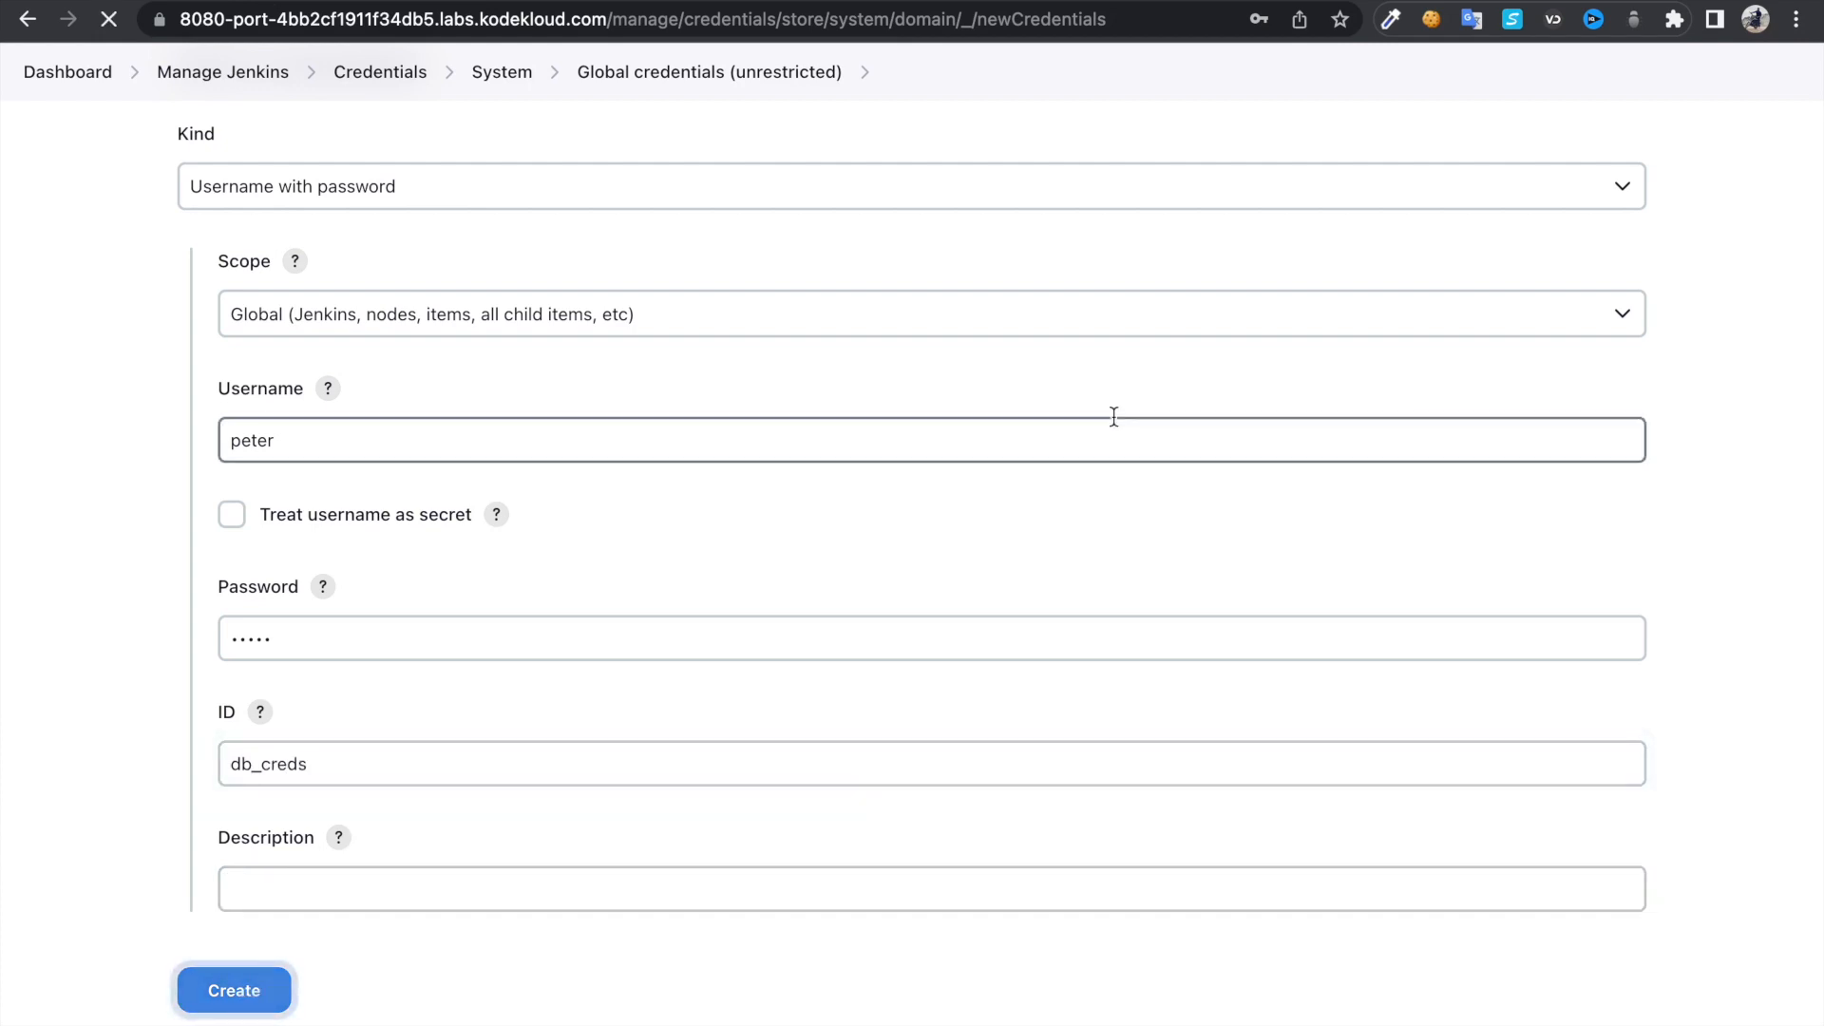
pyautogui.click(232, 989)
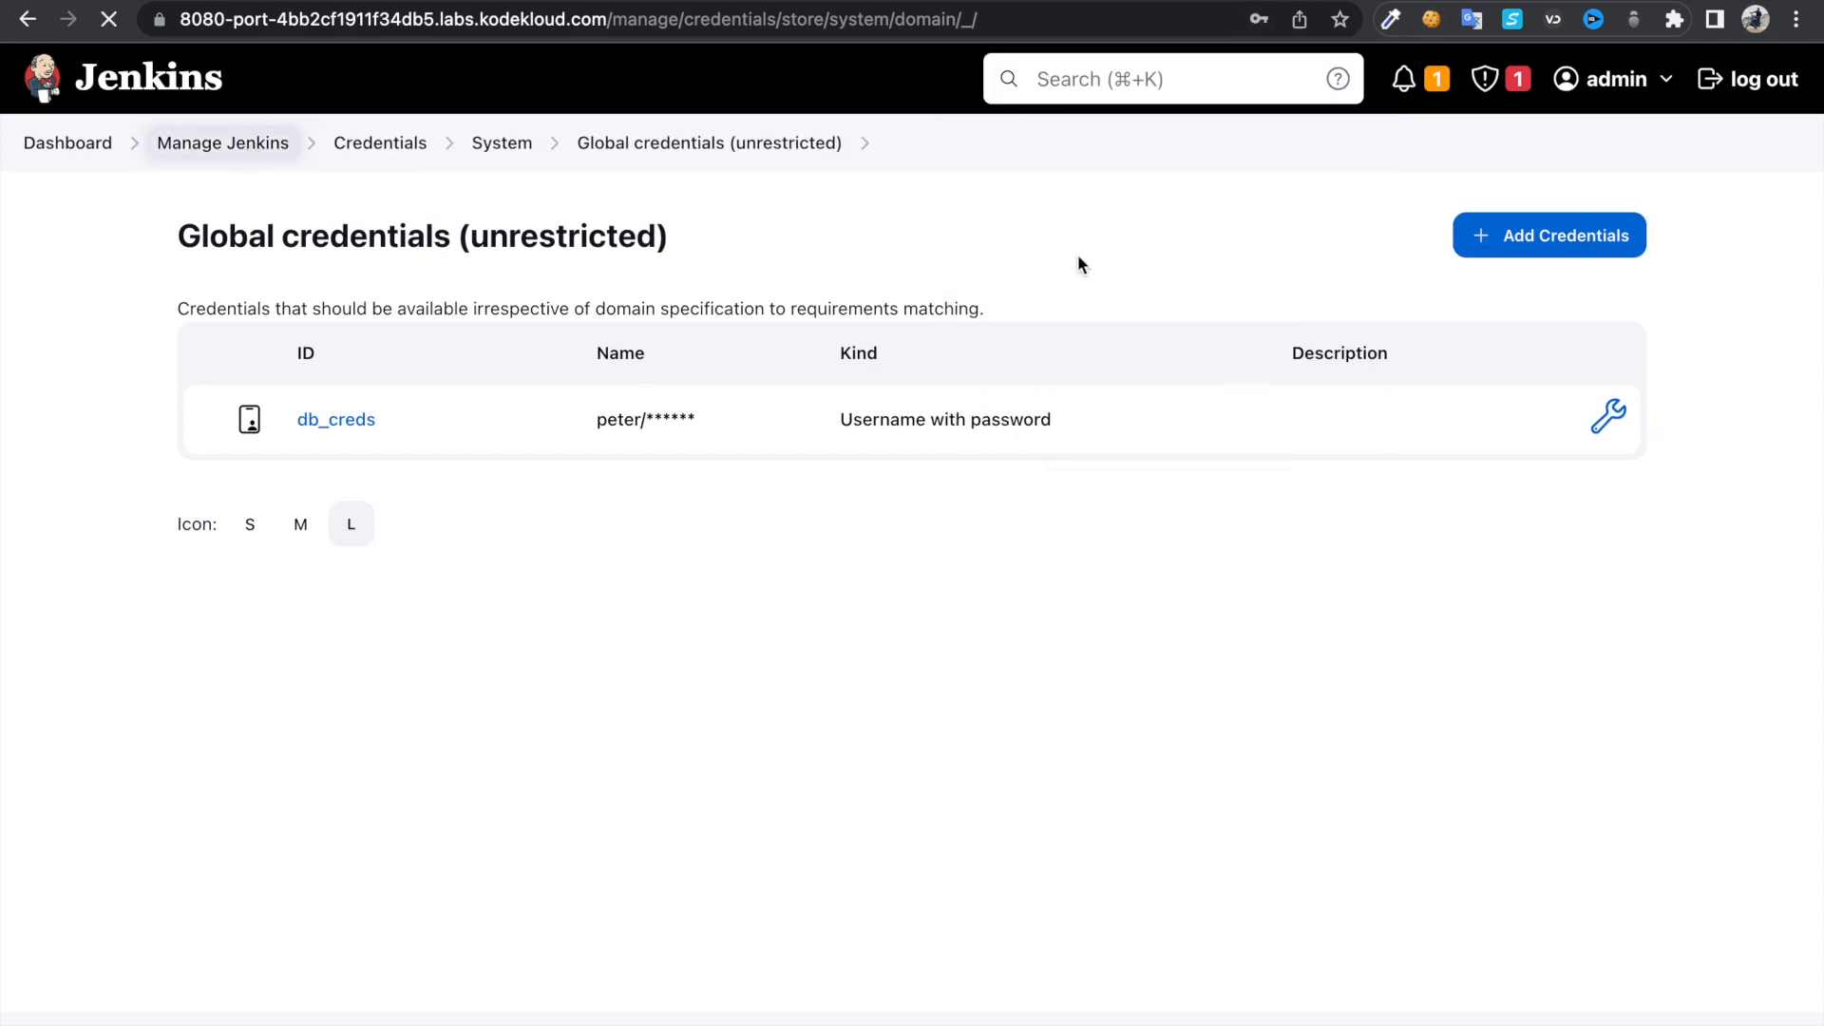
# - Reach the SSH remote hosts section of Configure System from Manage Jenkins
pyautogui.click(223, 142)
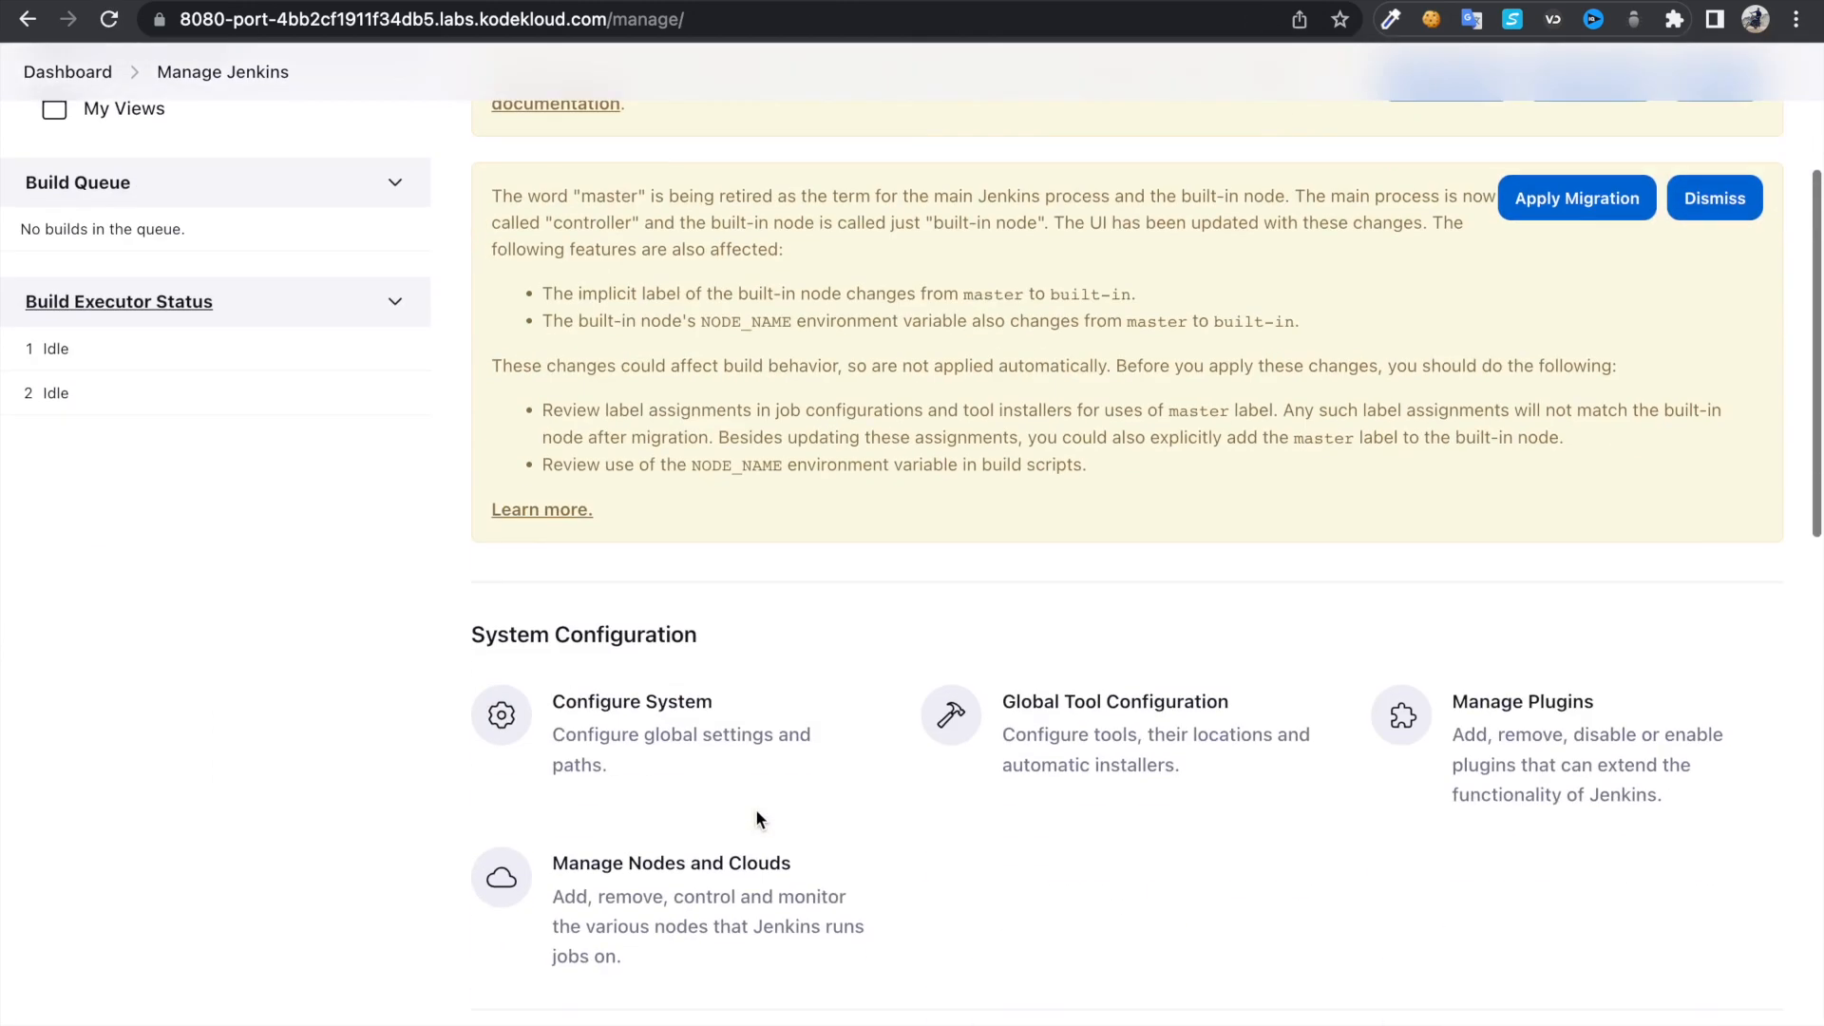
pyautogui.moveTo(669, 747)
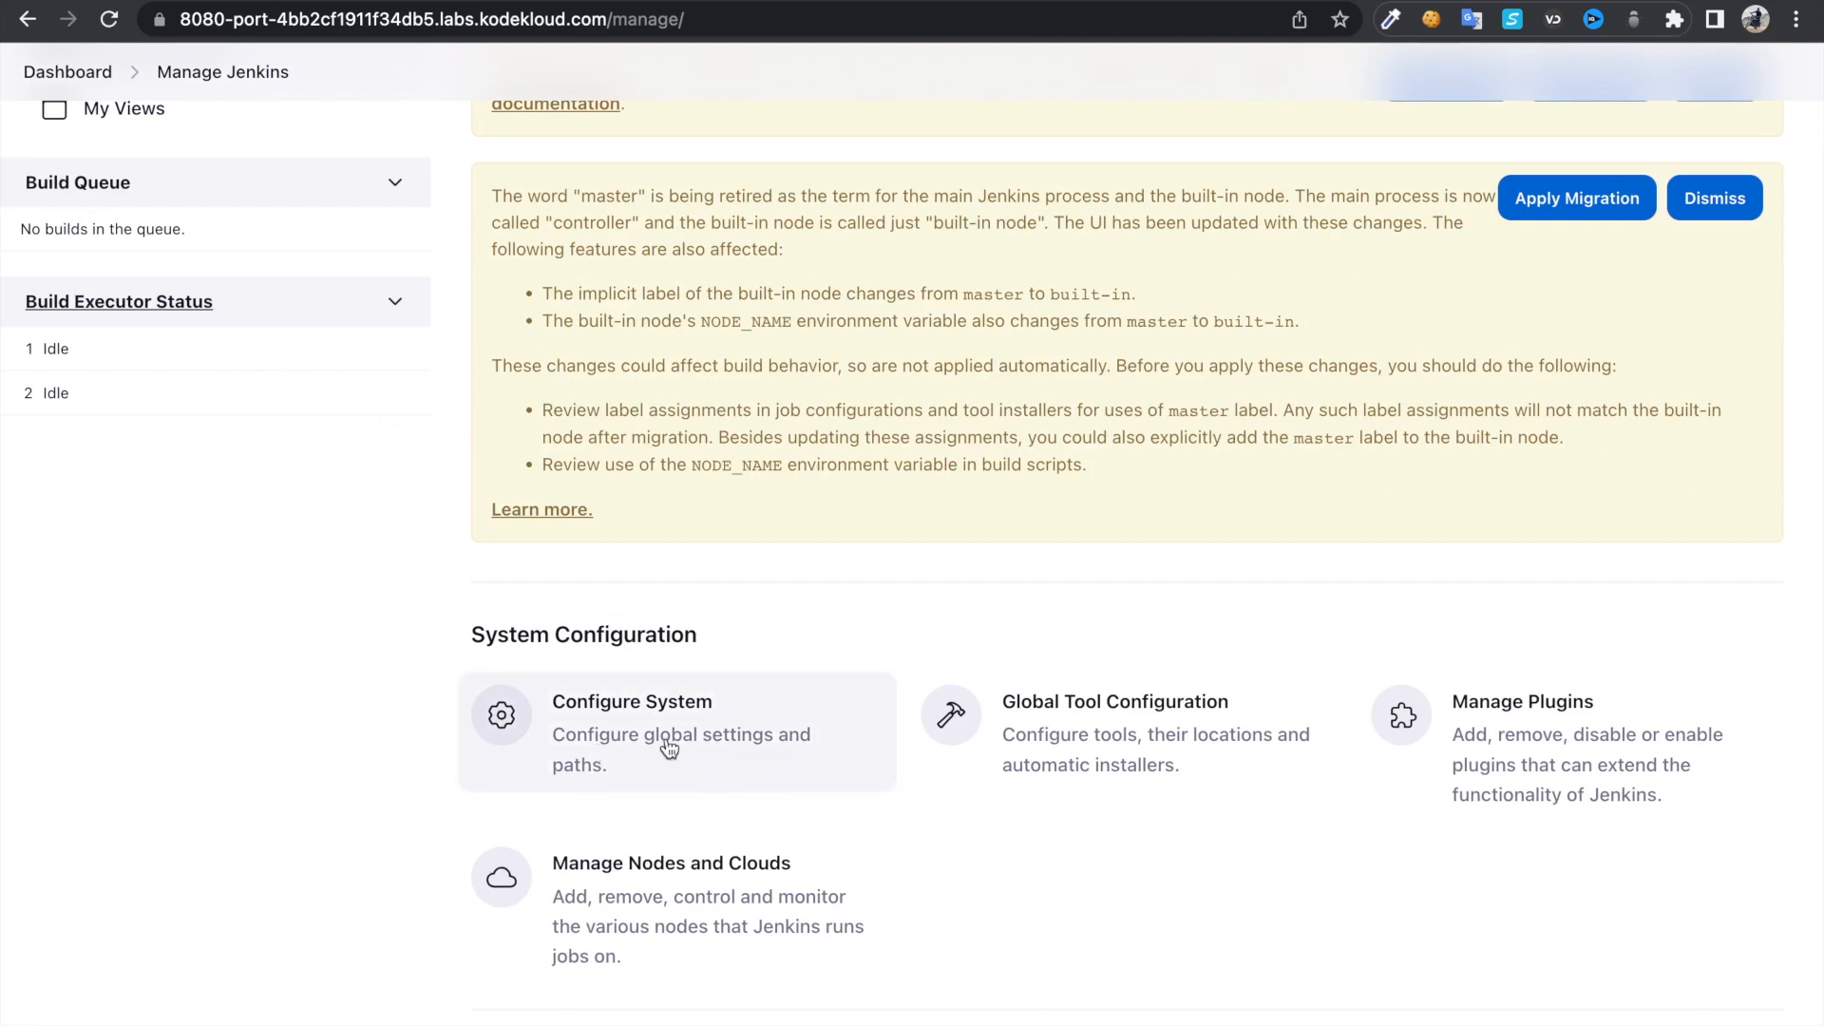
pyautogui.click(631, 701)
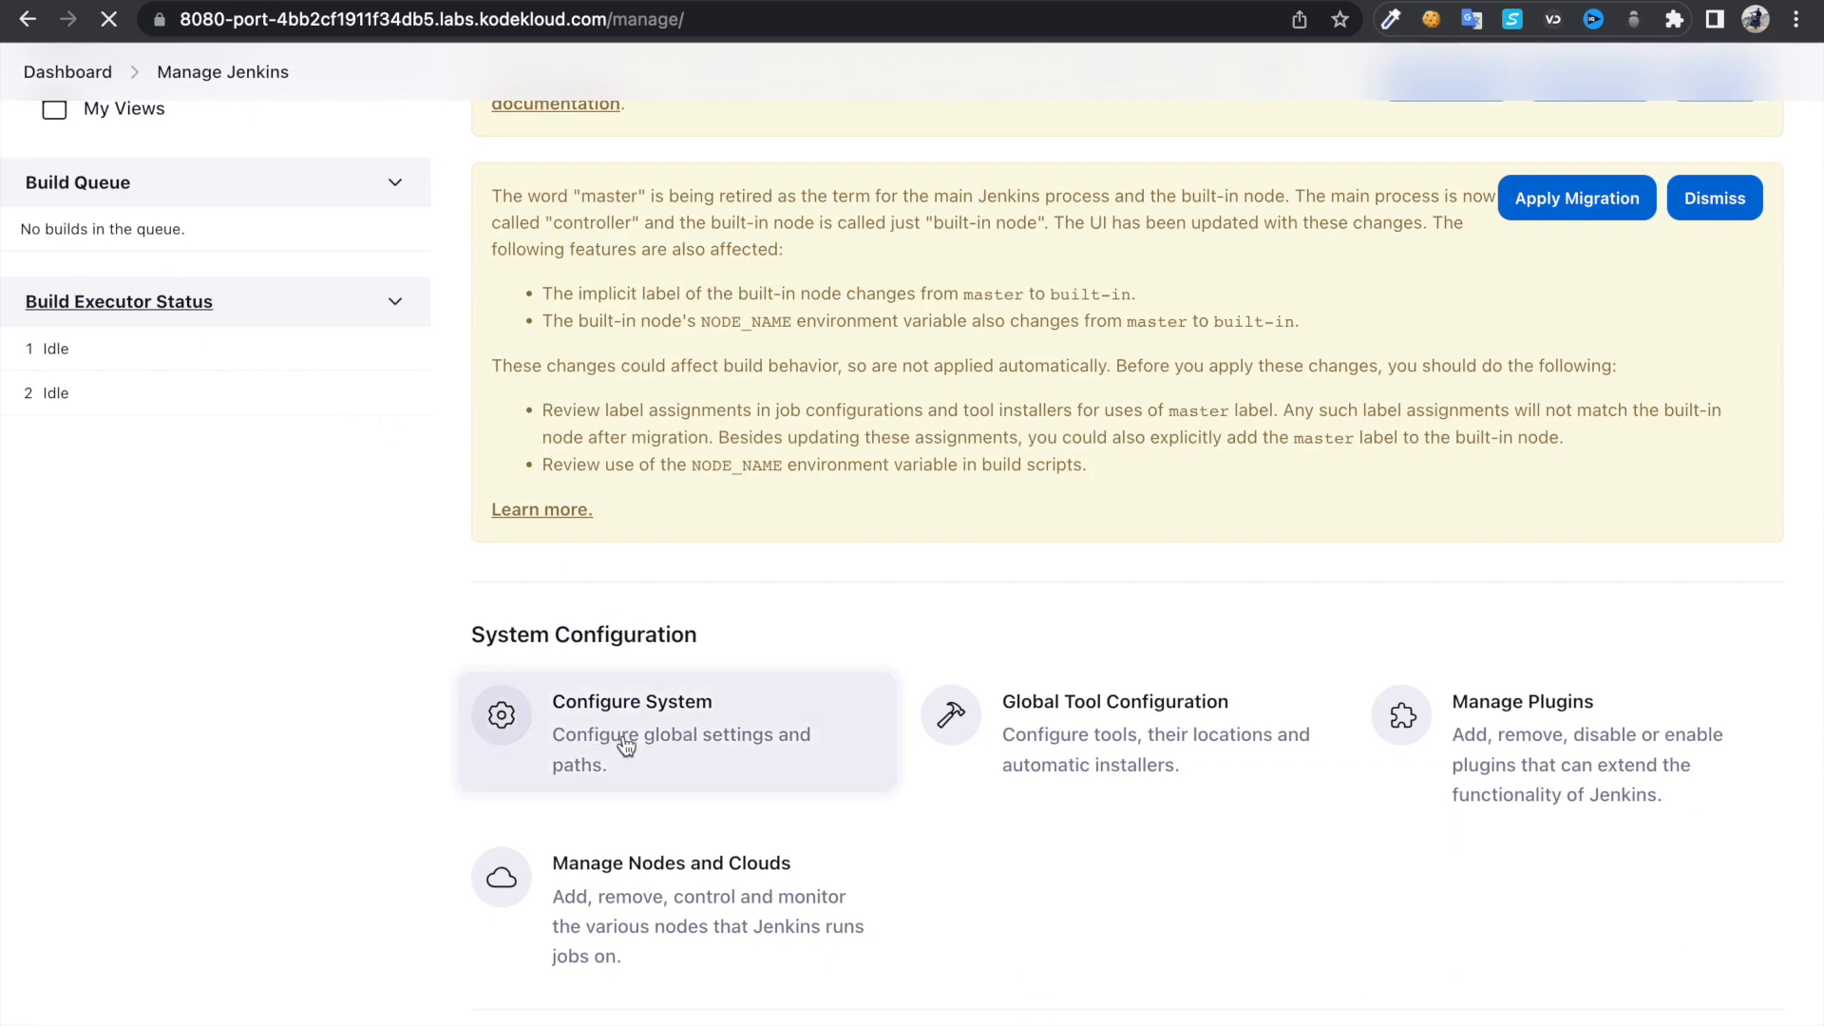
pyautogui.moveTo(759, 769)
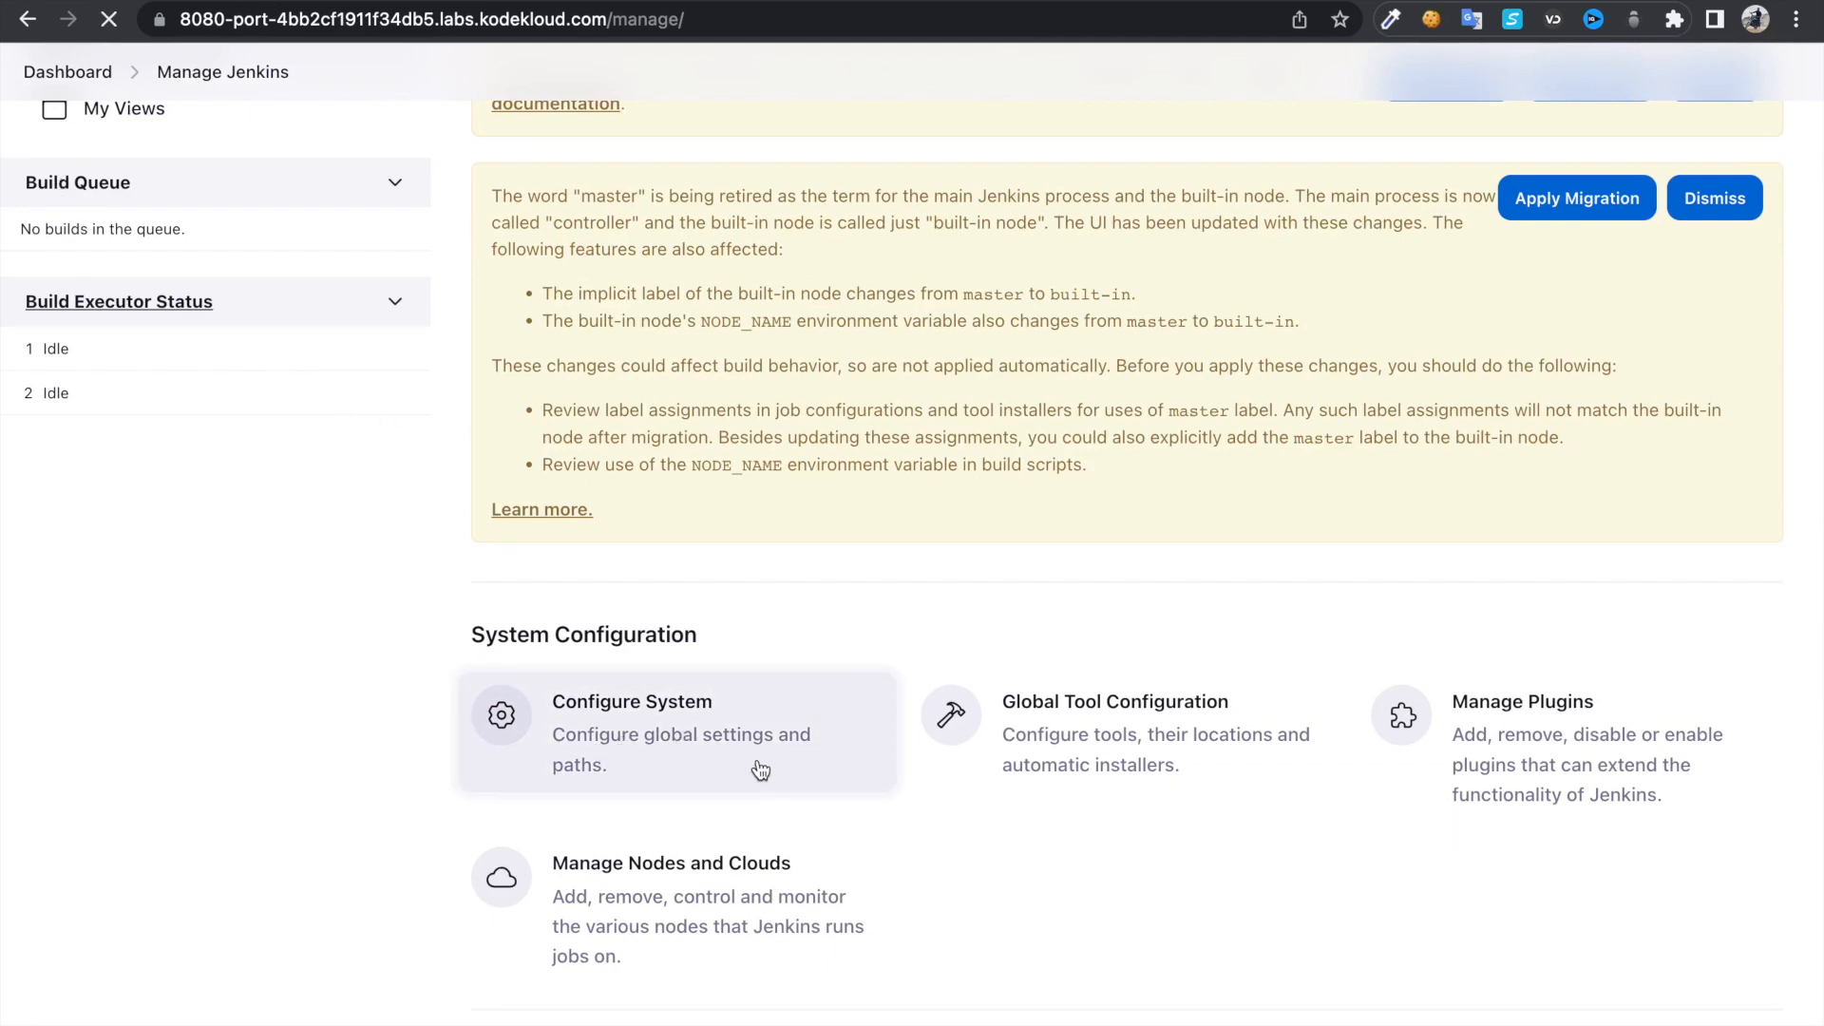
pyautogui.moveTo(747, 823)
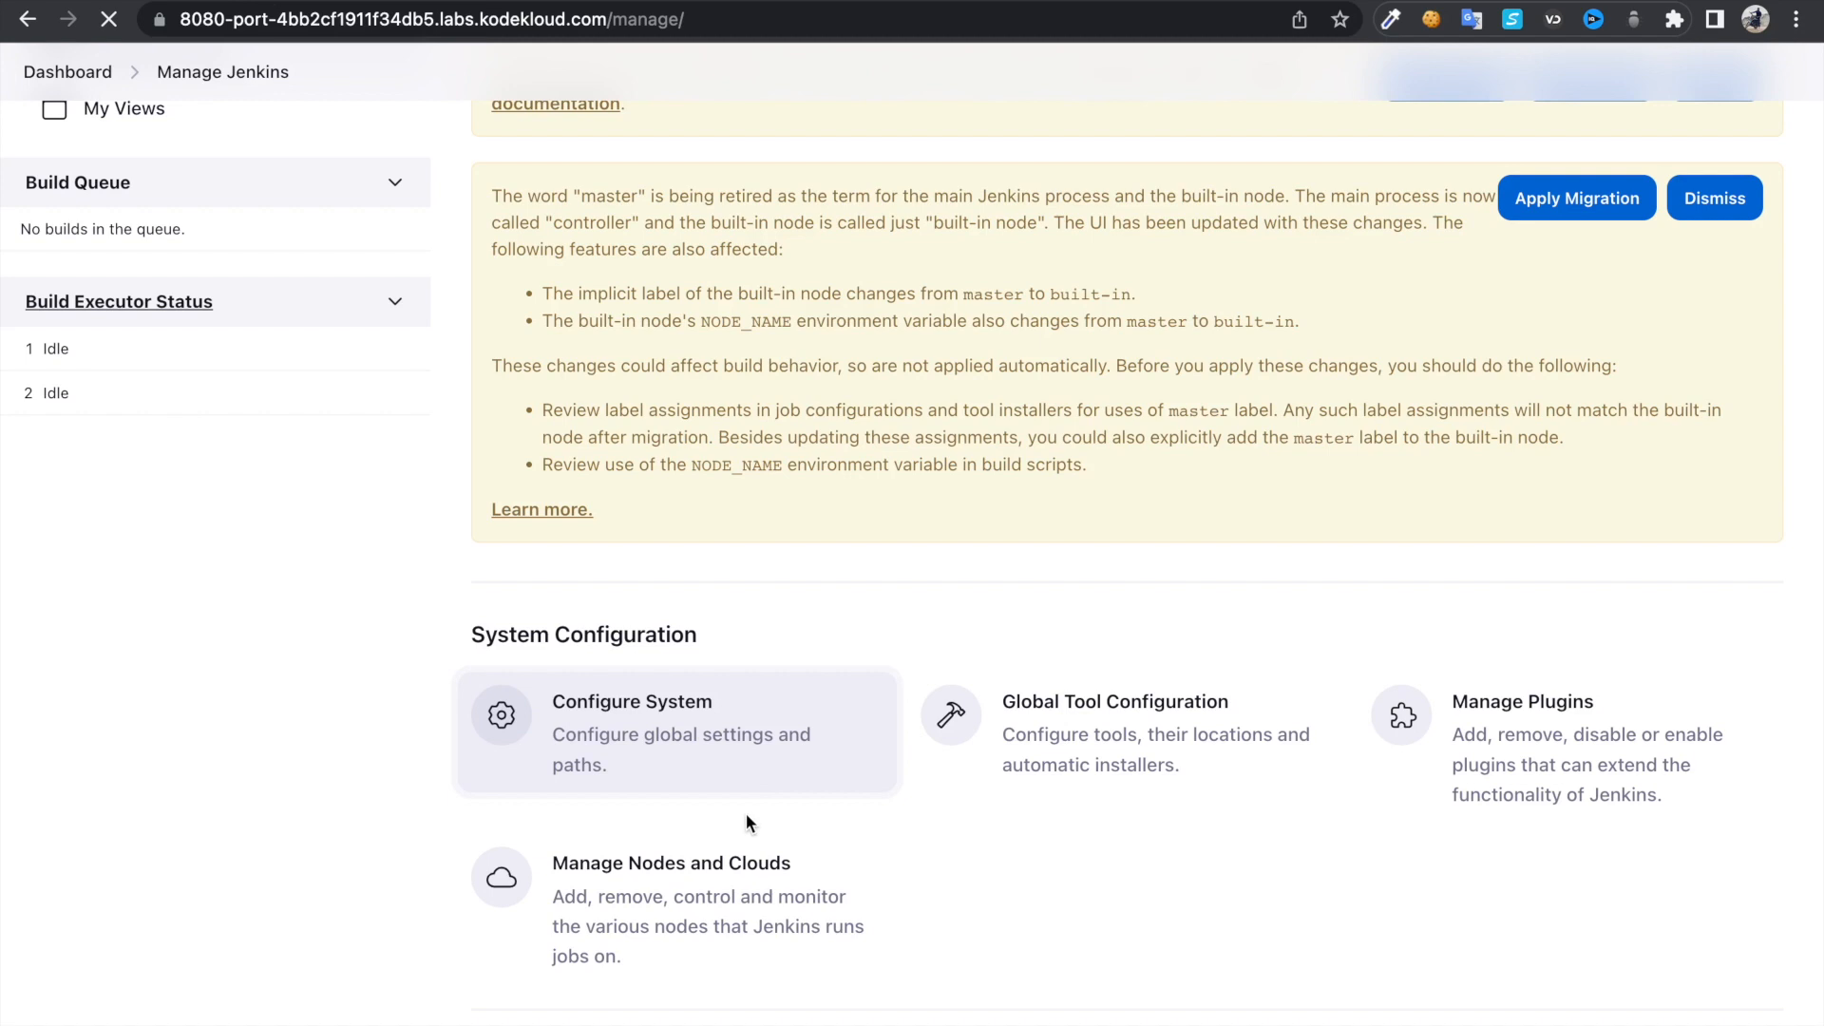
pyautogui.moveTo(743, 741)
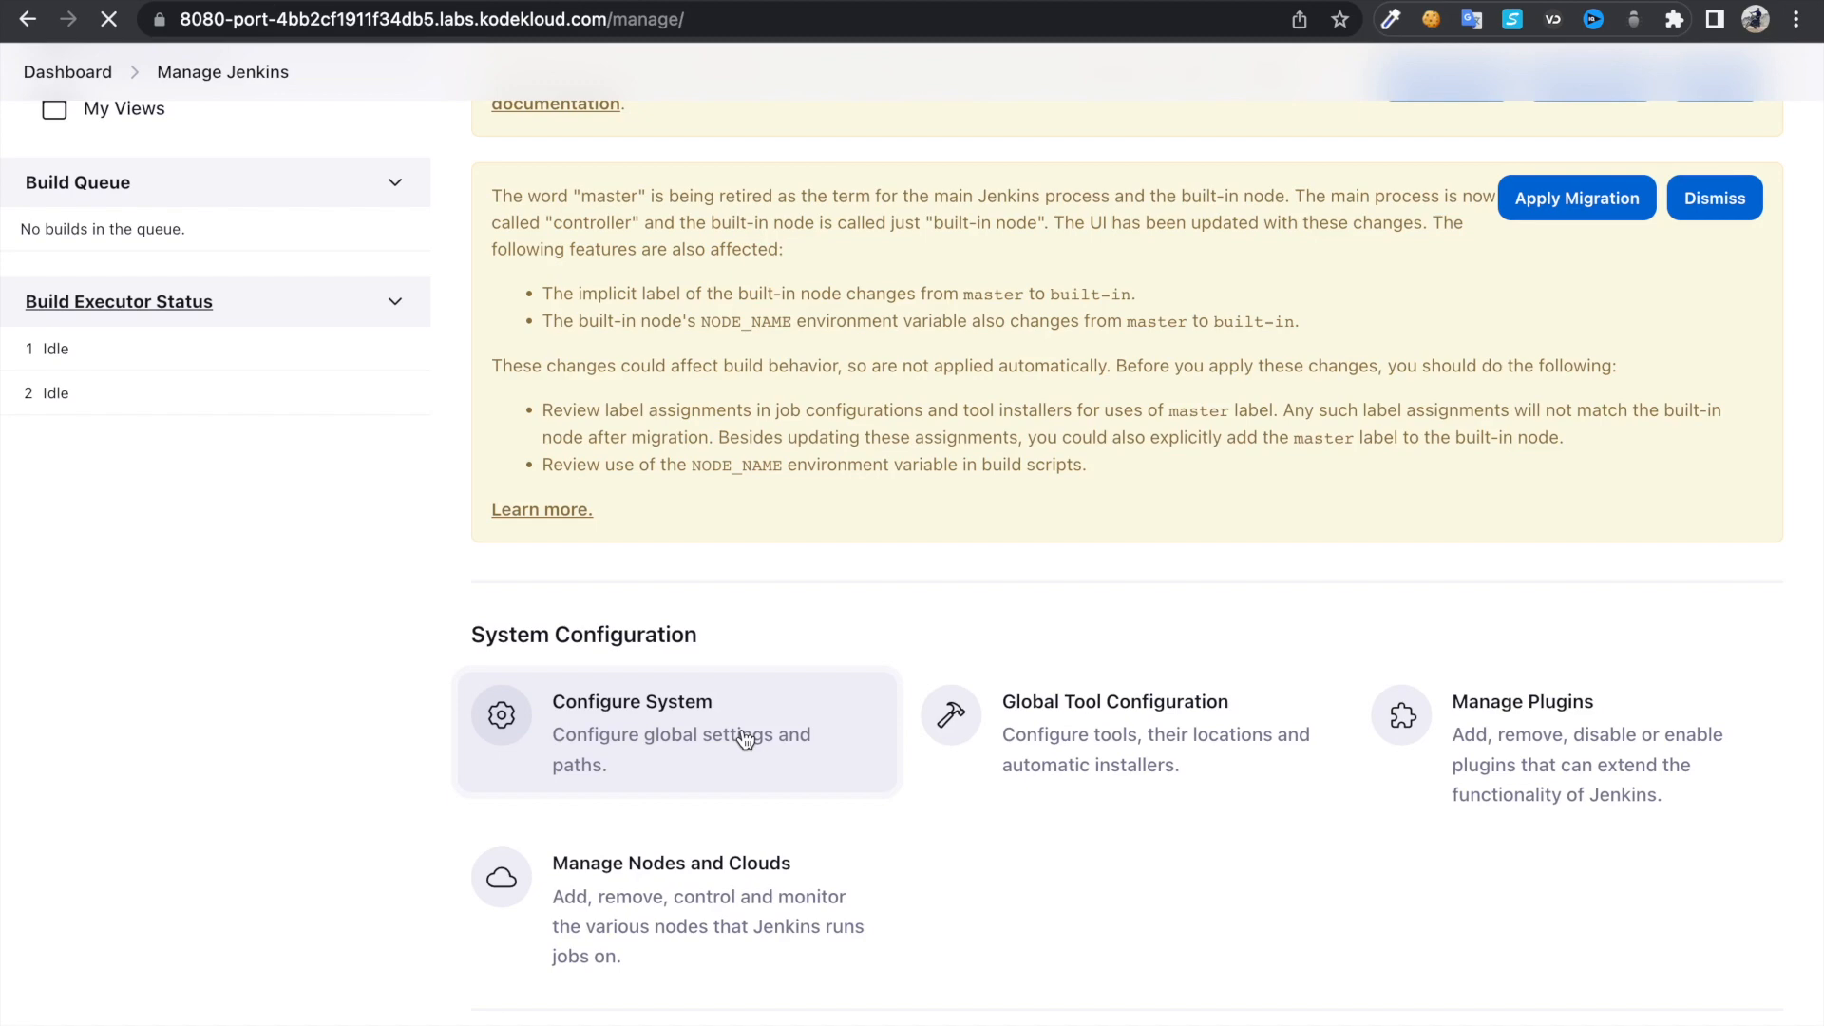
pyautogui.scroll(3)
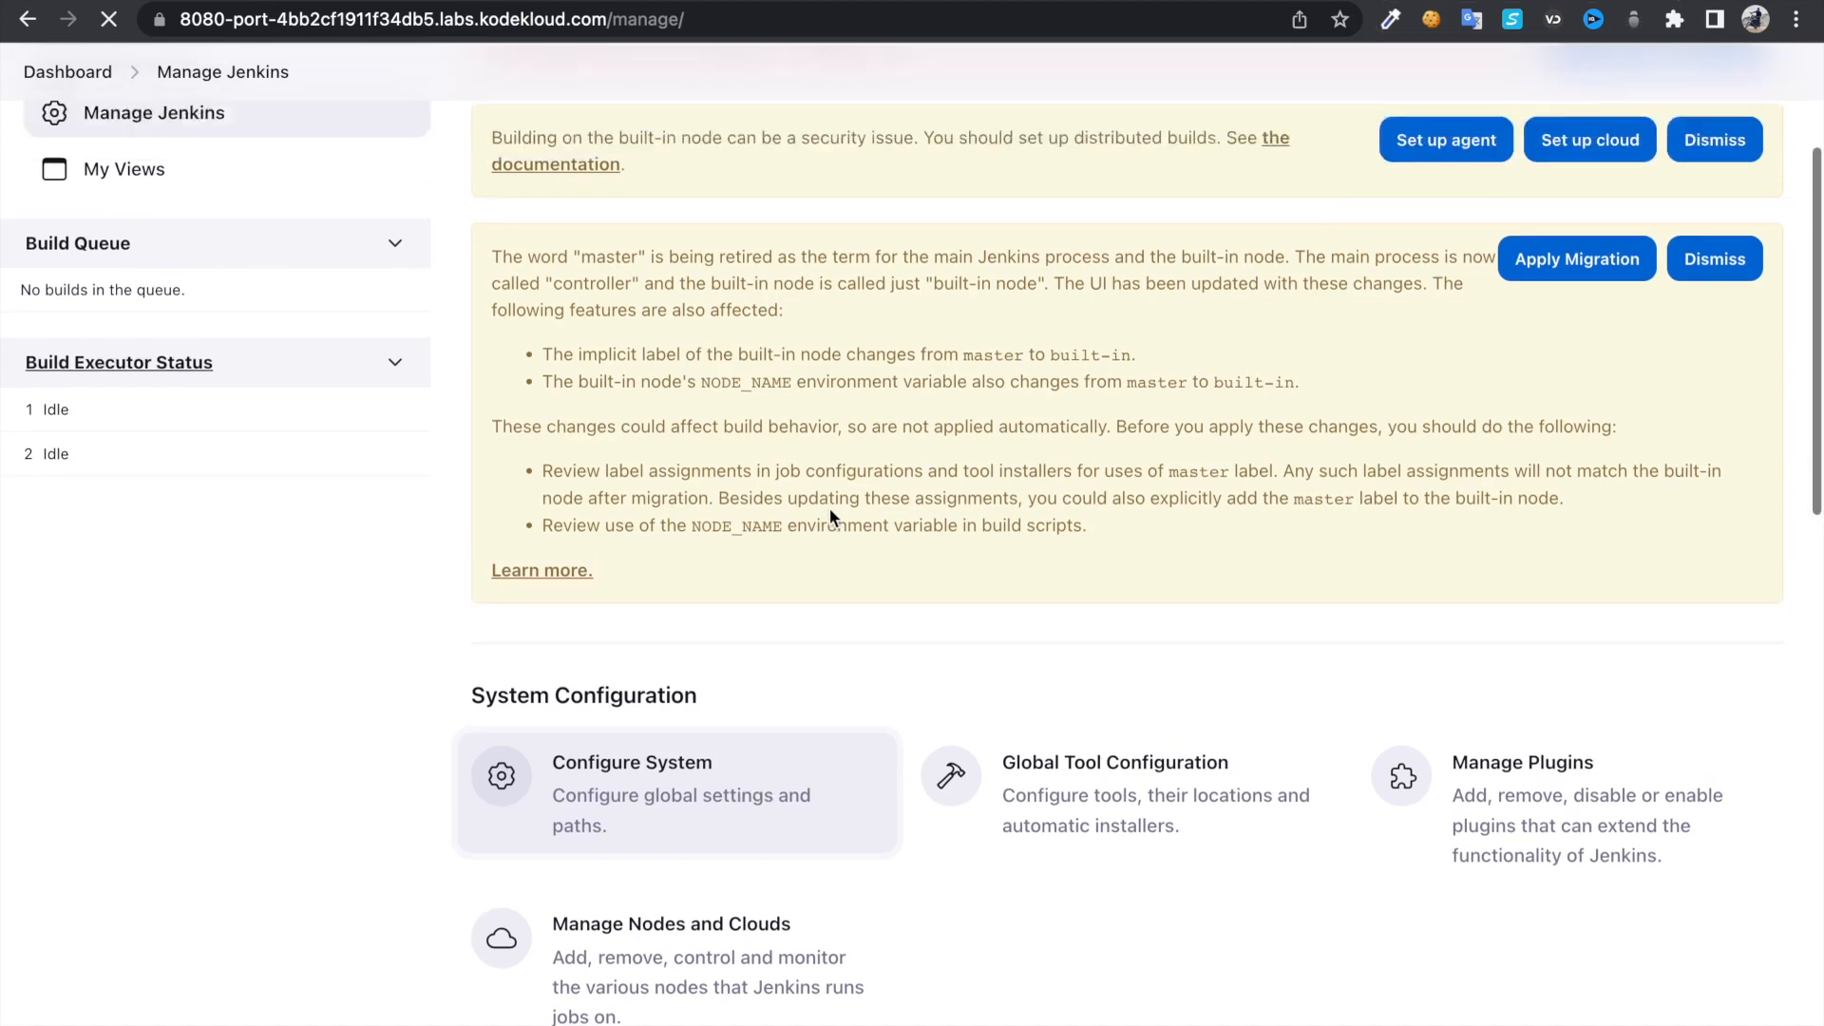
pyautogui.scroll(-3)
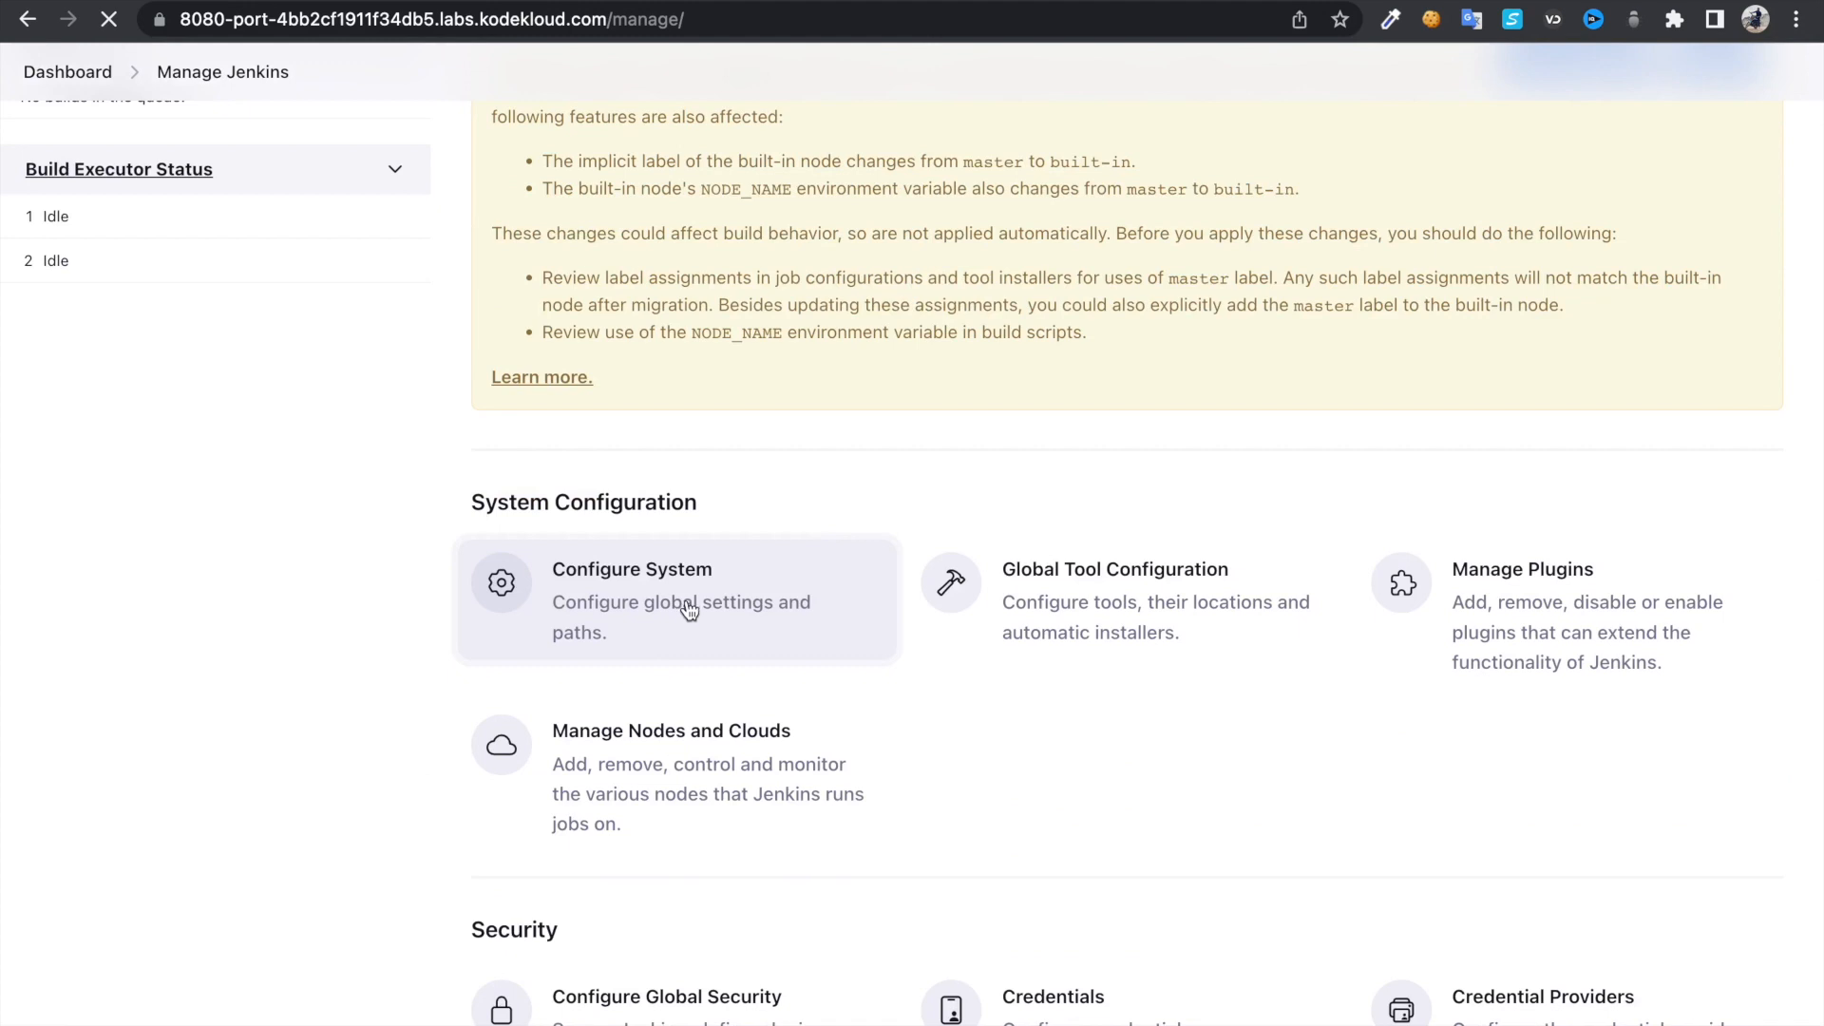
pyautogui.moveTo(695, 615)
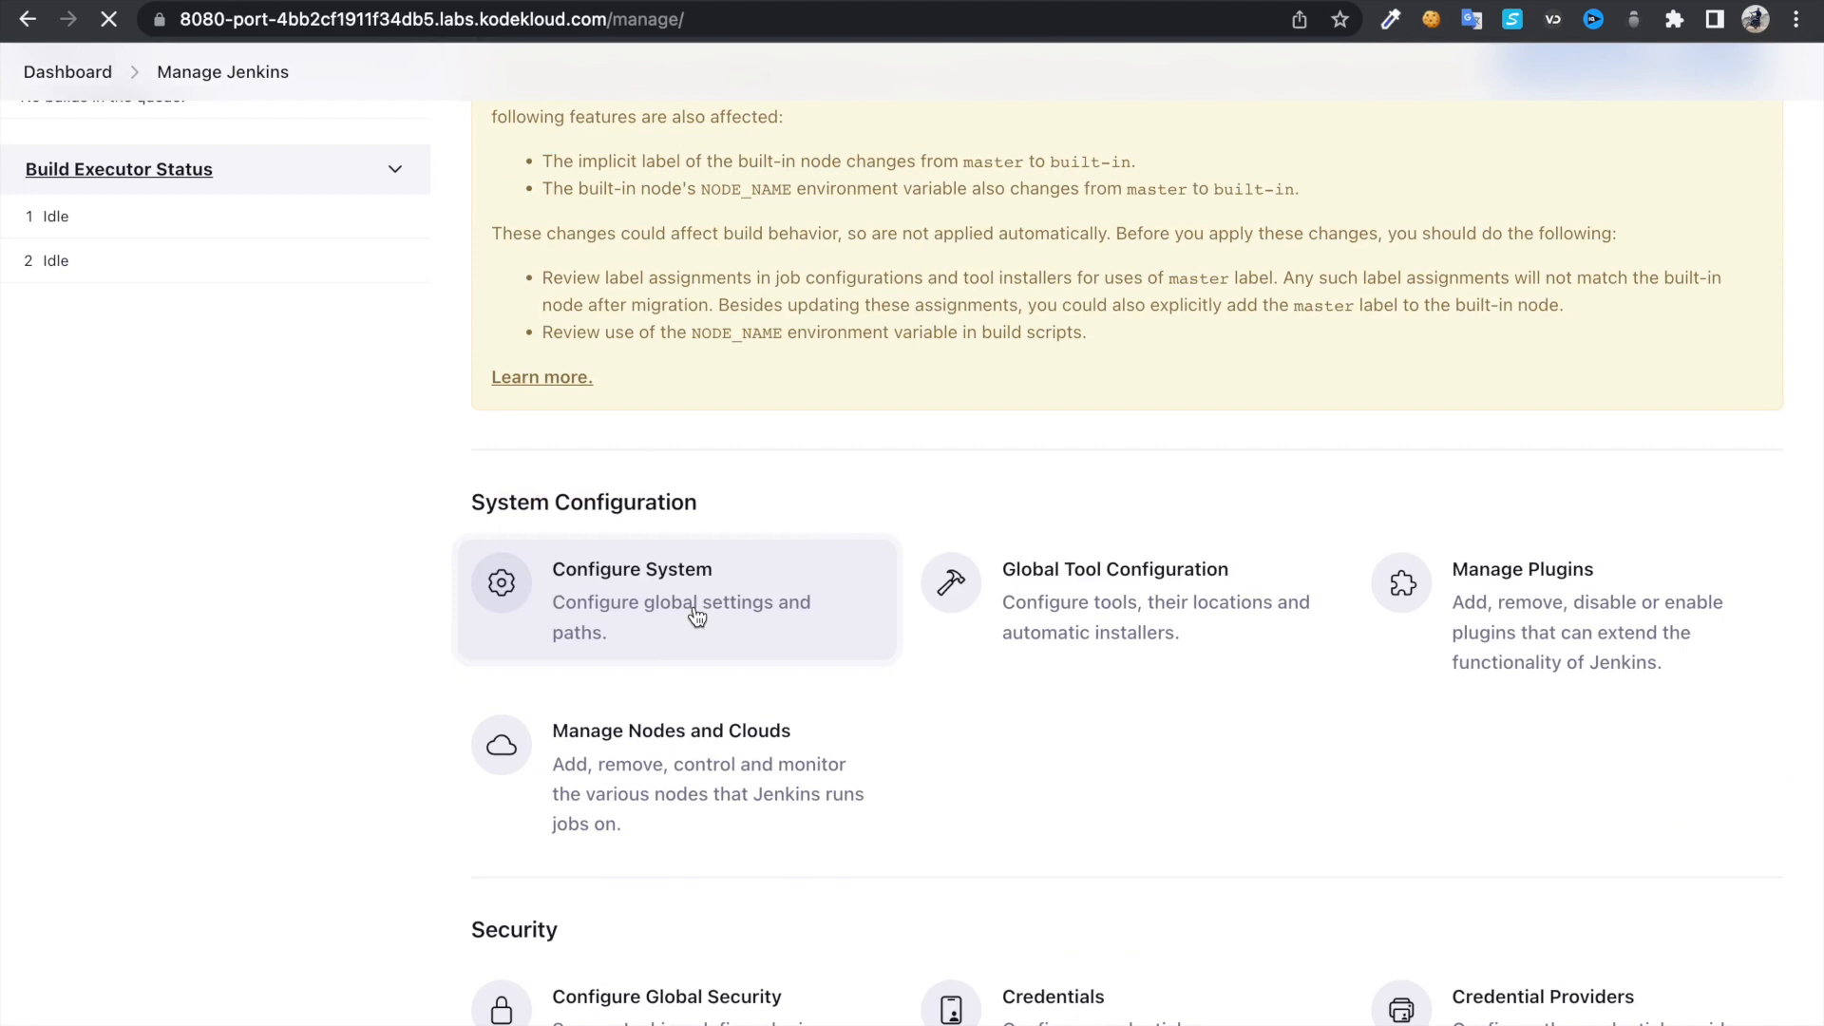
pyautogui.moveTo(716, 614)
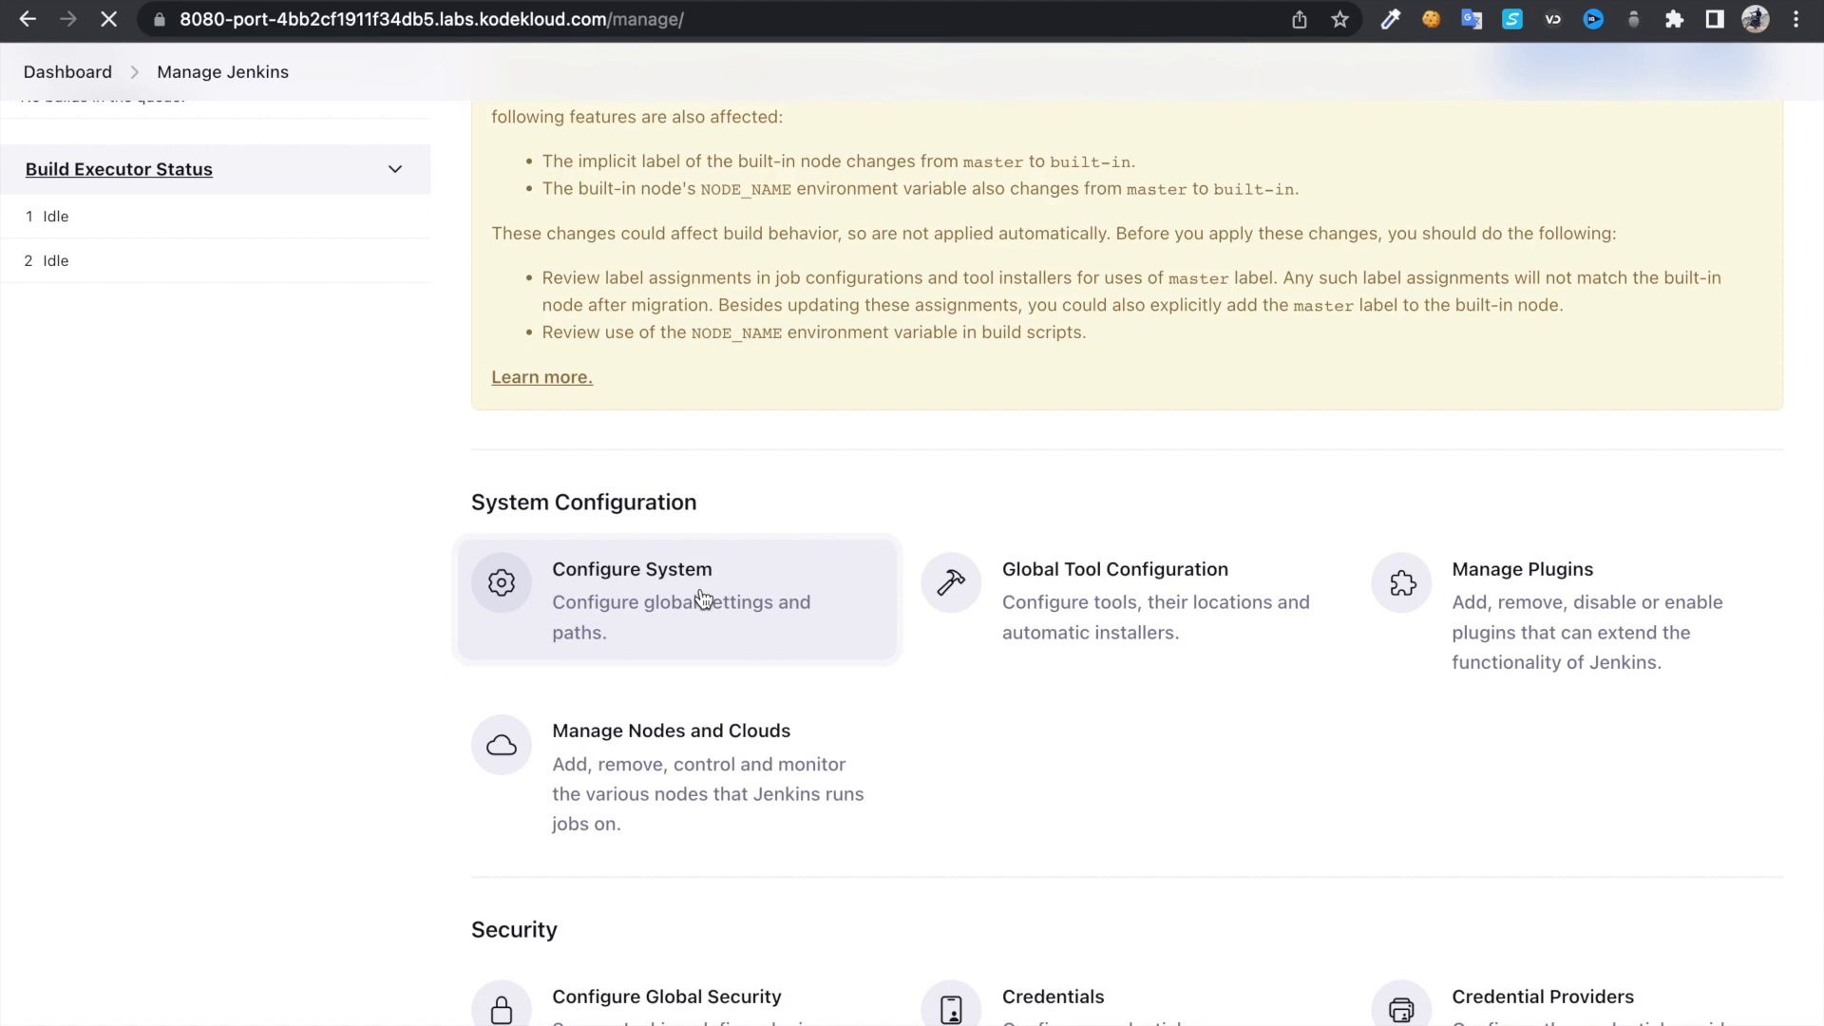
pyautogui.moveTo(821, 608)
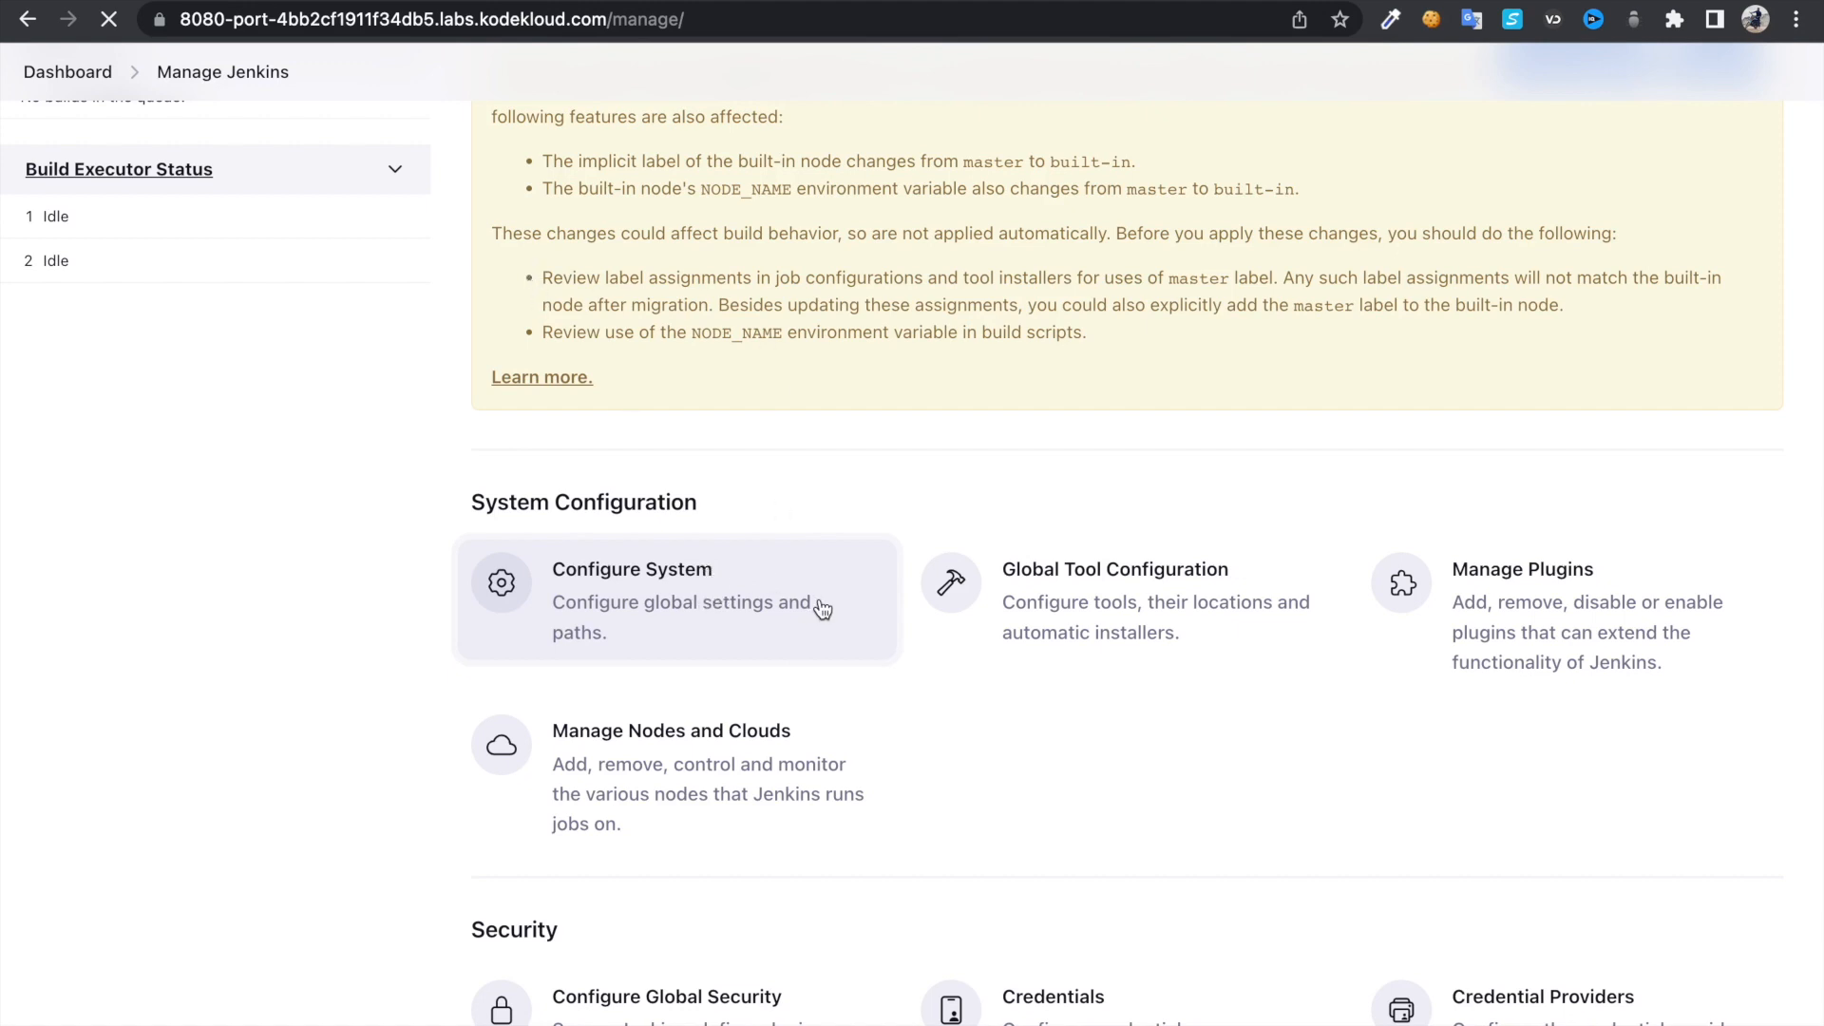
pyautogui.moveTo(948, 576)
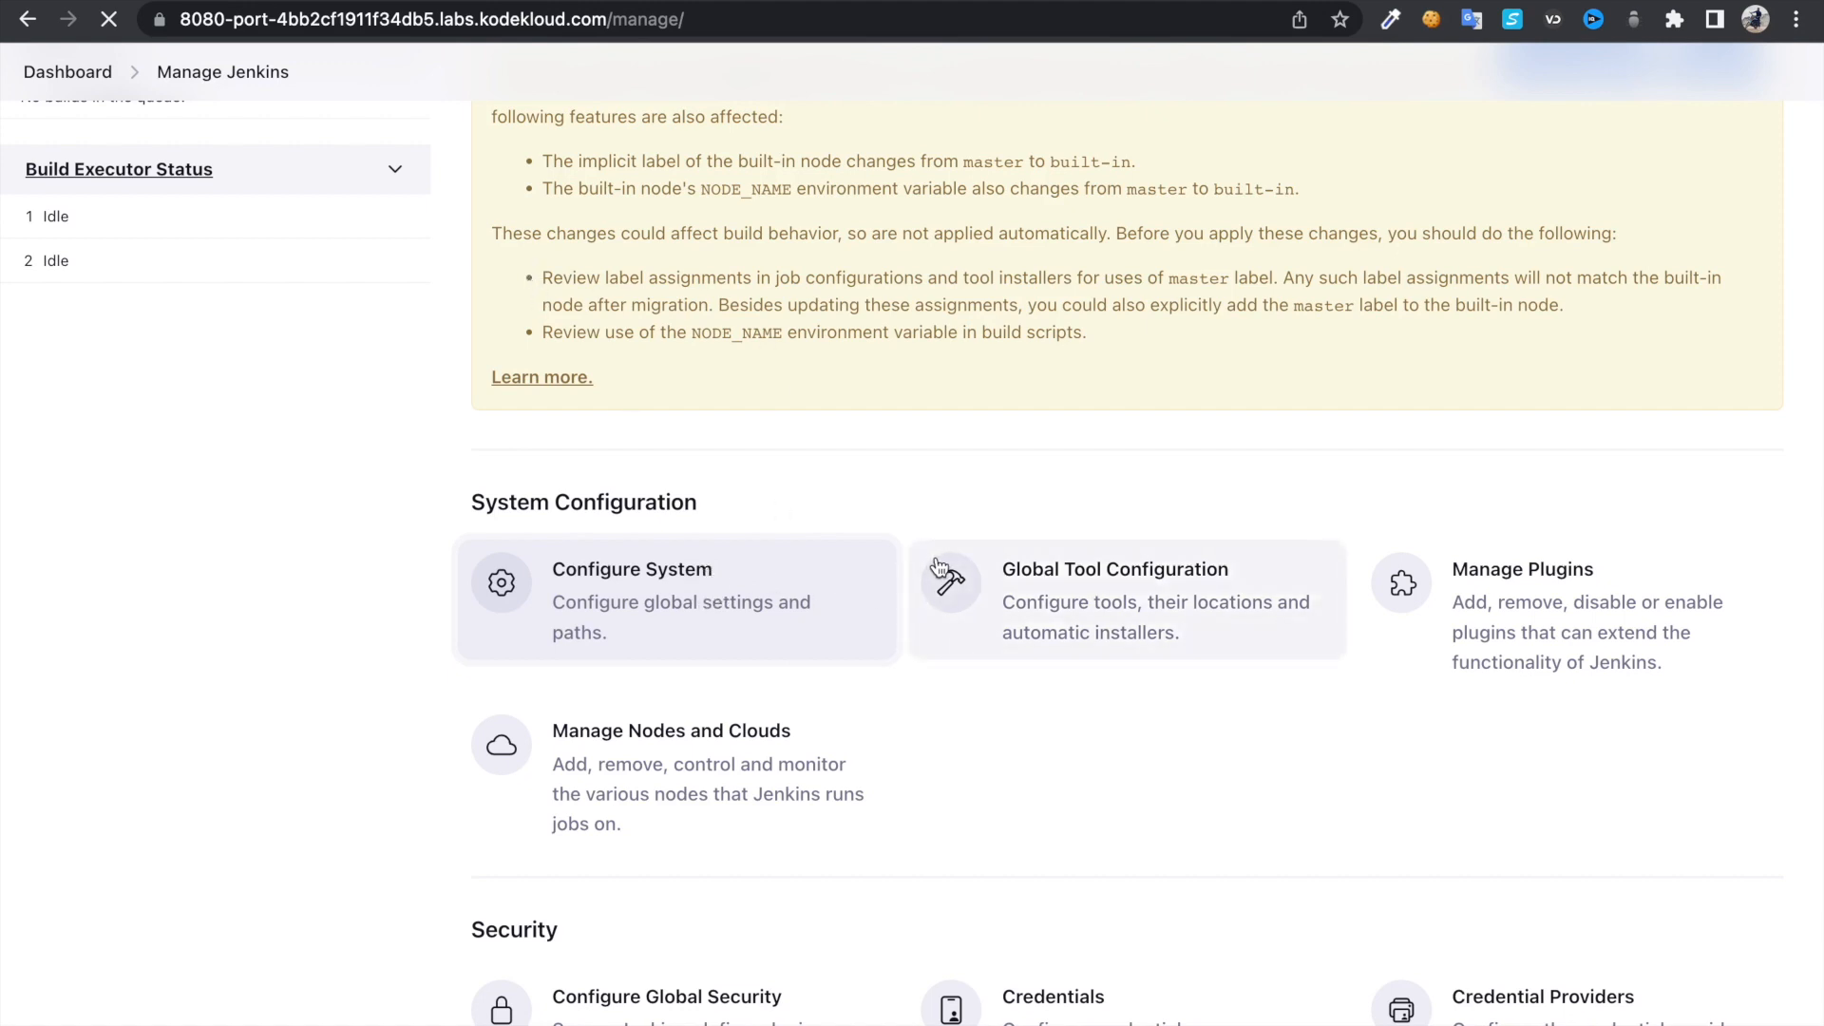
pyautogui.moveTo(824, 621)
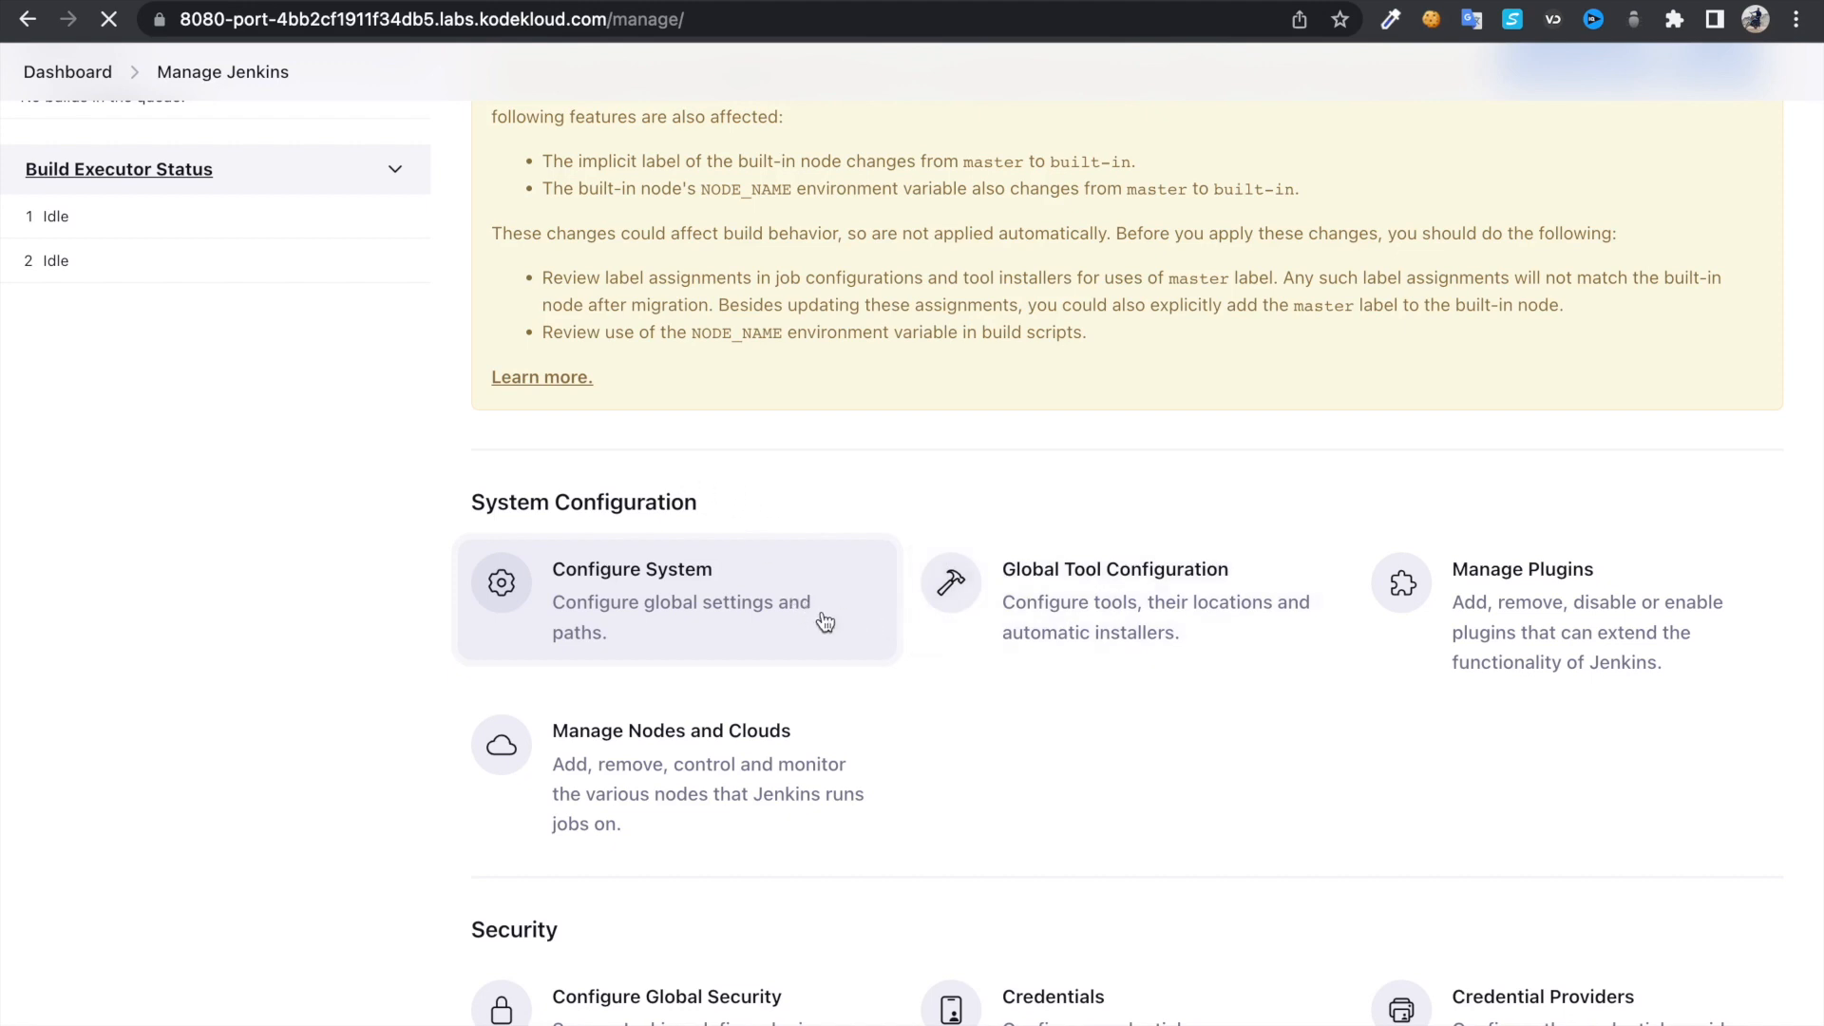
pyautogui.click(631, 568)
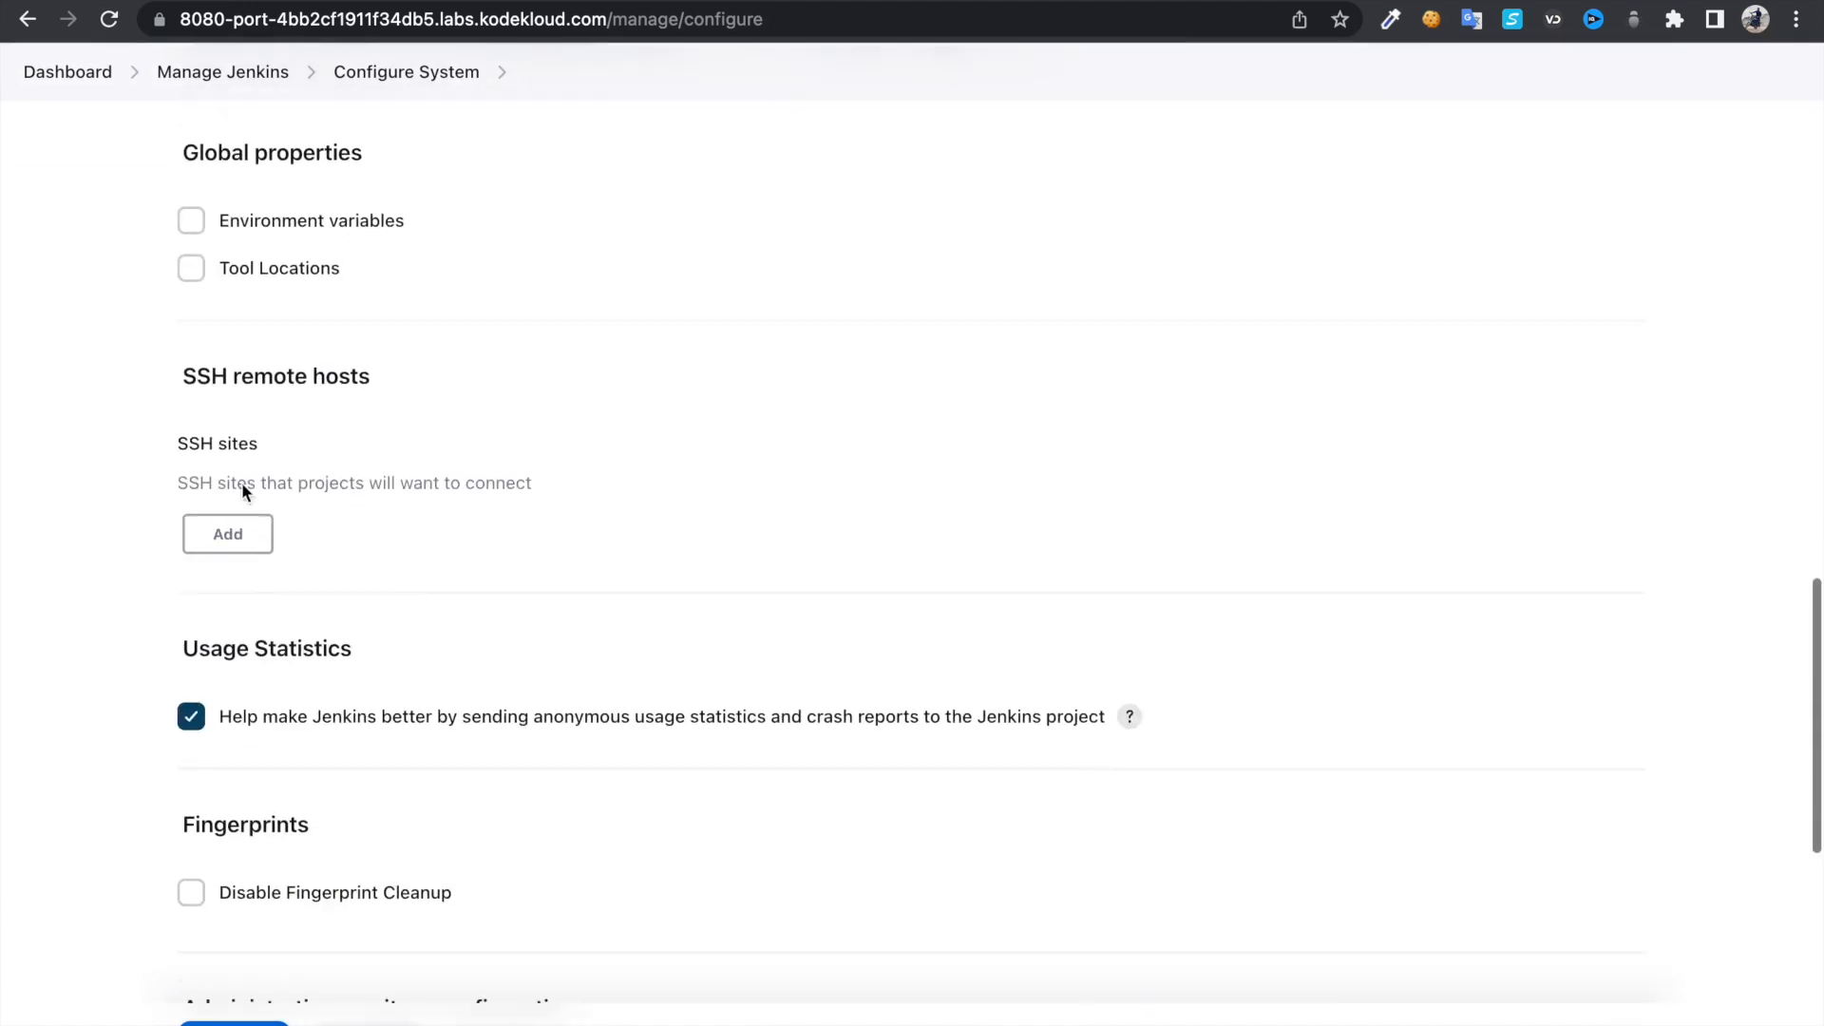
# - Add SSH remote host stdb01 on port 22 with the stored login, verify the connection and save
pyautogui.click(226, 534)
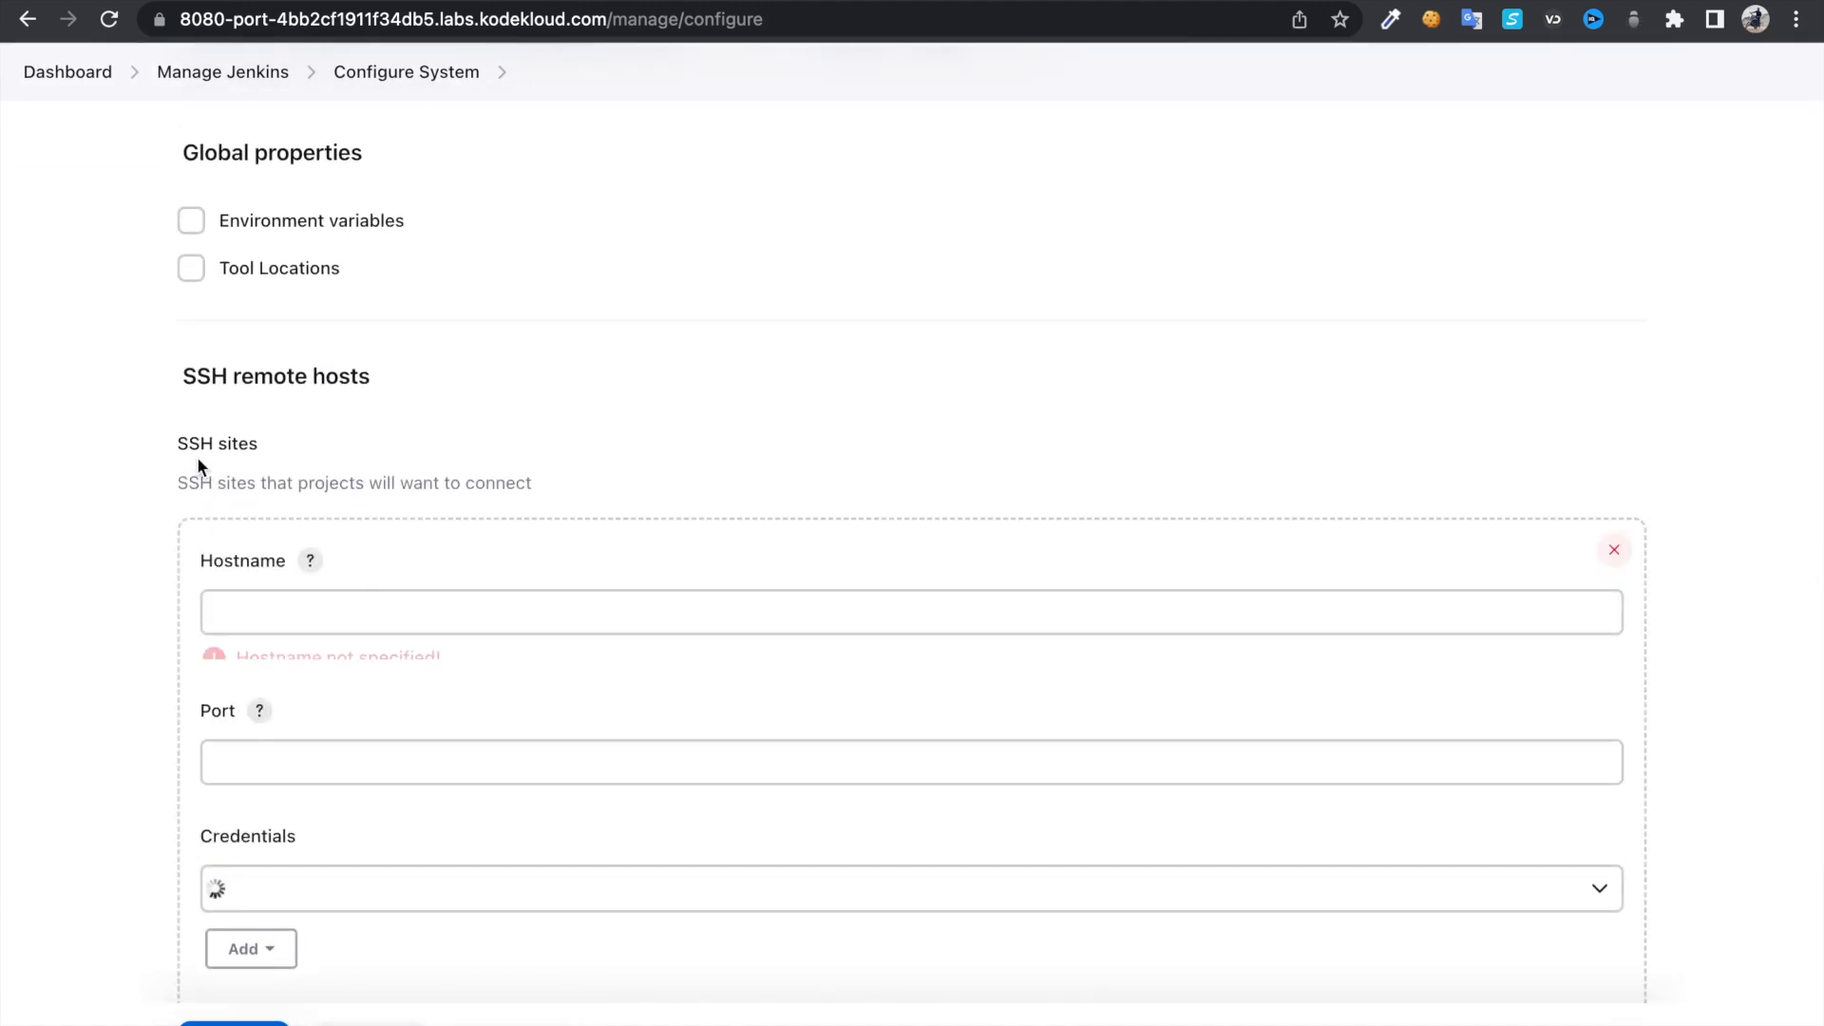
pyautogui.write('st')
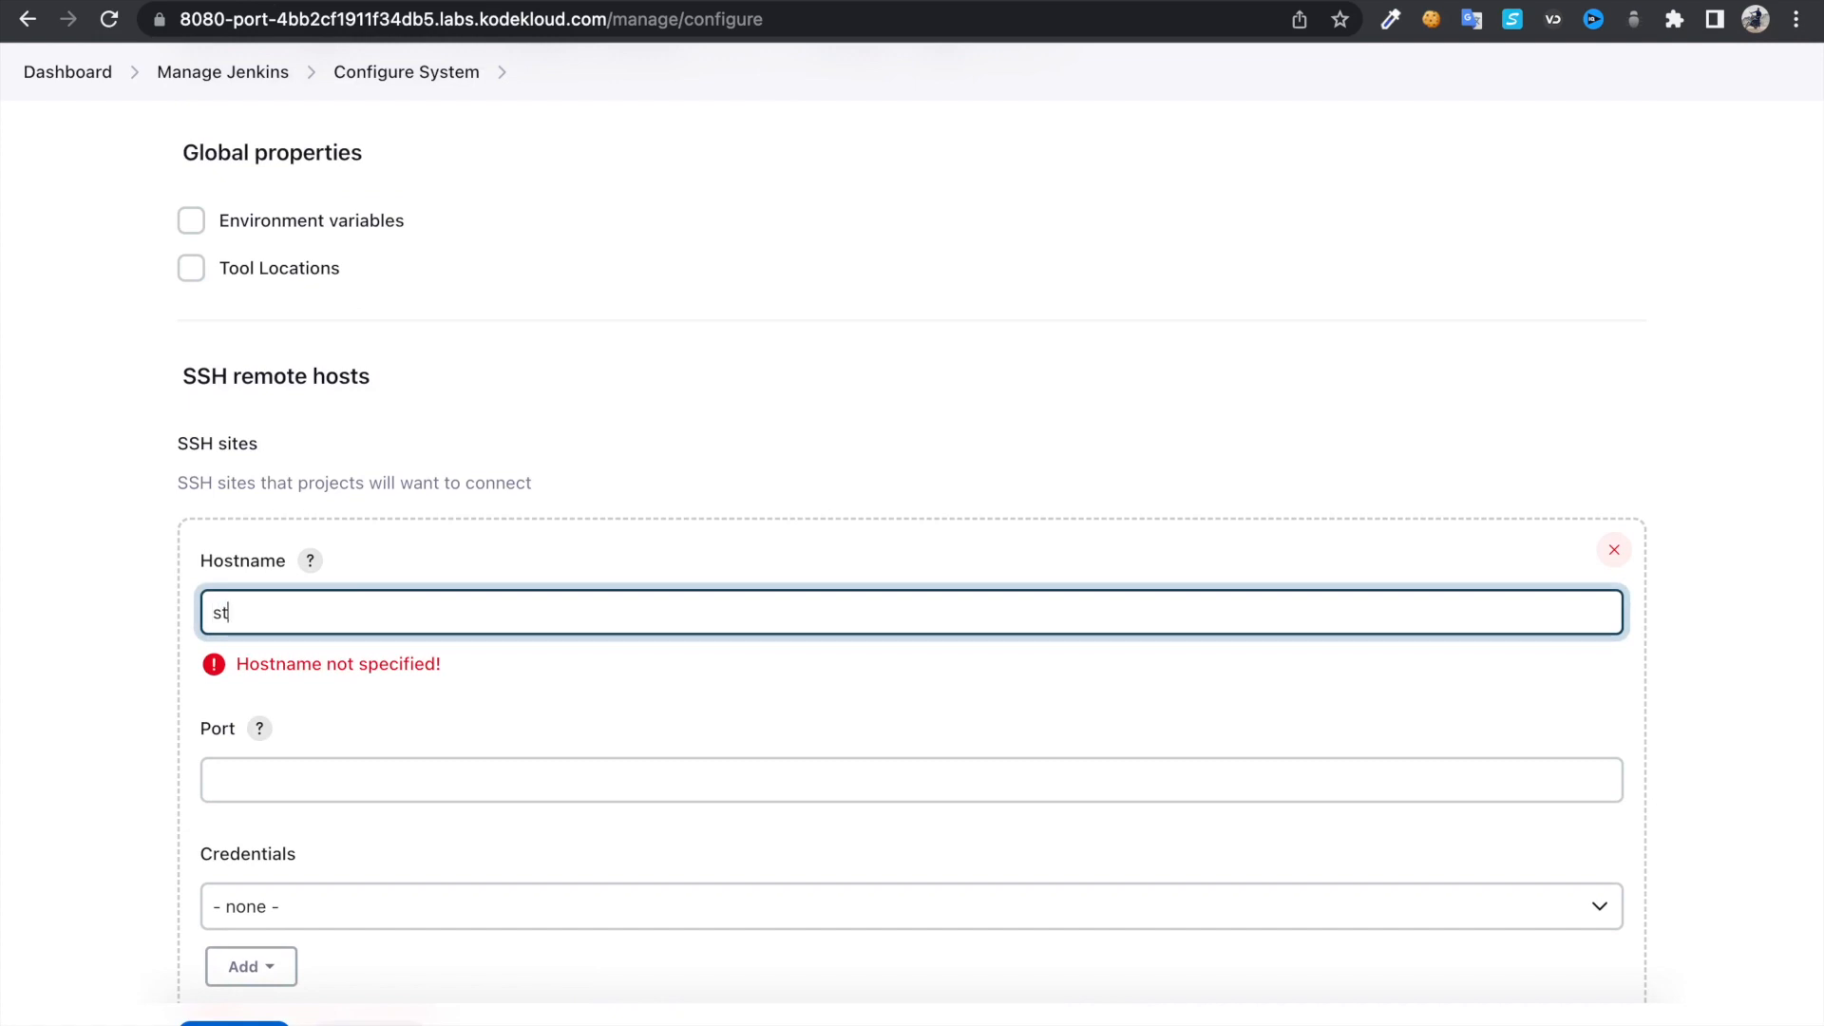
pyautogui.write('db01')
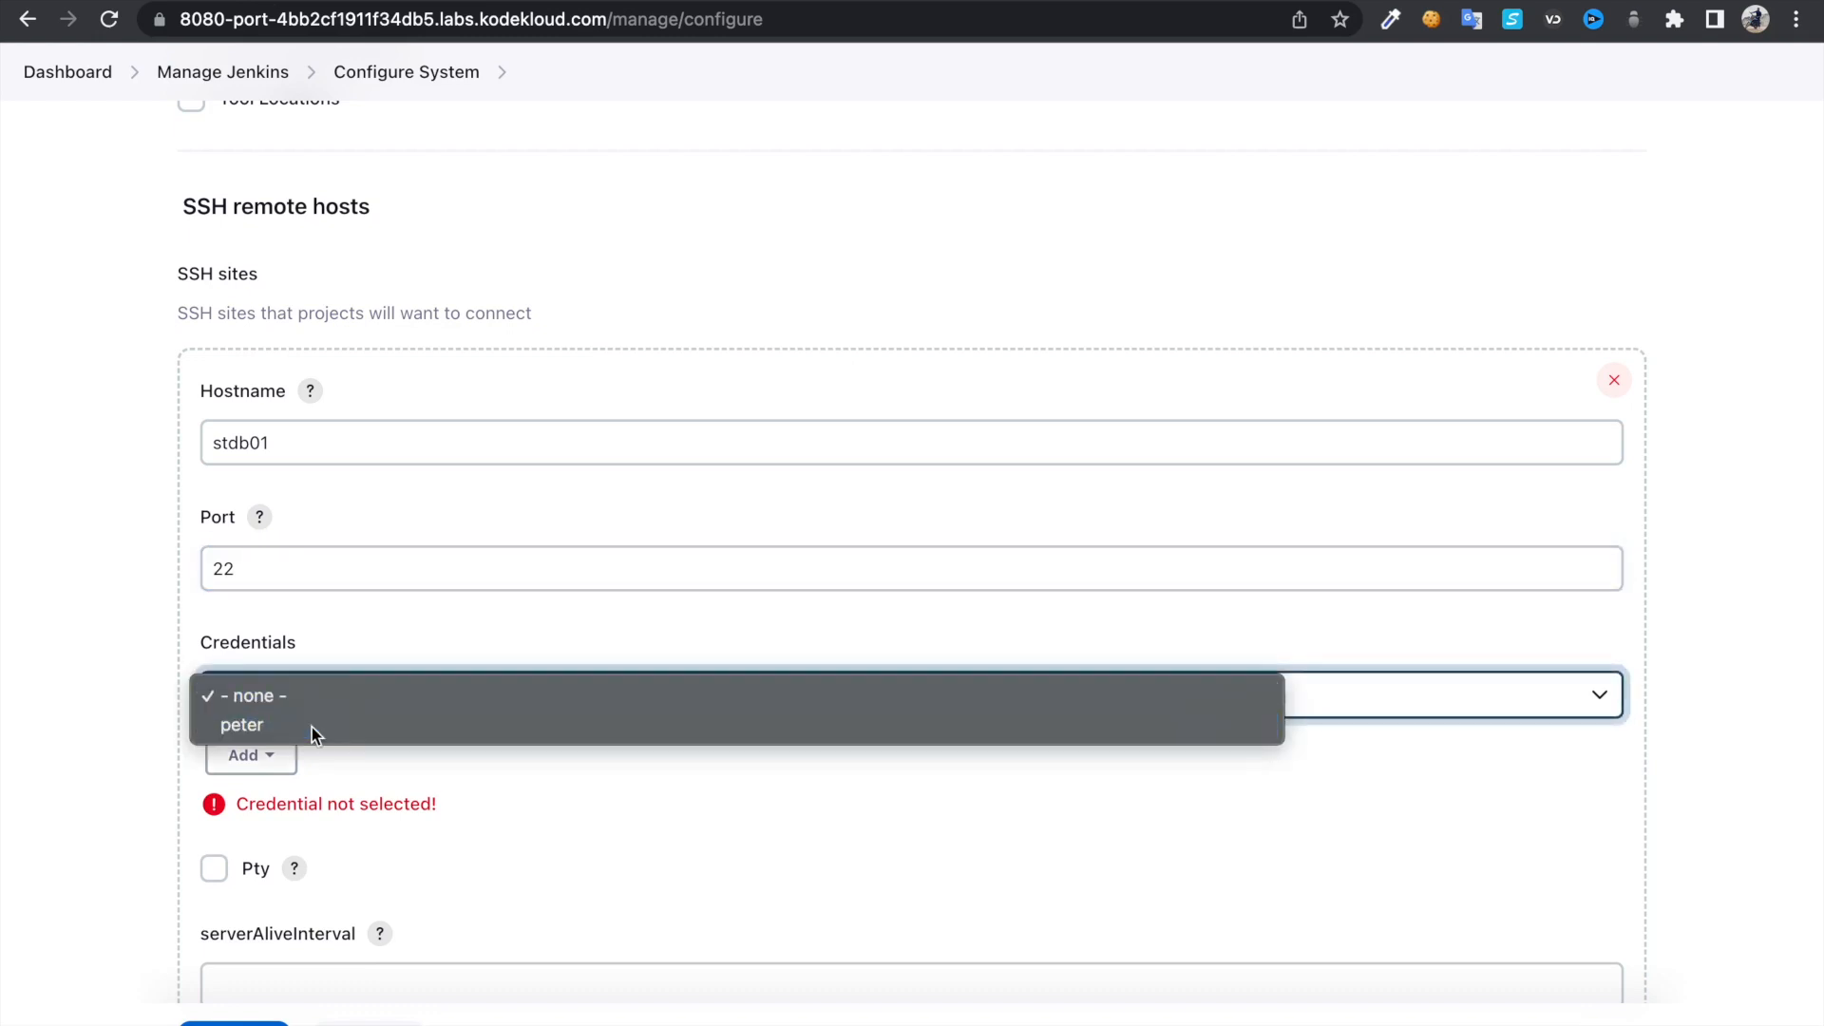
pyautogui.click(242, 724)
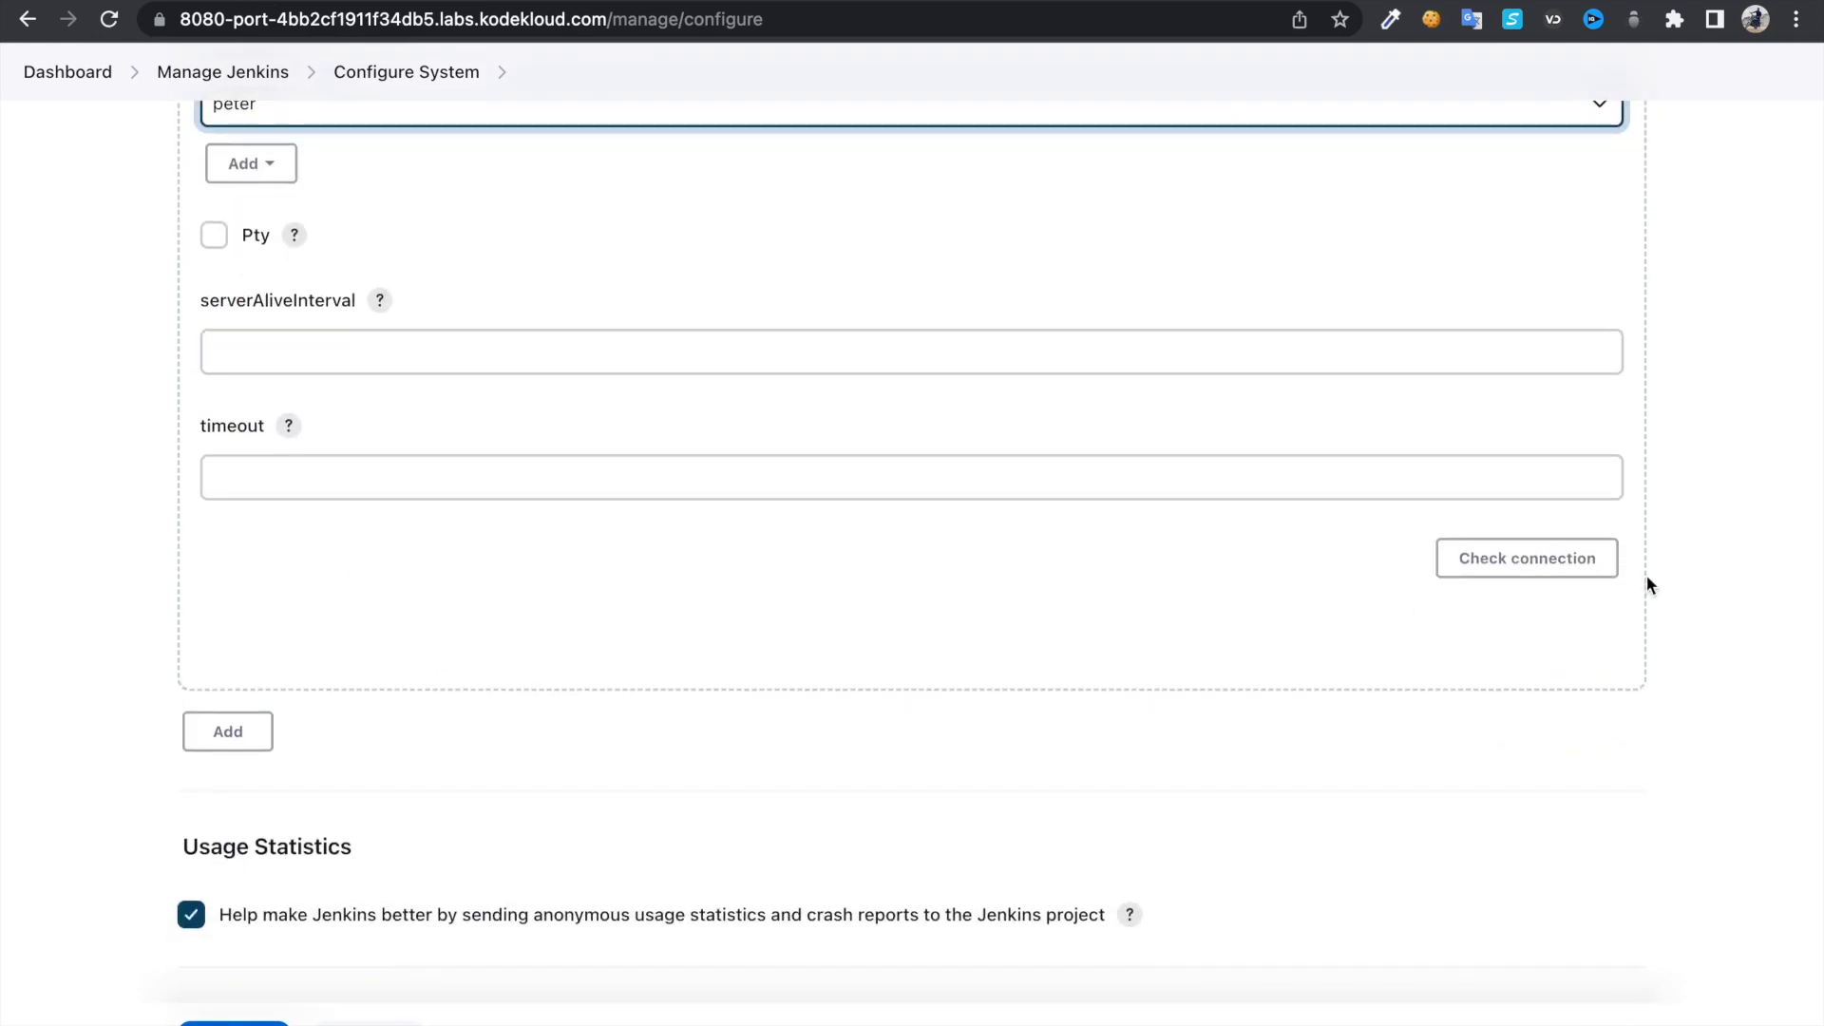
pyautogui.click(1526, 557)
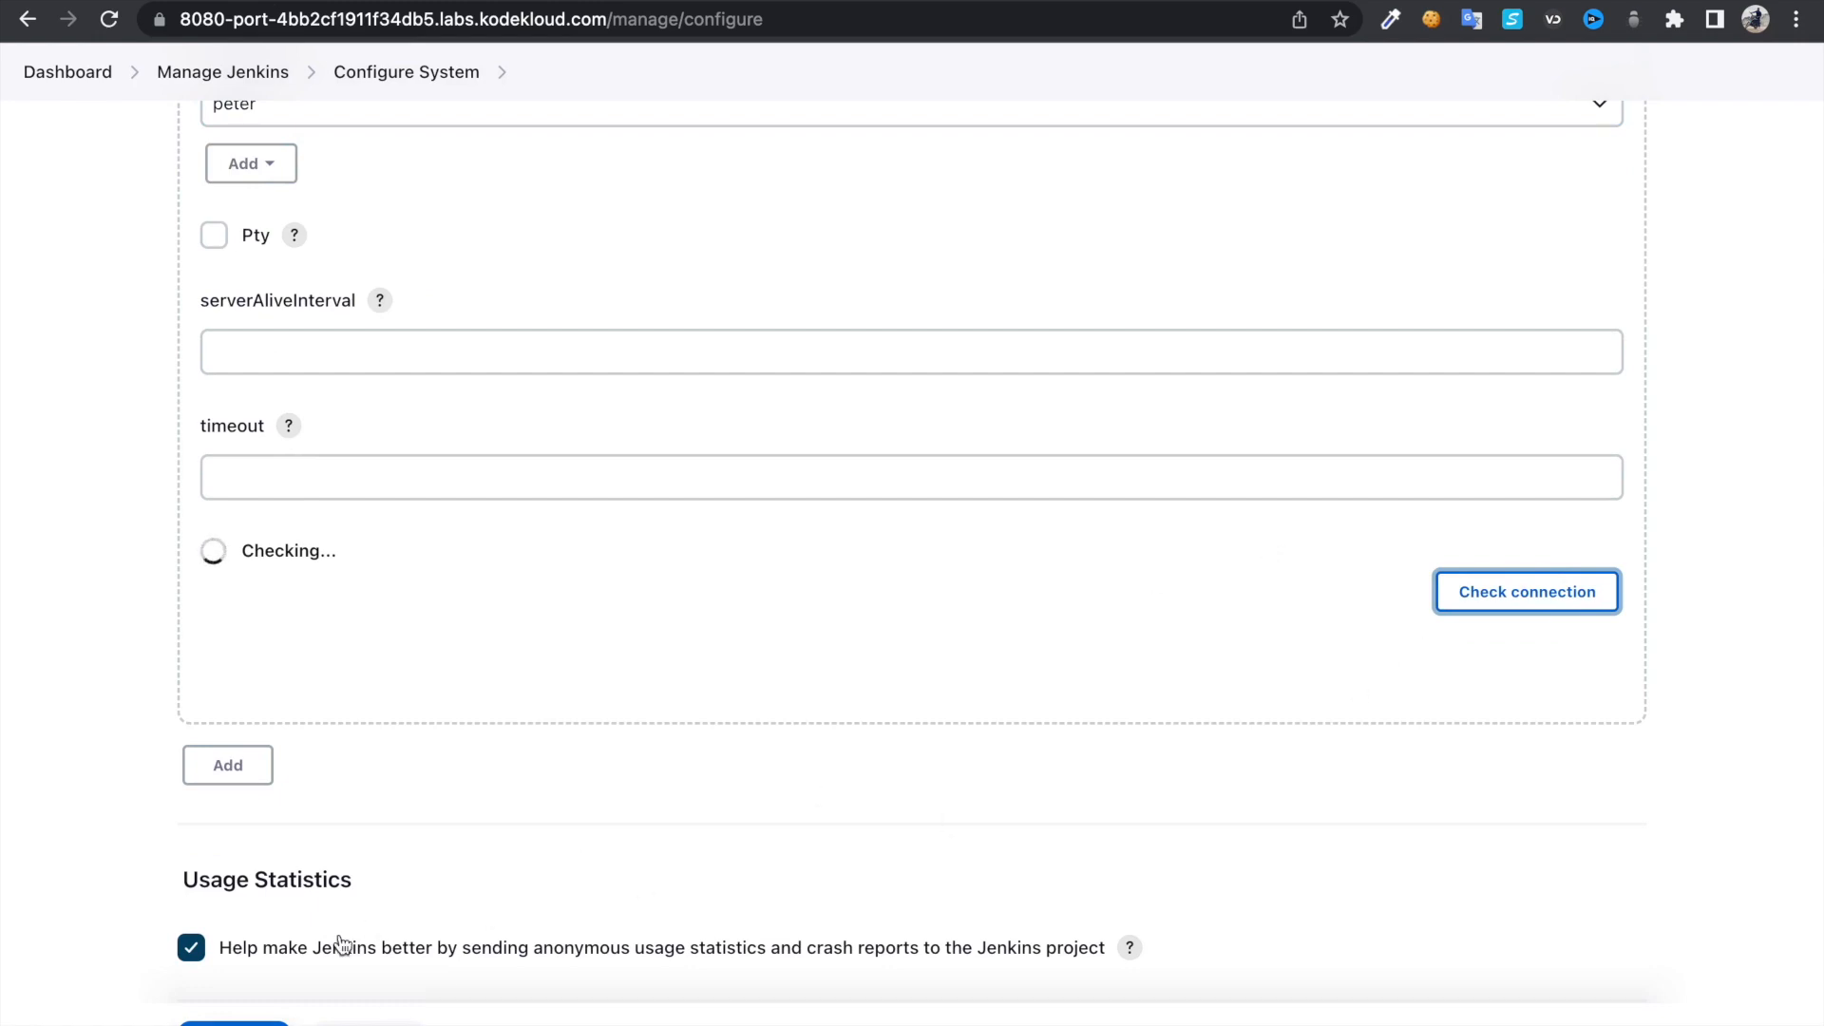
pyautogui.click(1526, 591)
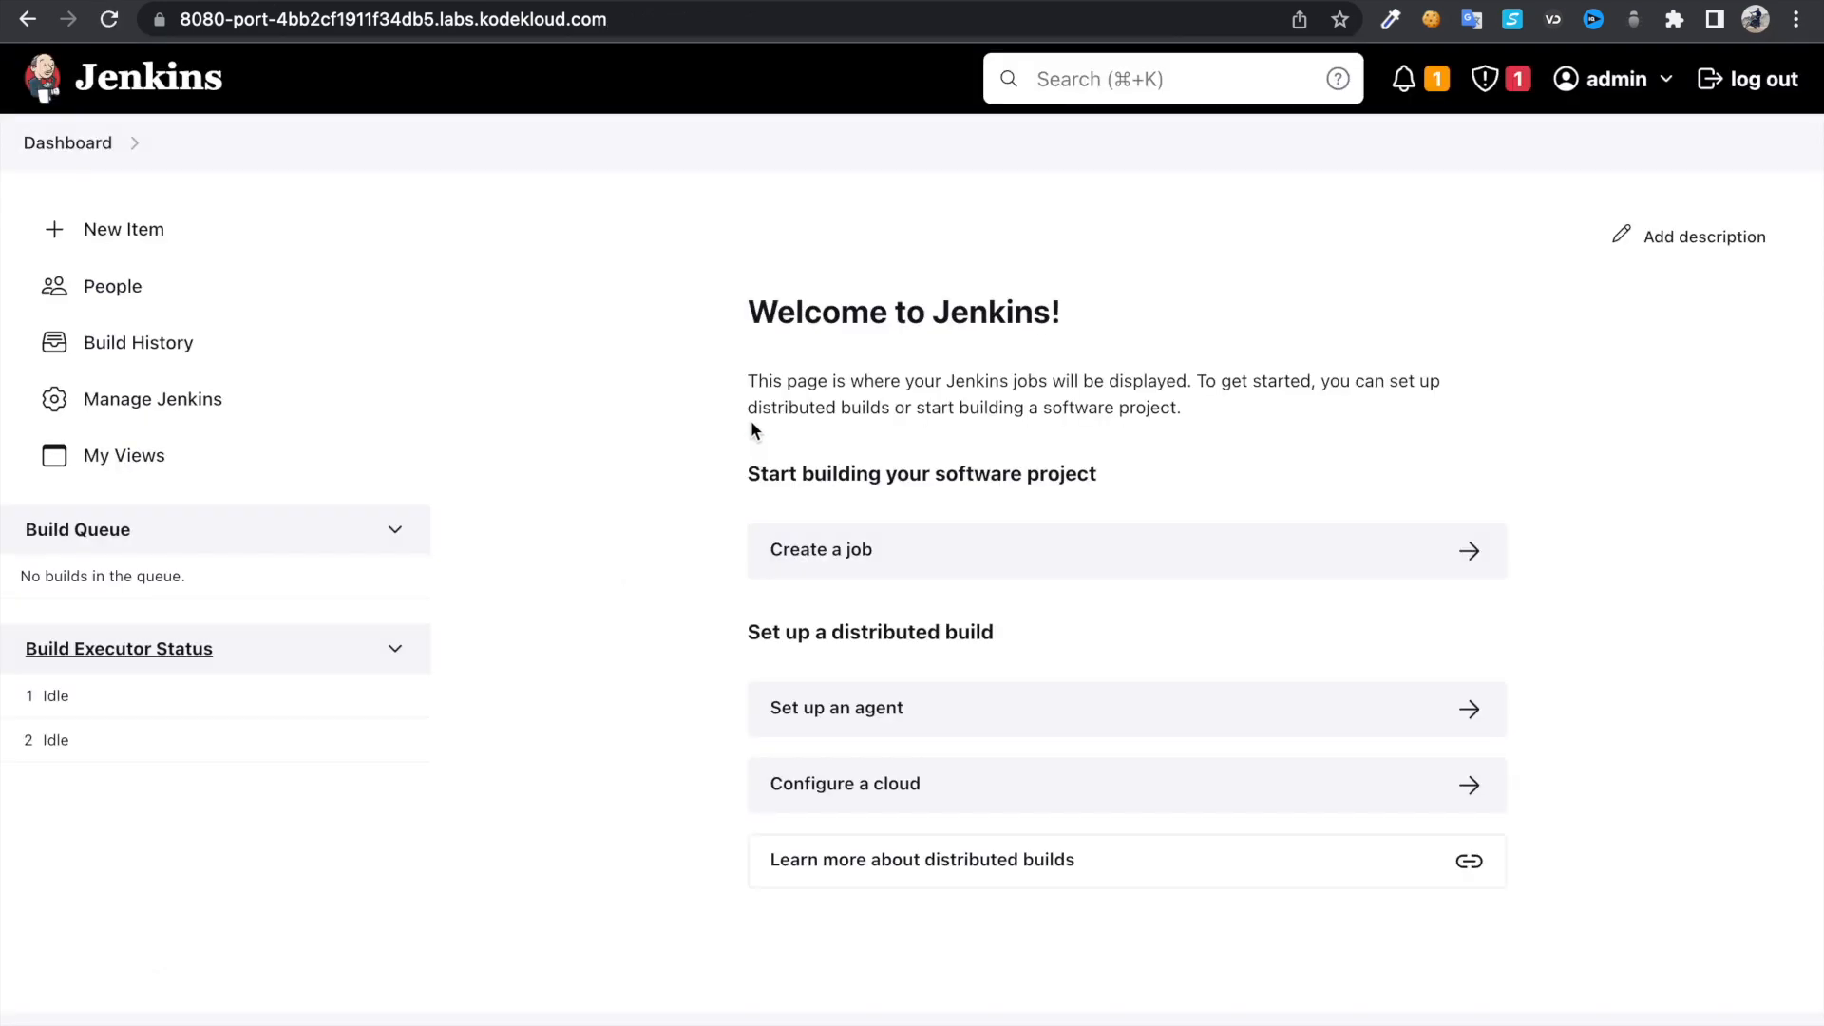
# - Create a Freestyle project job named database-backup from the dashboard
pyautogui.click(112, 287)
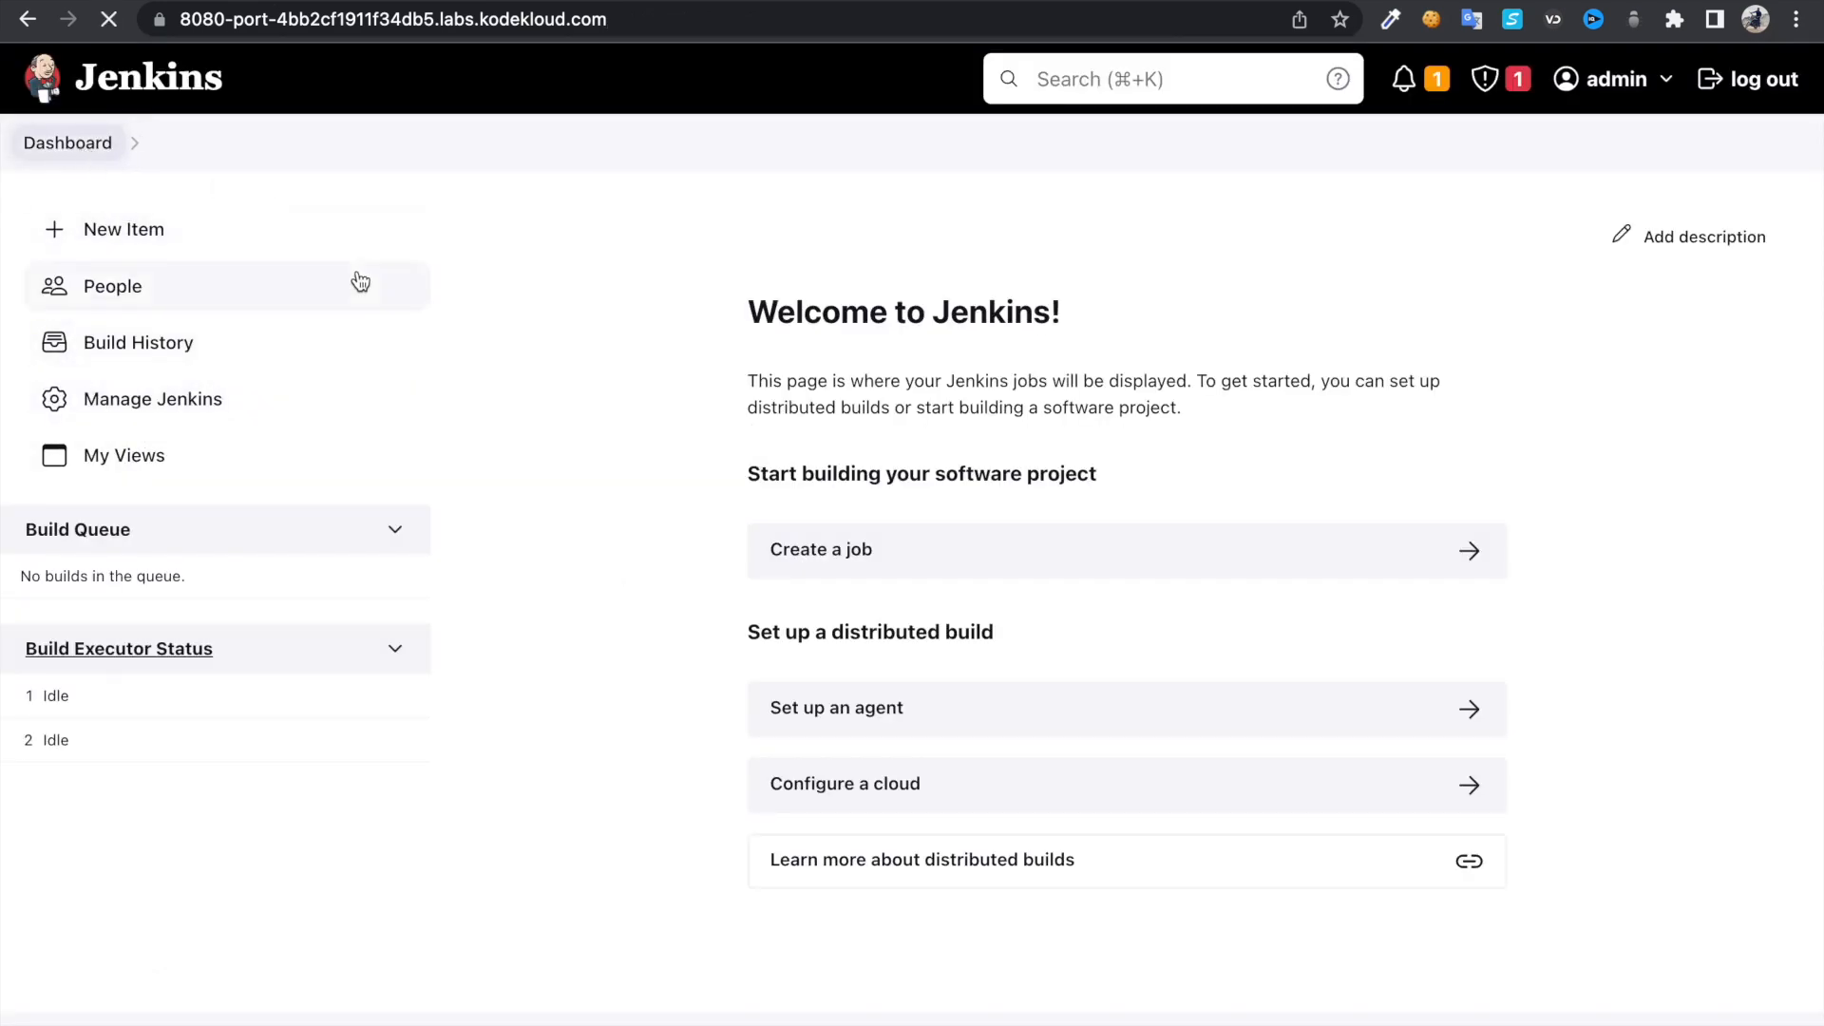
pyautogui.moveTo(139, 403)
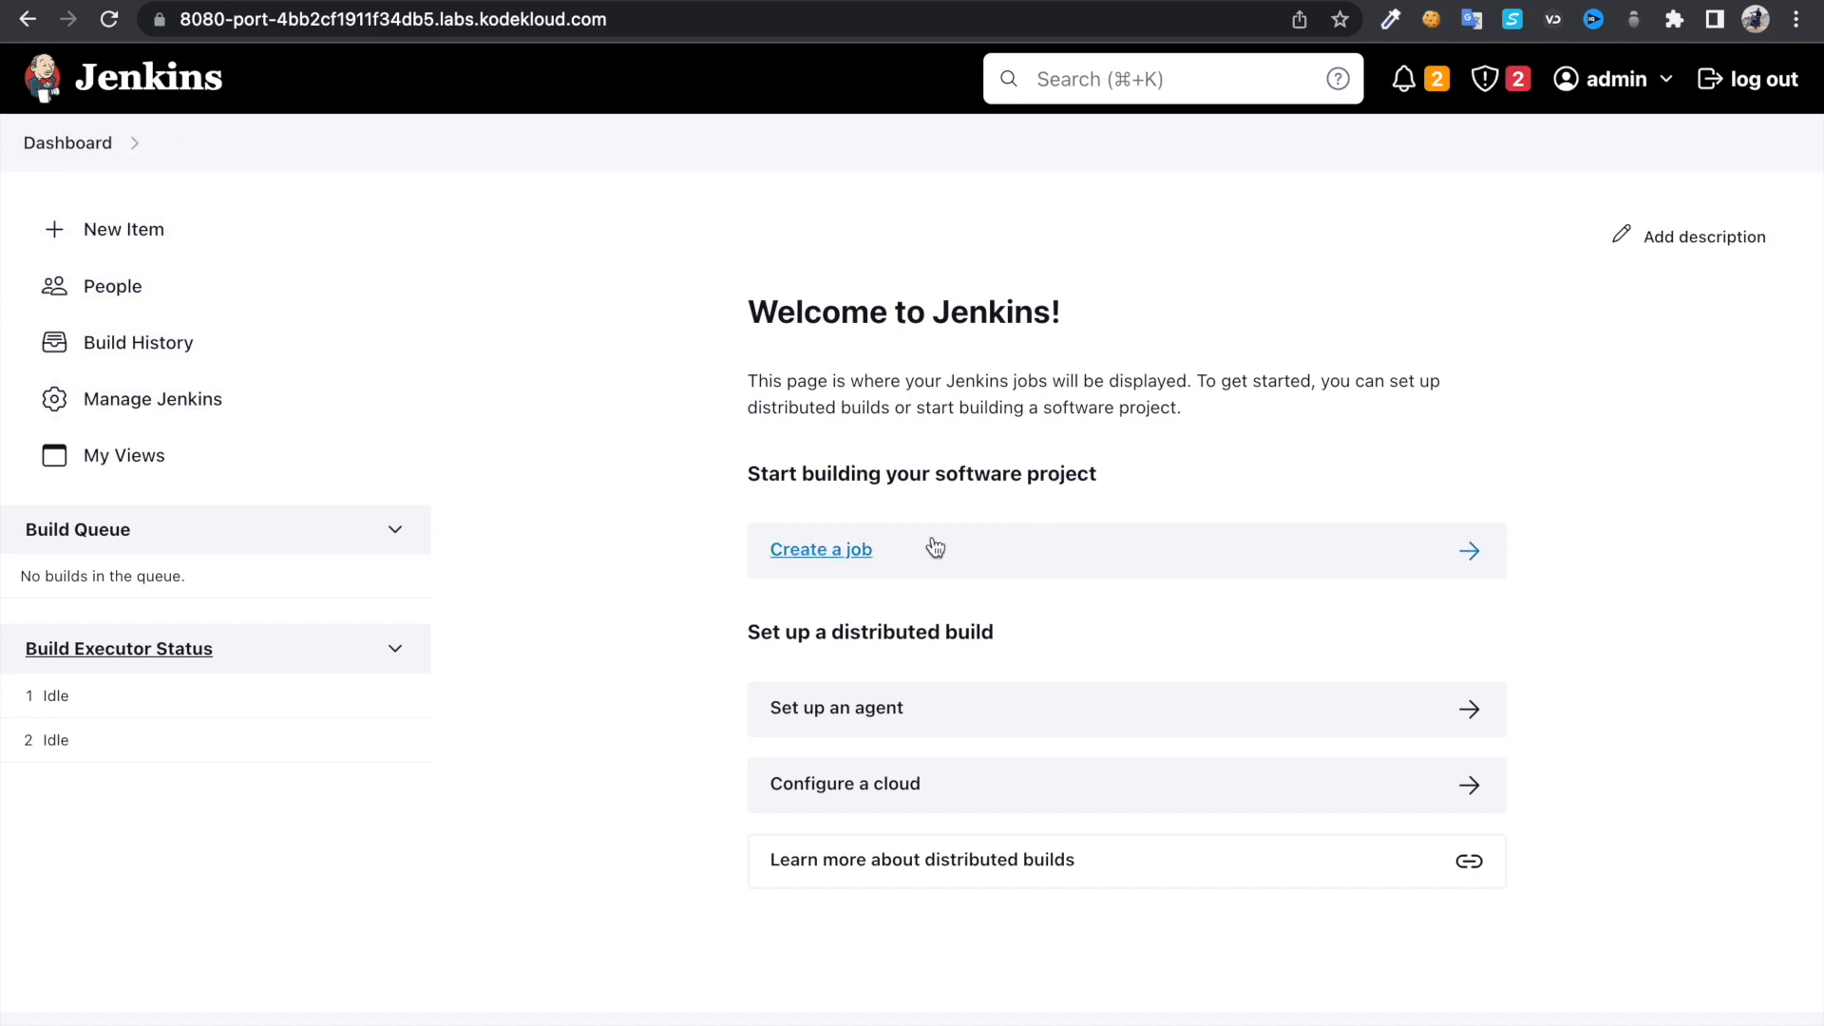
pyautogui.click(821, 549)
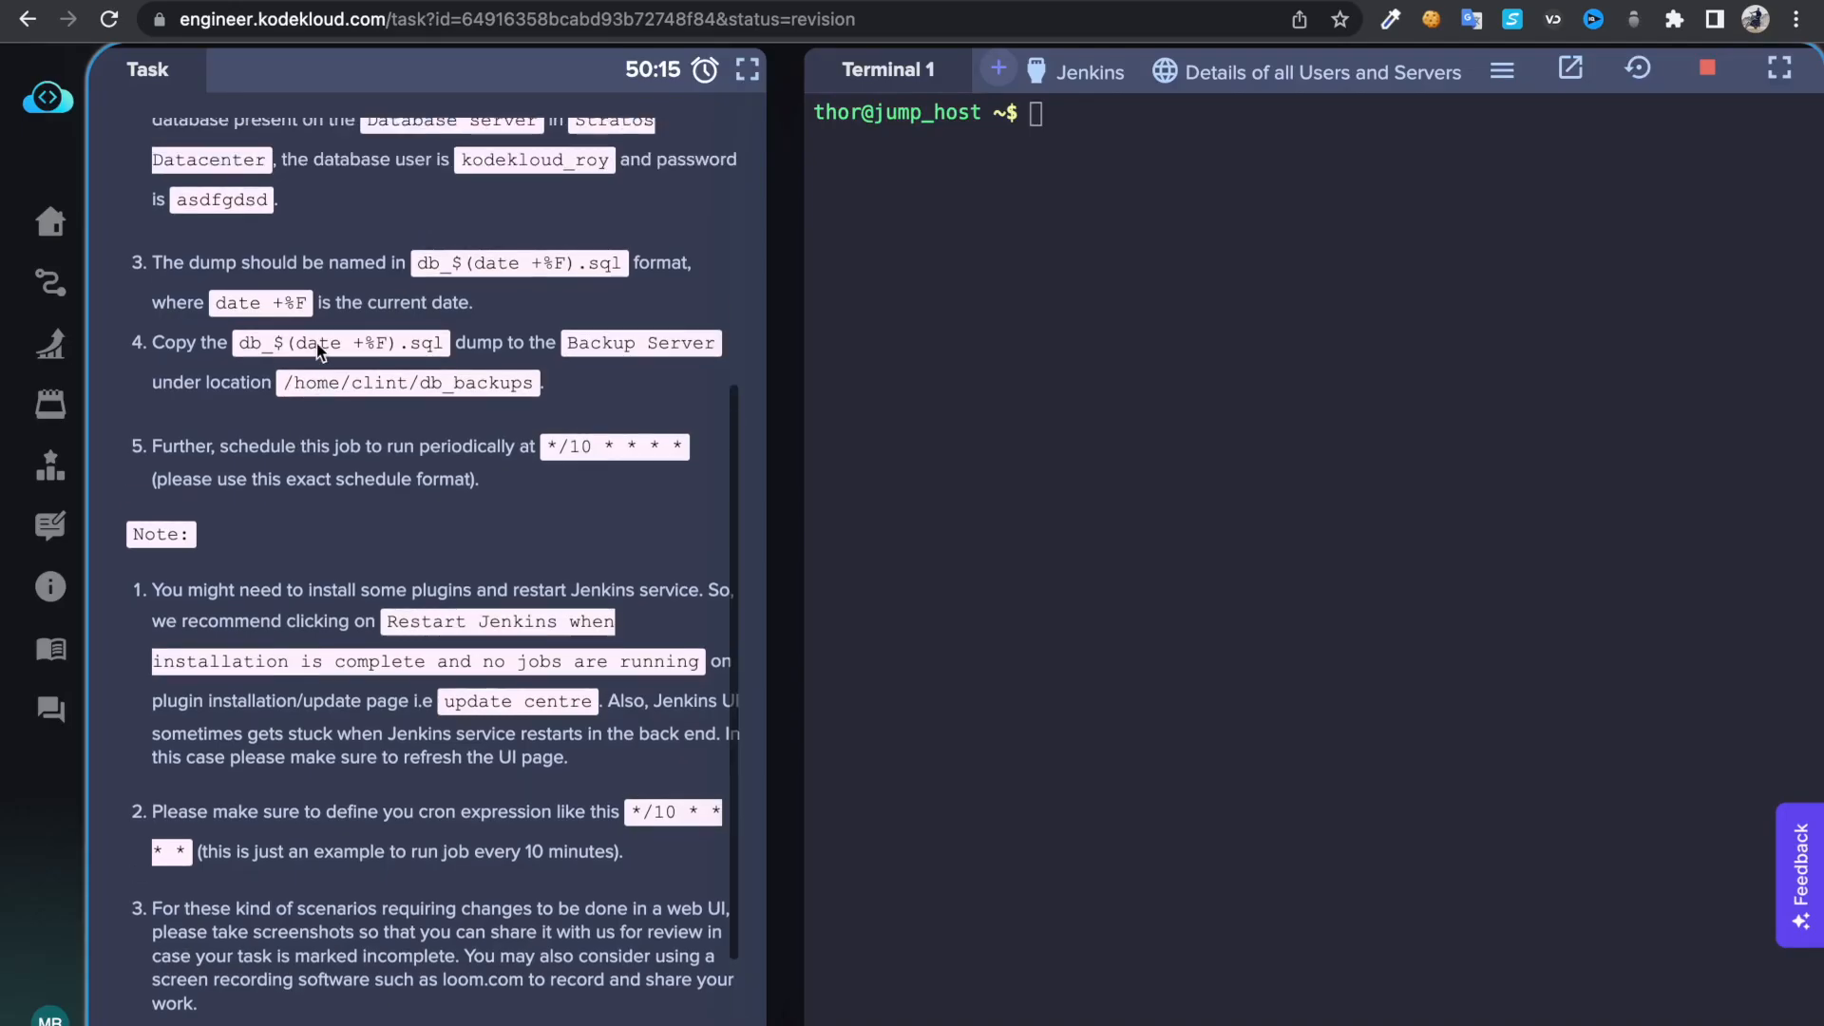
pyautogui.scroll(3)
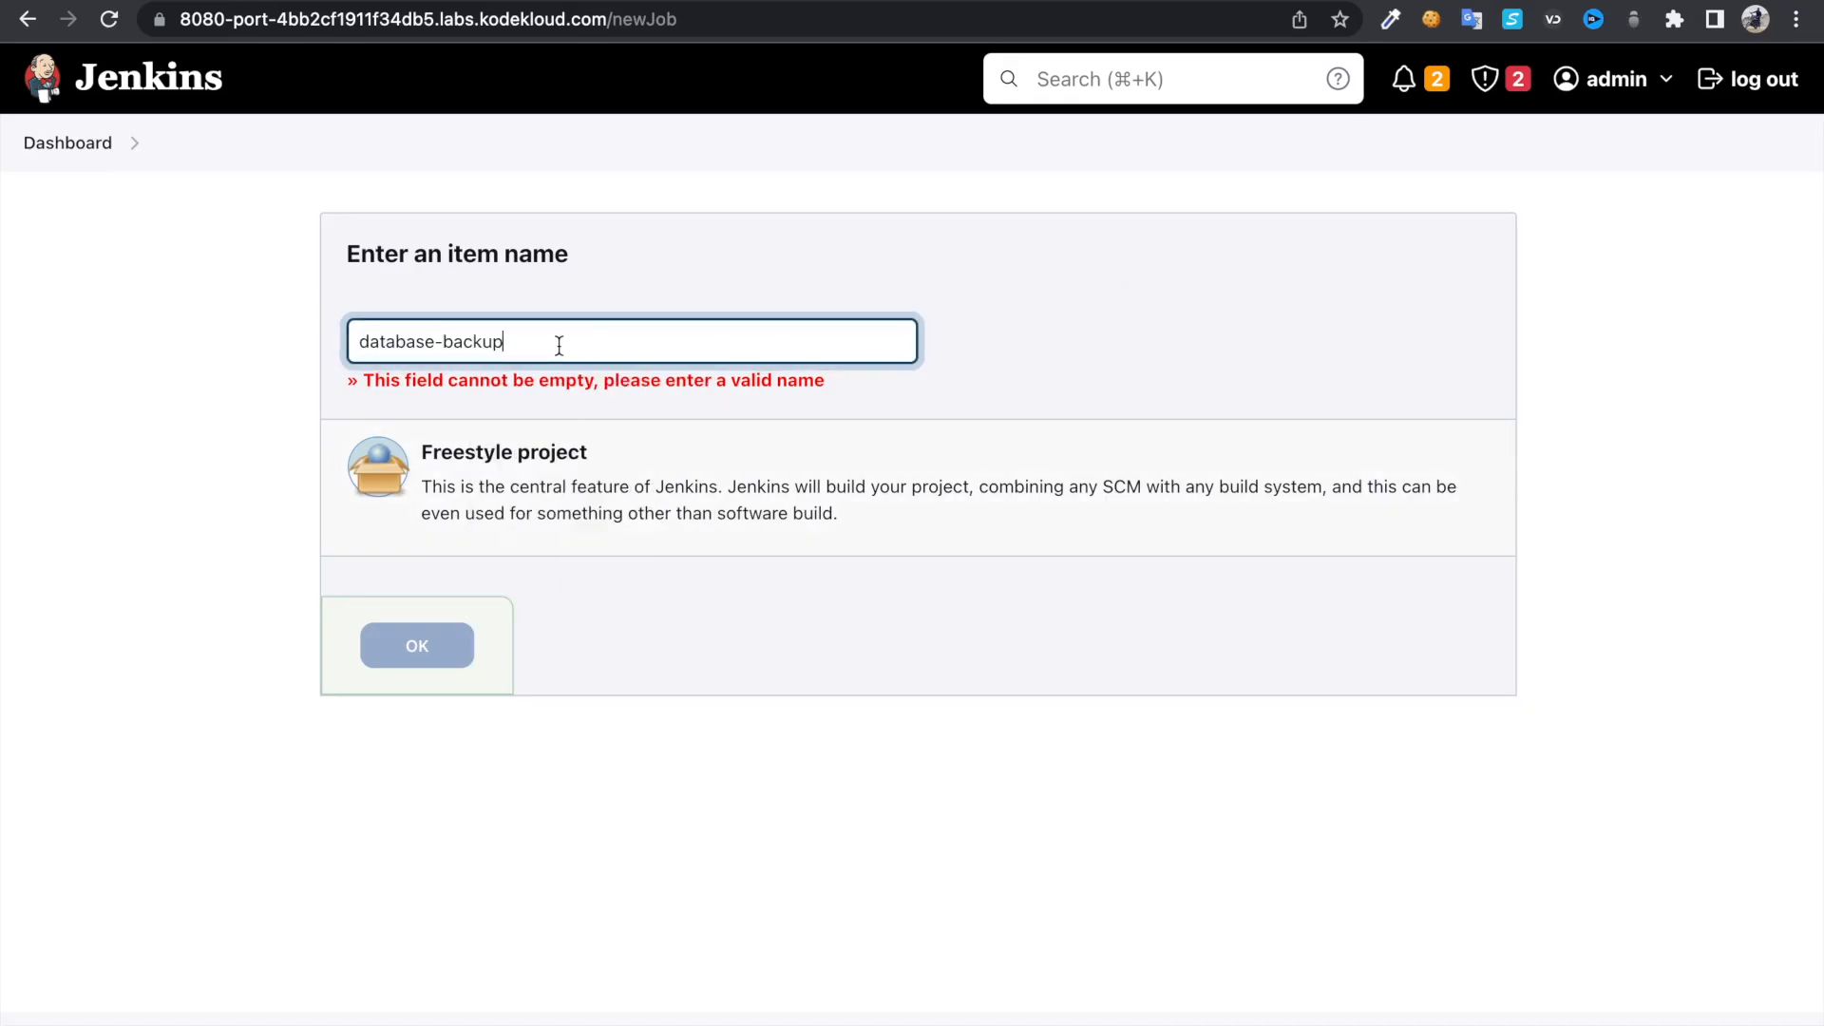
pyautogui.click(416, 646)
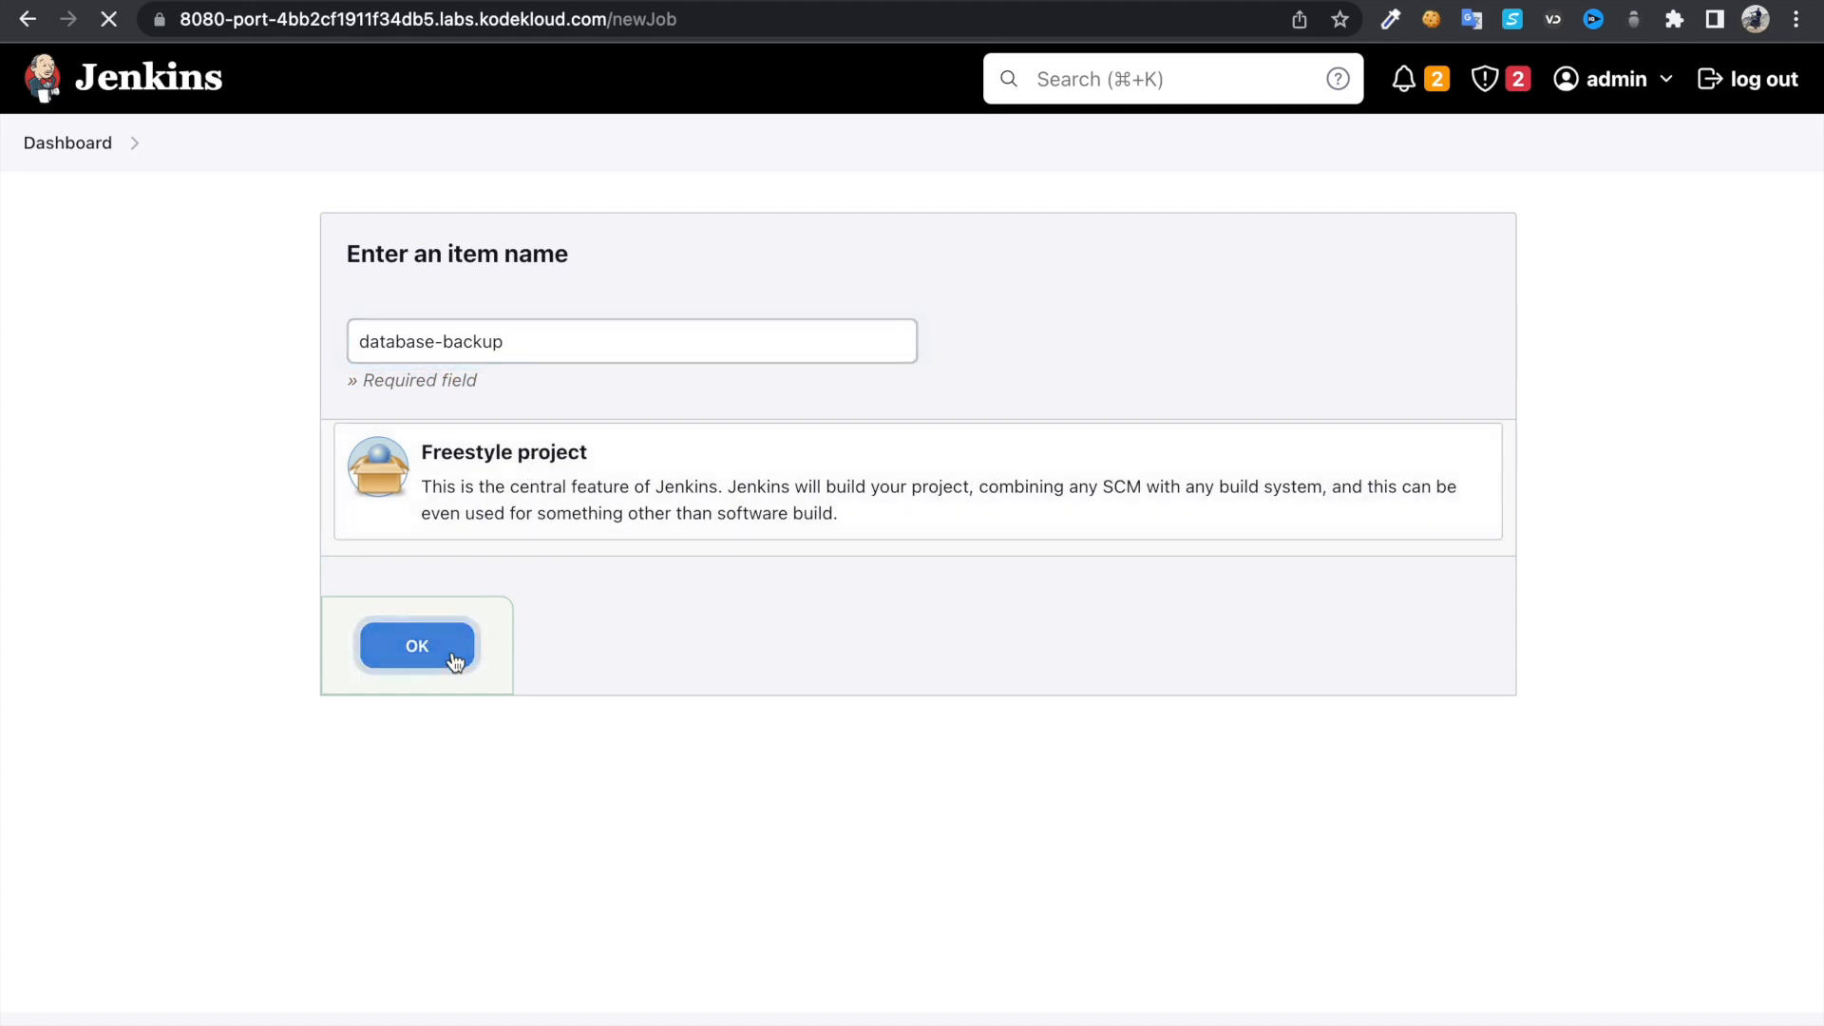
pyautogui.click(416, 646)
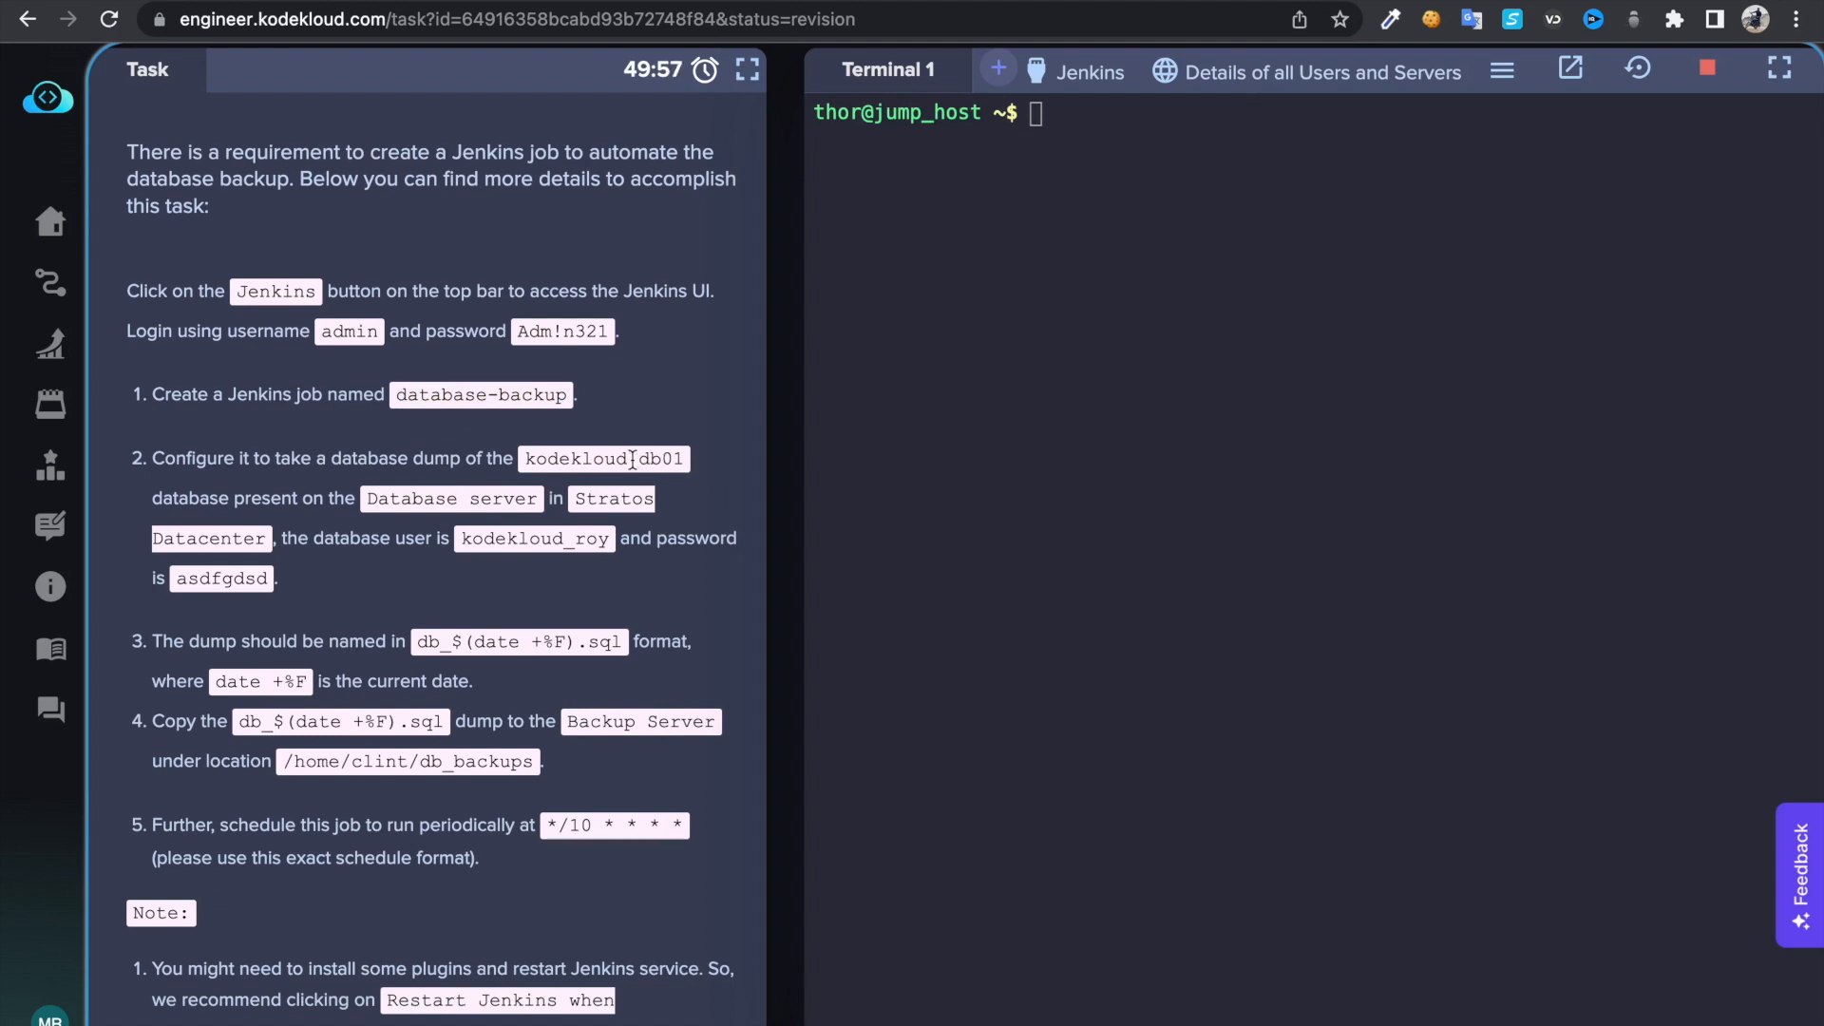
pyautogui.moveTo(541, 504)
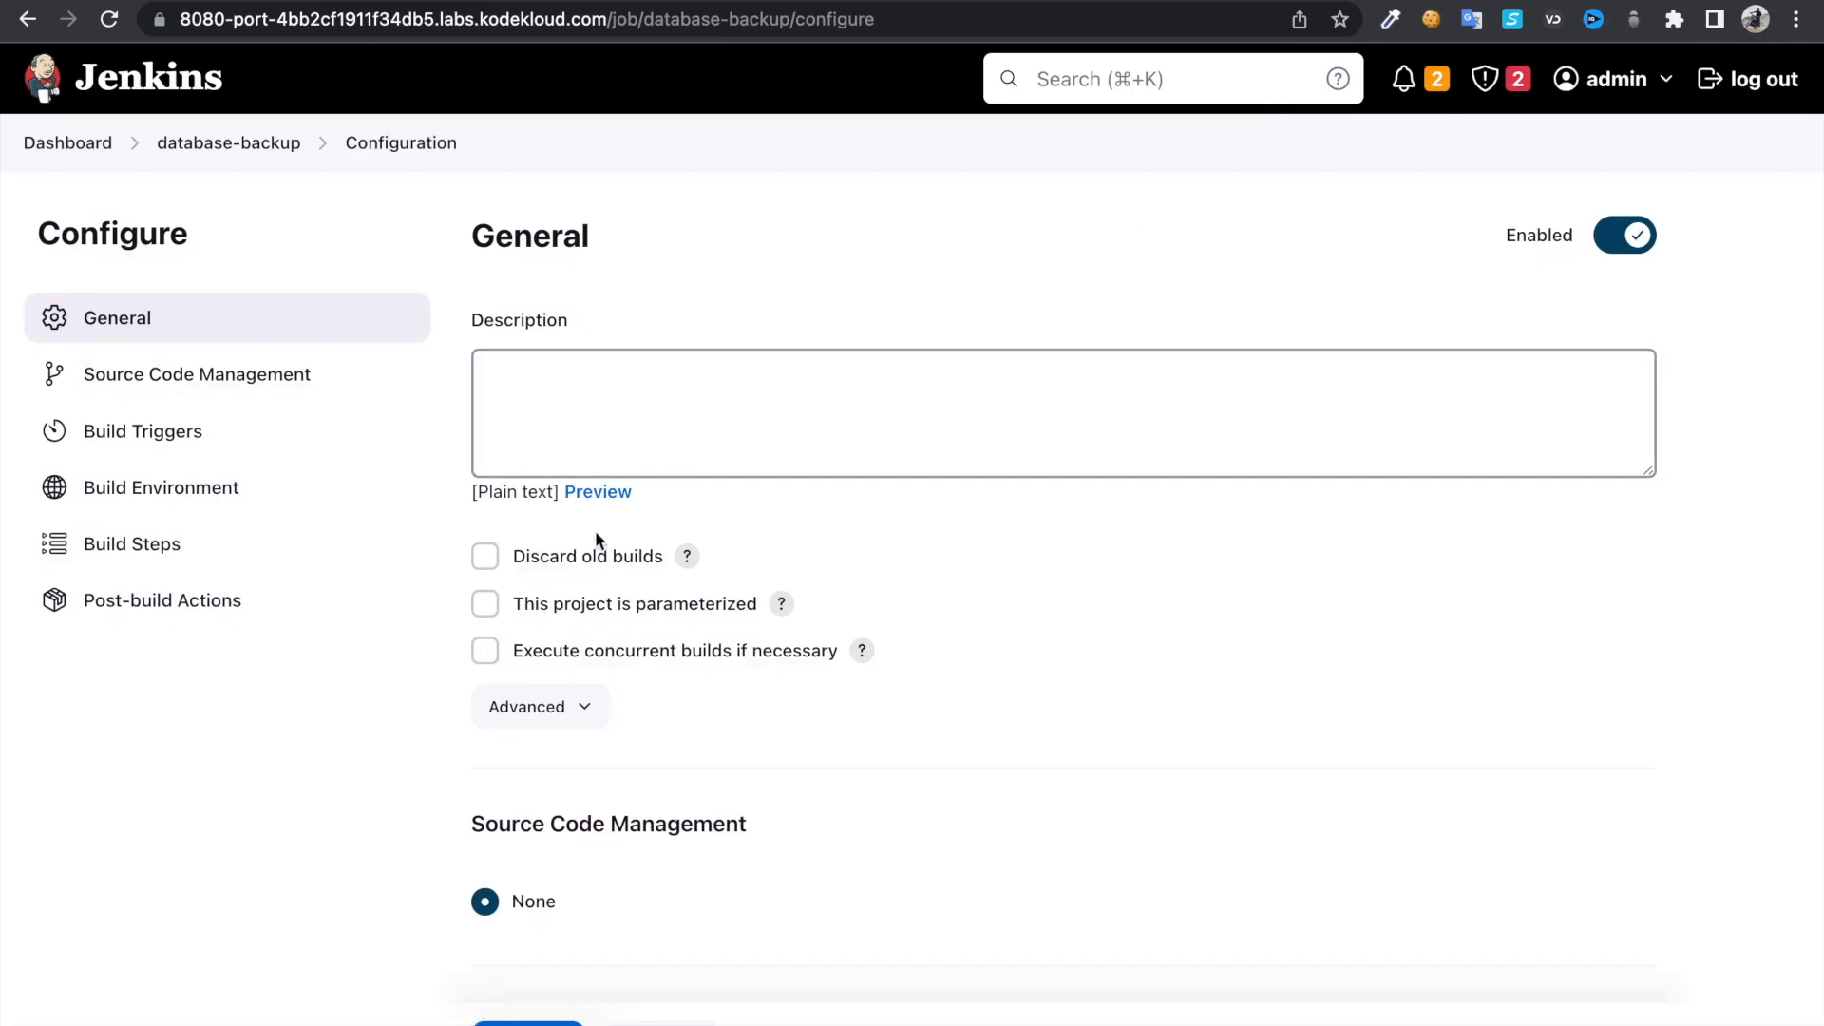
# - Add an 'Execute shell script on remote host using ssh' build step for peter@stdb01:22
pyautogui.scroll(-3)
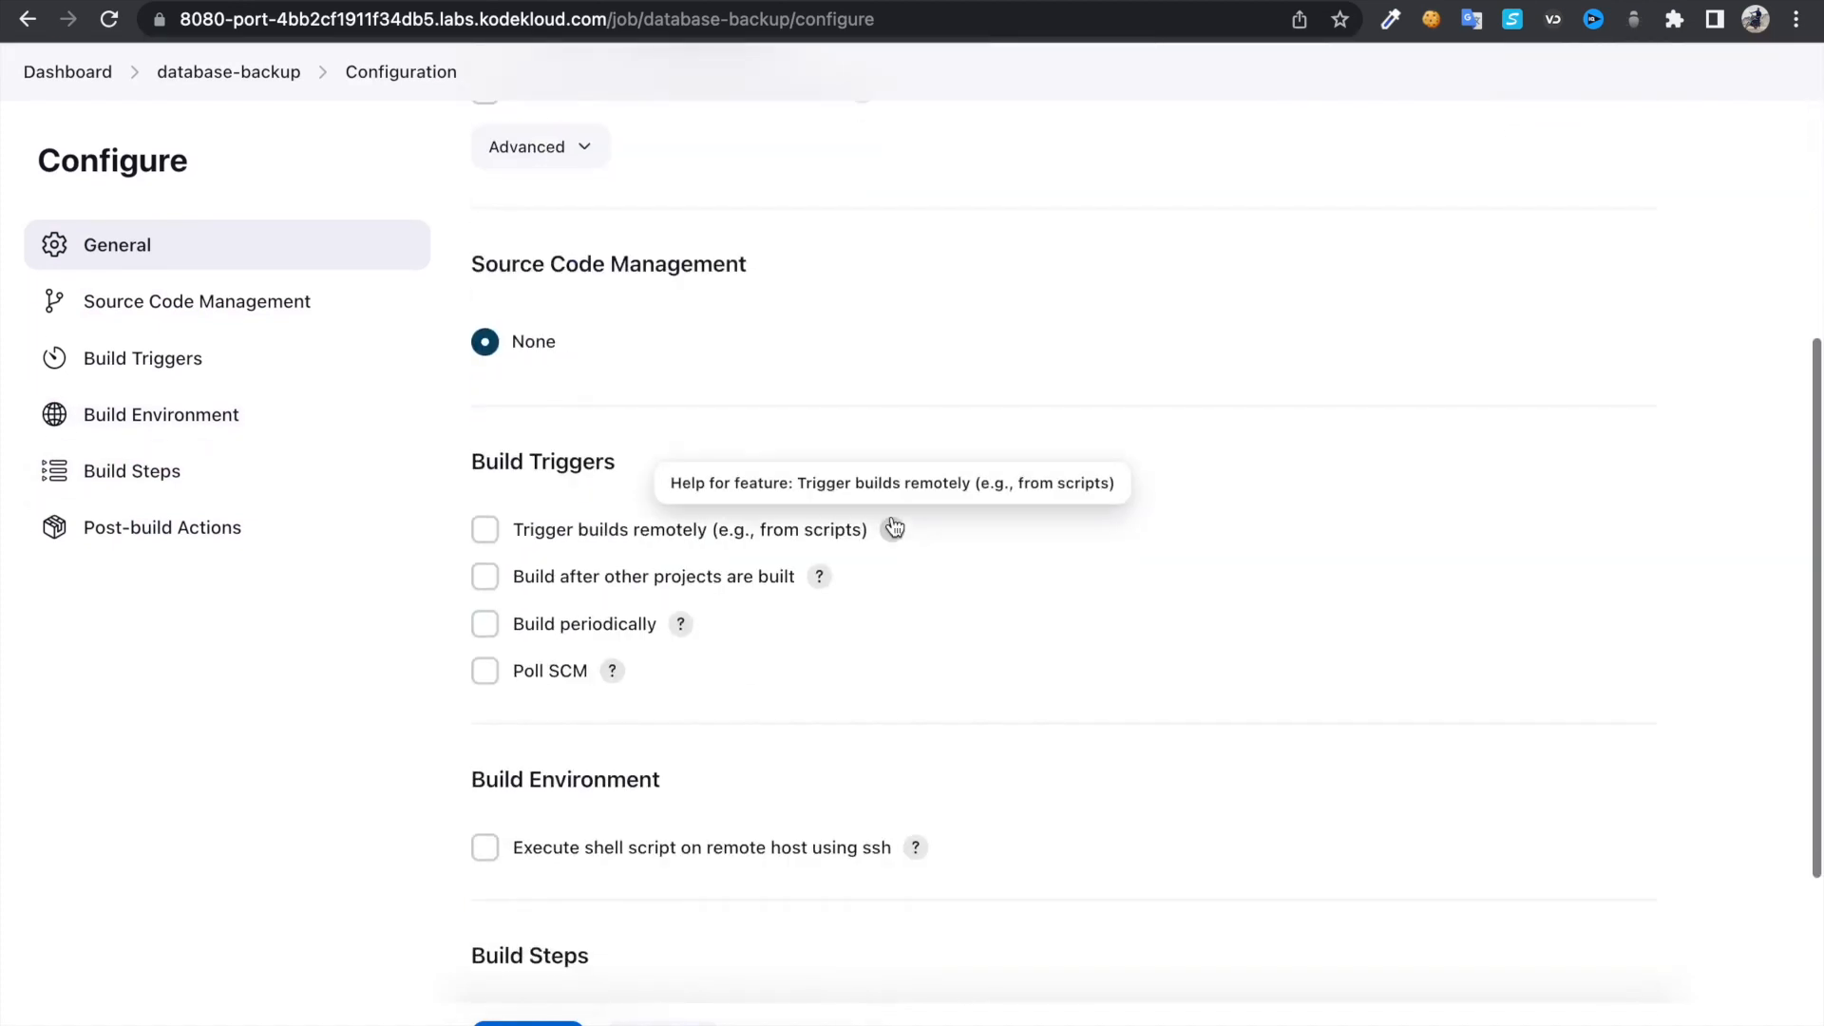
pyautogui.click(562, 644)
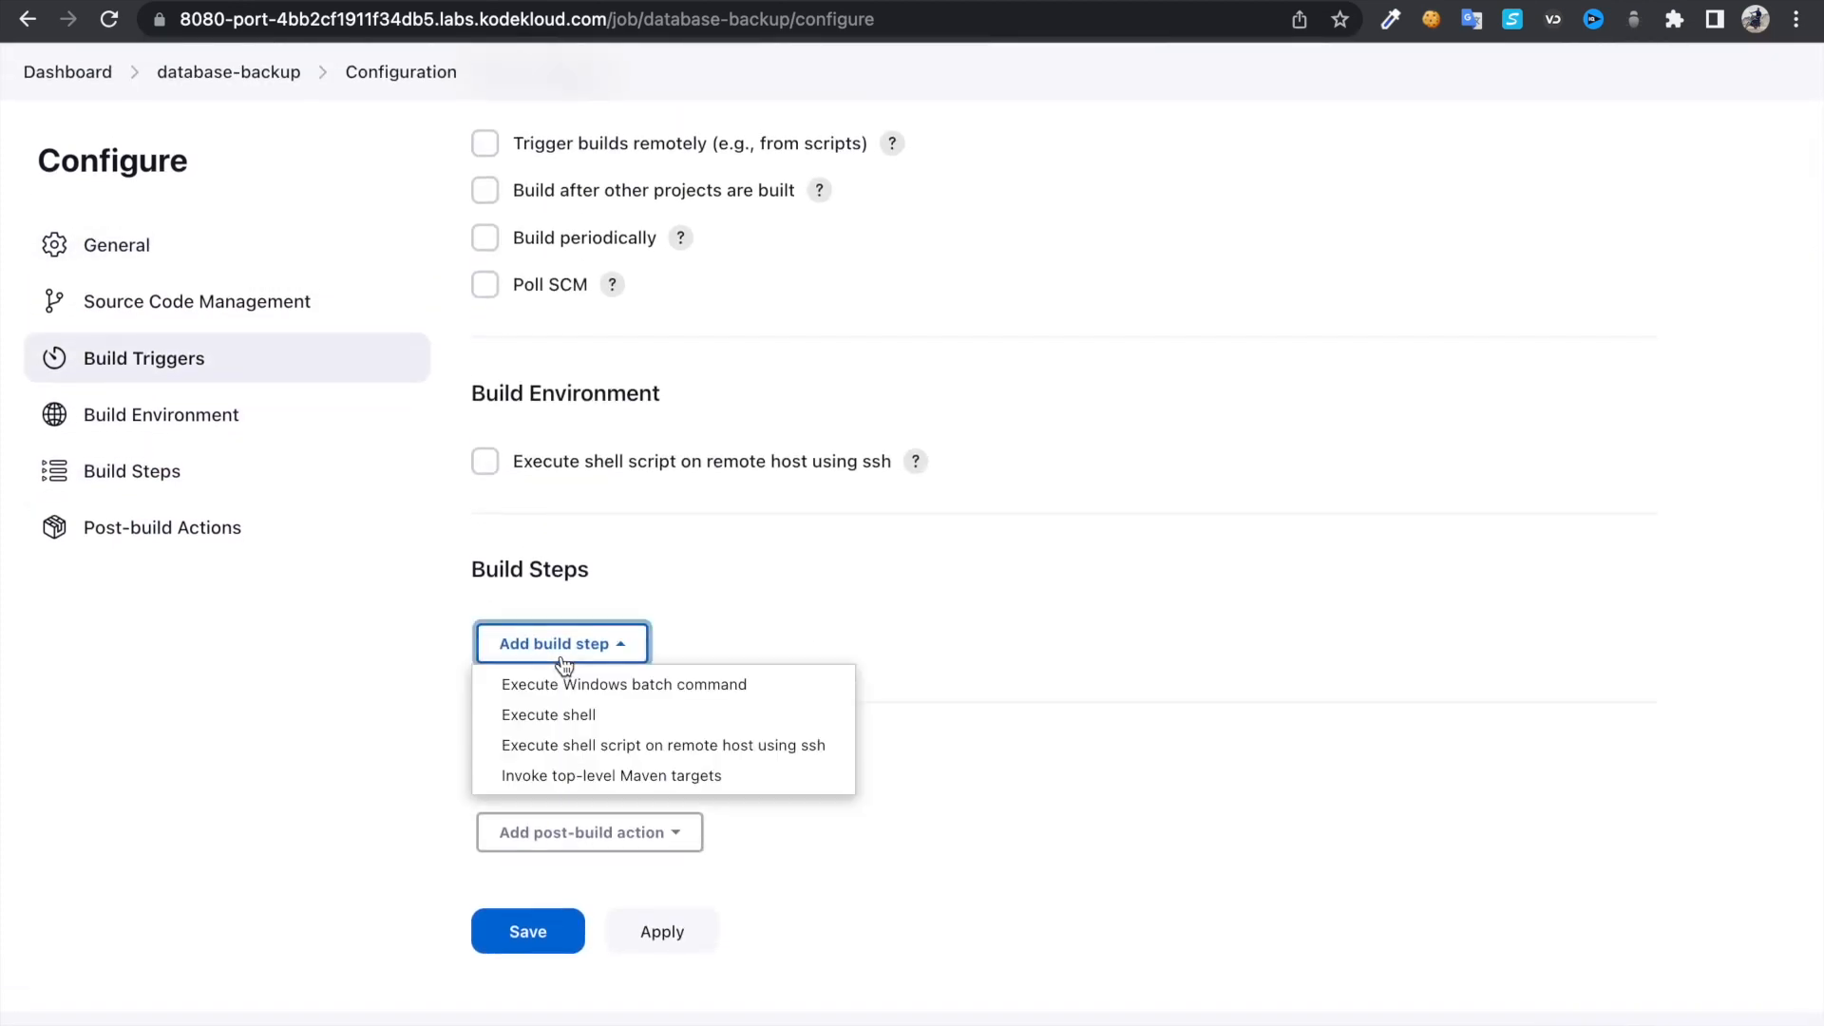
pyautogui.moveTo(663, 744)
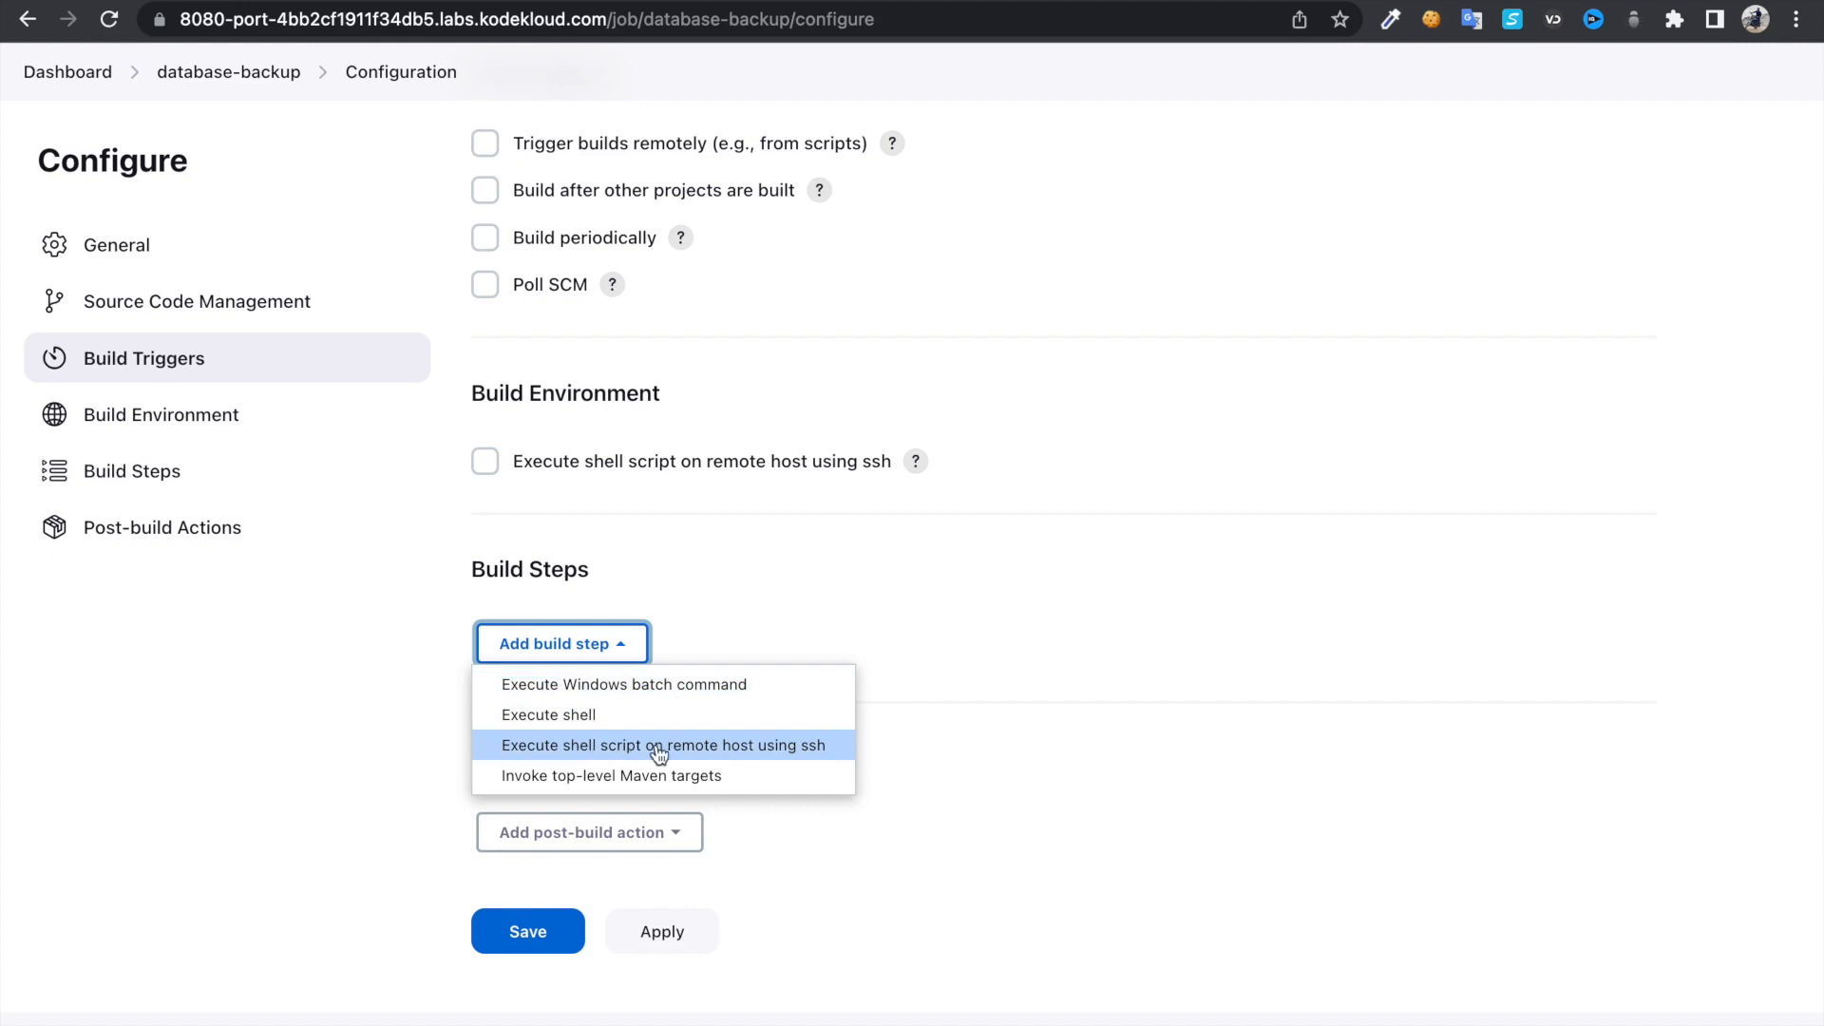
pyautogui.moveTo(750, 754)
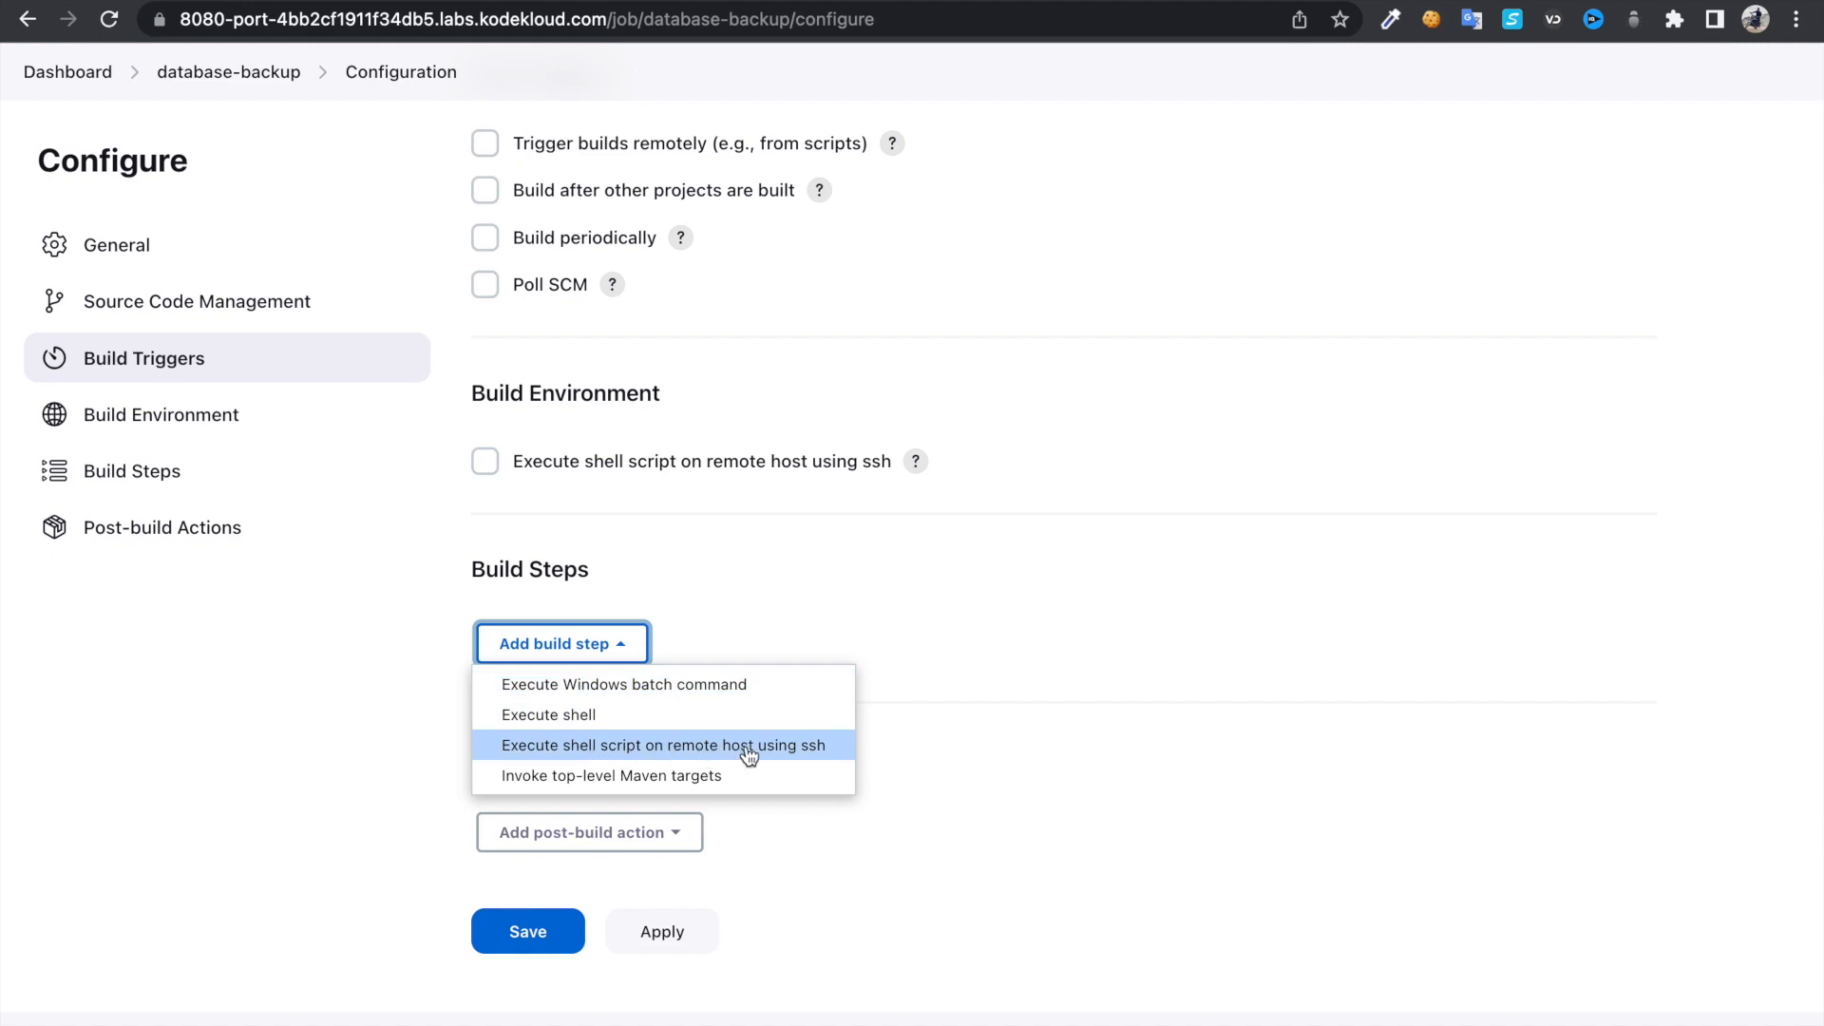
pyautogui.click(663, 744)
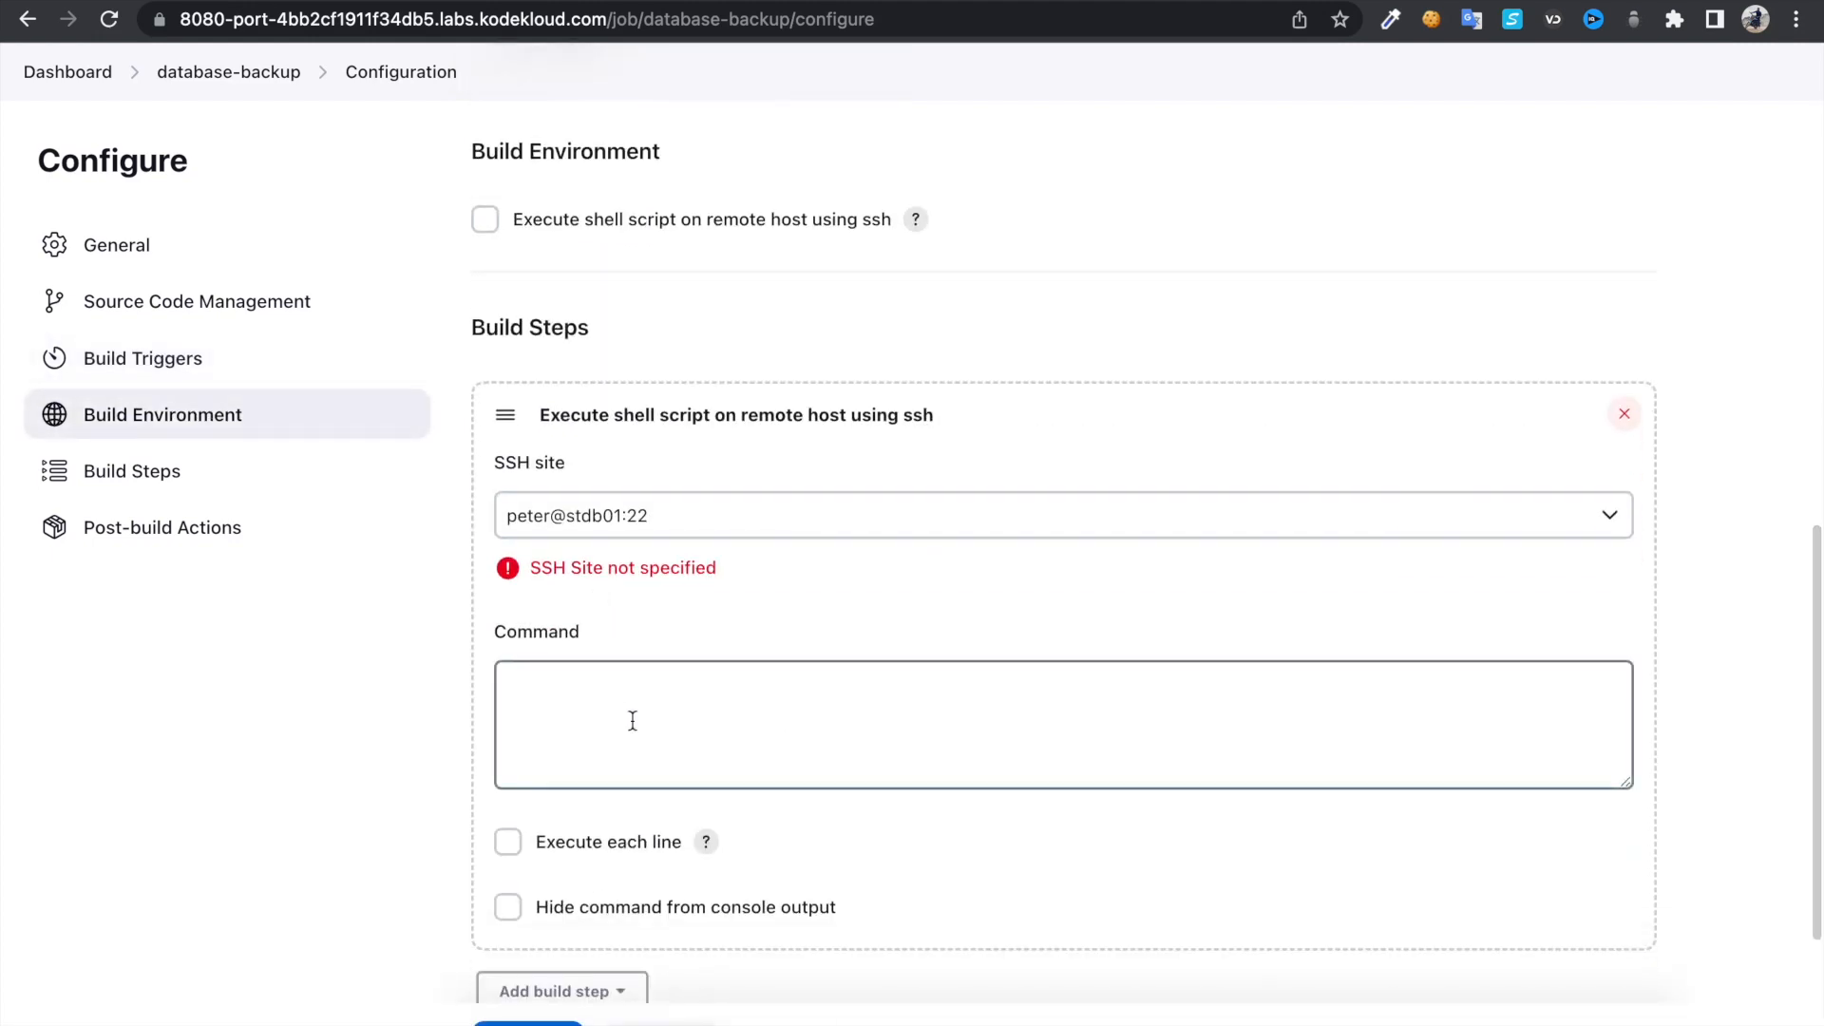
# - Start the remote command as mysqldump -u kodekloud_roy with the user's password
pyautogui.write('mysql')
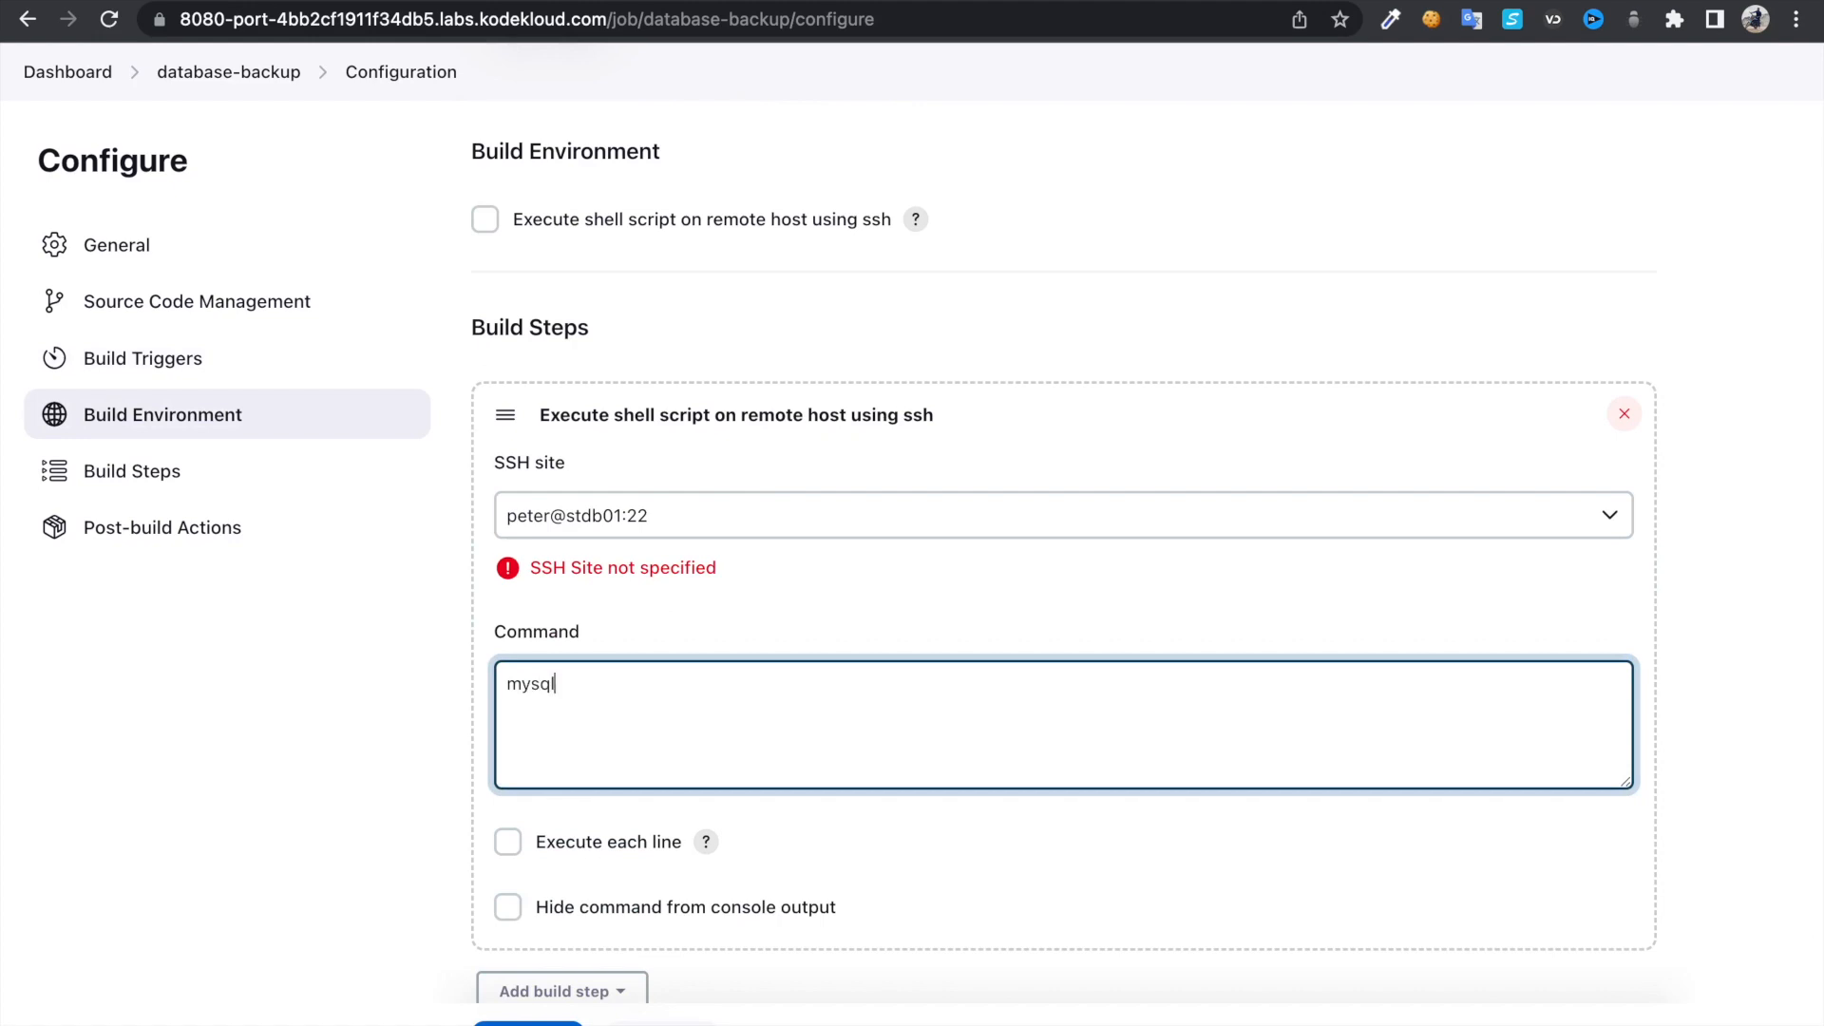
pyautogui.write('dump')
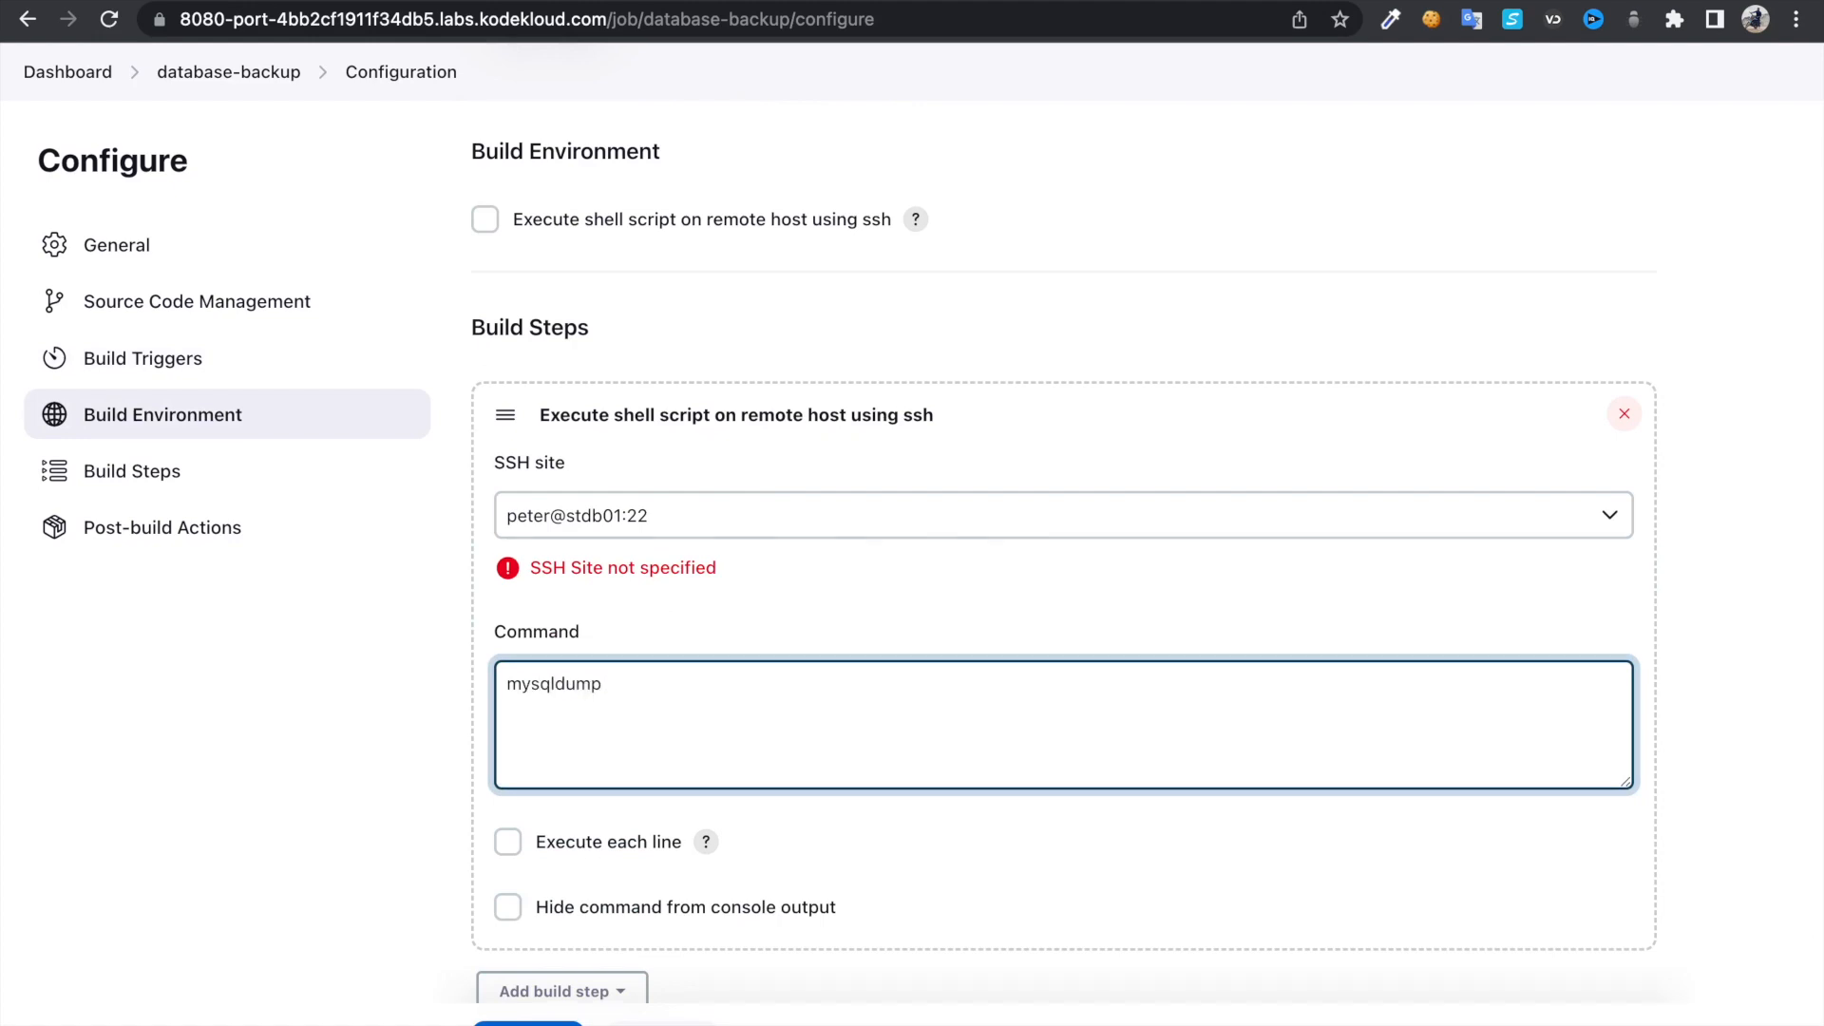
pyautogui.write('-u')
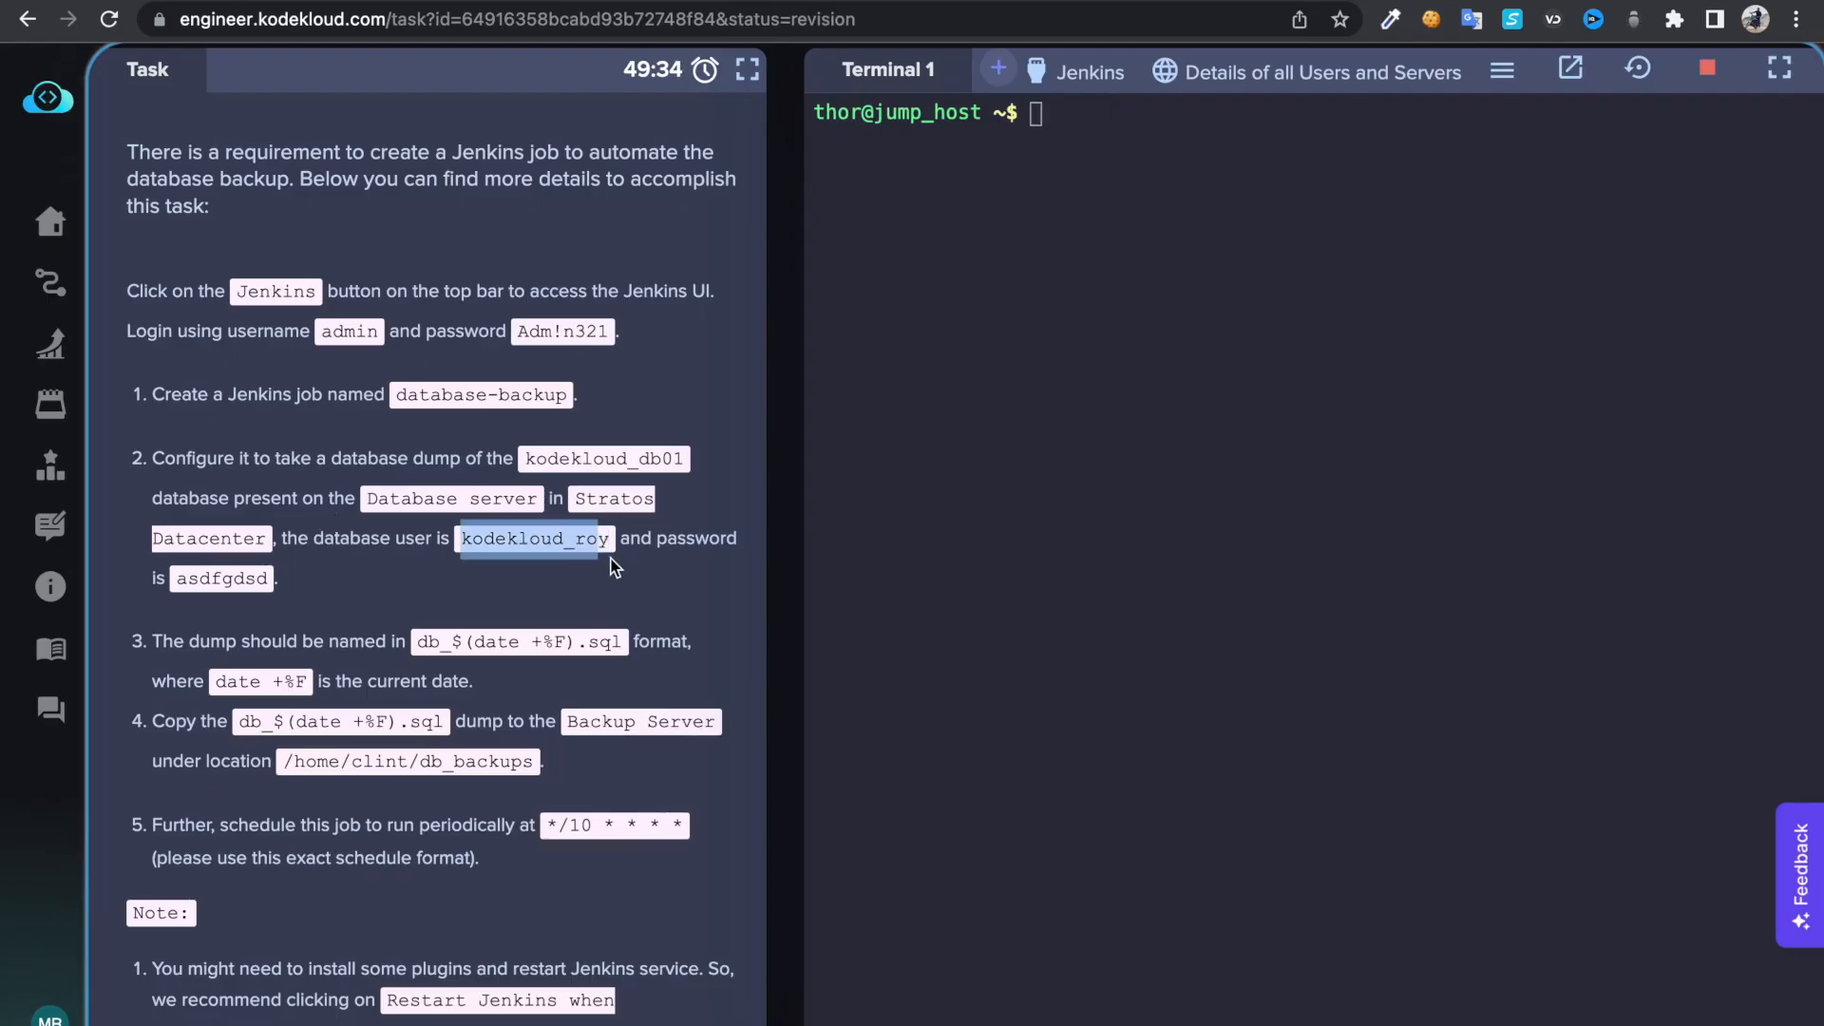
pyautogui.write('mysqldump -u')
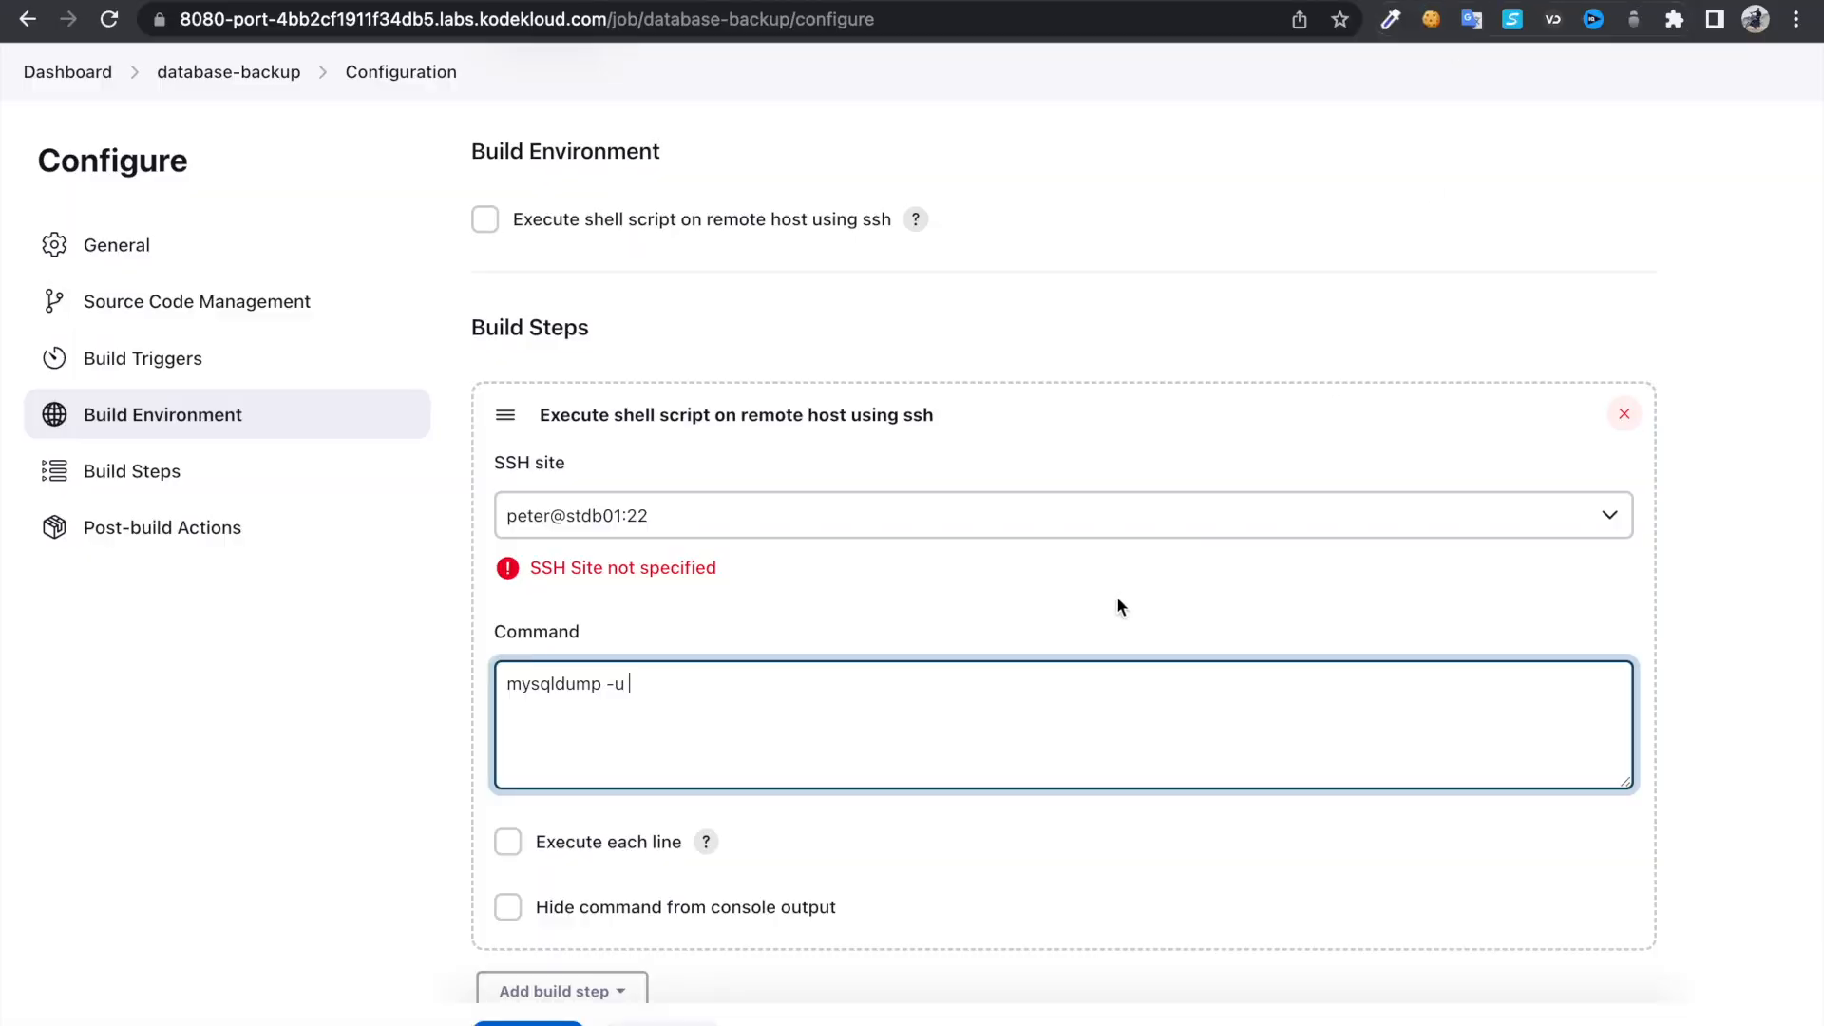
pyautogui.write('kodekloud_roy')
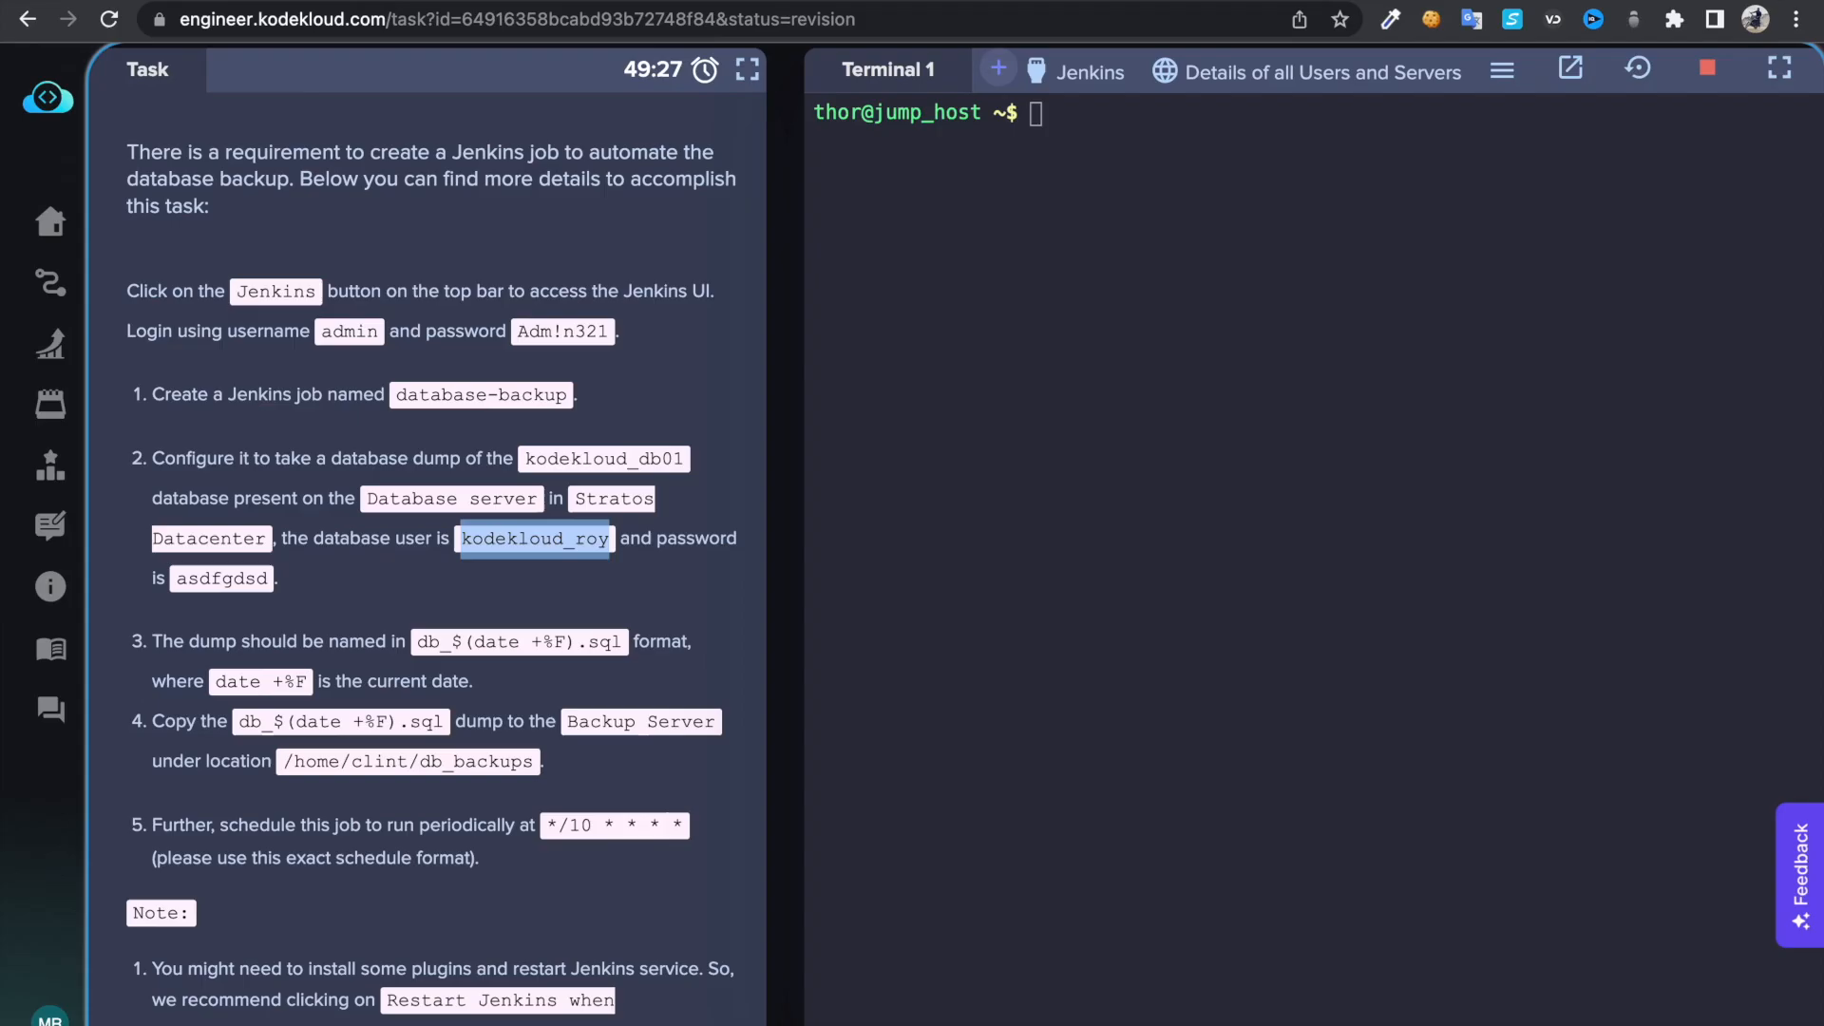
pyautogui.doubleClick(220, 578)
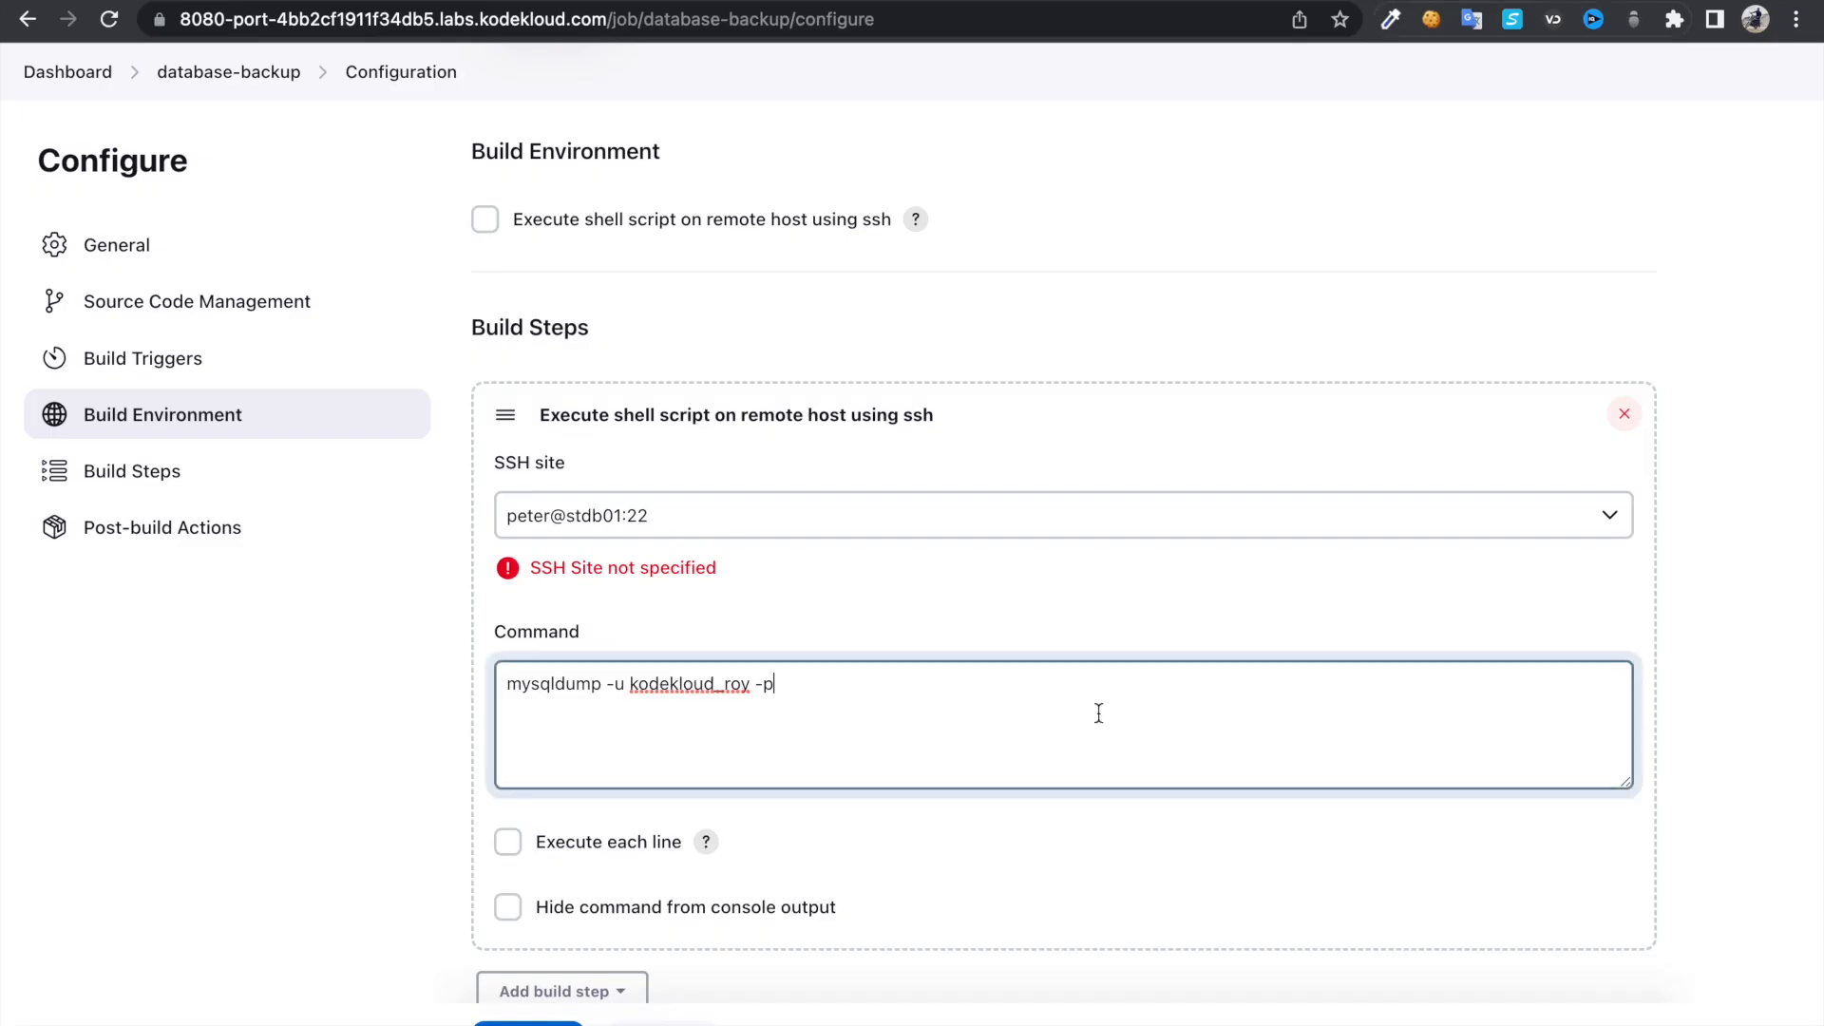
pyautogui.moveTo(781, 693)
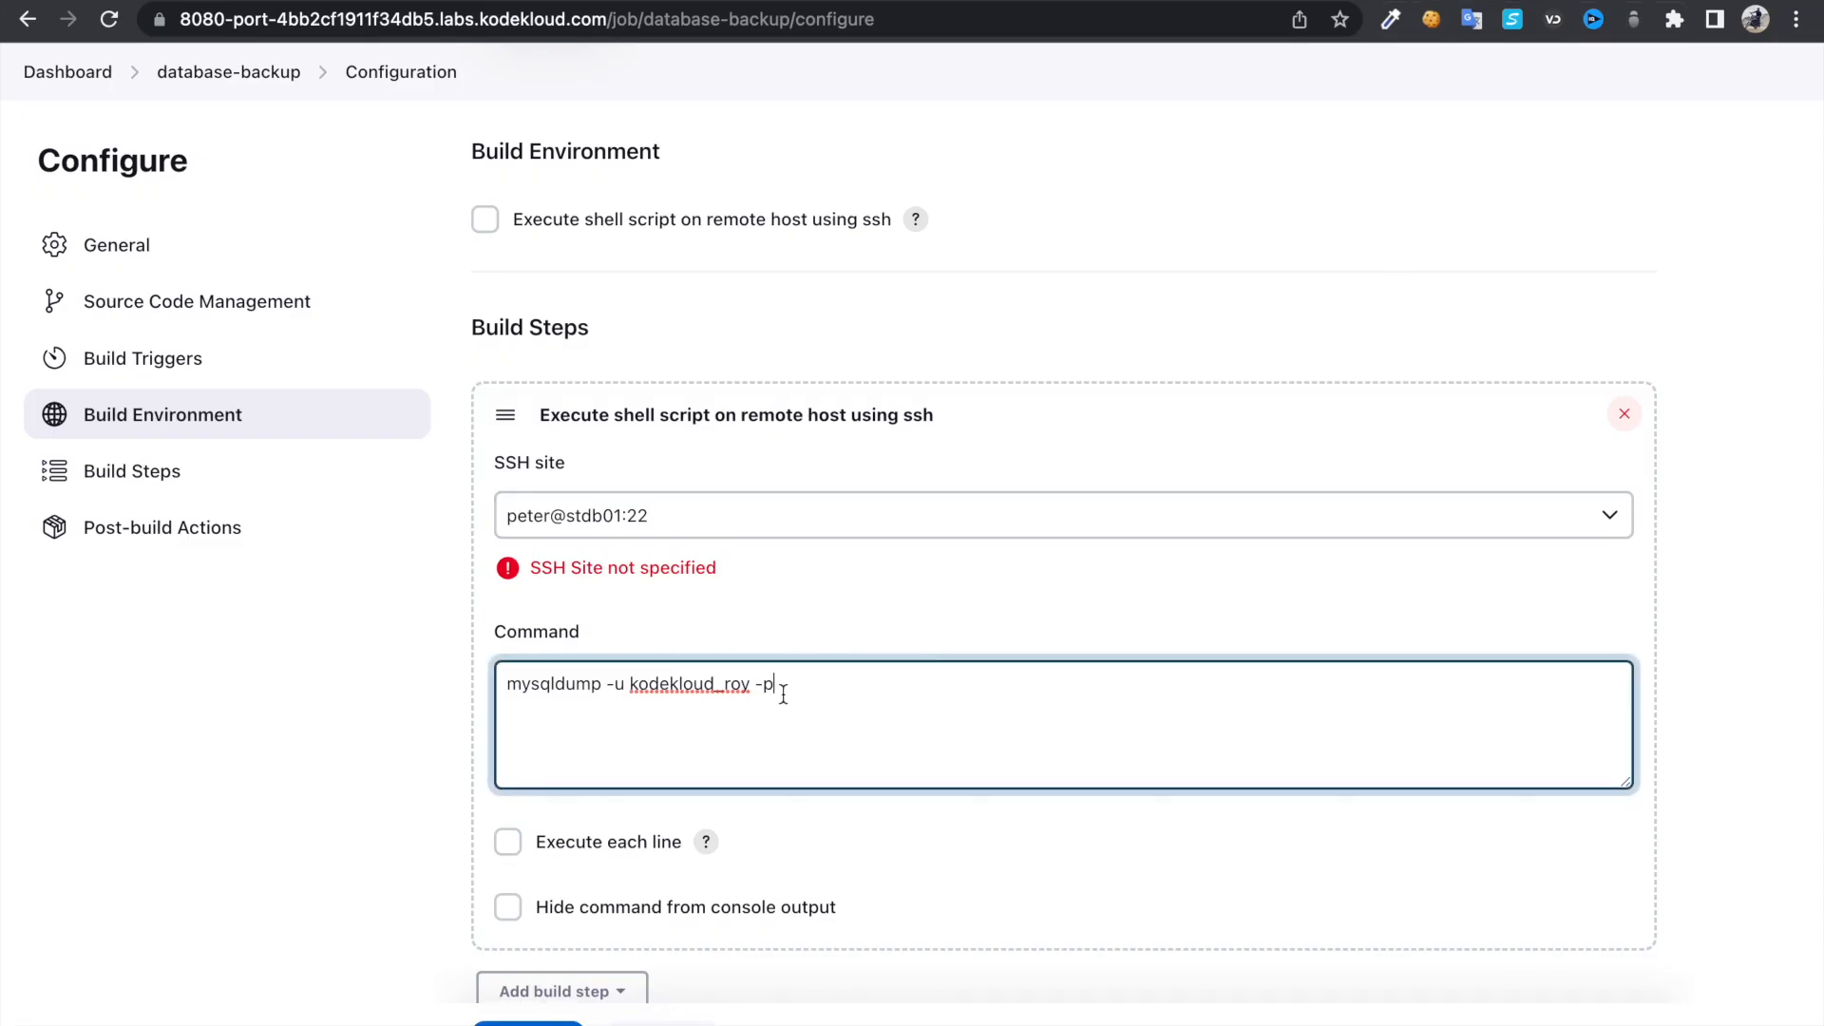
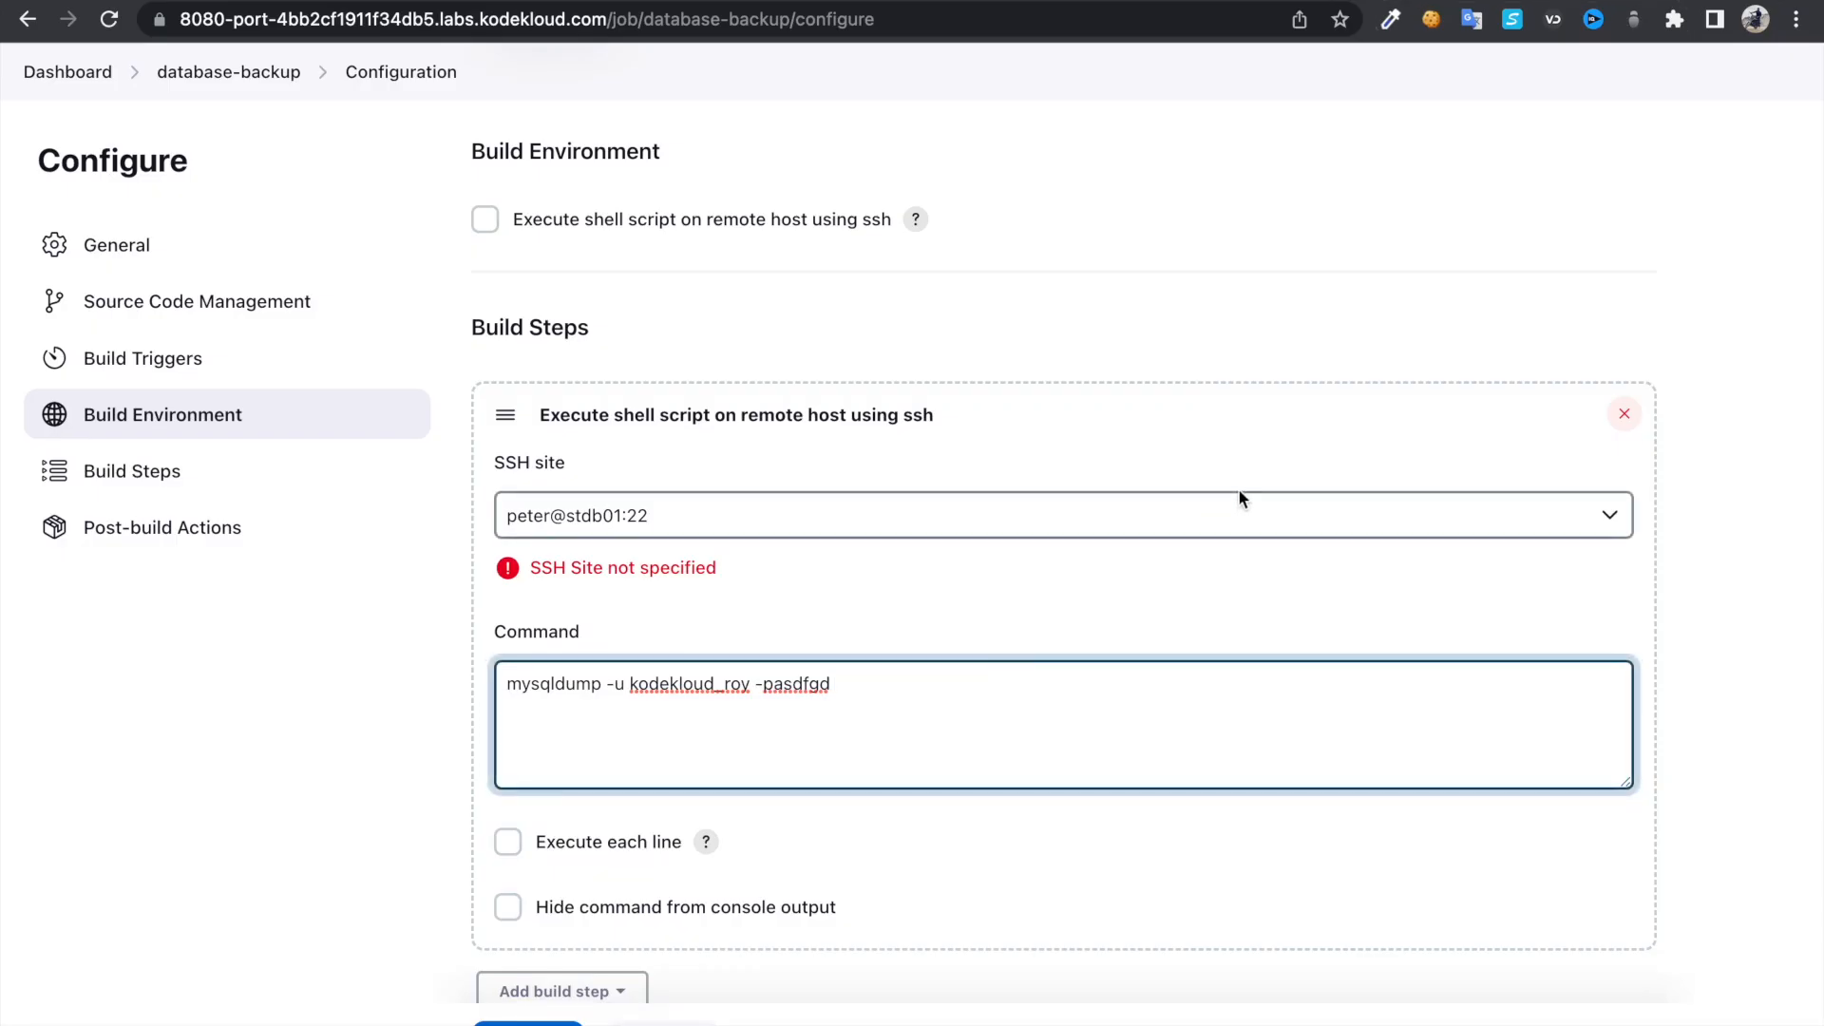
# - Complete the dump of kodekloud_db01 into db_$(date +%F).sql
pyautogui.write('kodekloud_db01')
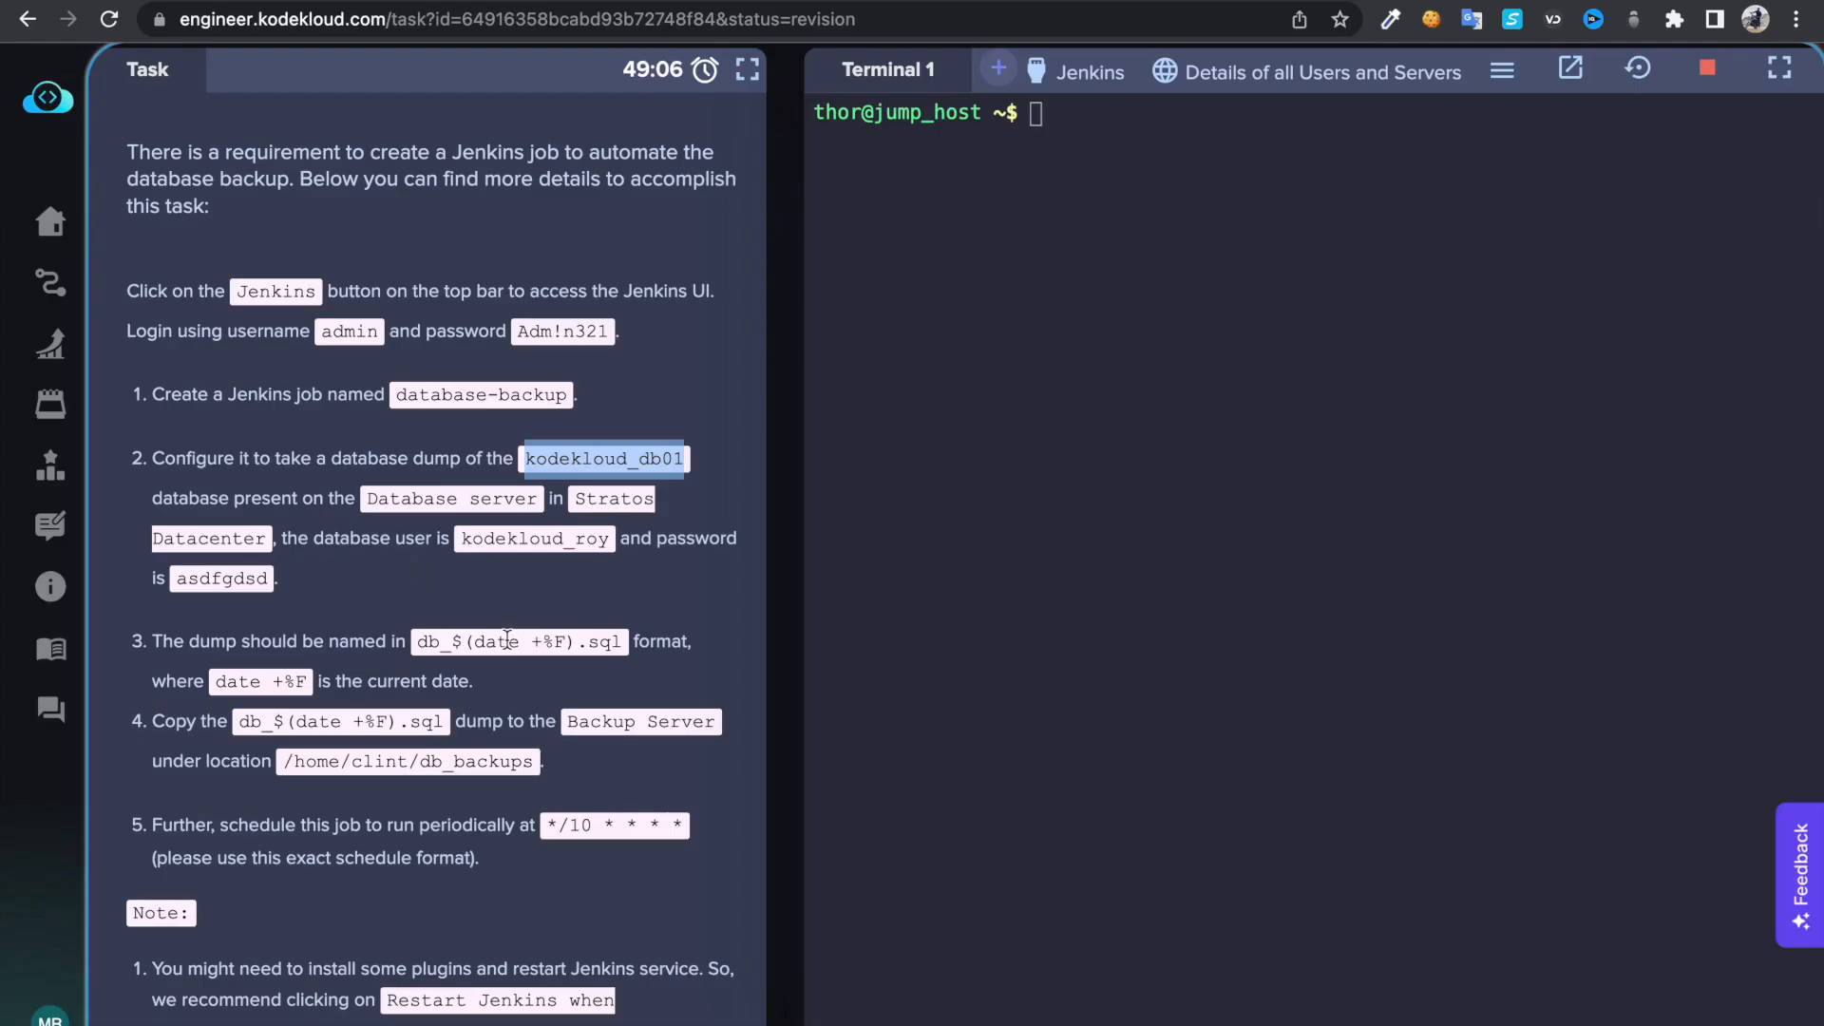
pyautogui.doubleClick(516, 640)
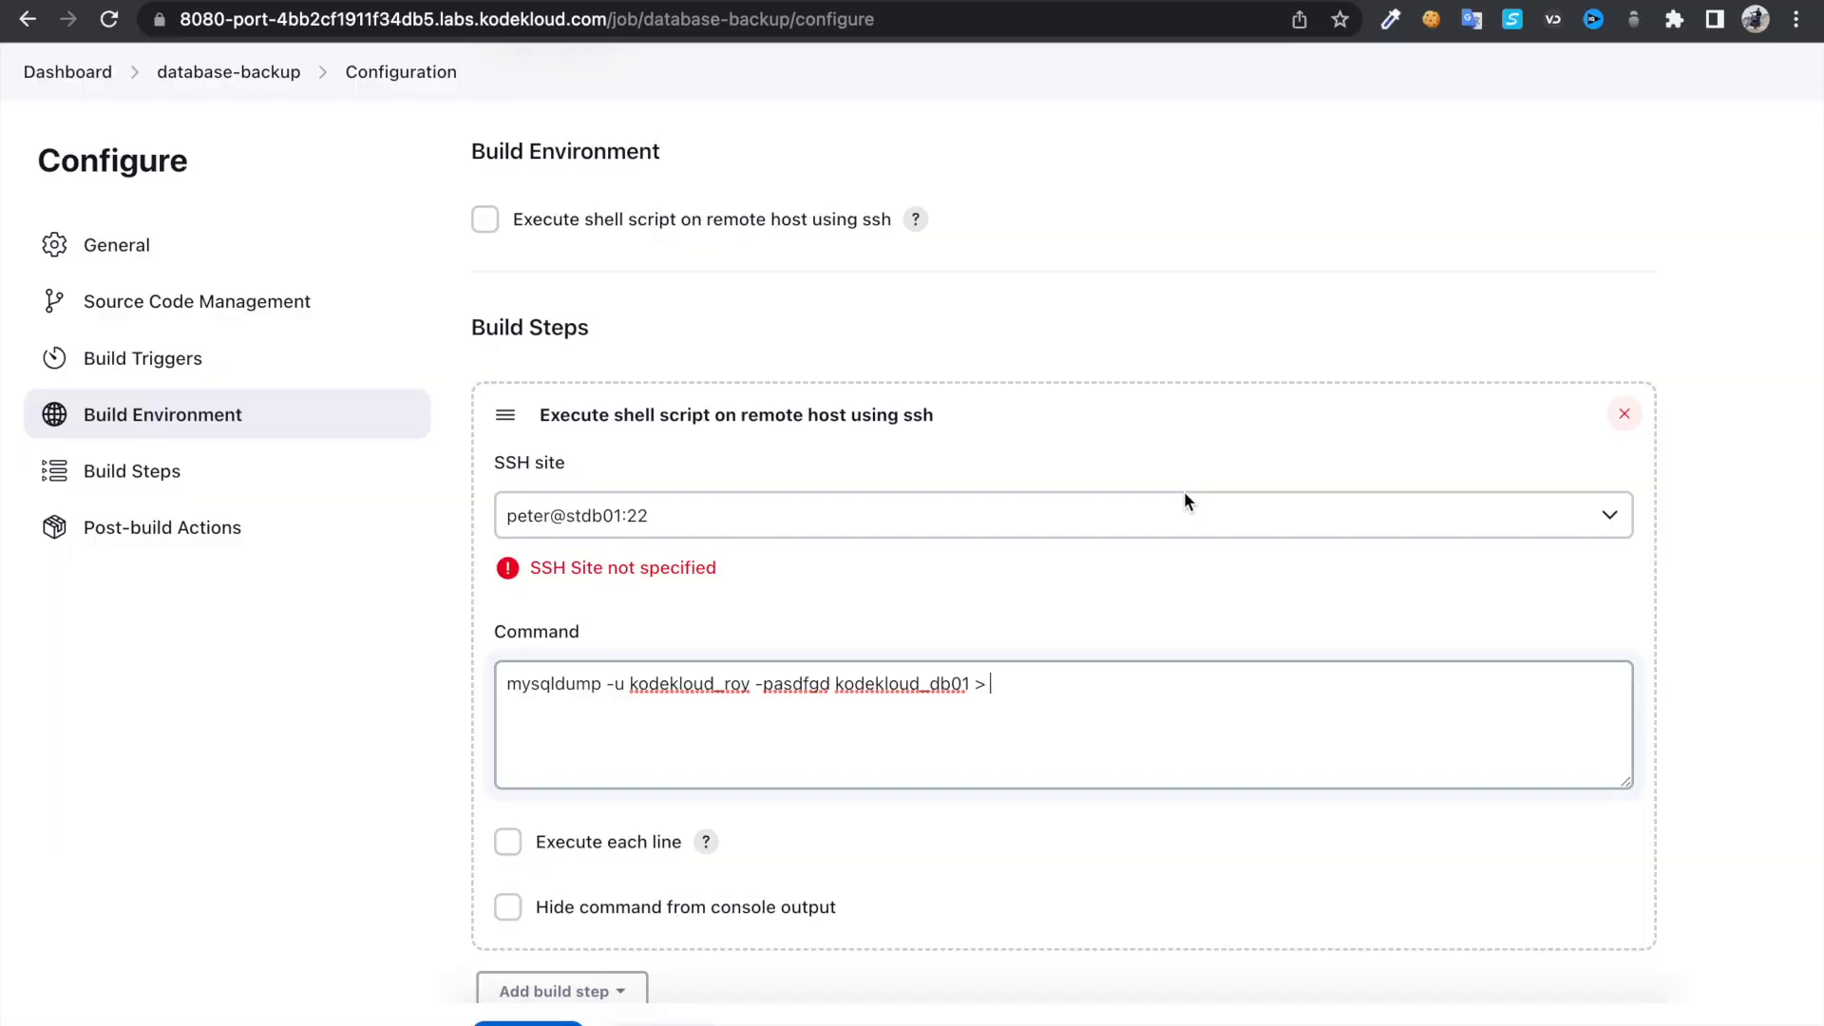
pyautogui.write('db_$(date +%F).sql')
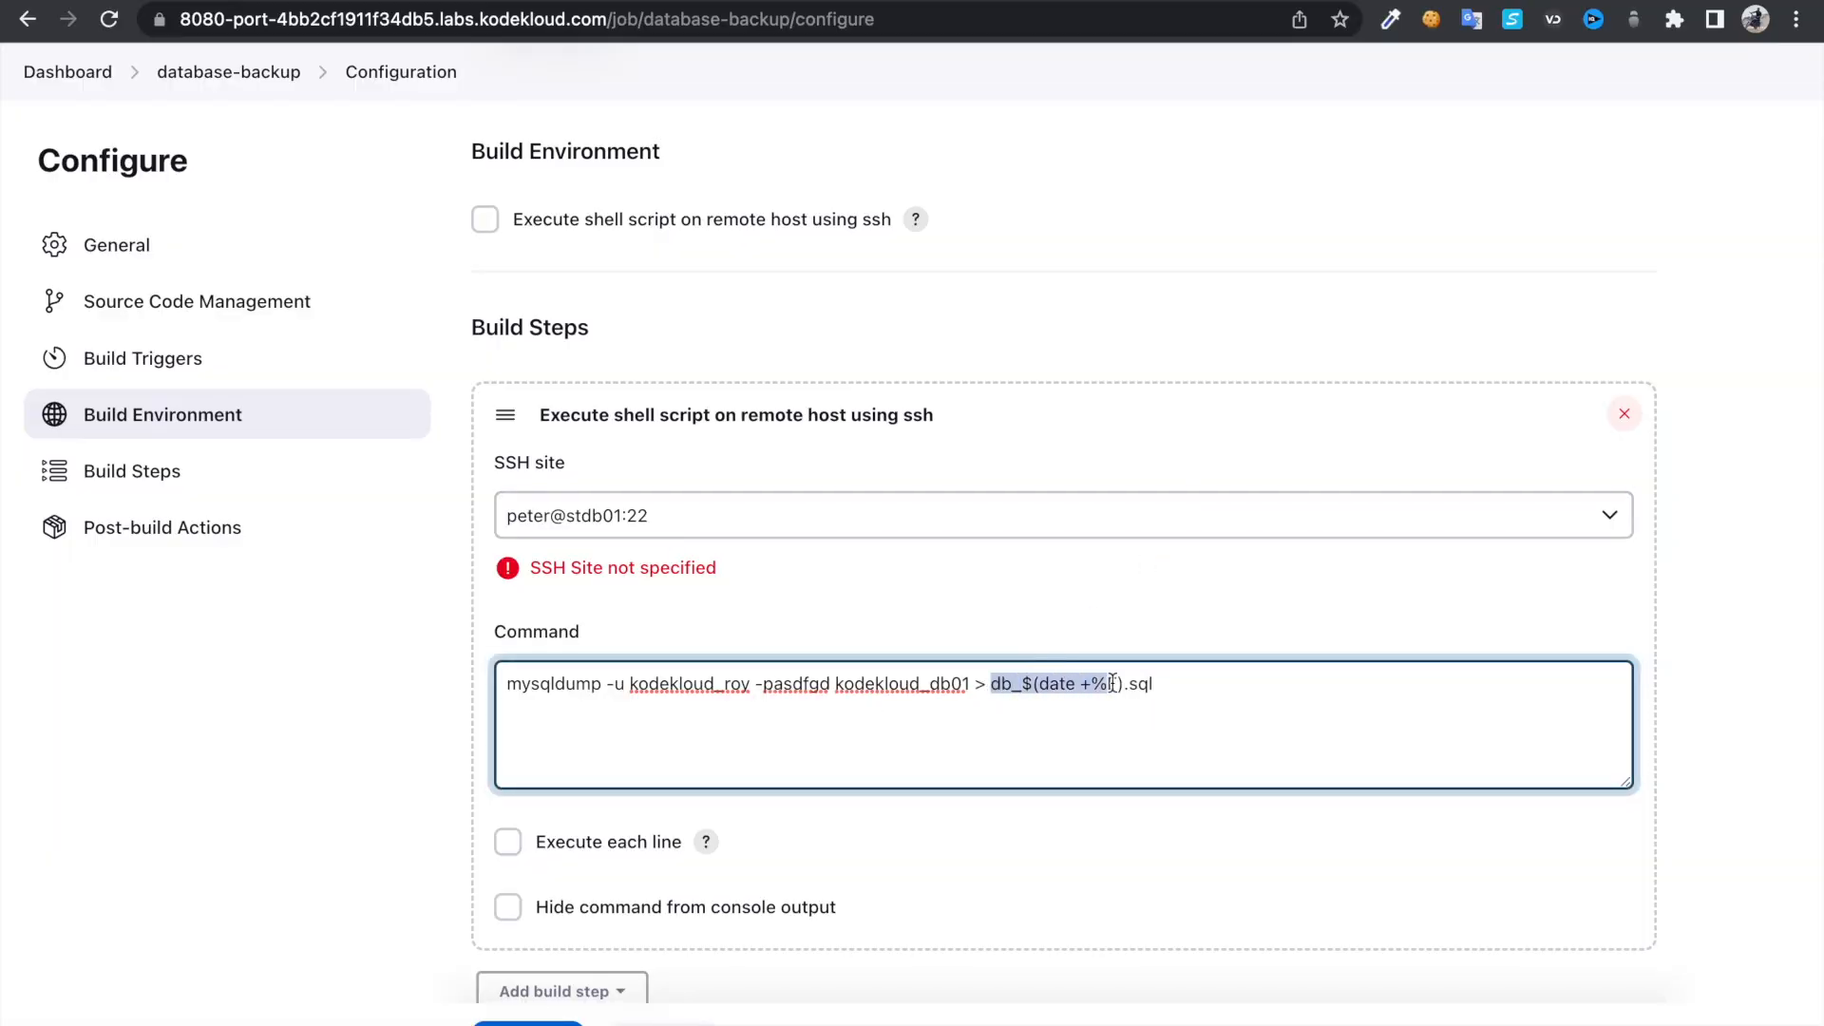
pyautogui.write('F')
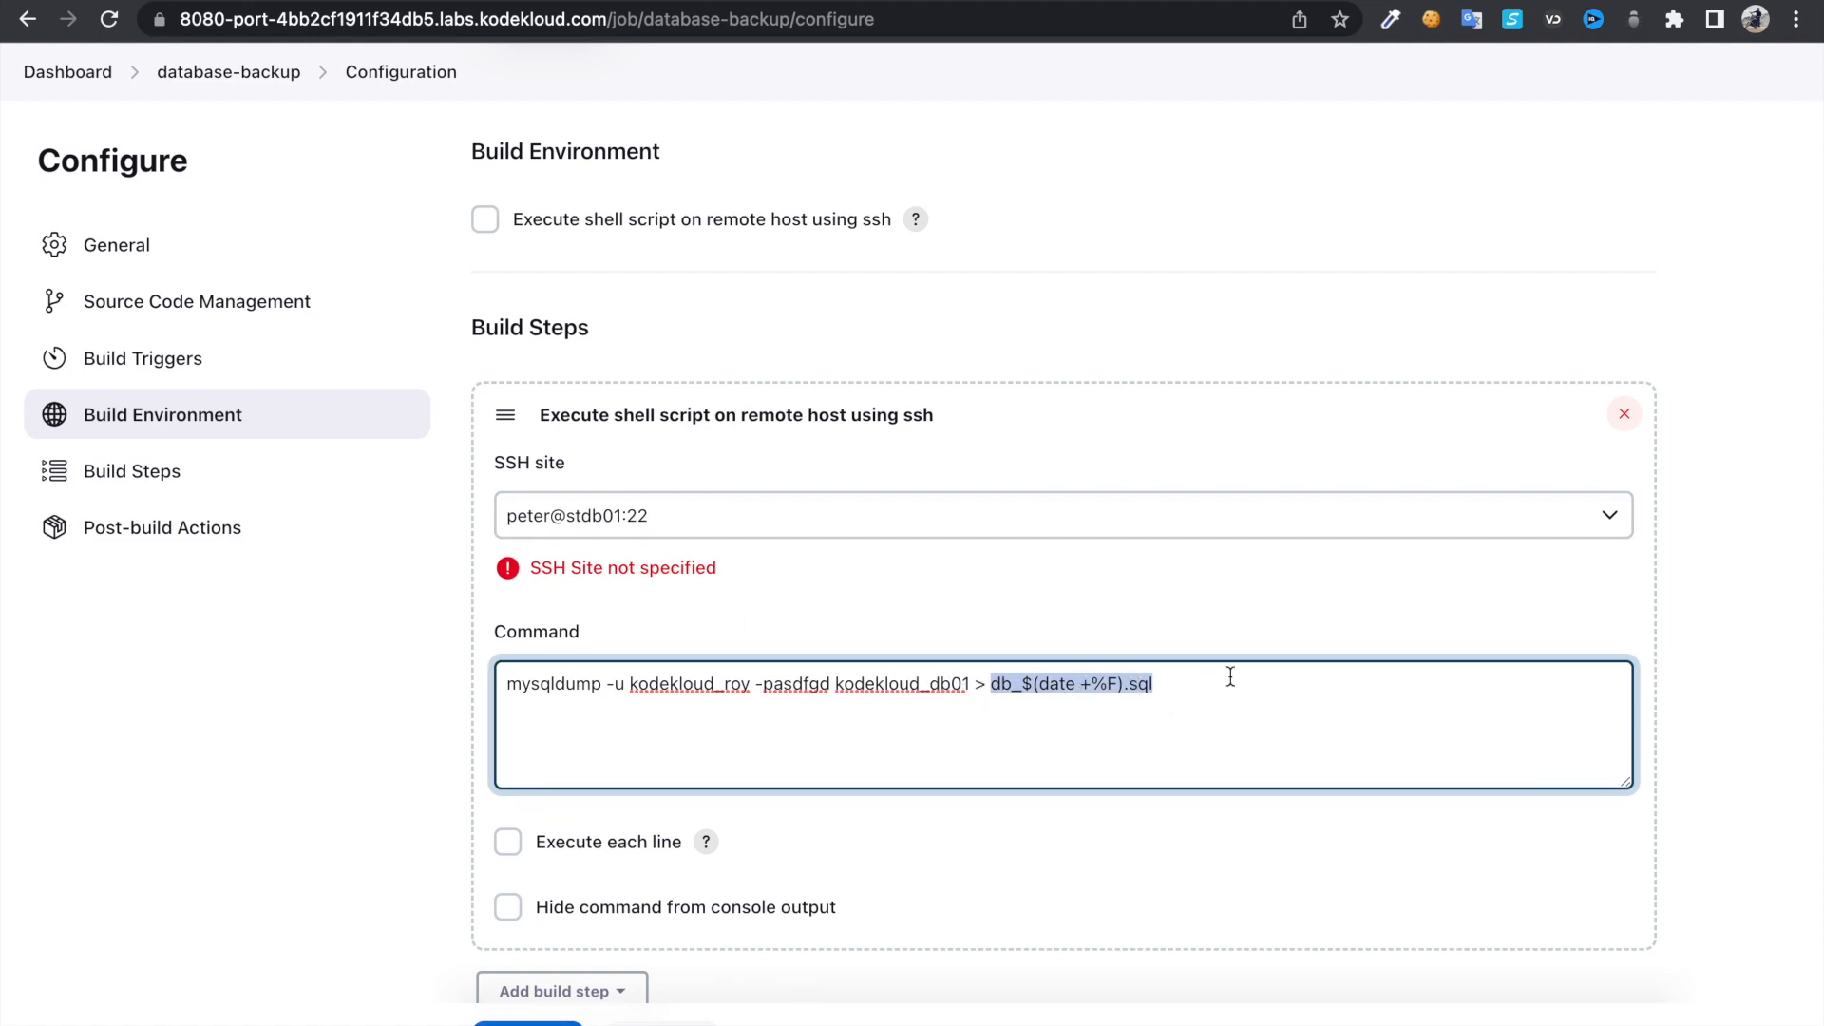
pyautogui.scroll(-3)
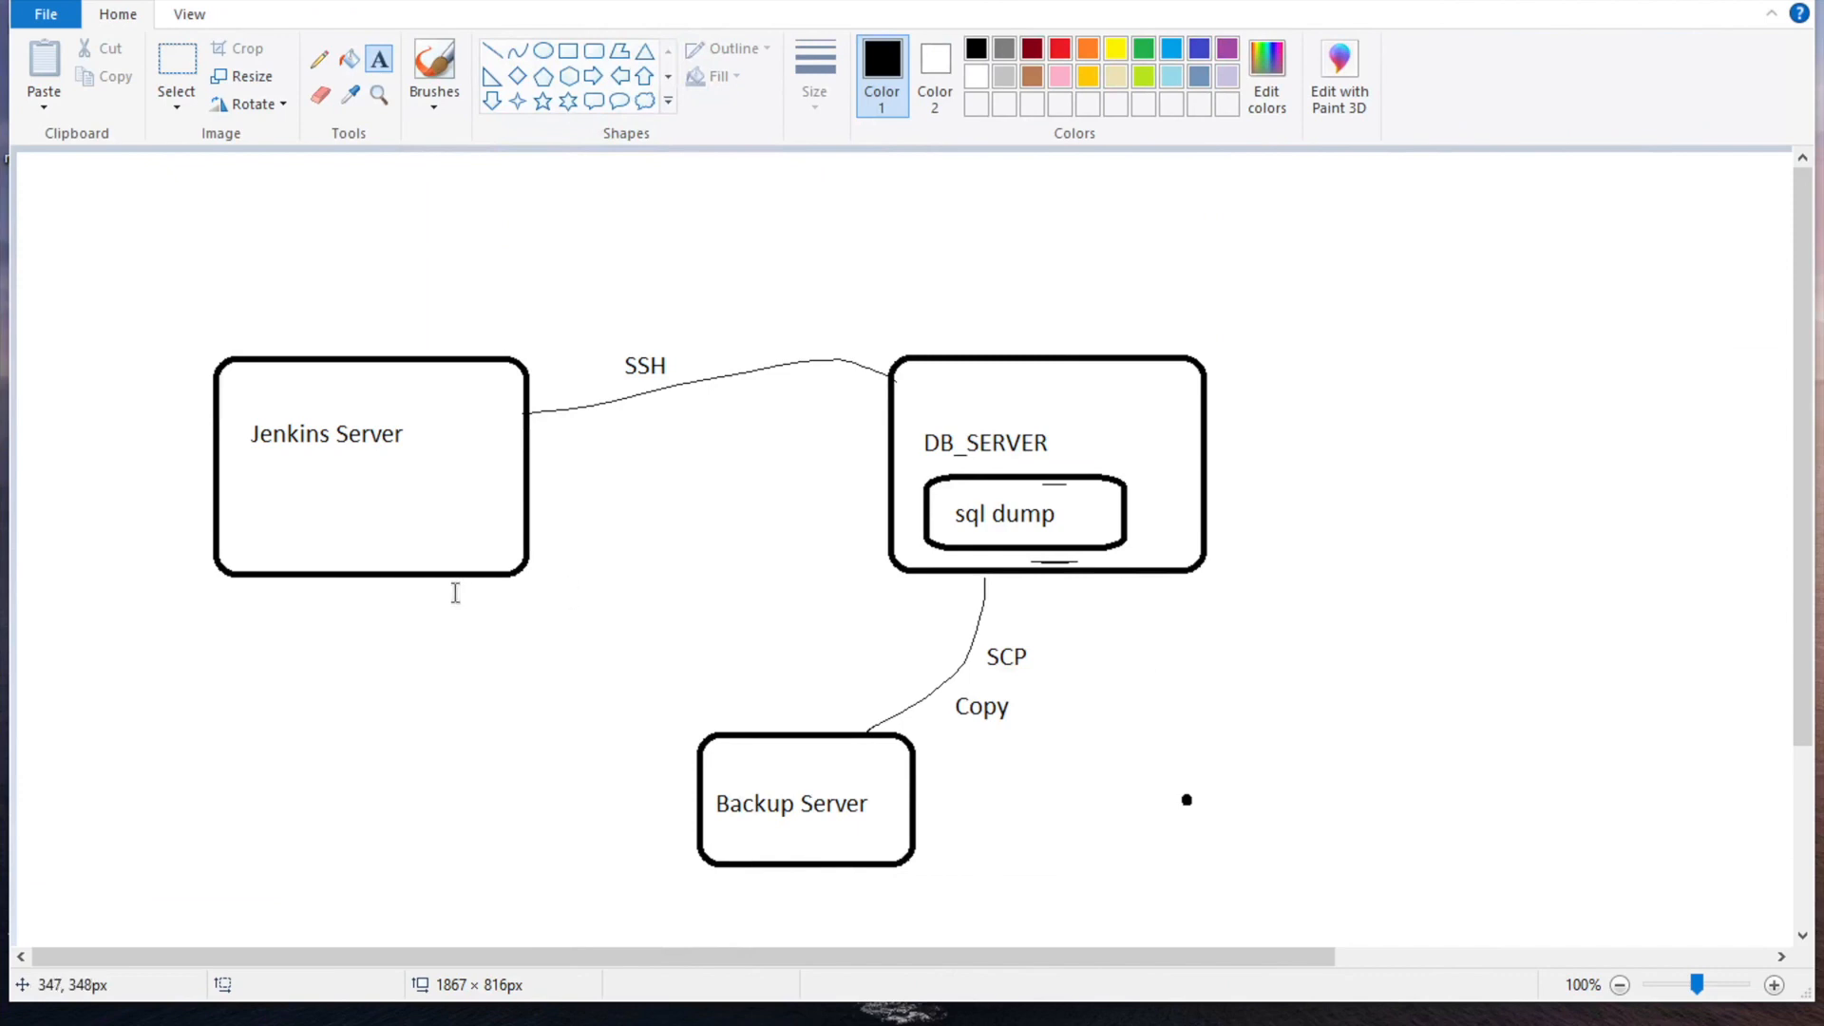
pyautogui.moveTo(993, 545)
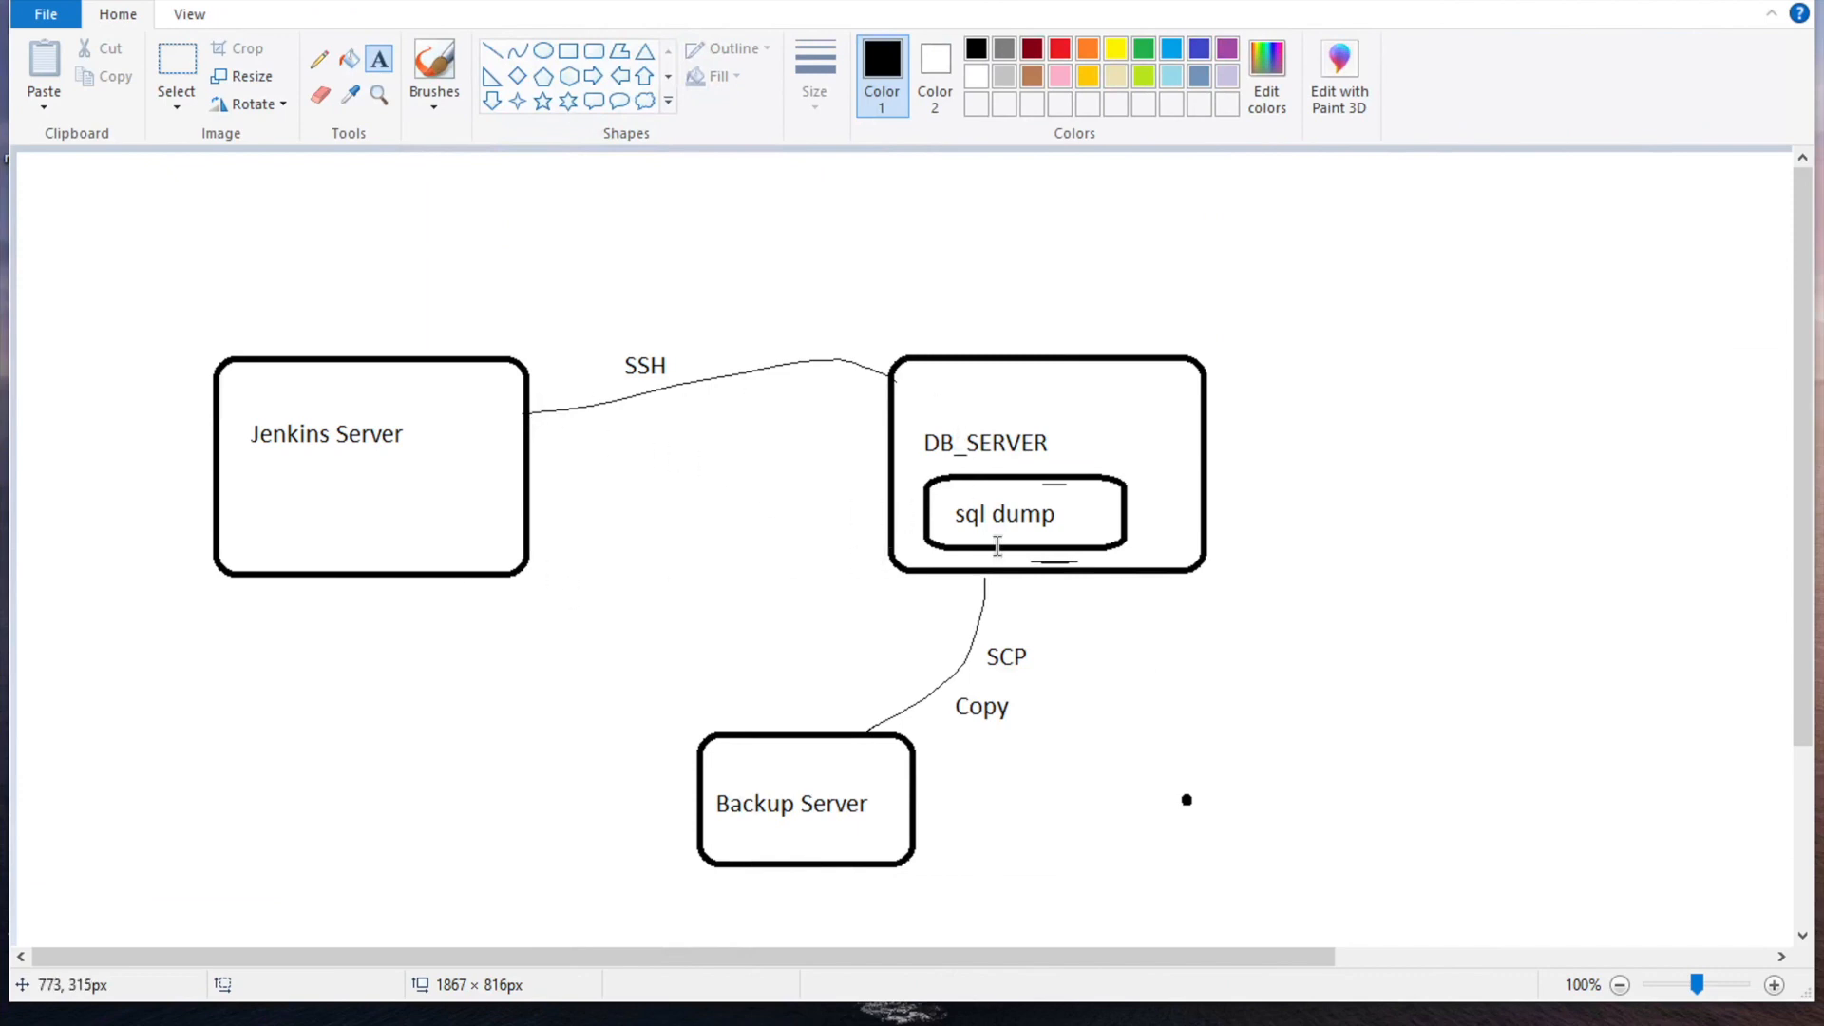
pyautogui.moveTo(944, 427)
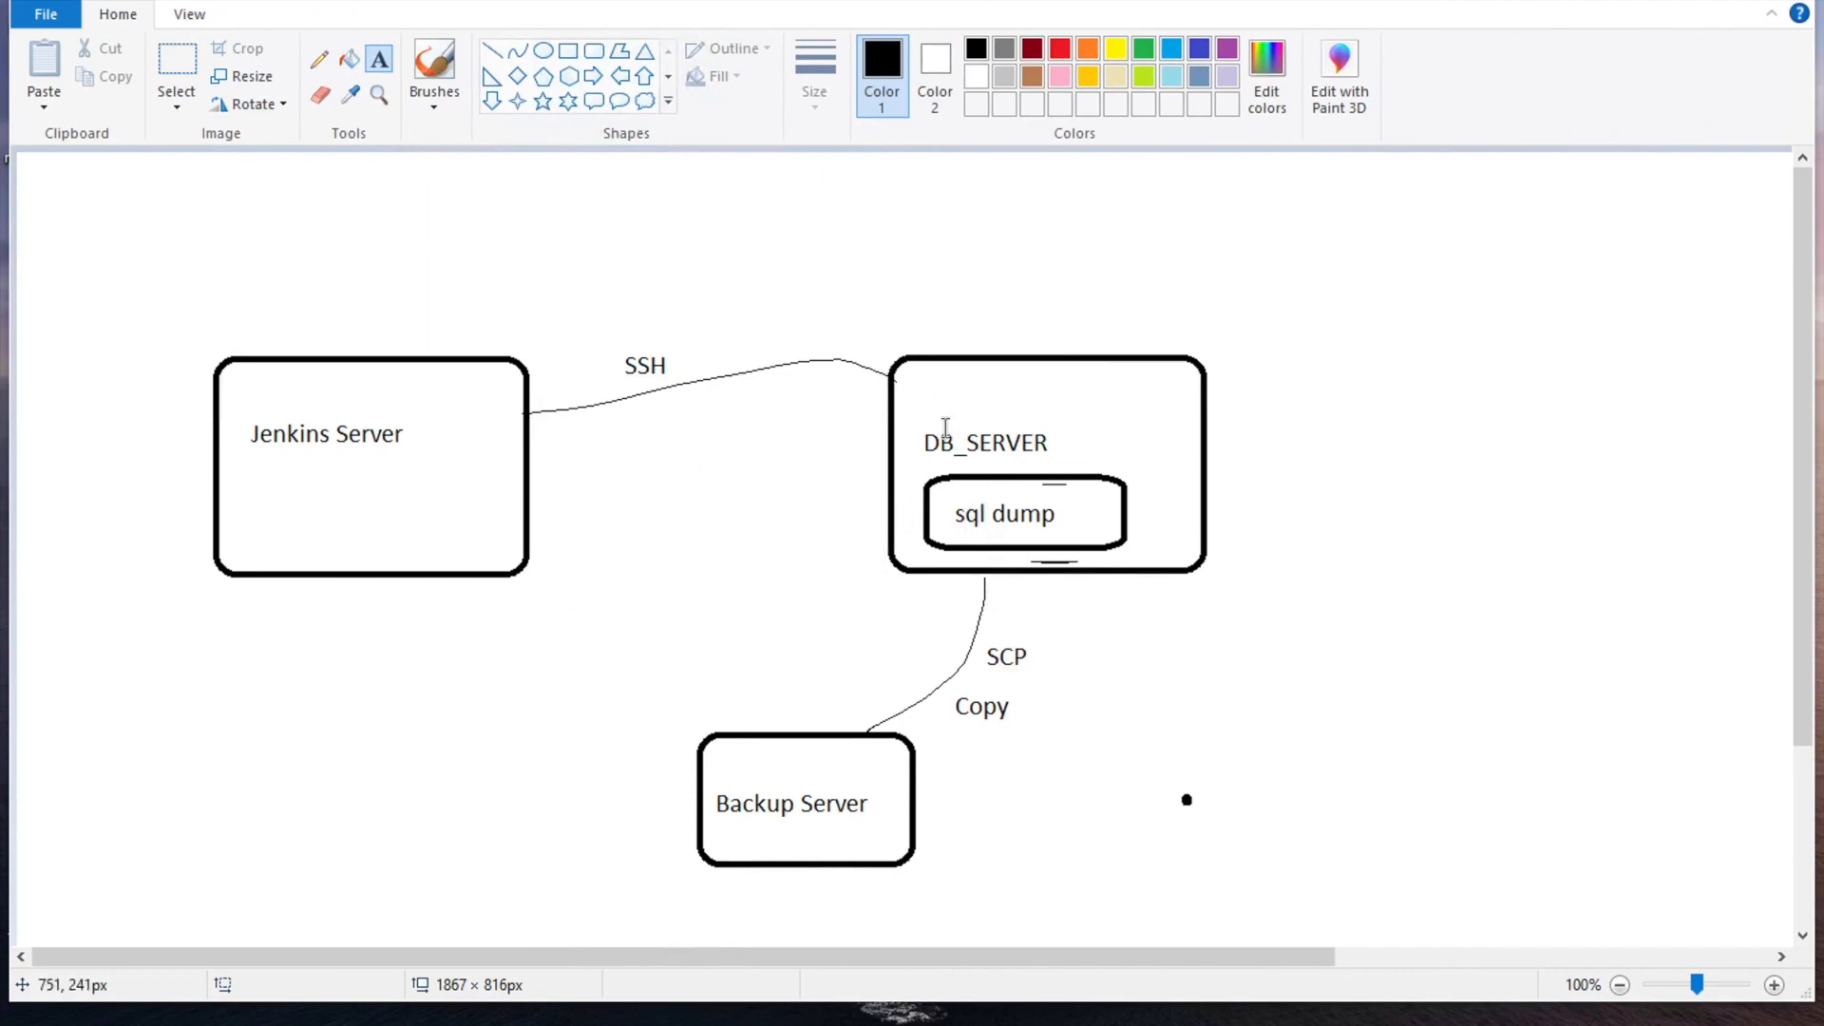
pyautogui.moveTo(998, 566)
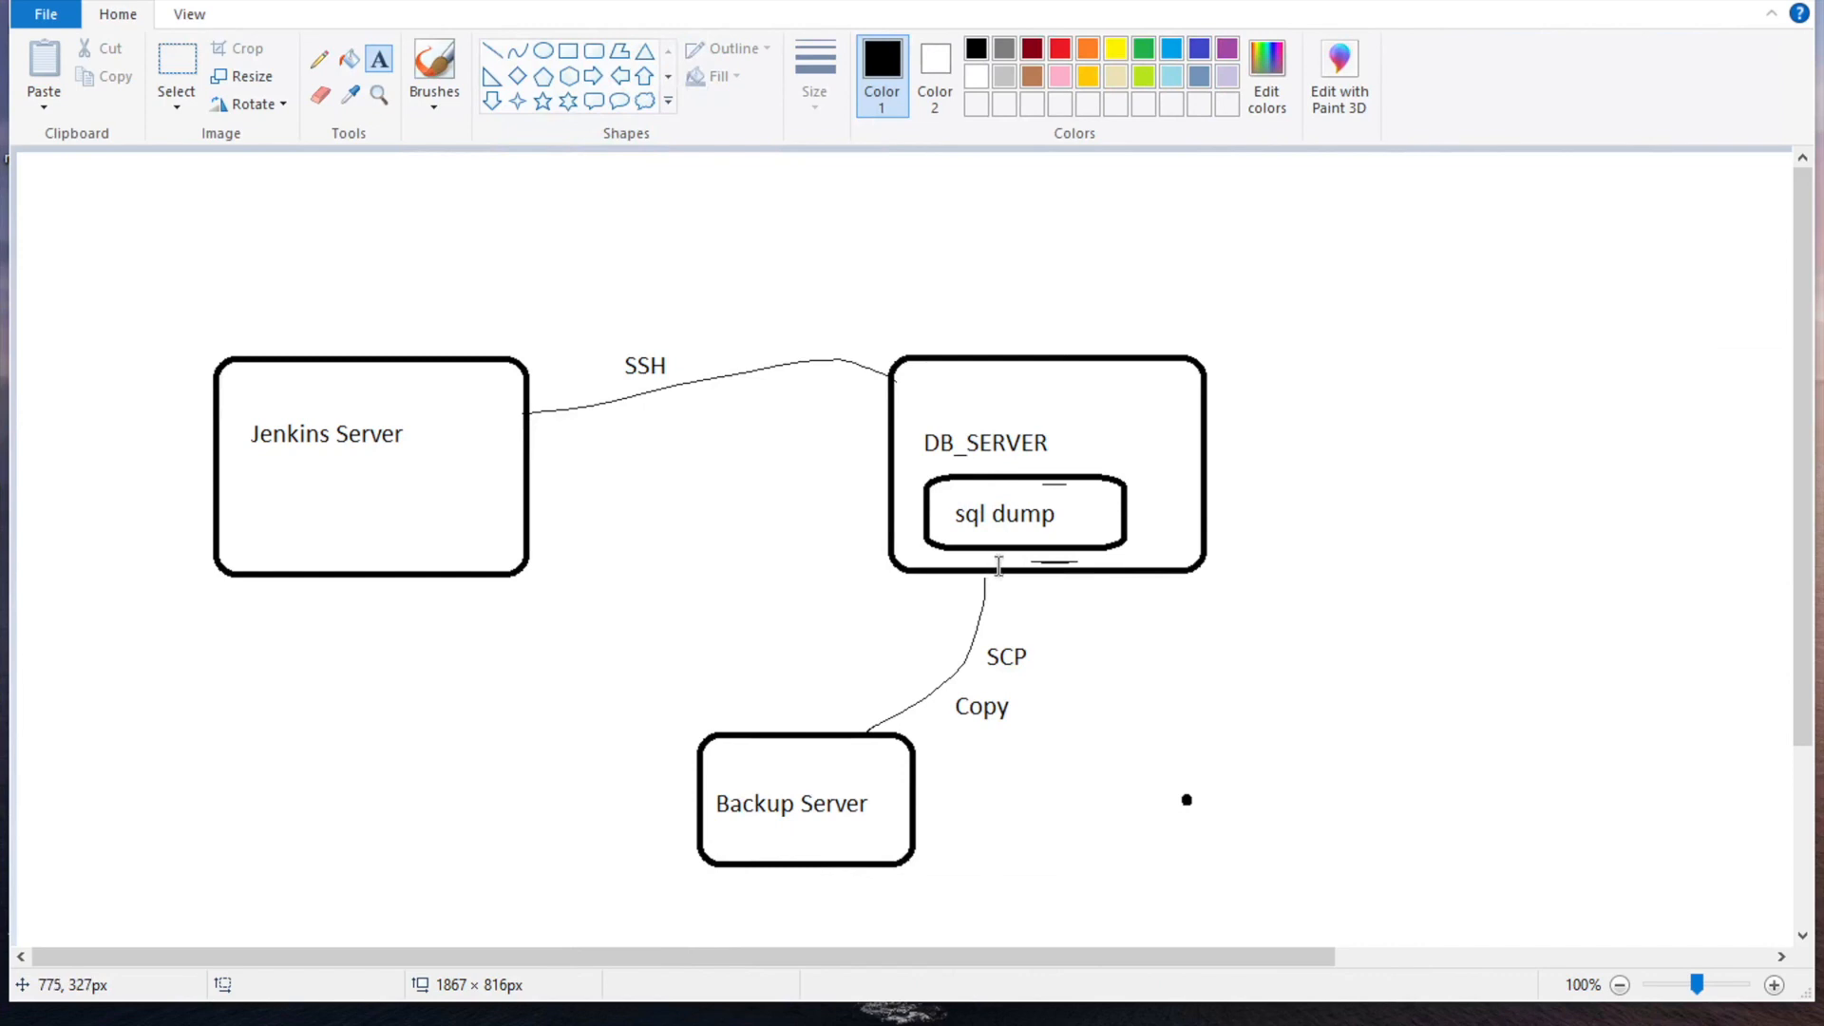
pyautogui.moveTo(1003, 583)
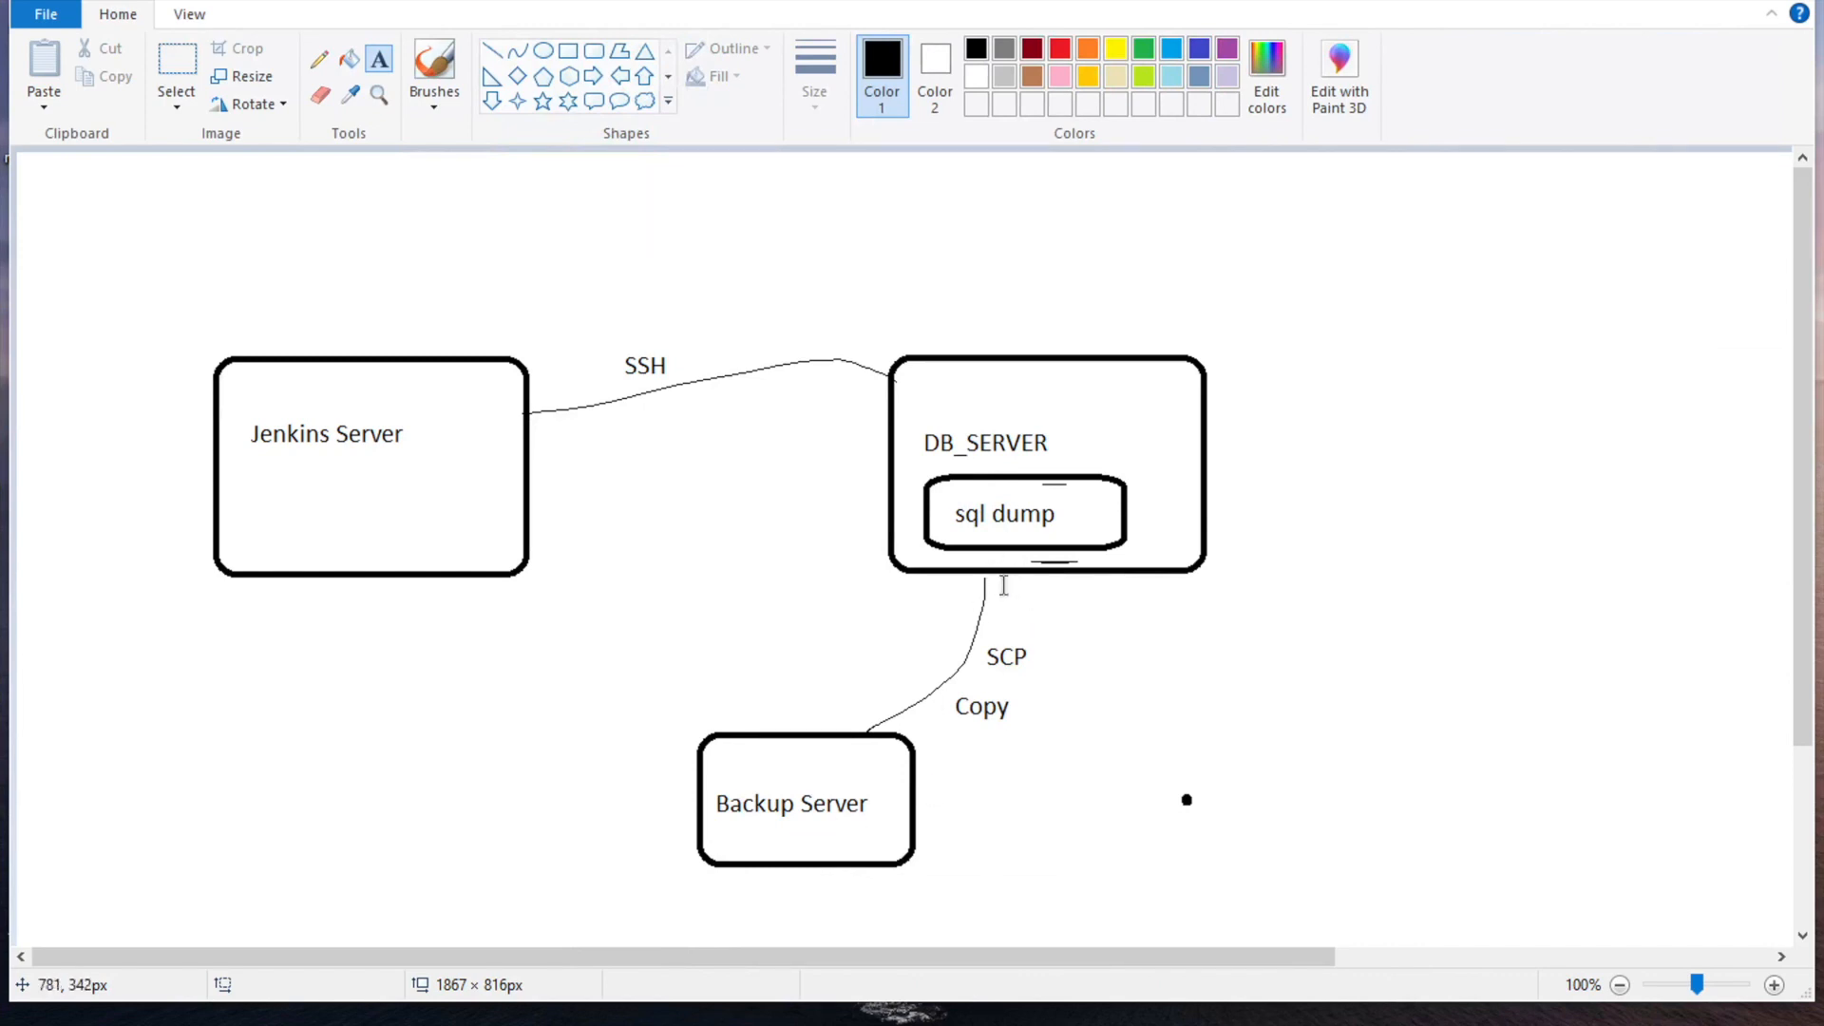
pyautogui.moveTo(900, 781)
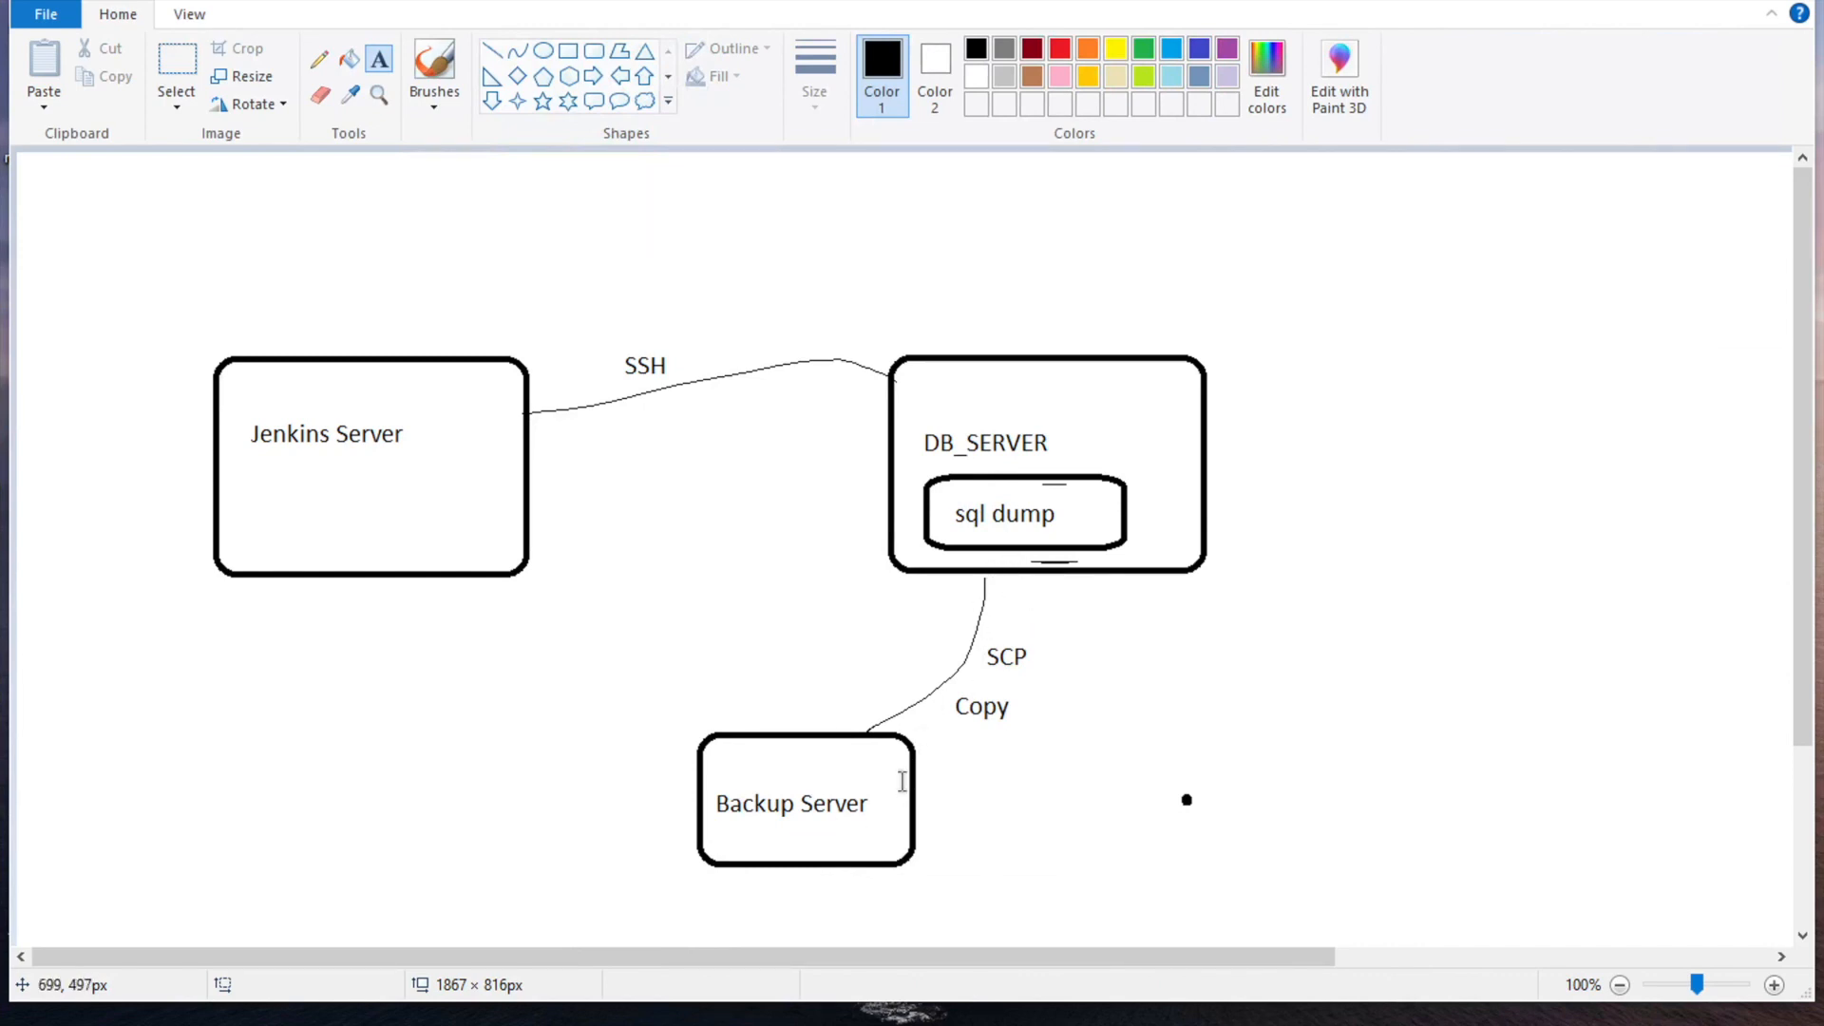
pyautogui.moveTo(906, 770)
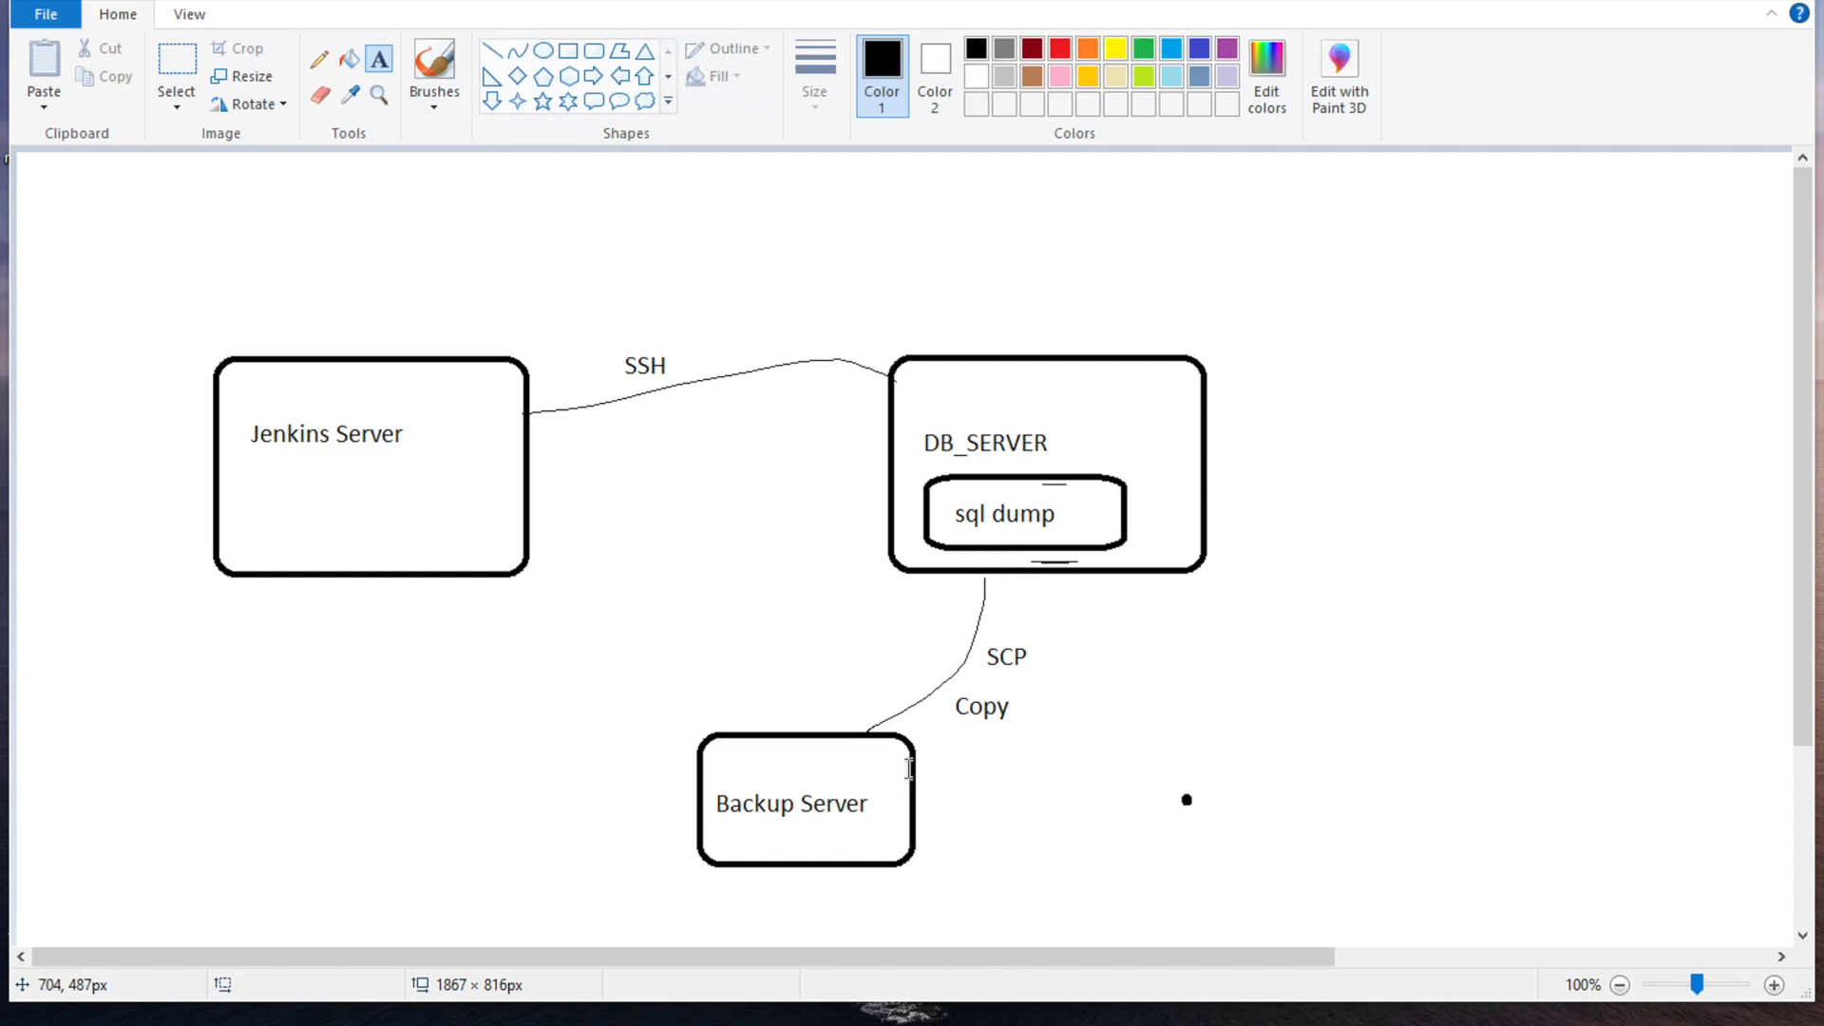
pyautogui.moveTo(1005, 625)
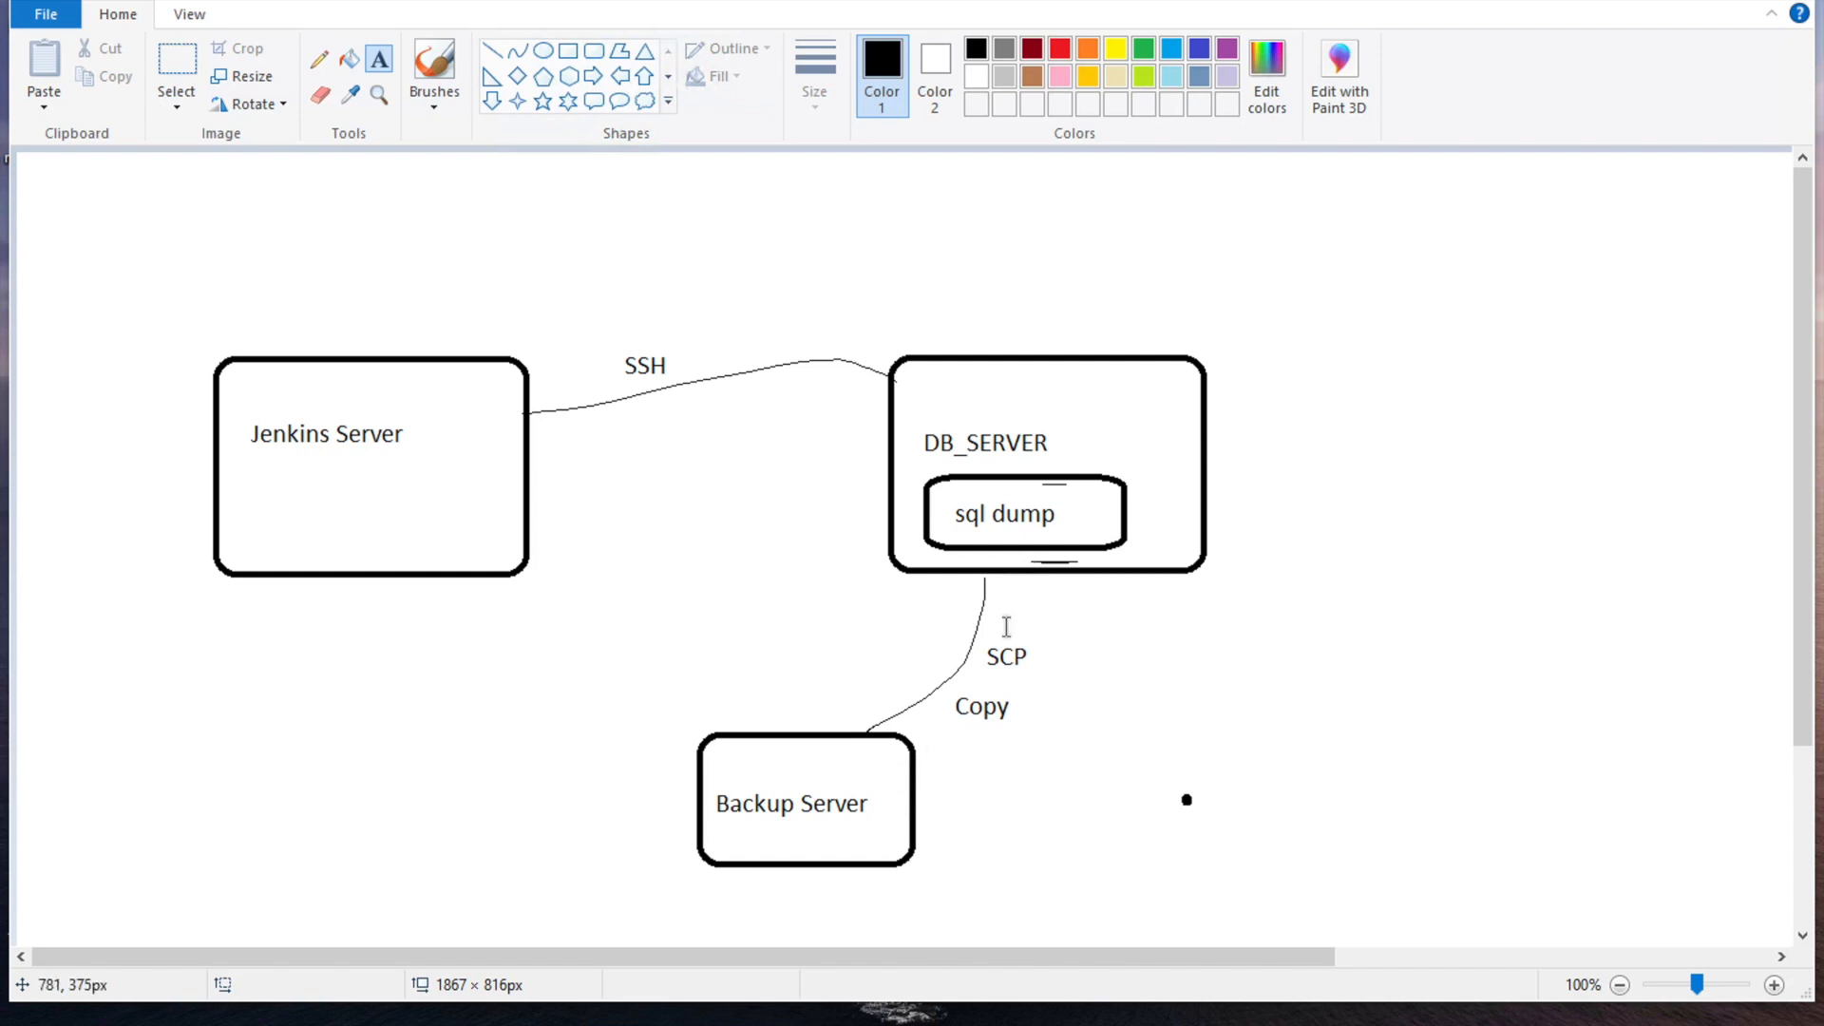
pyautogui.moveTo(858, 785)
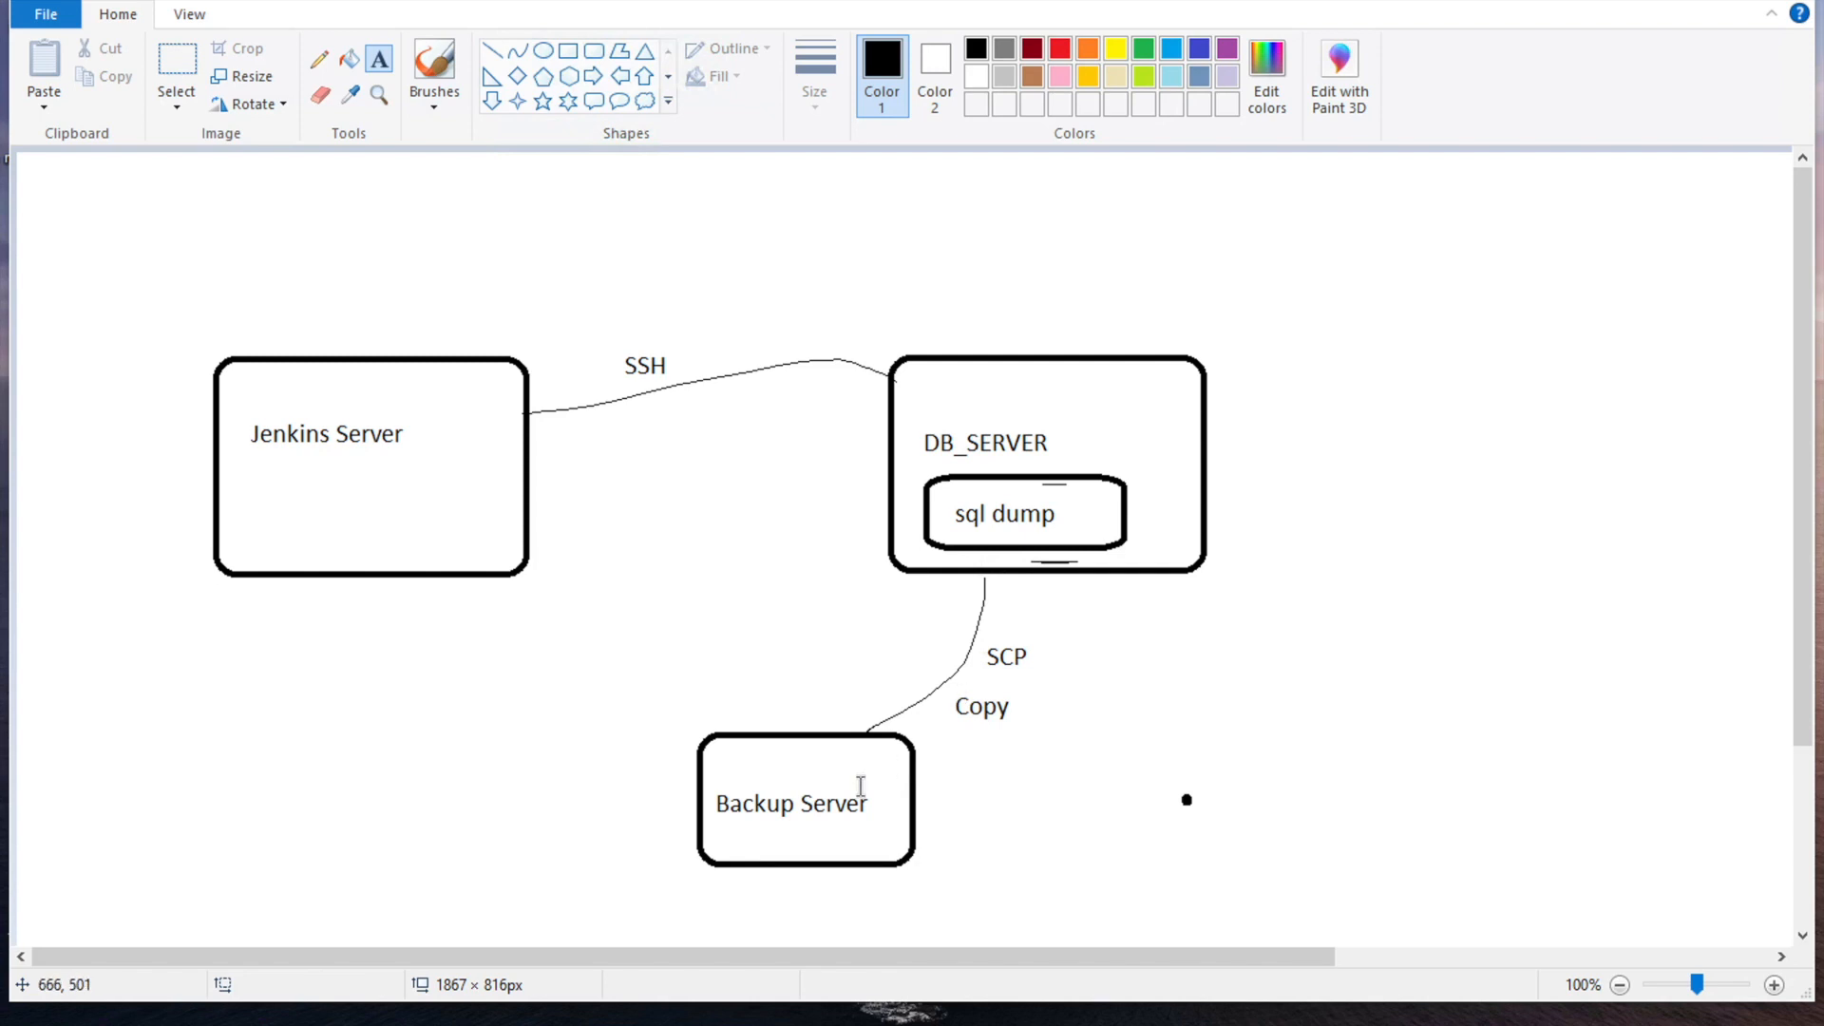
pyautogui.moveTo(1043, 547)
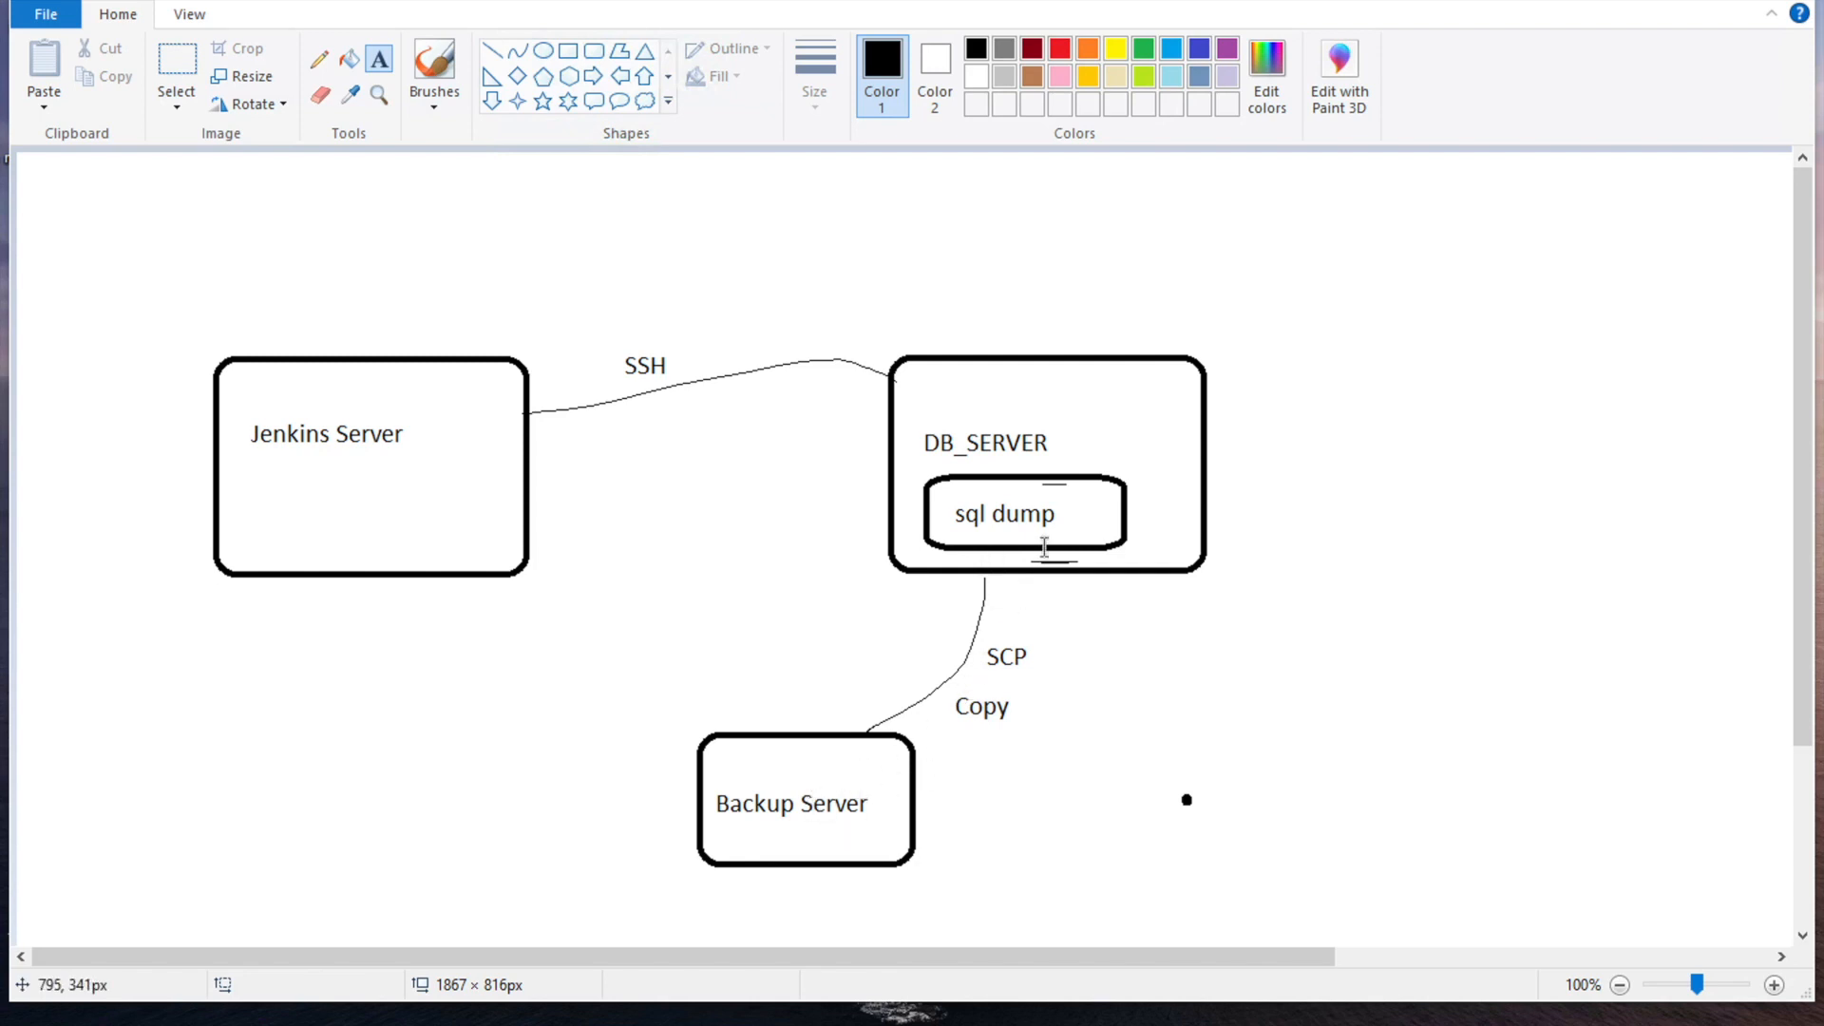
pyautogui.moveTo(879, 808)
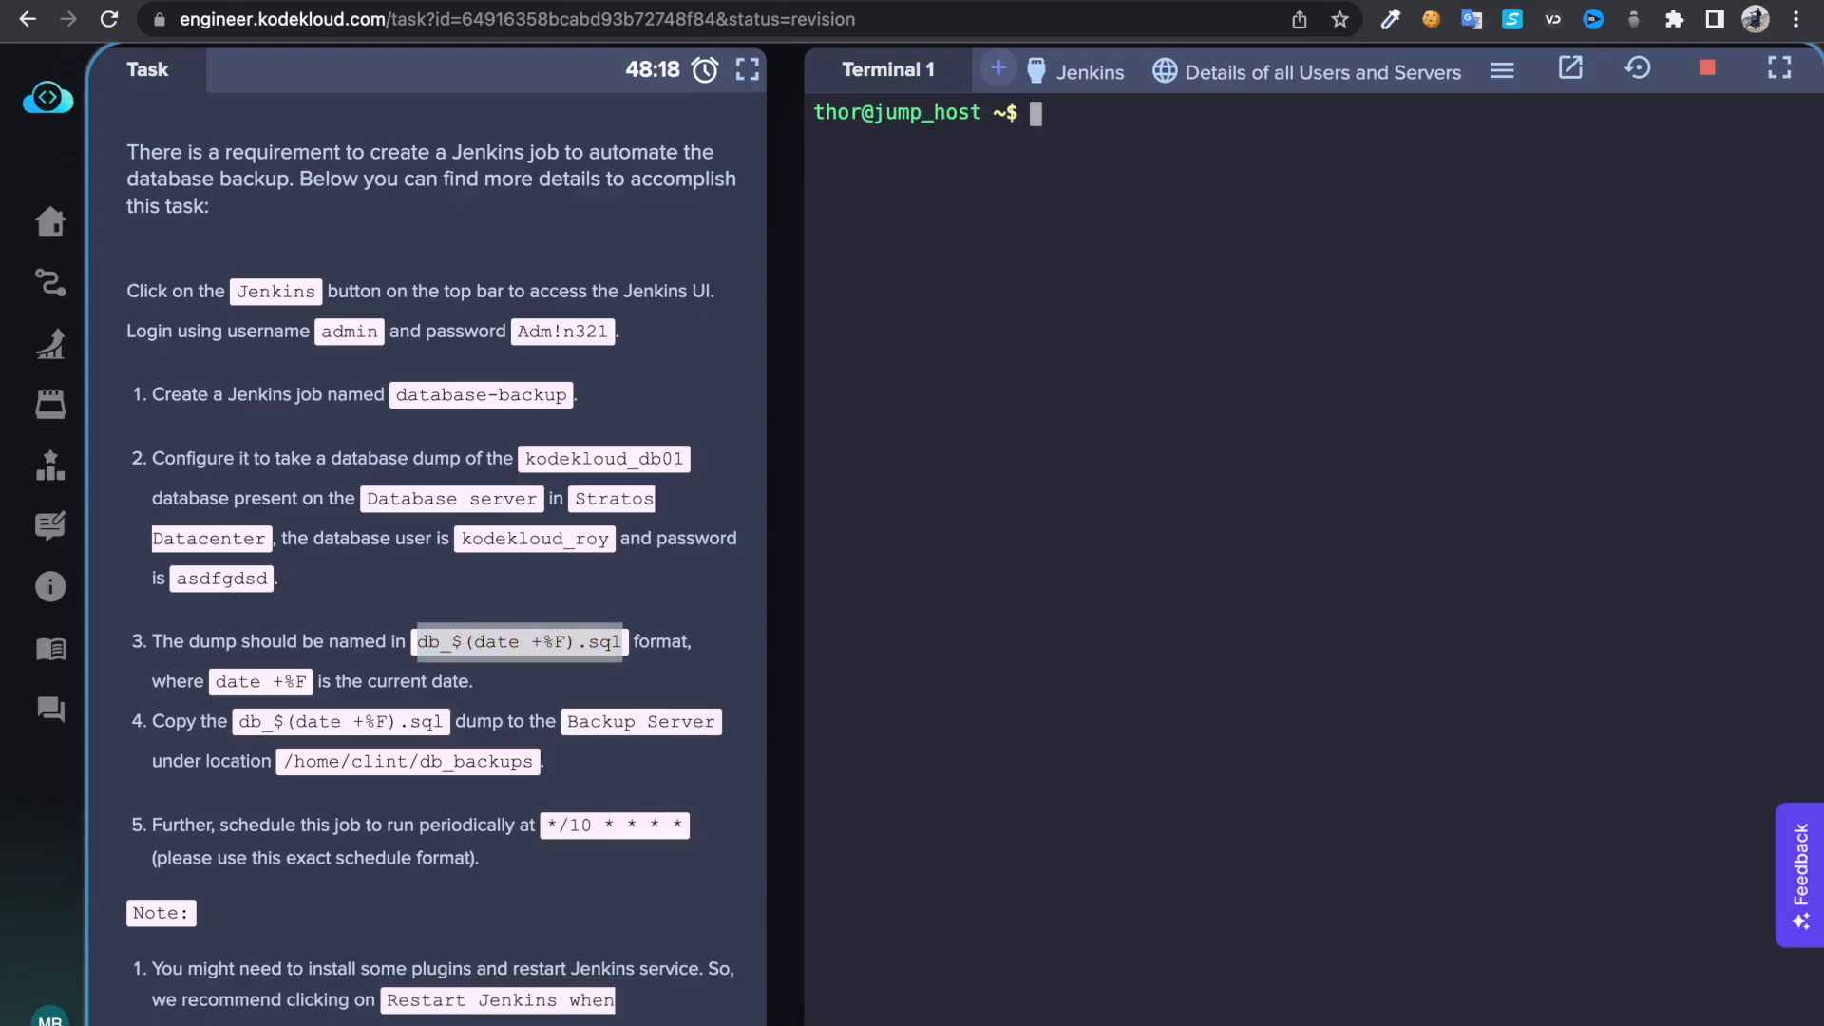
# - Log in as peter on stdb01 and generate an RSA key pair with default location and no passphrase
pyautogui.write('ssh')
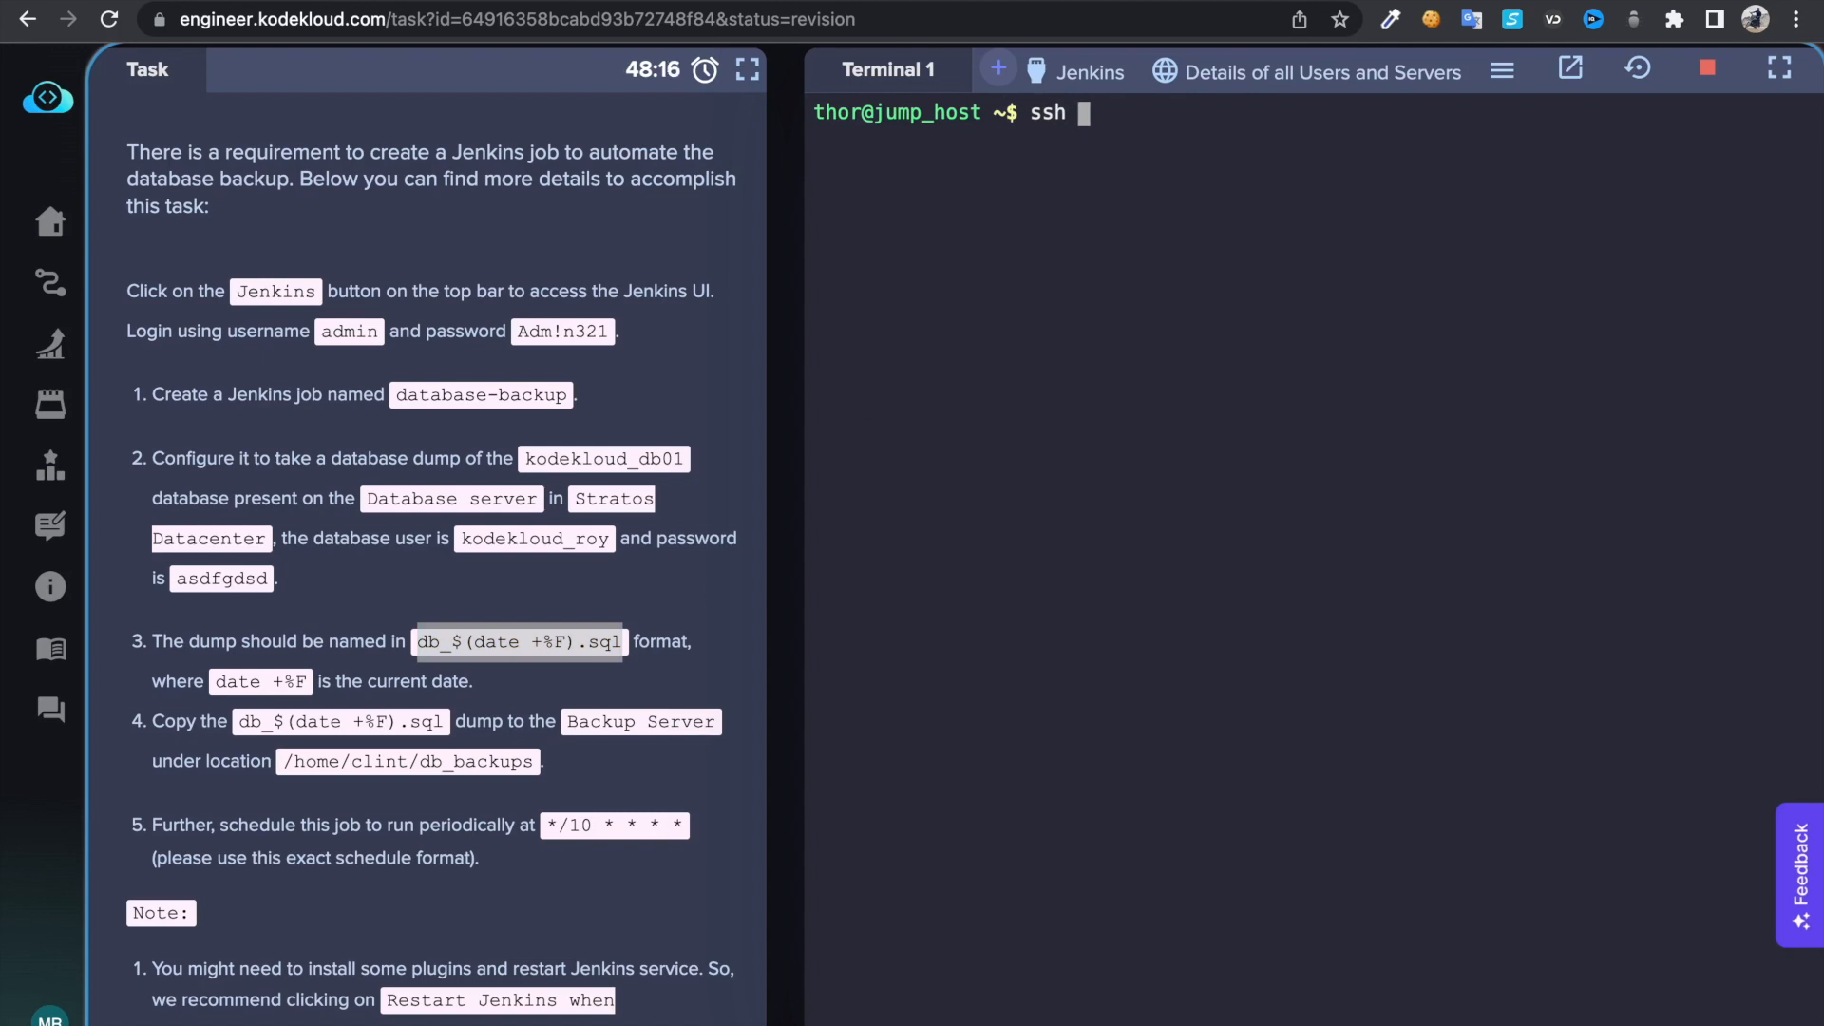
pyautogui.write('peter@stdb01')
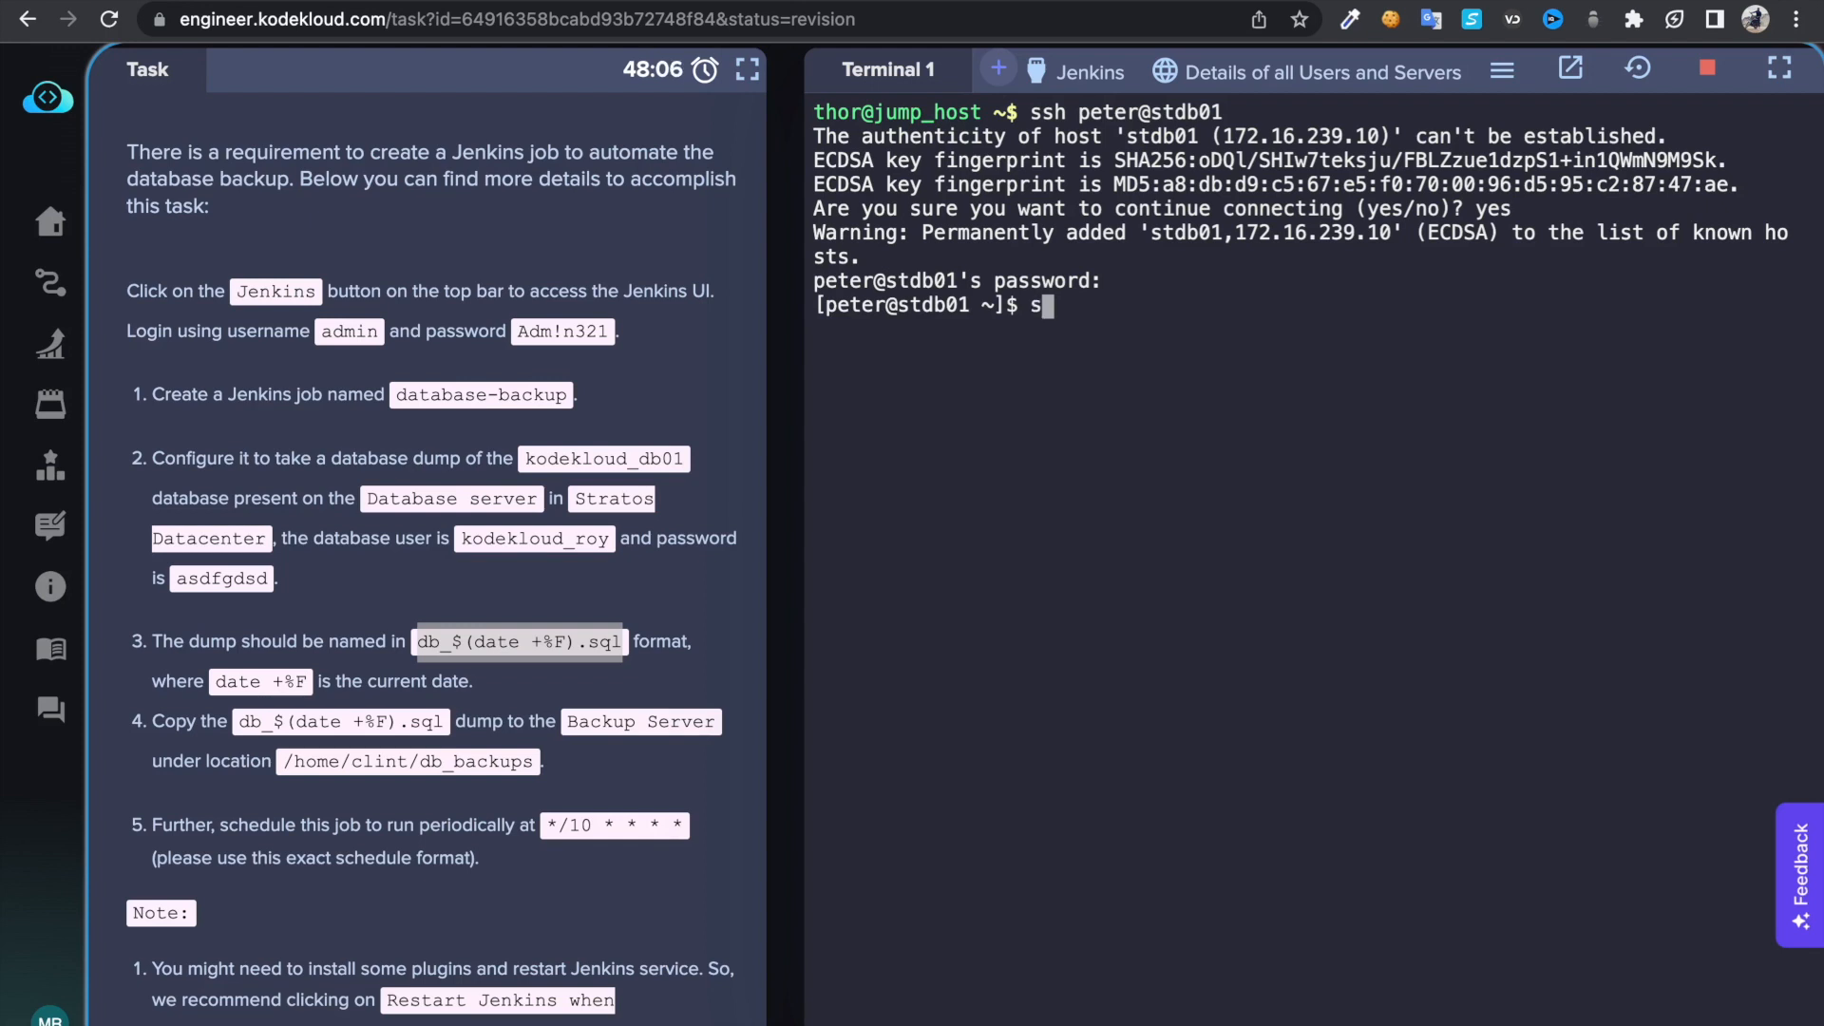
pyautogui.write('sh-k')
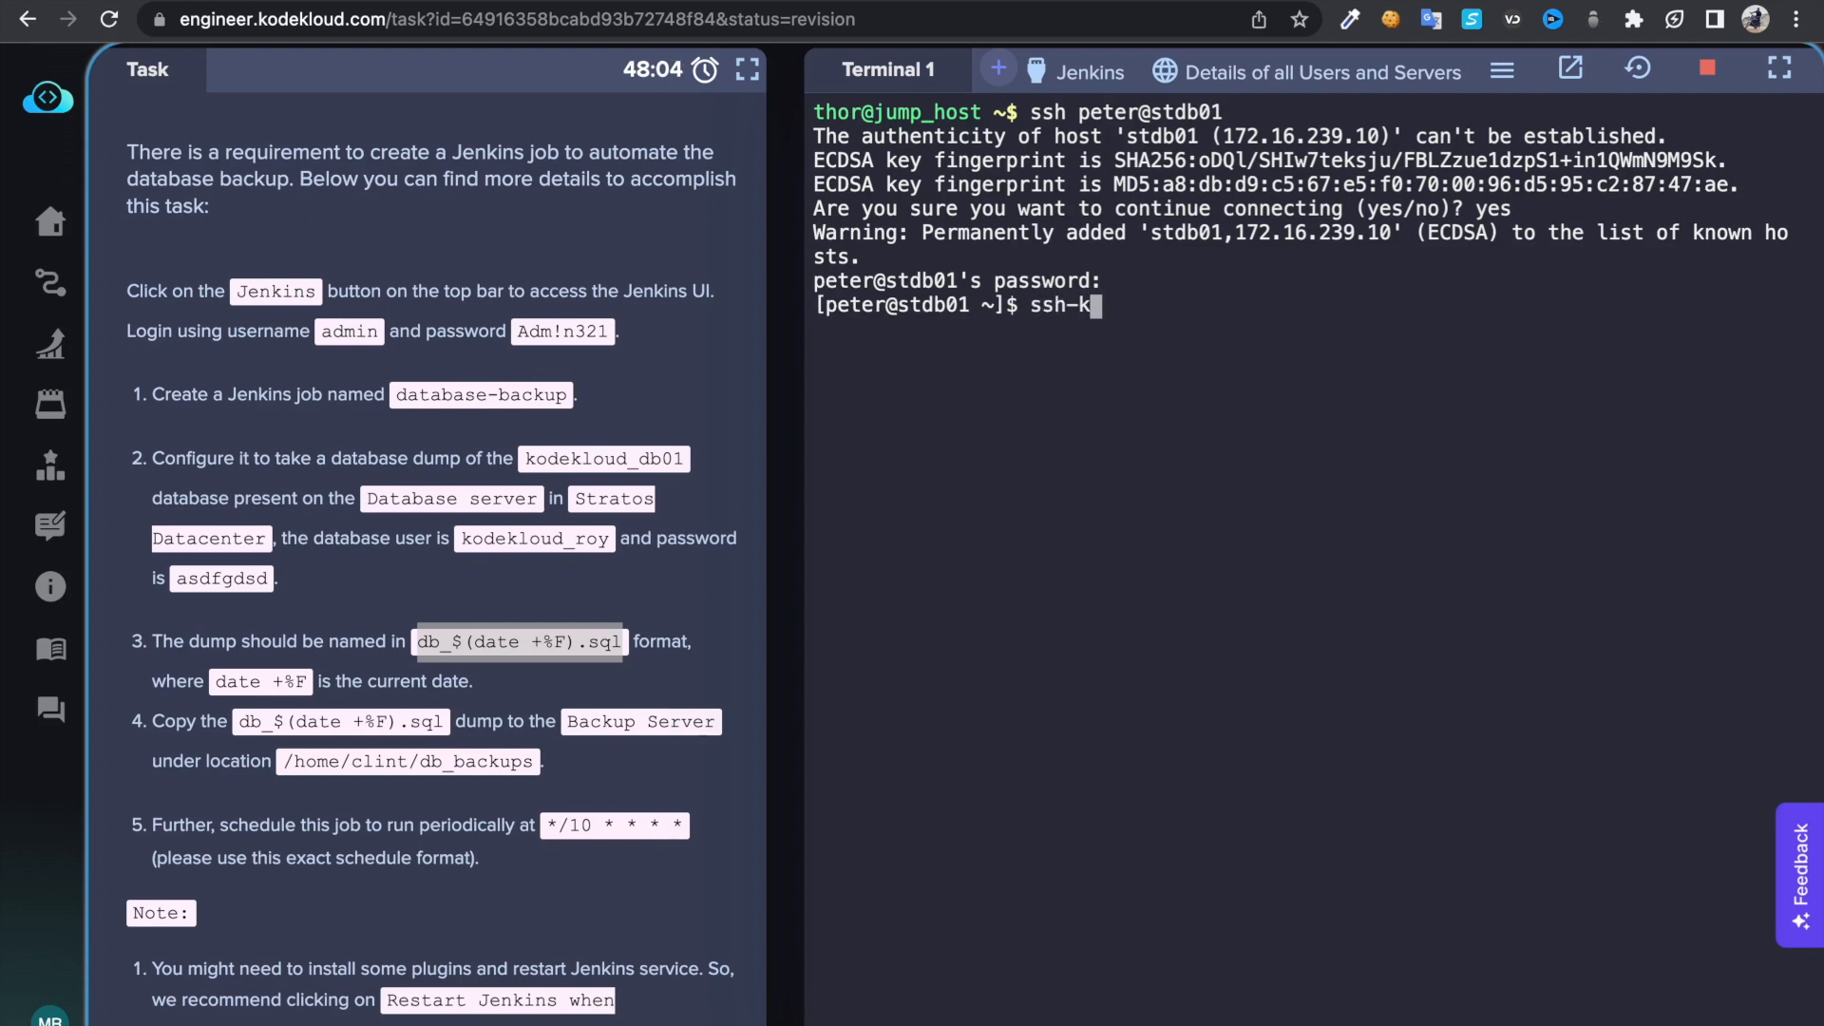
pyautogui.write('eygen')
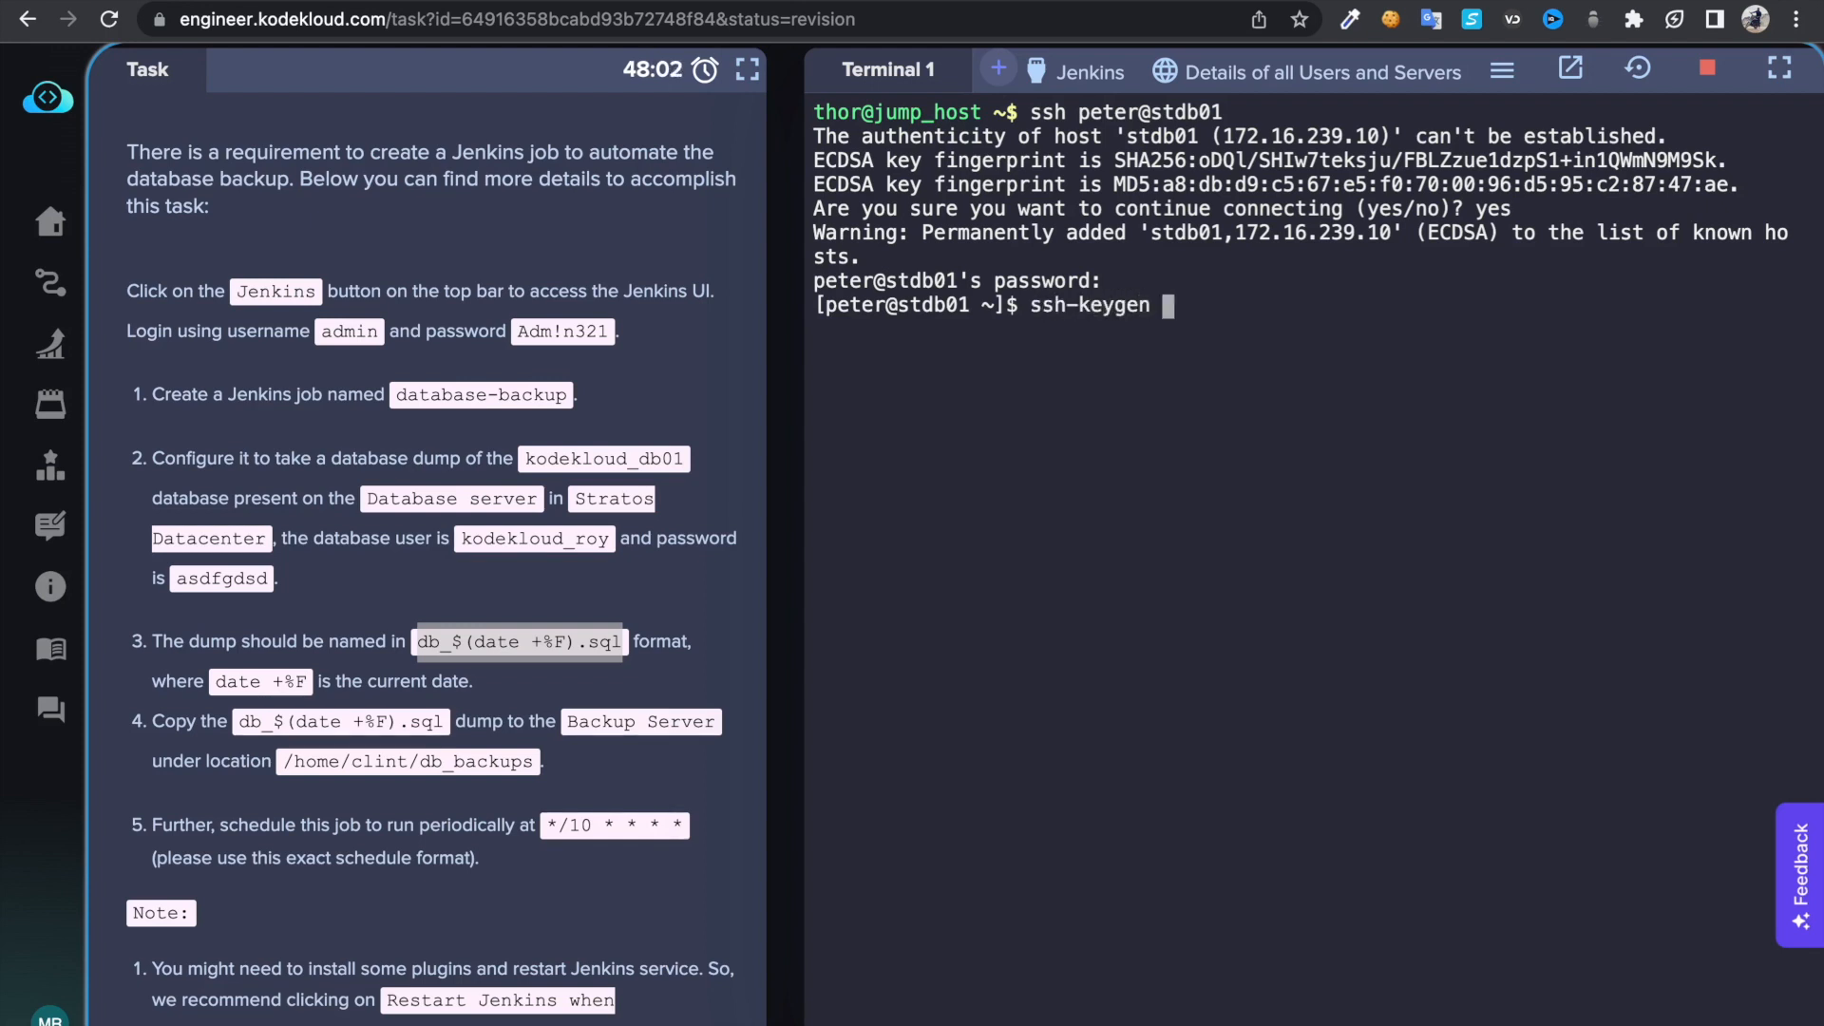
pyautogui.press('Return')
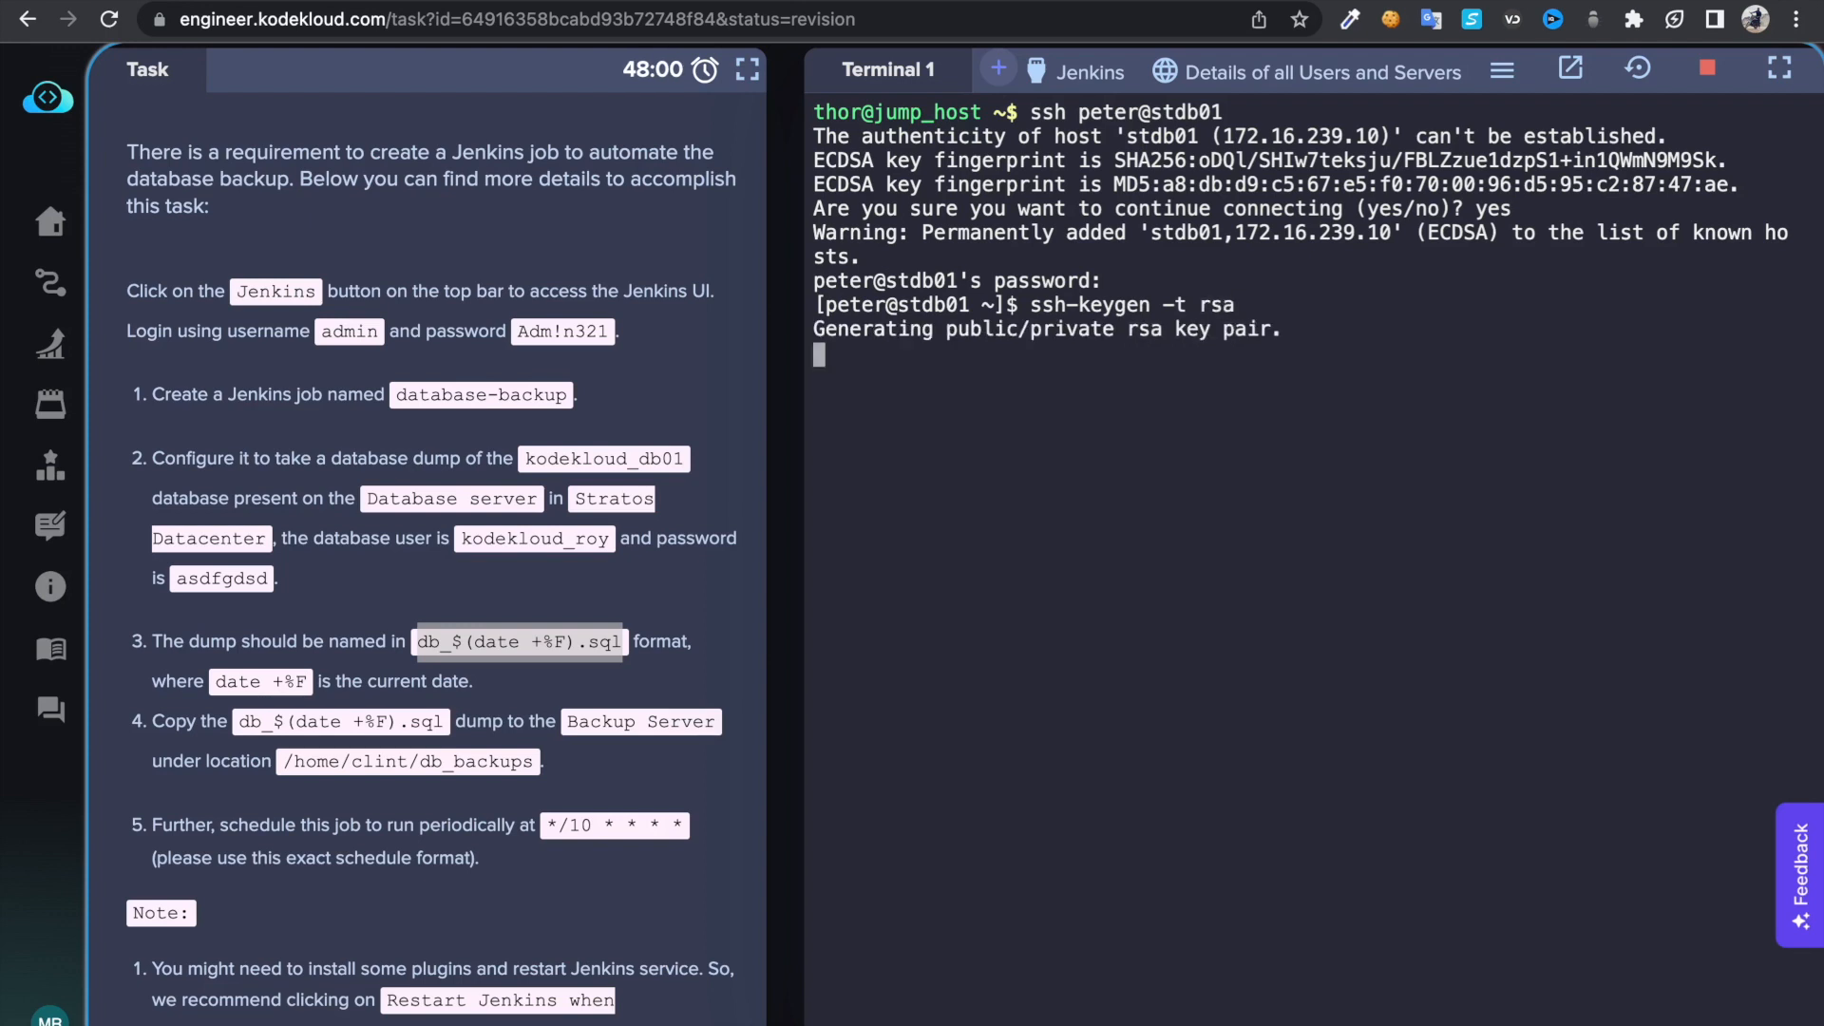
pyautogui.press('Return')
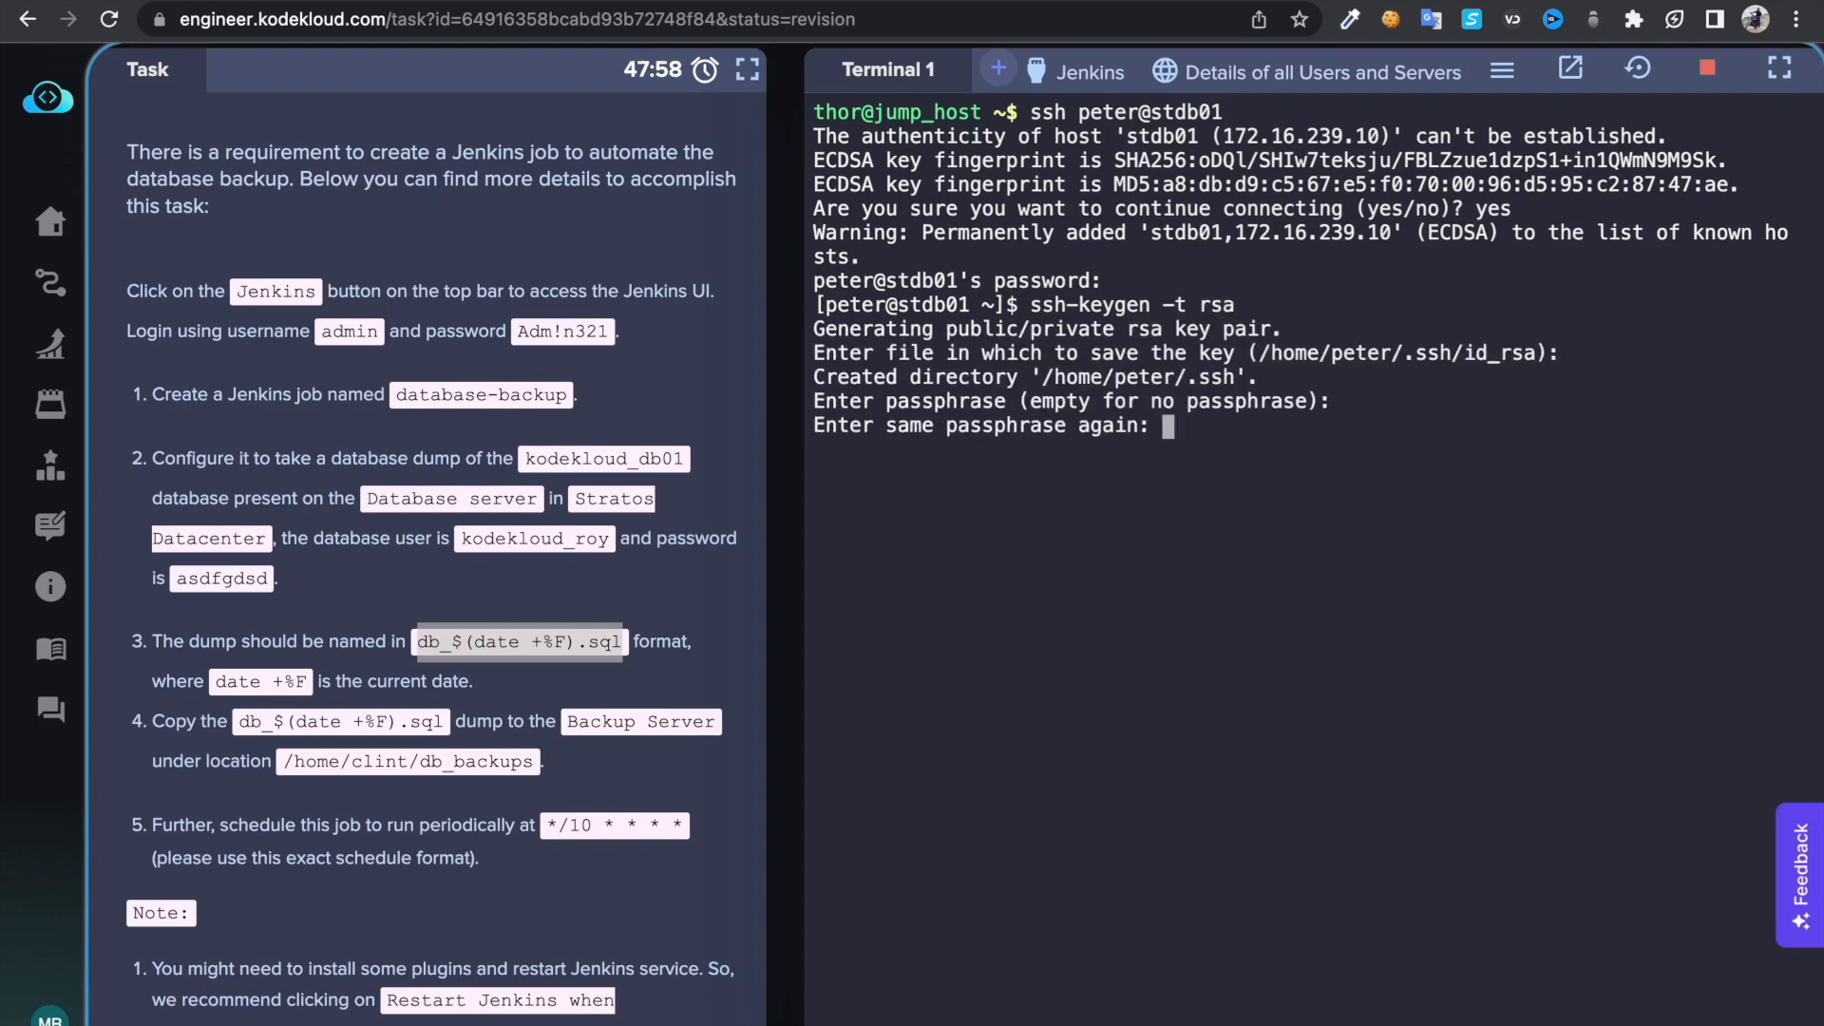
pyautogui.press('Return')
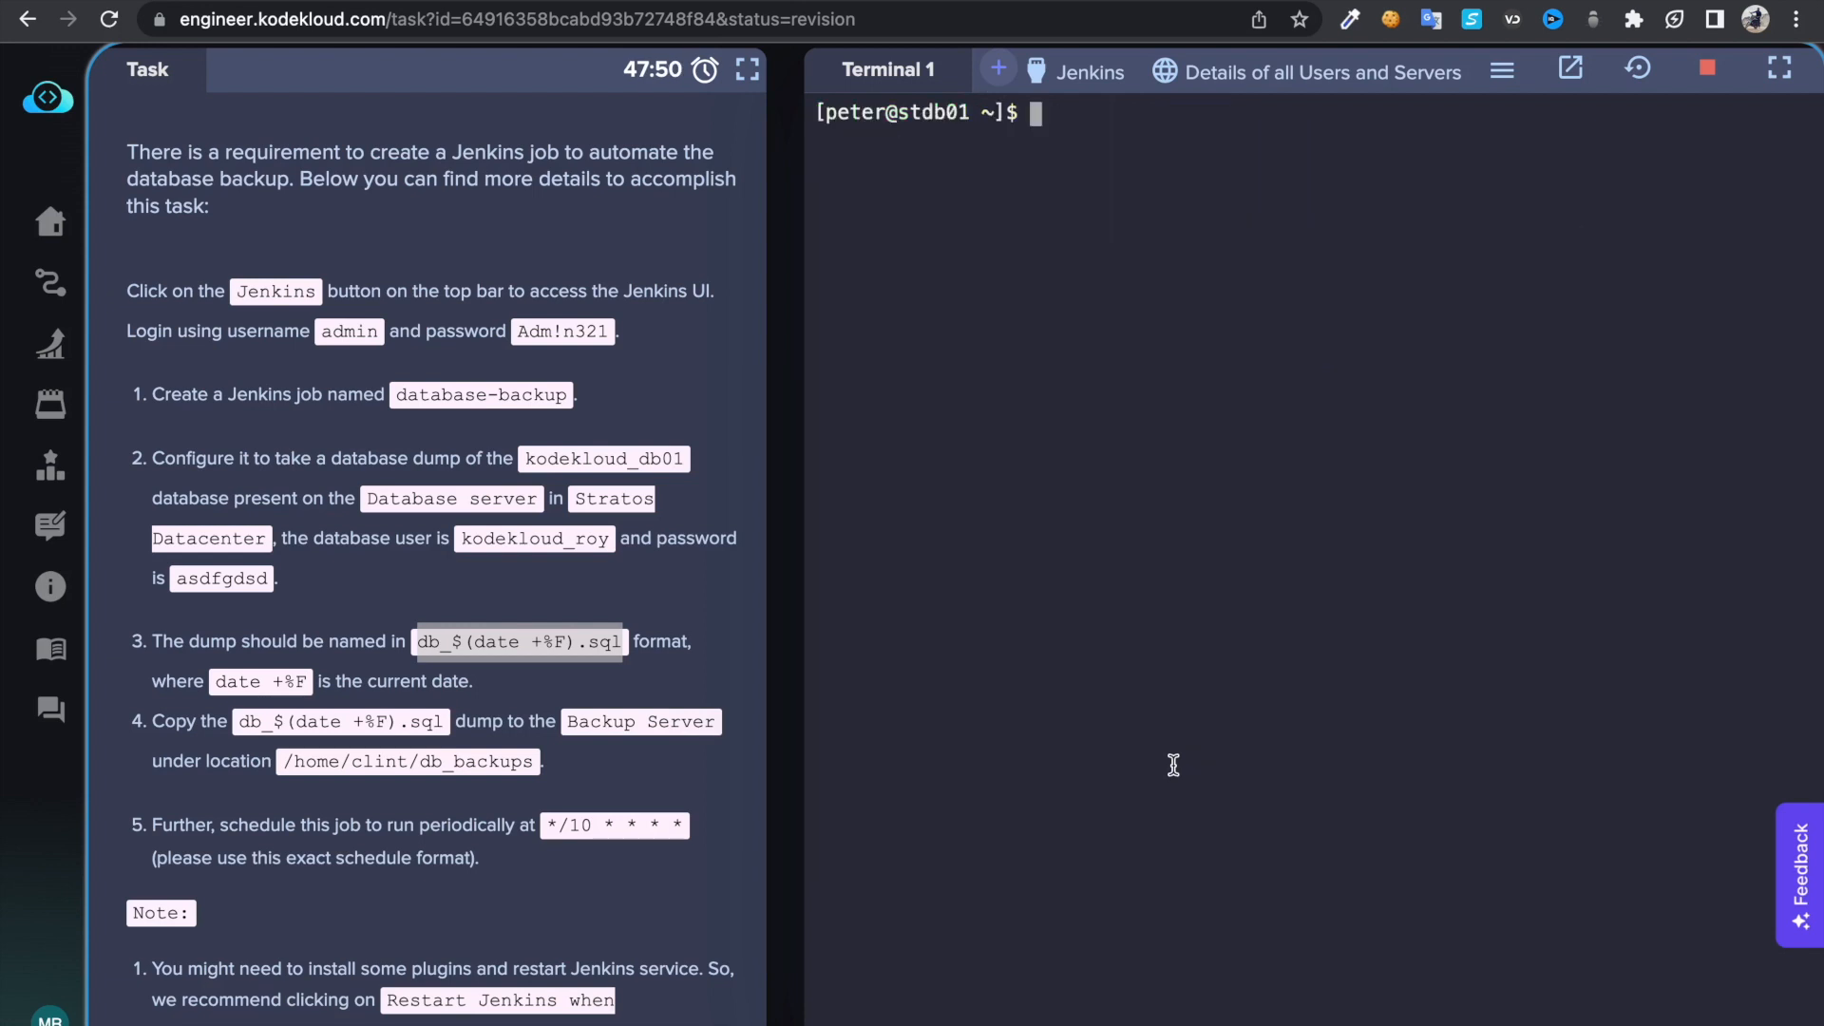
# - Copy peter's public key to clint@stbkp01 with ssh-copy-id, accepting the host key
pyautogui.write('ssh')
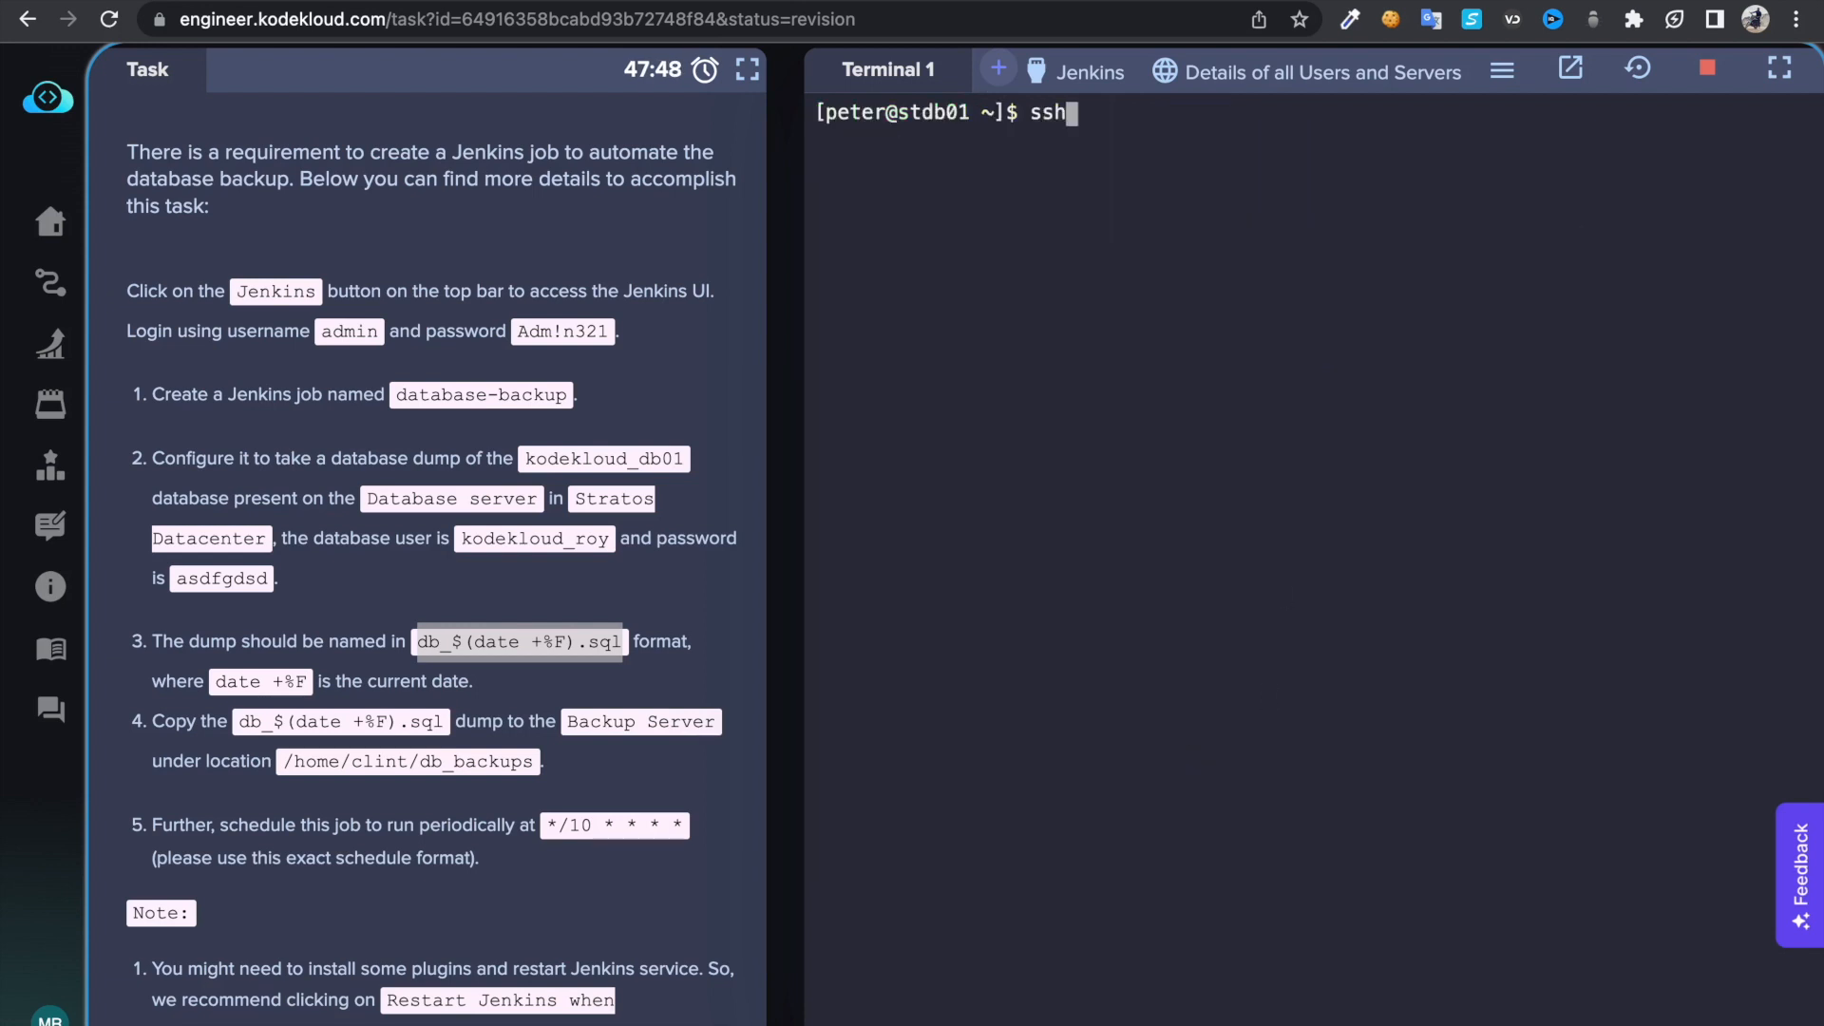
pyautogui.write('-copy-id')
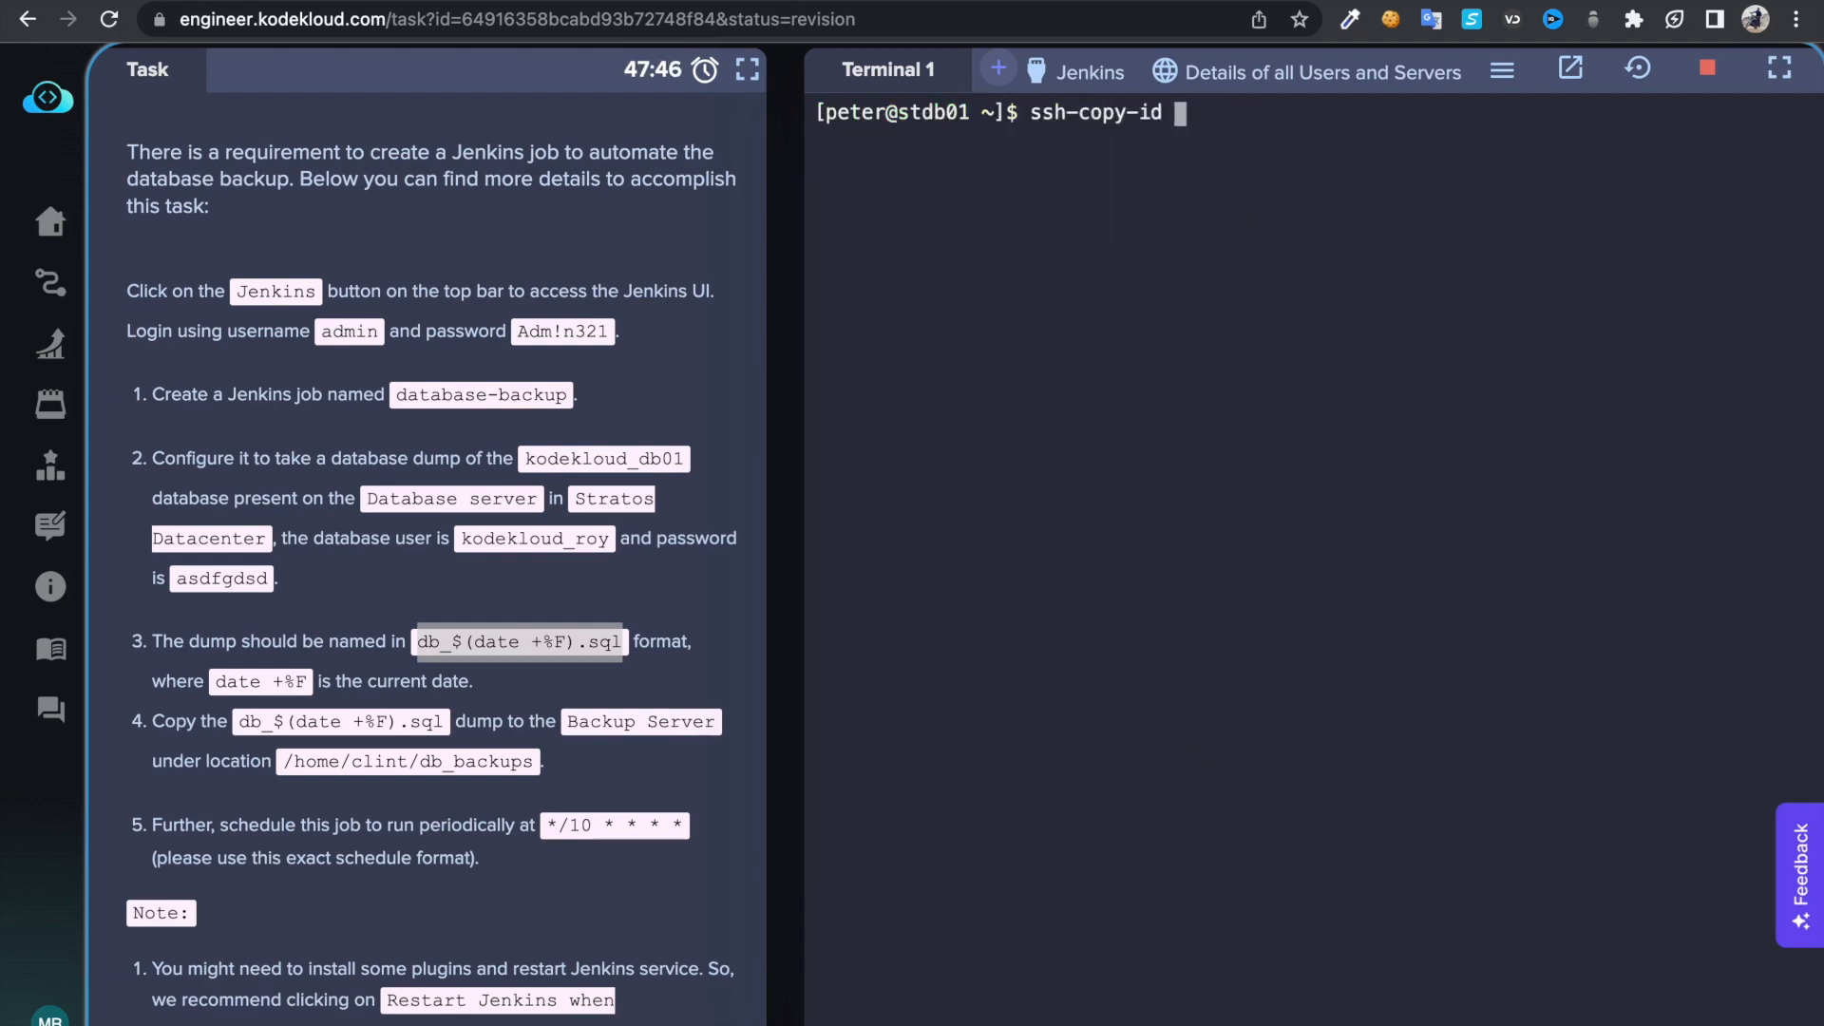
pyautogui.write('cl')
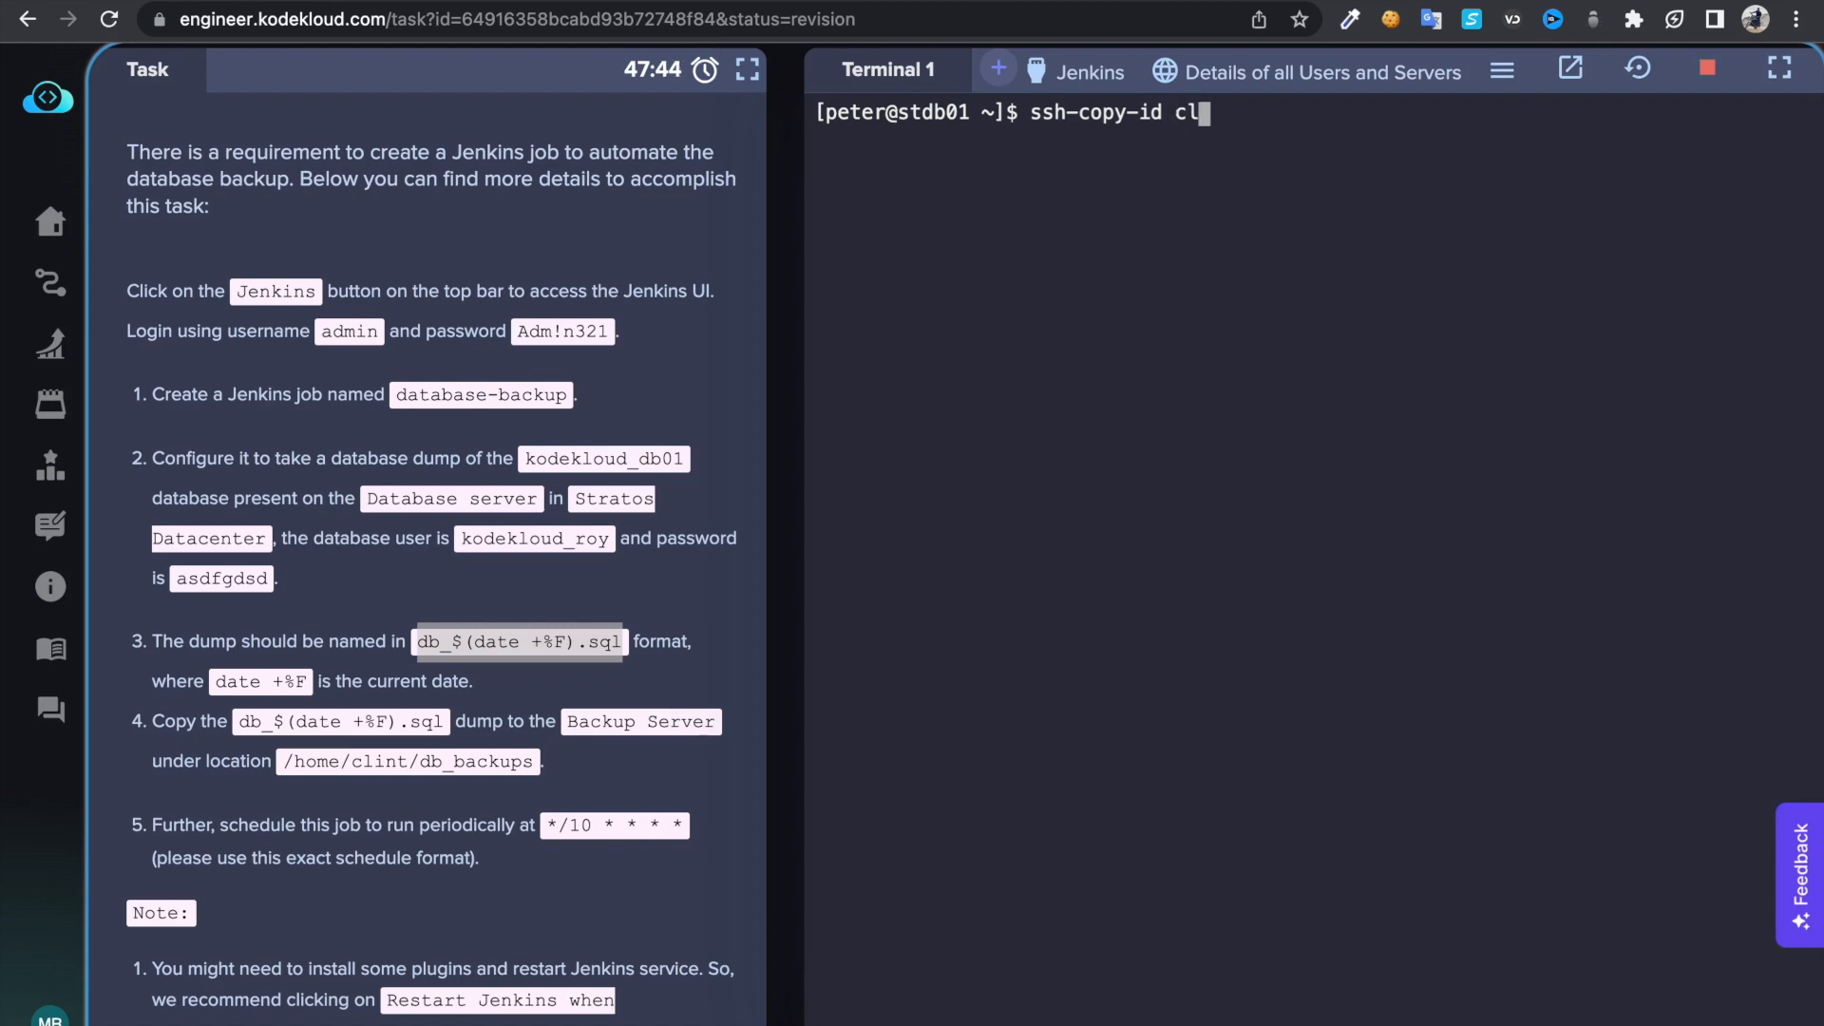
pyautogui.write('int@')
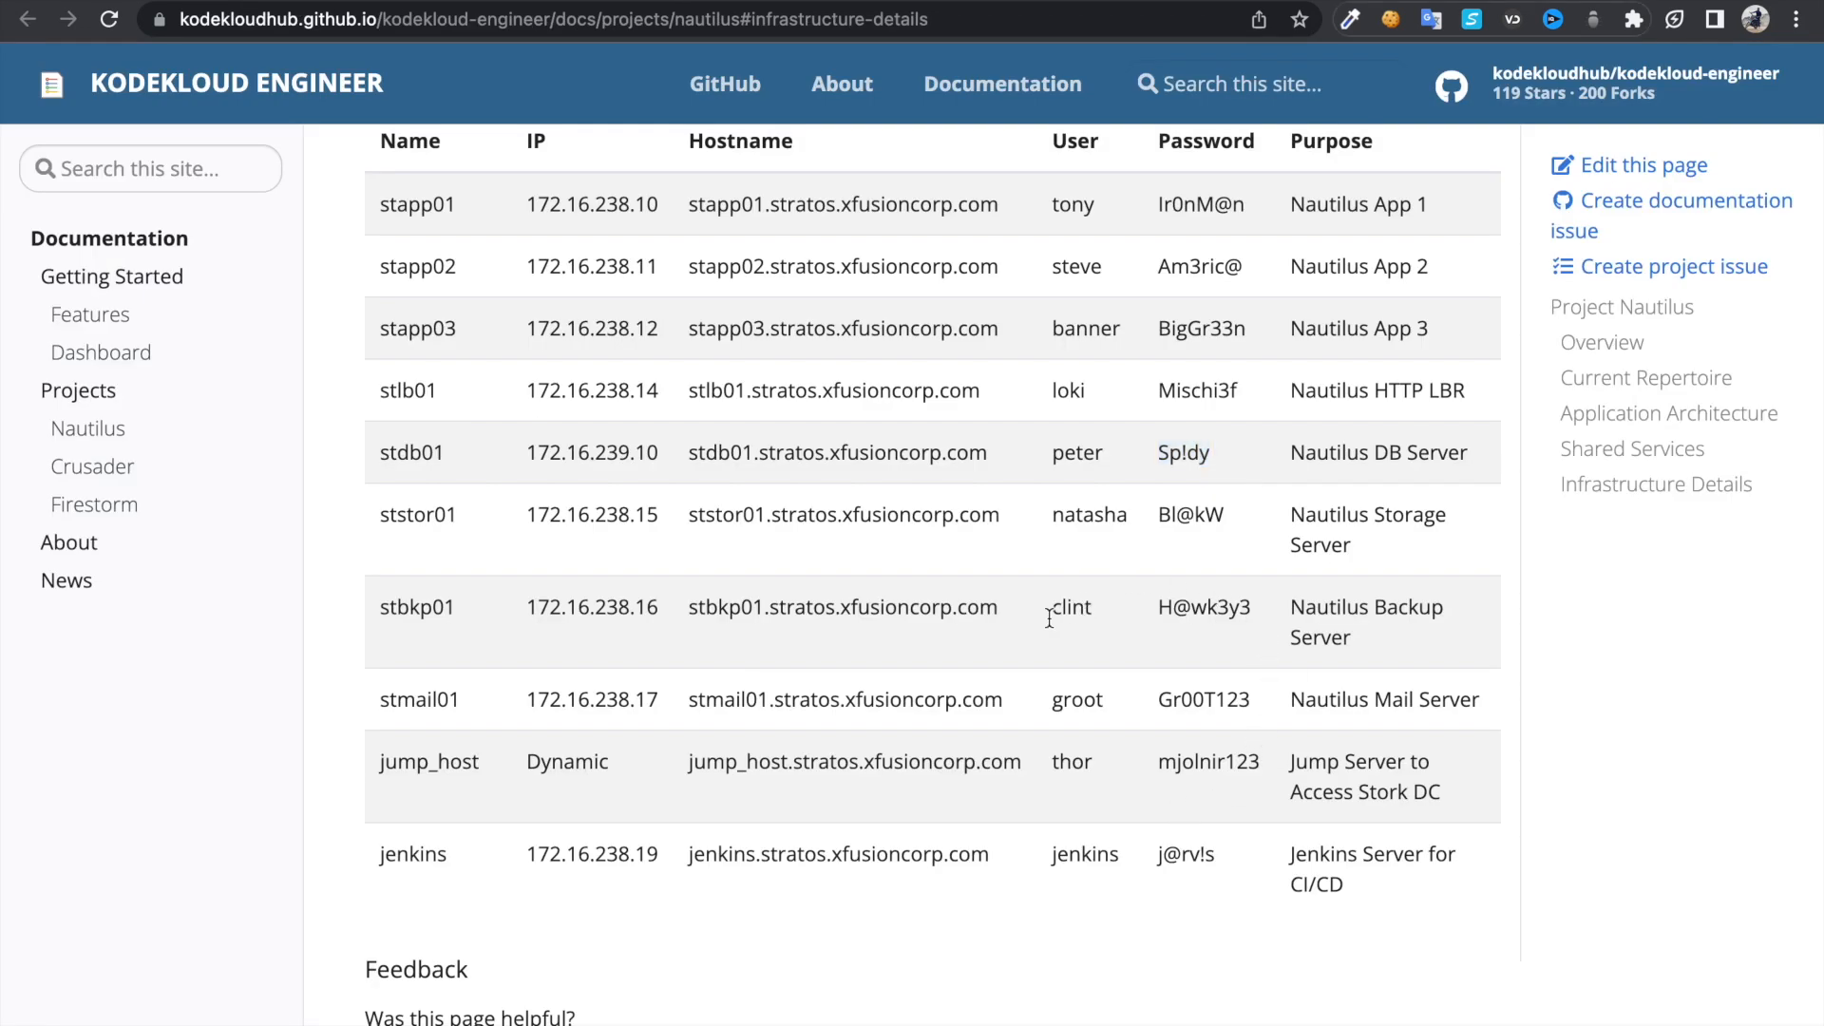
pyautogui.doubleClick(1204, 606)
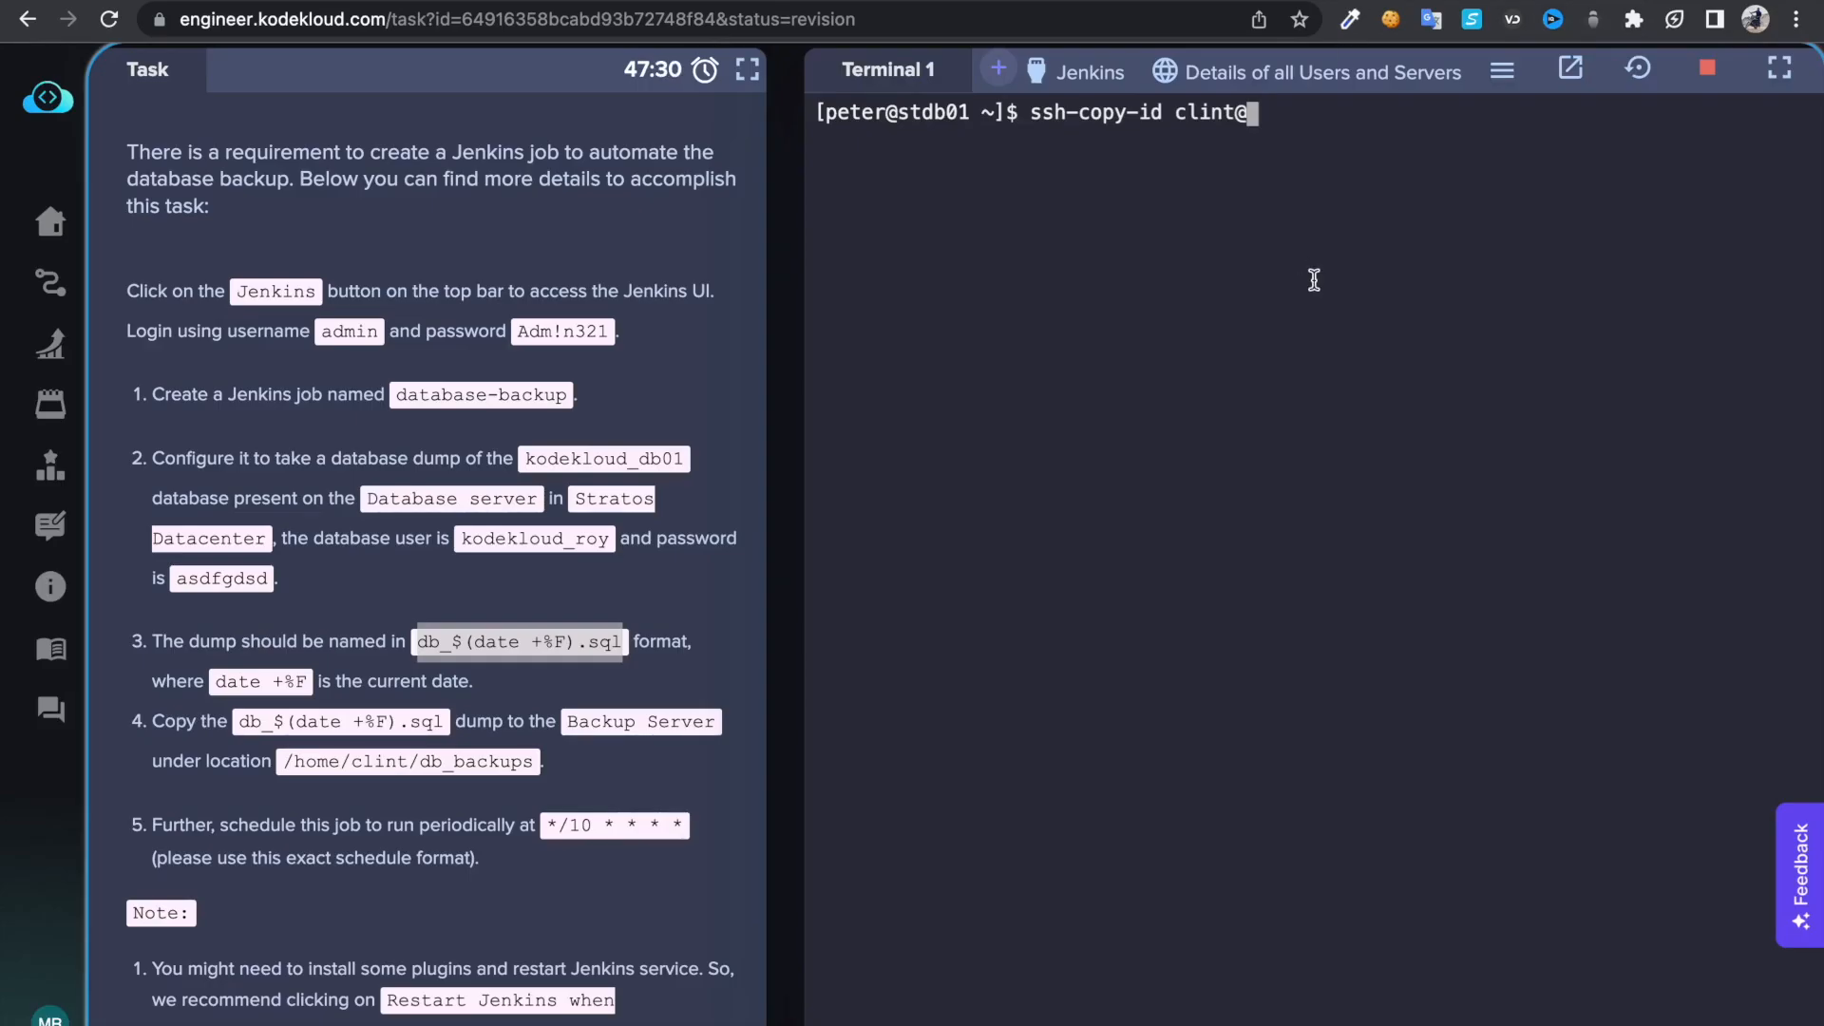
pyautogui.write('stbk')
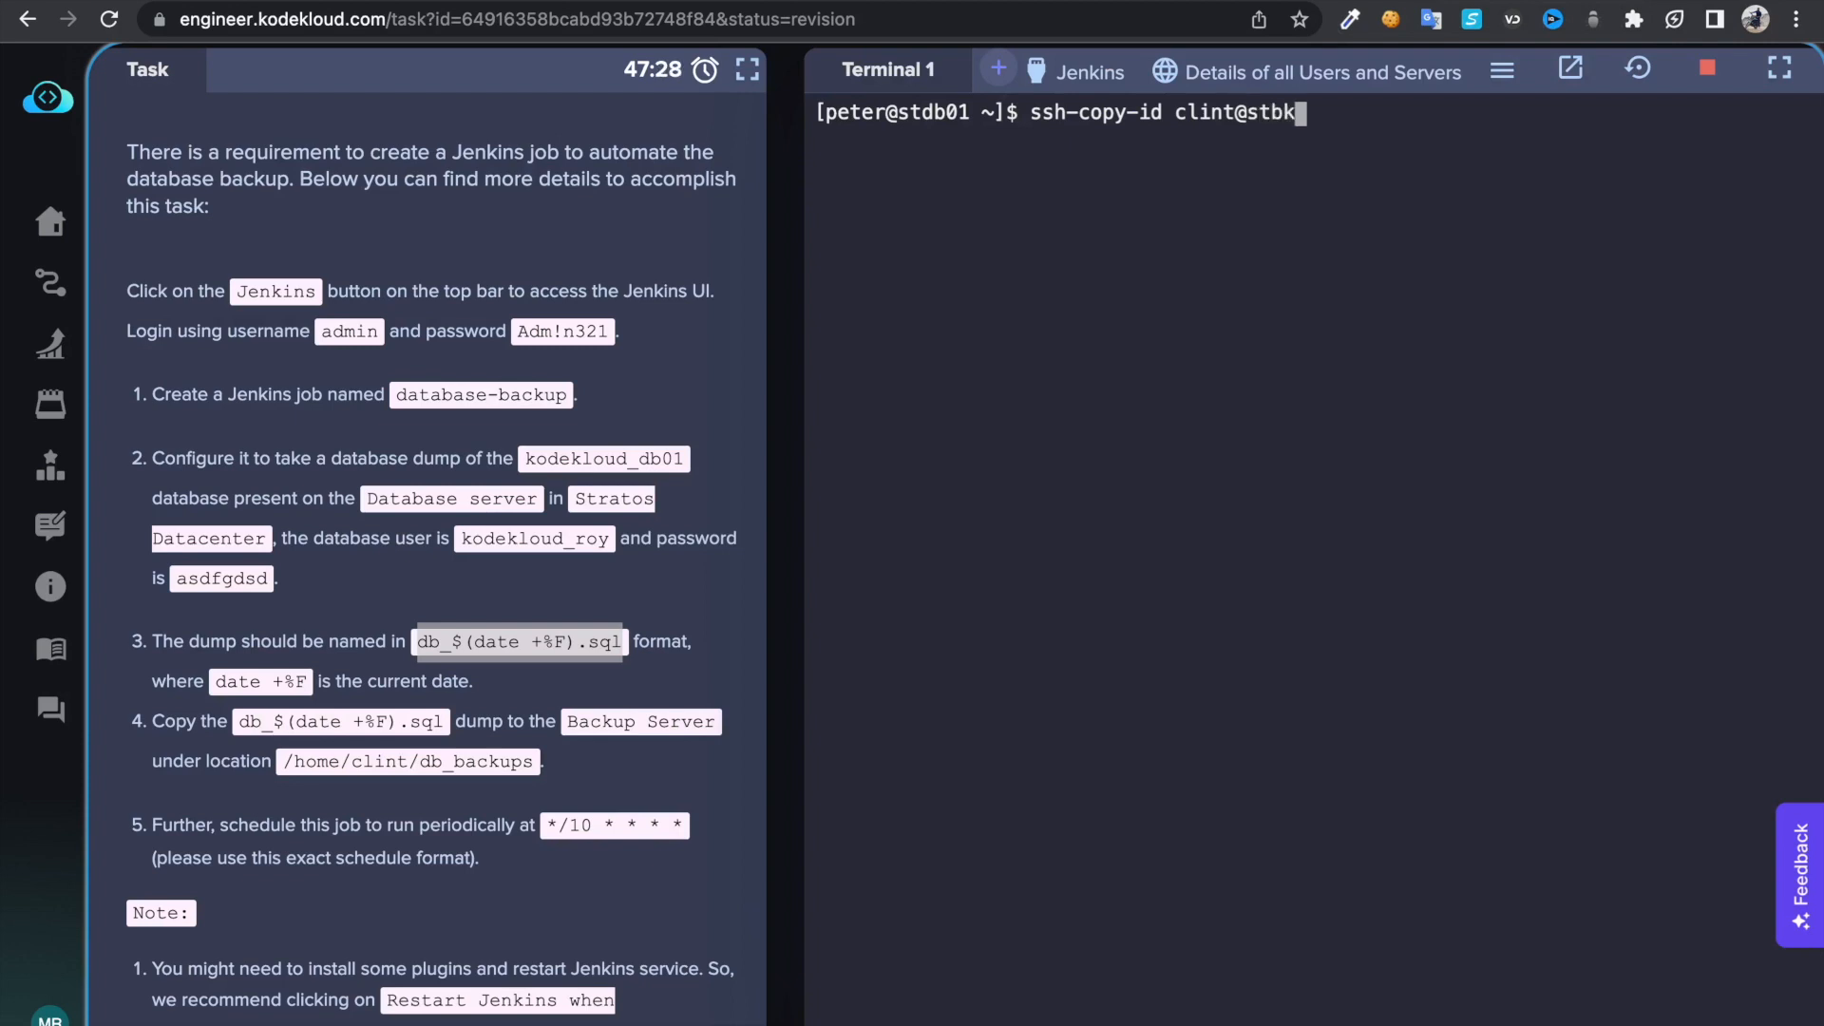
pyautogui.press('Return')
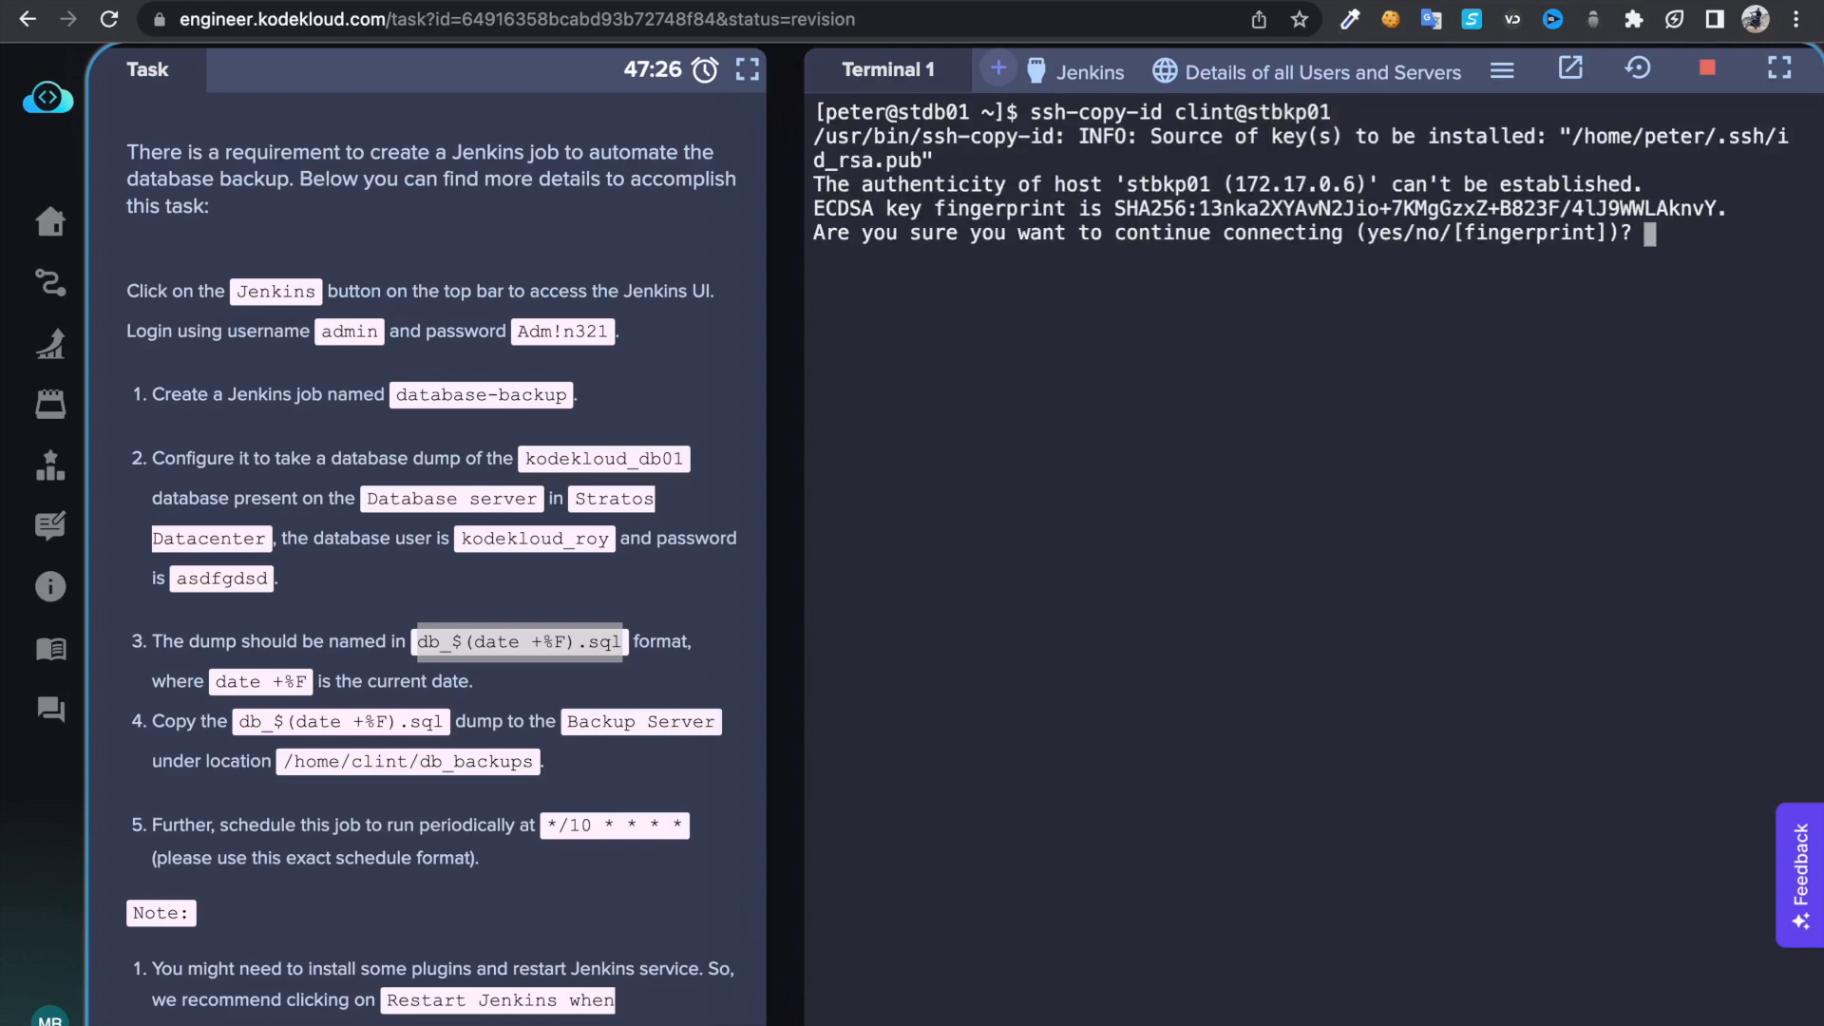
pyautogui.write('yes')
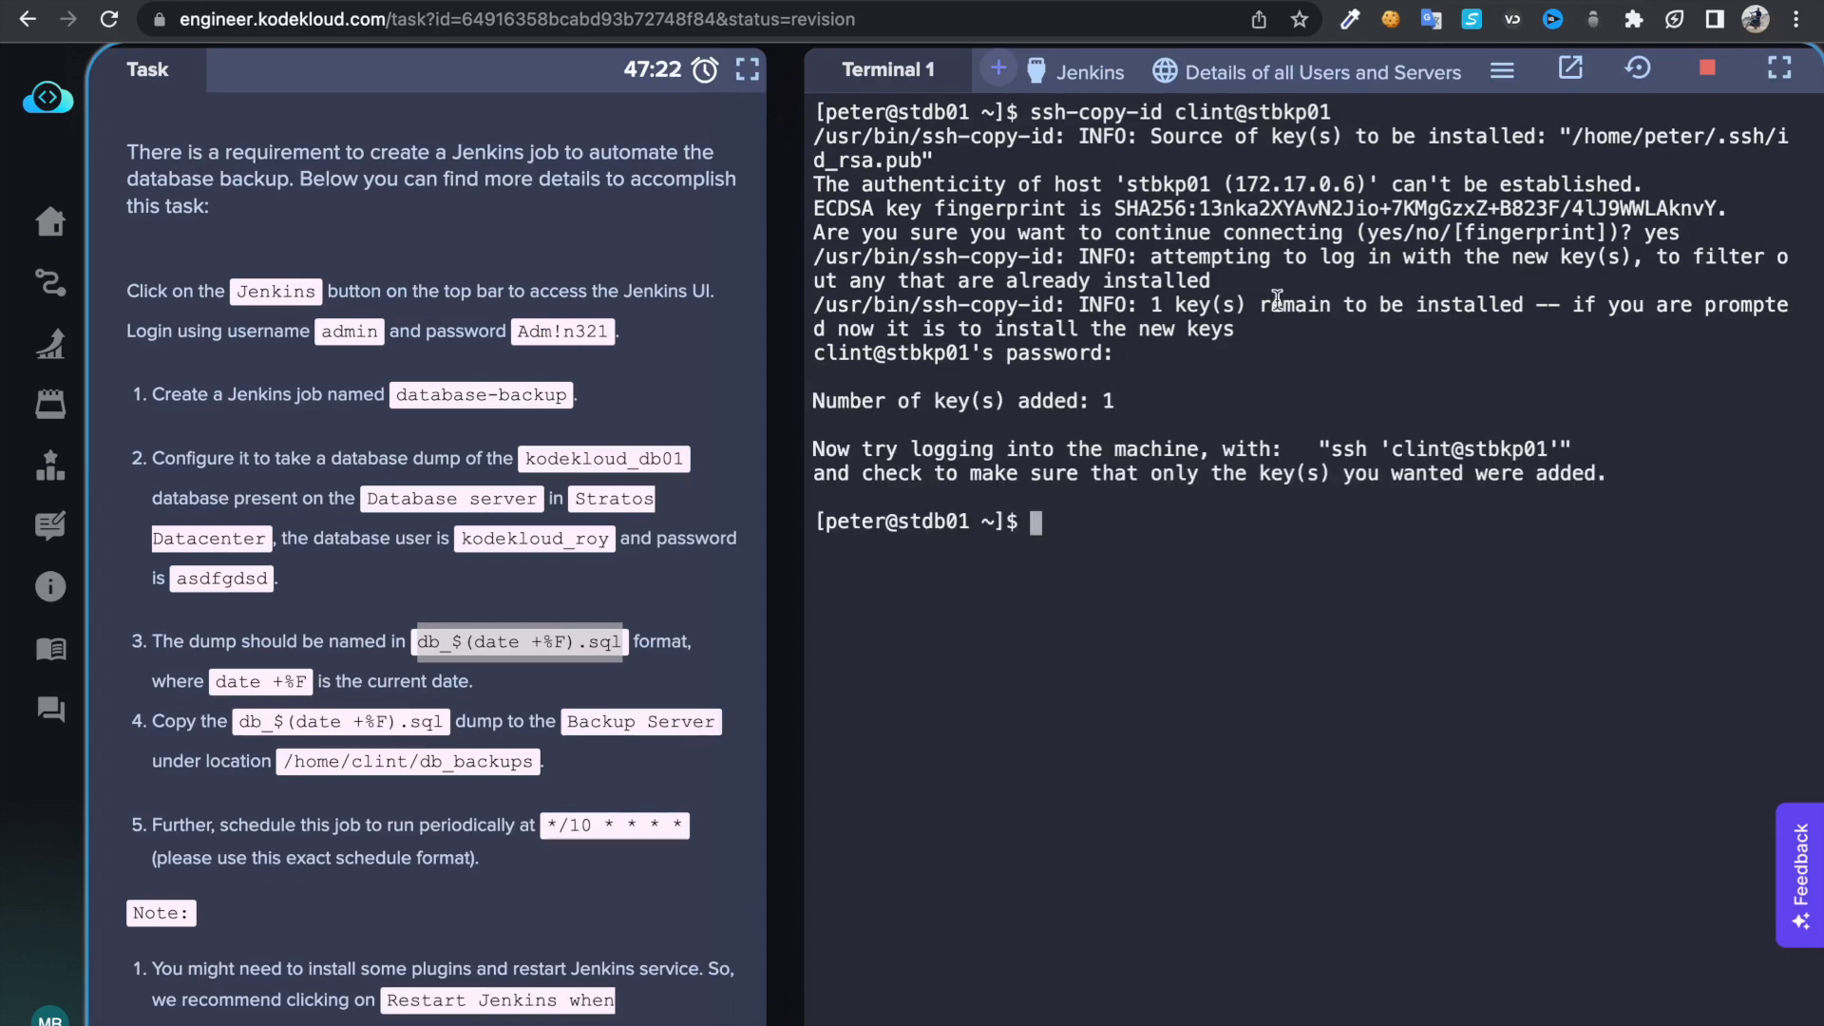
pyautogui.write('e')
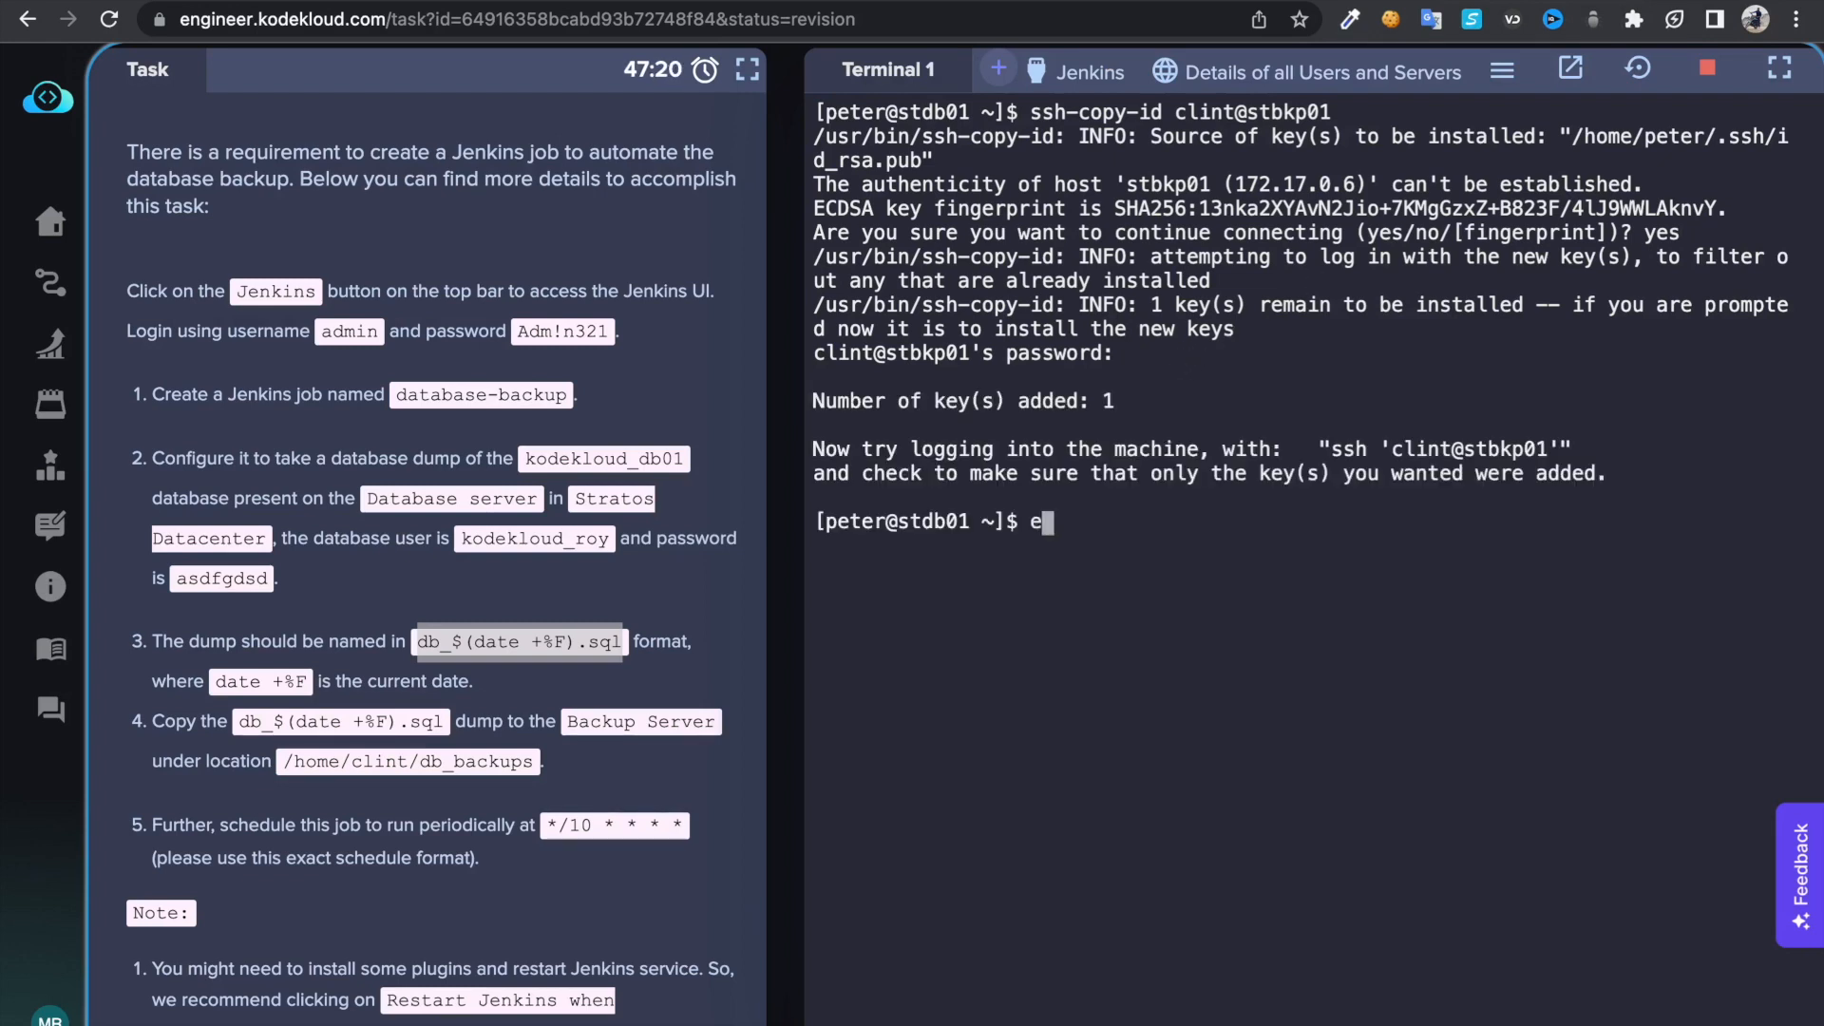
# - Verify passwordless ssh login to clint@stbkp01, then exit back to stdb01
pyautogui.write('ssh')
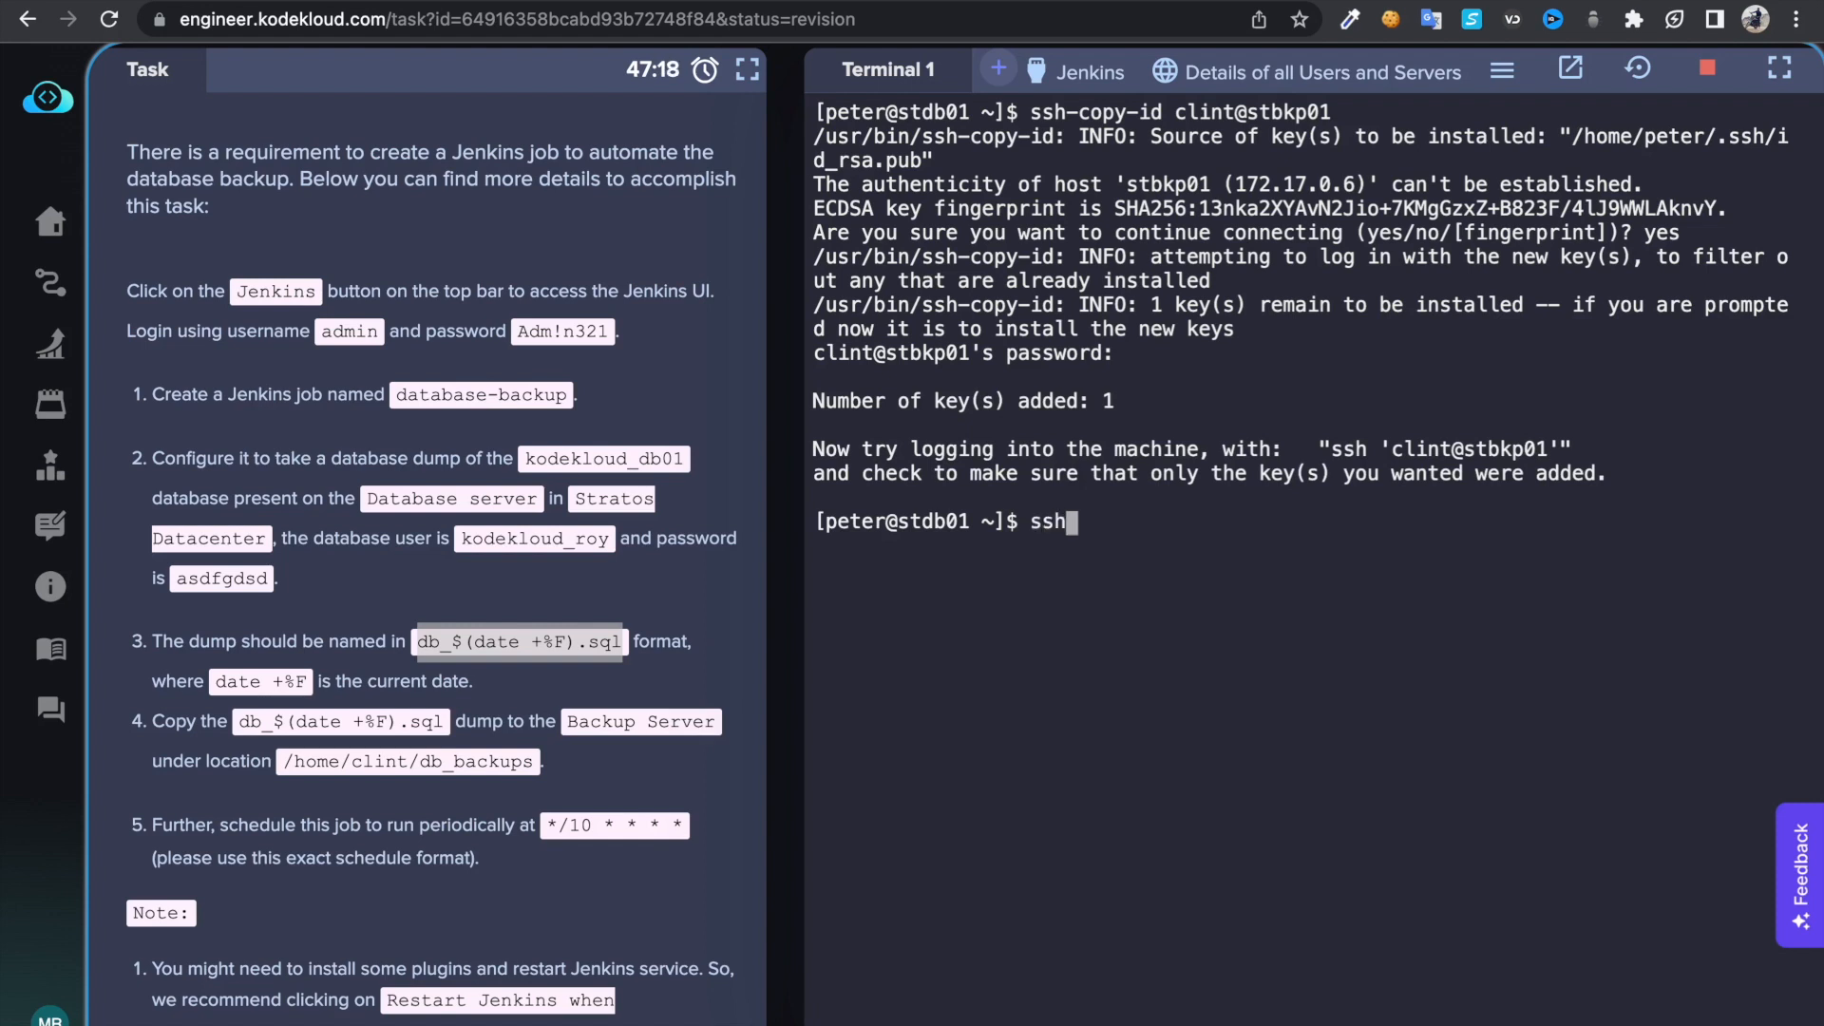
pyautogui.write('cl')
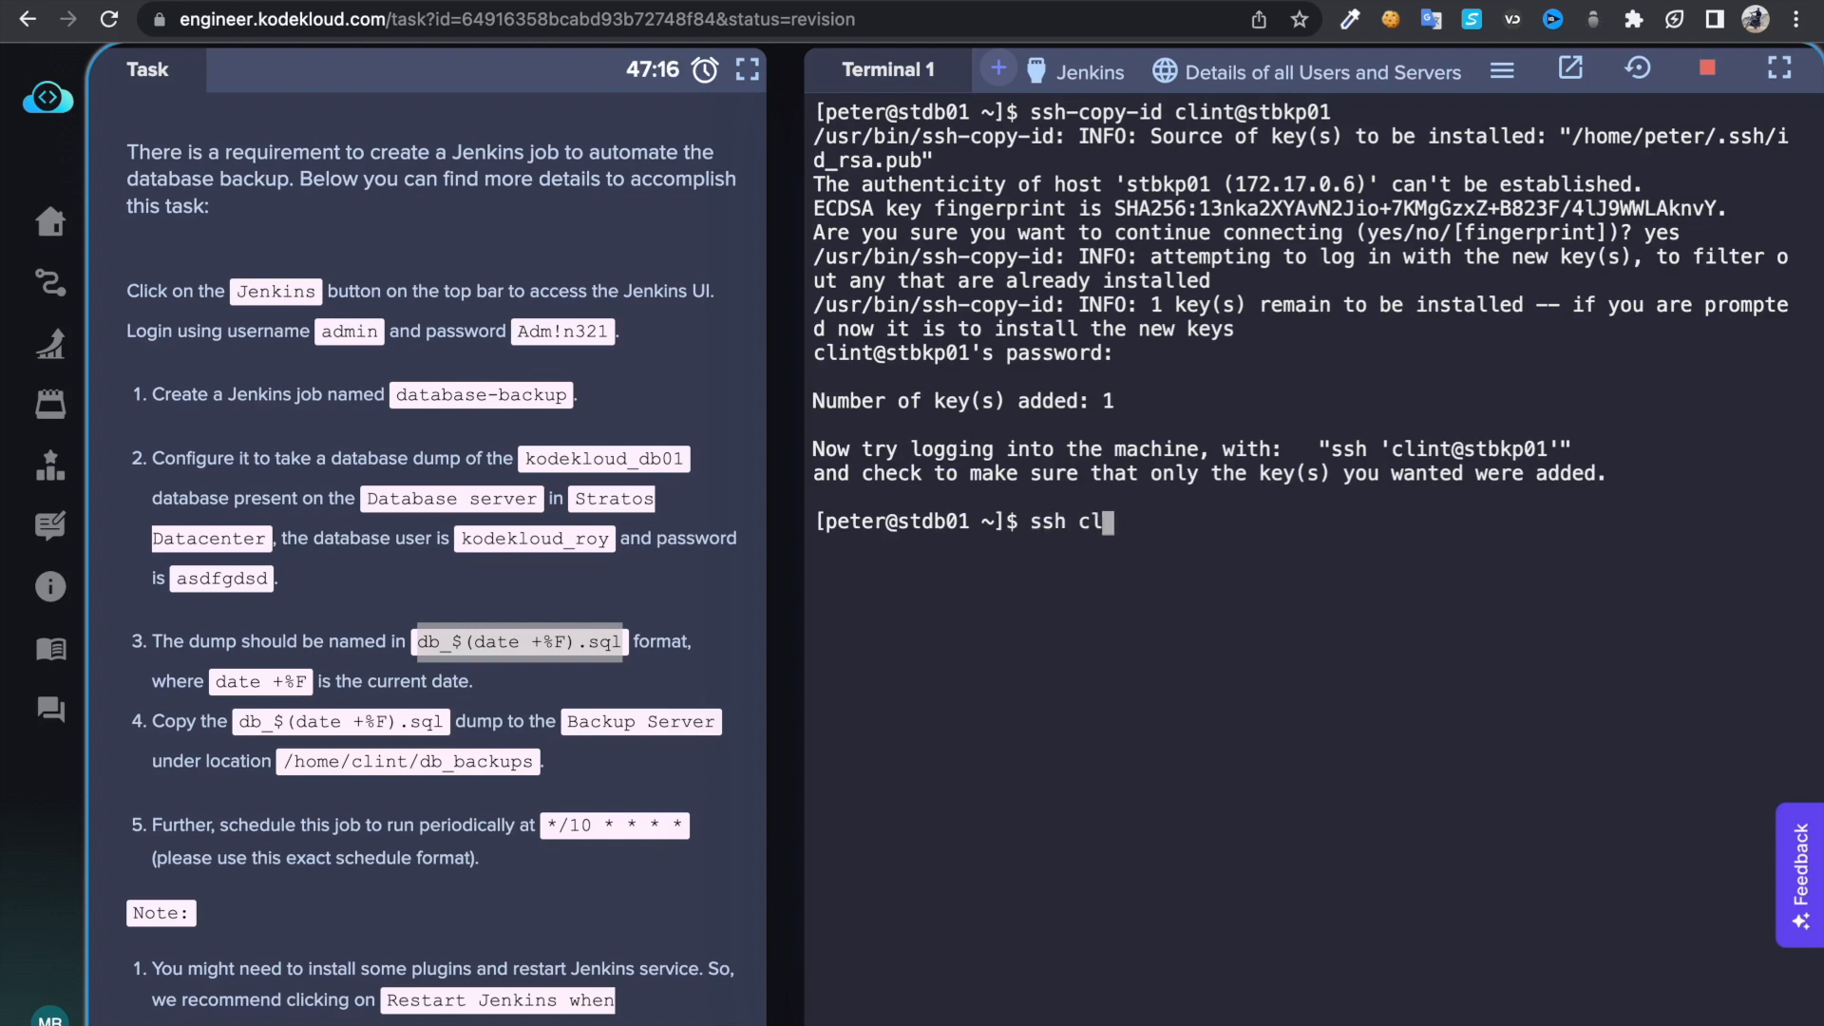
pyautogui.write('int@s')
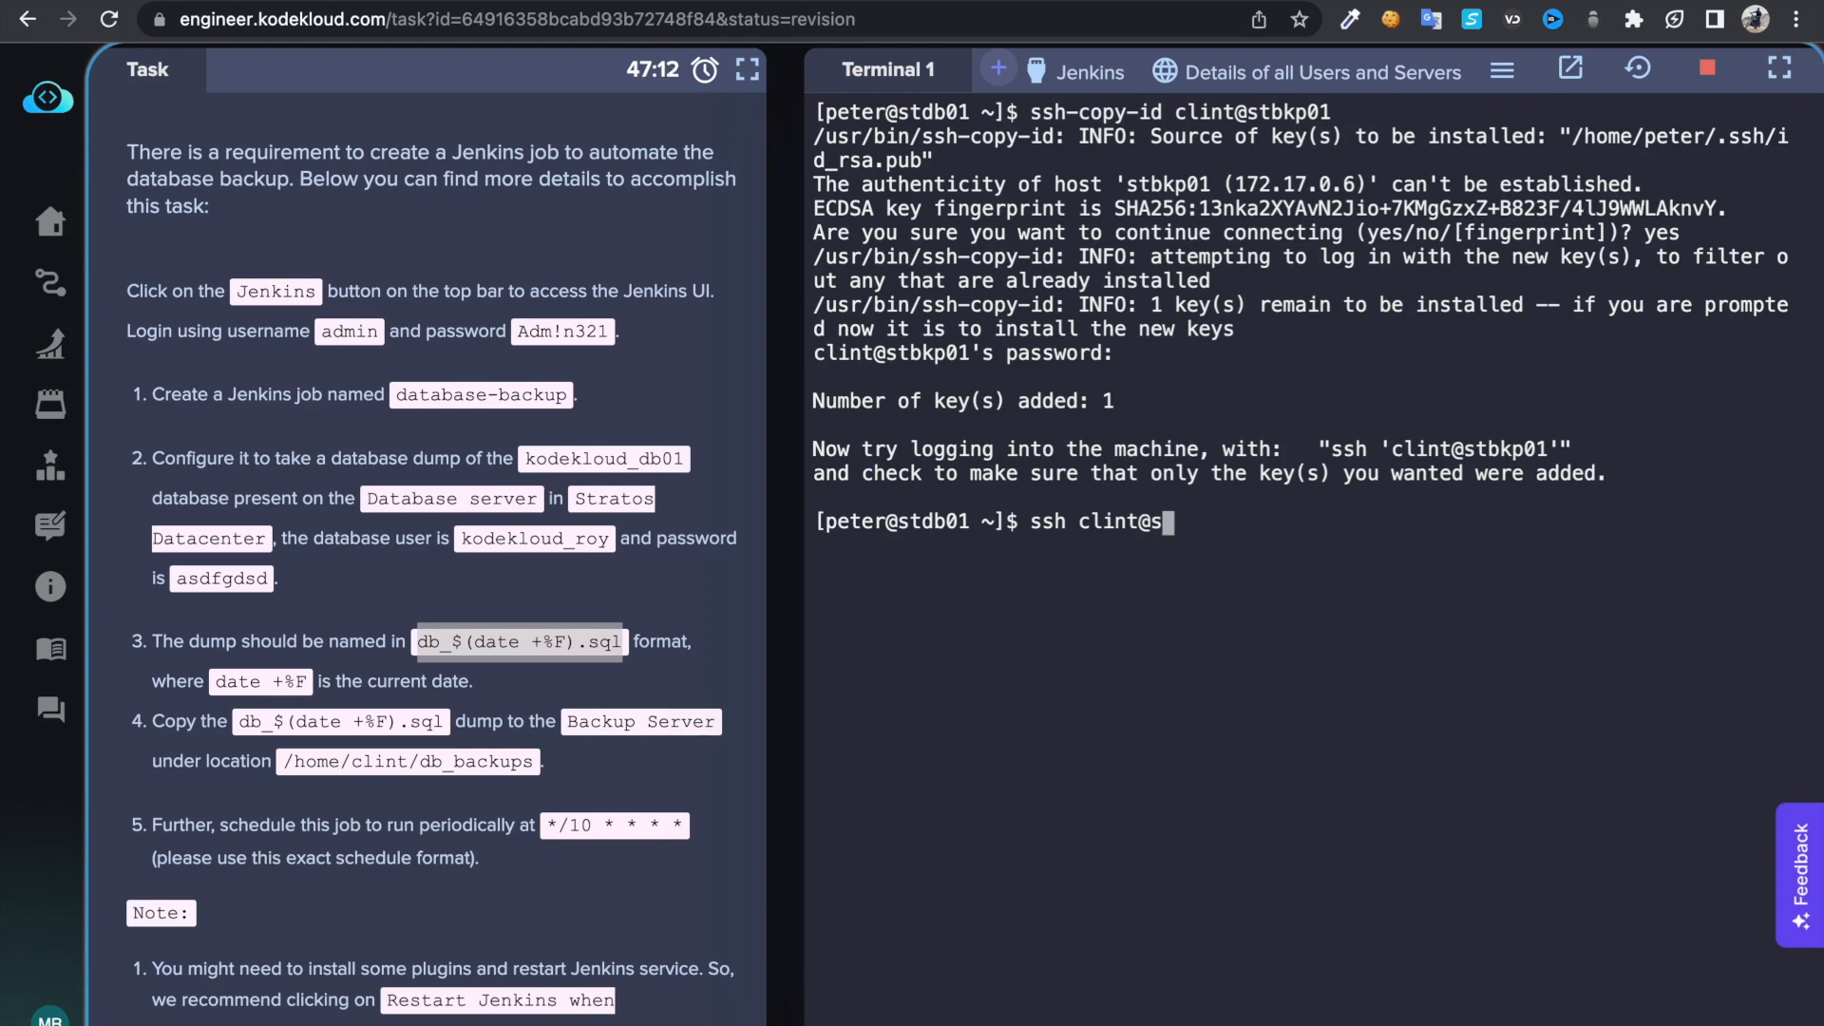
pyautogui.write('tbkp0')
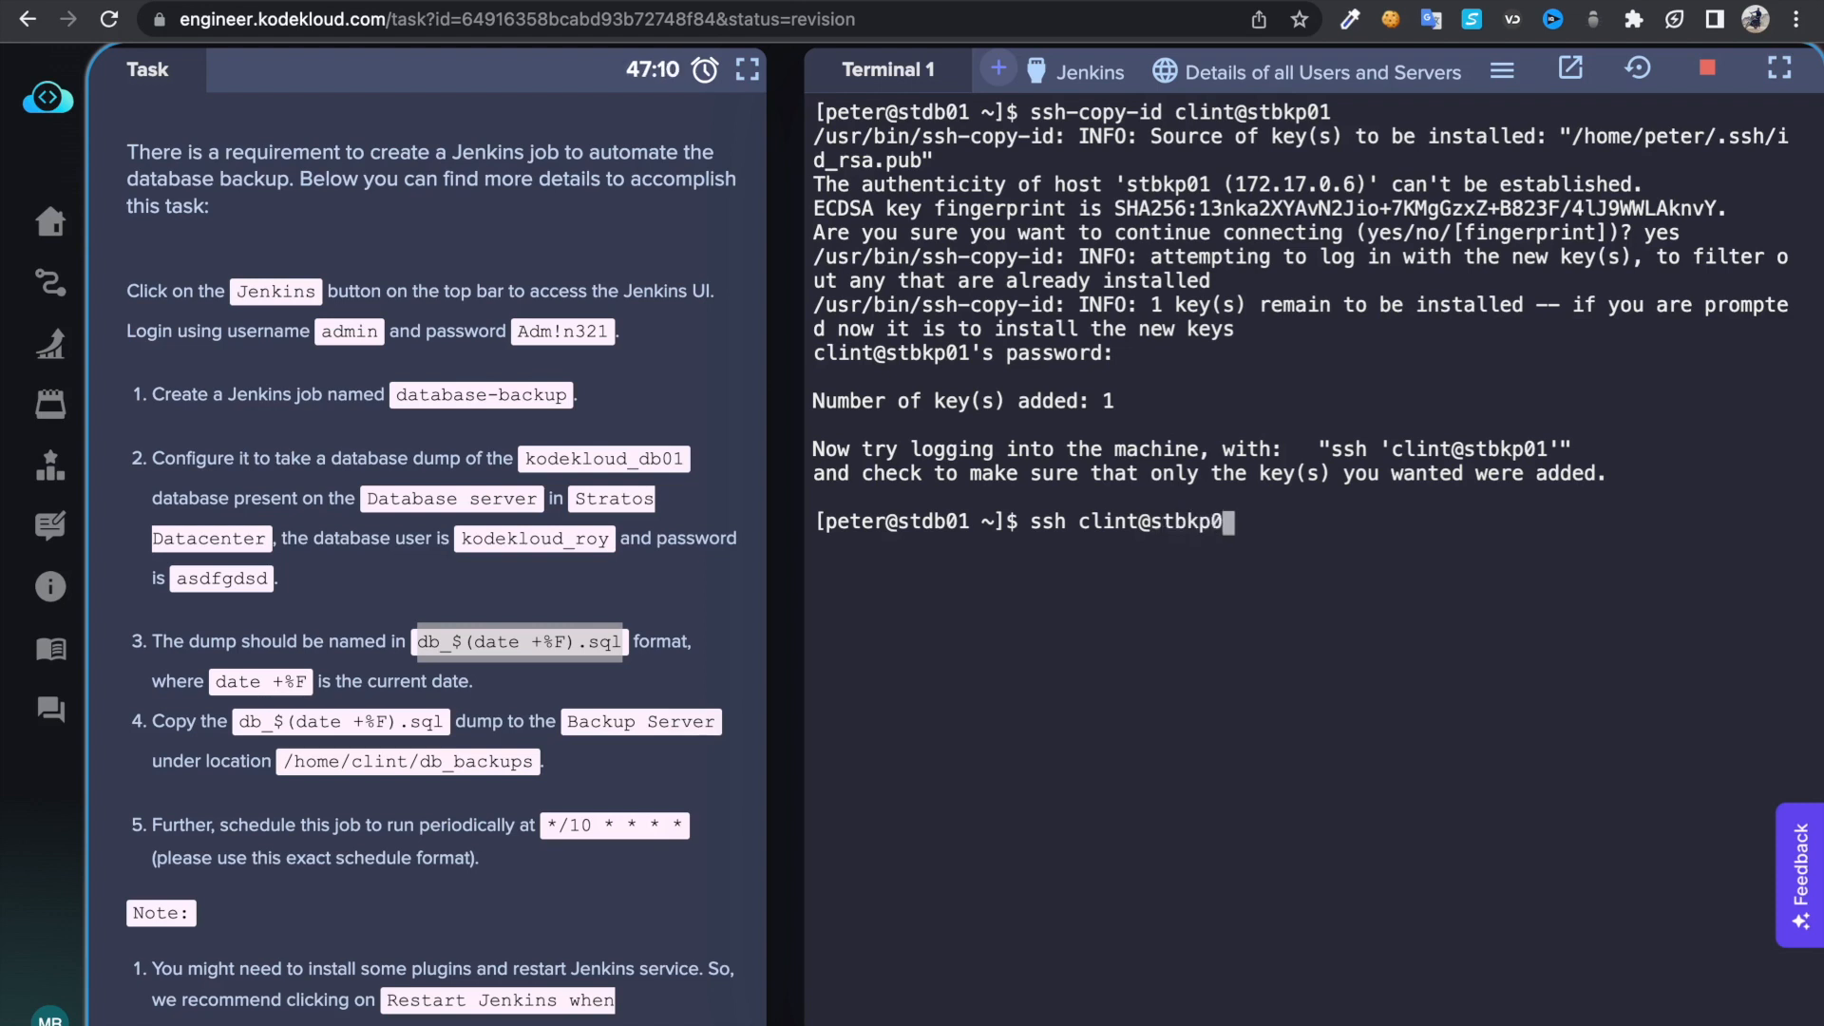
pyautogui.press('Return')
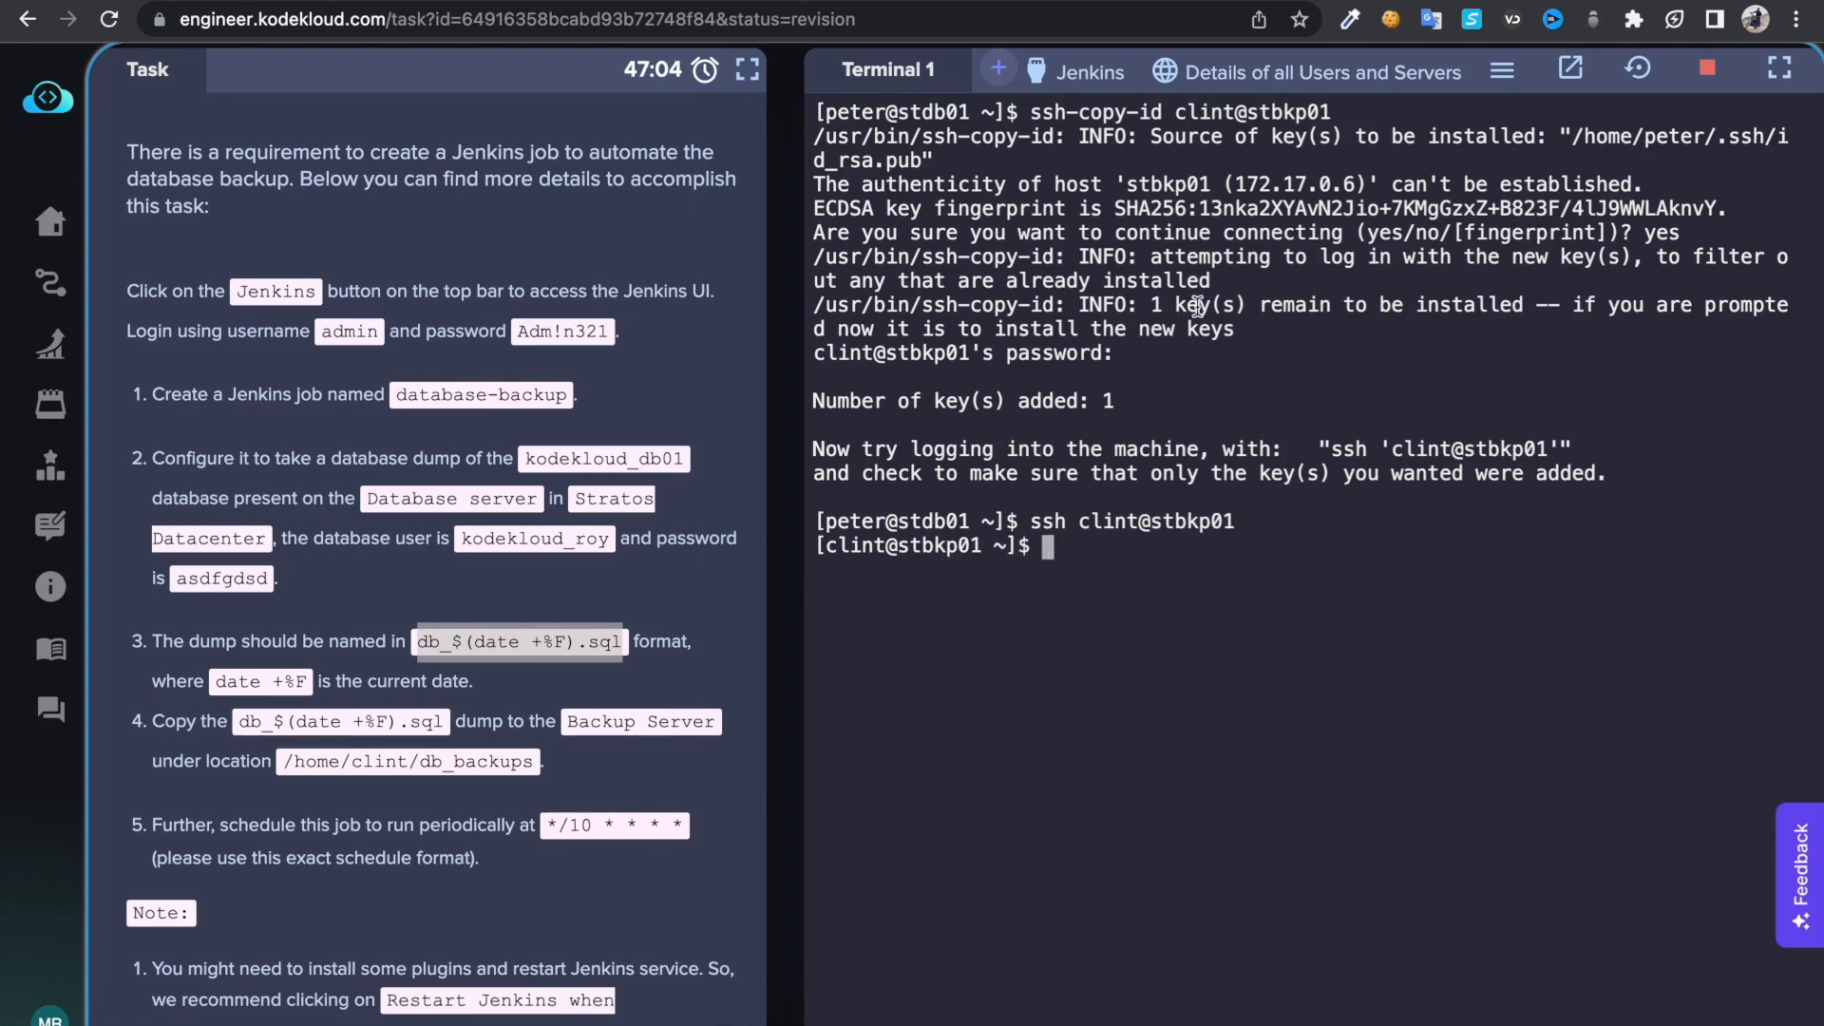
pyautogui.write('exit')
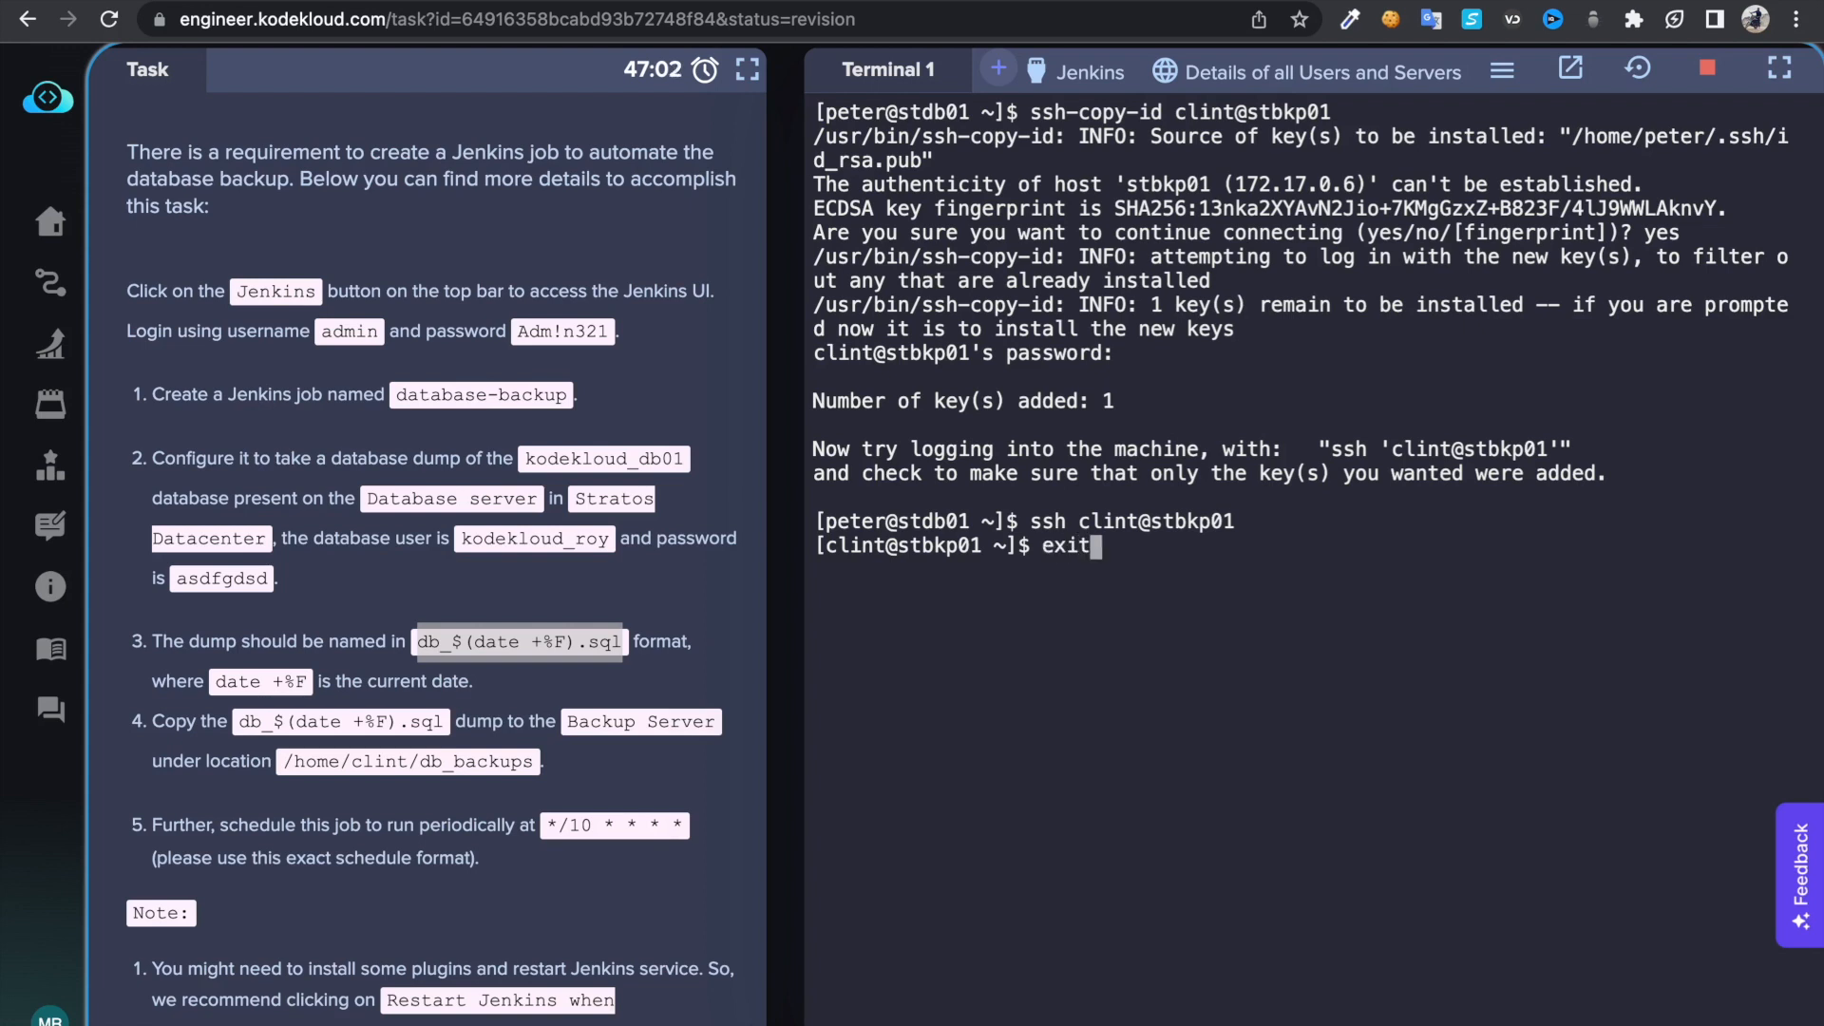
pyautogui.press('Return')
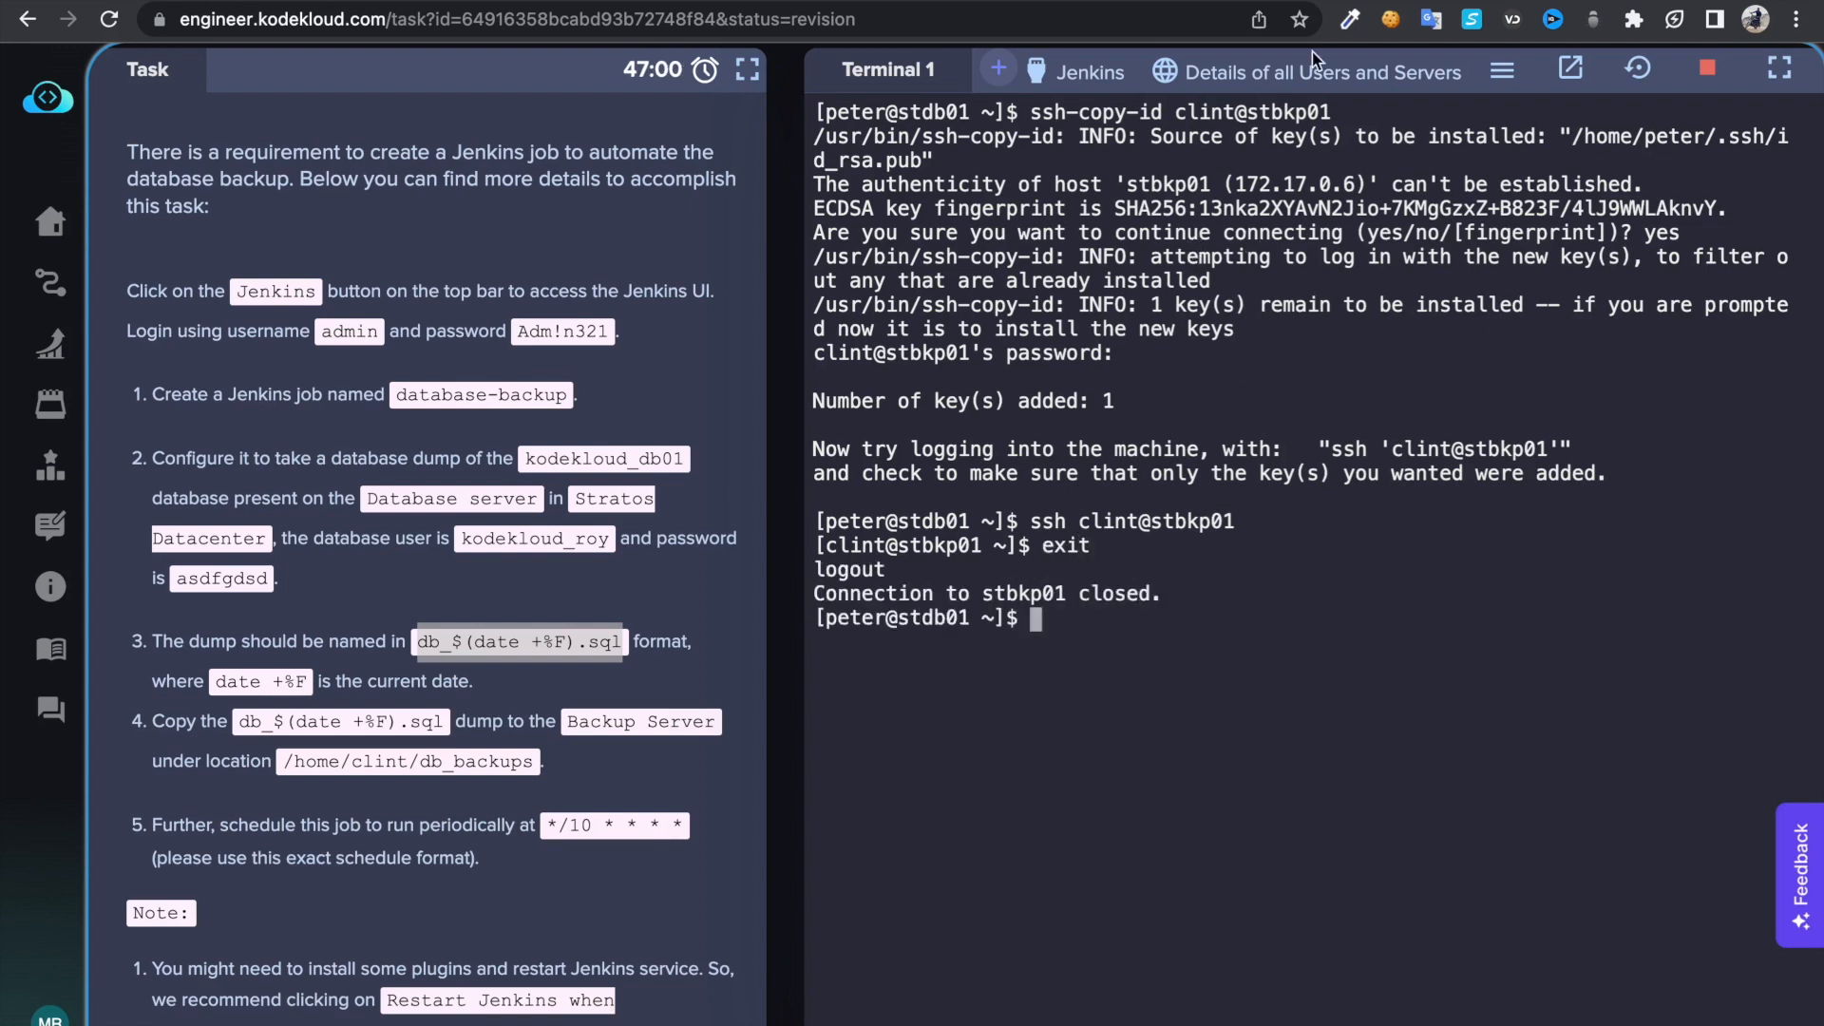
pyautogui.moveTo(1104, 643)
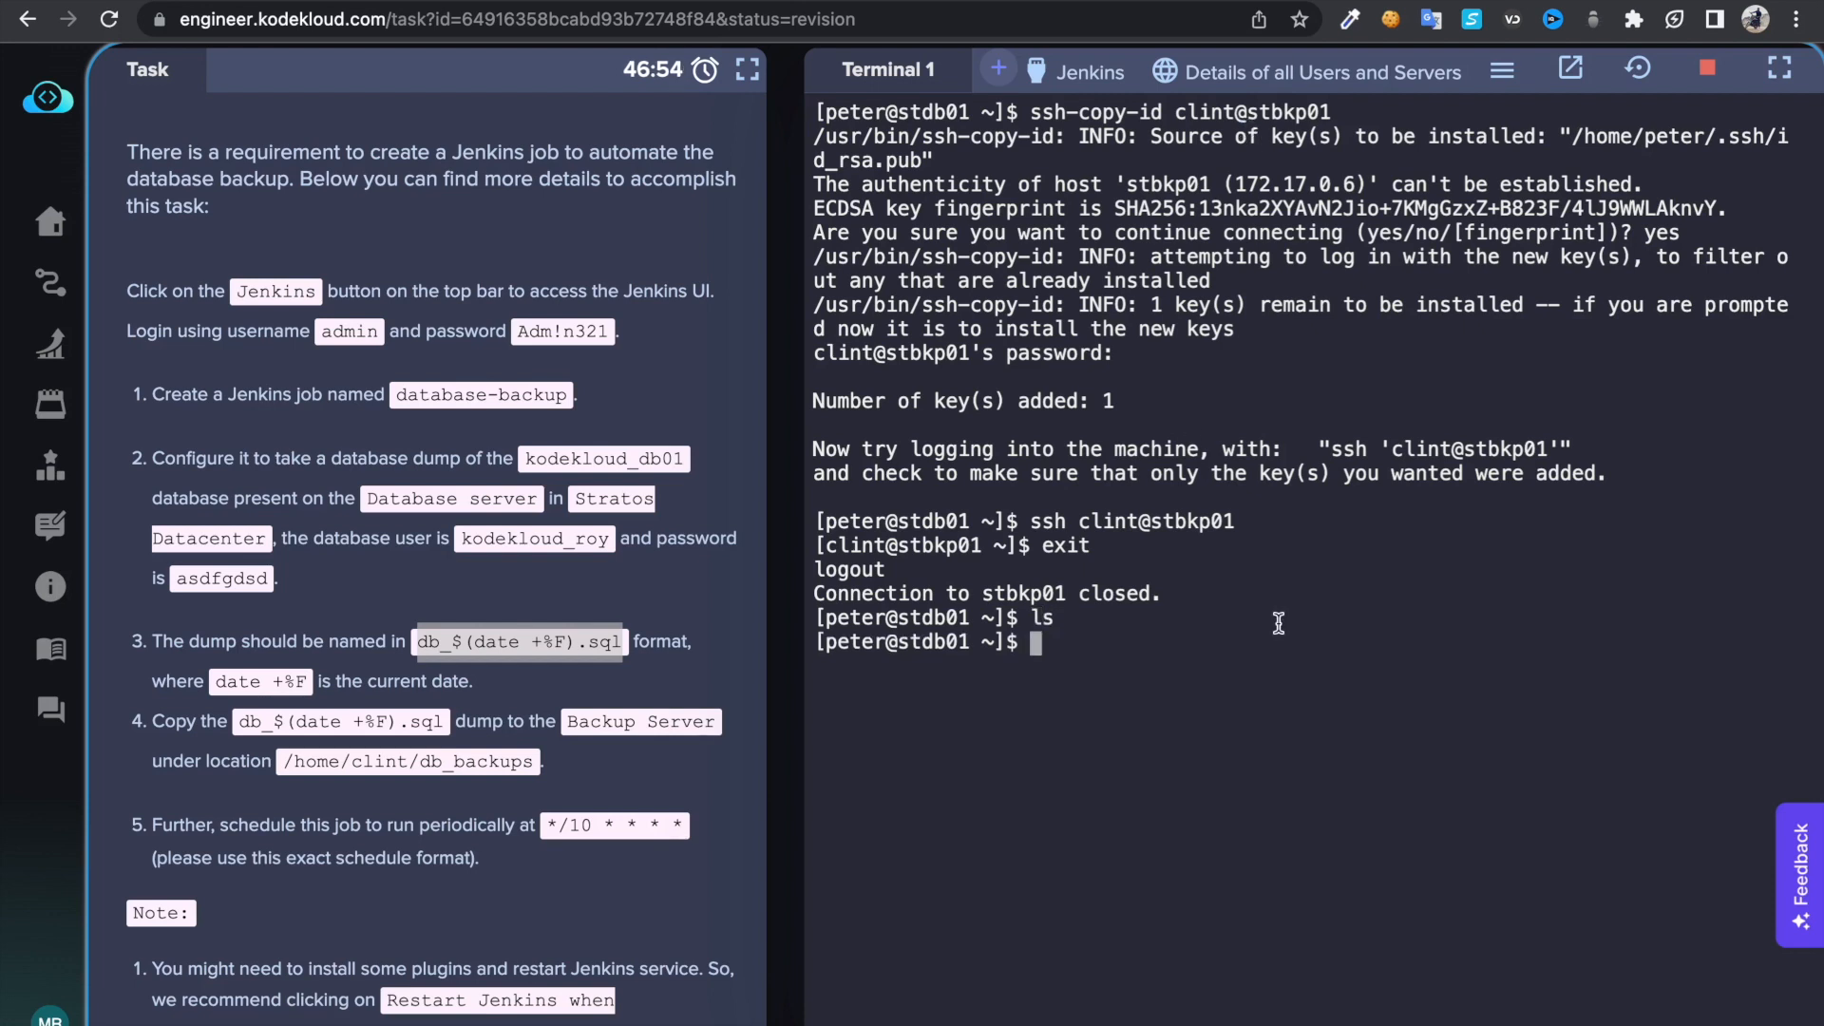
pyautogui.moveTo(1107, 652)
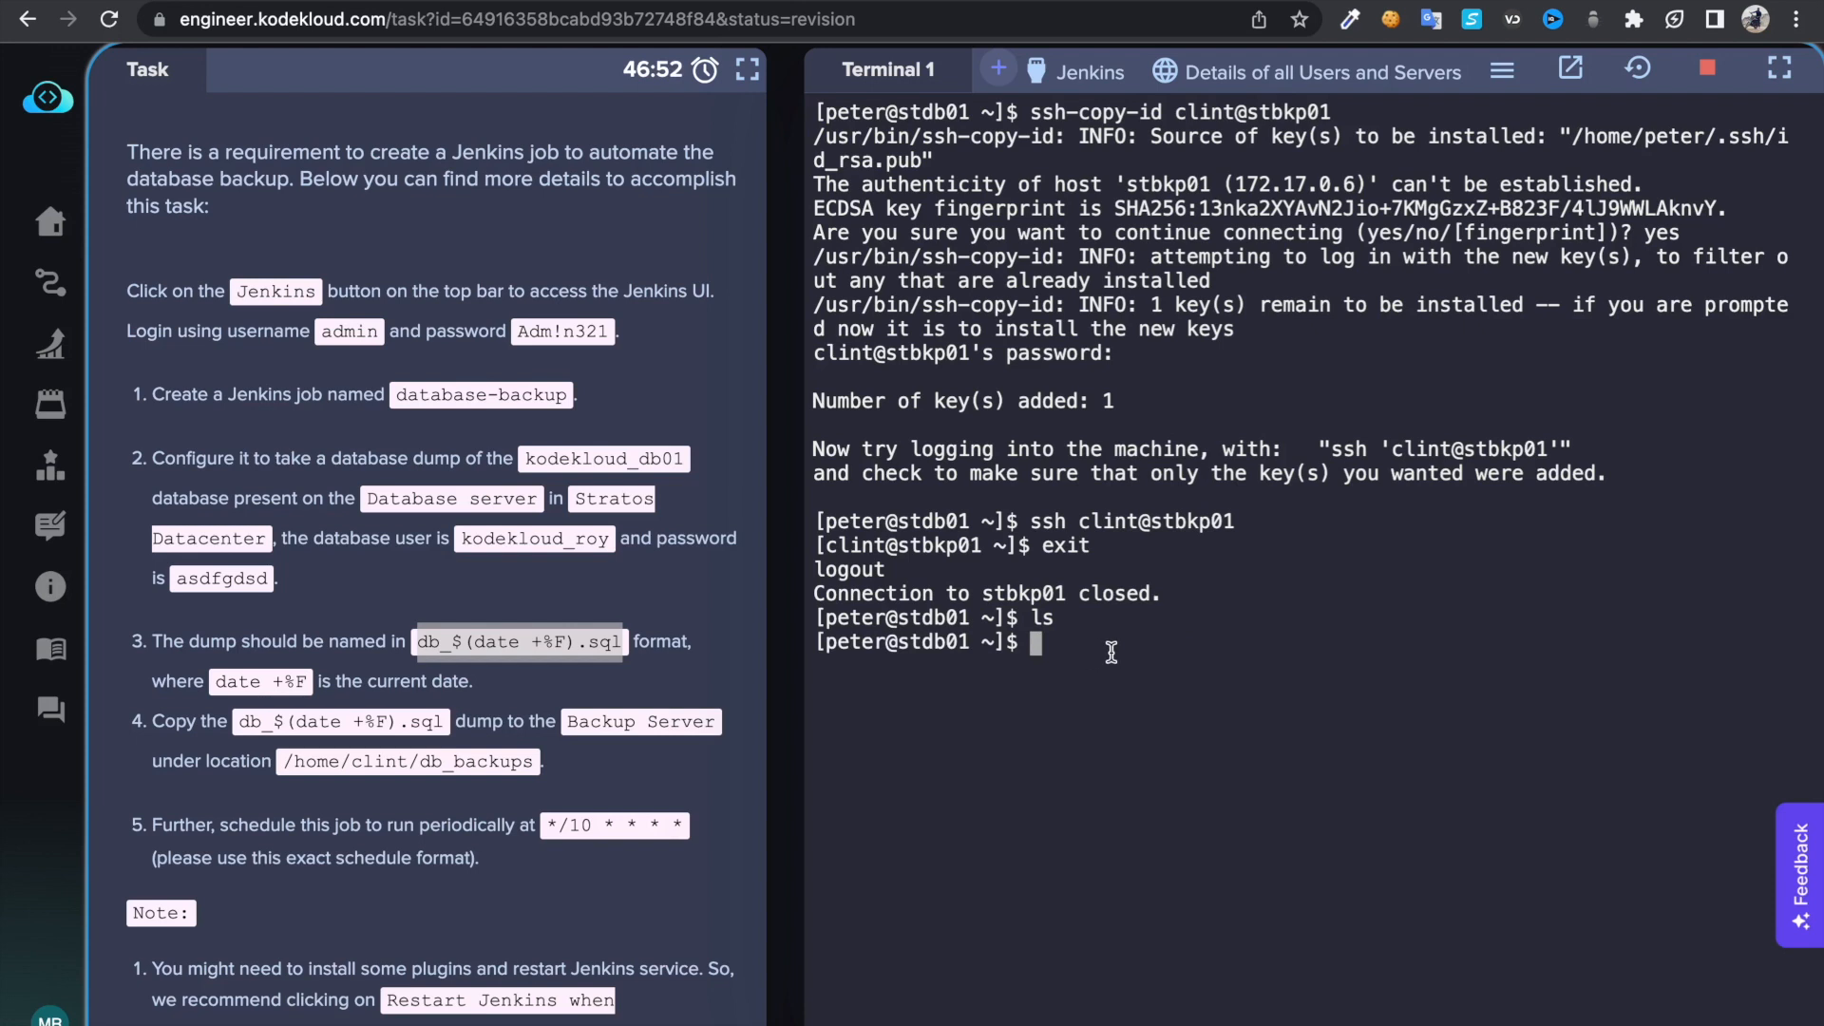
pyautogui.moveTo(1079, 665)
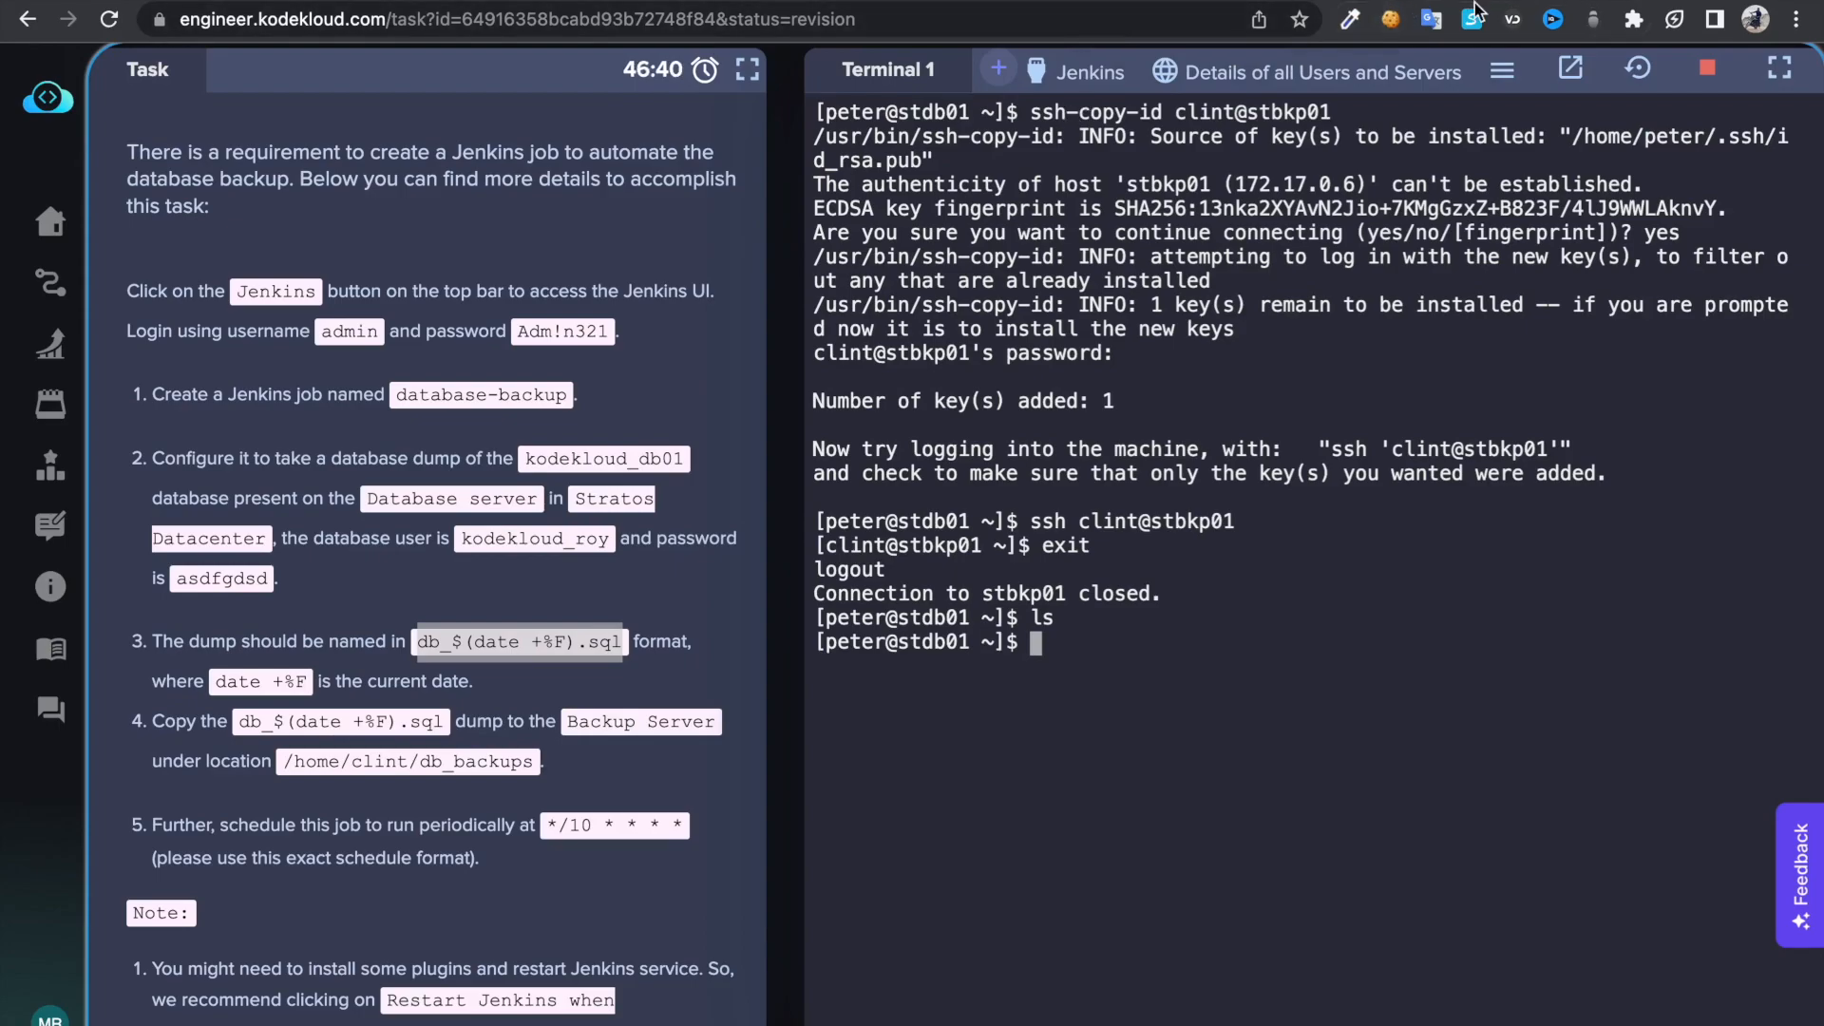
# - Add scp -o StrictHostKeyChecking=no copying db_$(date +%F).sql to clint@stbkp01:/home/clint/db_backups/
pyautogui.click(1088, 72)
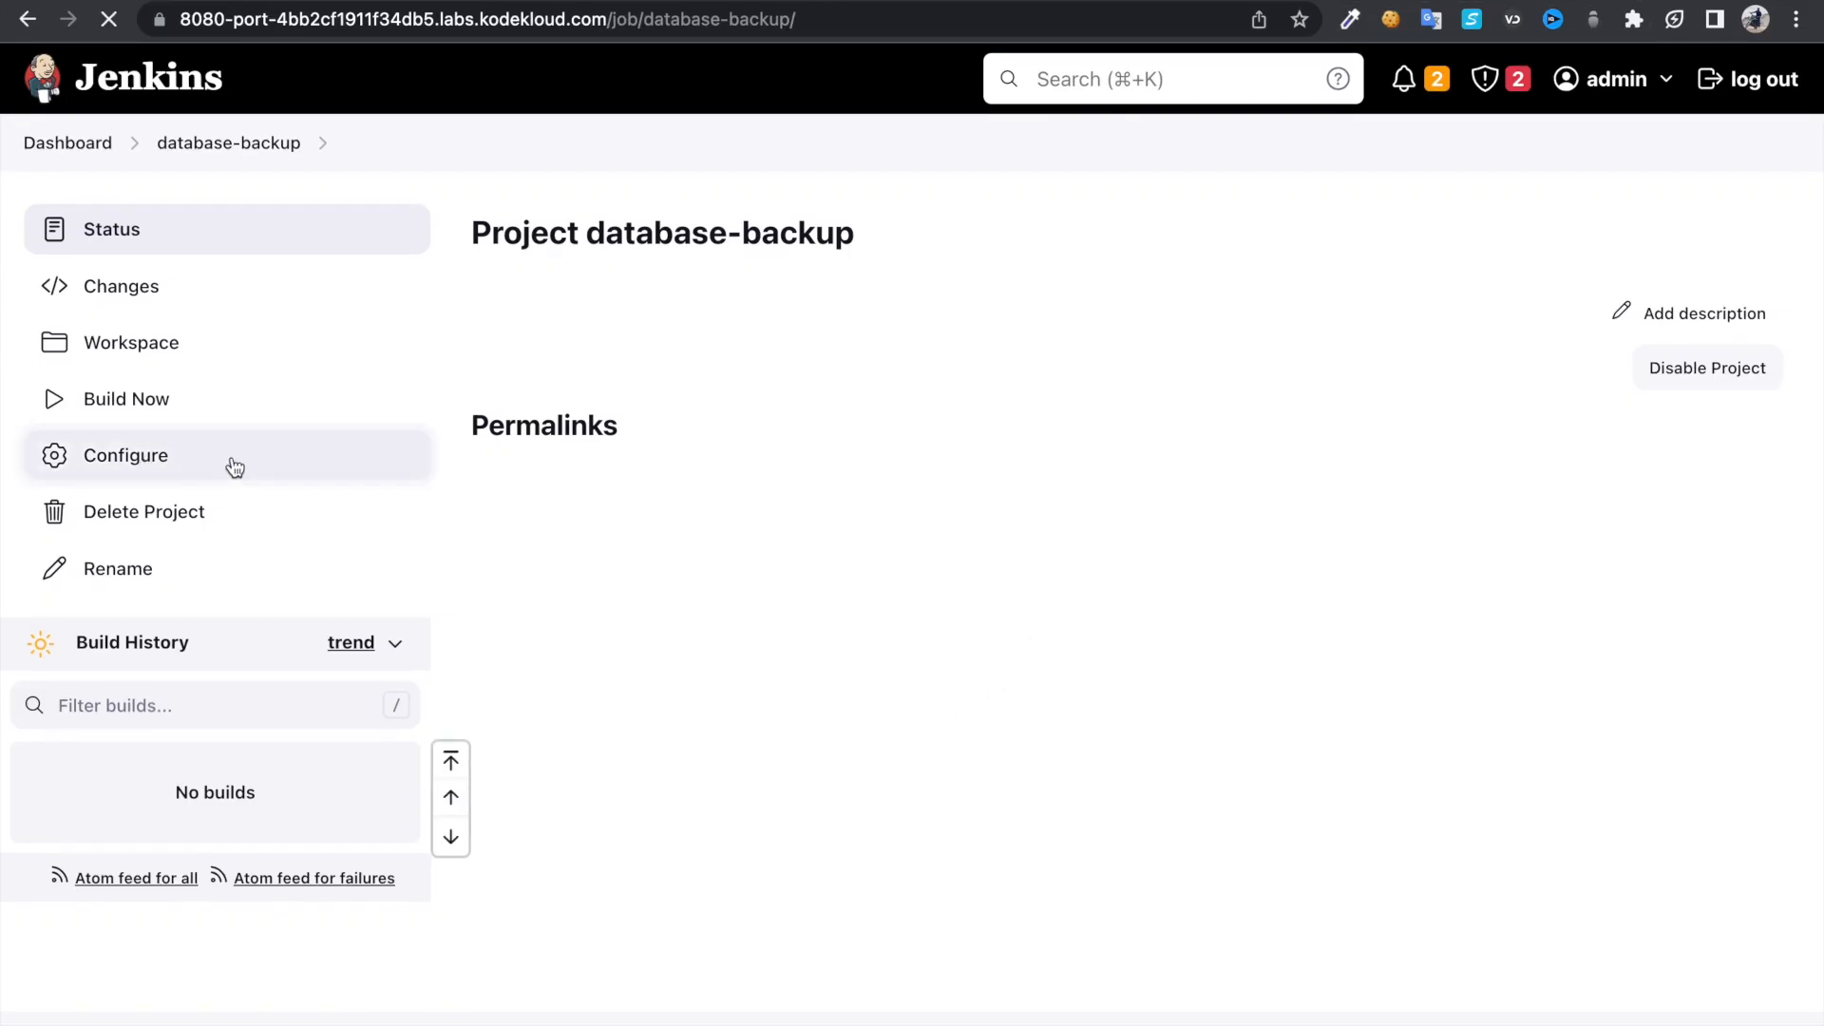
pyautogui.click(125, 454)
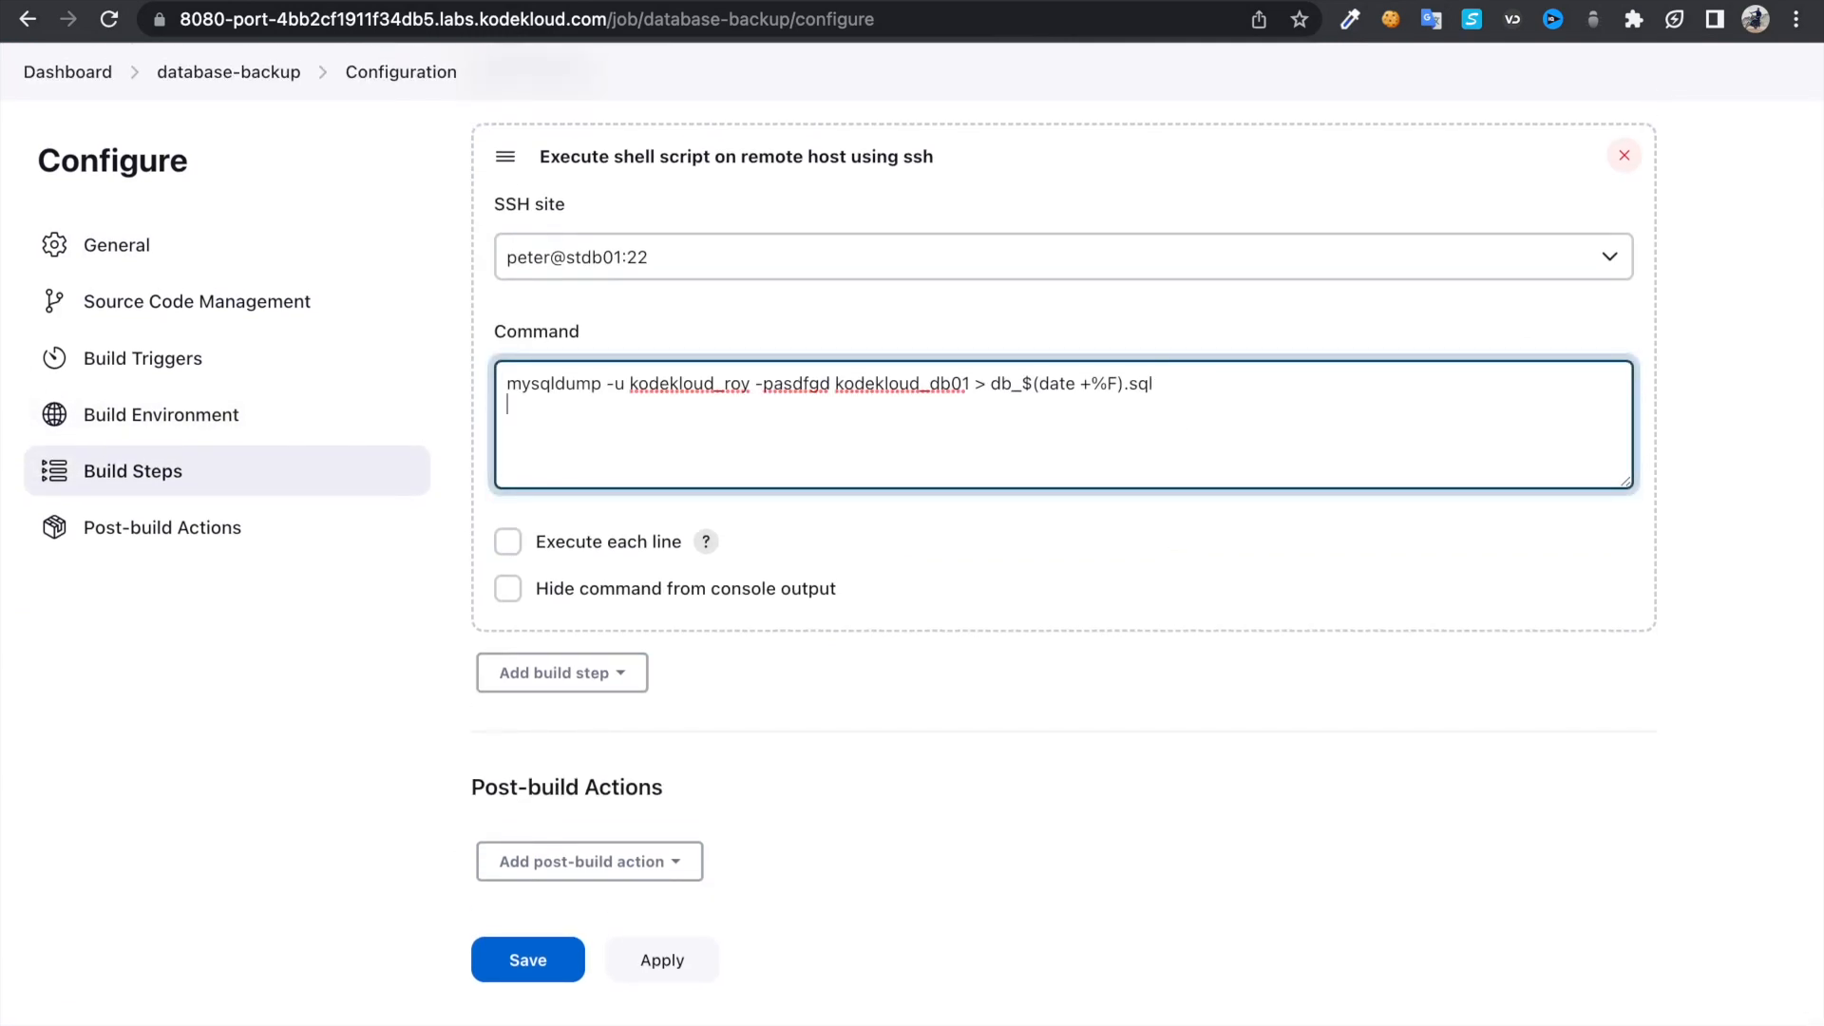
pyautogui.write('scp')
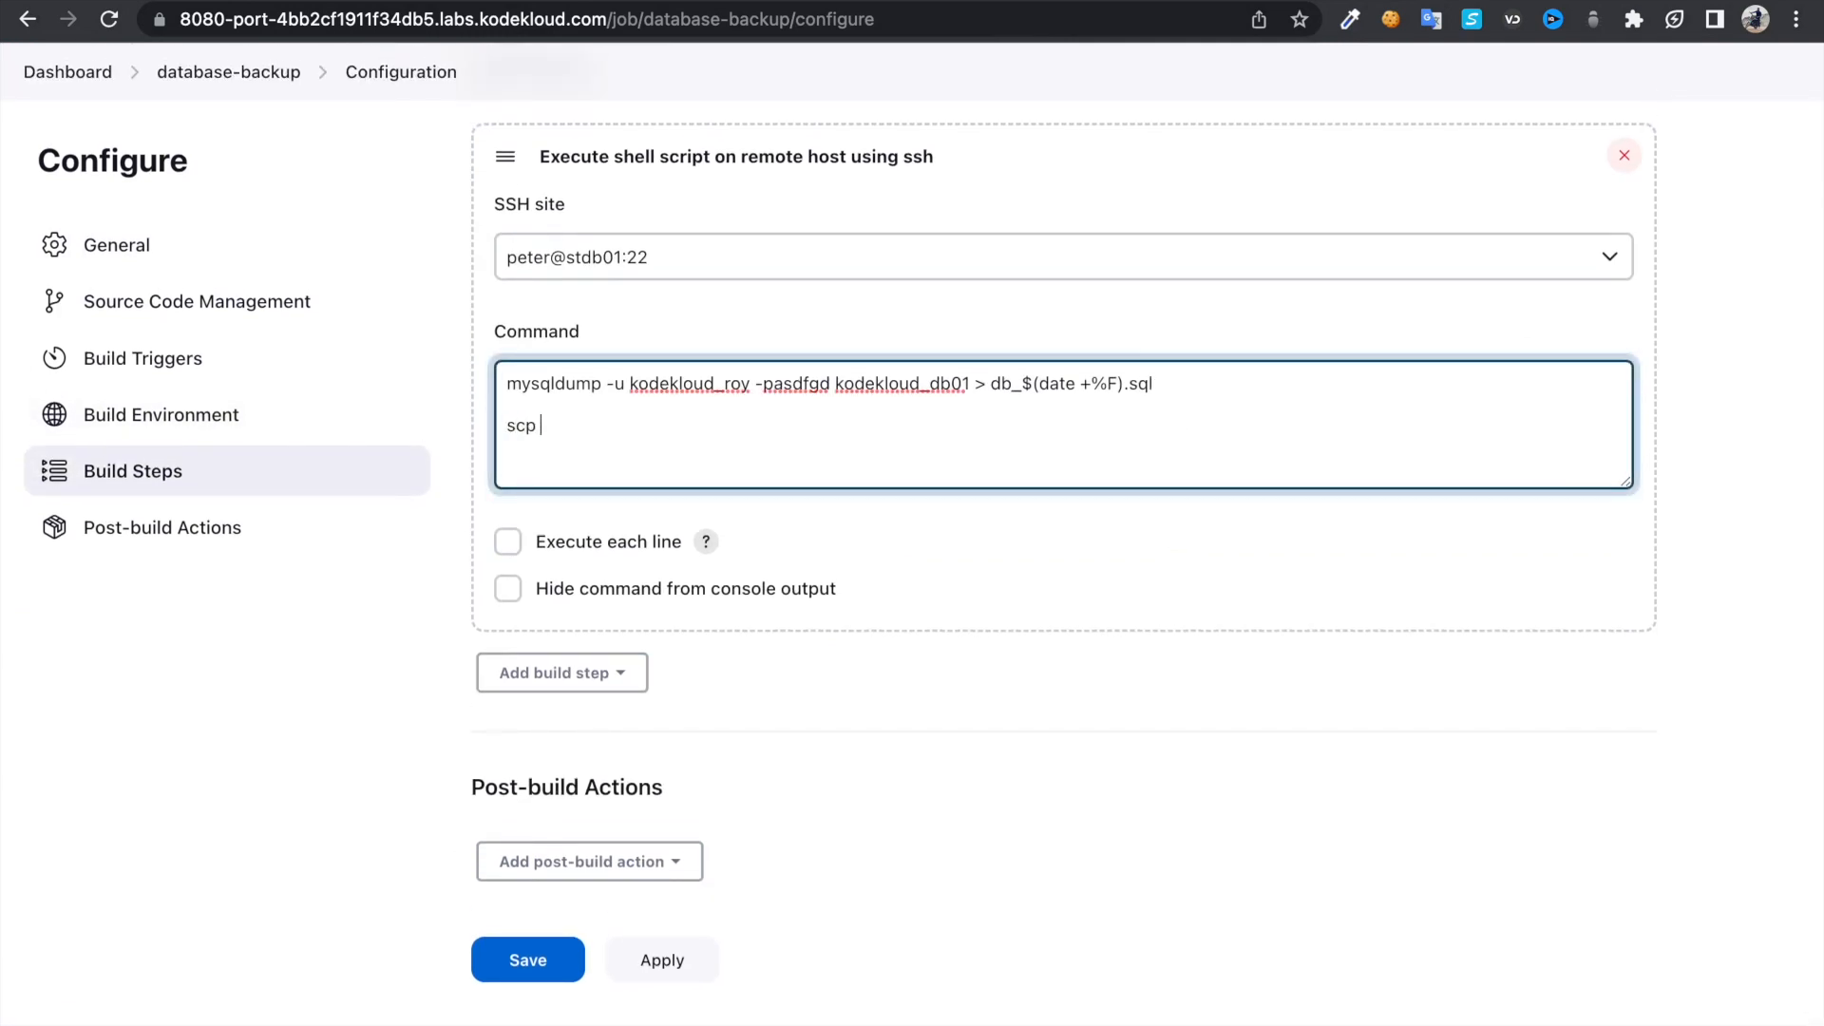
pyautogui.write('-o')
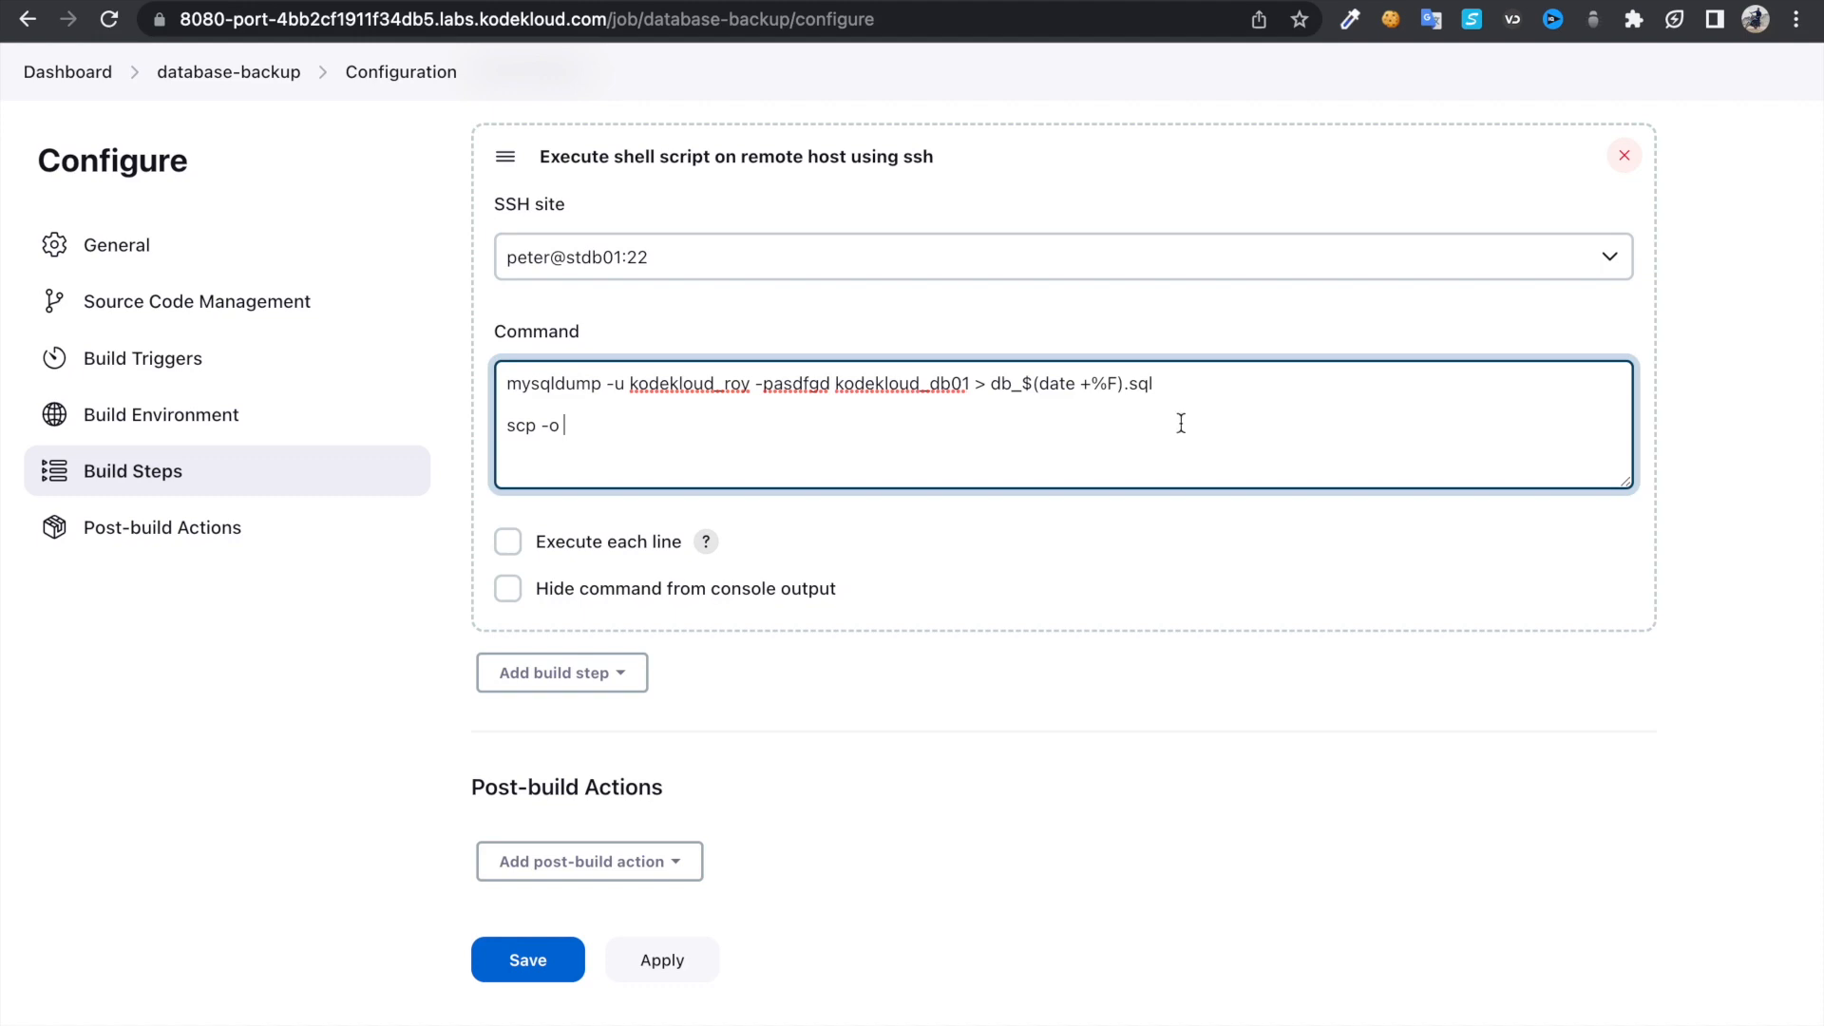
pyautogui.moveTo(944, 139)
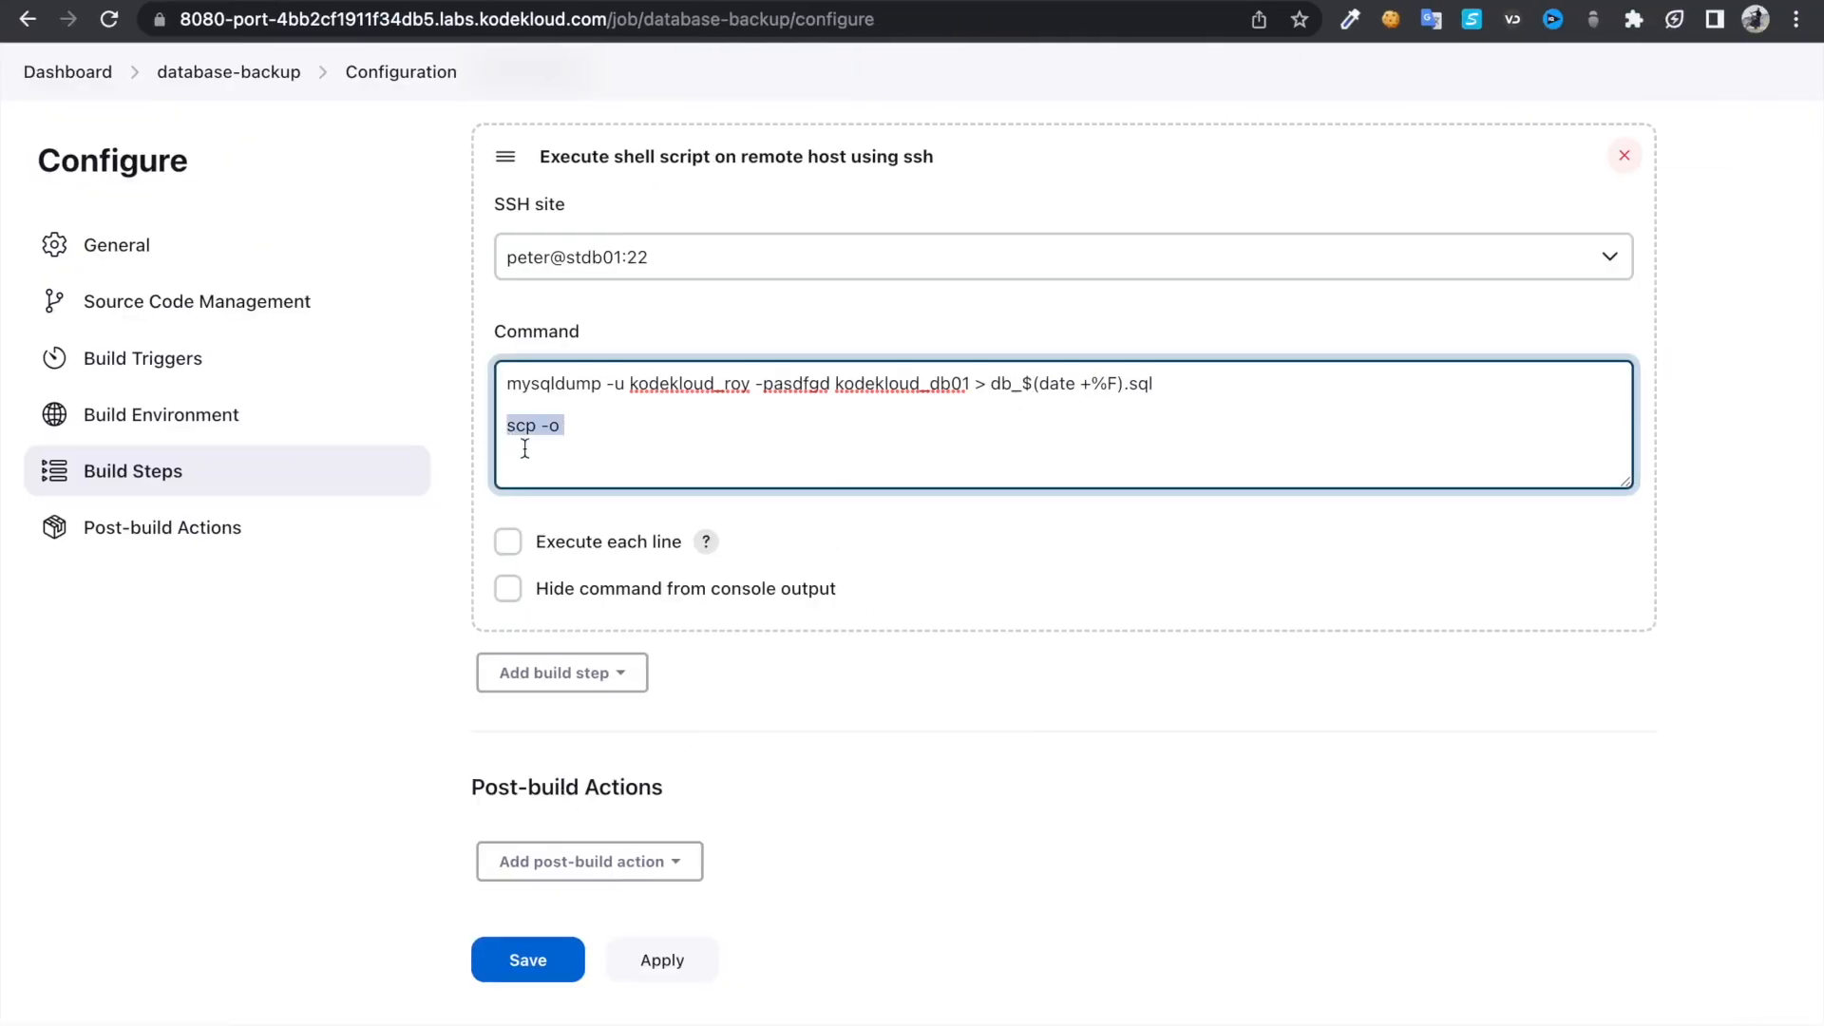
pyautogui.write('StrictHostKeyChecking=no db_$(date +%F).sql clint@stbkp01:/home/clint/db_backups/')
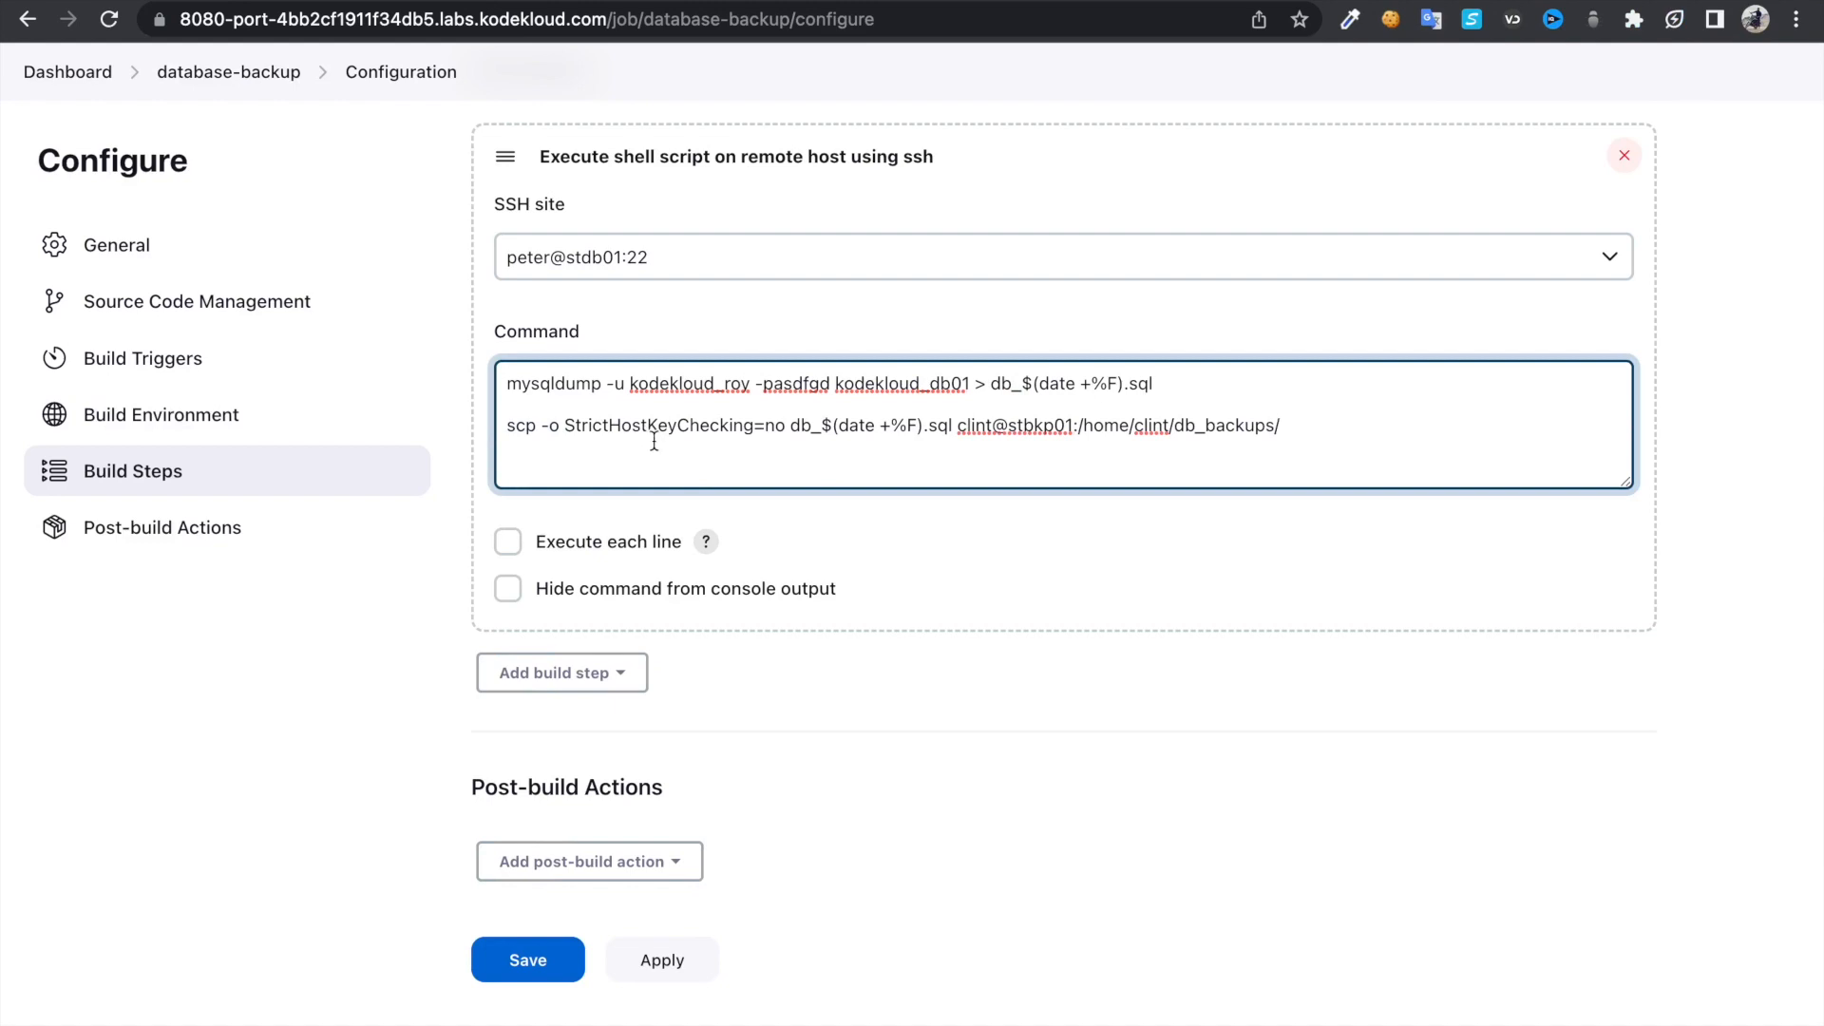
pyautogui.moveTo(758, 447)
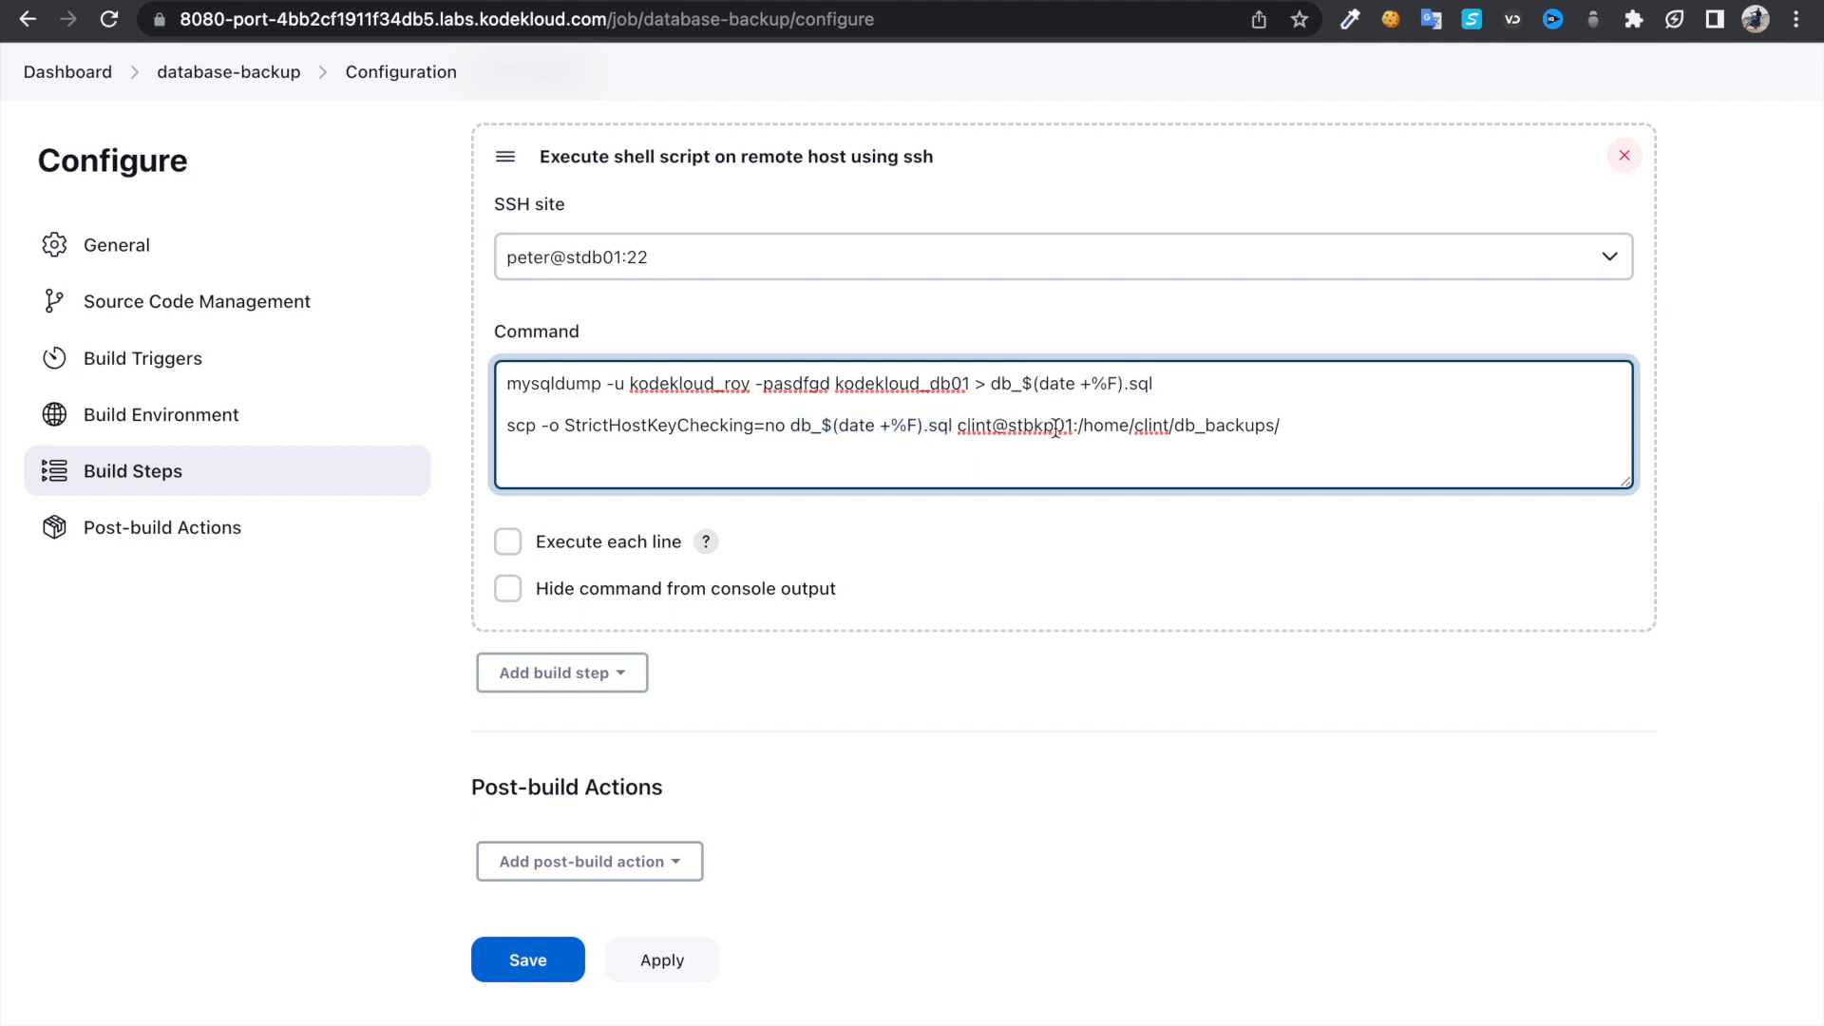
pyautogui.moveTo(1286, 475)
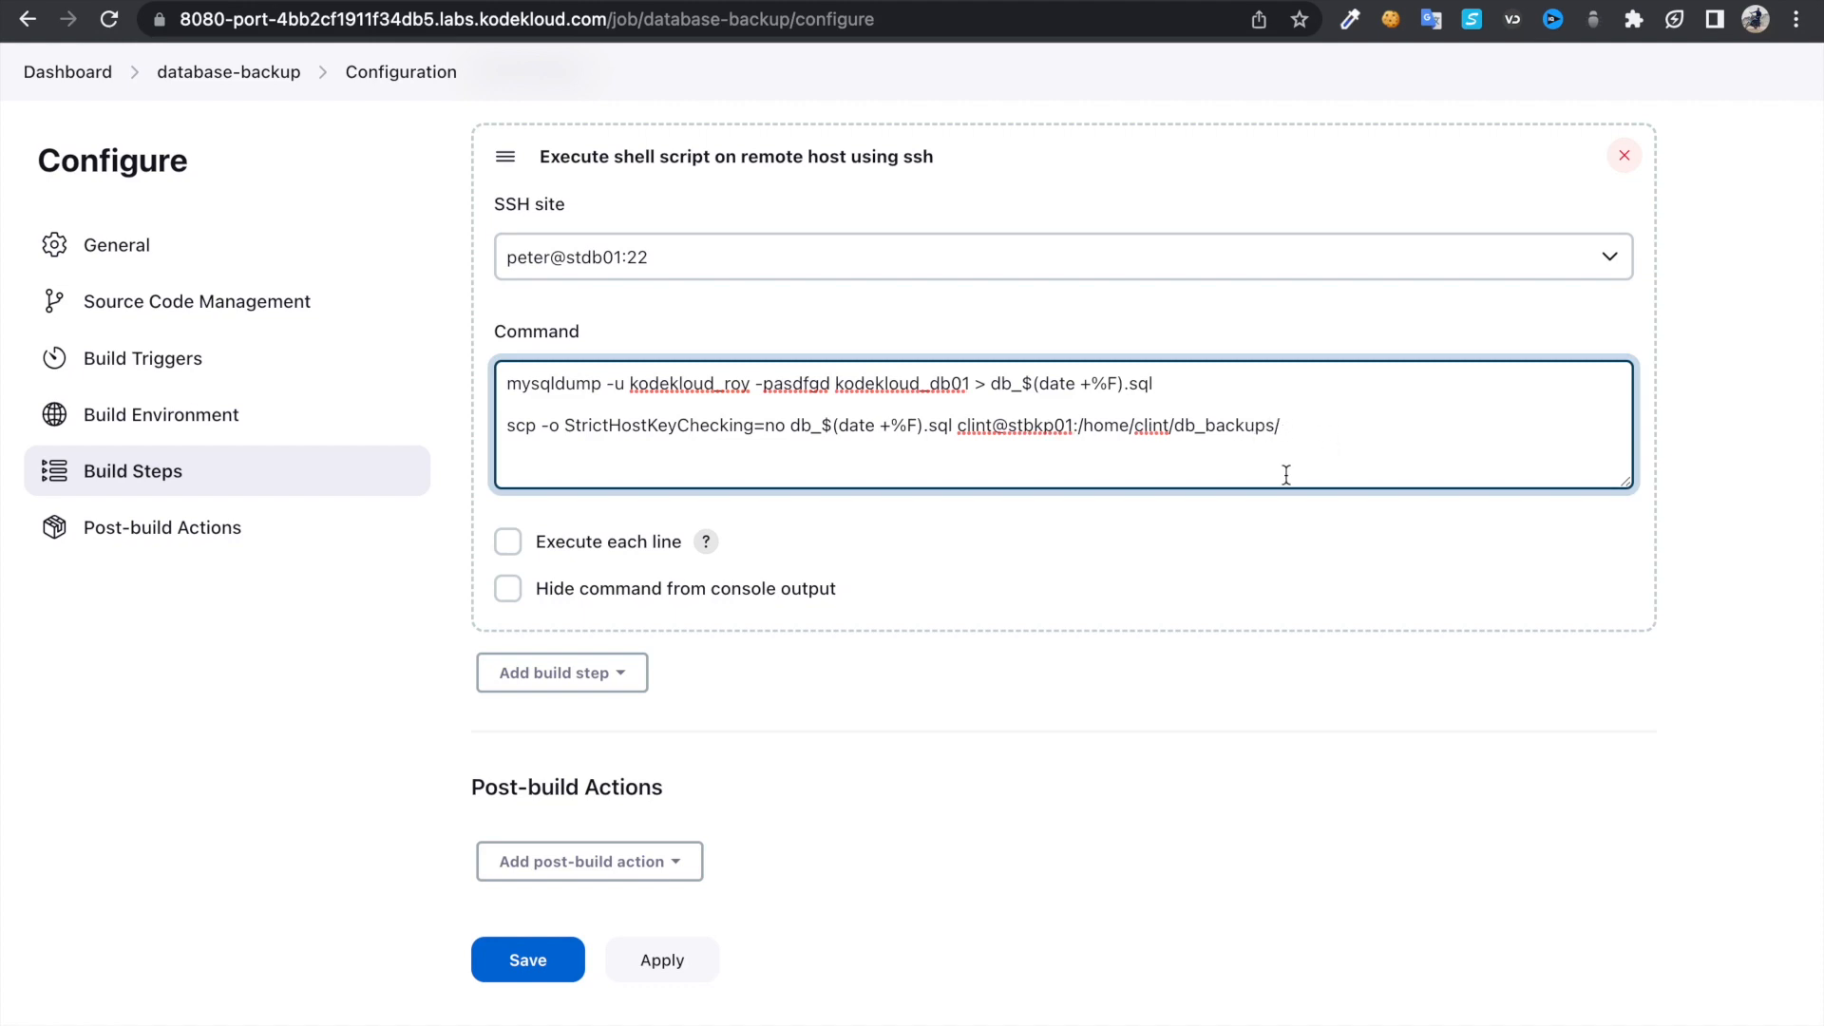
pyautogui.click(526, 960)
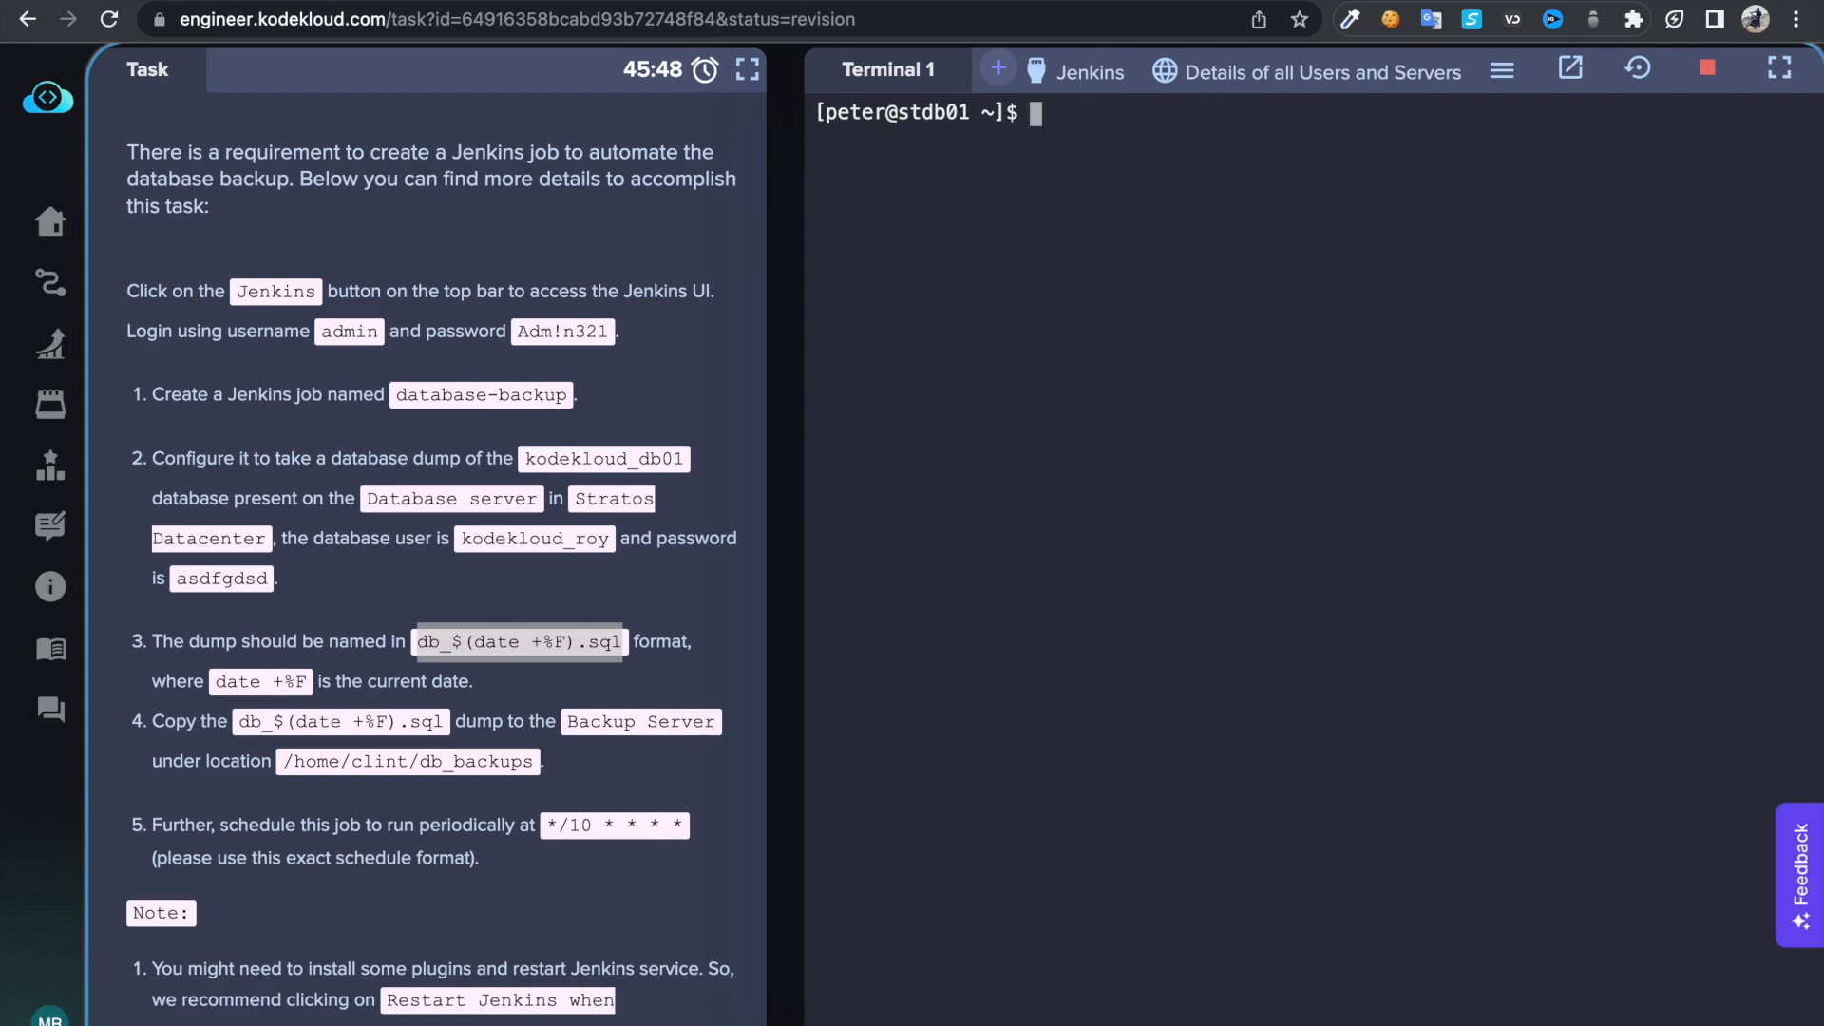
# - Log in to stbkp01 as clint and move into the db_backups folder
pyautogui.press('Return')
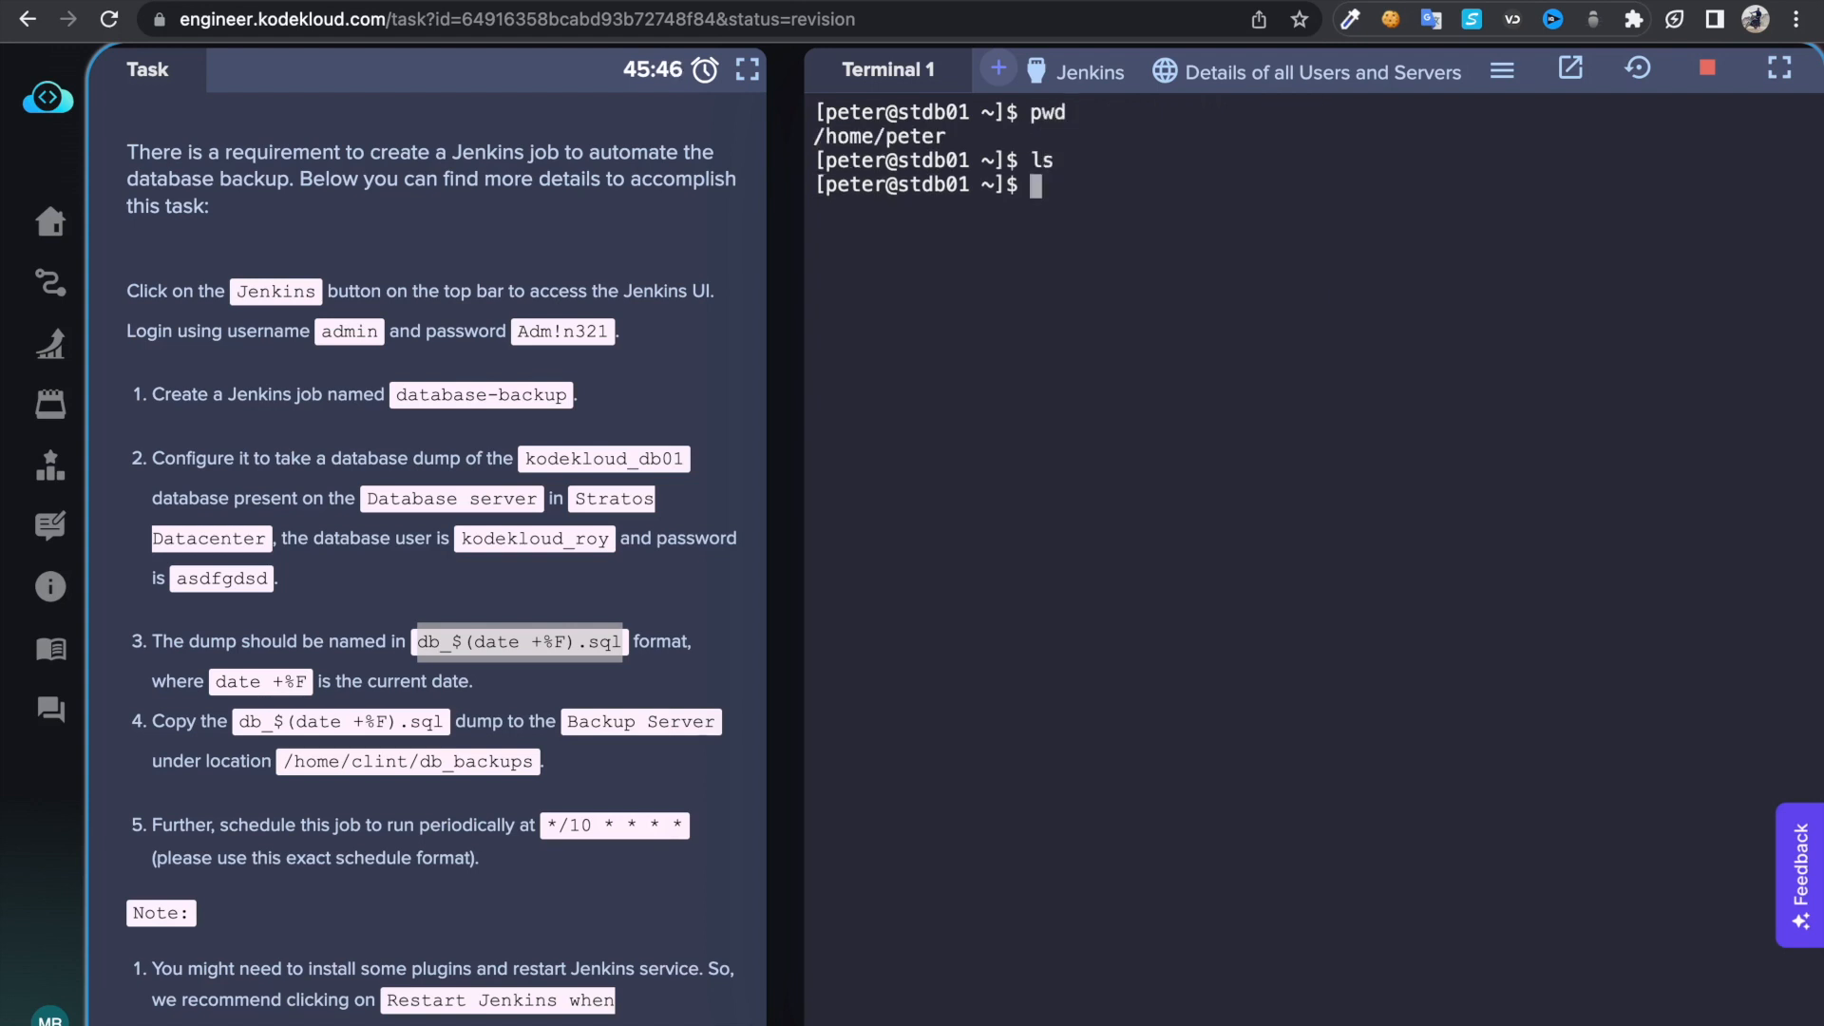
pyautogui.write('ssh')
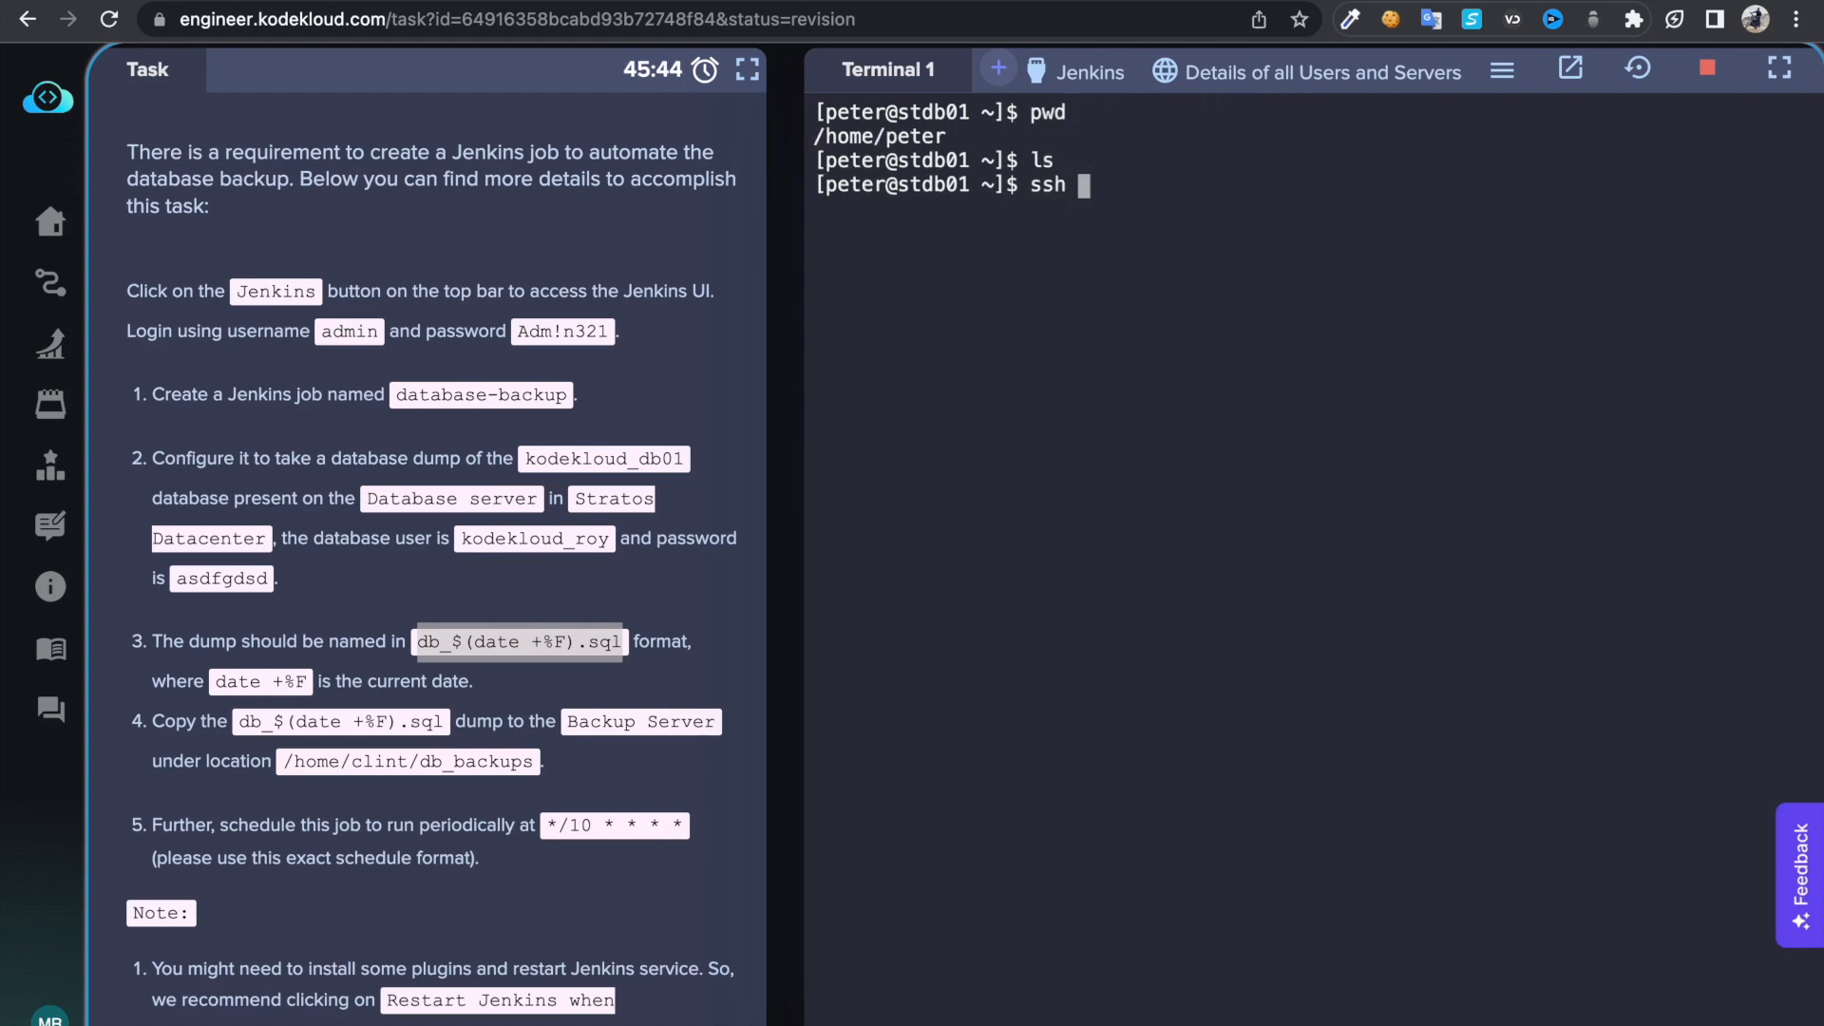
pyautogui.write('clint@')
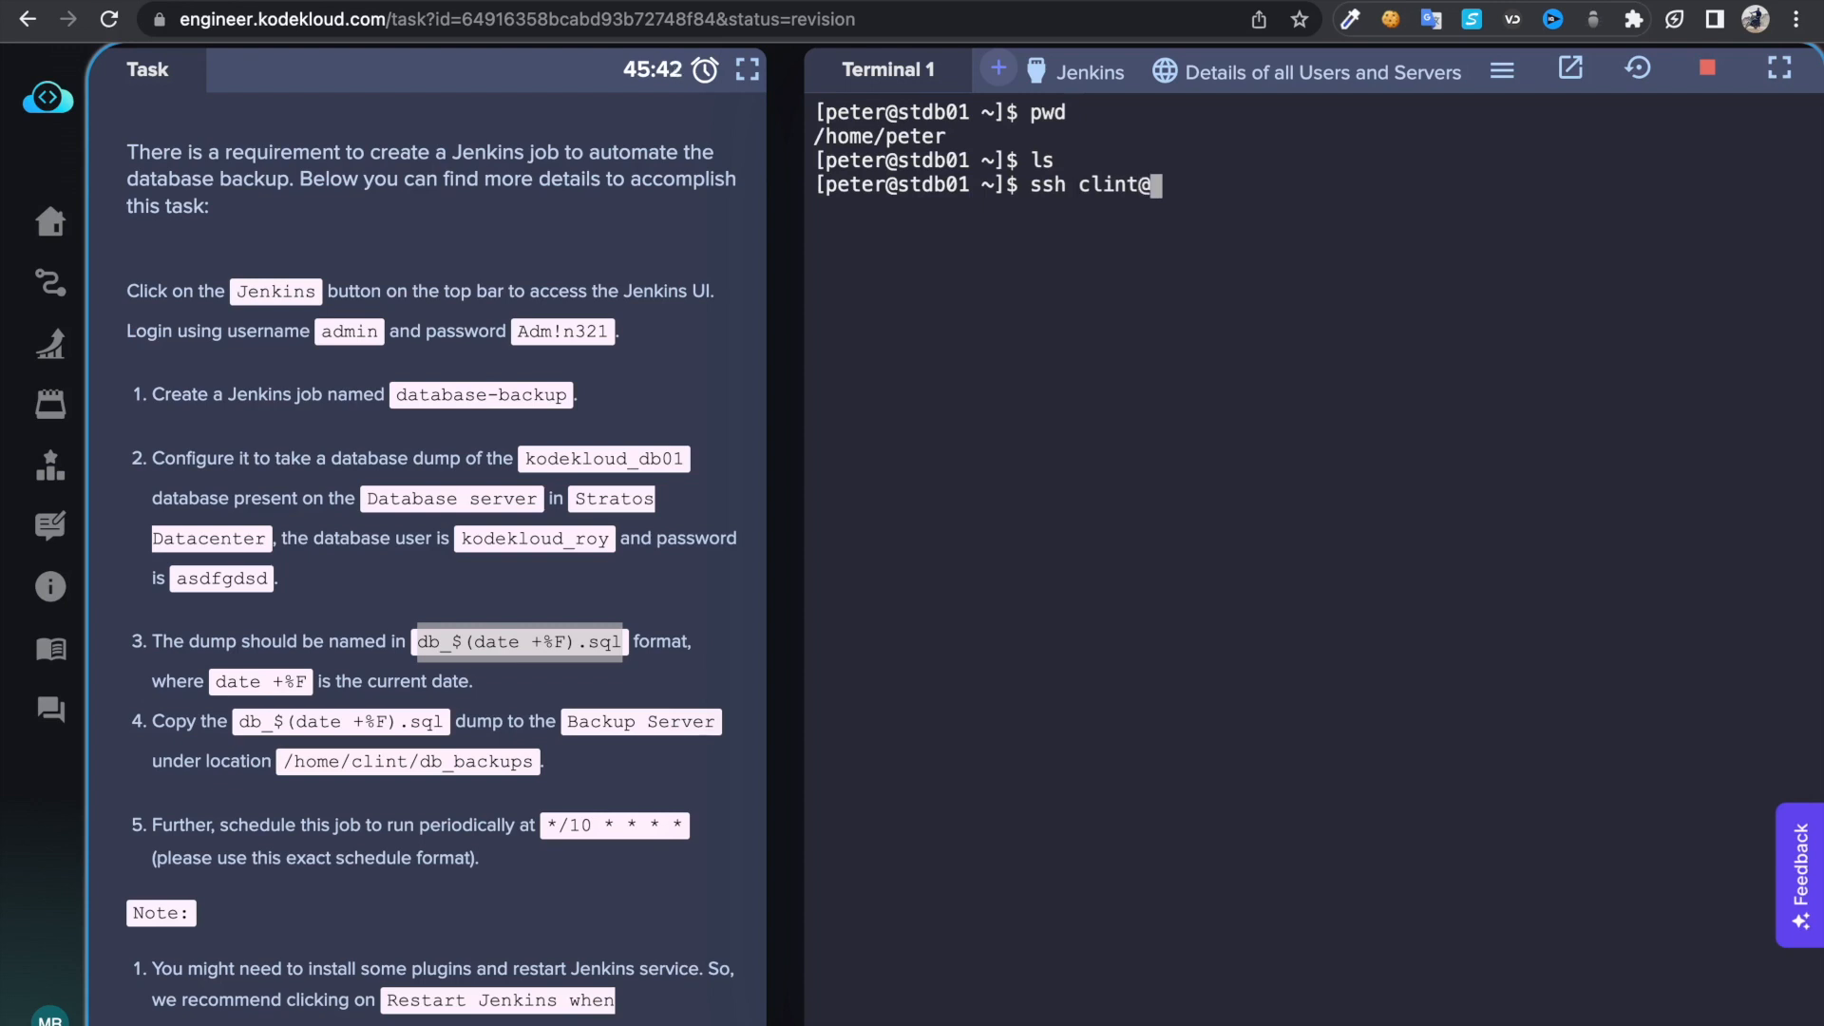
pyautogui.write('st')
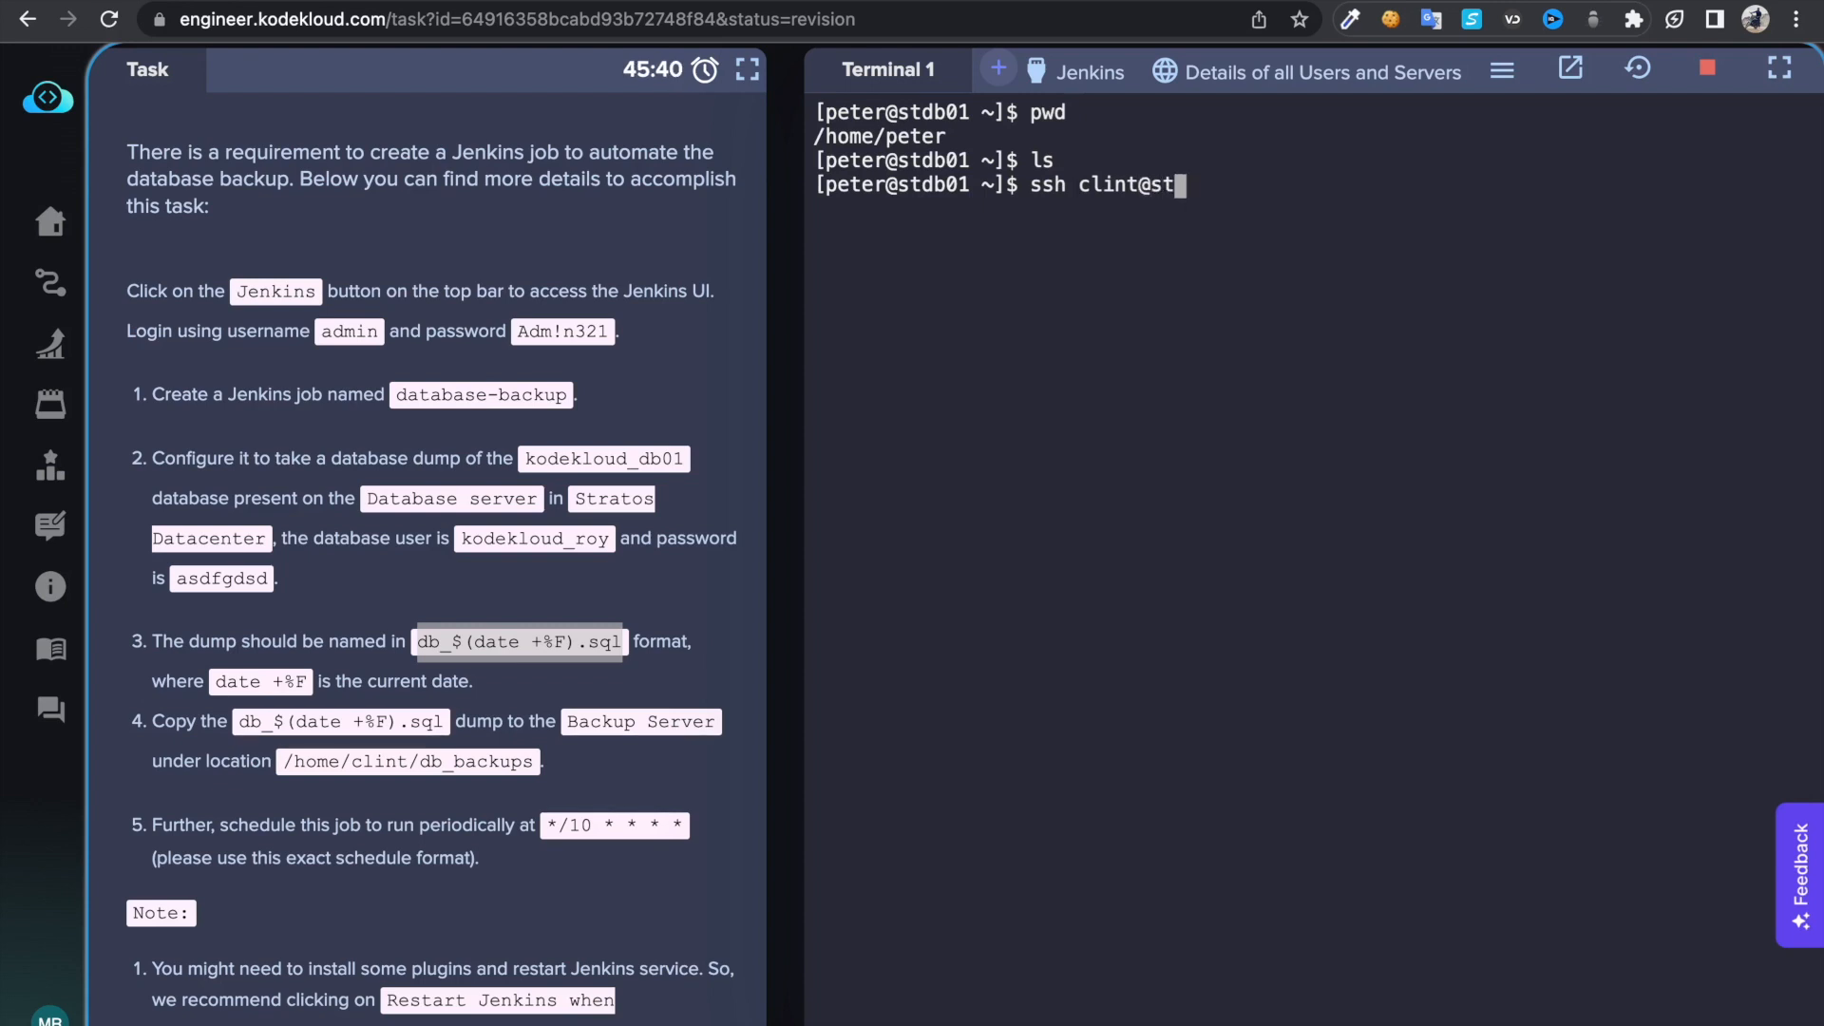
pyautogui.press('Return')
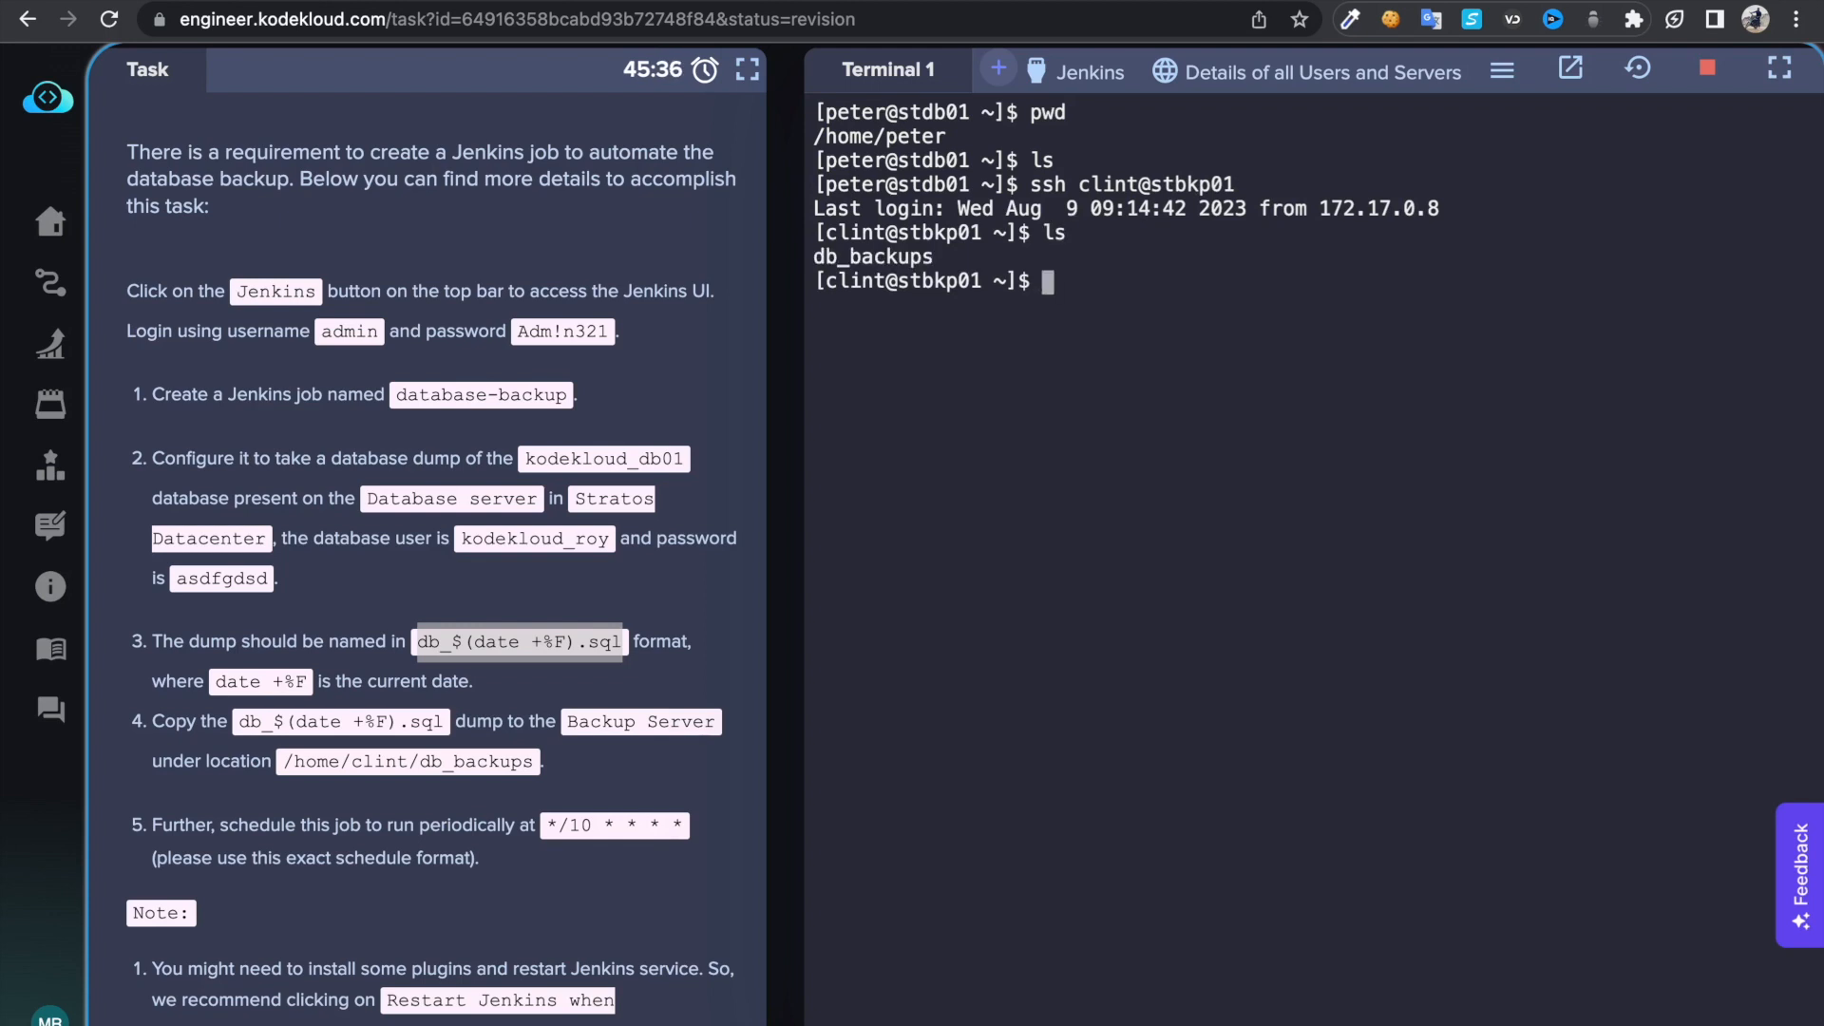
pyautogui.write('cd')
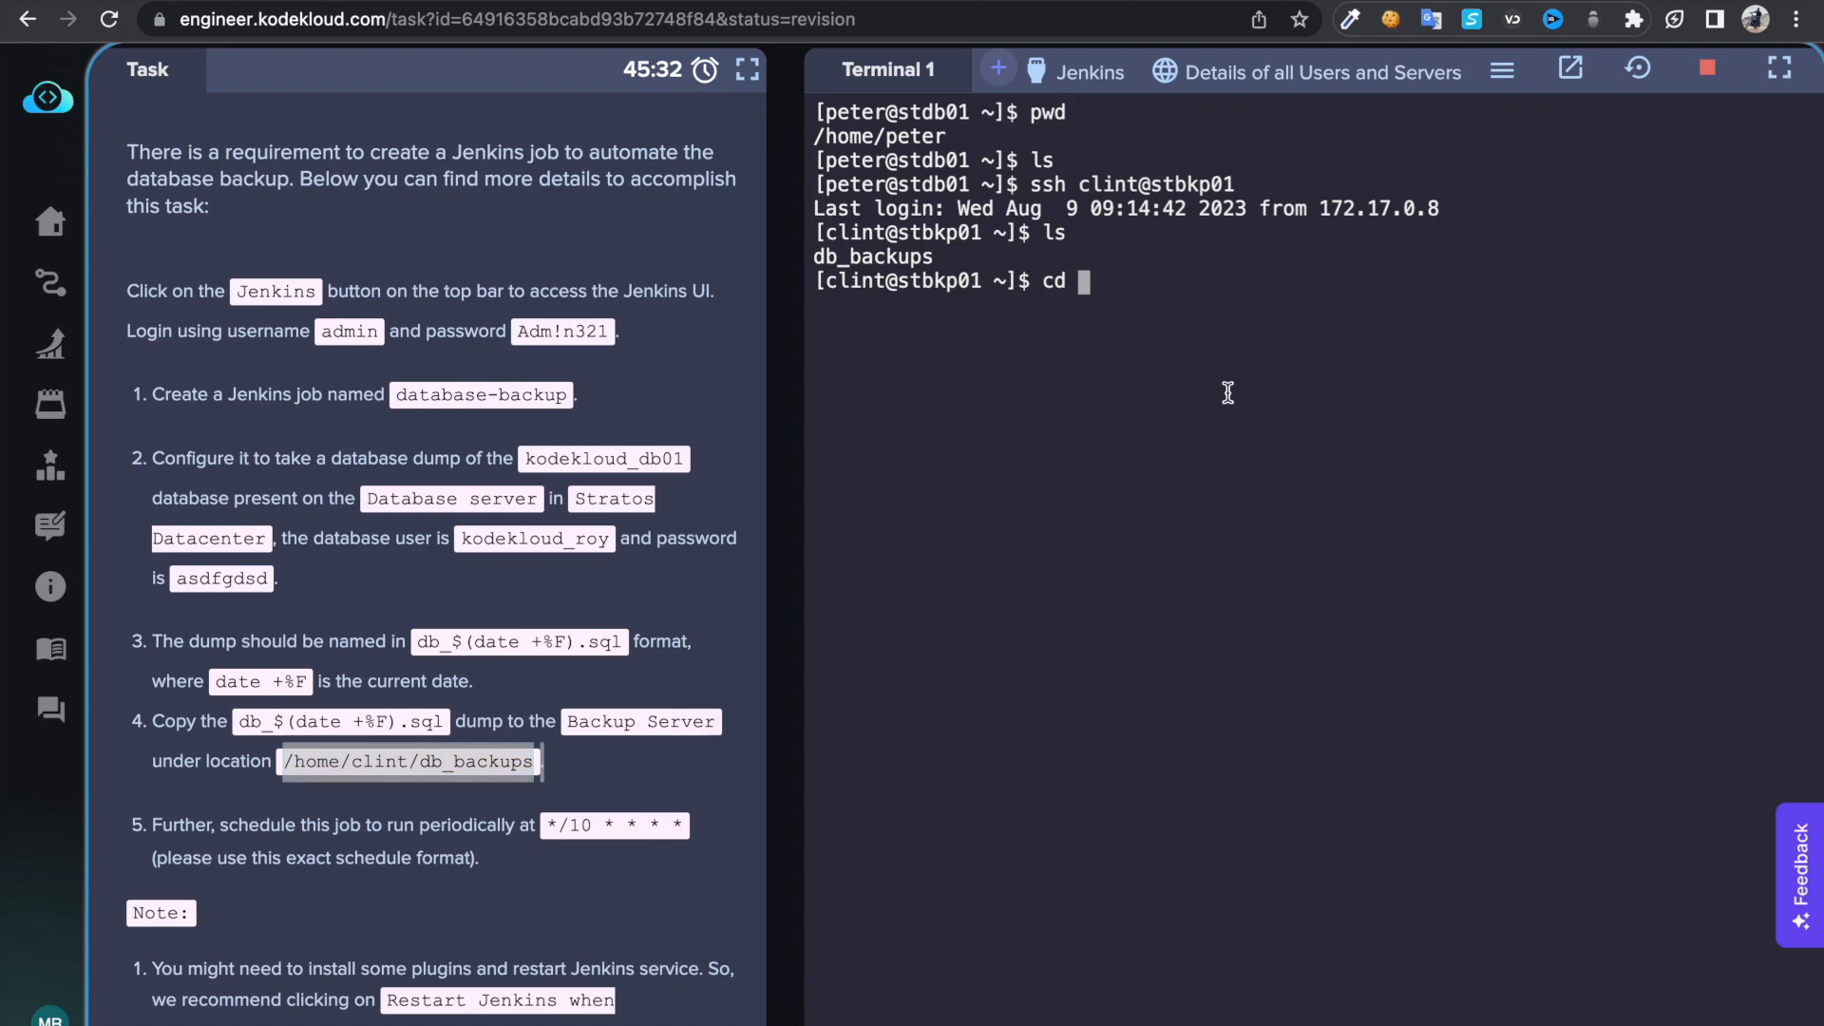
pyautogui.write('db_backups/')
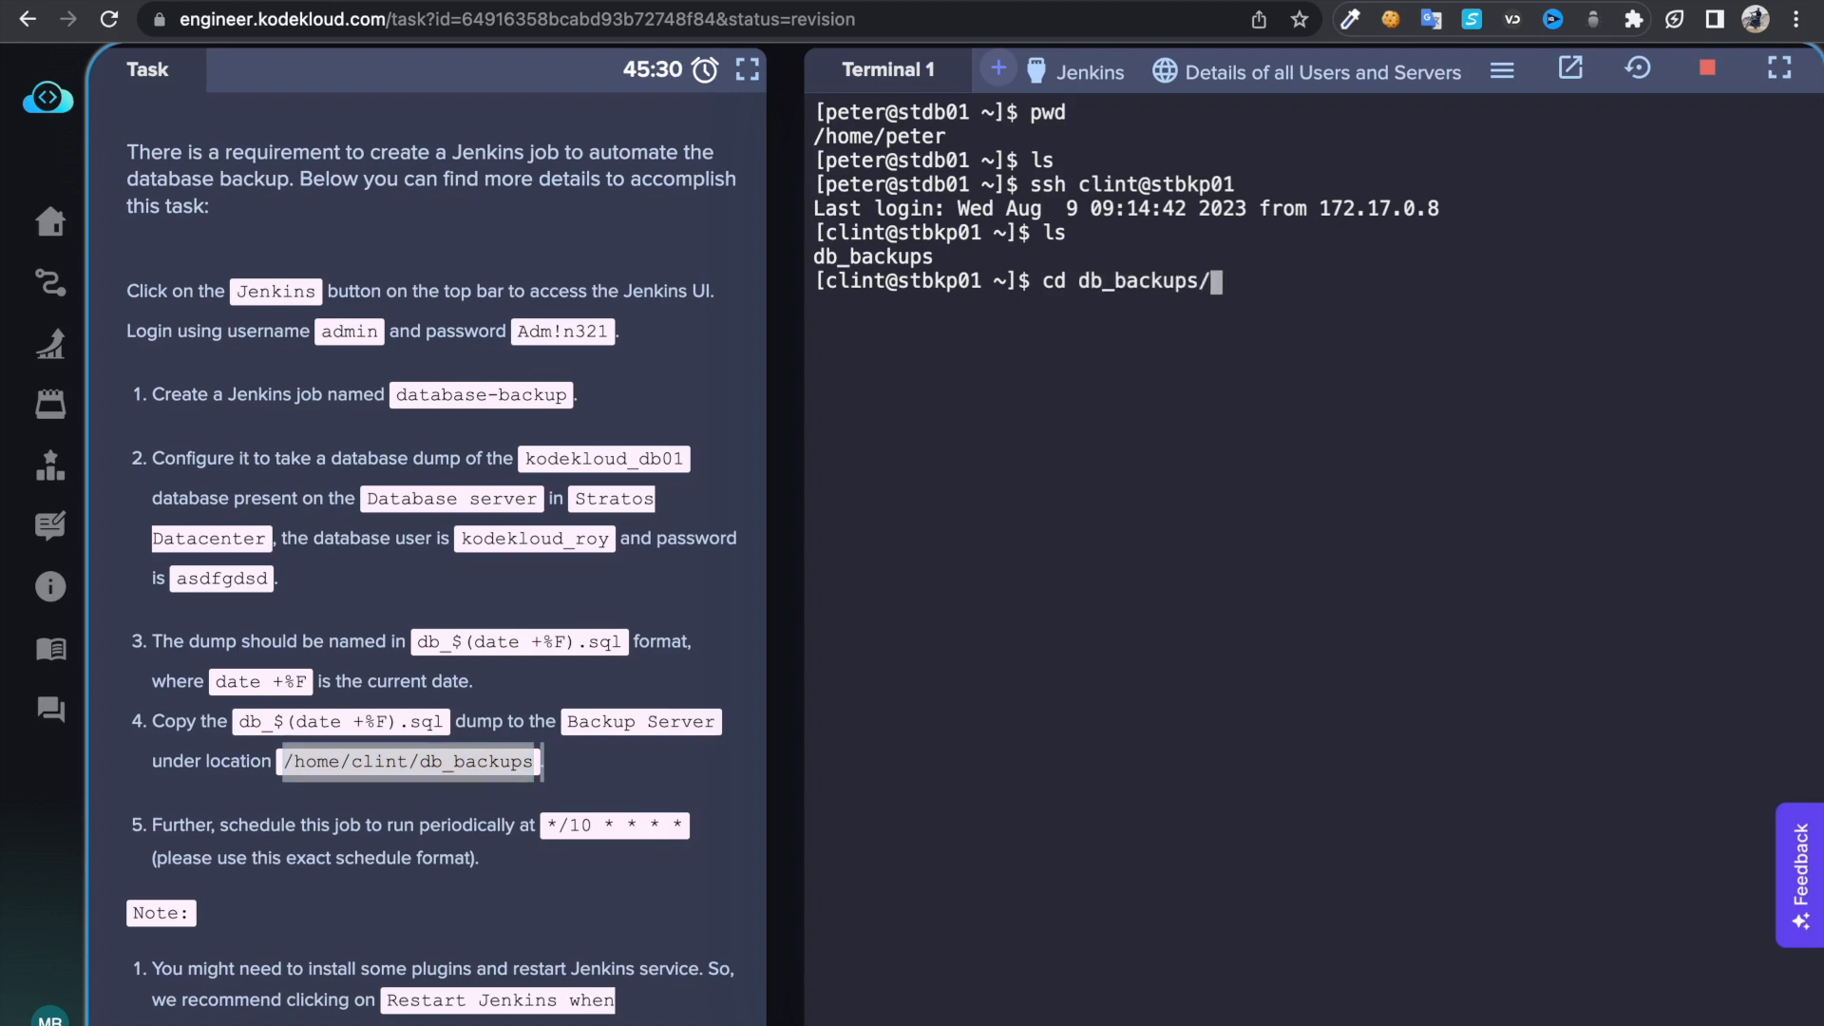
pyautogui.press('Return')
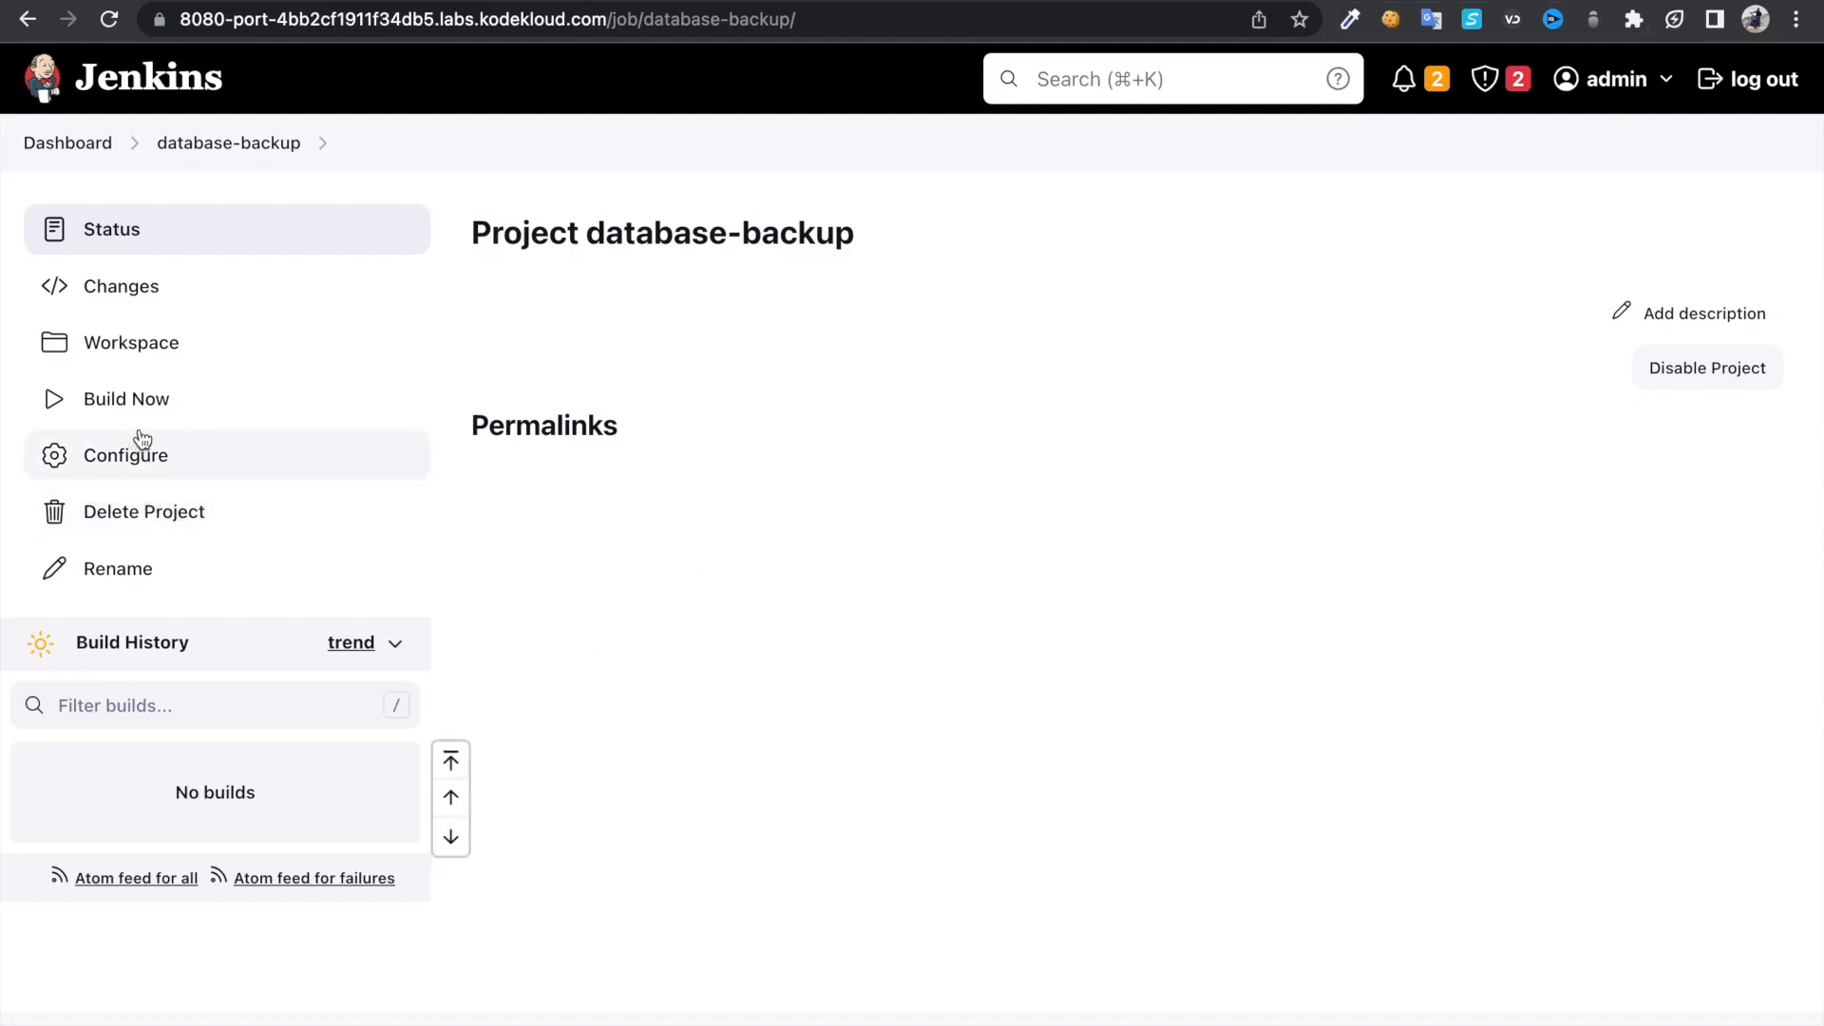
pyautogui.moveTo(137, 471)
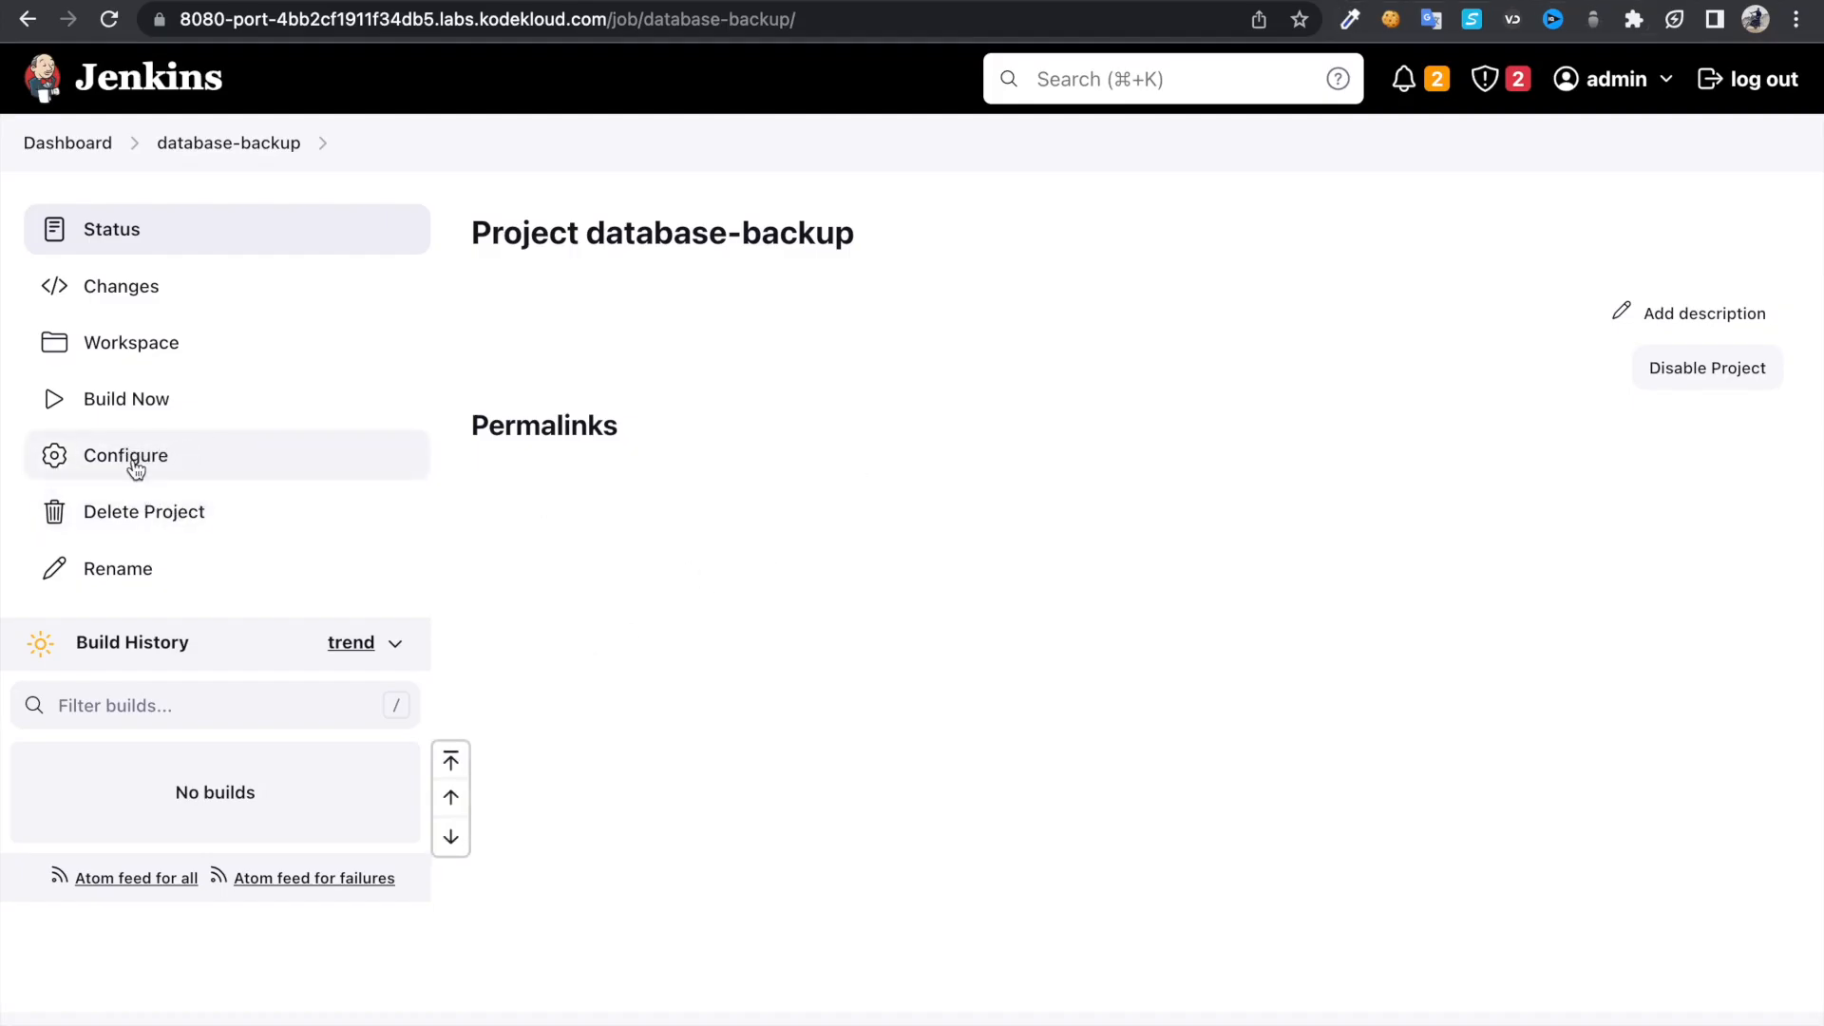
# - Enable Build periodically on the job with schedule */10 * * * *
pyautogui.click(126, 454)
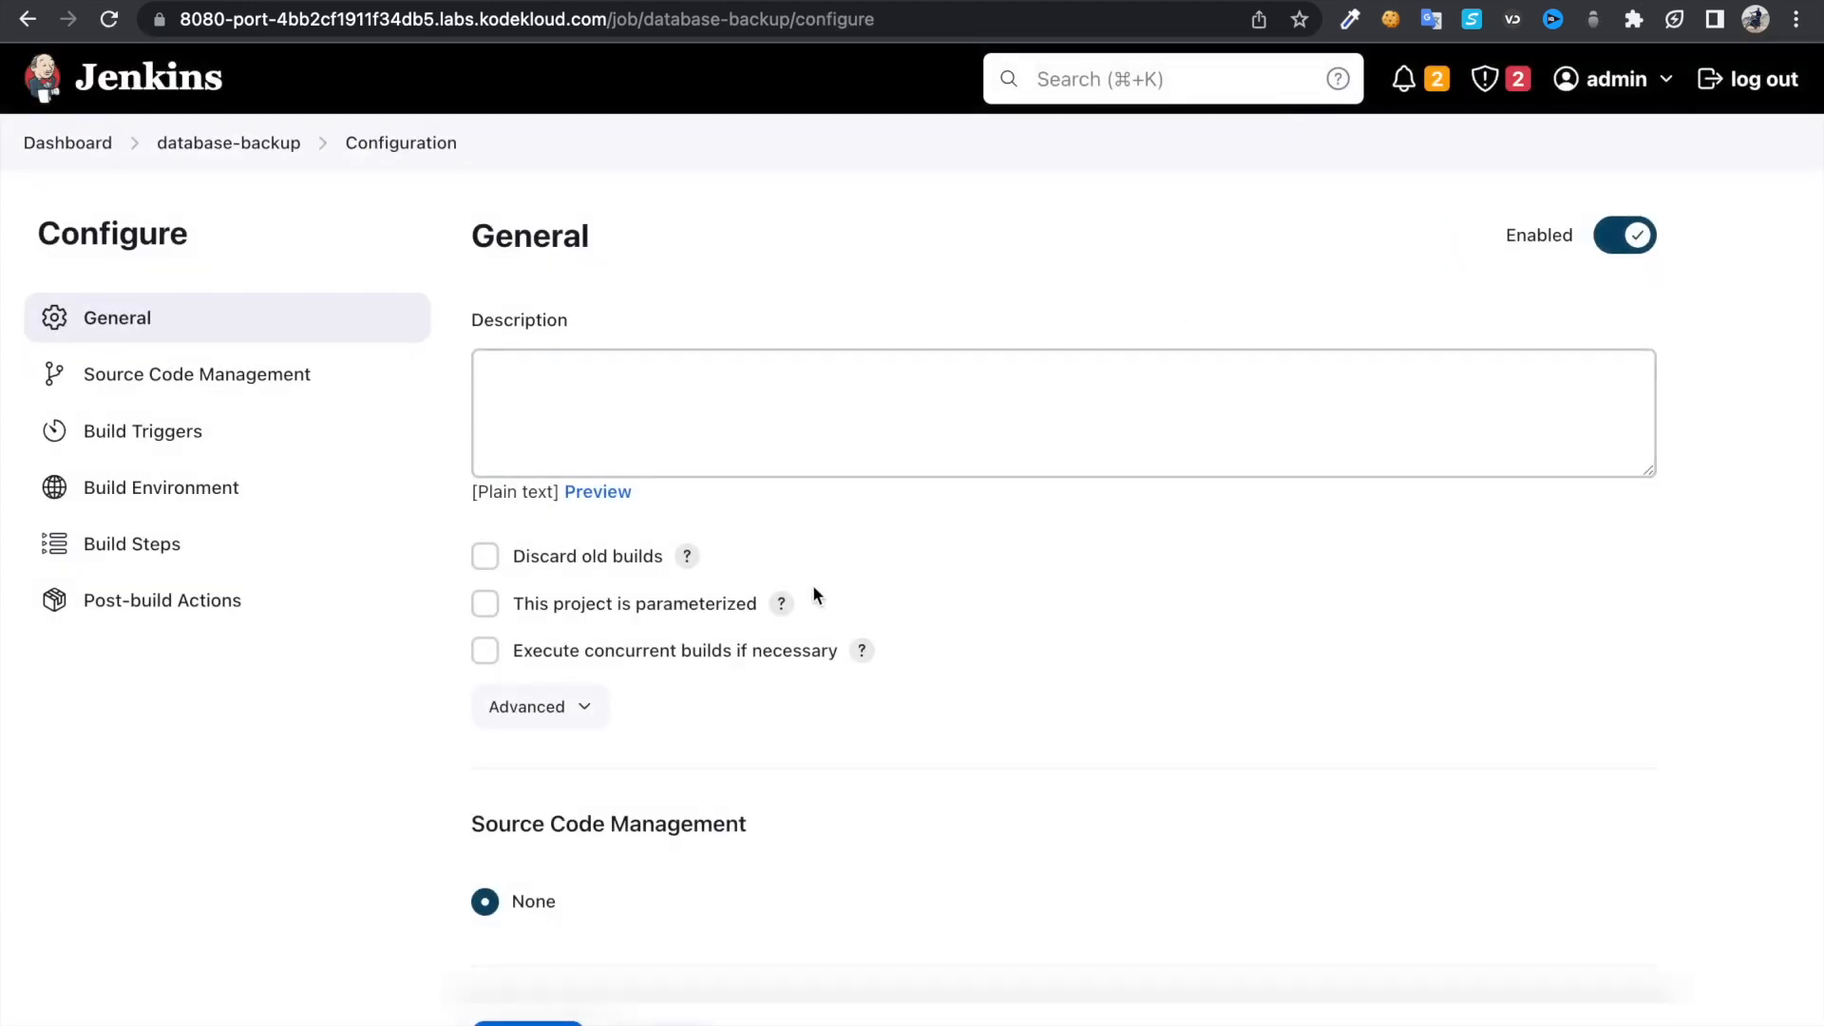
pyautogui.scroll(-3)
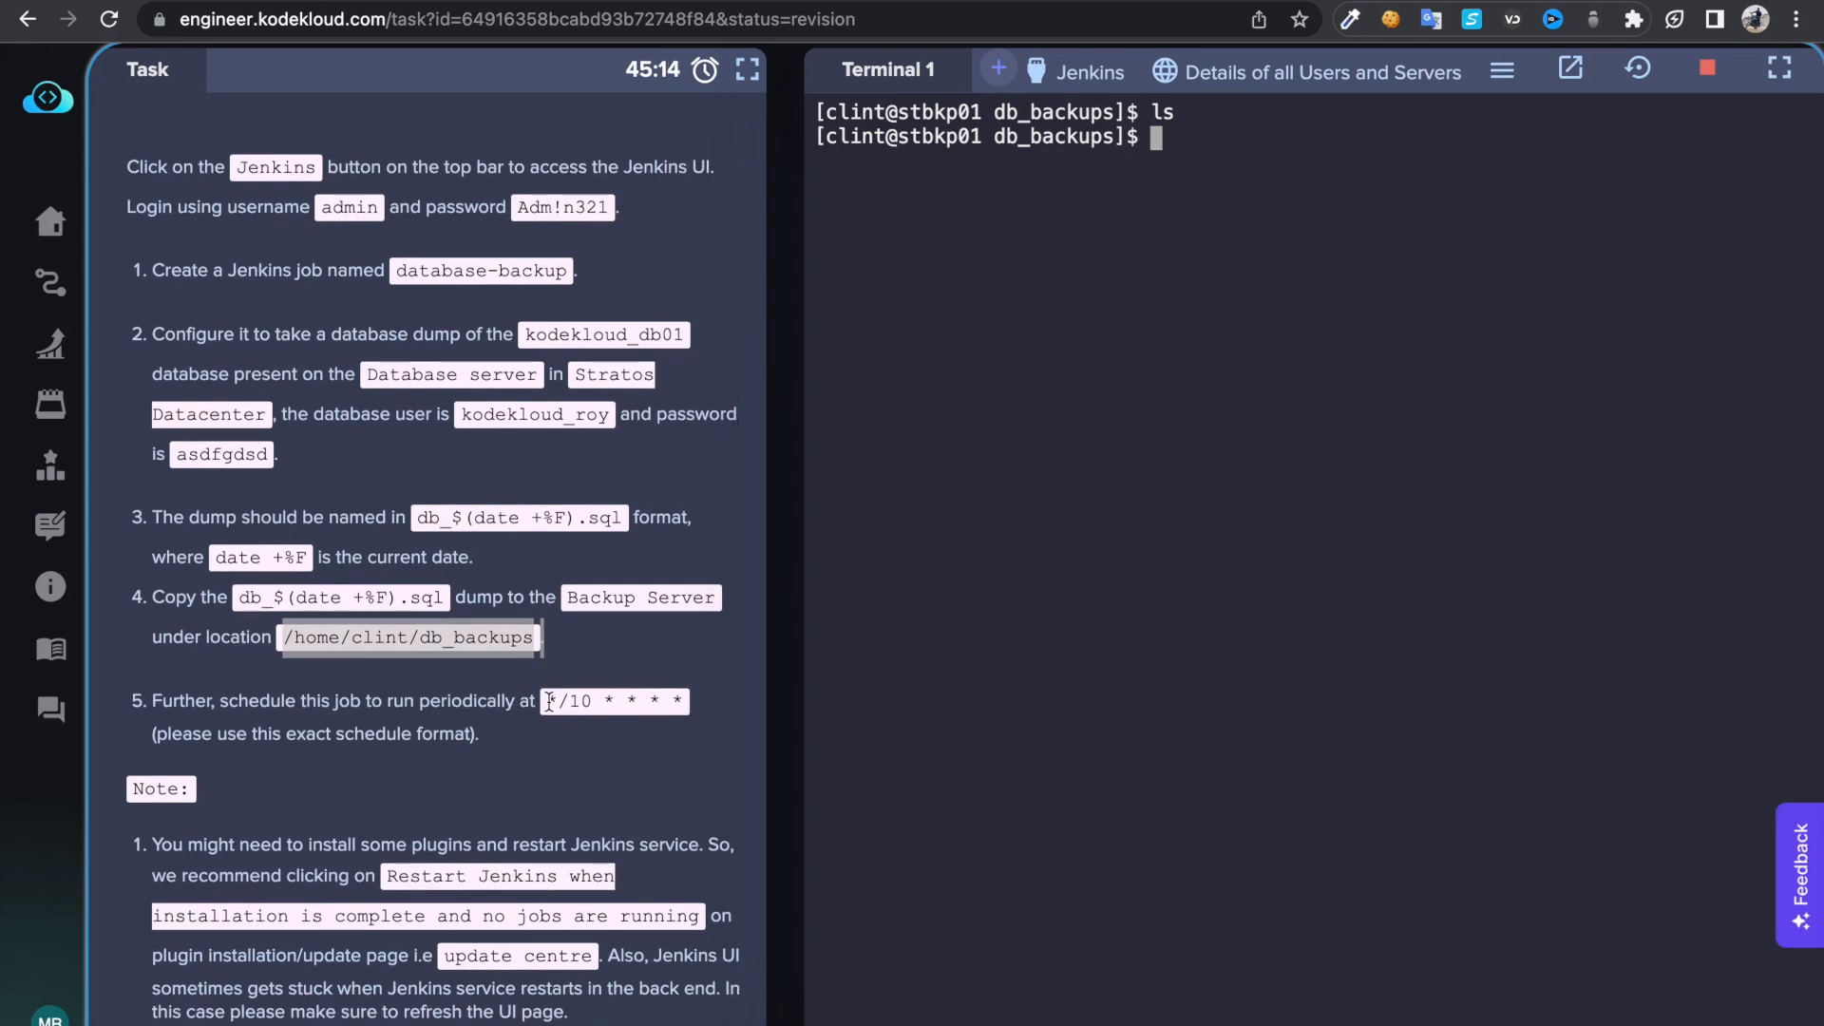
pyautogui.doubleClick(569, 701)
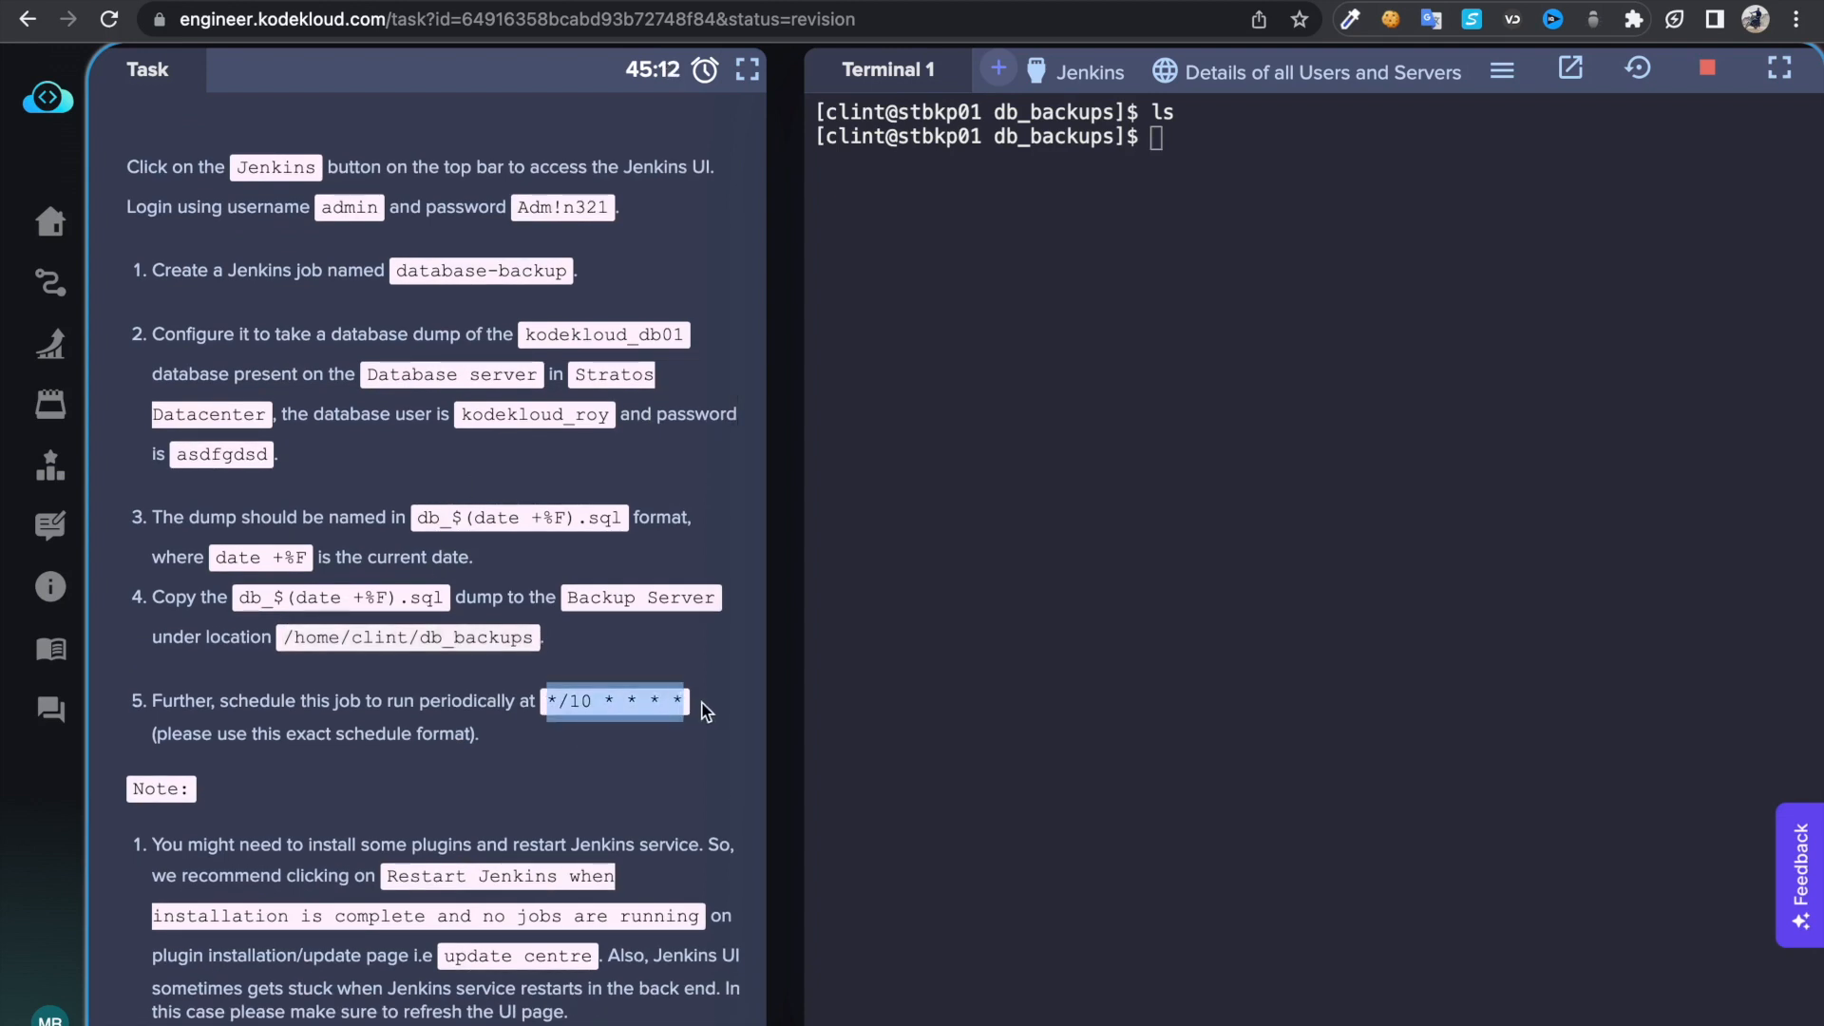
pyautogui.moveTo(1322, 209)
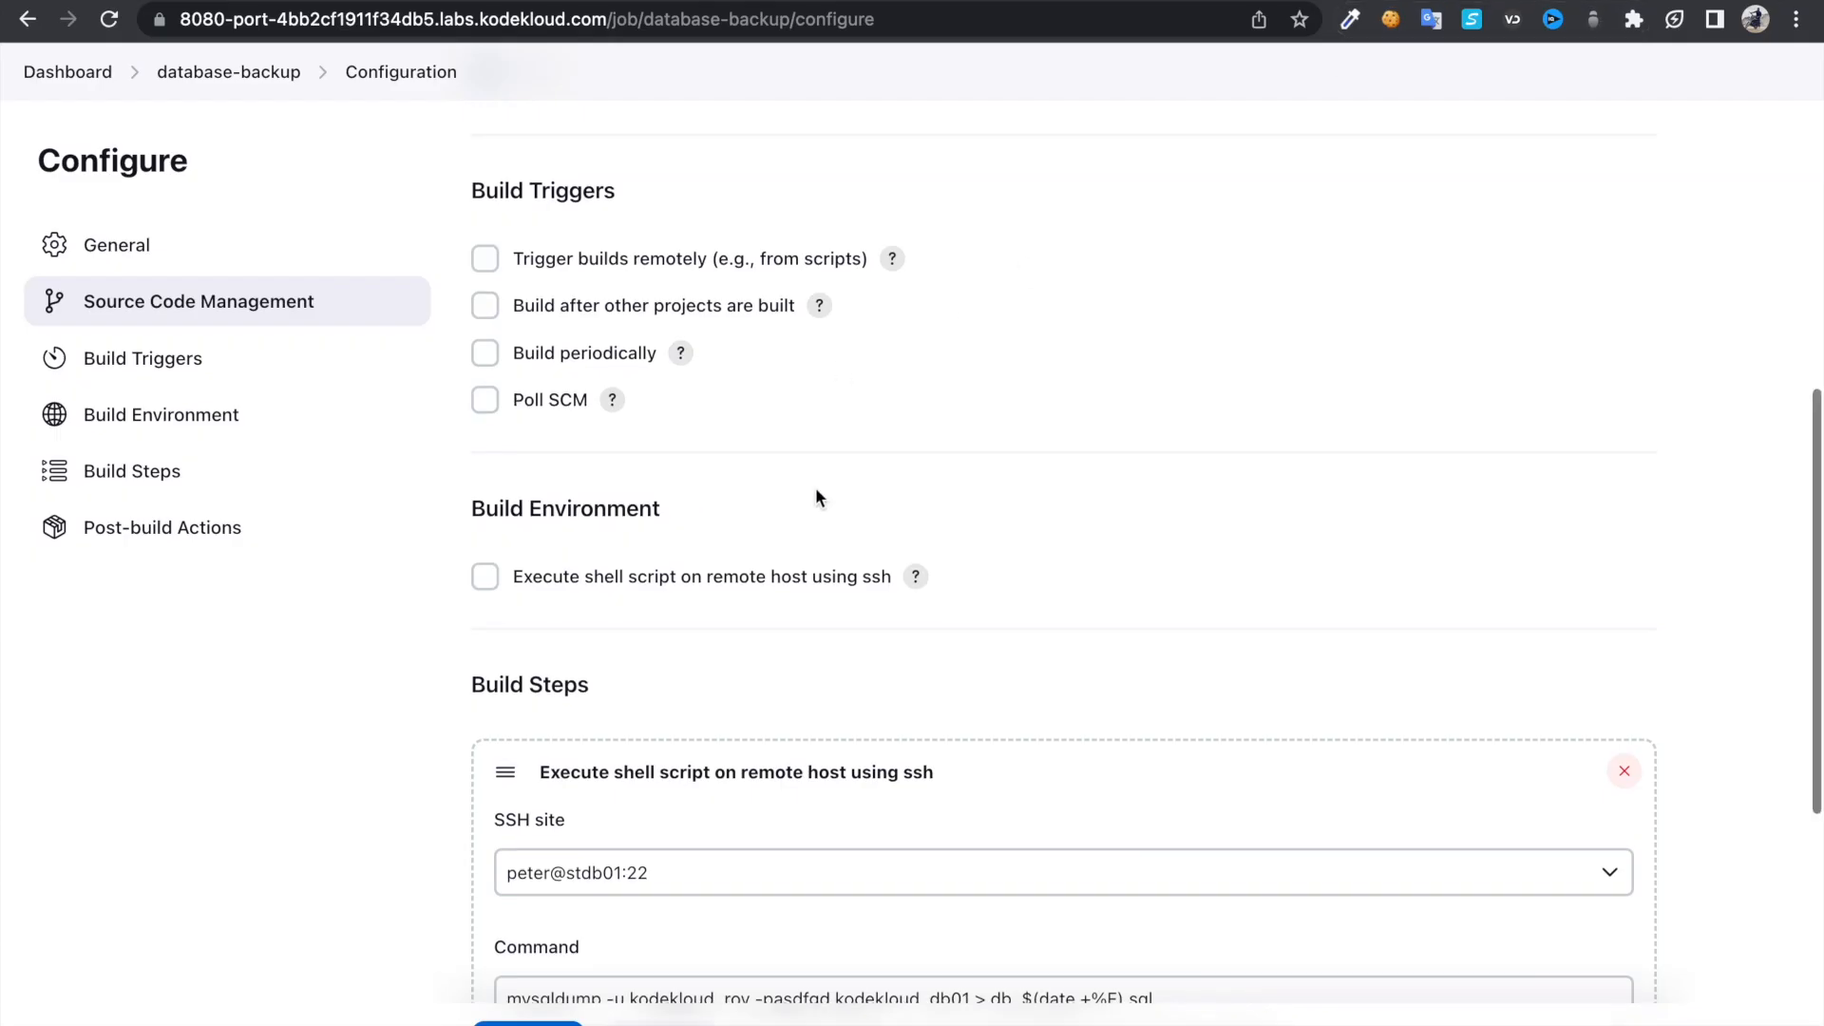
pyautogui.scroll(3)
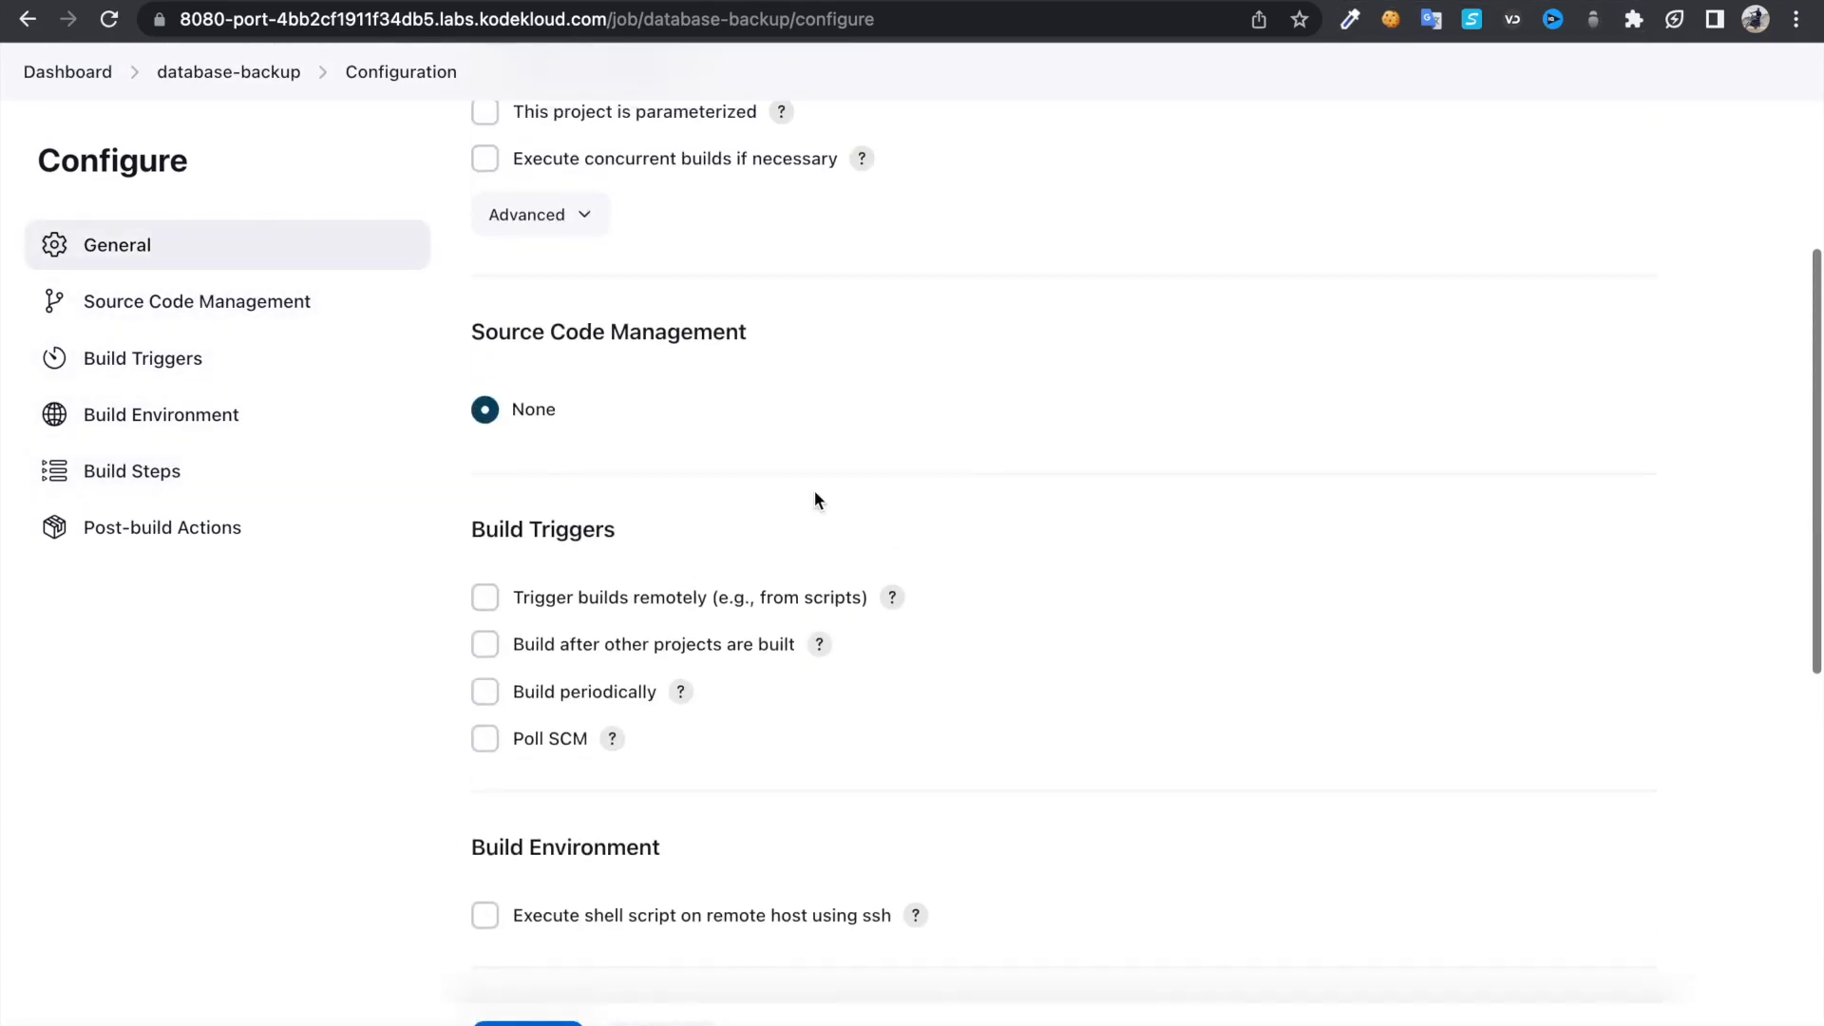
pyautogui.click(485, 691)
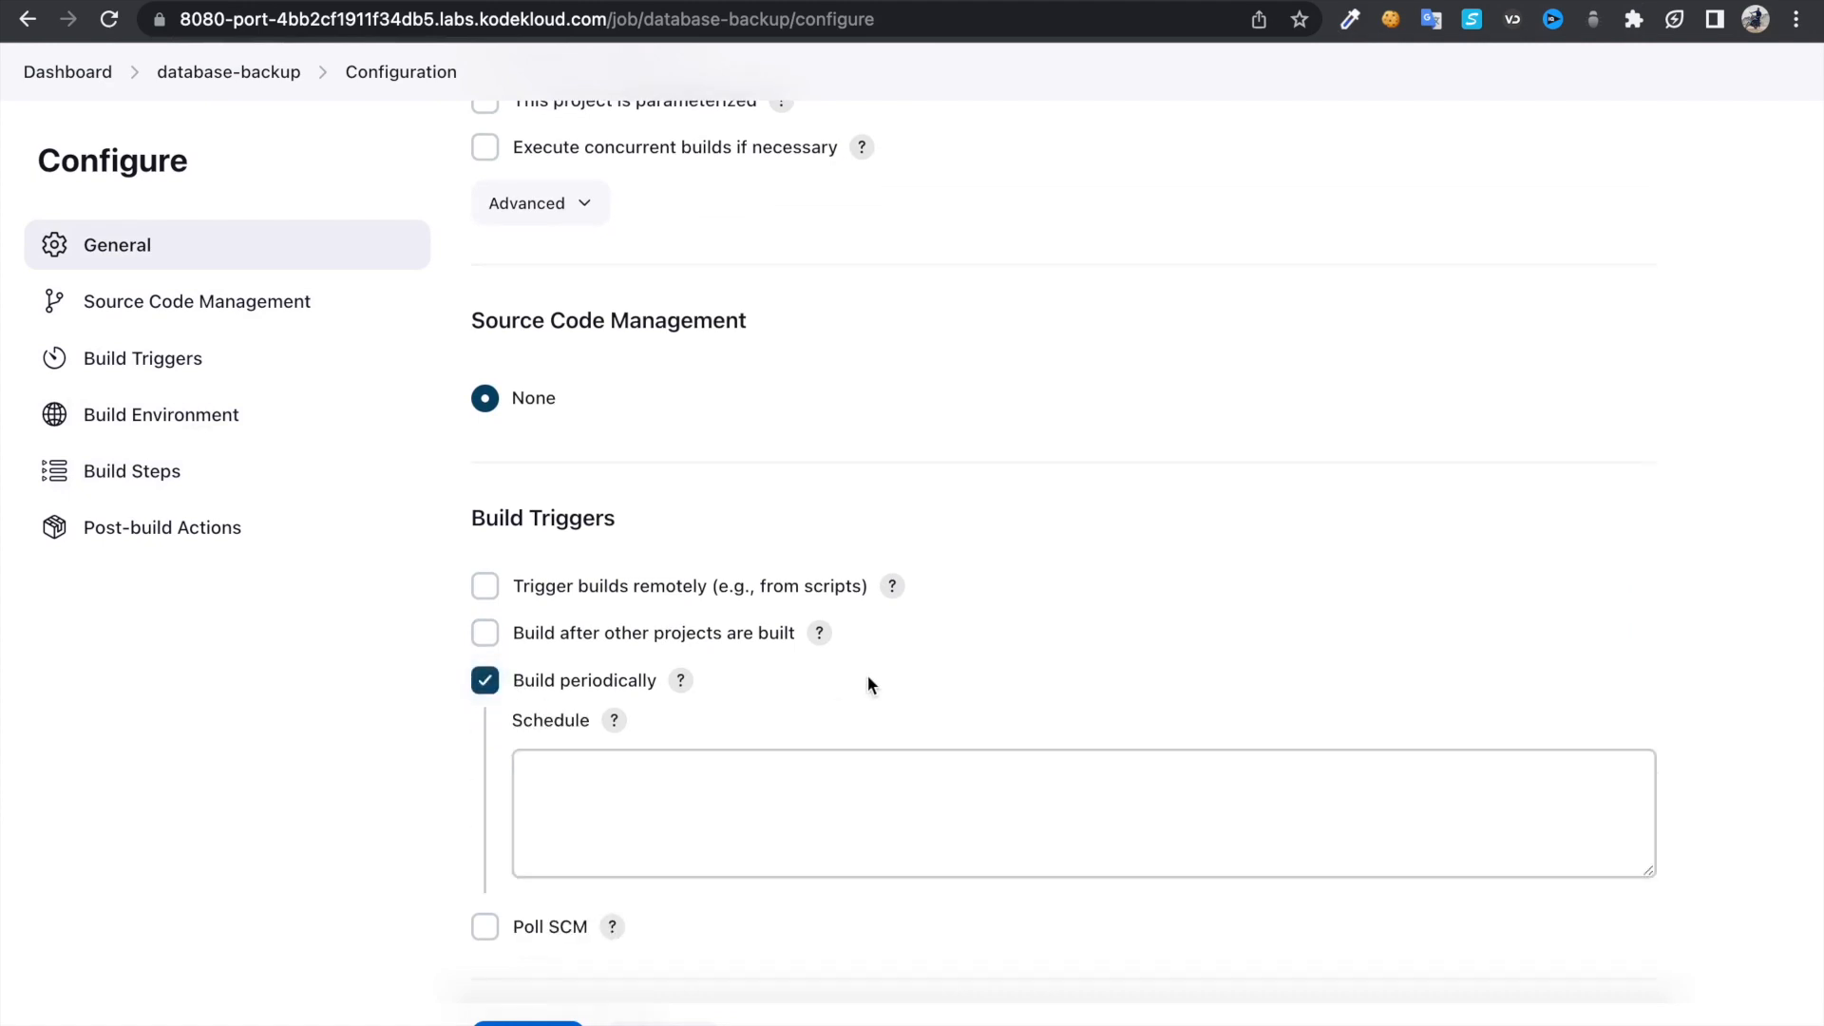
pyautogui.write('*/10 * * * *')
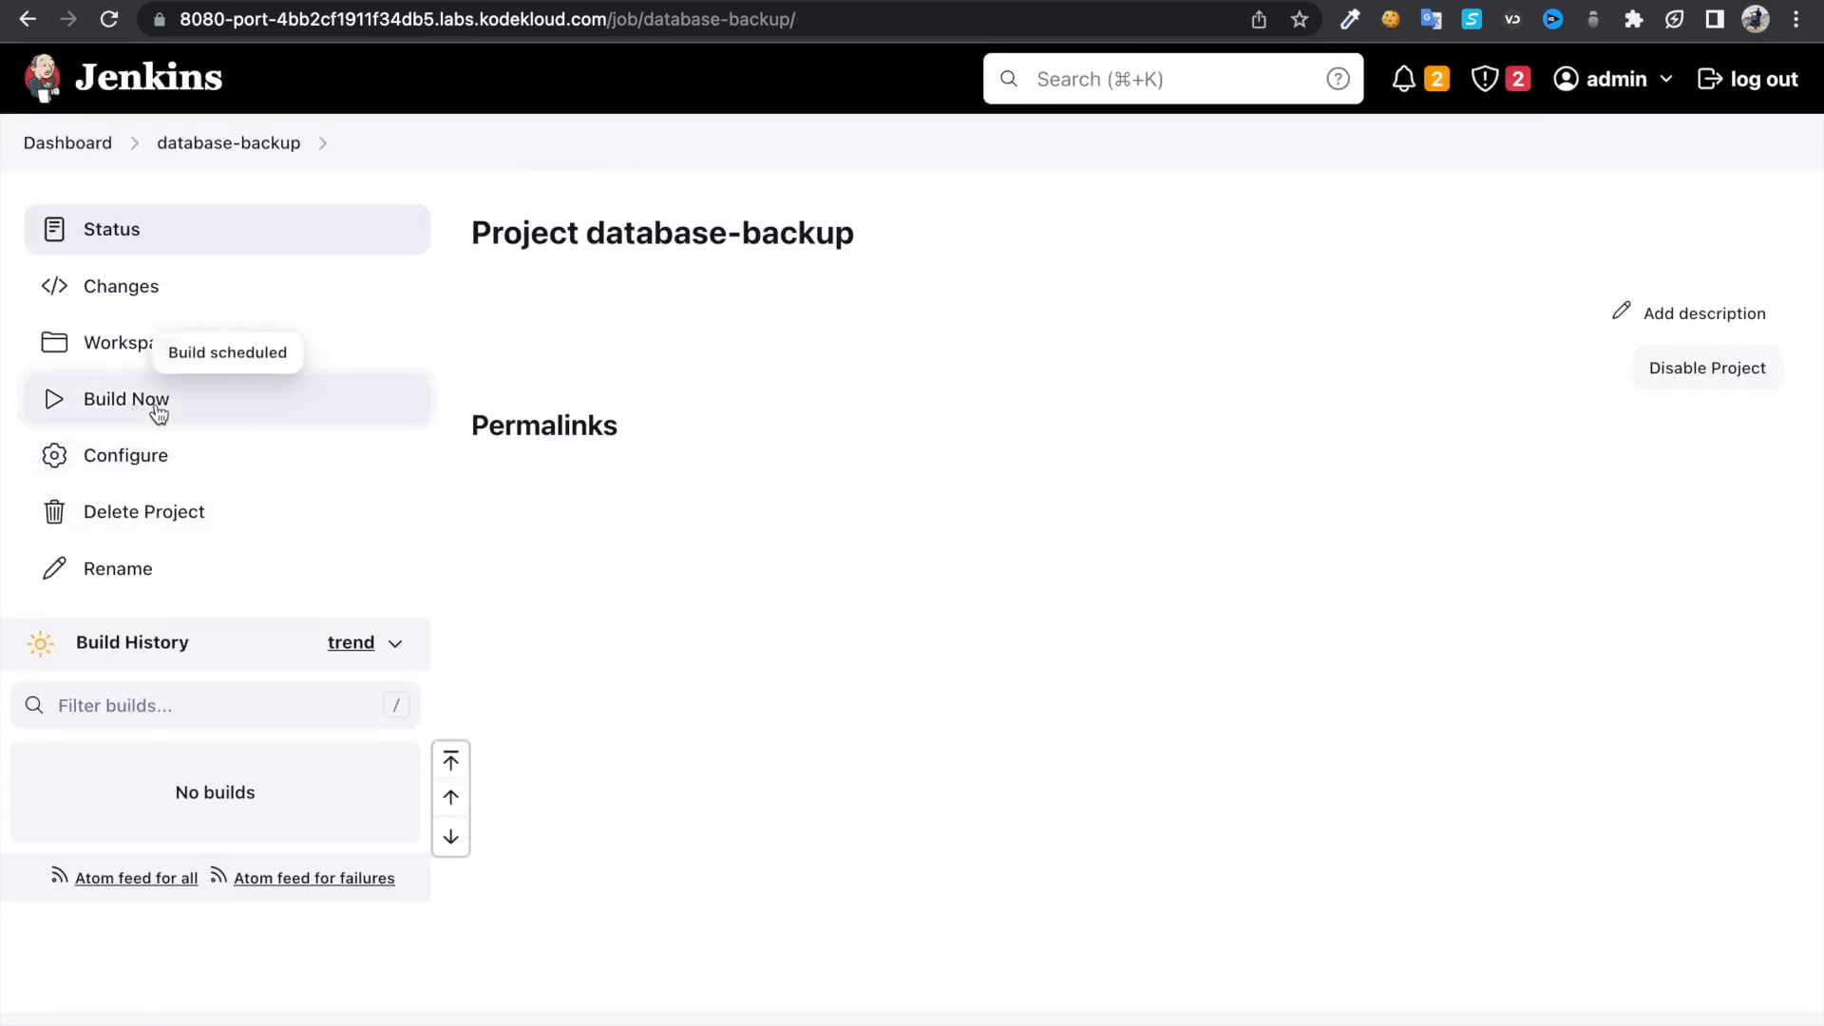
pyautogui.moveTo(100, 428)
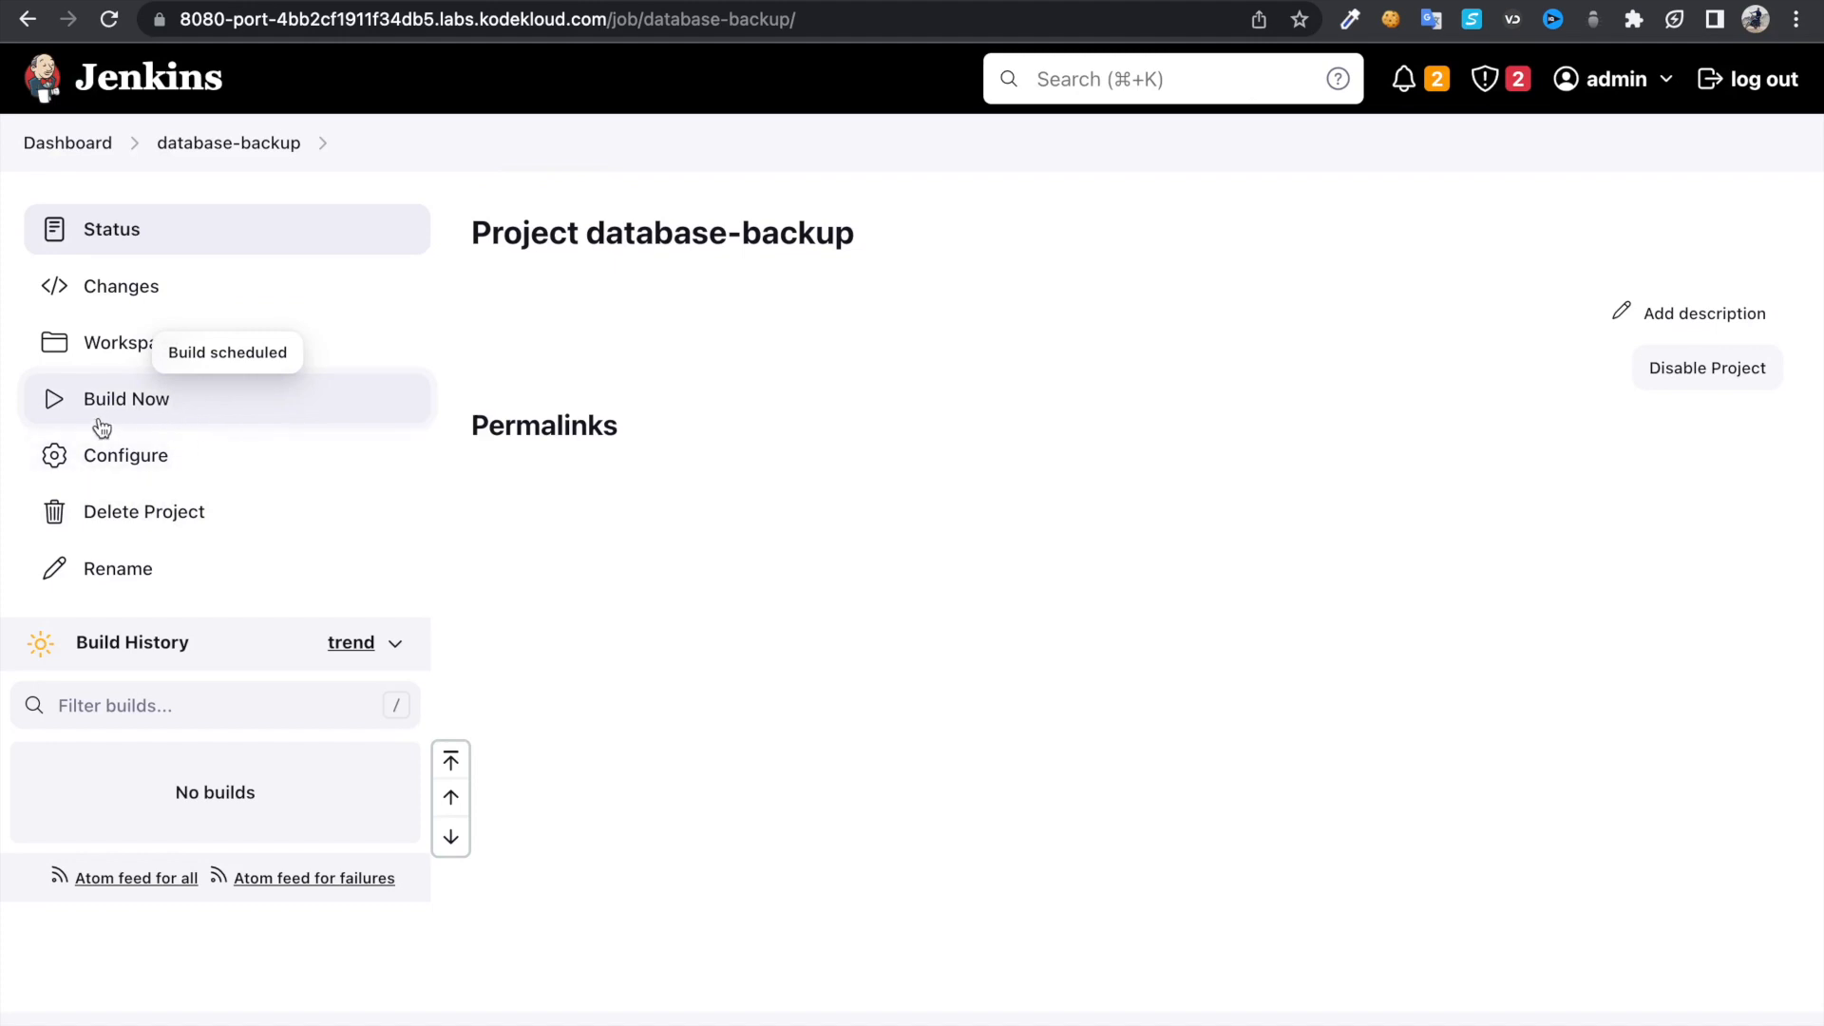
# - View build #1's console output showing mysqldump access denied for kodekloud_roy
pyautogui.click(125, 397)
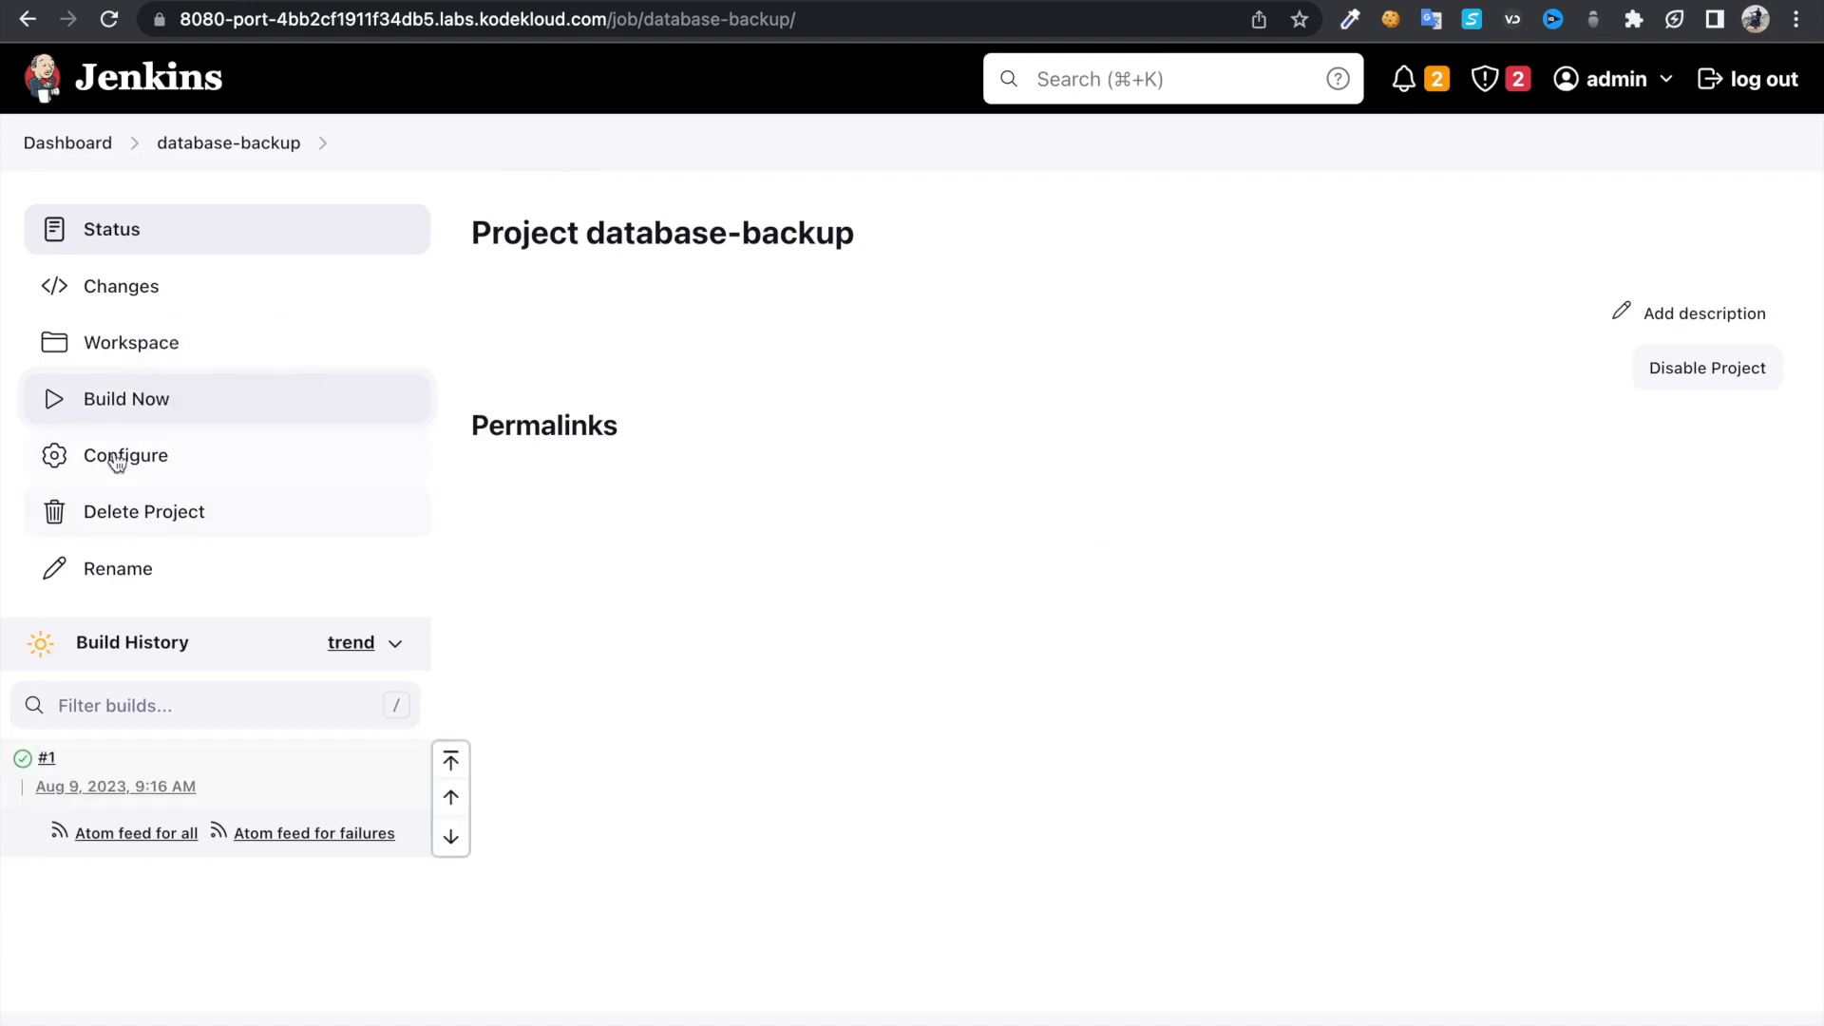
pyautogui.moveTo(82, 764)
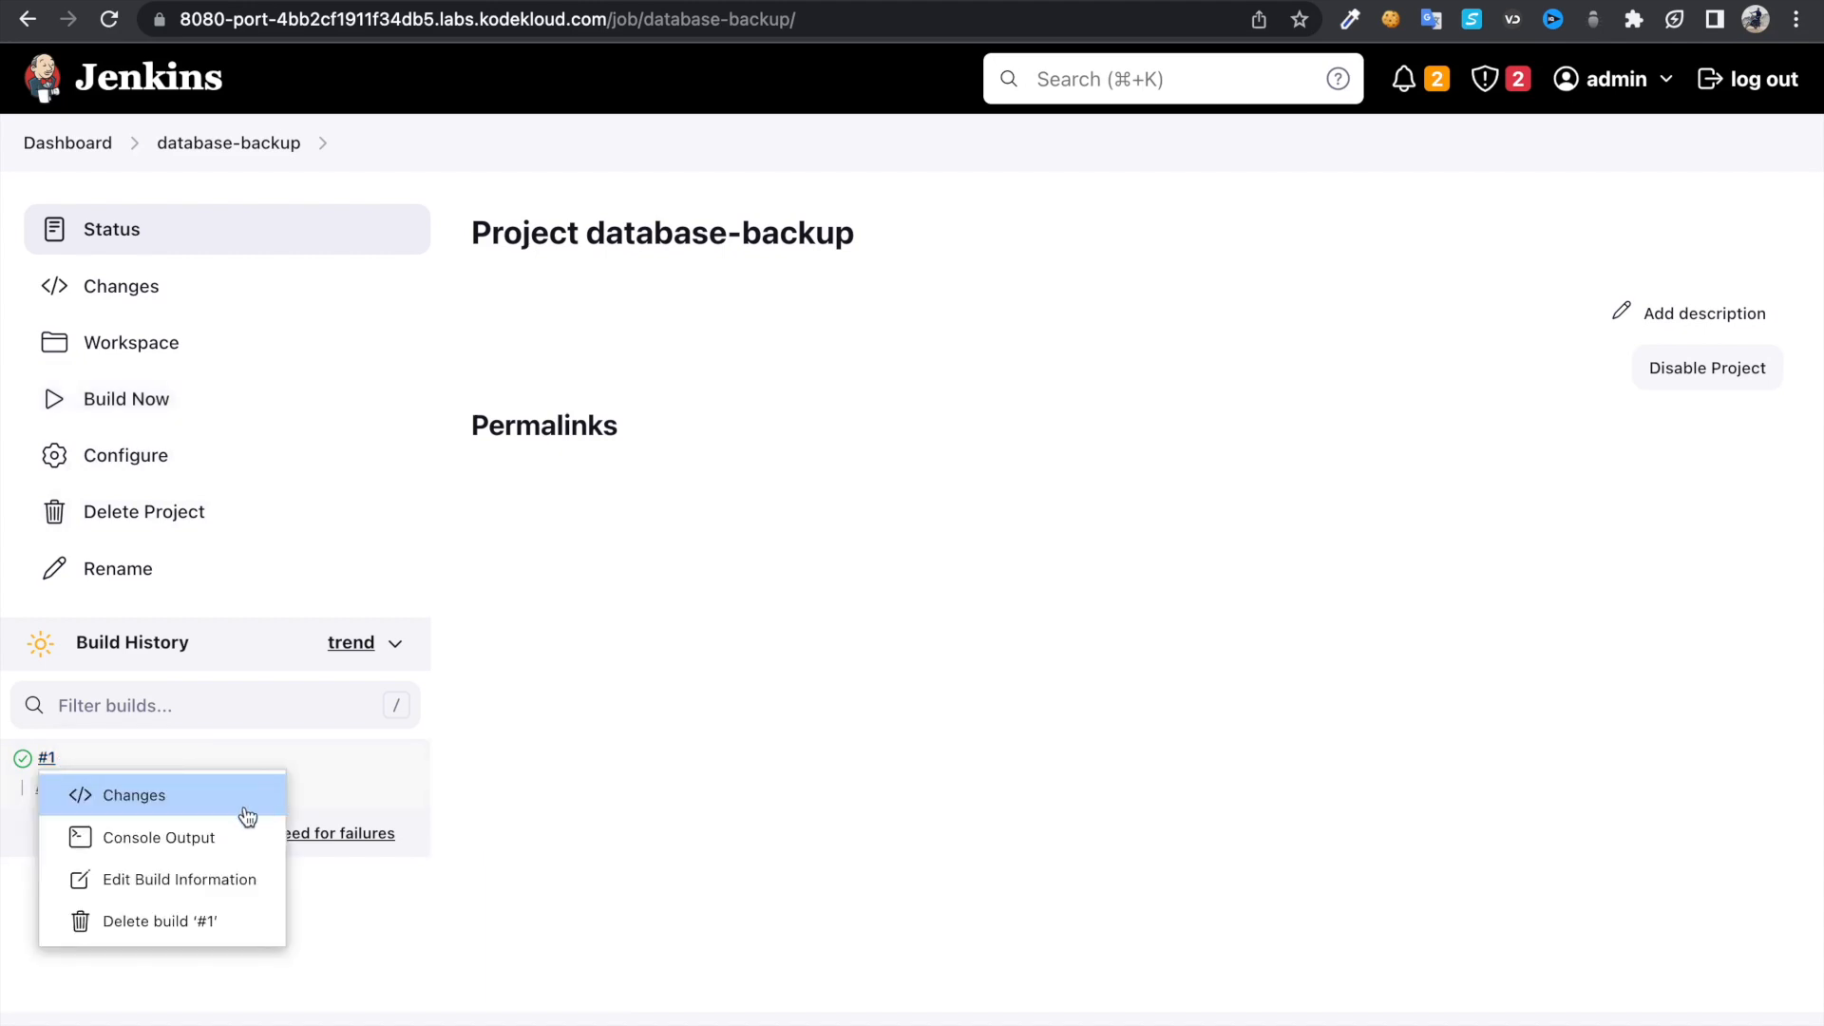
pyautogui.click(164, 836)
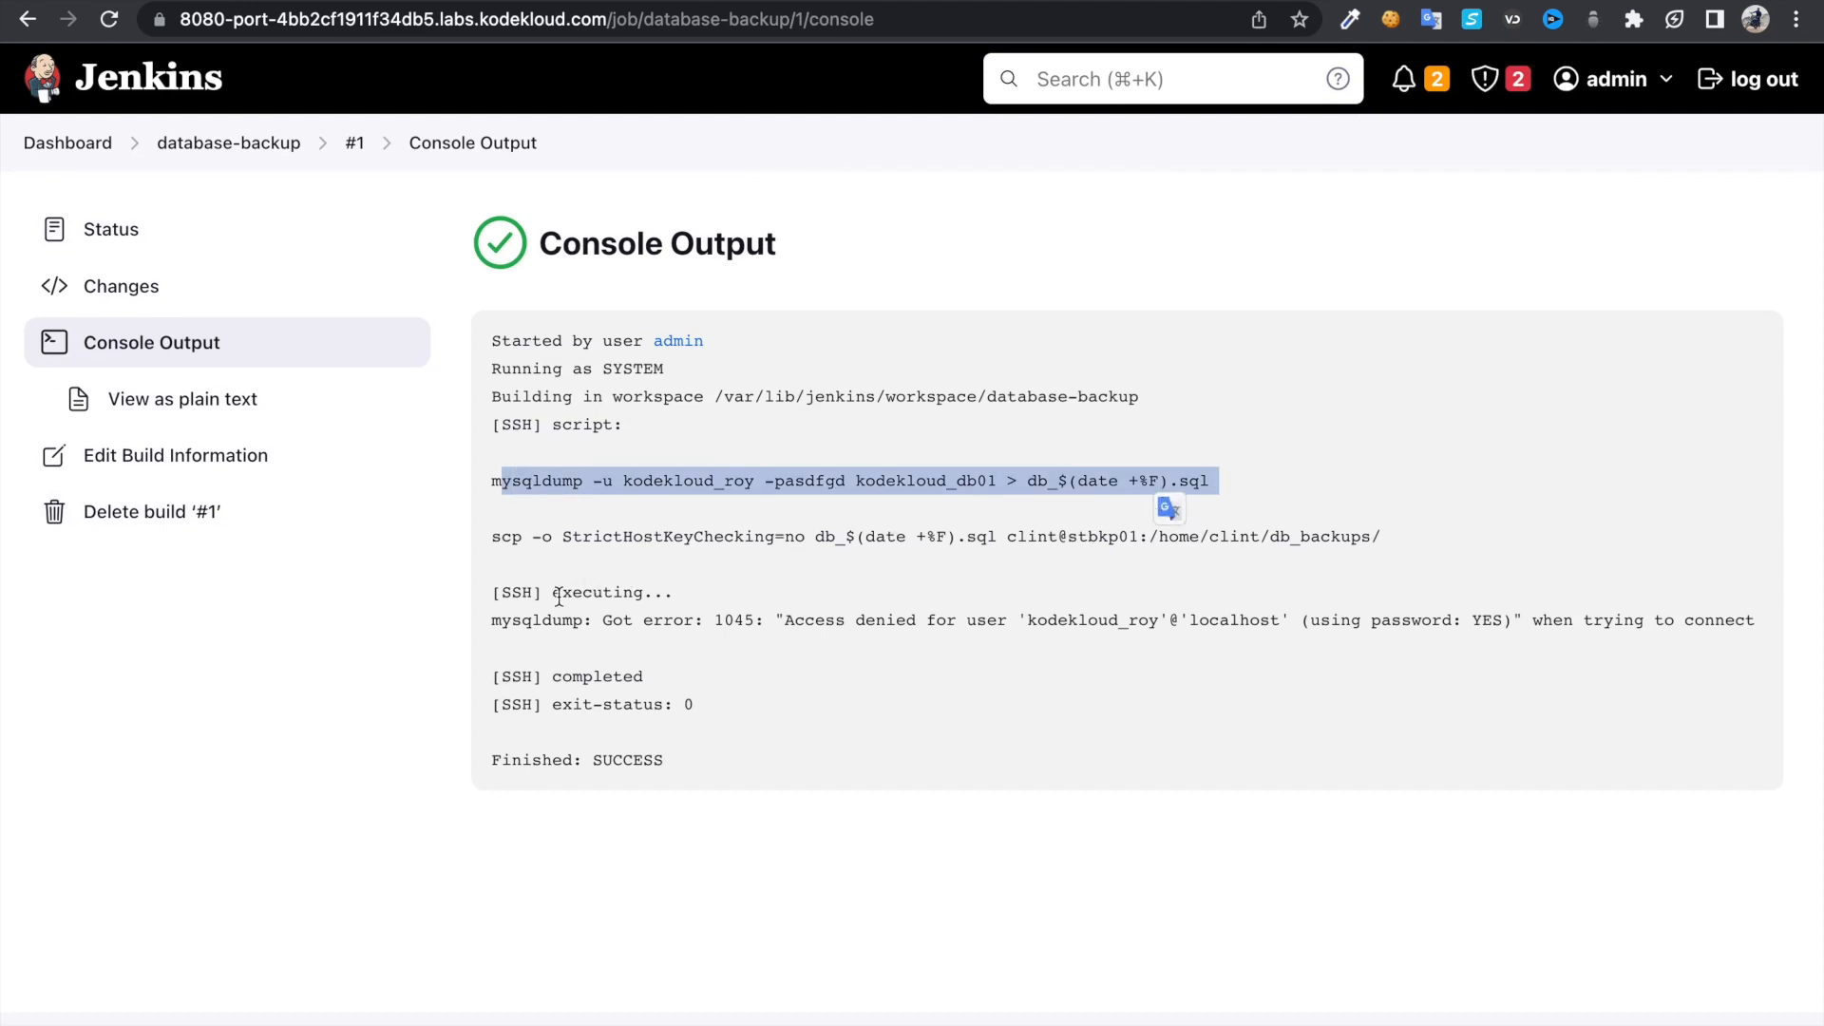
pyautogui.moveTo(889, 633)
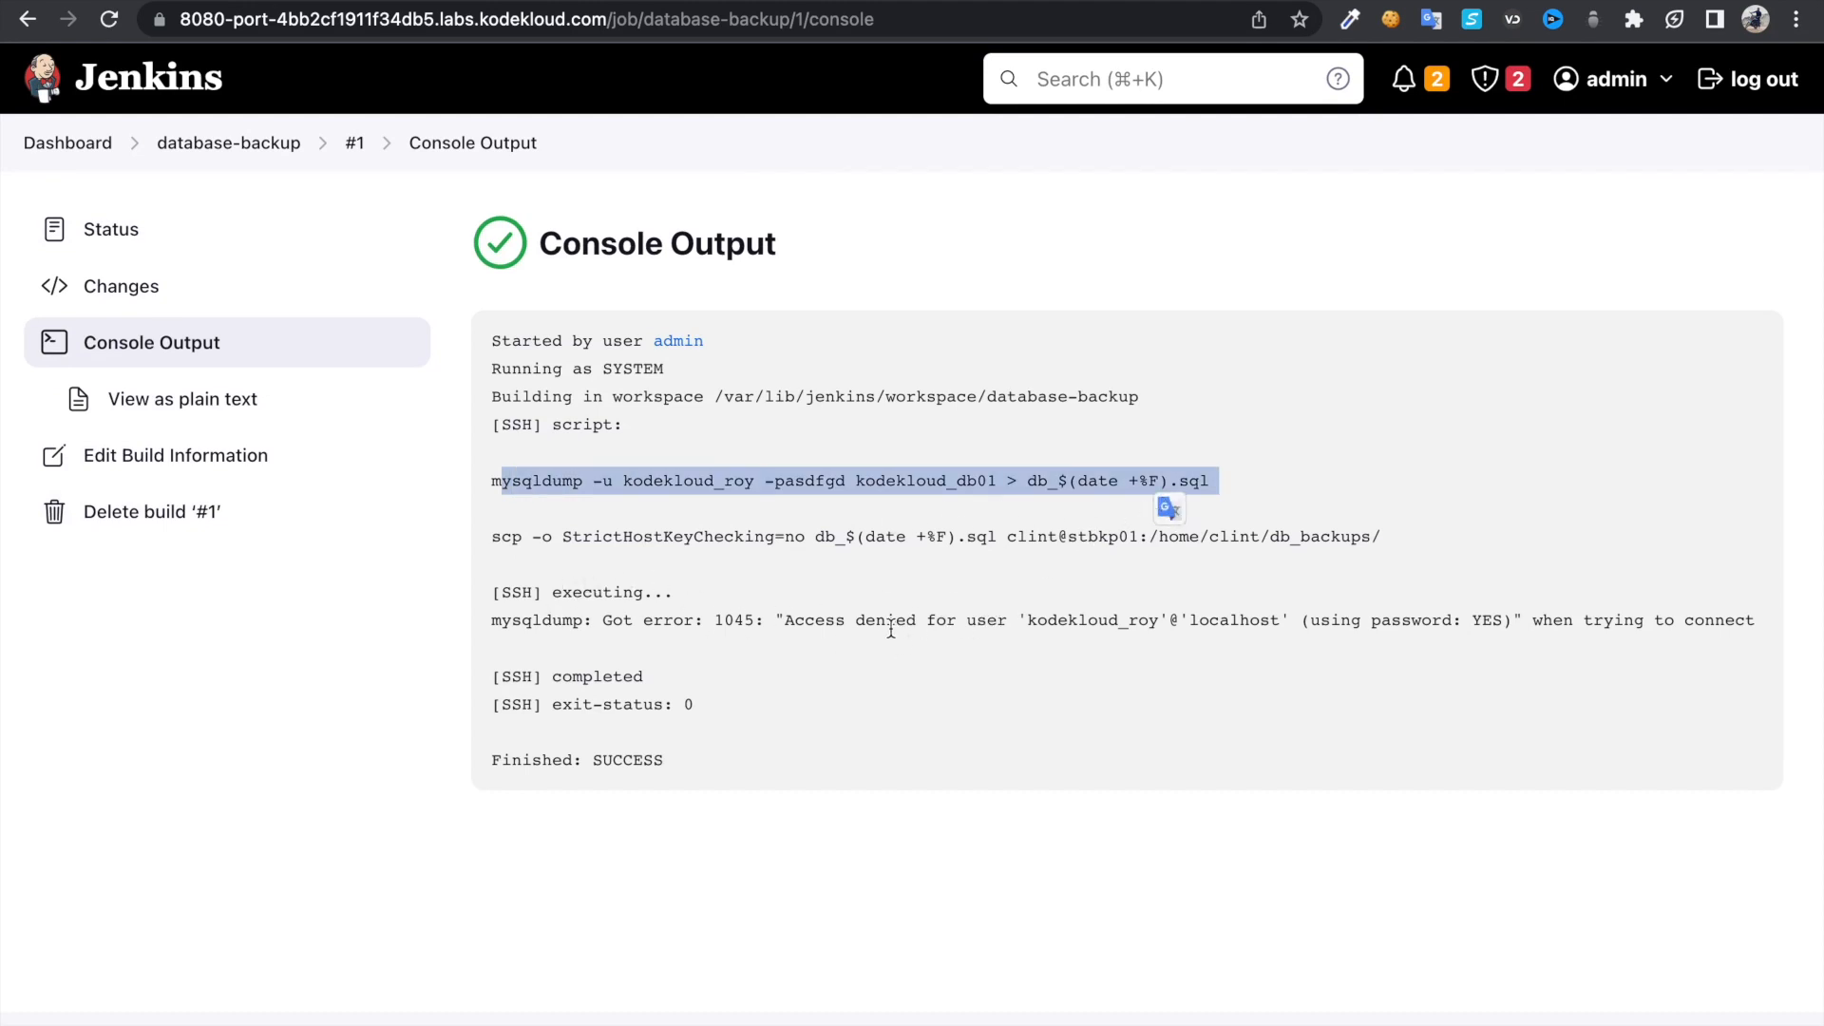
pyautogui.moveTo(1199, 644)
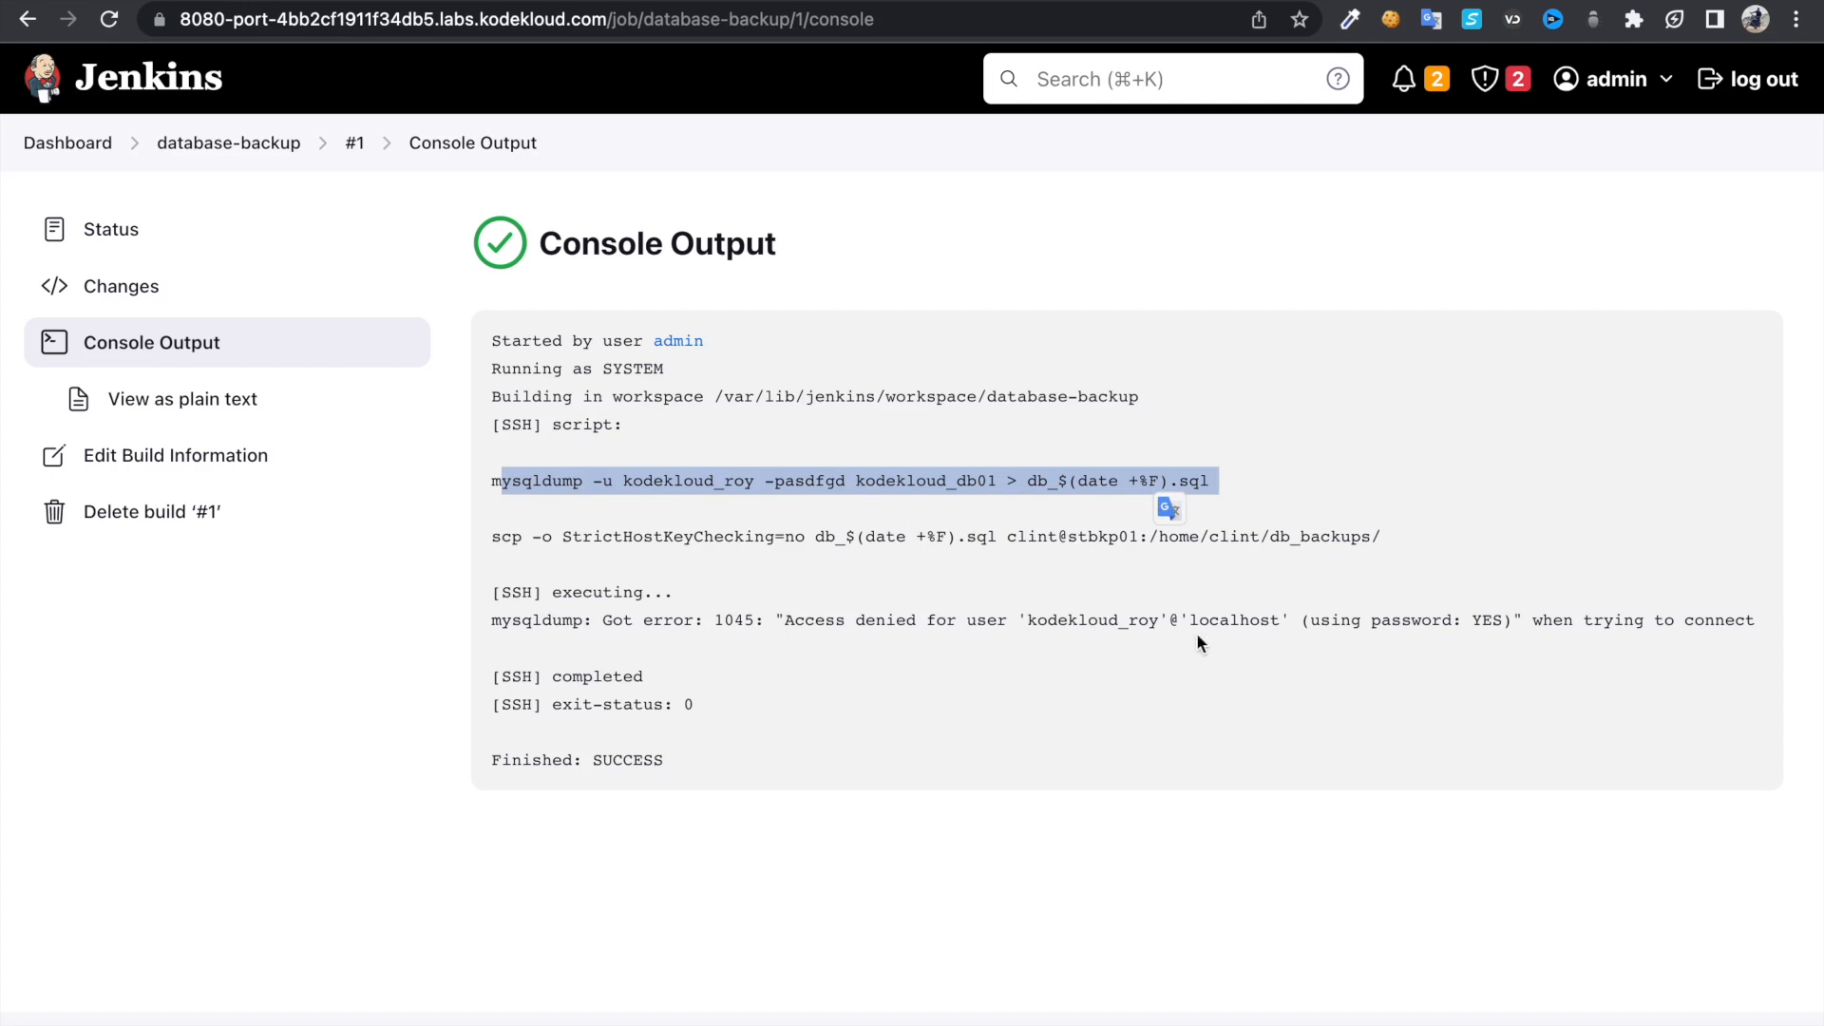
pyautogui.moveTo(1485, 636)
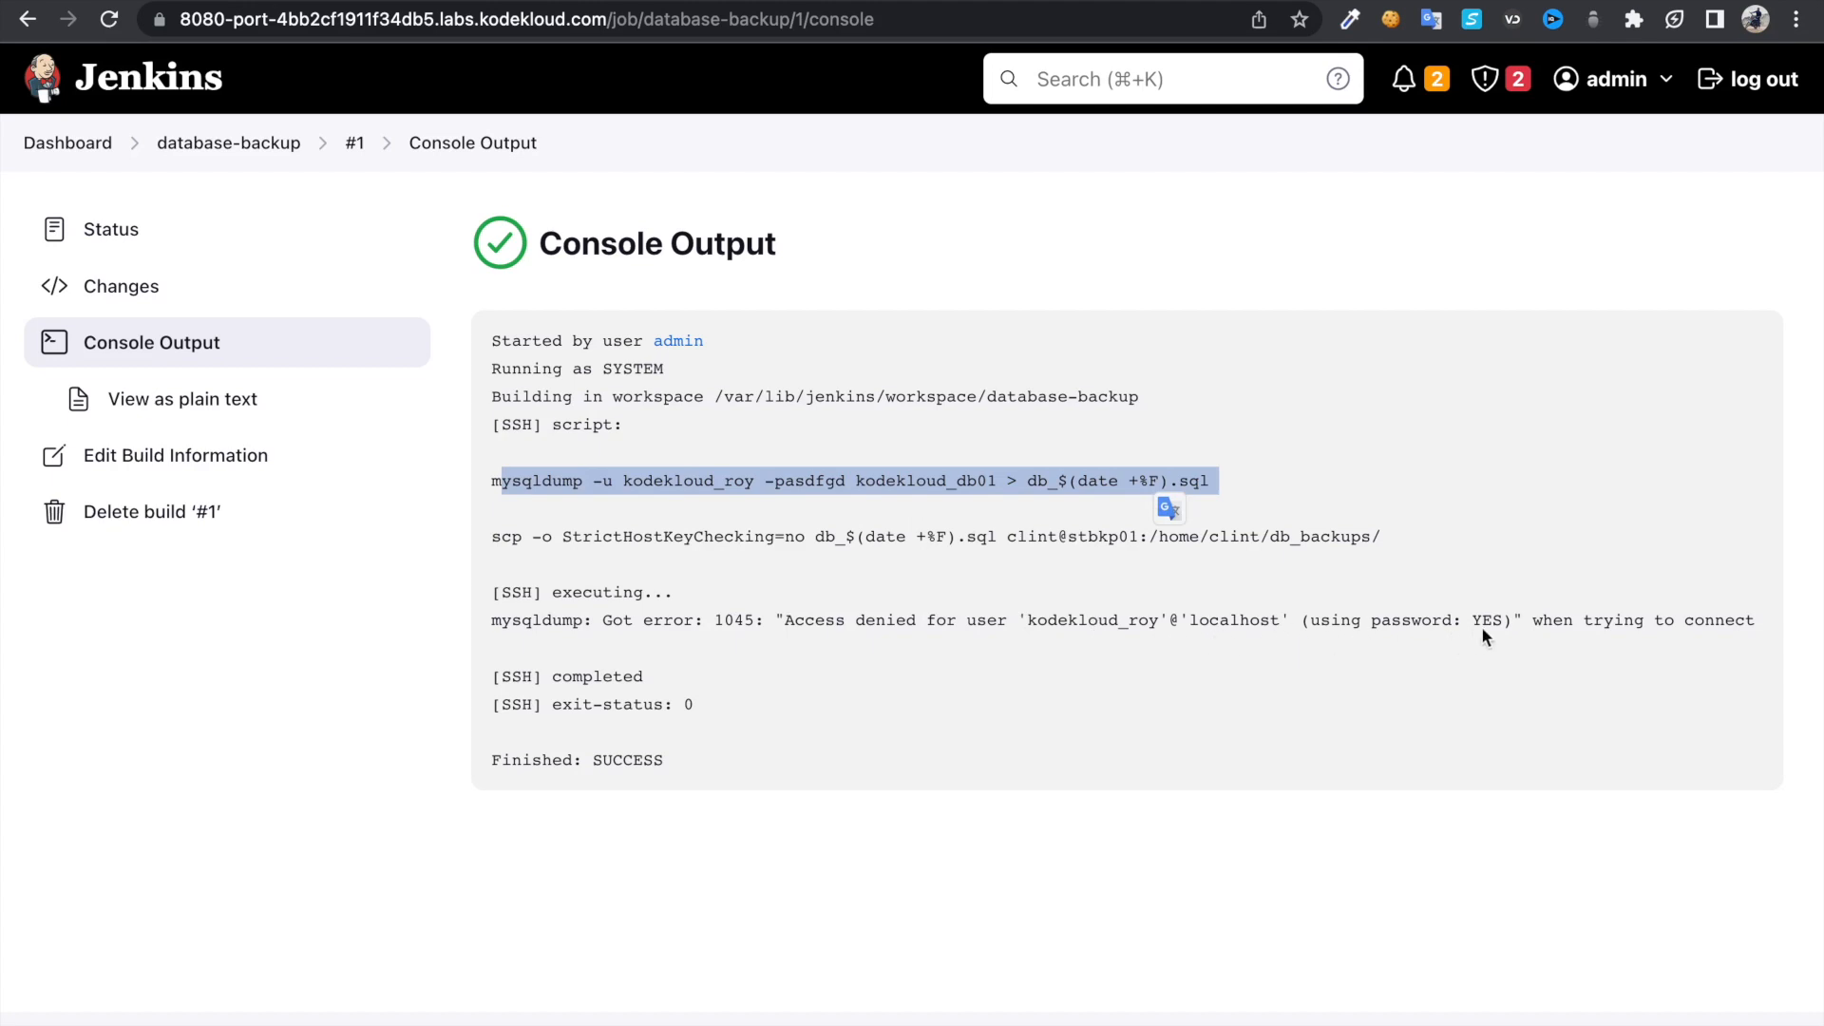
pyautogui.moveTo(1364, 642)
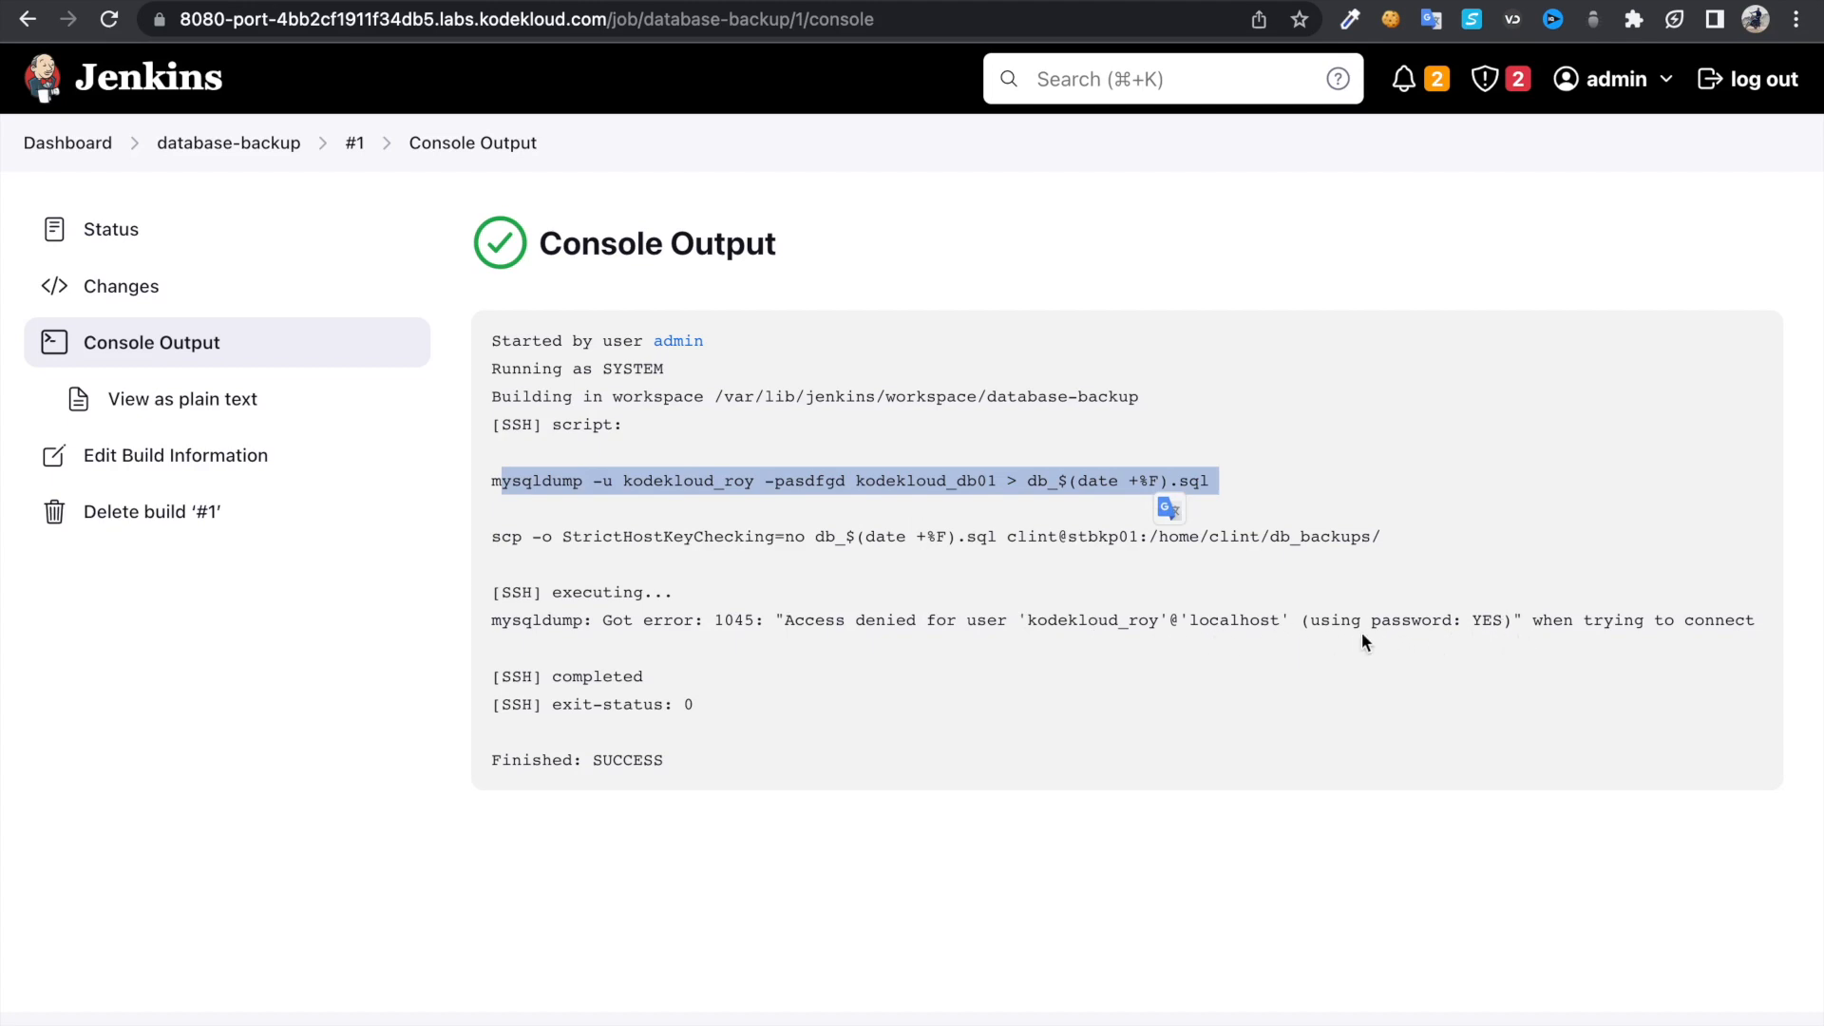
pyautogui.moveTo(629, 669)
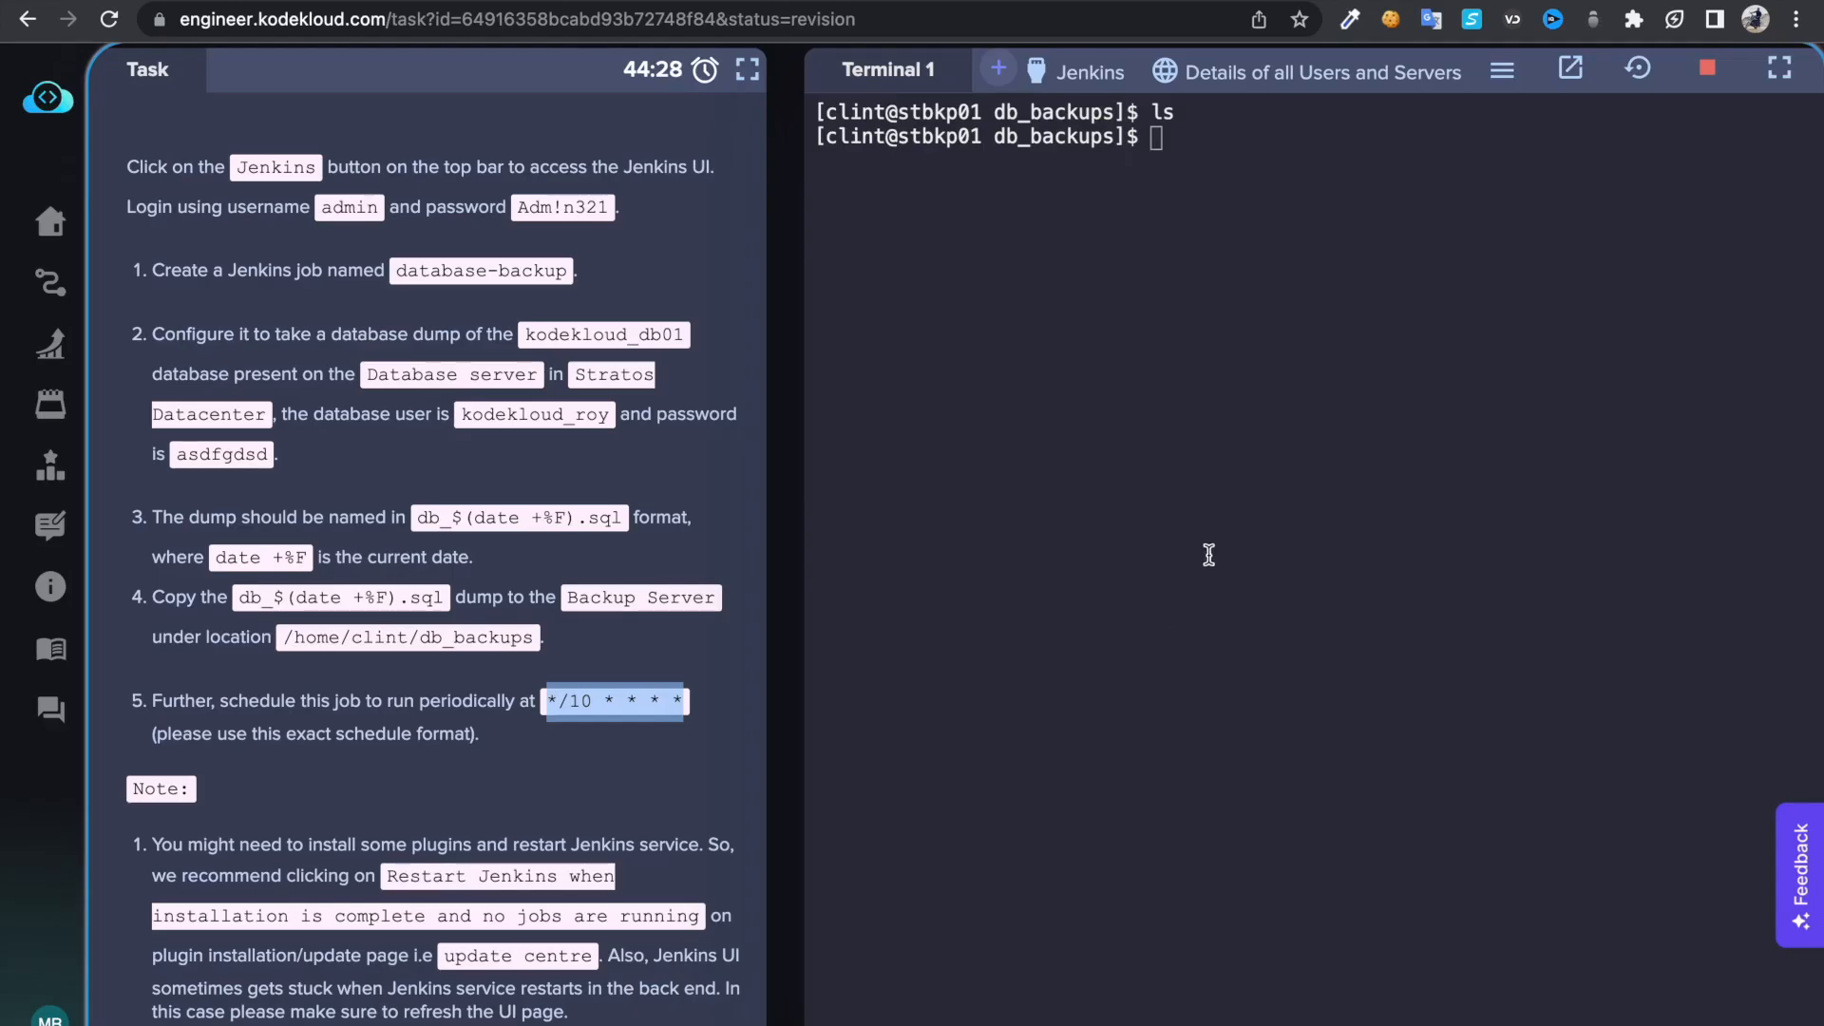
# - List db_backups on stbkp01 and cat db_2023-08-09.sql, which prints nothing
pyautogui.press('Return')
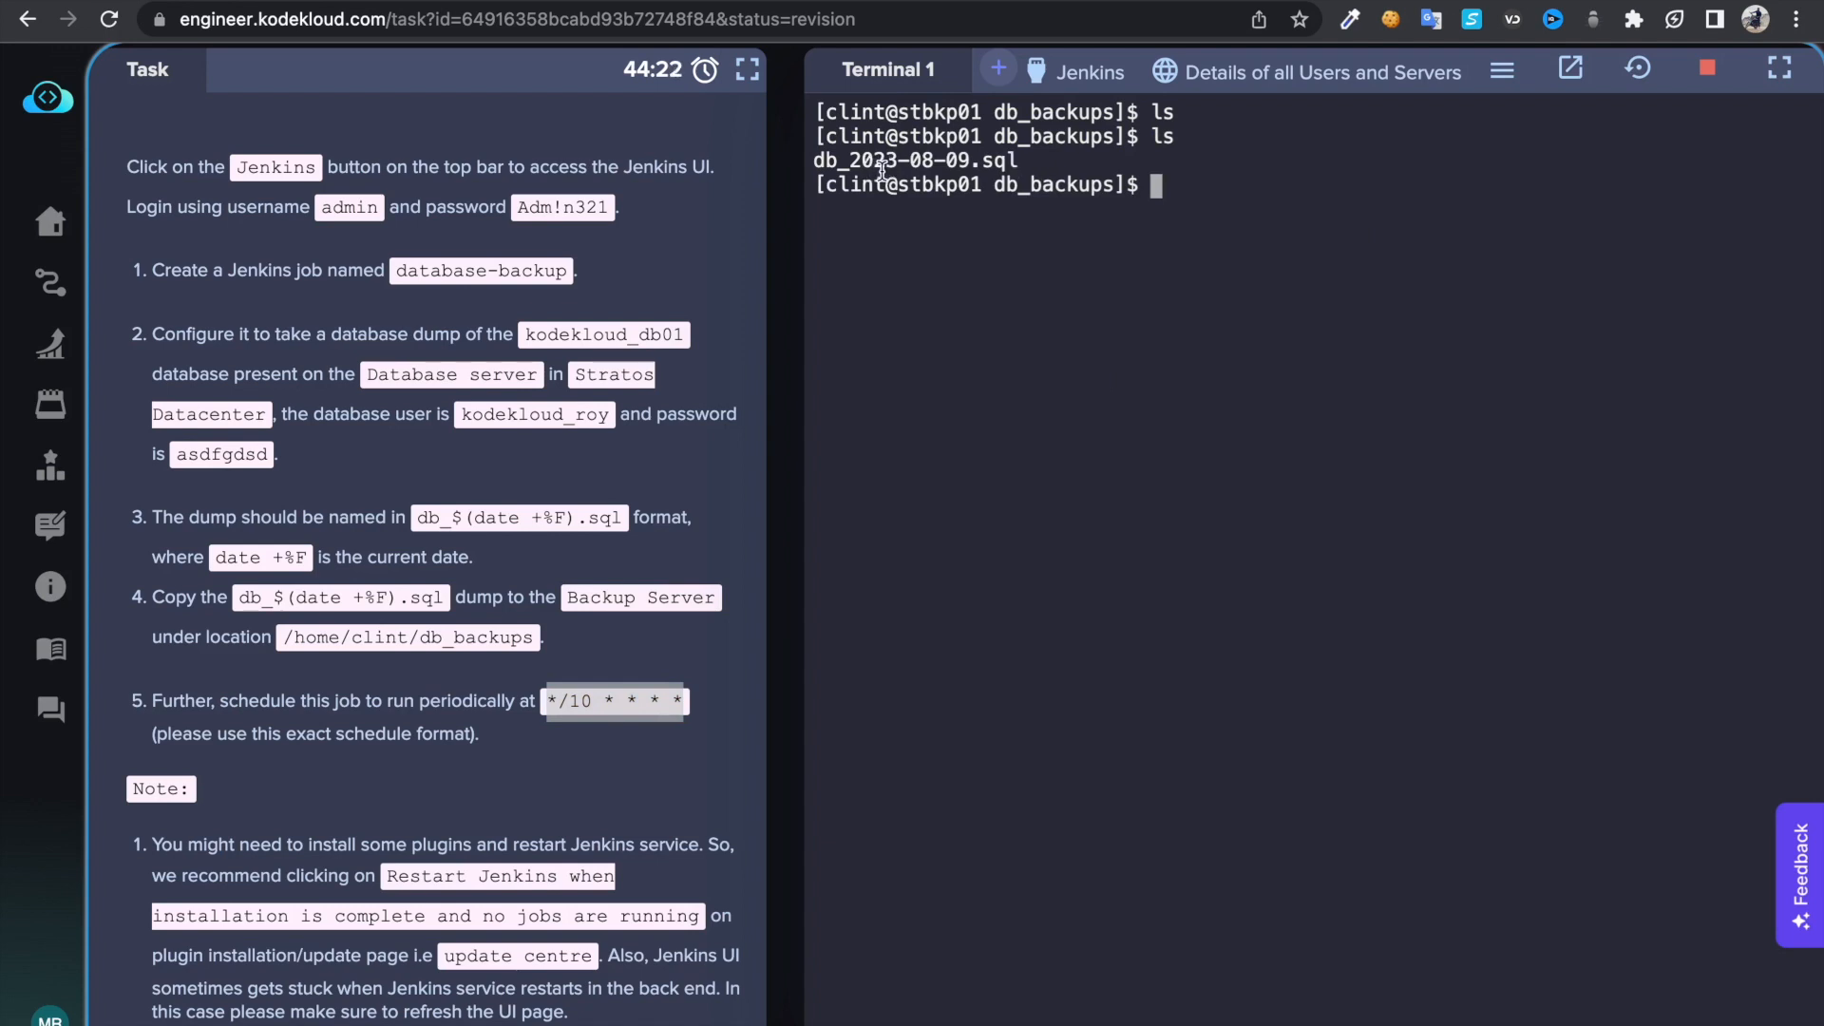
pyautogui.write('cat db_2023-08-09.sql')
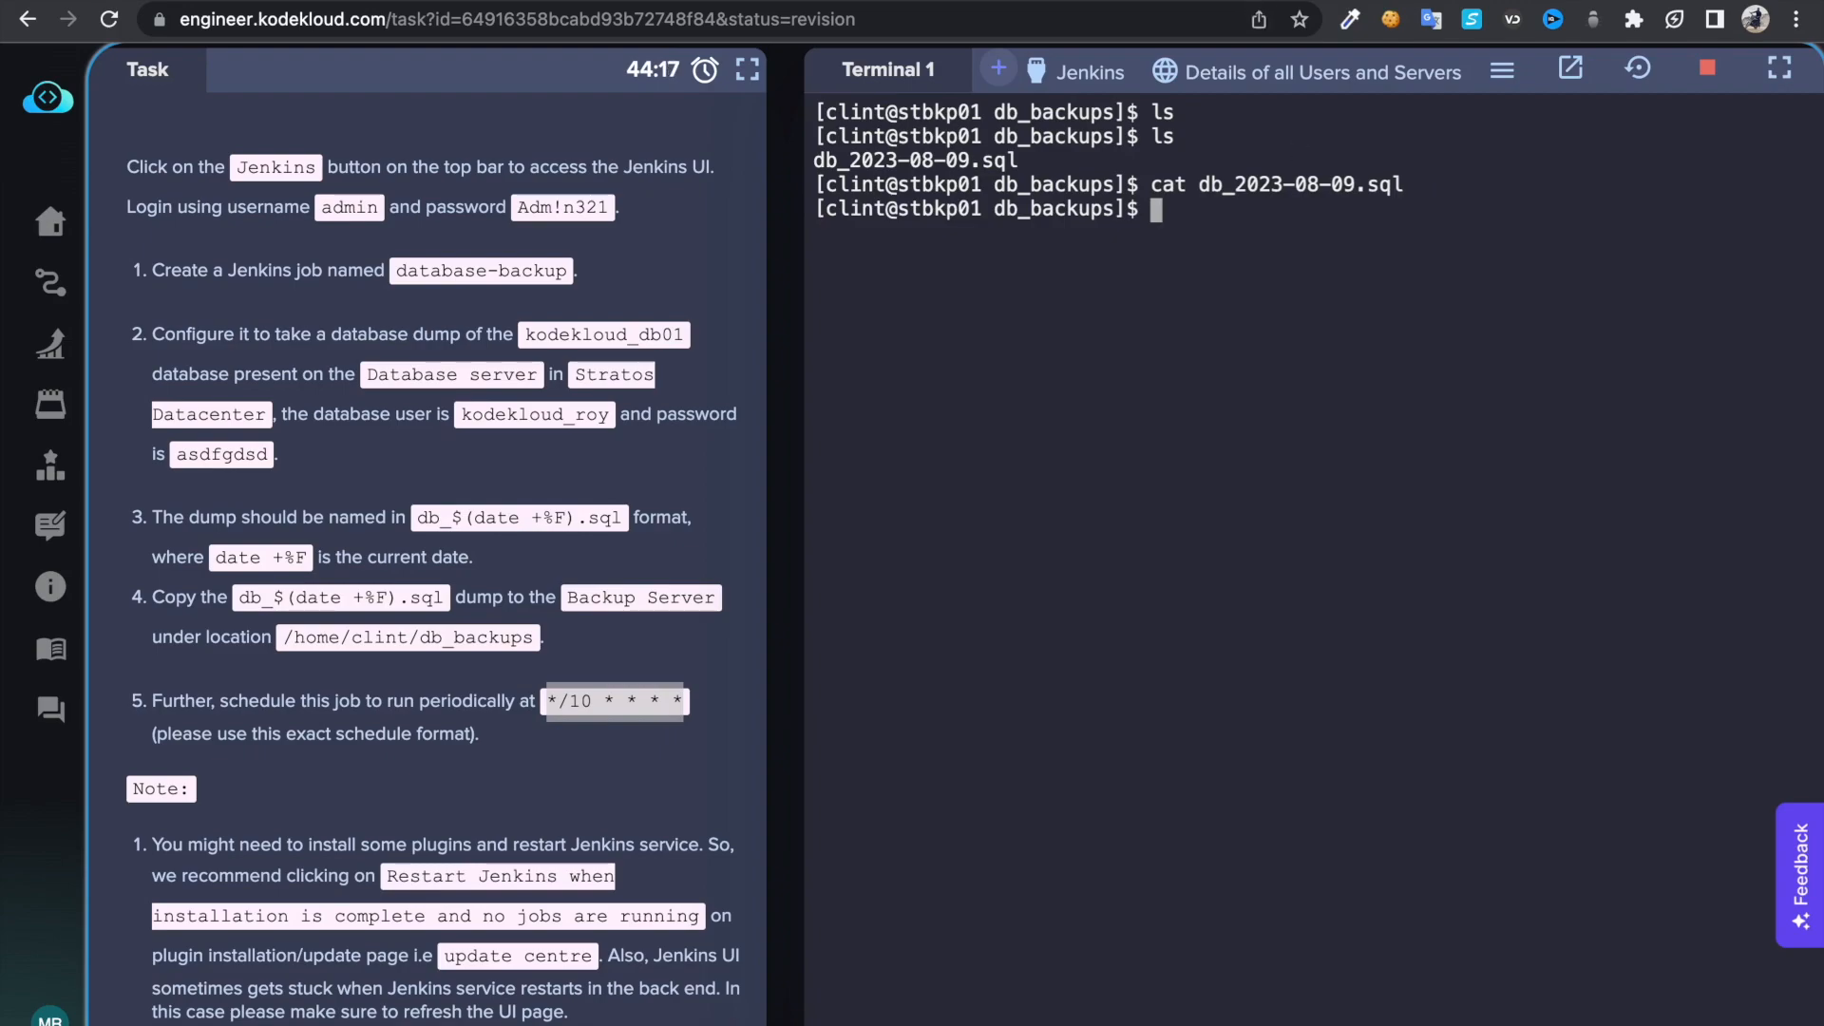
pyautogui.click(1089, 72)
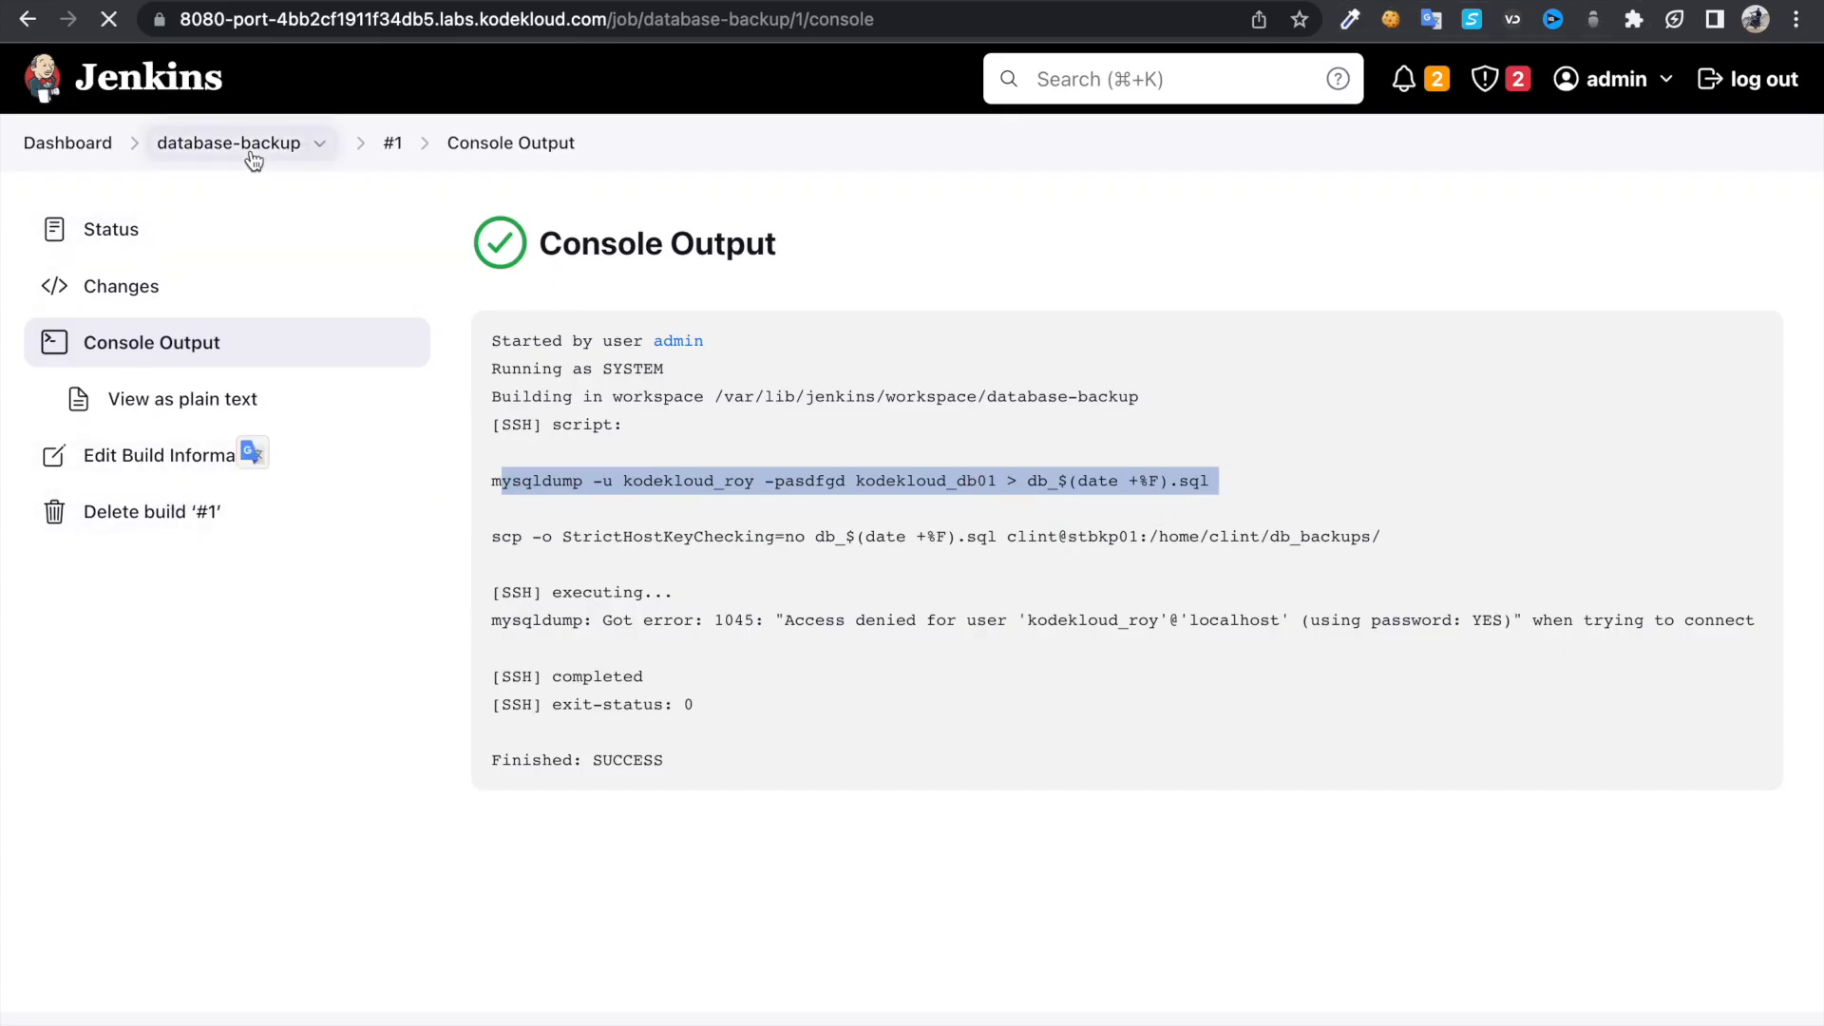
# - Run build #2 of database-backup and view its console output with the same access-denied error
pyautogui.click(228, 143)
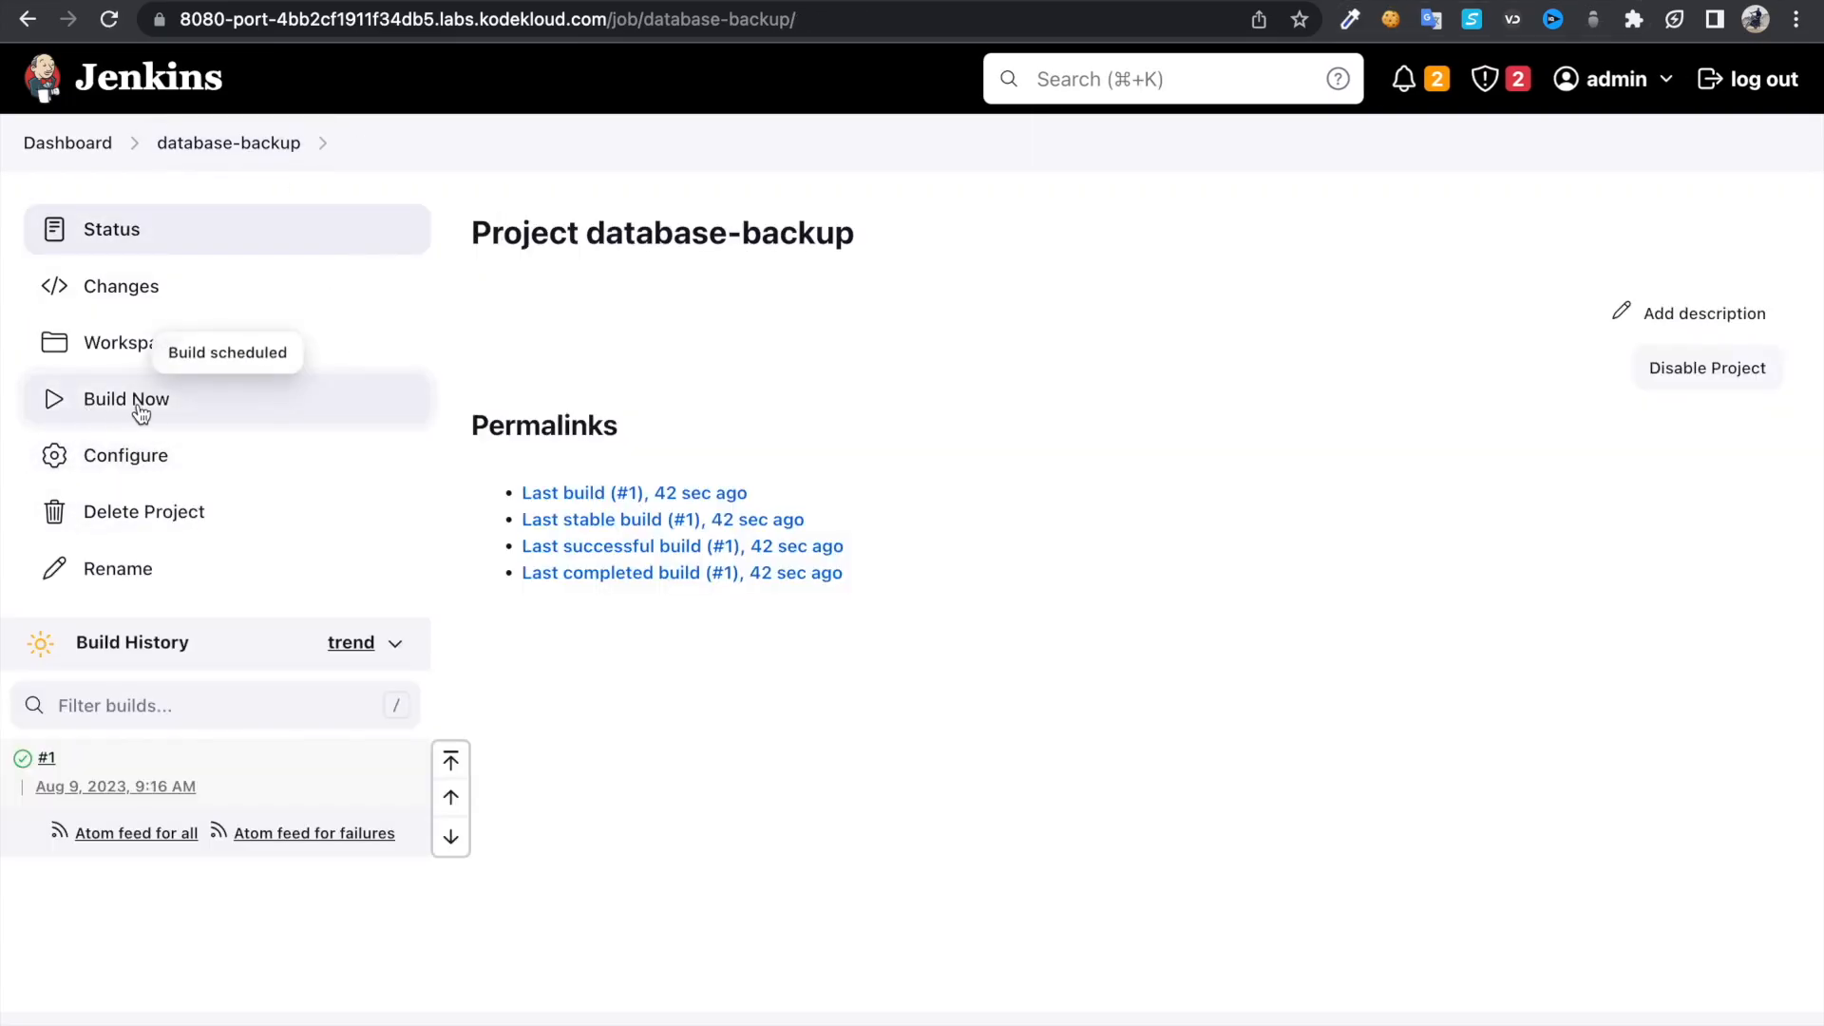
pyautogui.moveTo(256, 873)
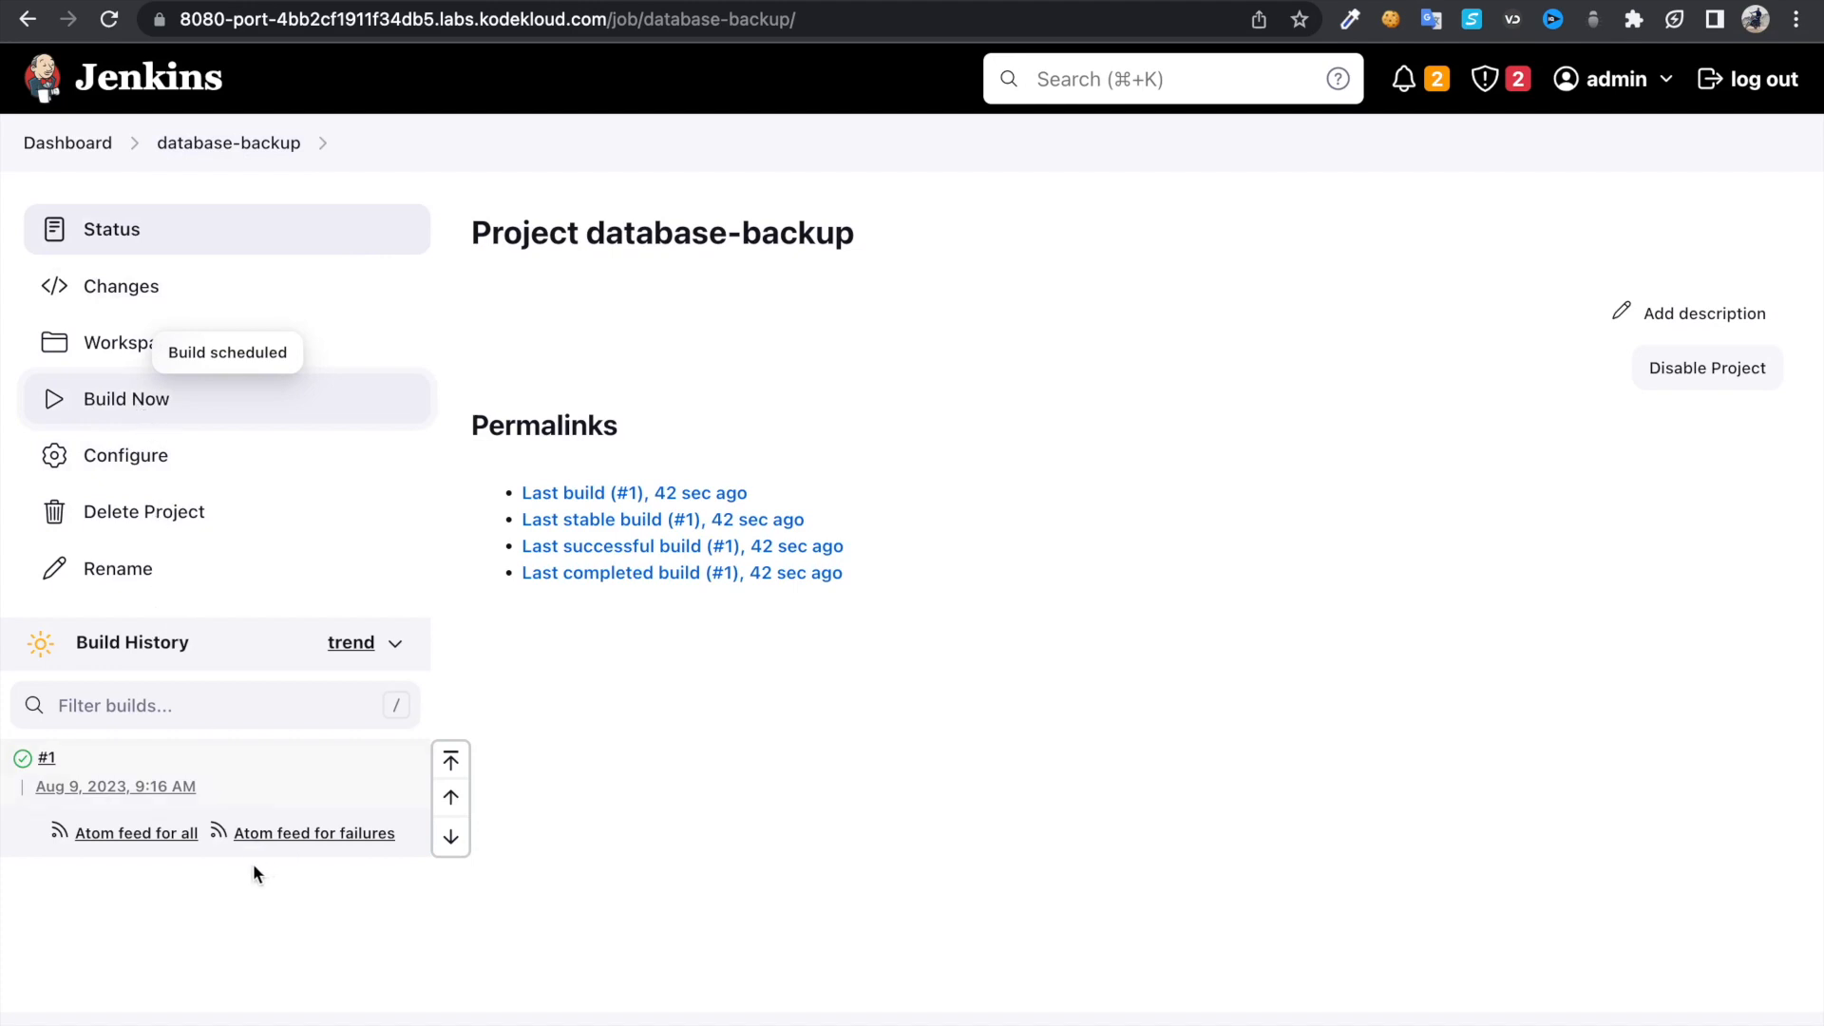
pyautogui.click(126, 397)
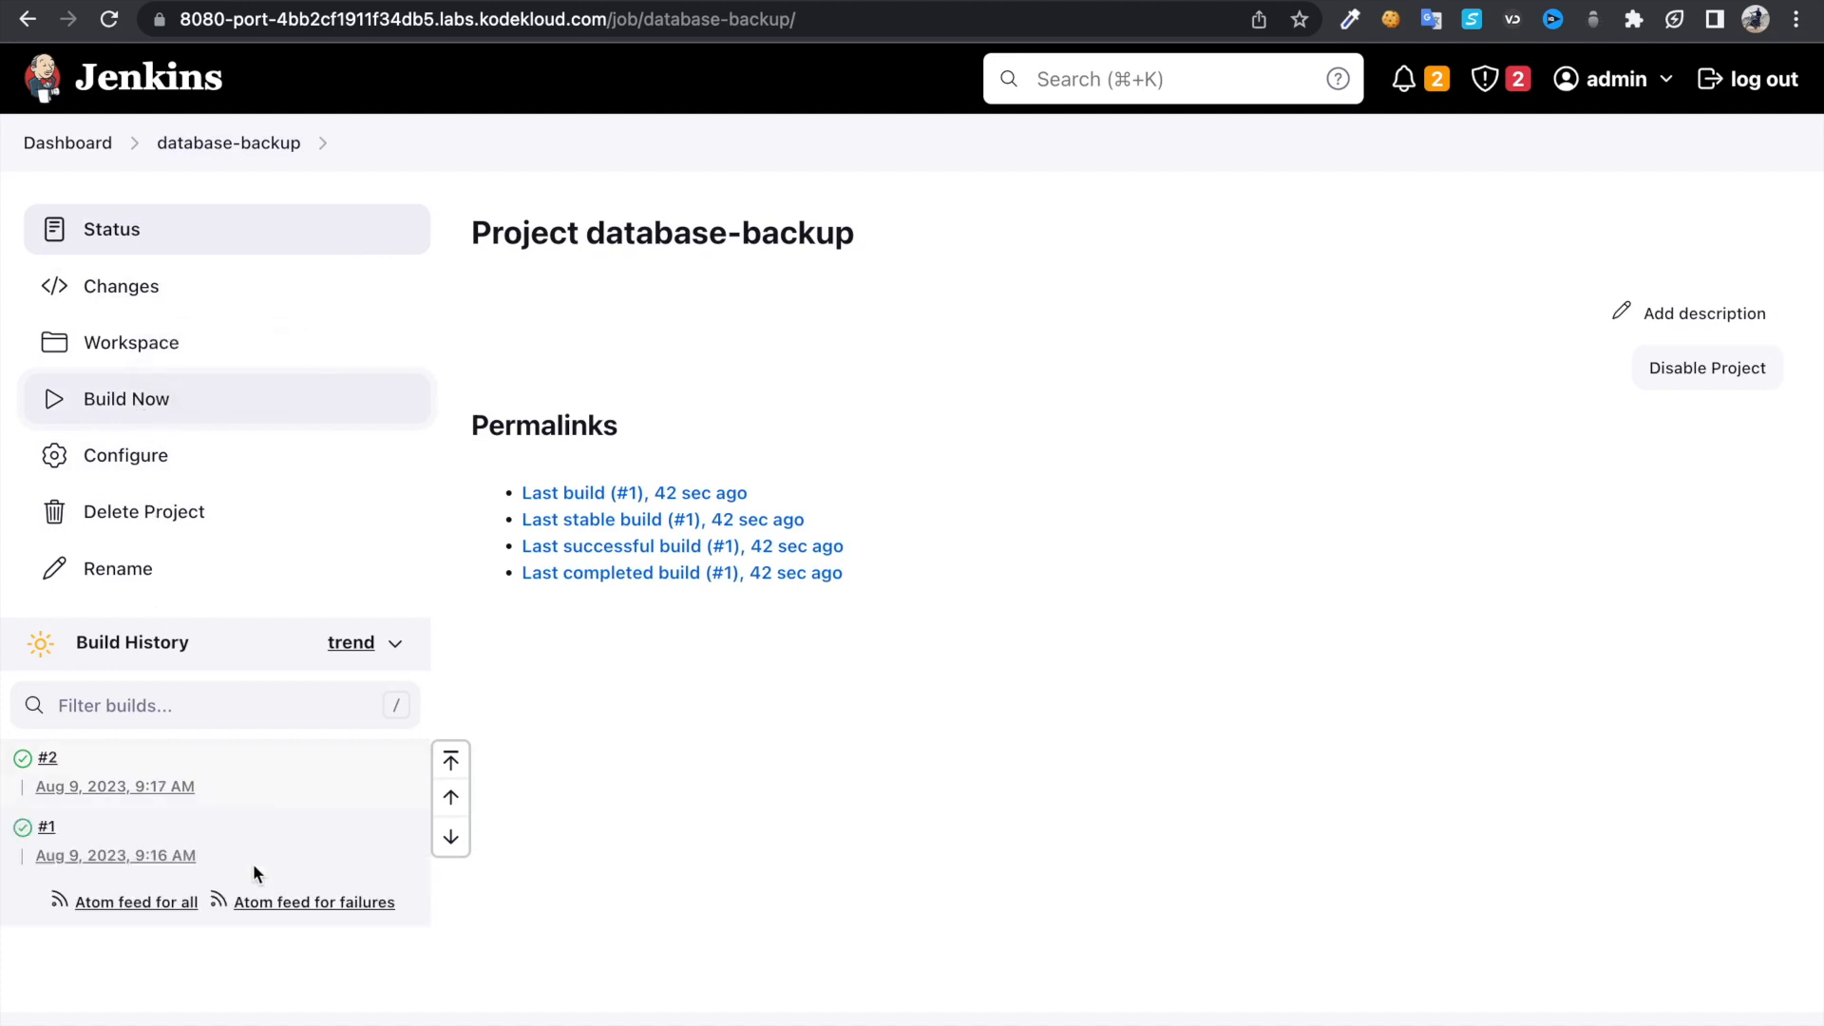
pyautogui.moveTo(74, 763)
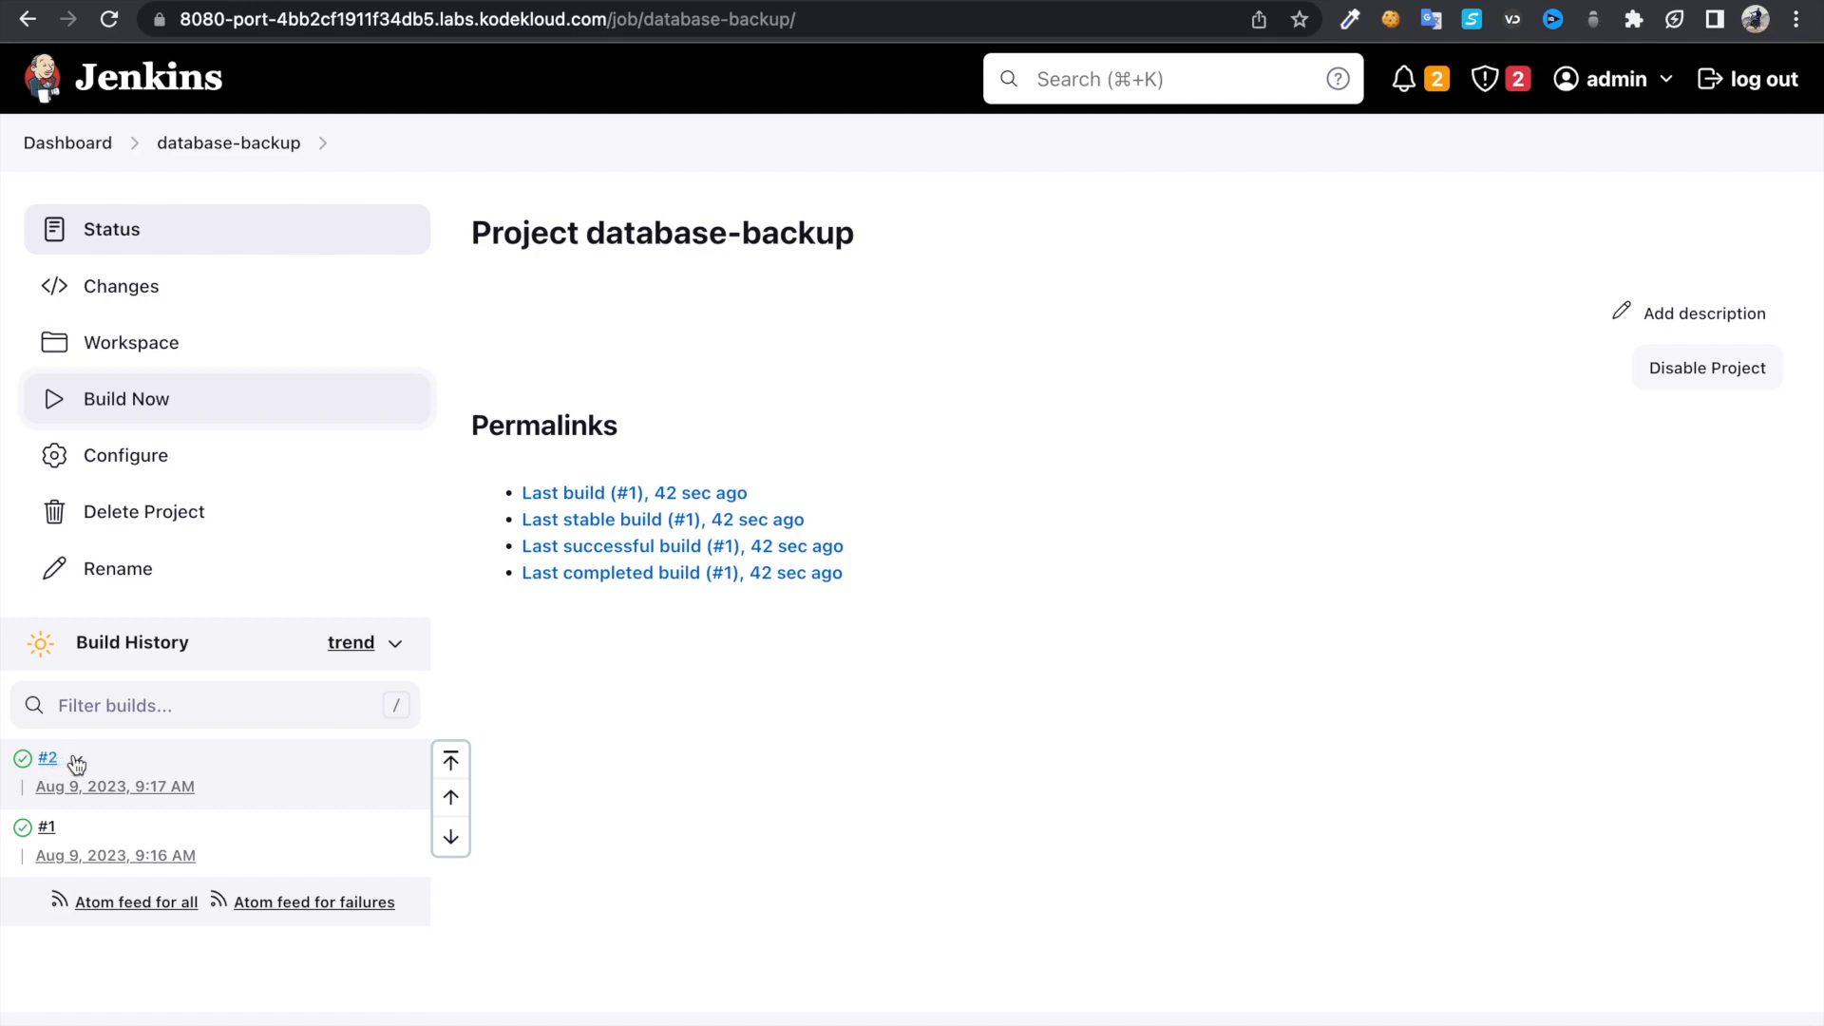
pyautogui.click(48, 758)
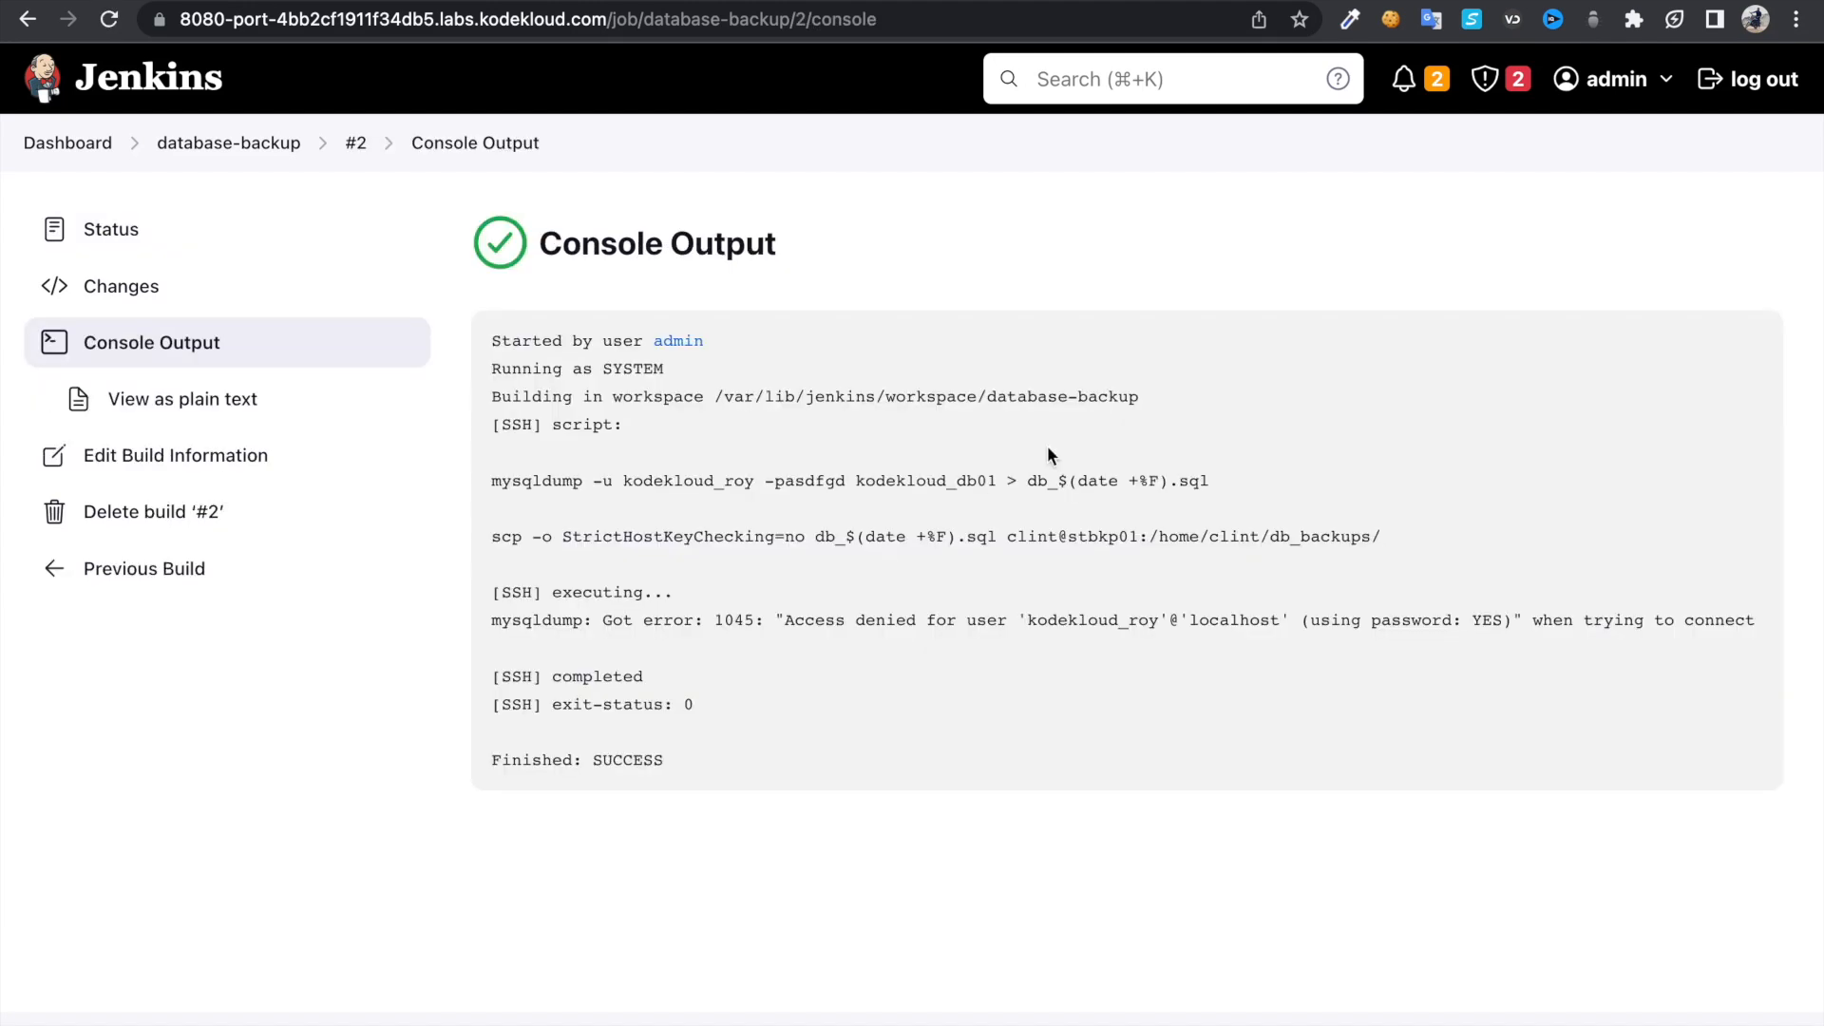
pyautogui.moveTo(1320, 560)
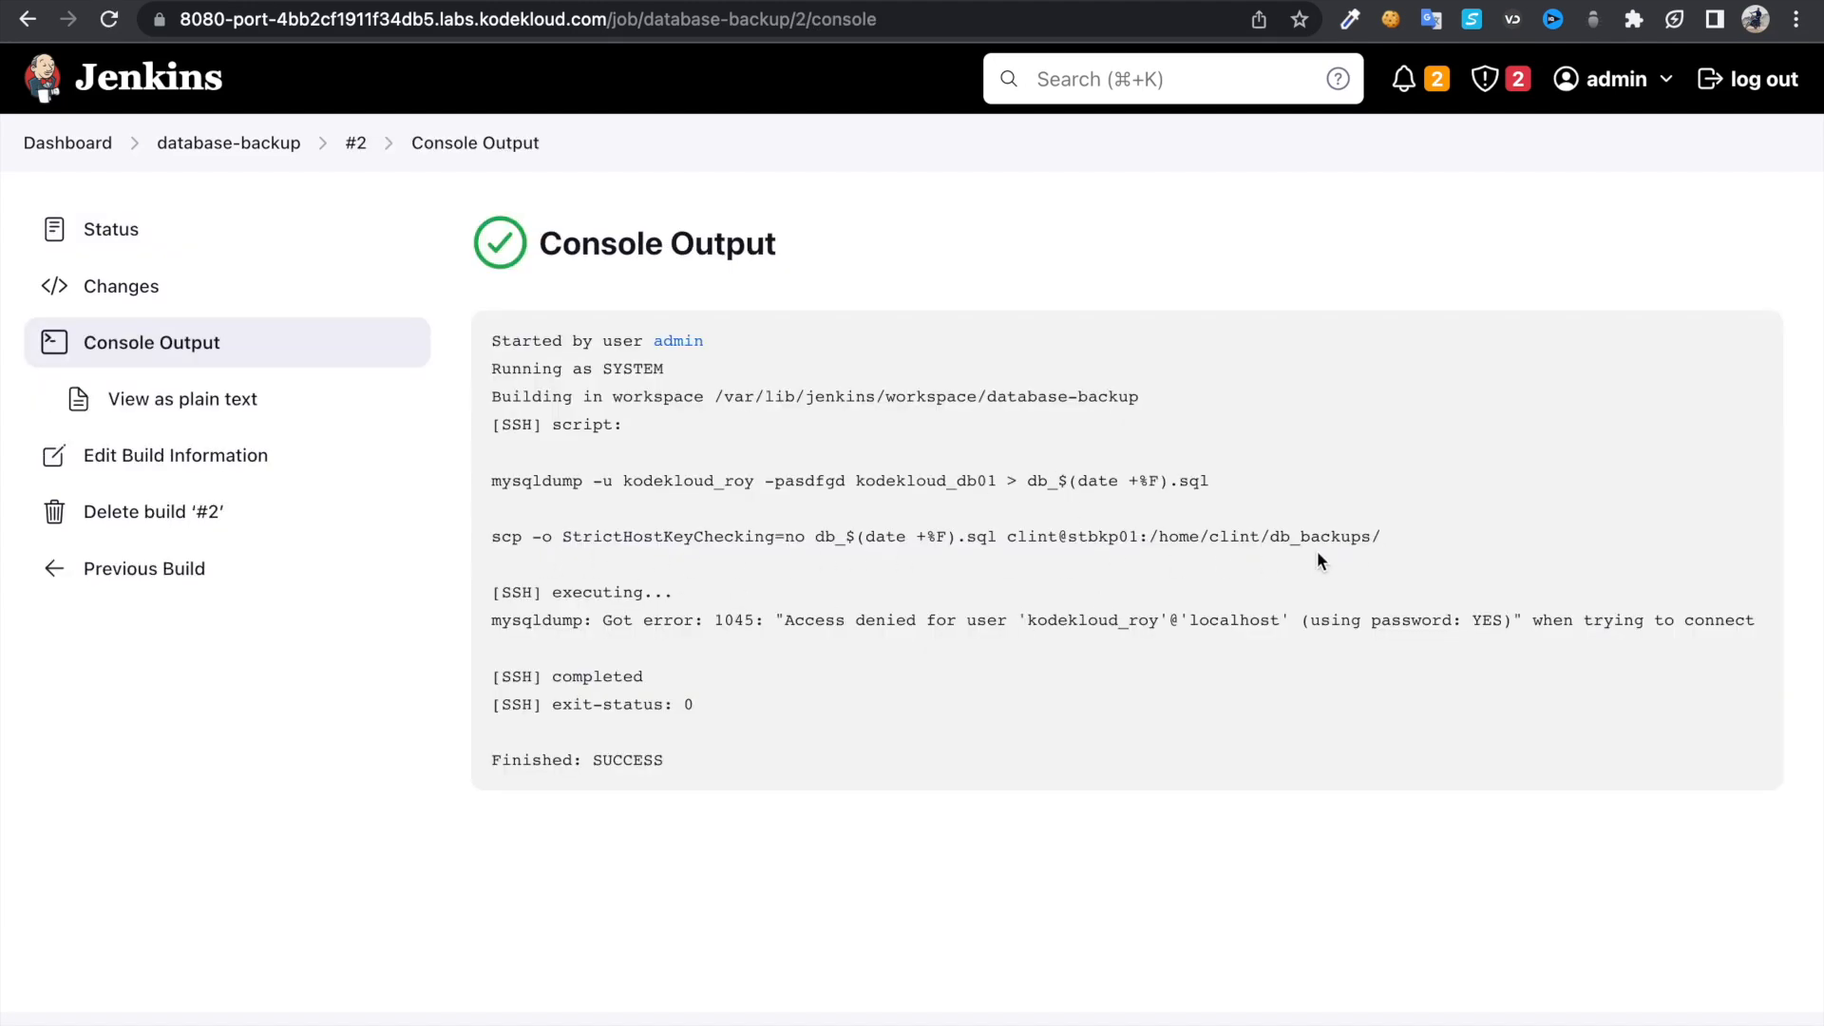
pyautogui.moveTo(613, 644)
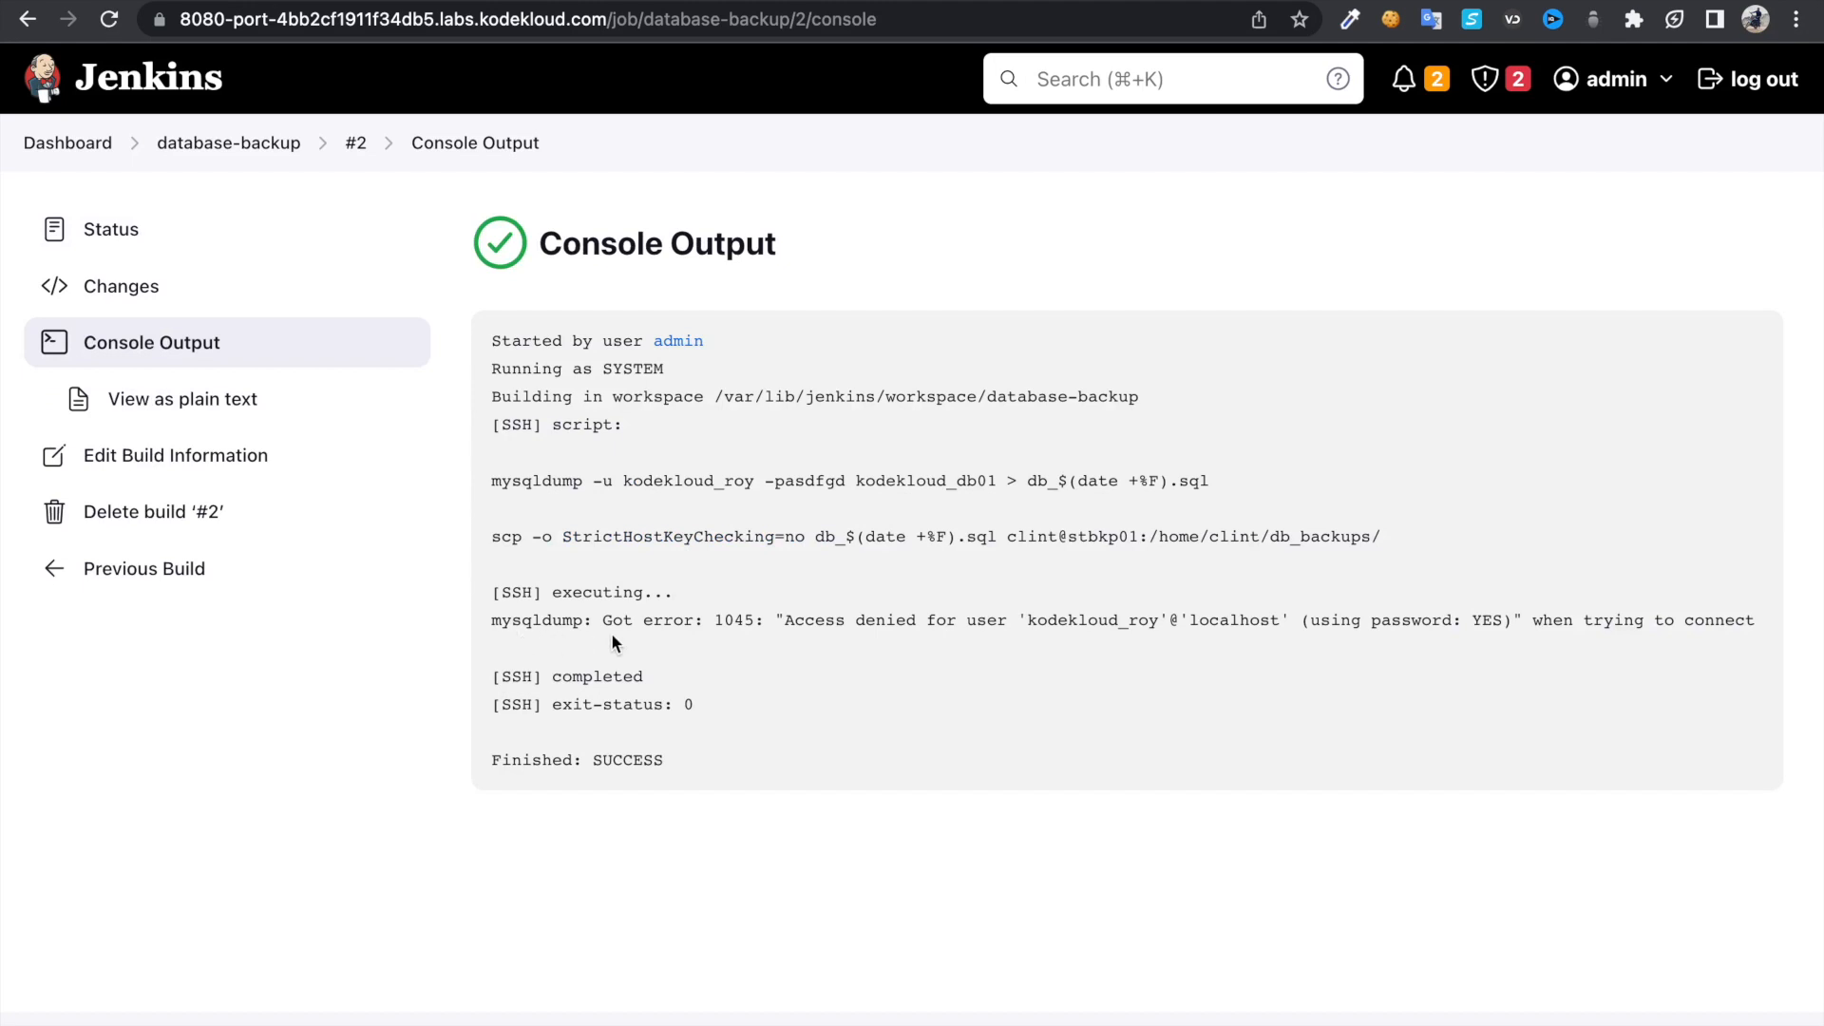
pyautogui.moveTo(1105, 650)
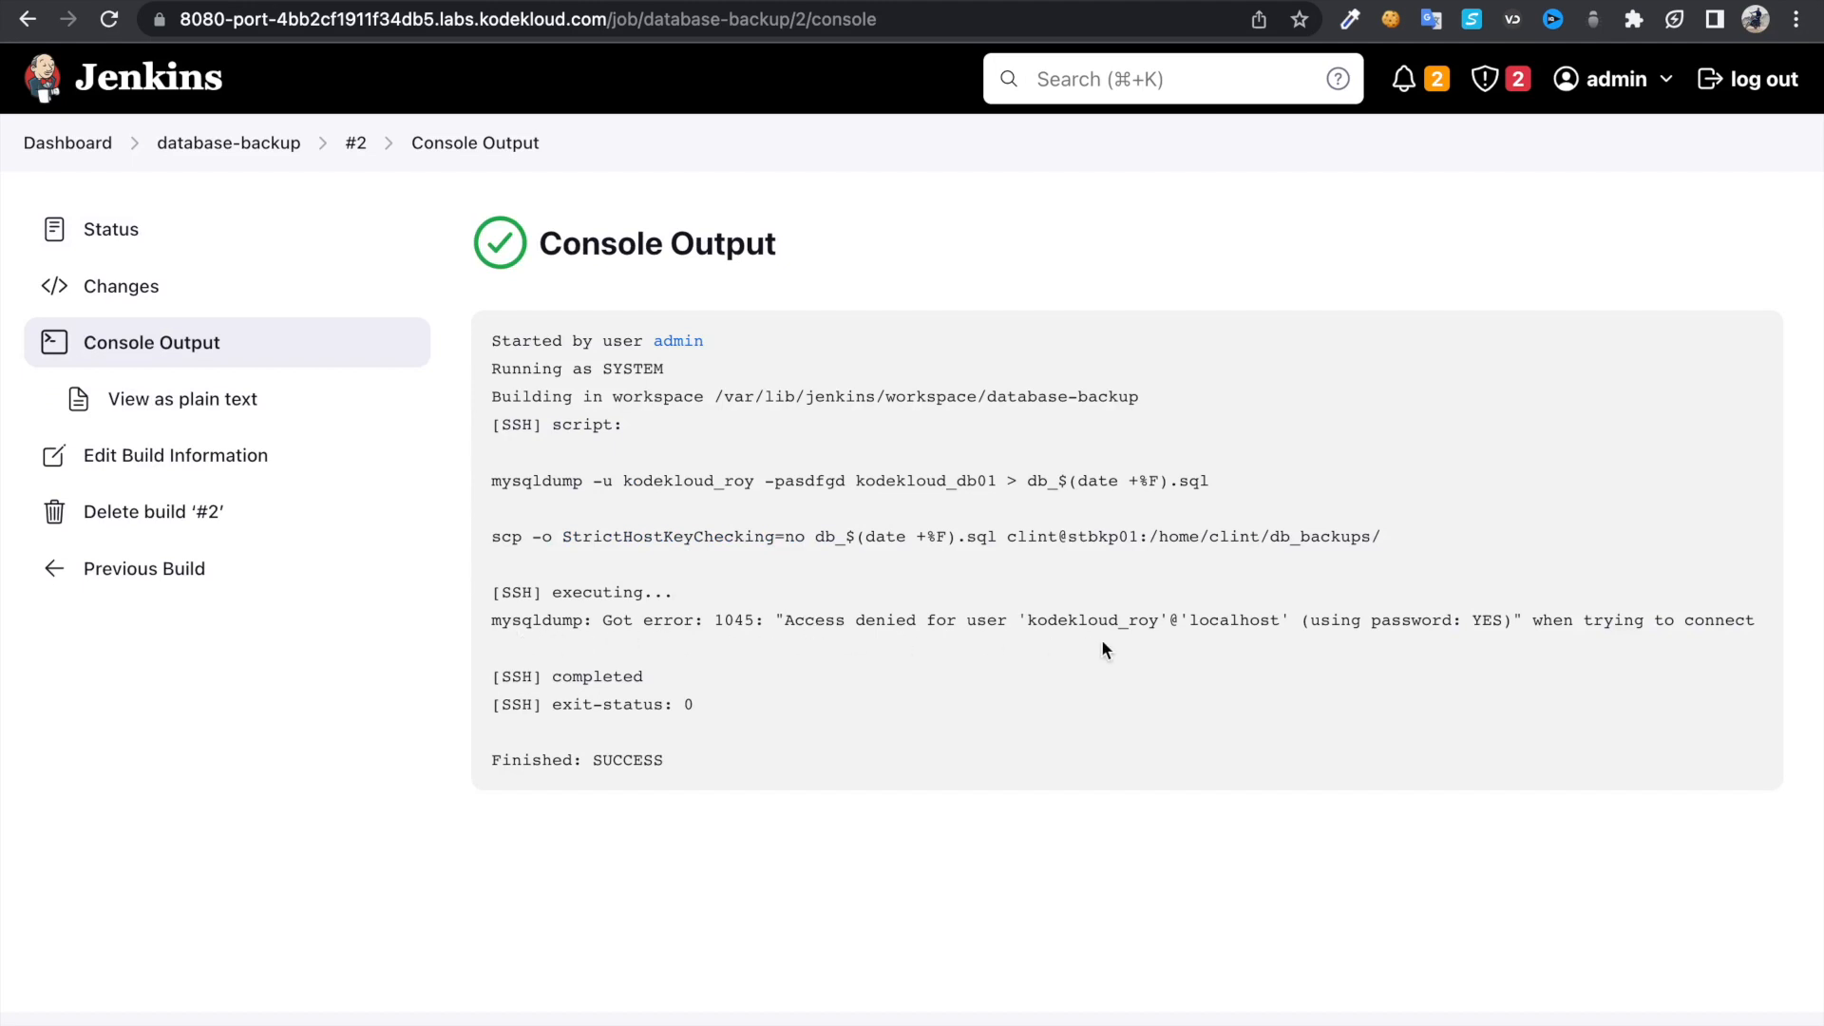
pyautogui.moveTo(1219, 235)
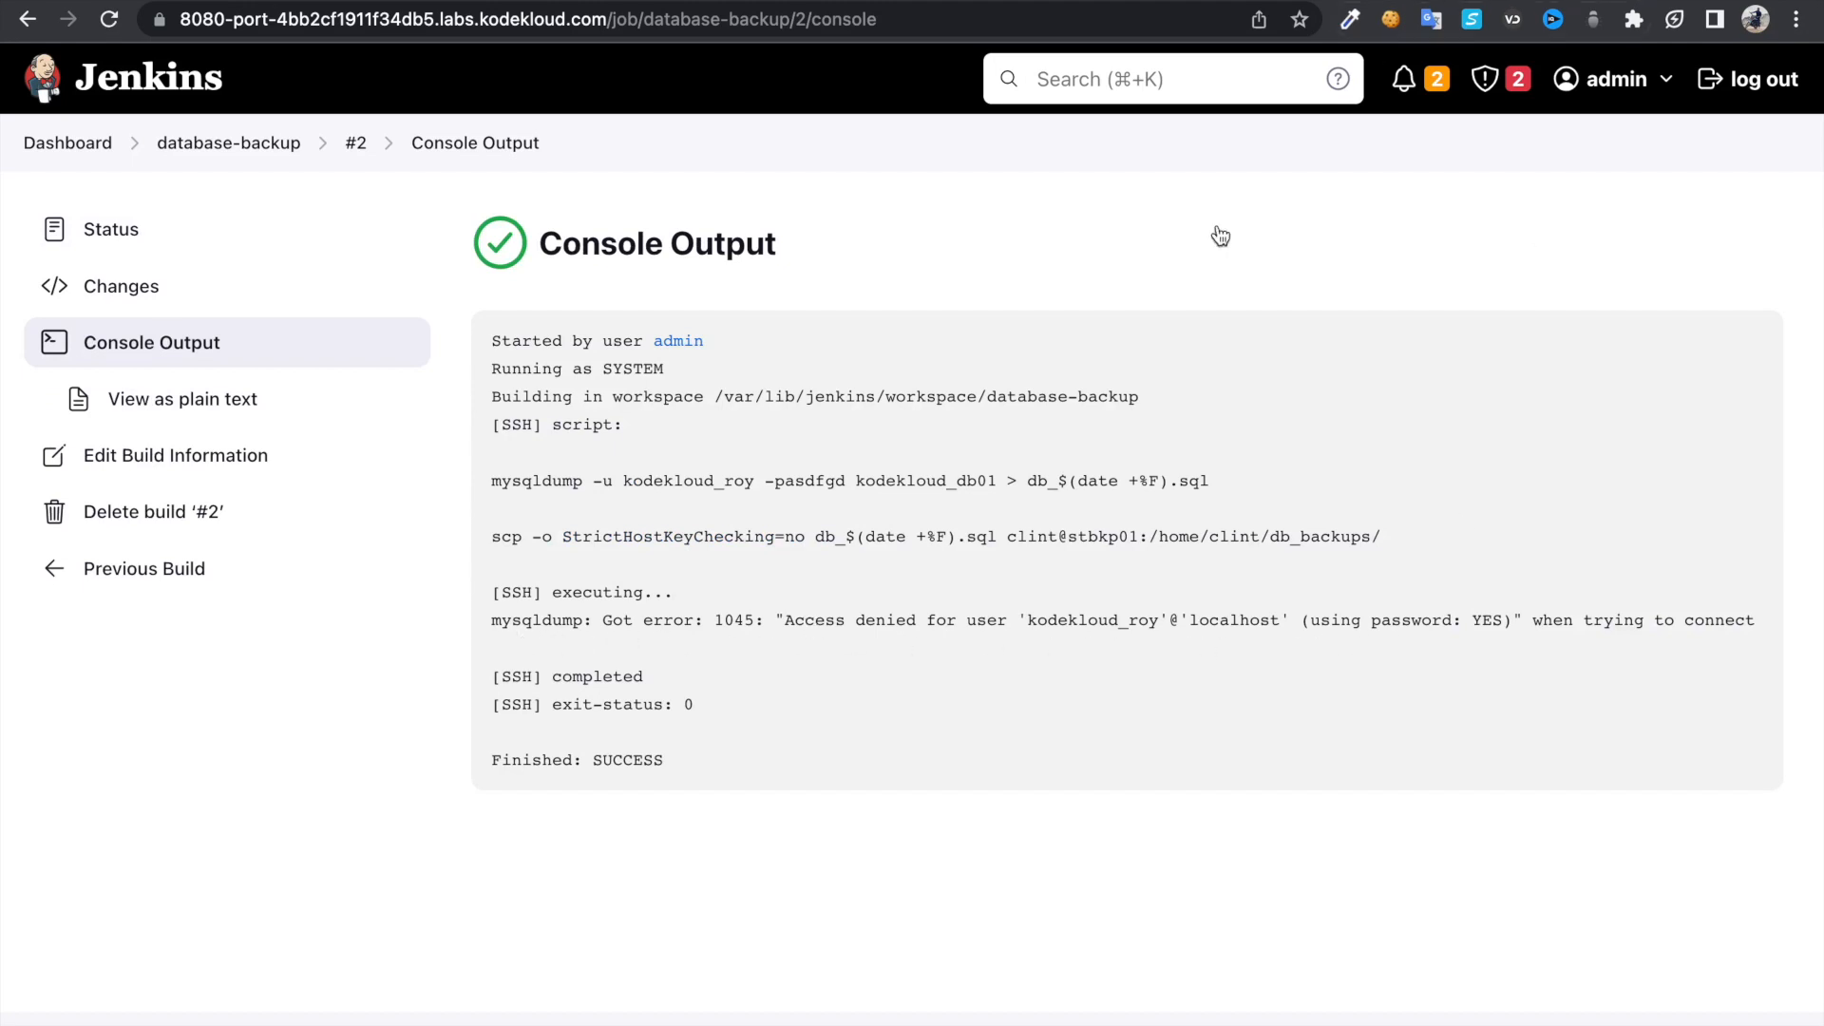
# - Return to the database-backup project page and reopen its configuration
pyautogui.click(228, 142)
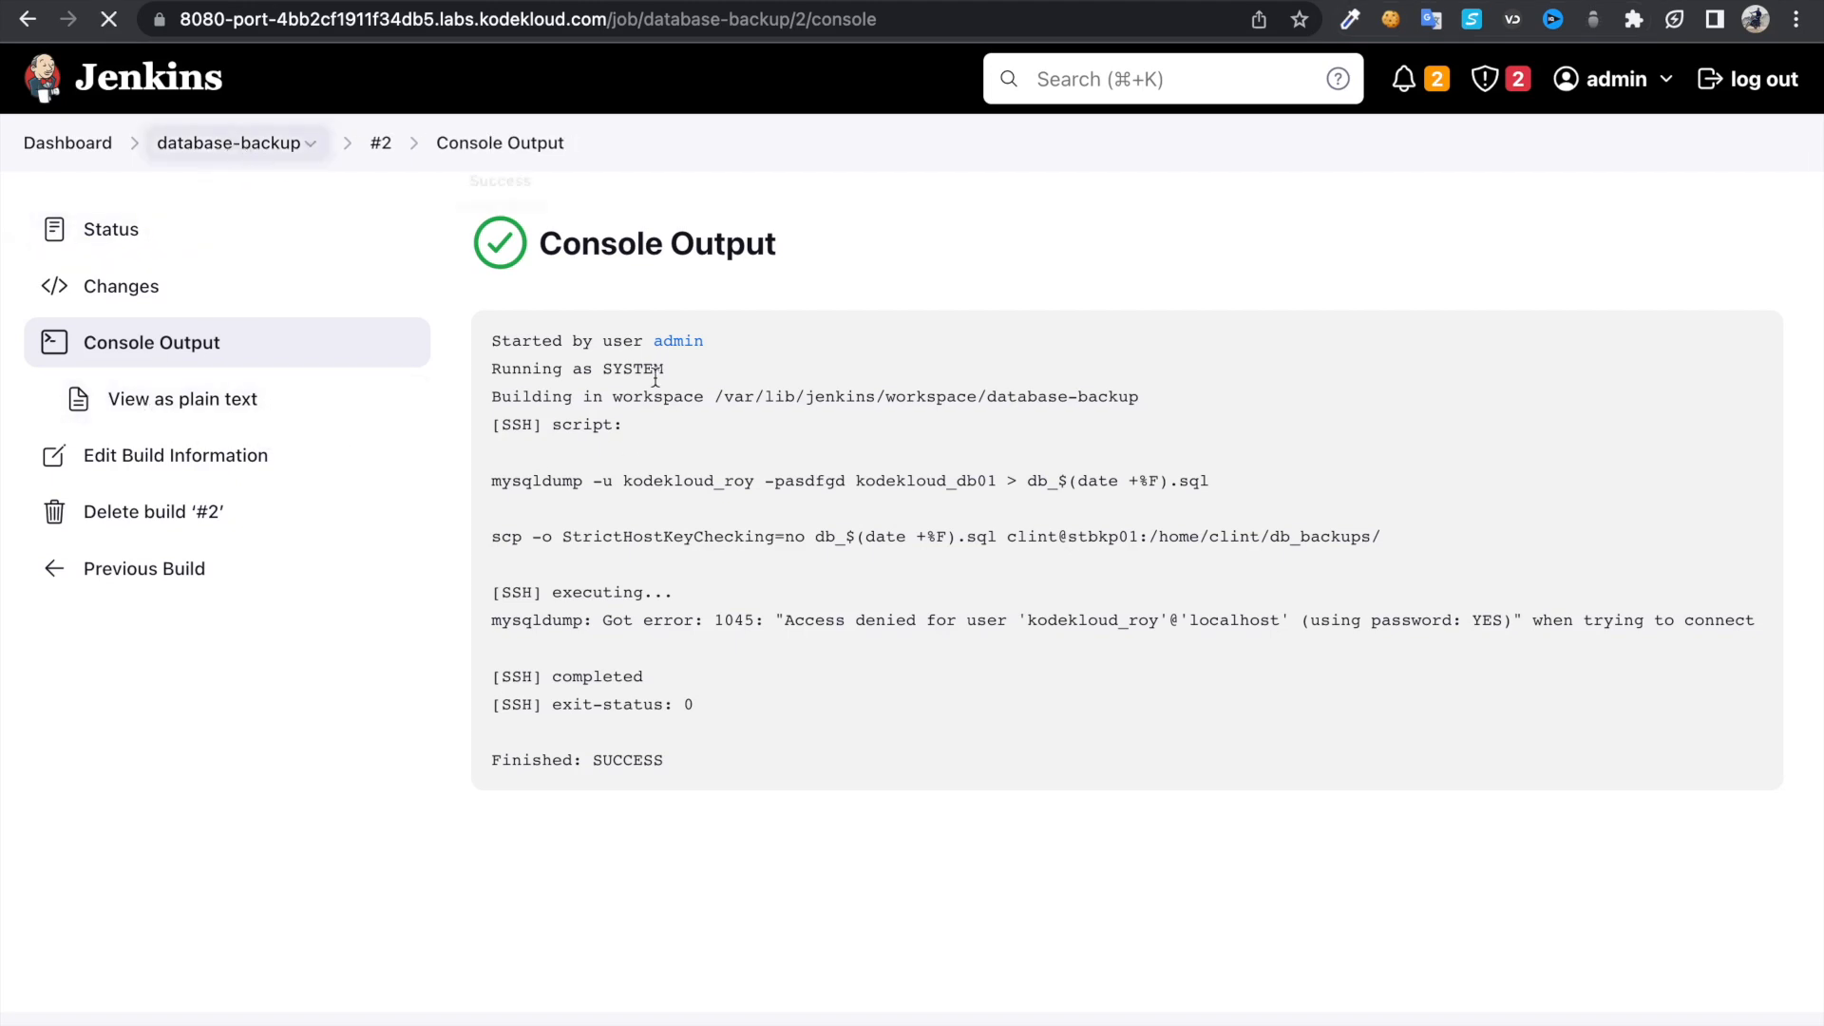
pyautogui.click(228, 142)
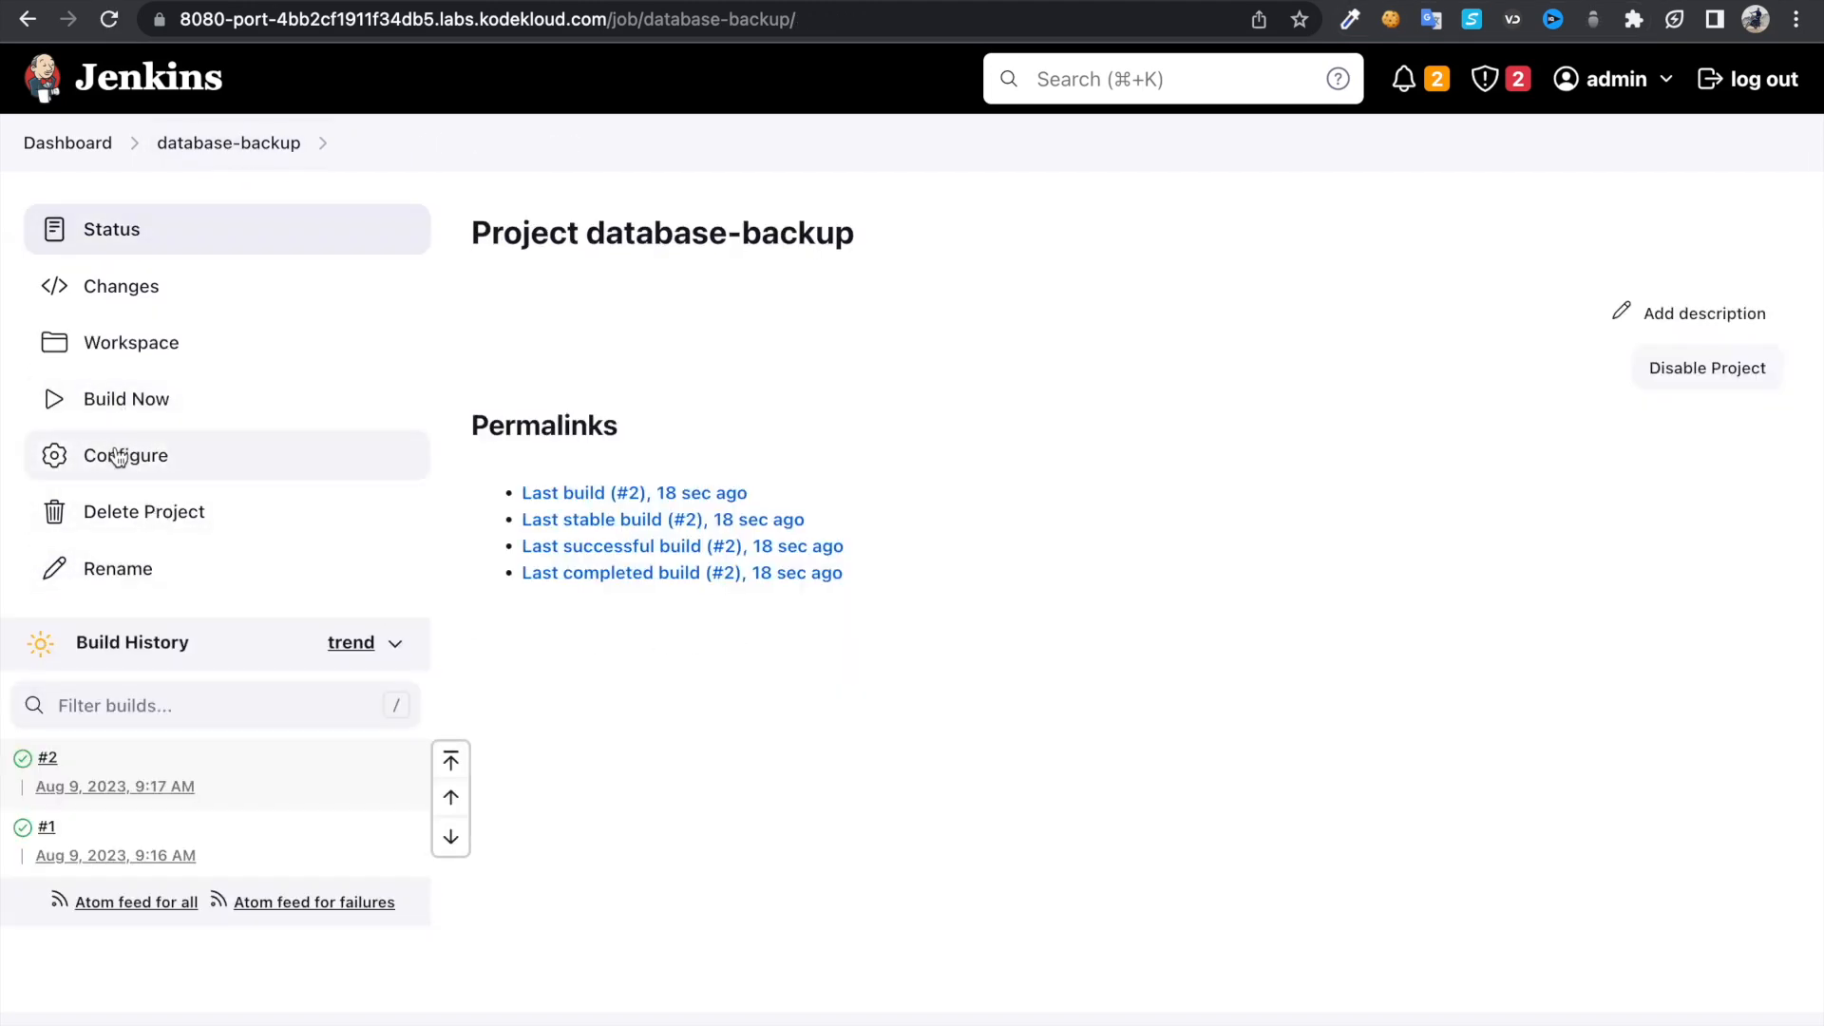
pyautogui.click(126, 455)
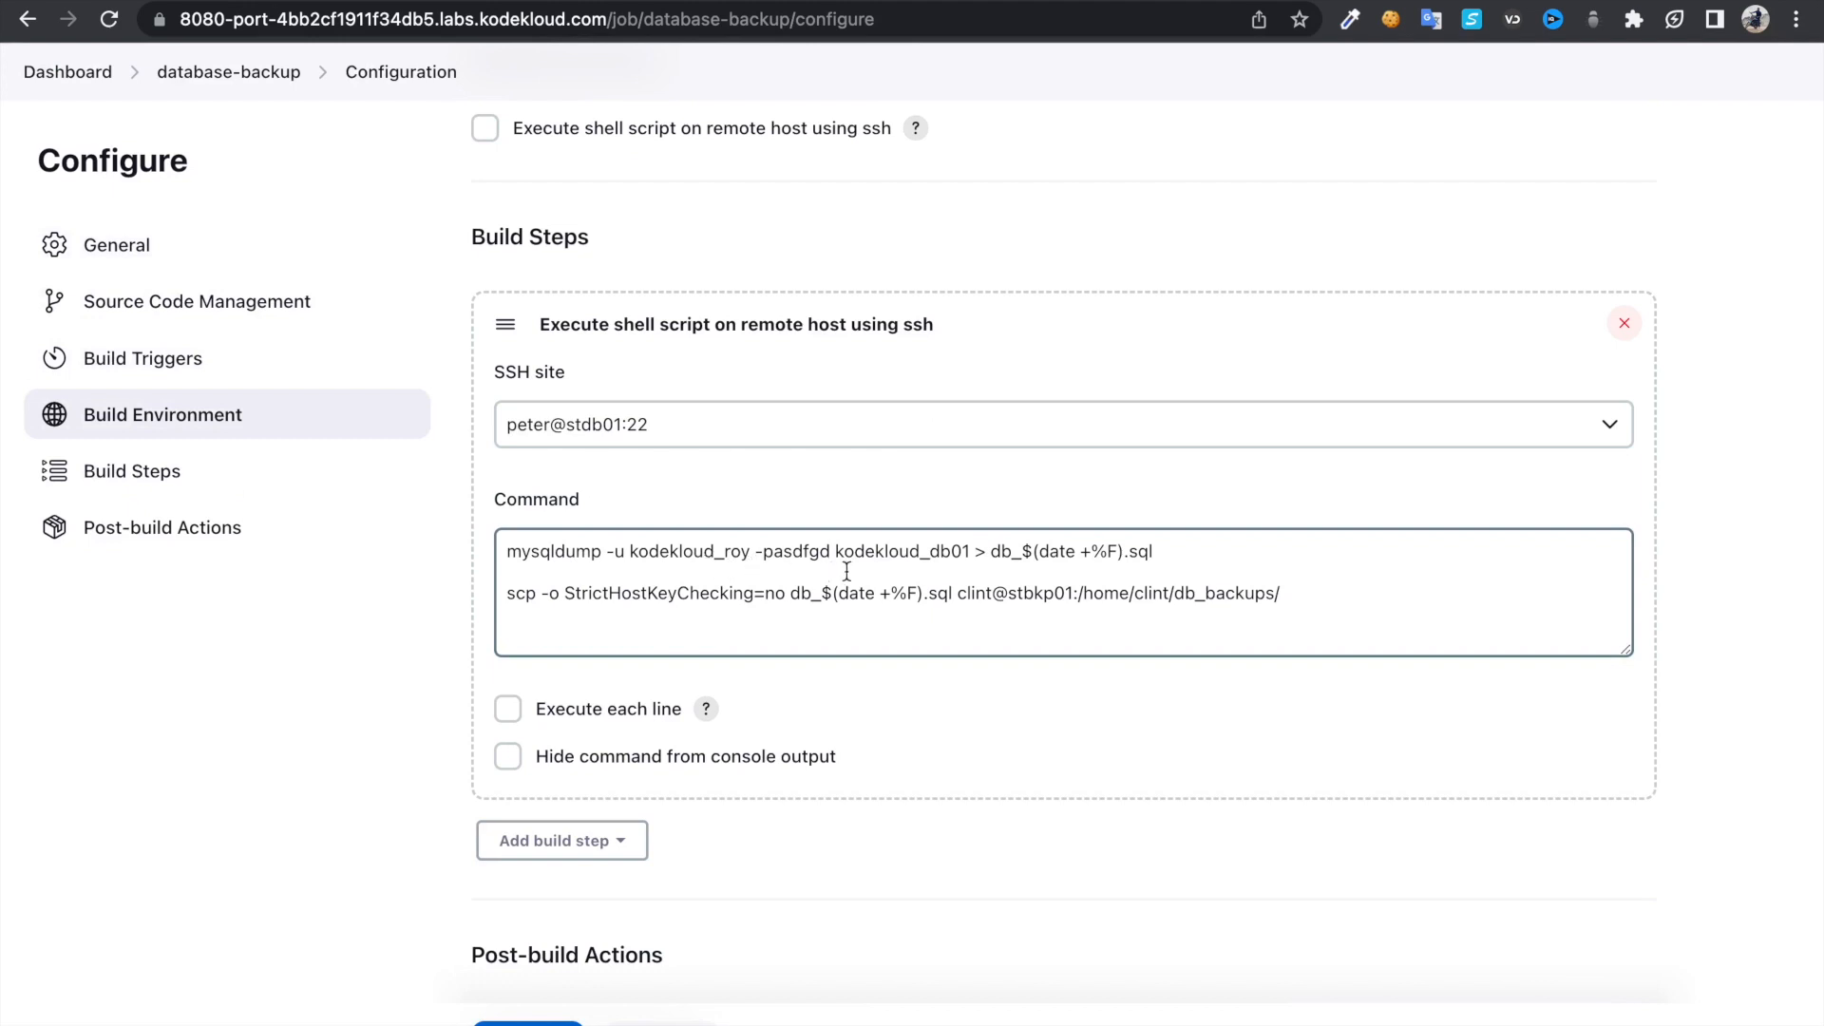
pyautogui.moveTo(988, 568)
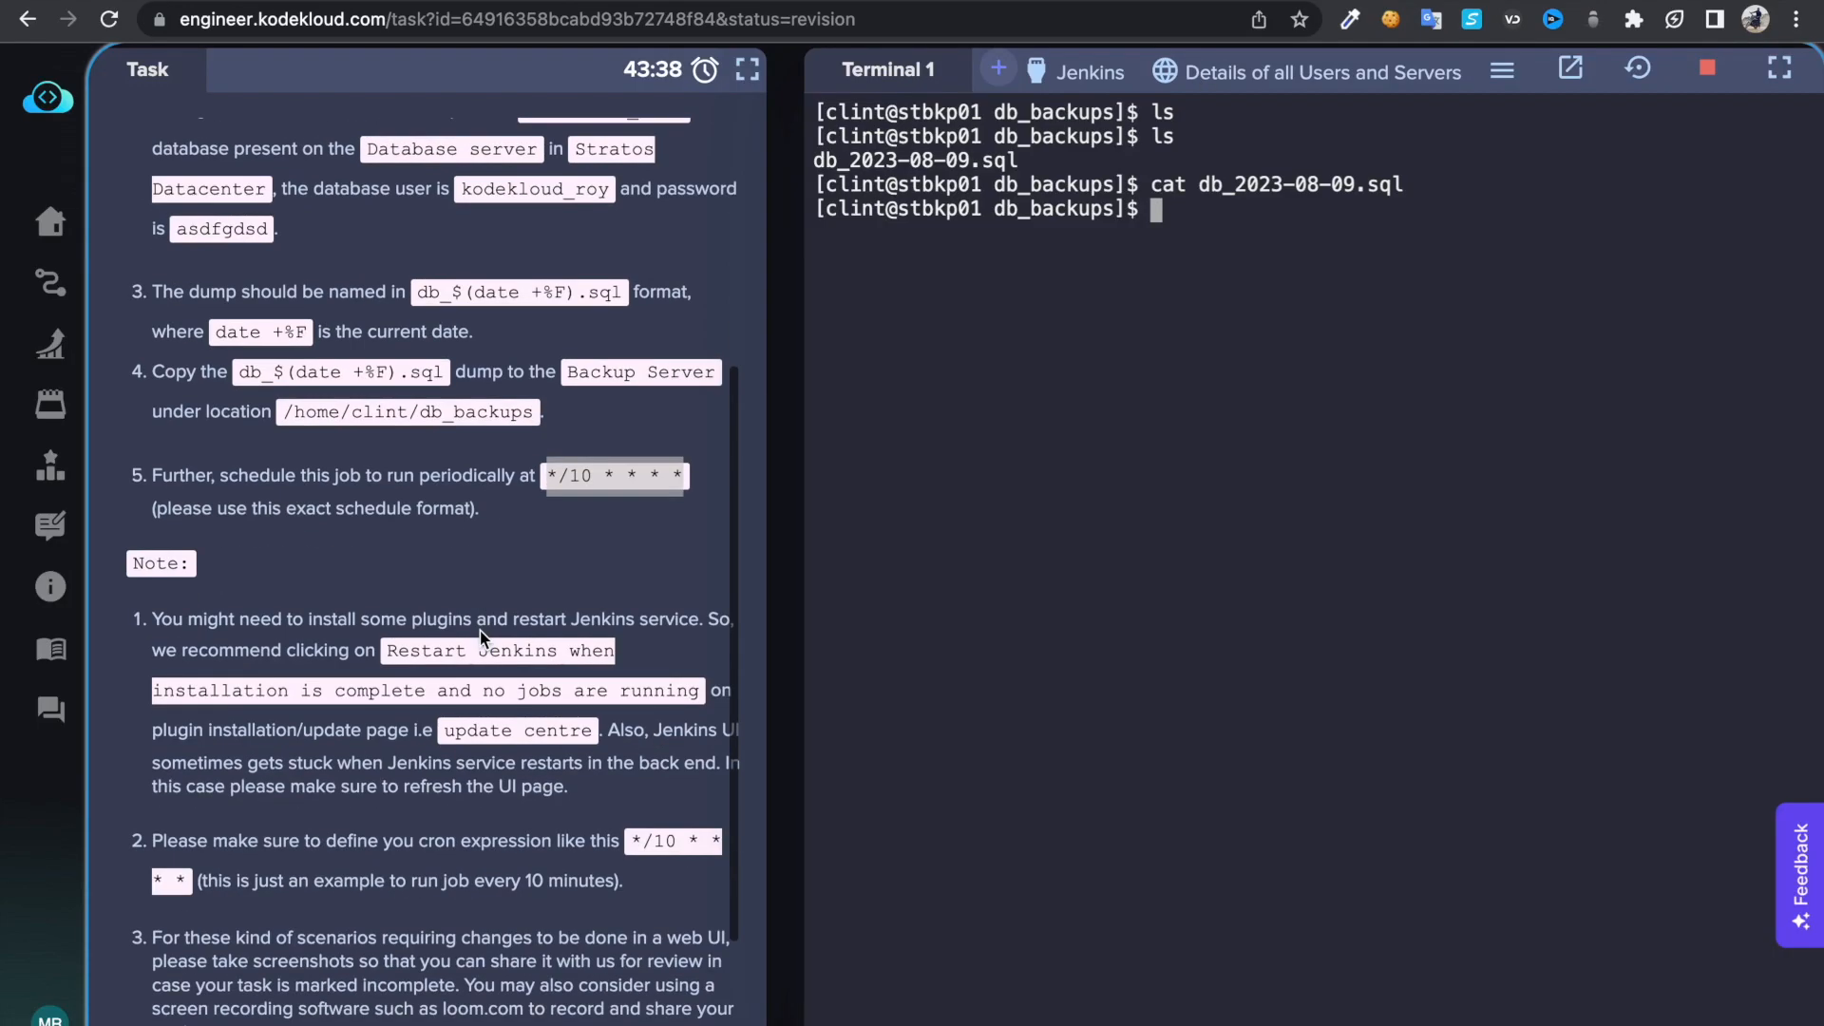
# - Scroll up through the database-backup job configuration to review the remote shell command
pyautogui.scroll(3)
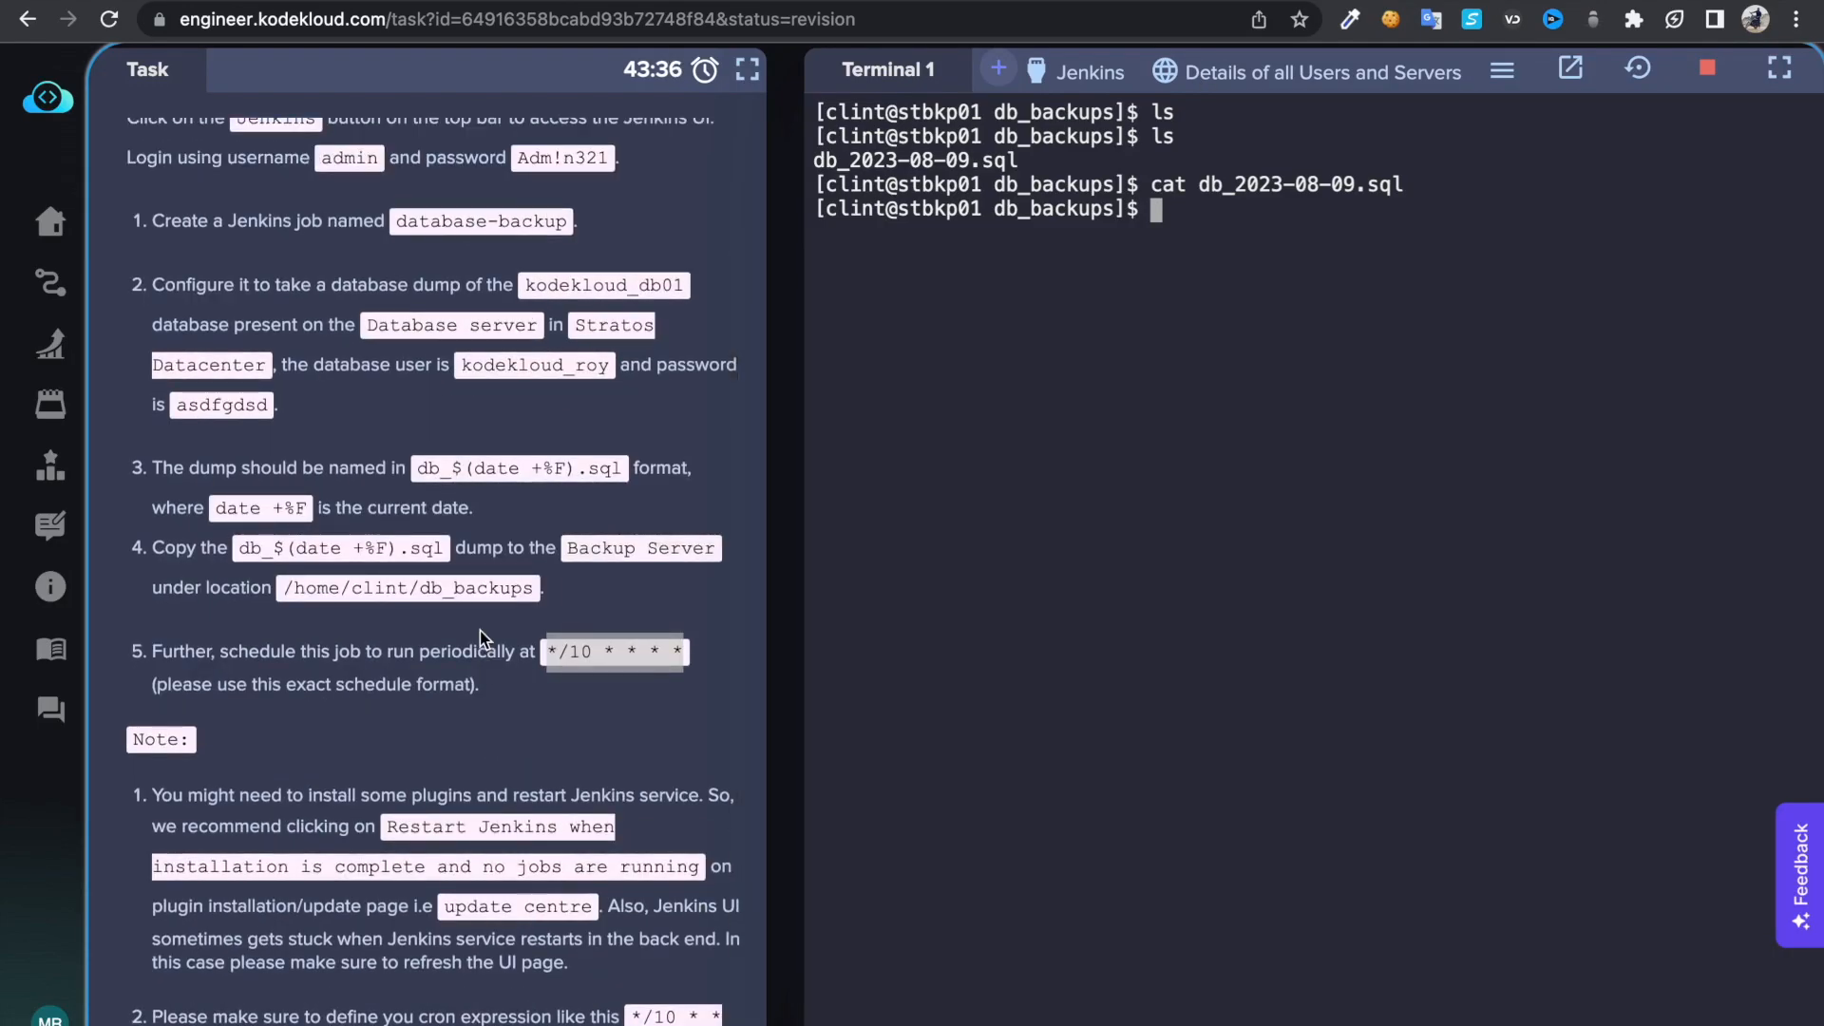
pyautogui.scroll(3)
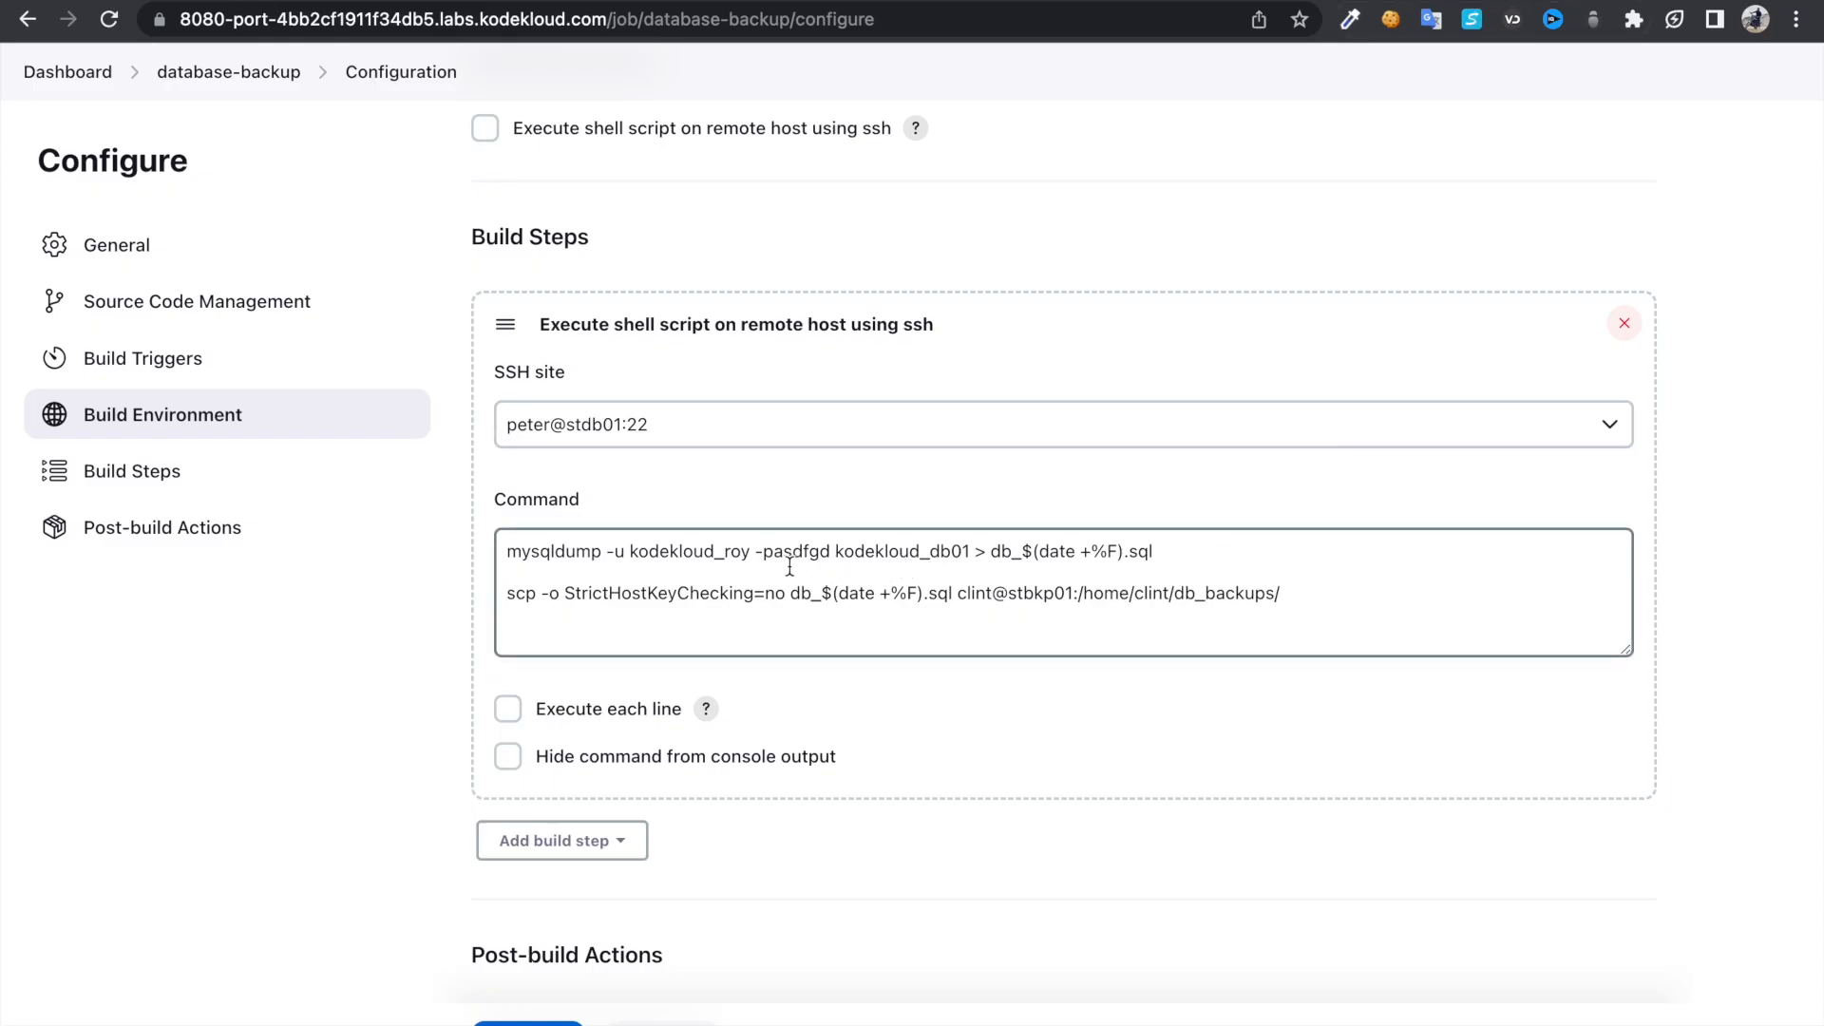
pyautogui.moveTo(1185, 557)
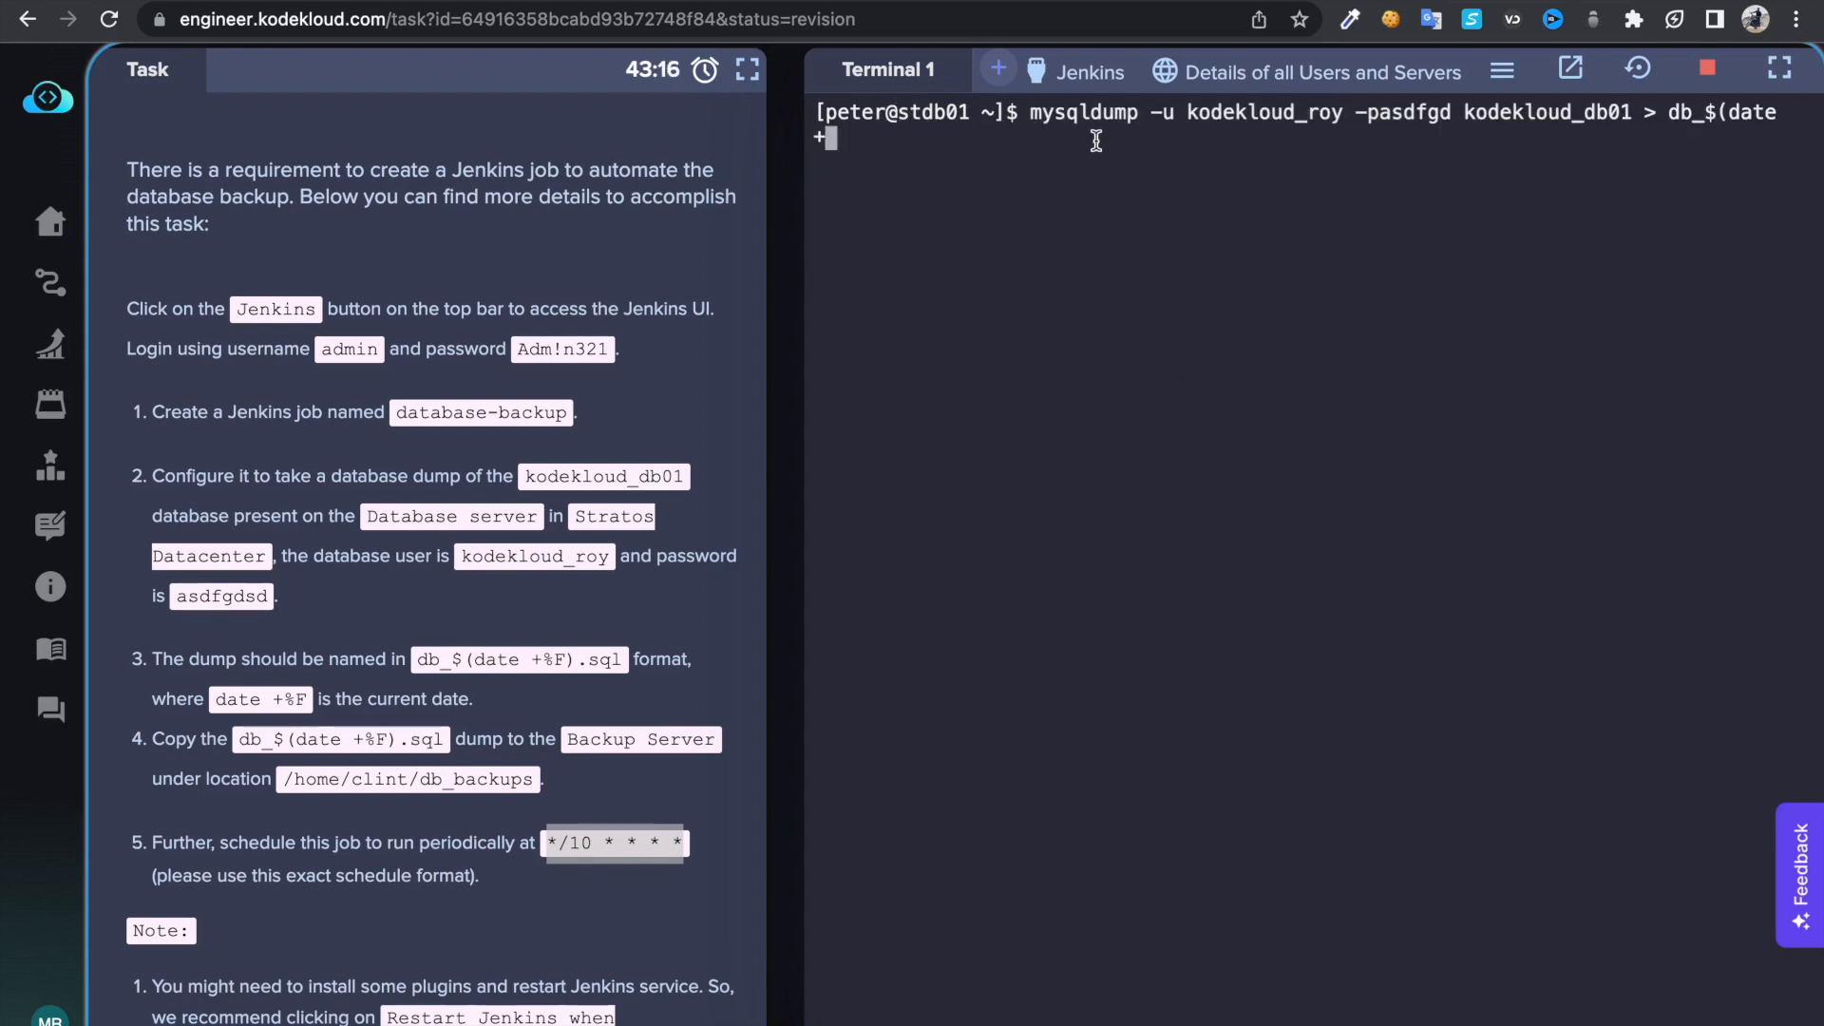
pyautogui.press('Return')
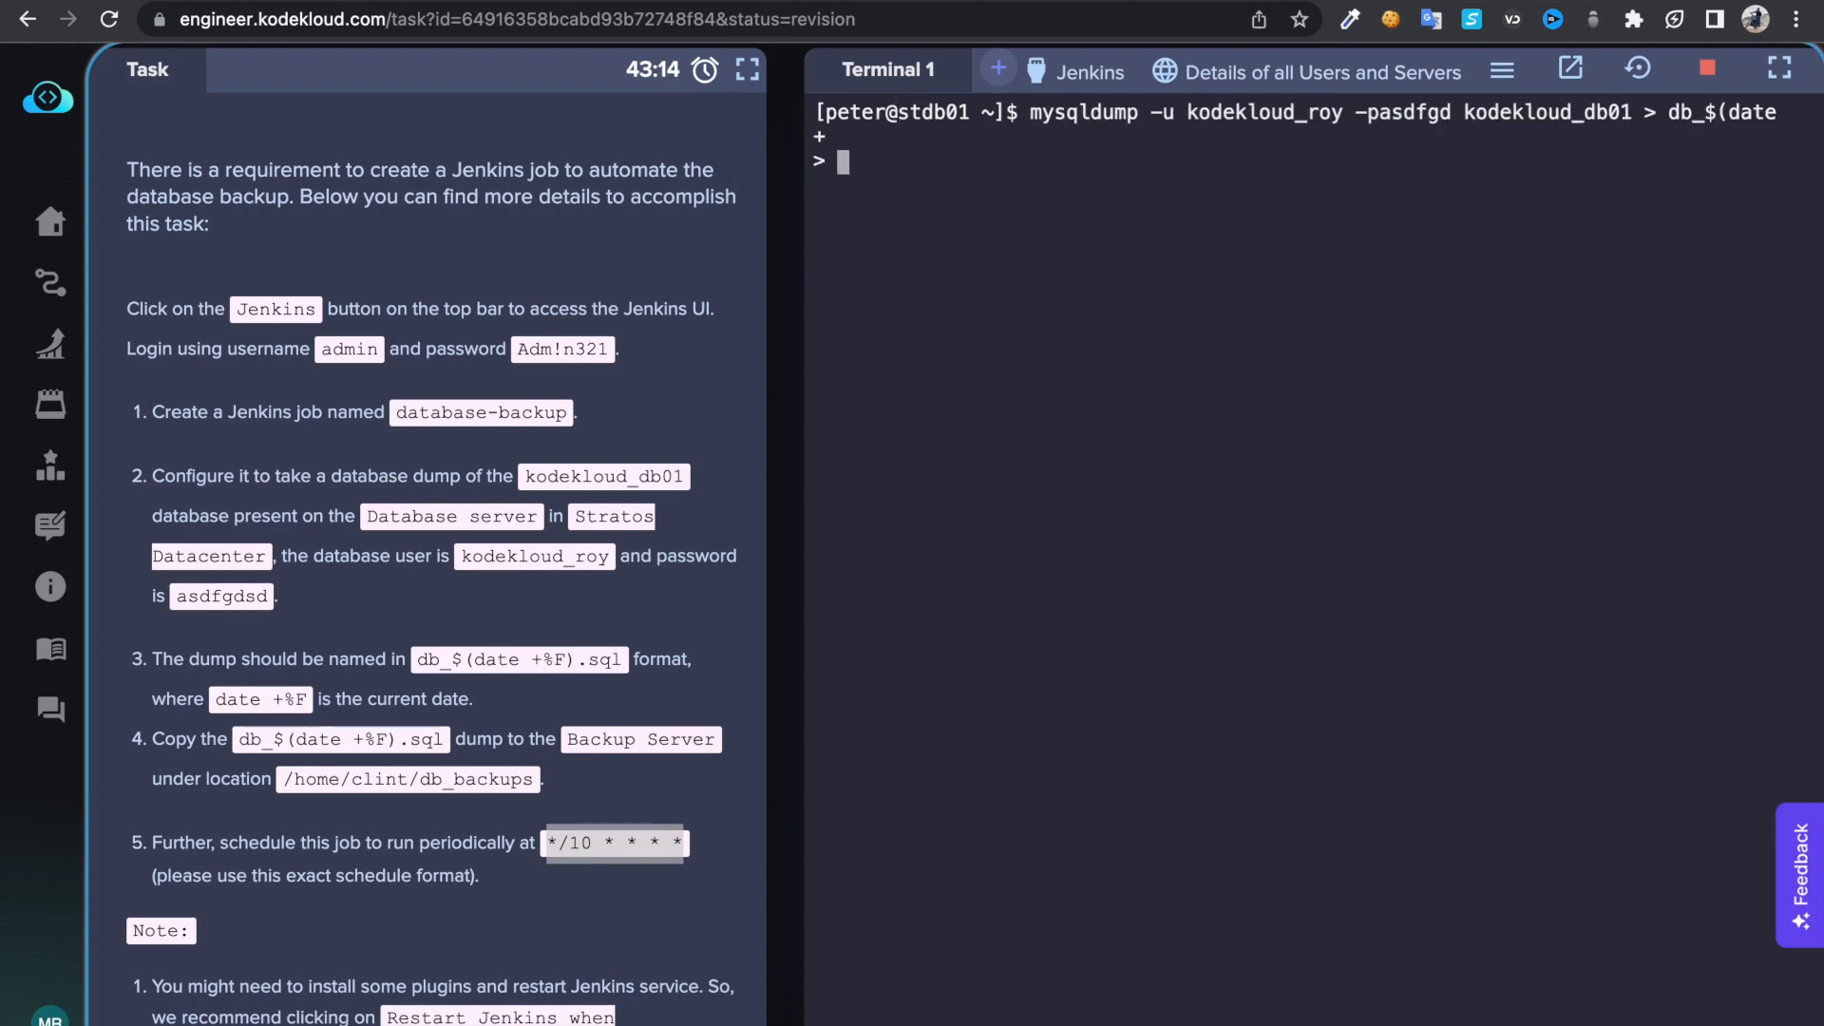
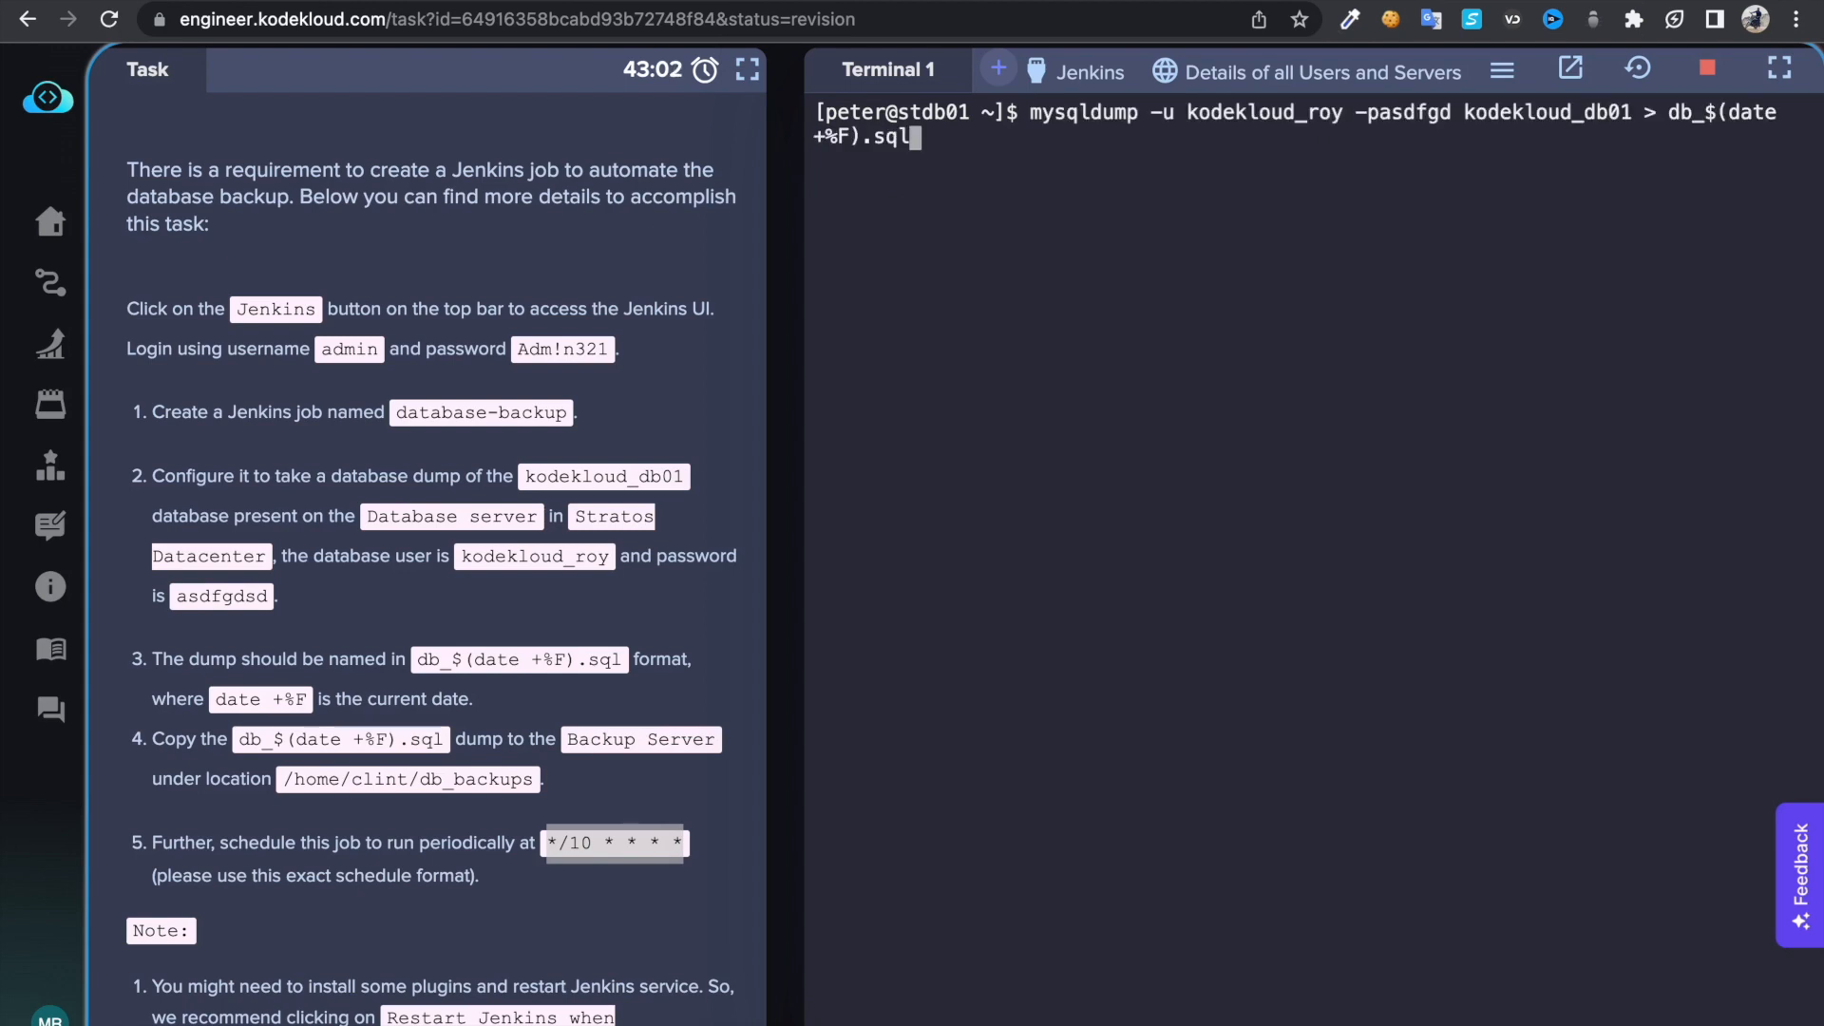
pyautogui.press('Return')
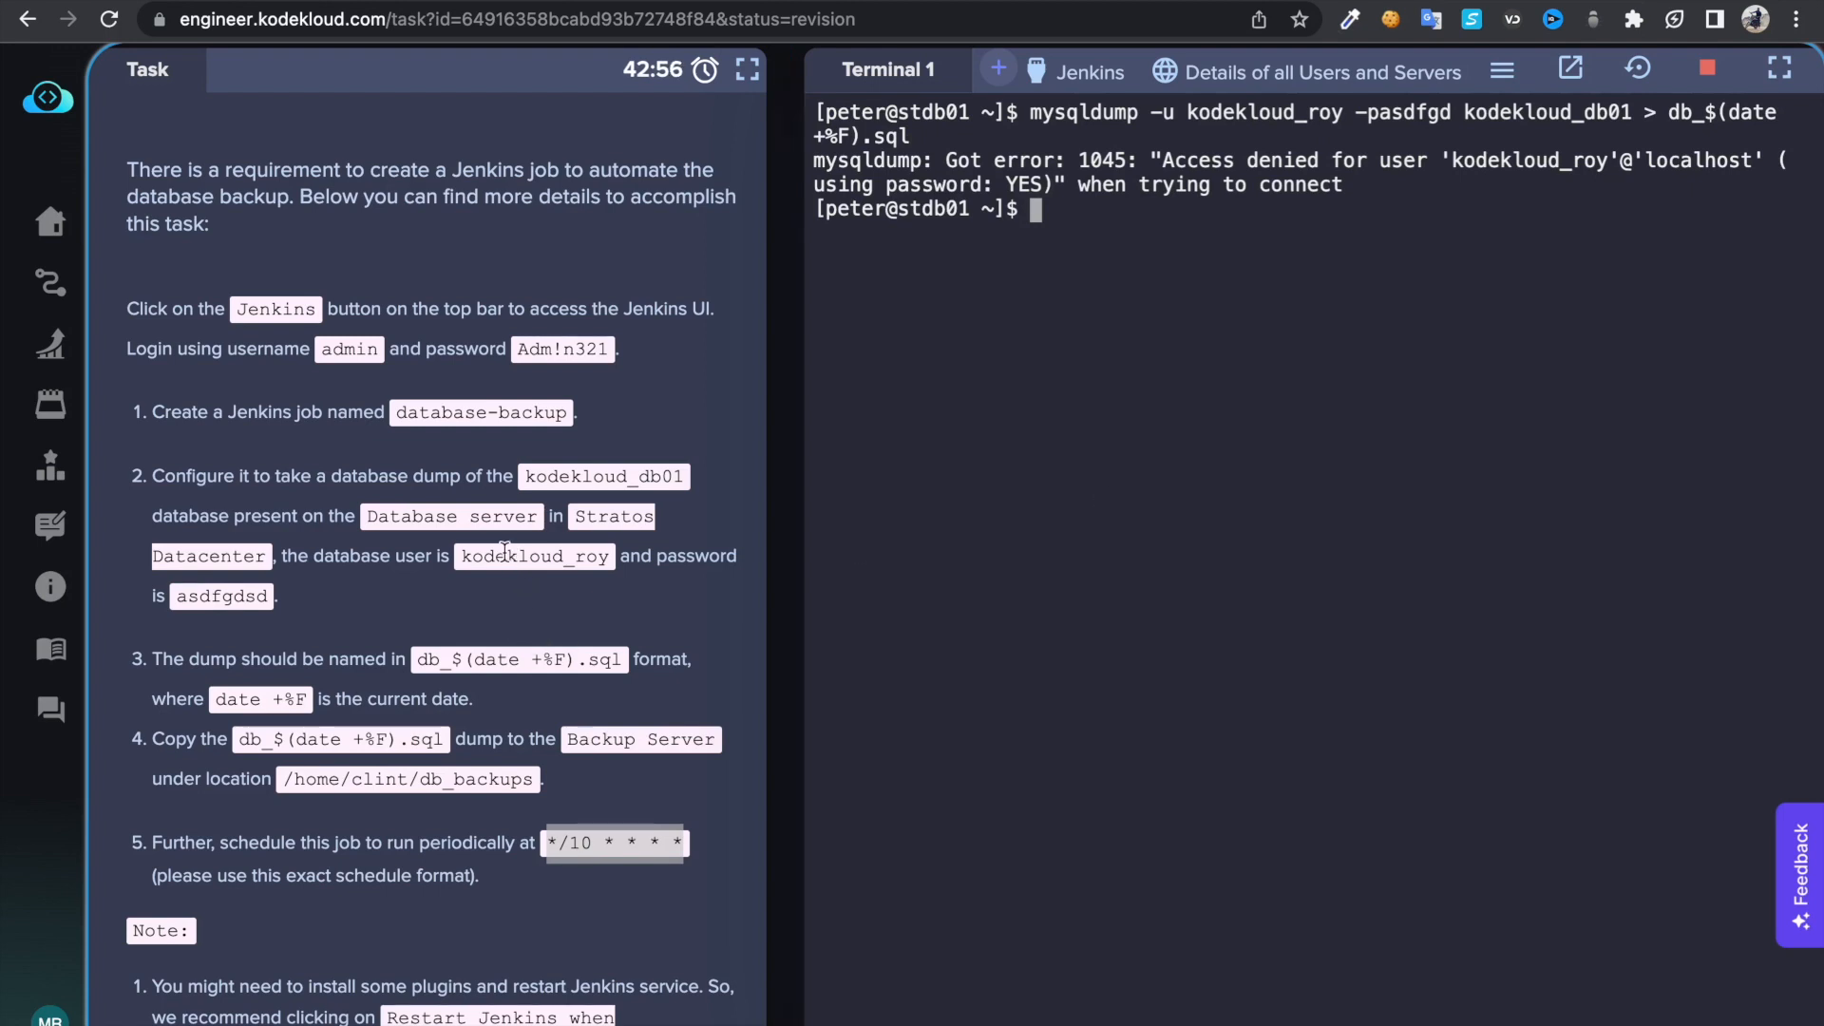
pyautogui.moveTo(562, 578)
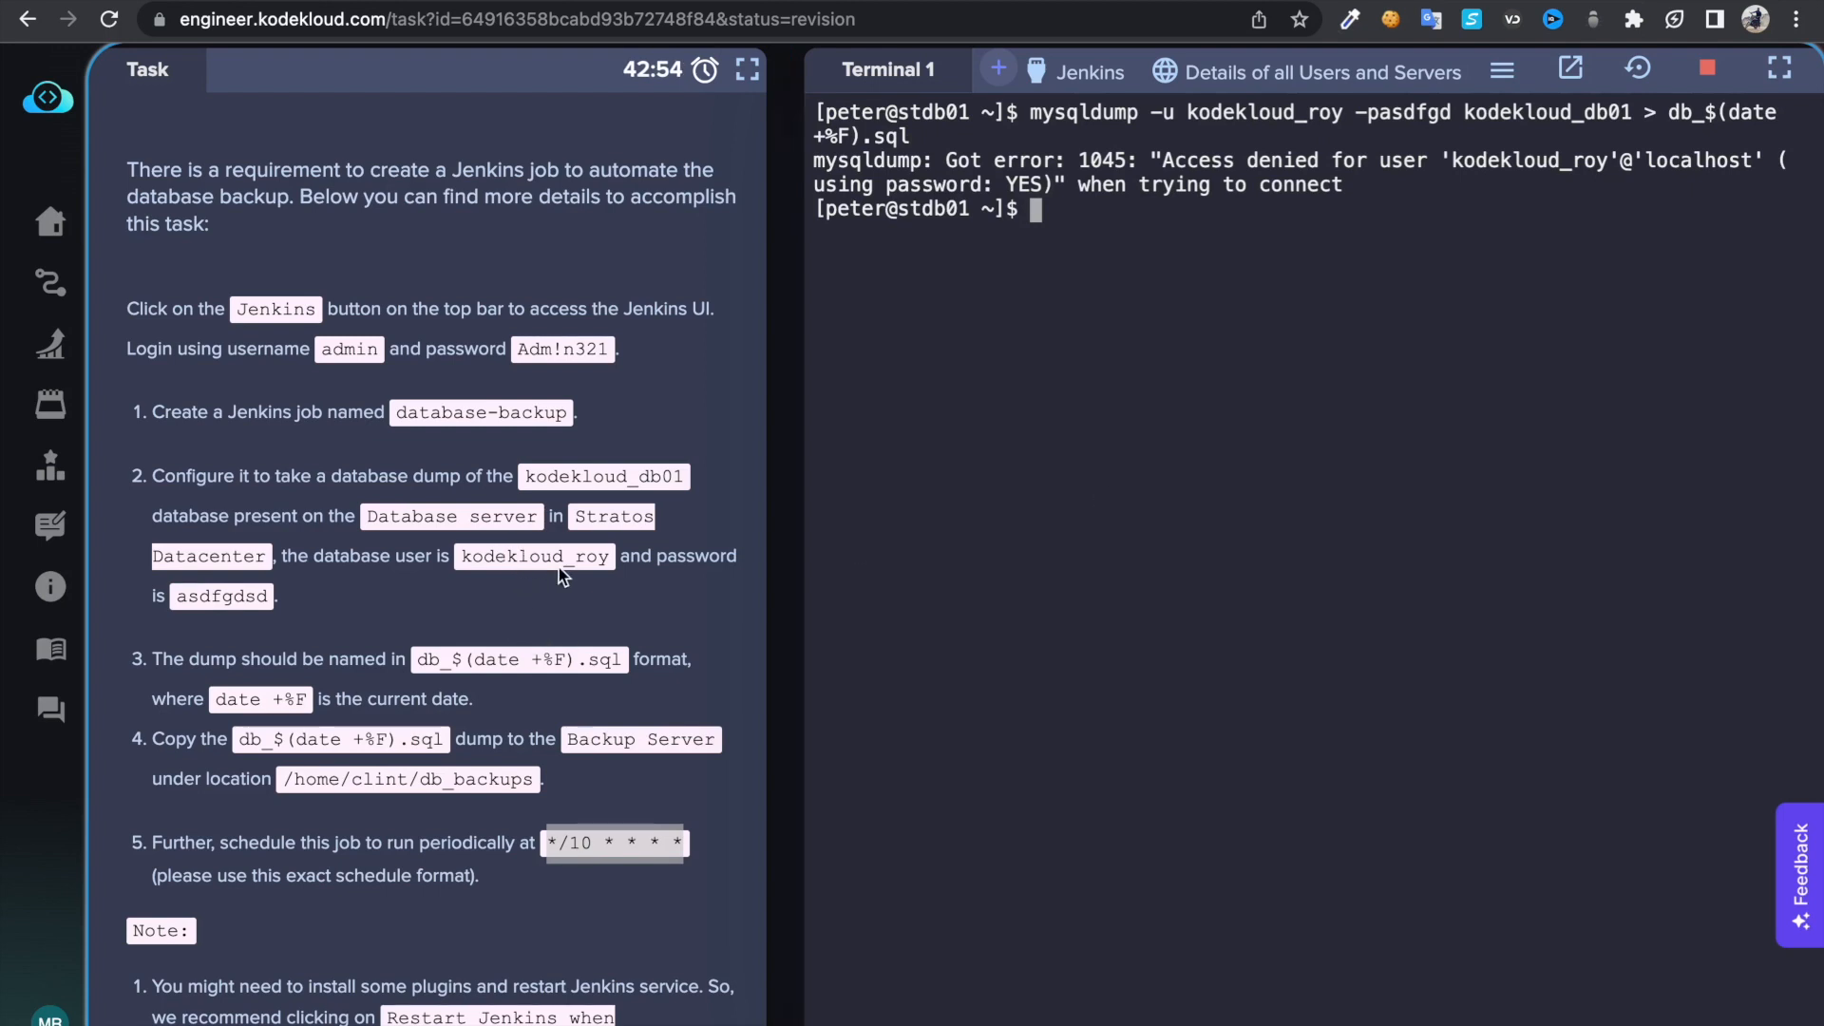
pyautogui.moveTo(792, 375)
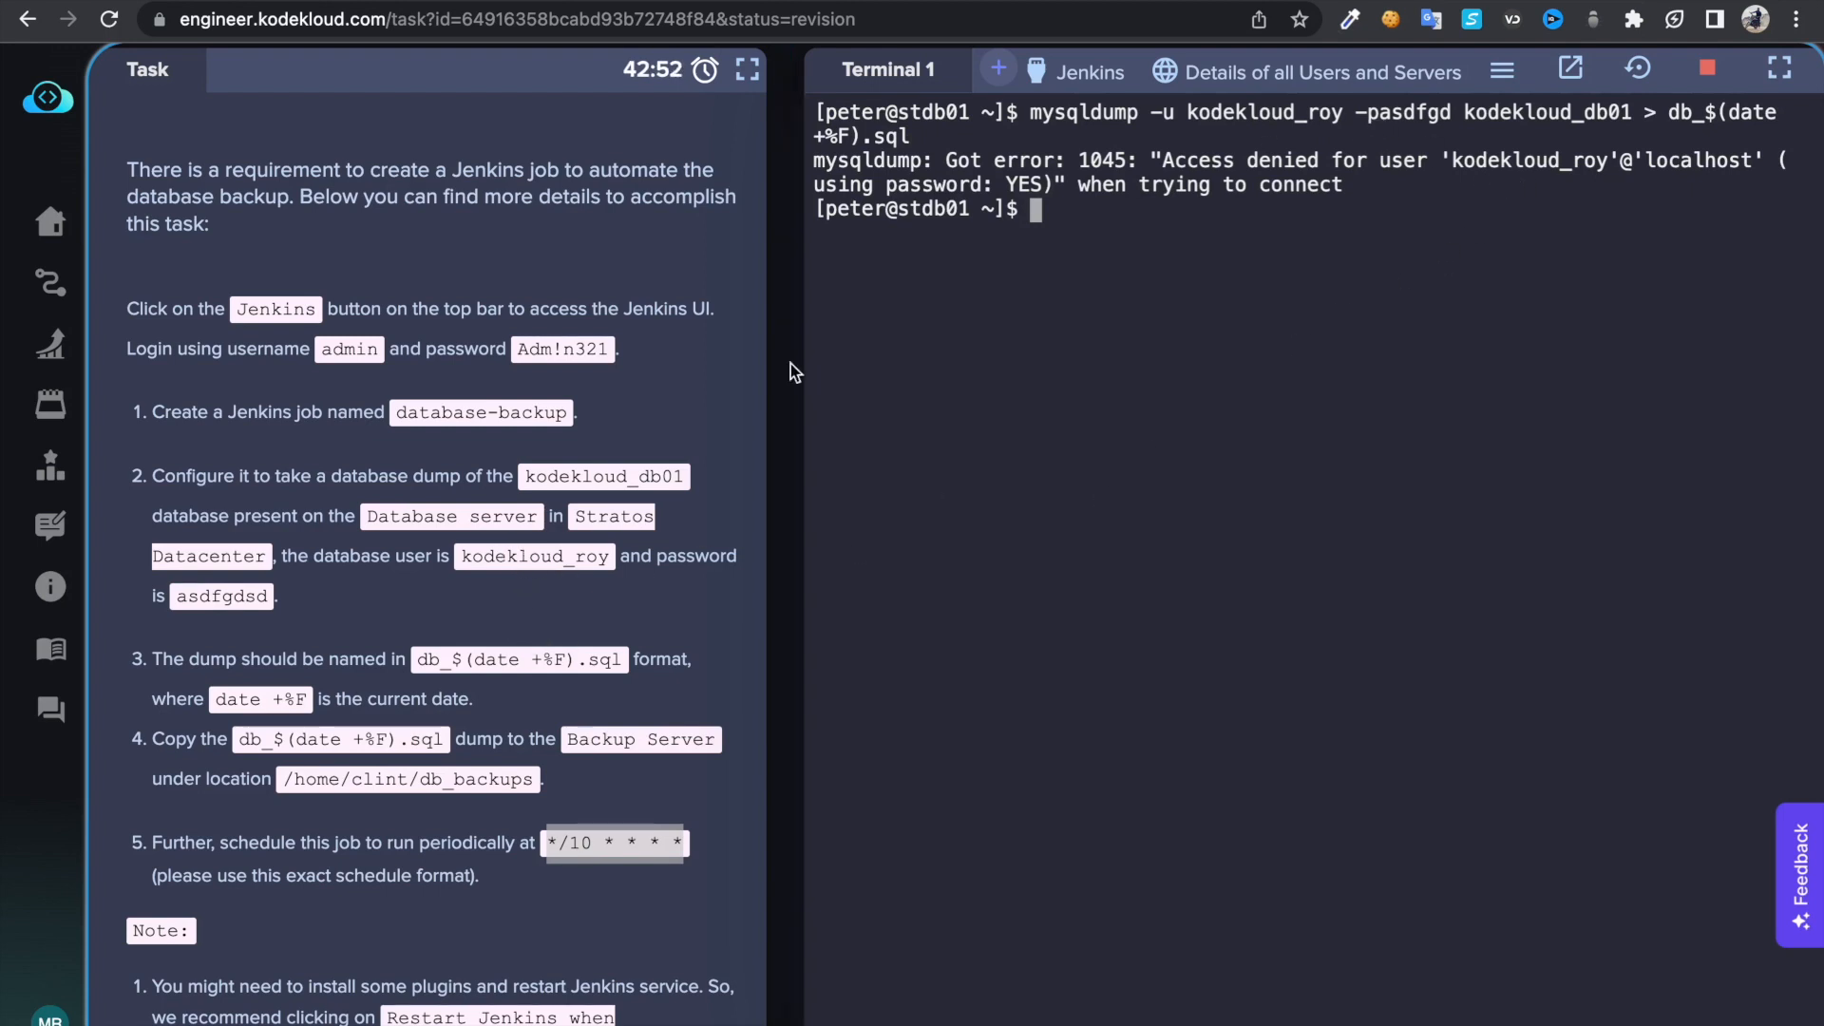
pyautogui.moveTo(266, 620)
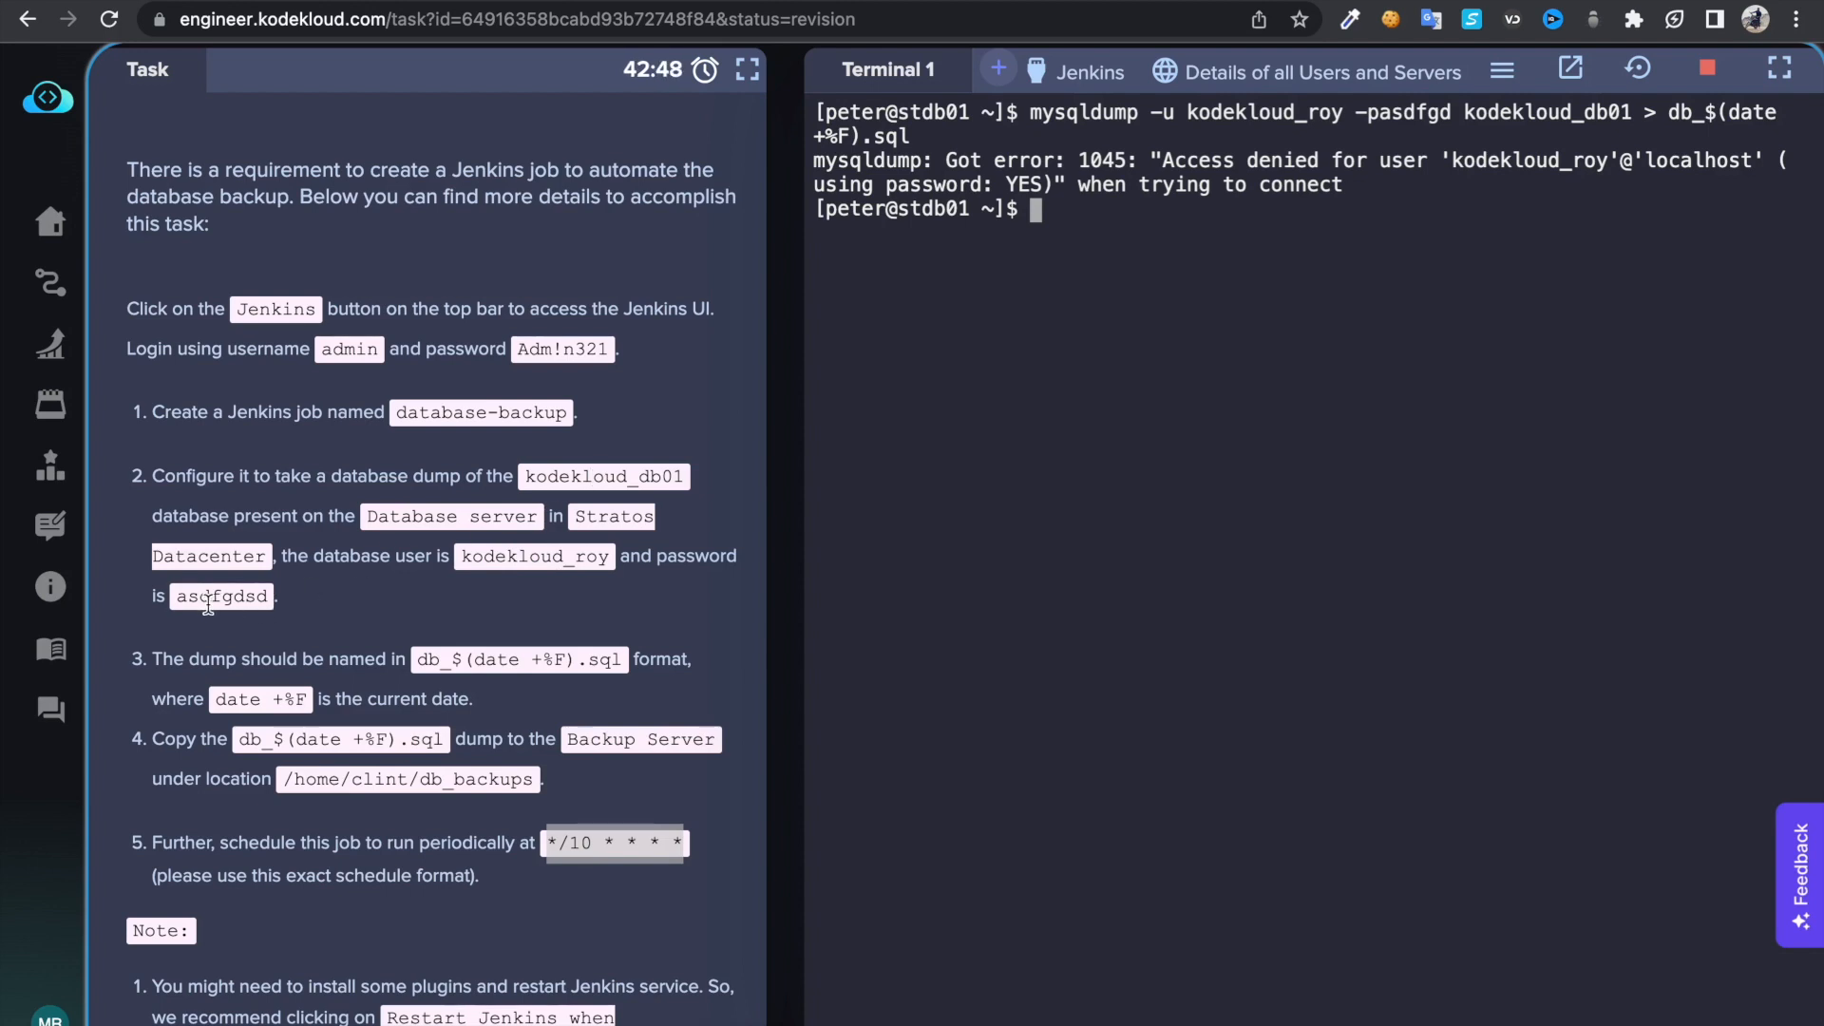
pyautogui.moveTo(1395, 128)
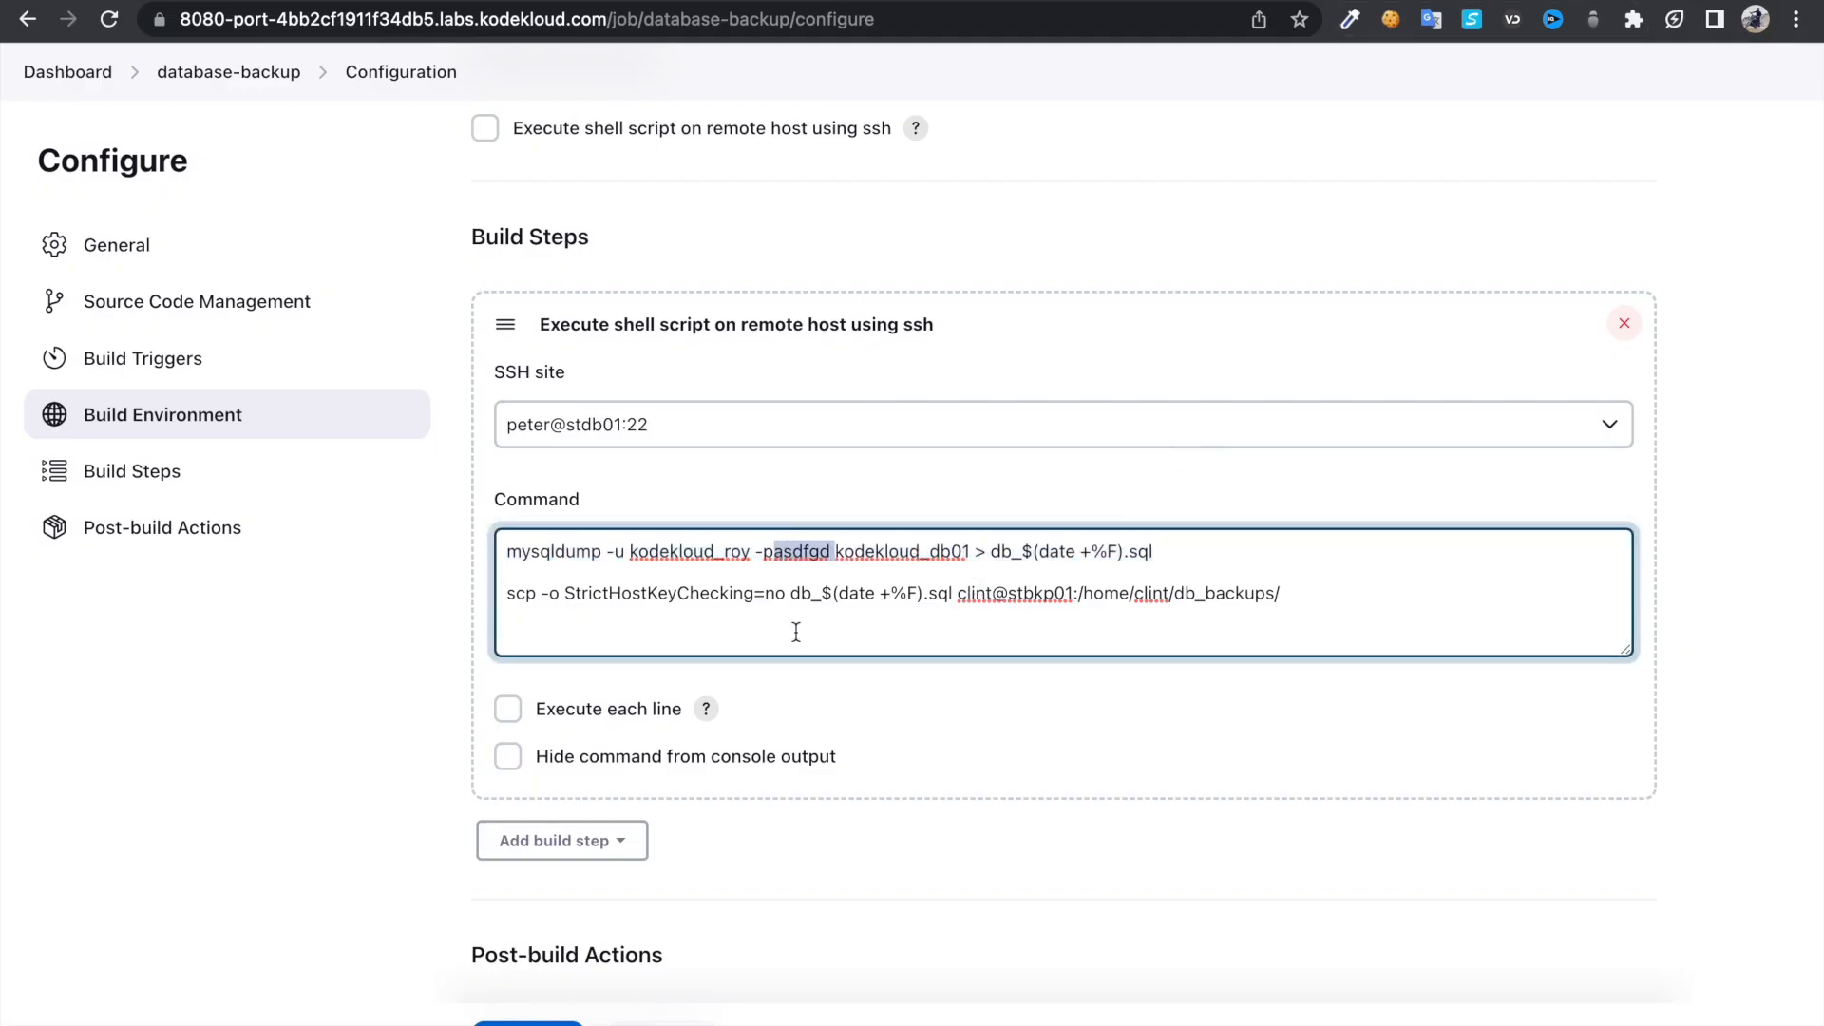
pyautogui.write('sd')
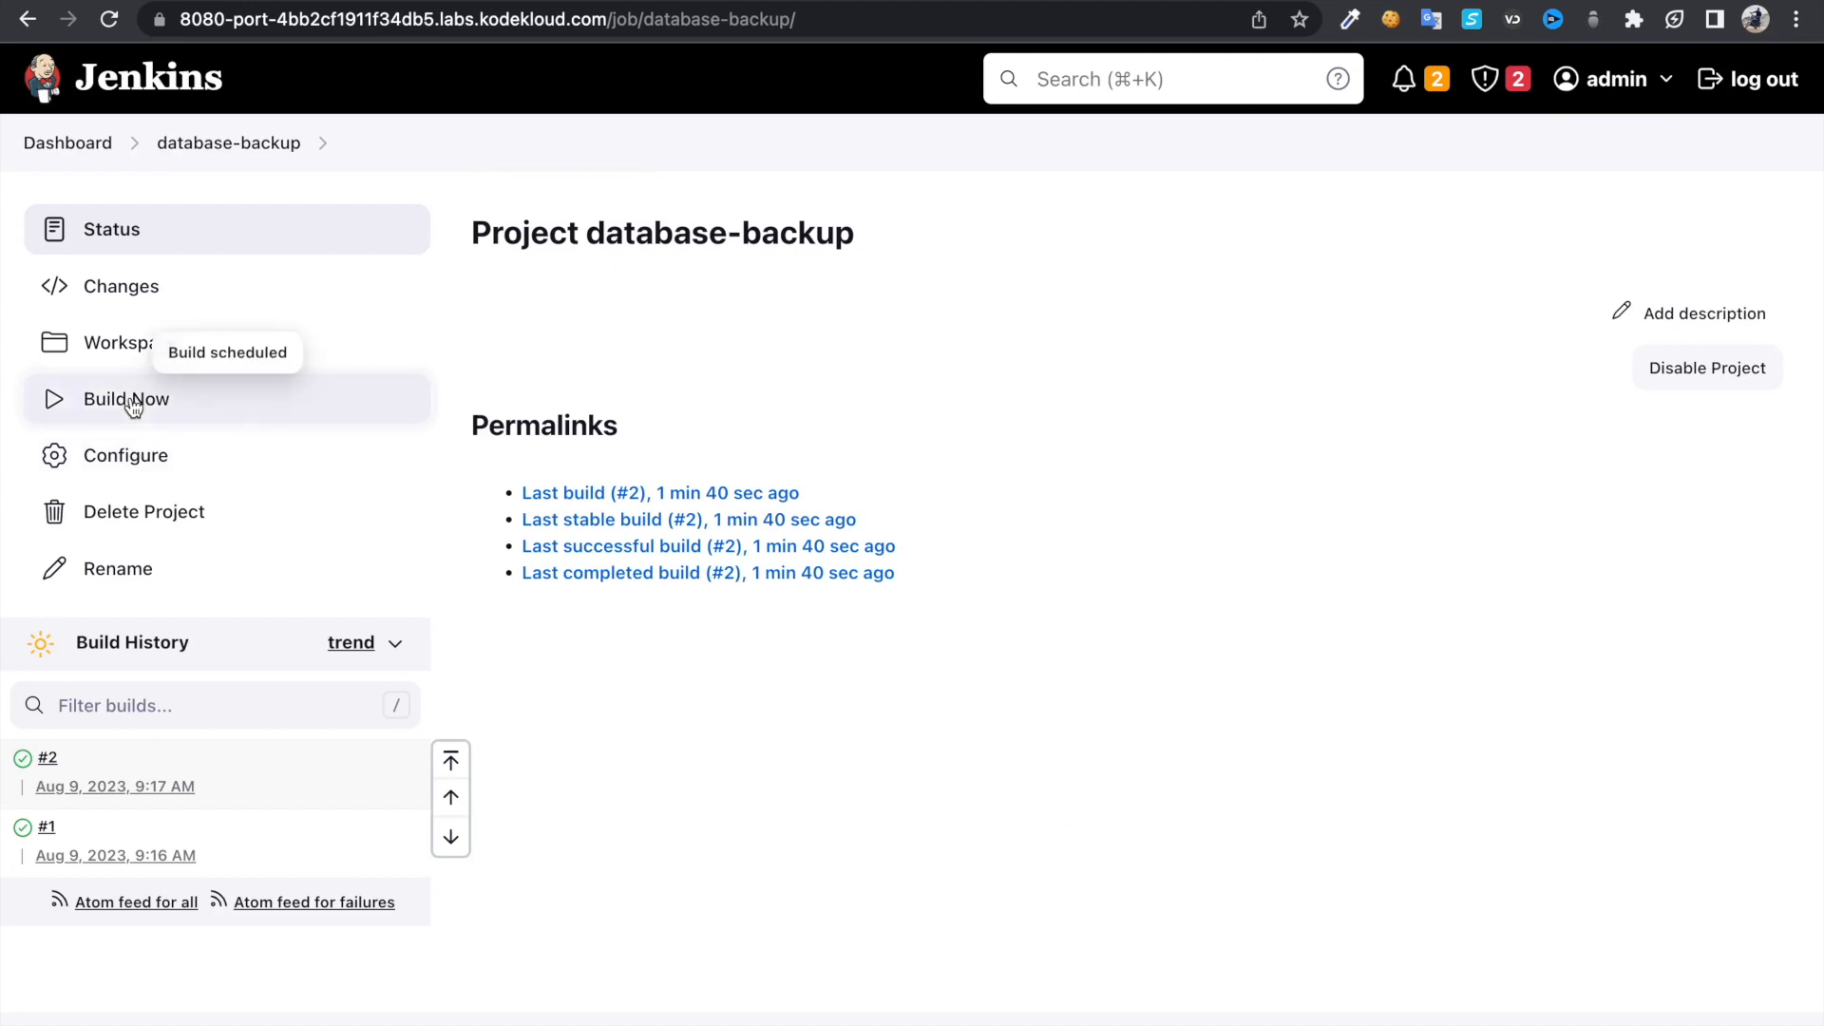
pyautogui.moveTo(222, 809)
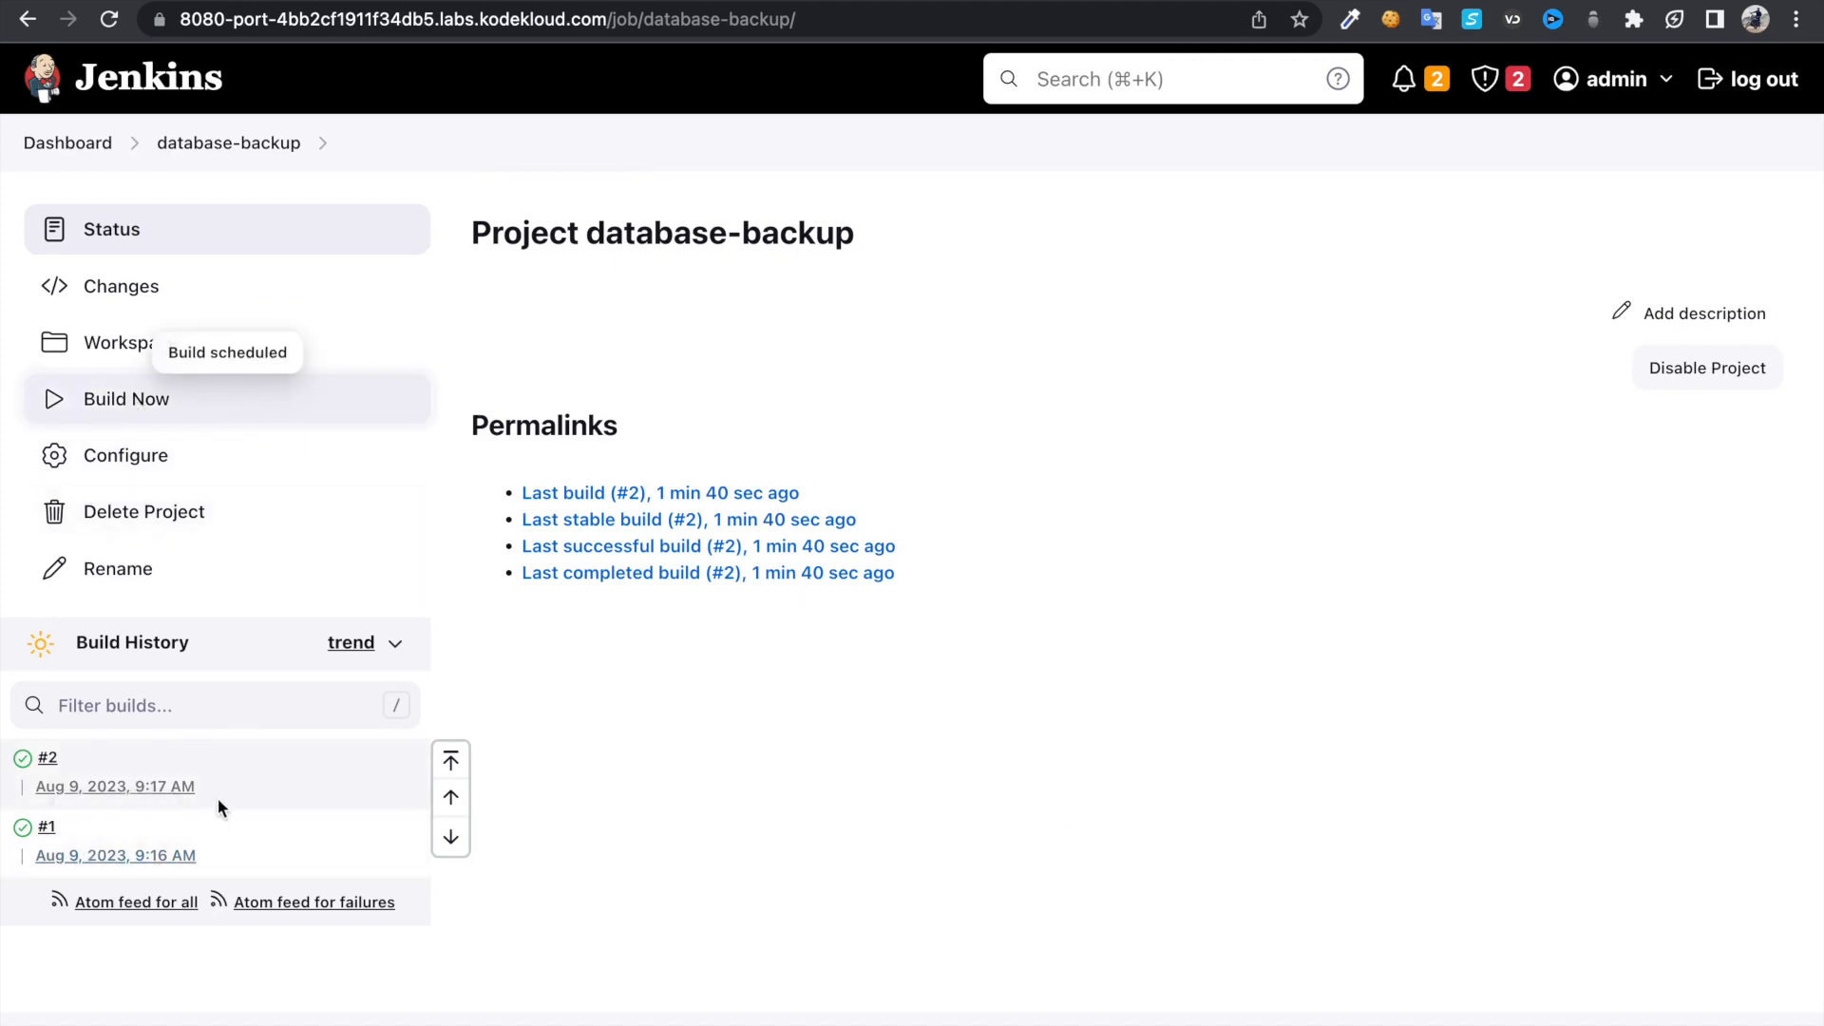
pyautogui.click(125, 397)
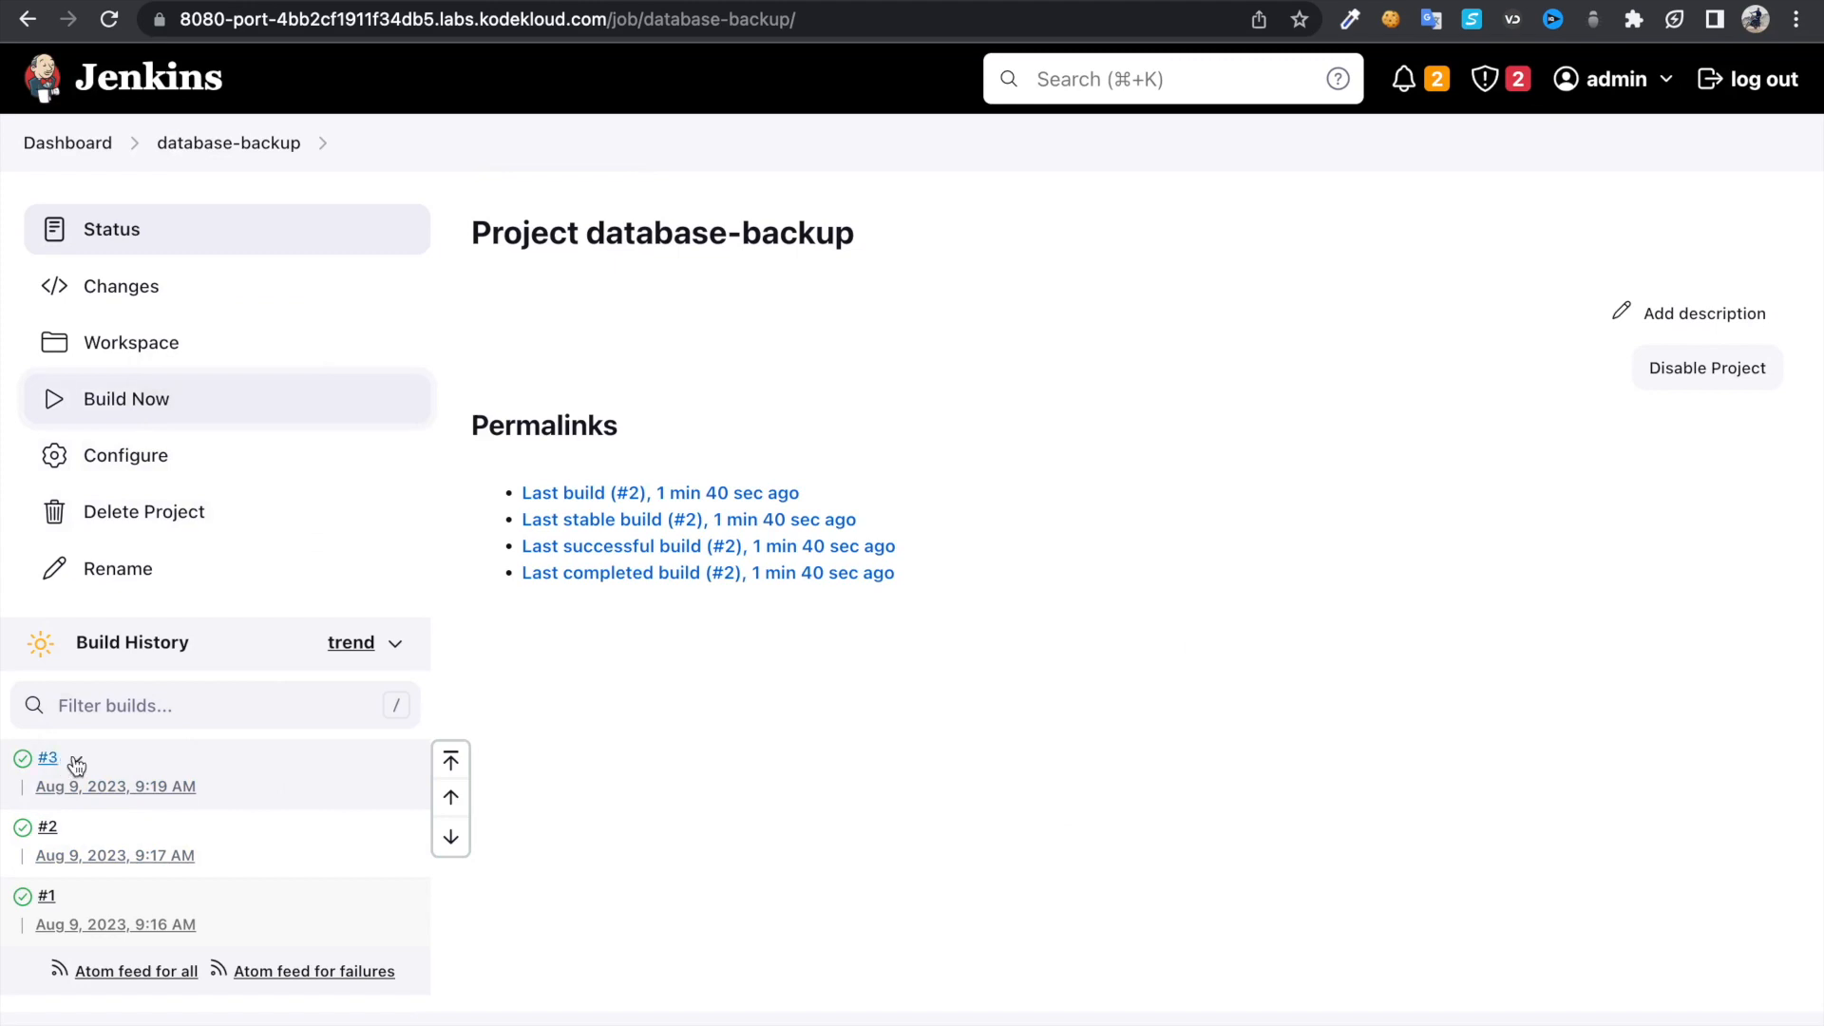
pyautogui.click(48, 758)
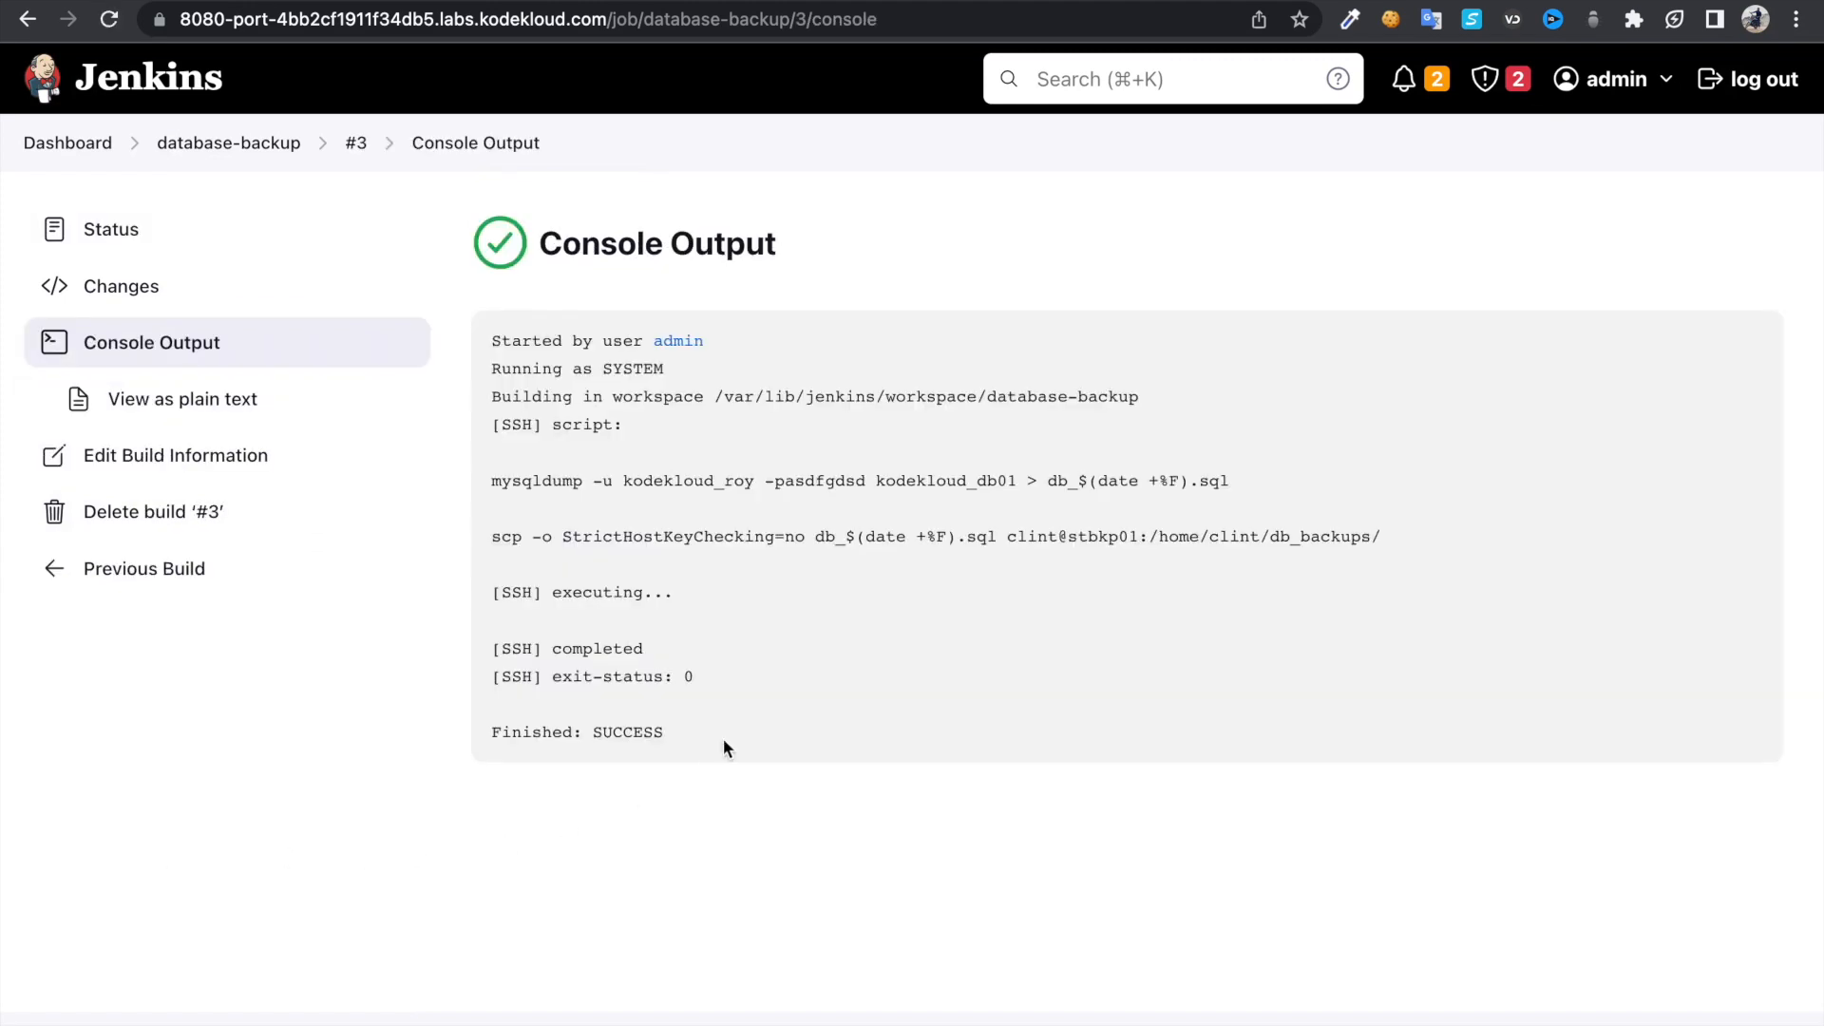
pyautogui.moveTo(1138, 323)
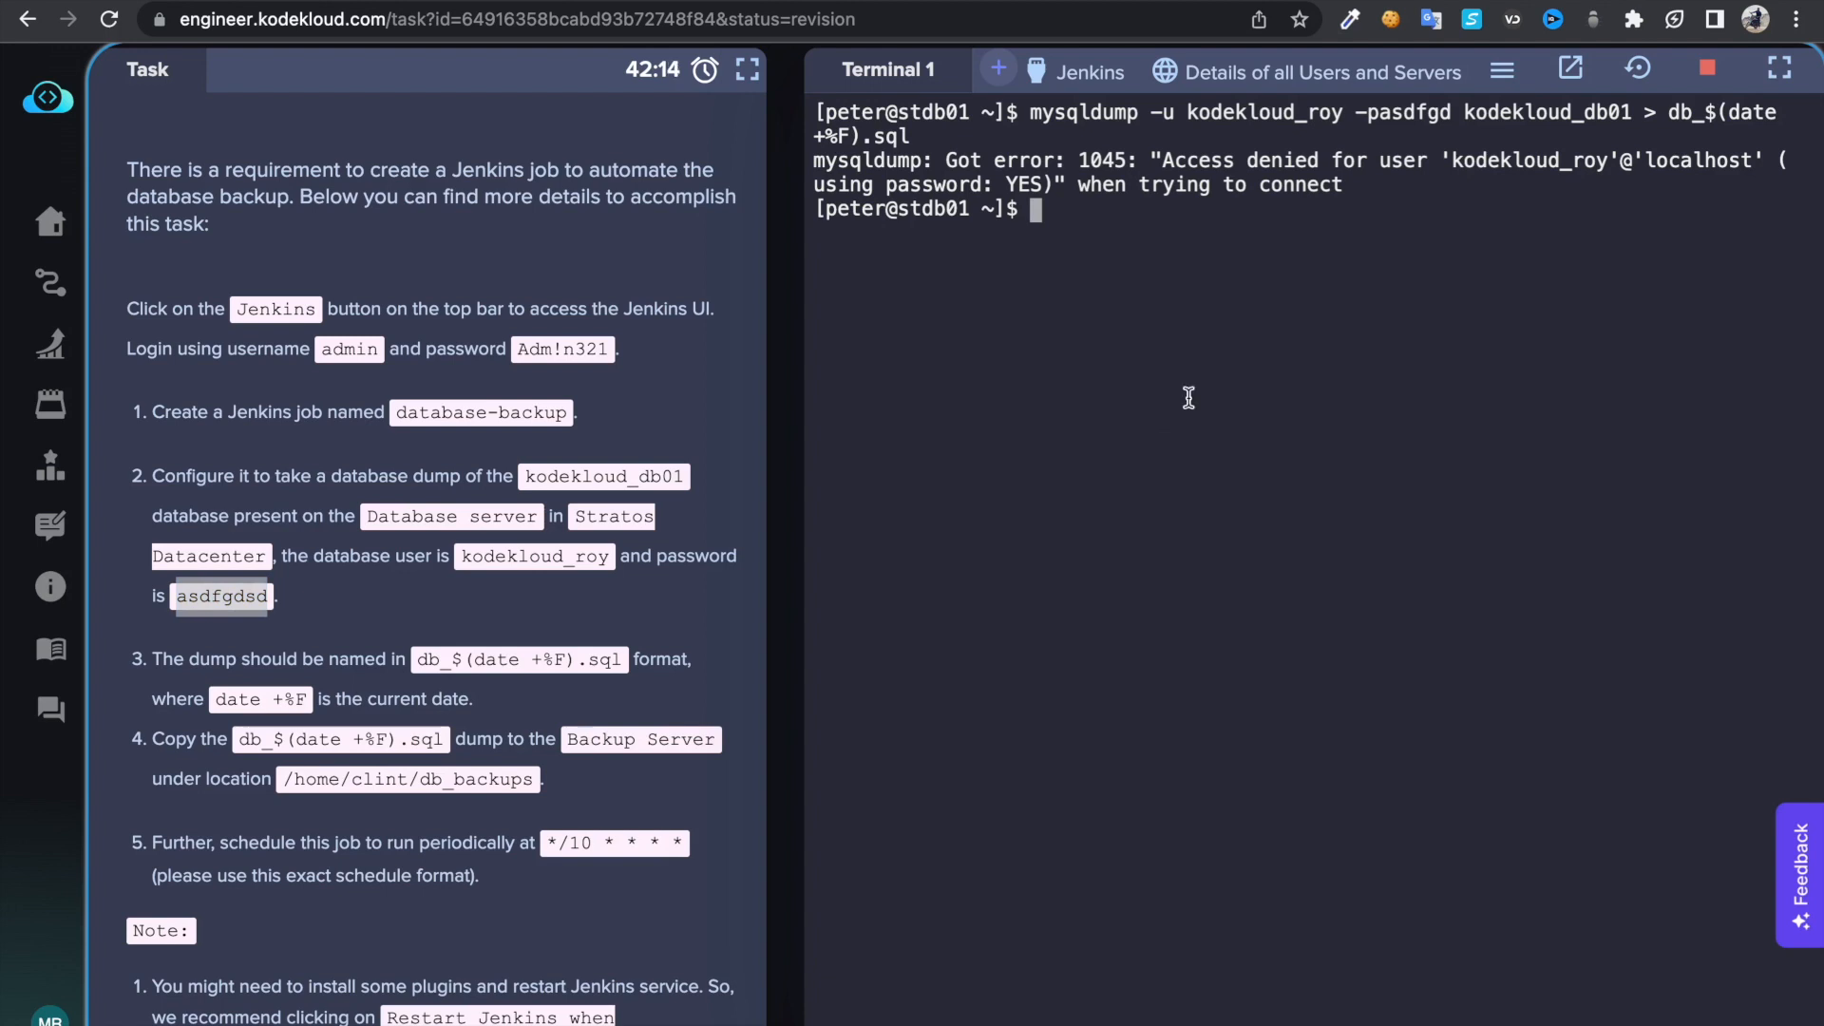
# - On stbkp01 as clint, display db_2023-08-09.sql from db_backups to confirm the dump contents
pyautogui.write('ssh clint@stbkp01')
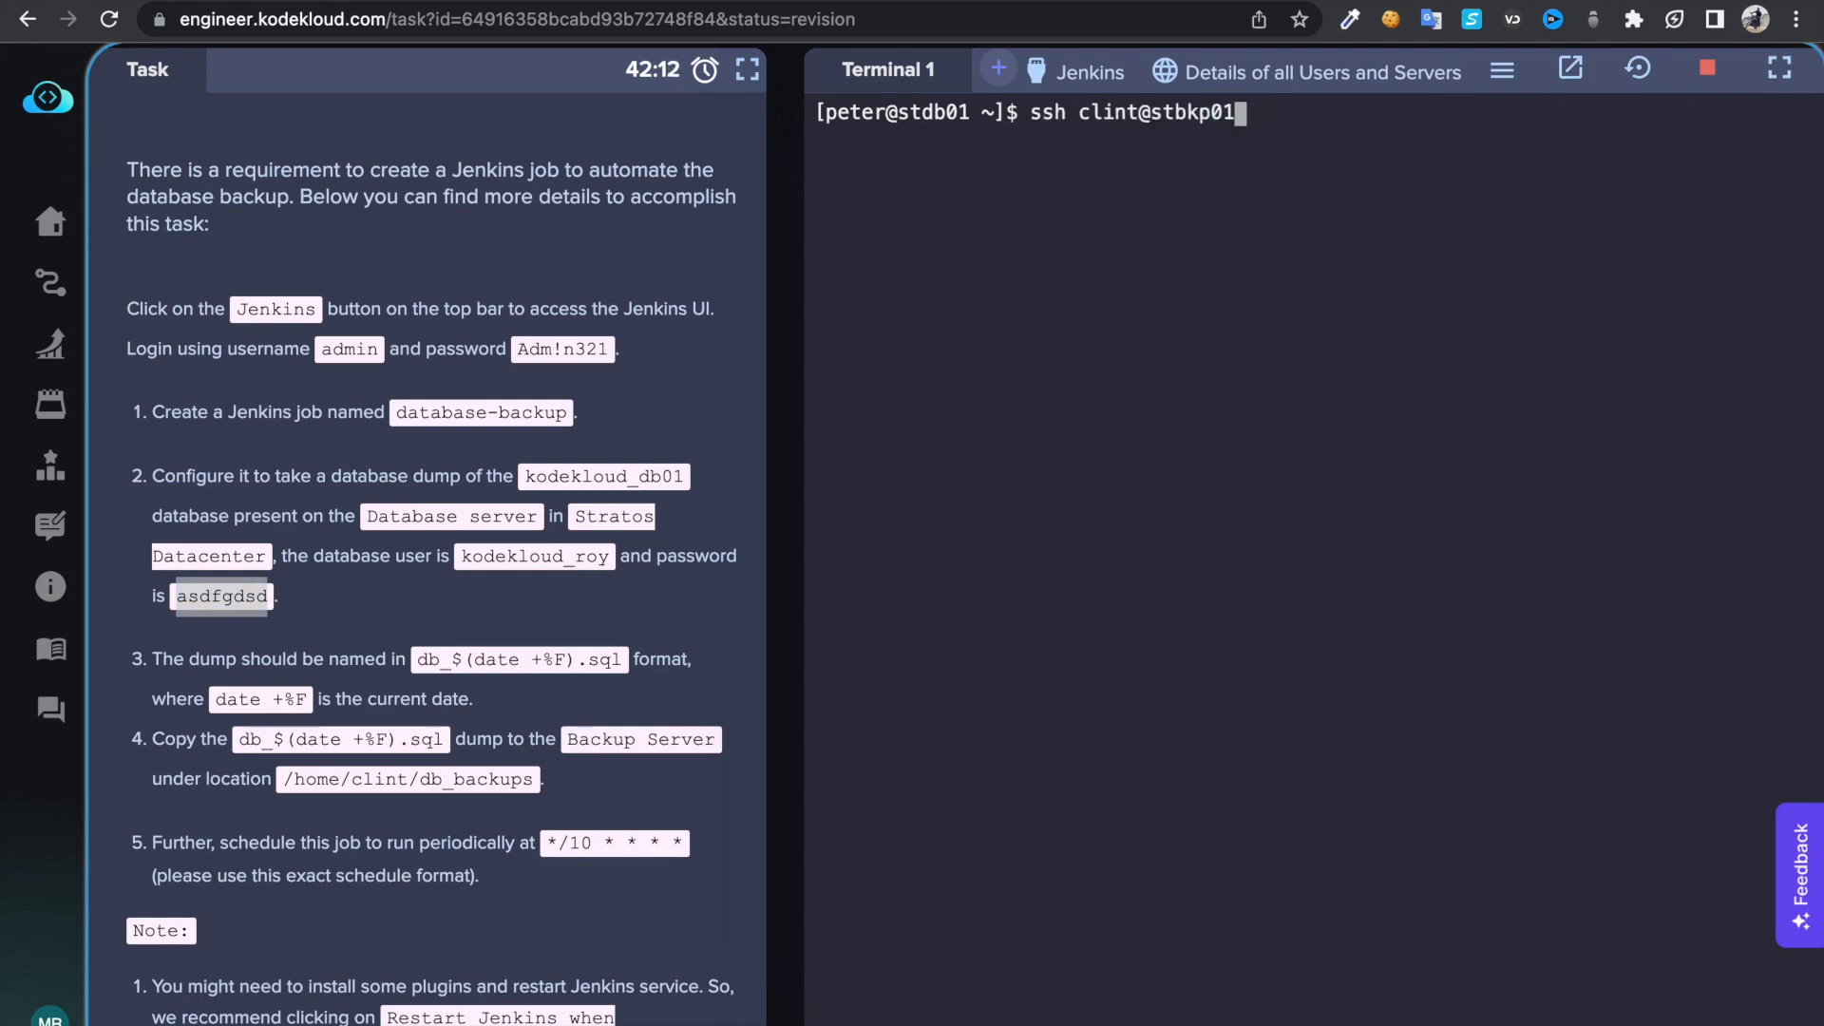
pyautogui.press('Return')
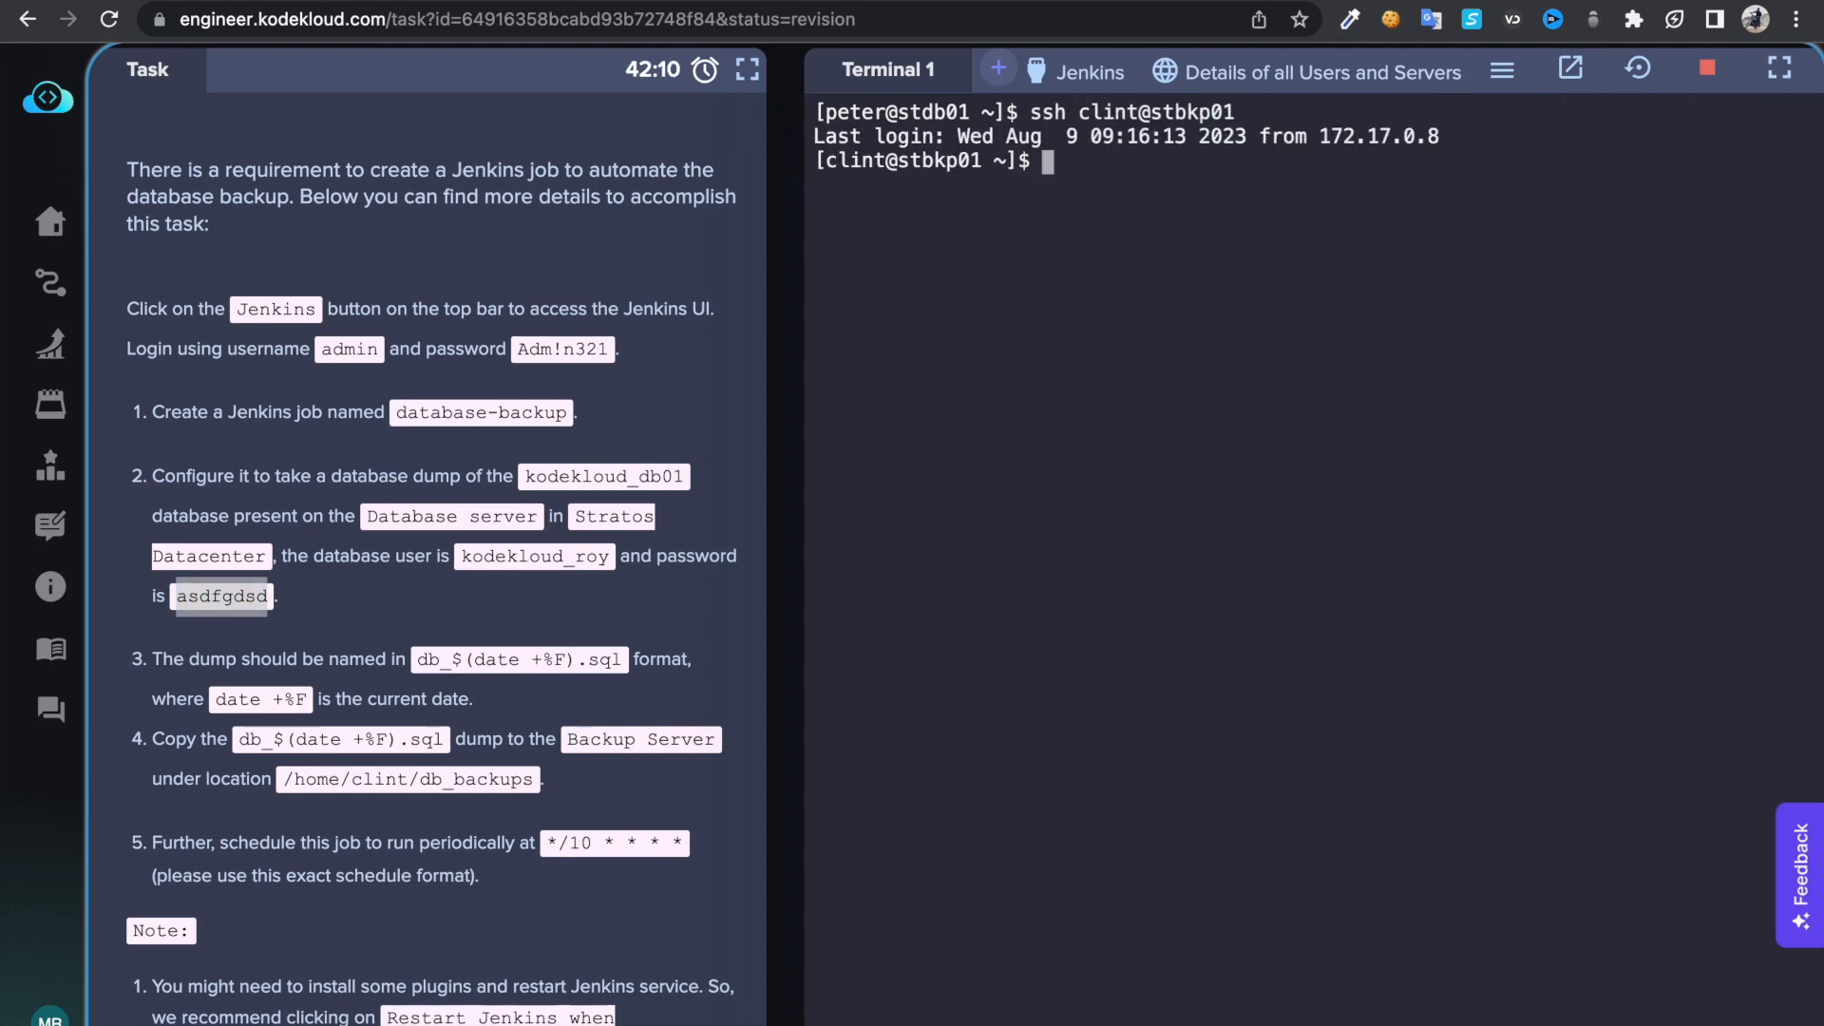
pyautogui.write('cd db_backups/')
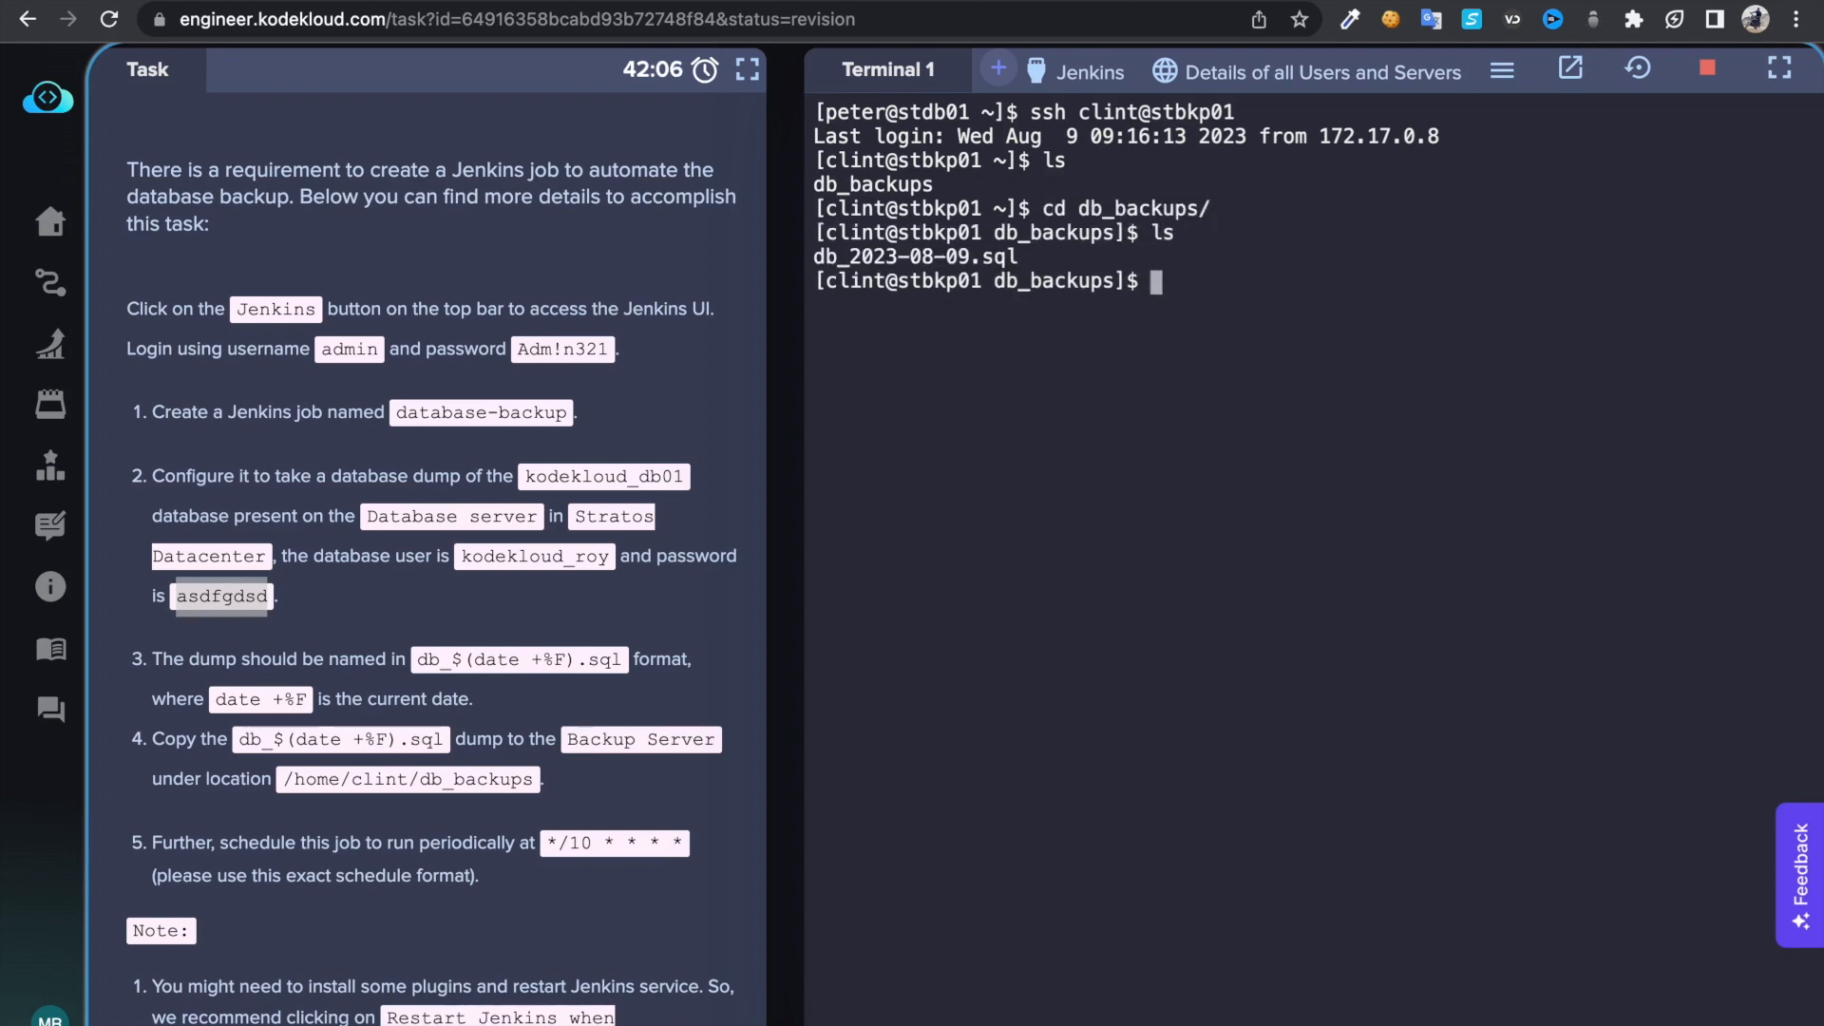
pyautogui.write('cat db_2023-08-09.sql')
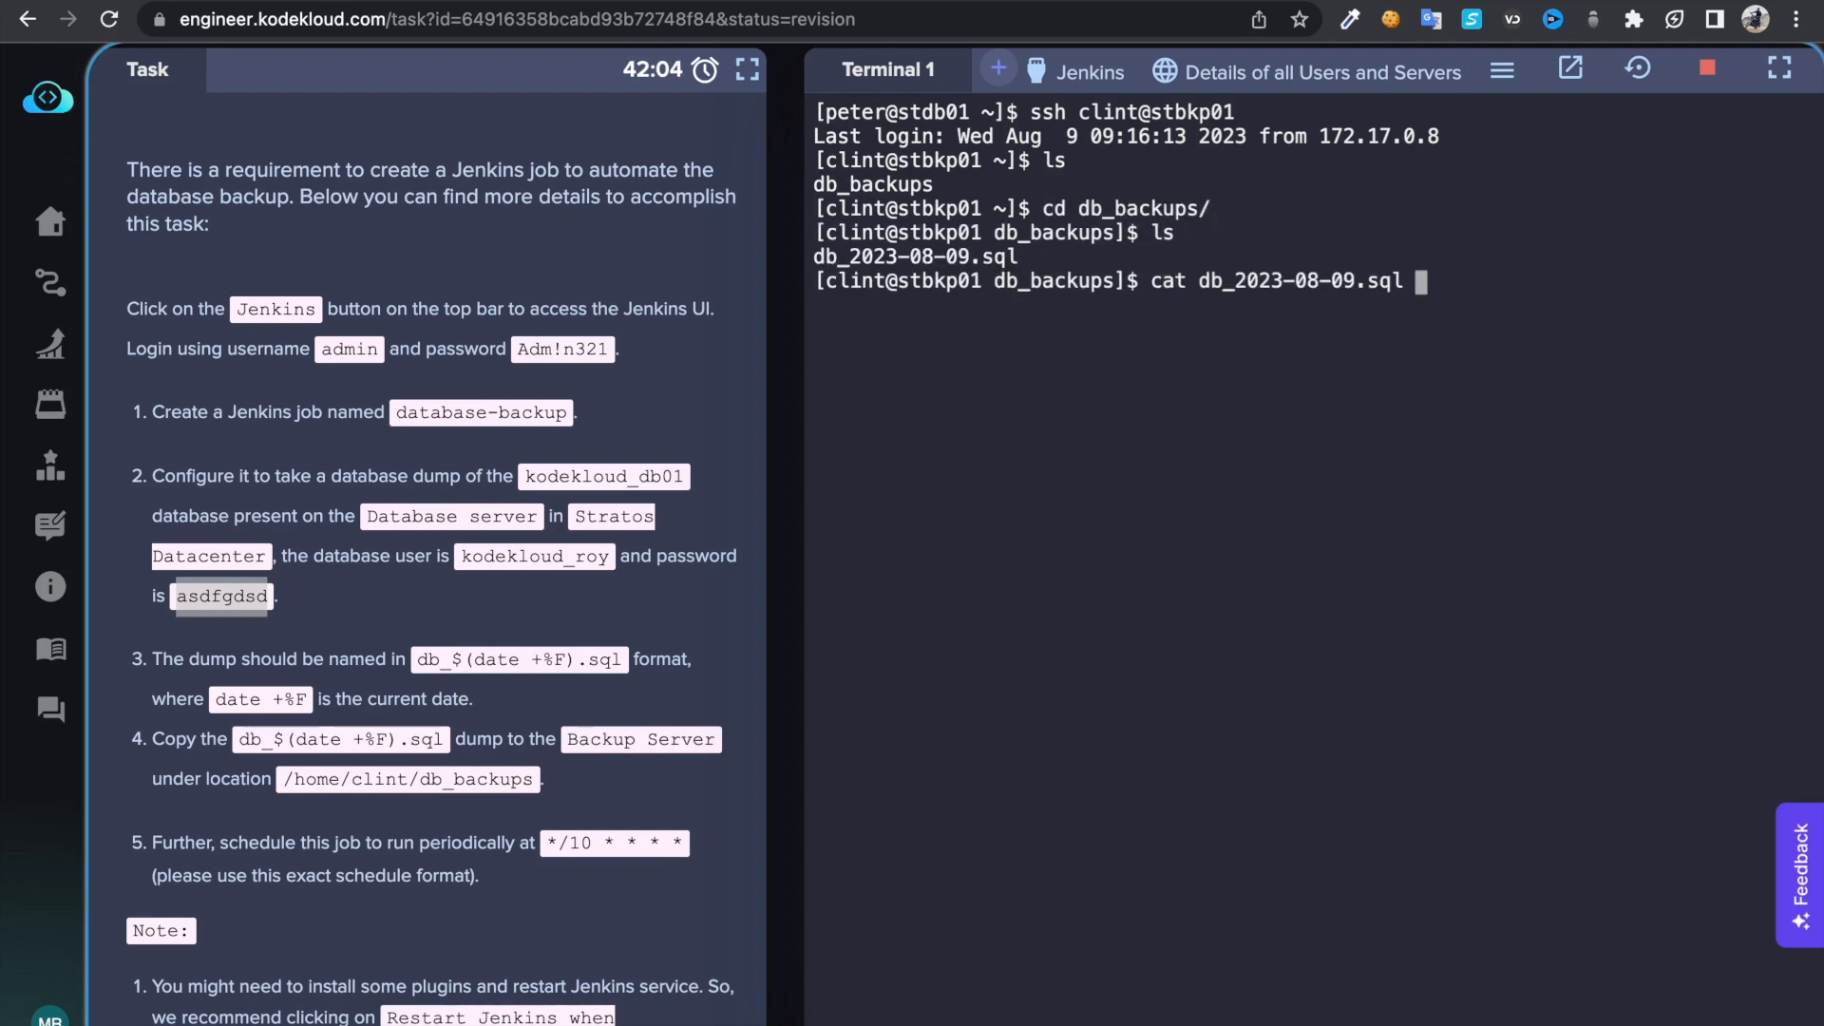
pyautogui.press('Return')
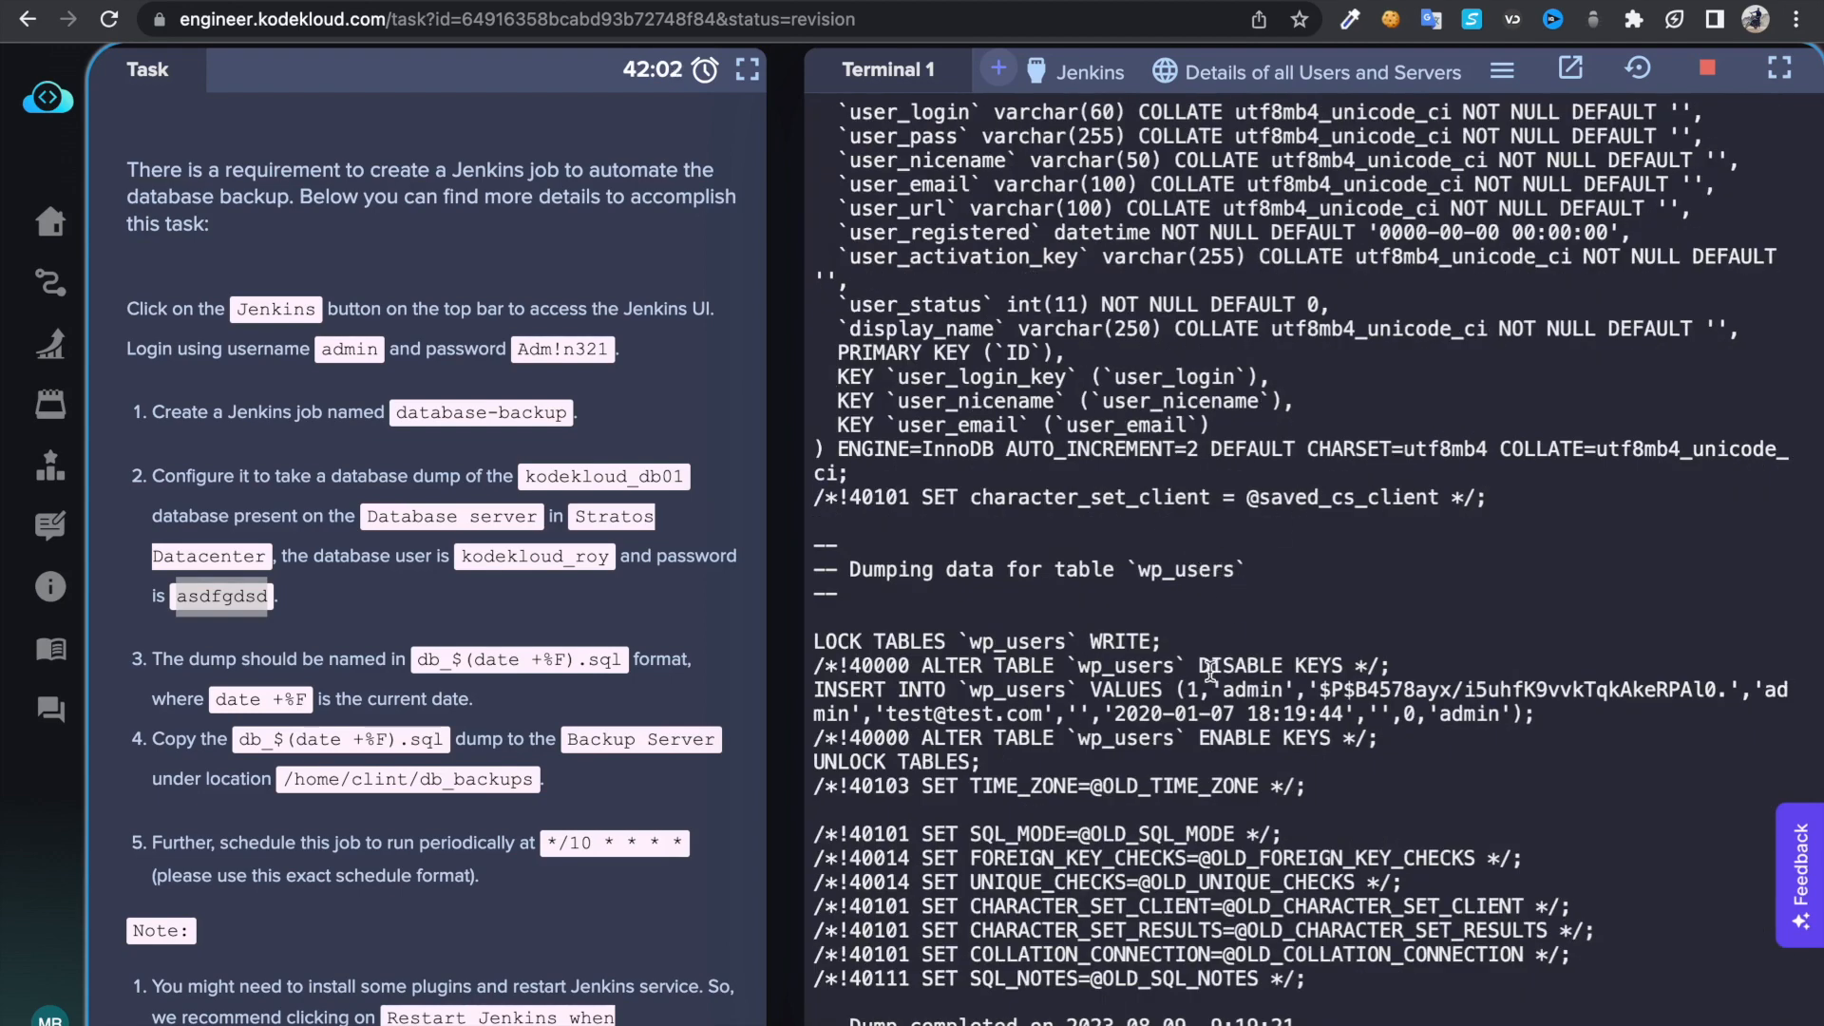
pyautogui.scroll(-3)
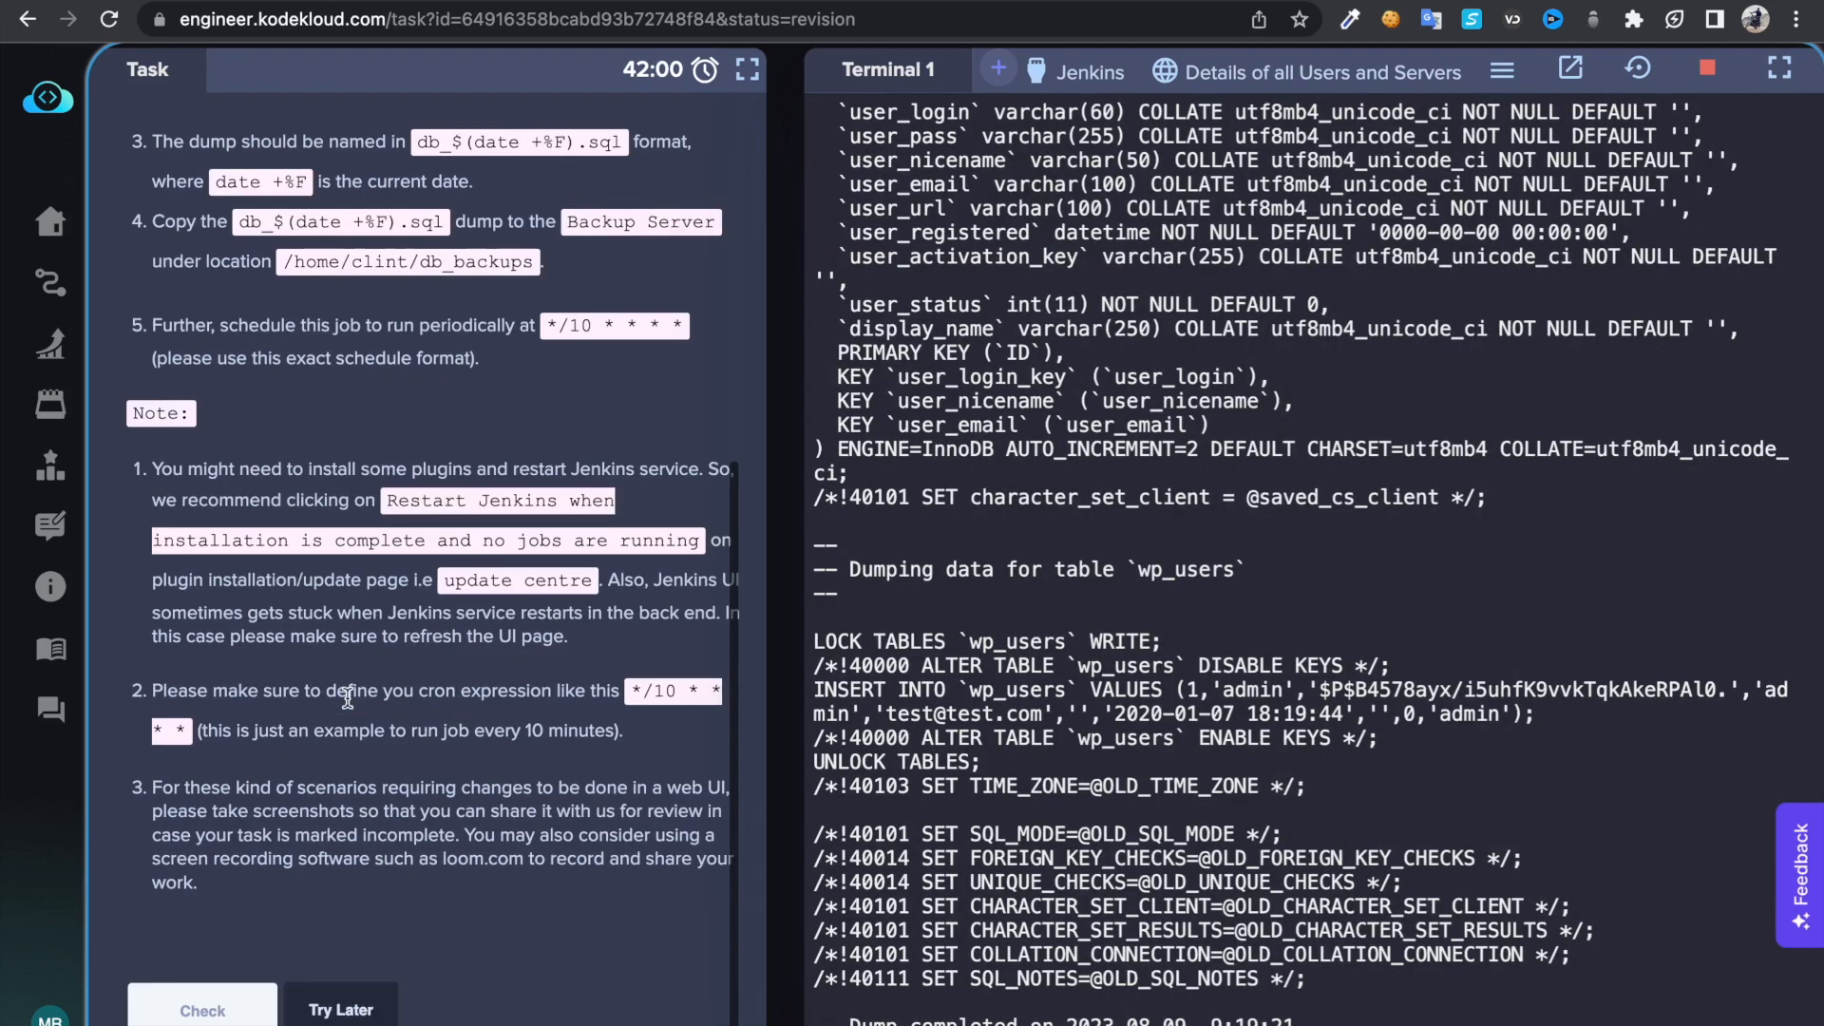
# - Submit the KodeKloud task for checking
pyautogui.click(202, 1009)
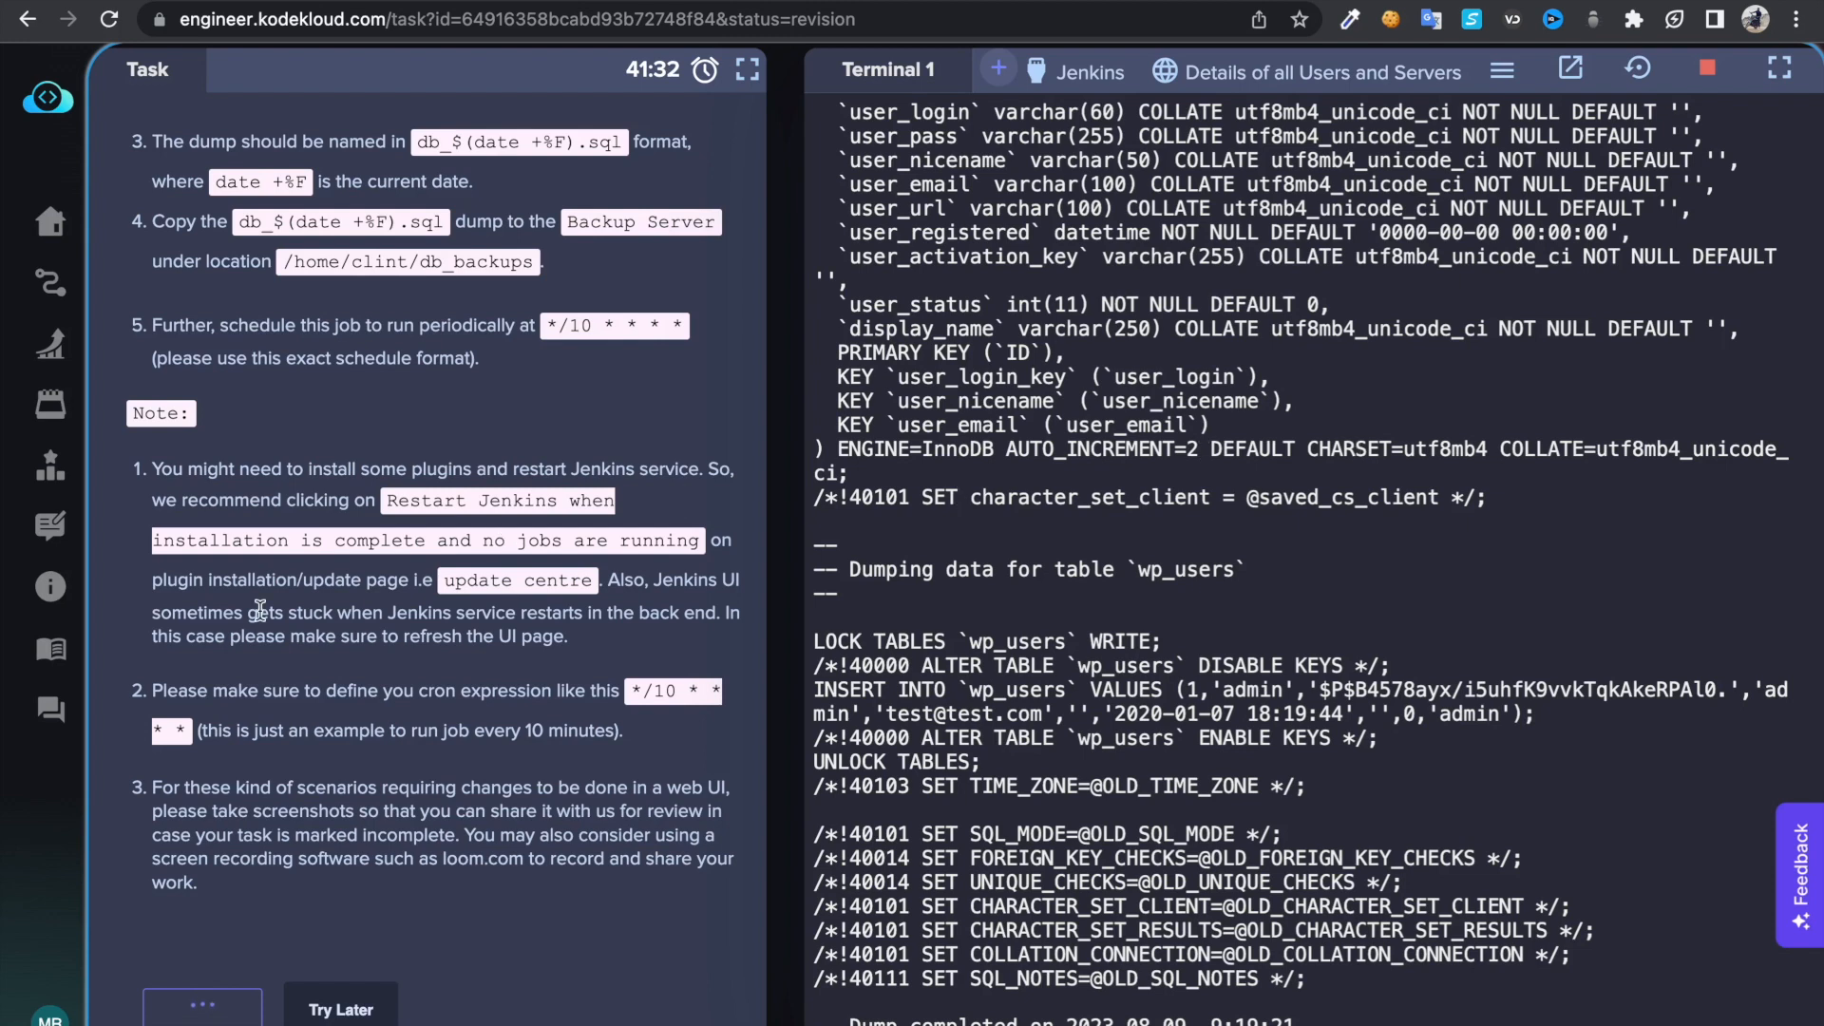
pyautogui.moveTo(401, 750)
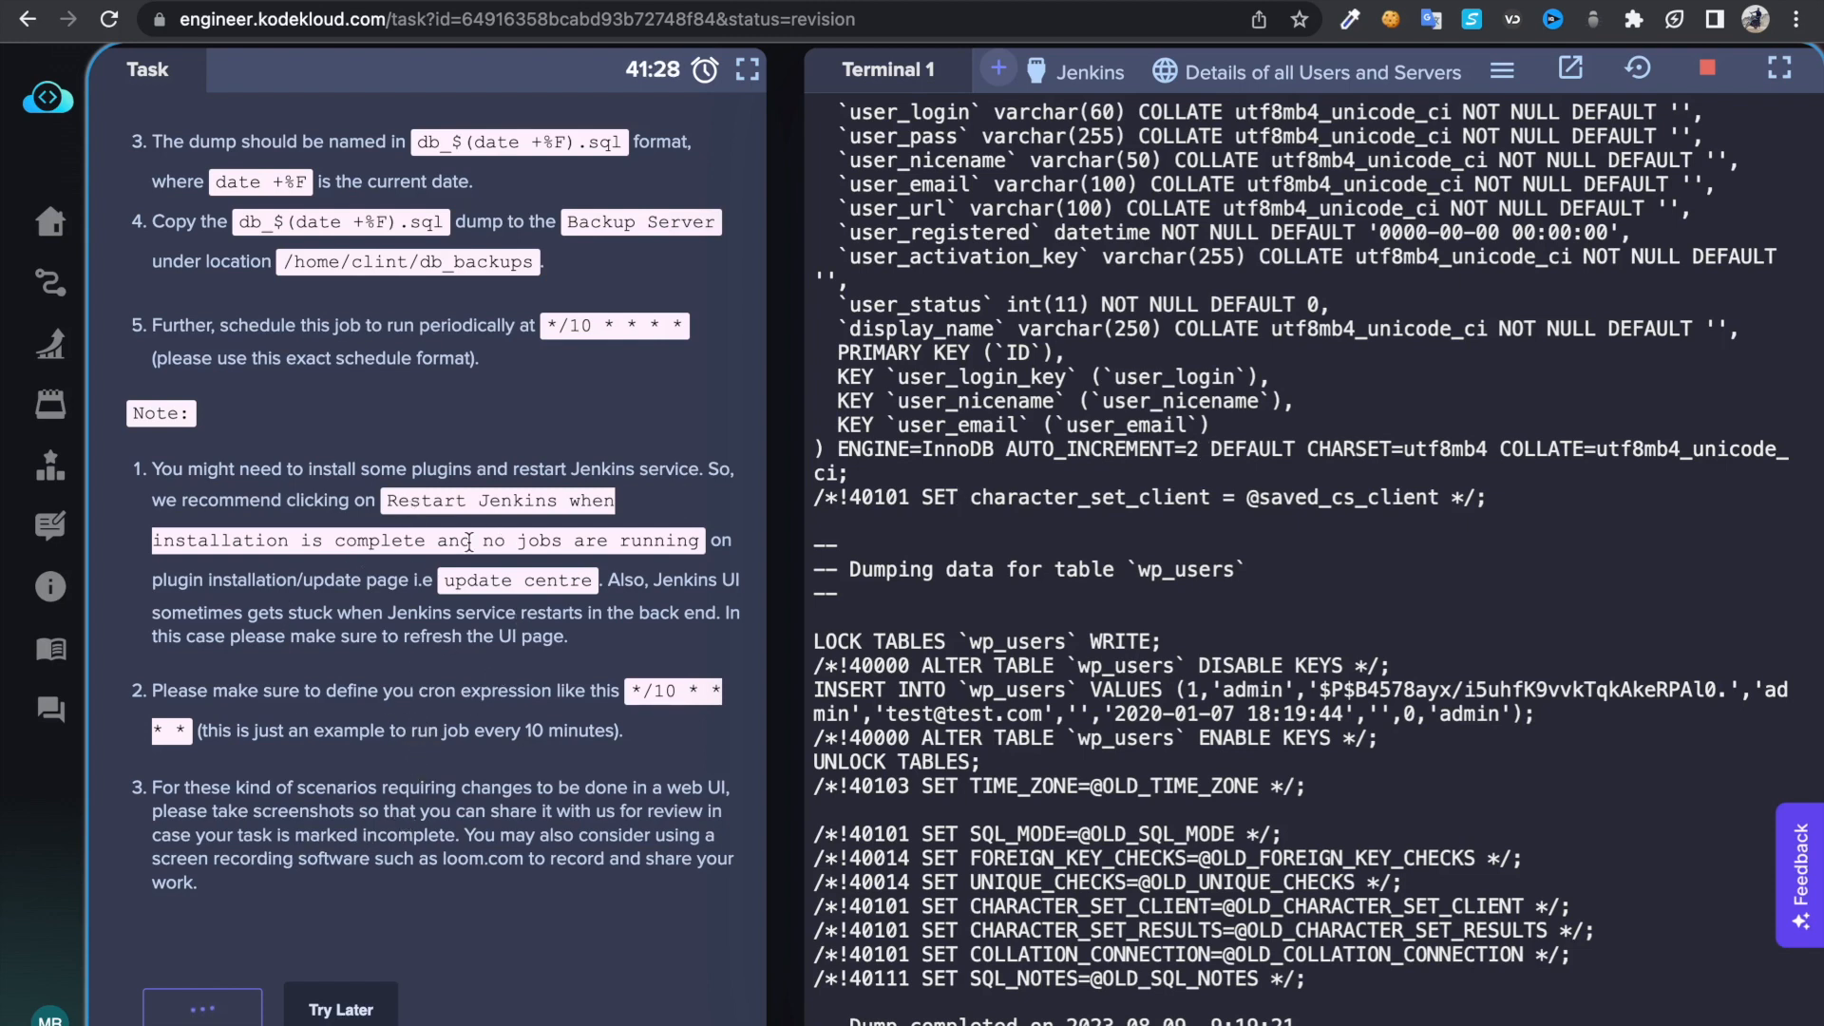
pyautogui.moveTo(437, 685)
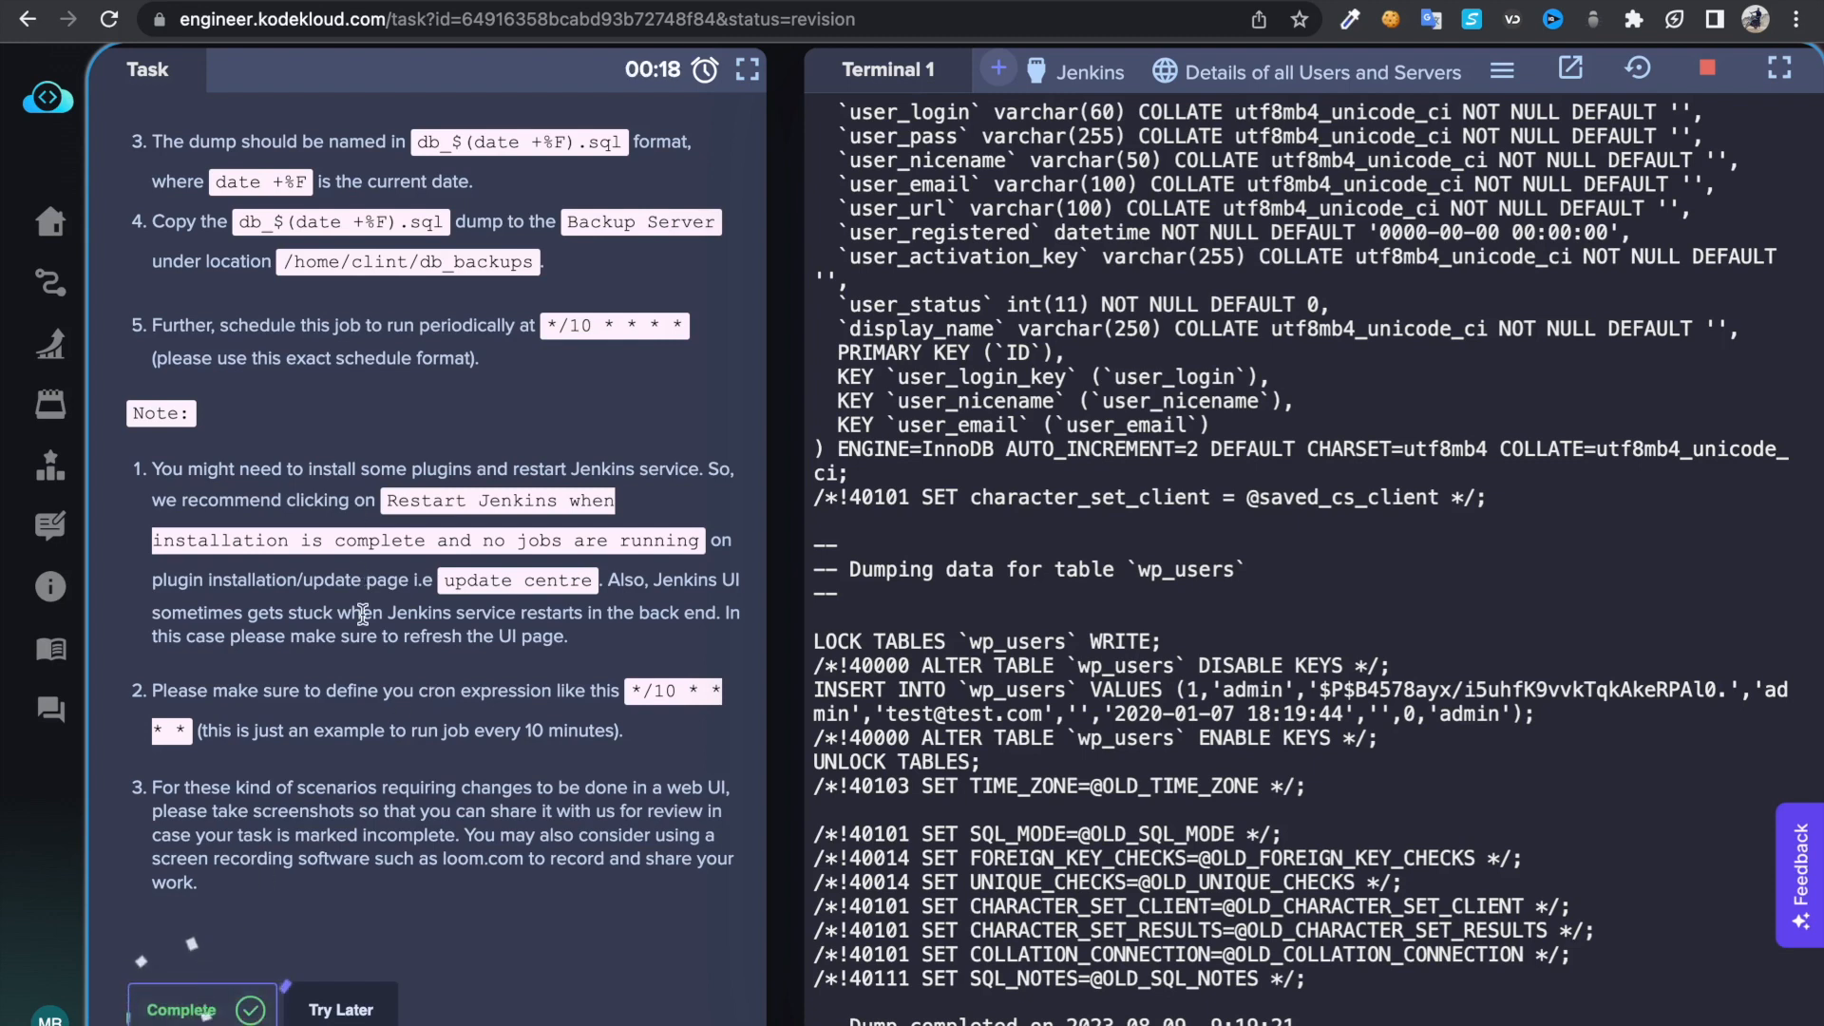
# - Confirm the task completion summary showing the challenge marked Complete
pyautogui.click(182, 1009)
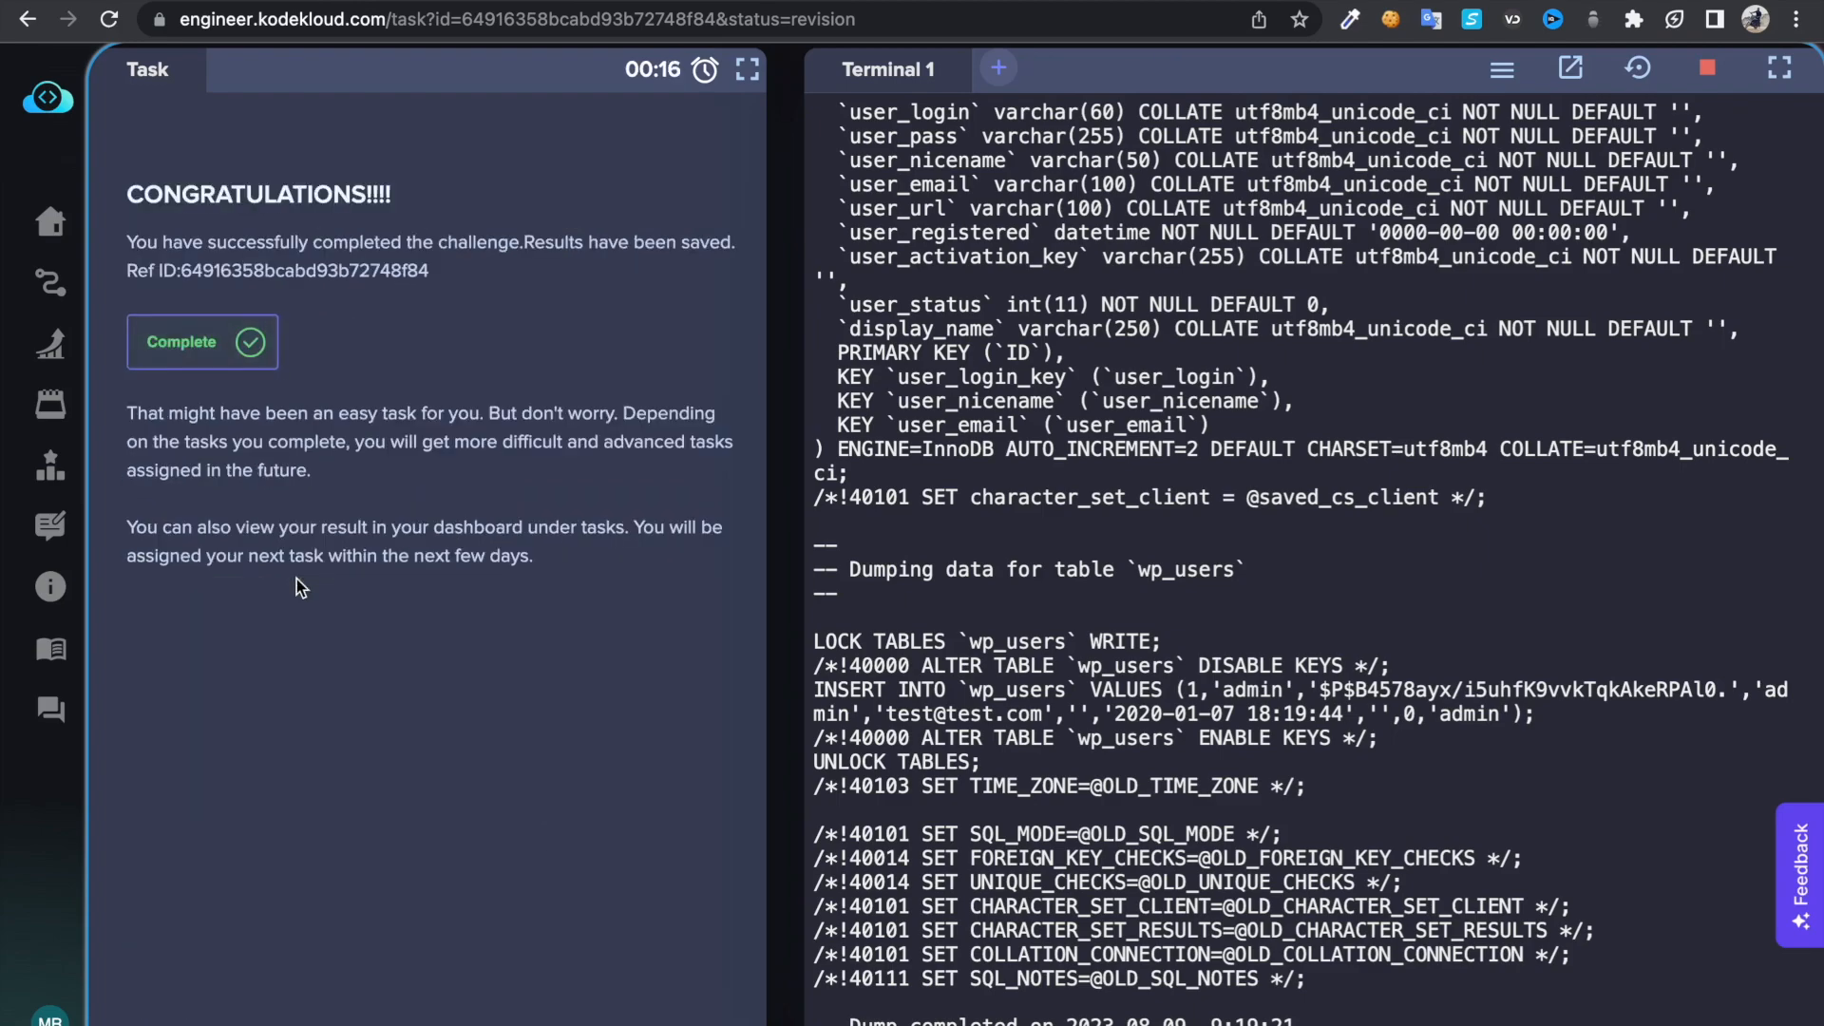